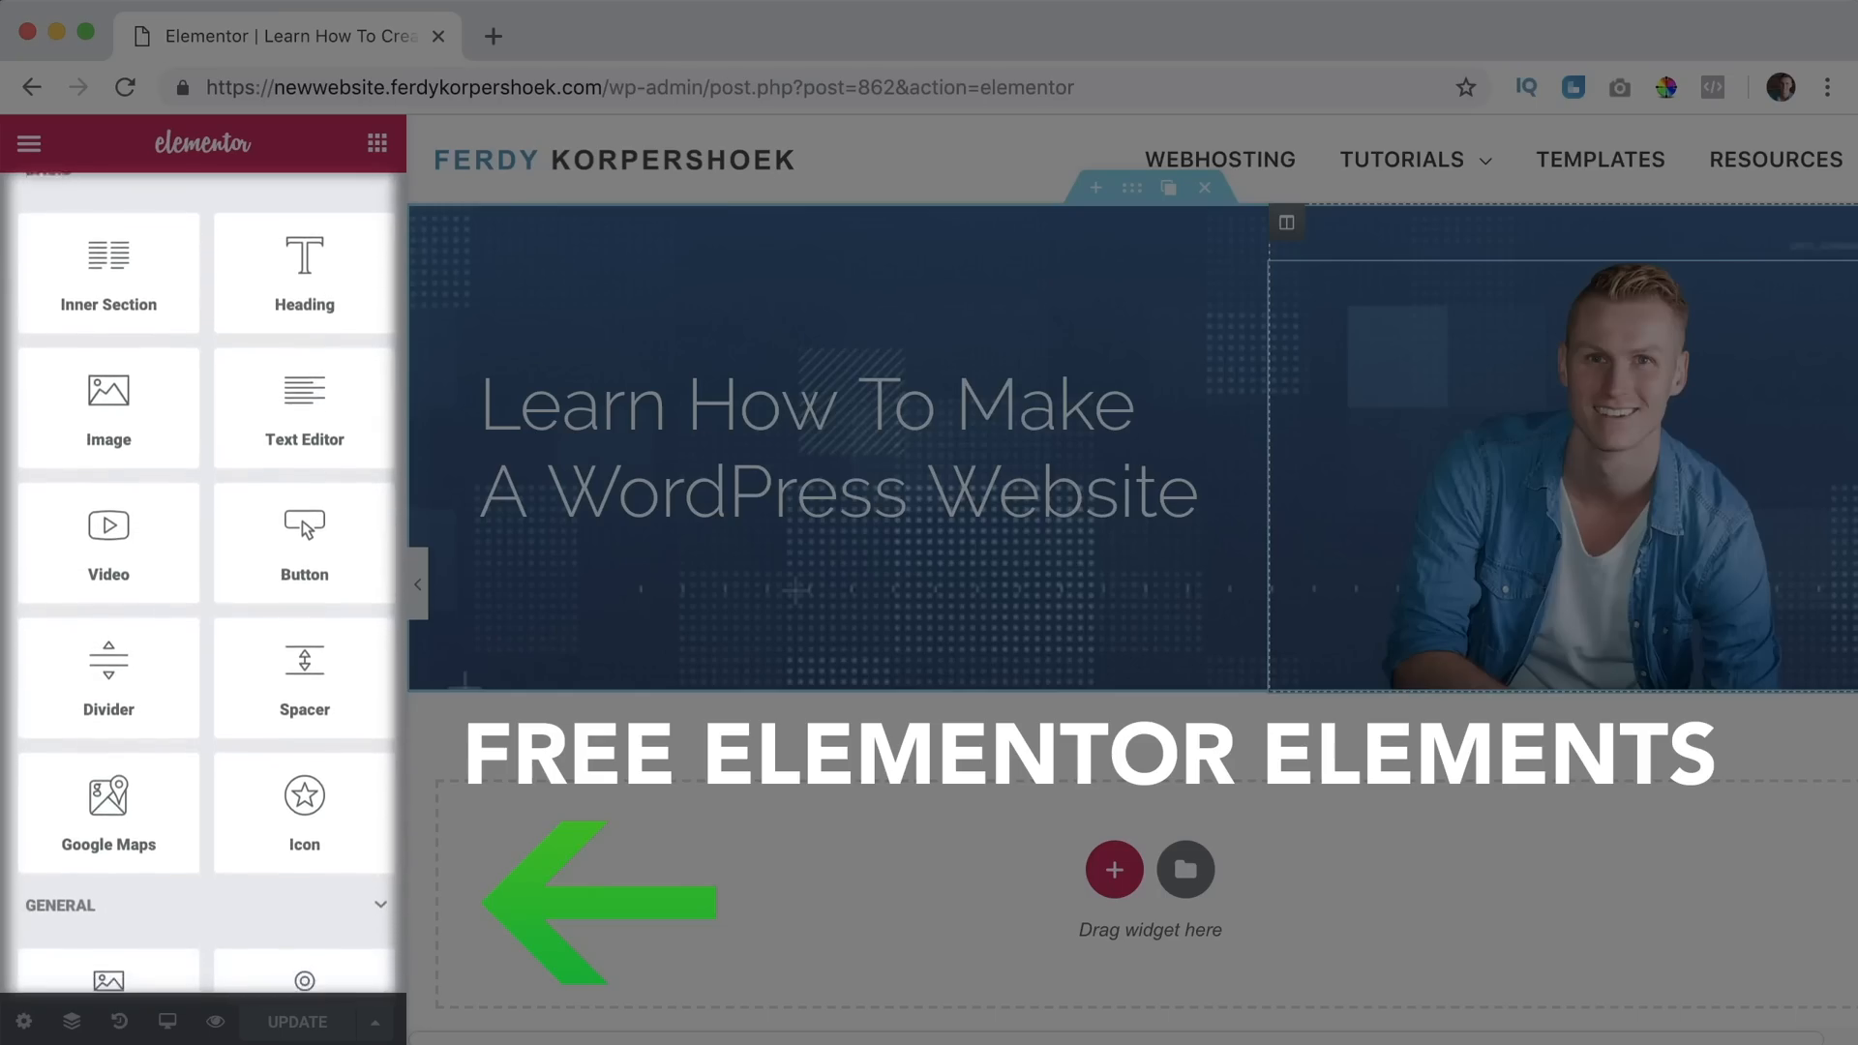
Scroll down through the Ultimate Addons widget demos on the showcase page.
scroll("down", 3)
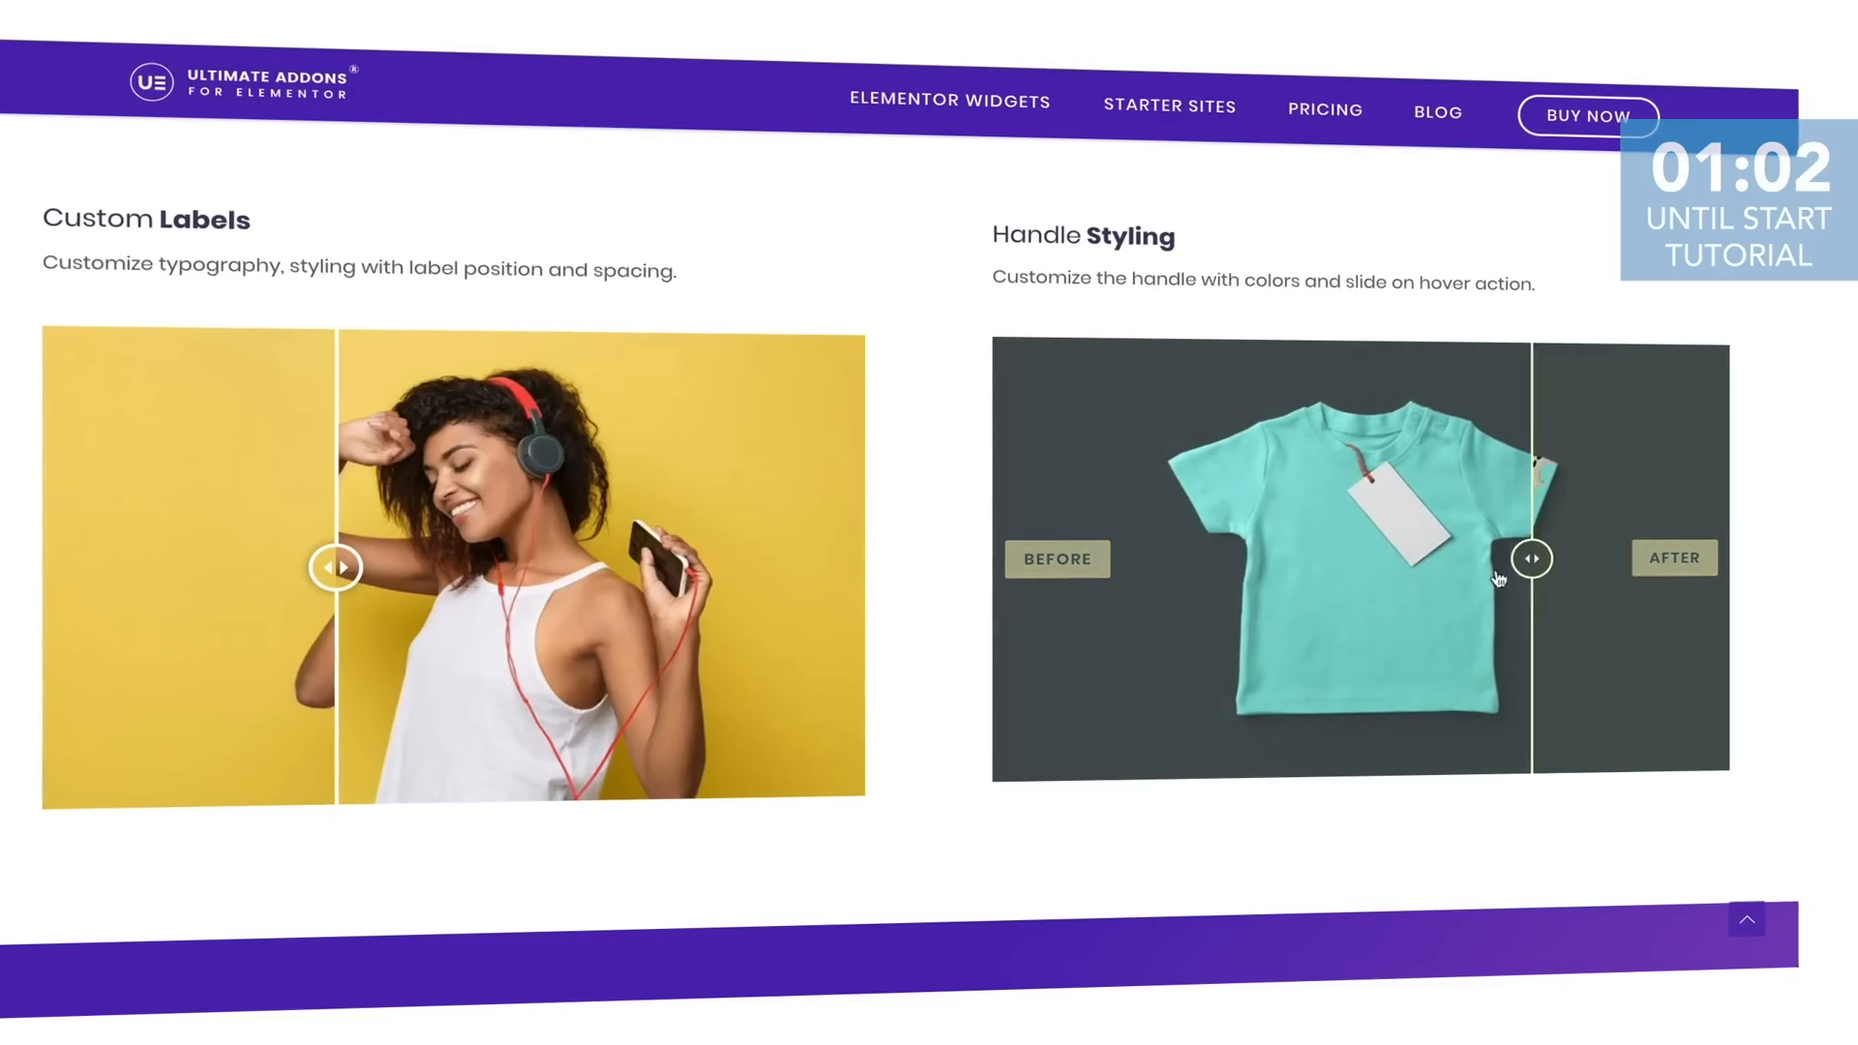
scroll("down", 3)
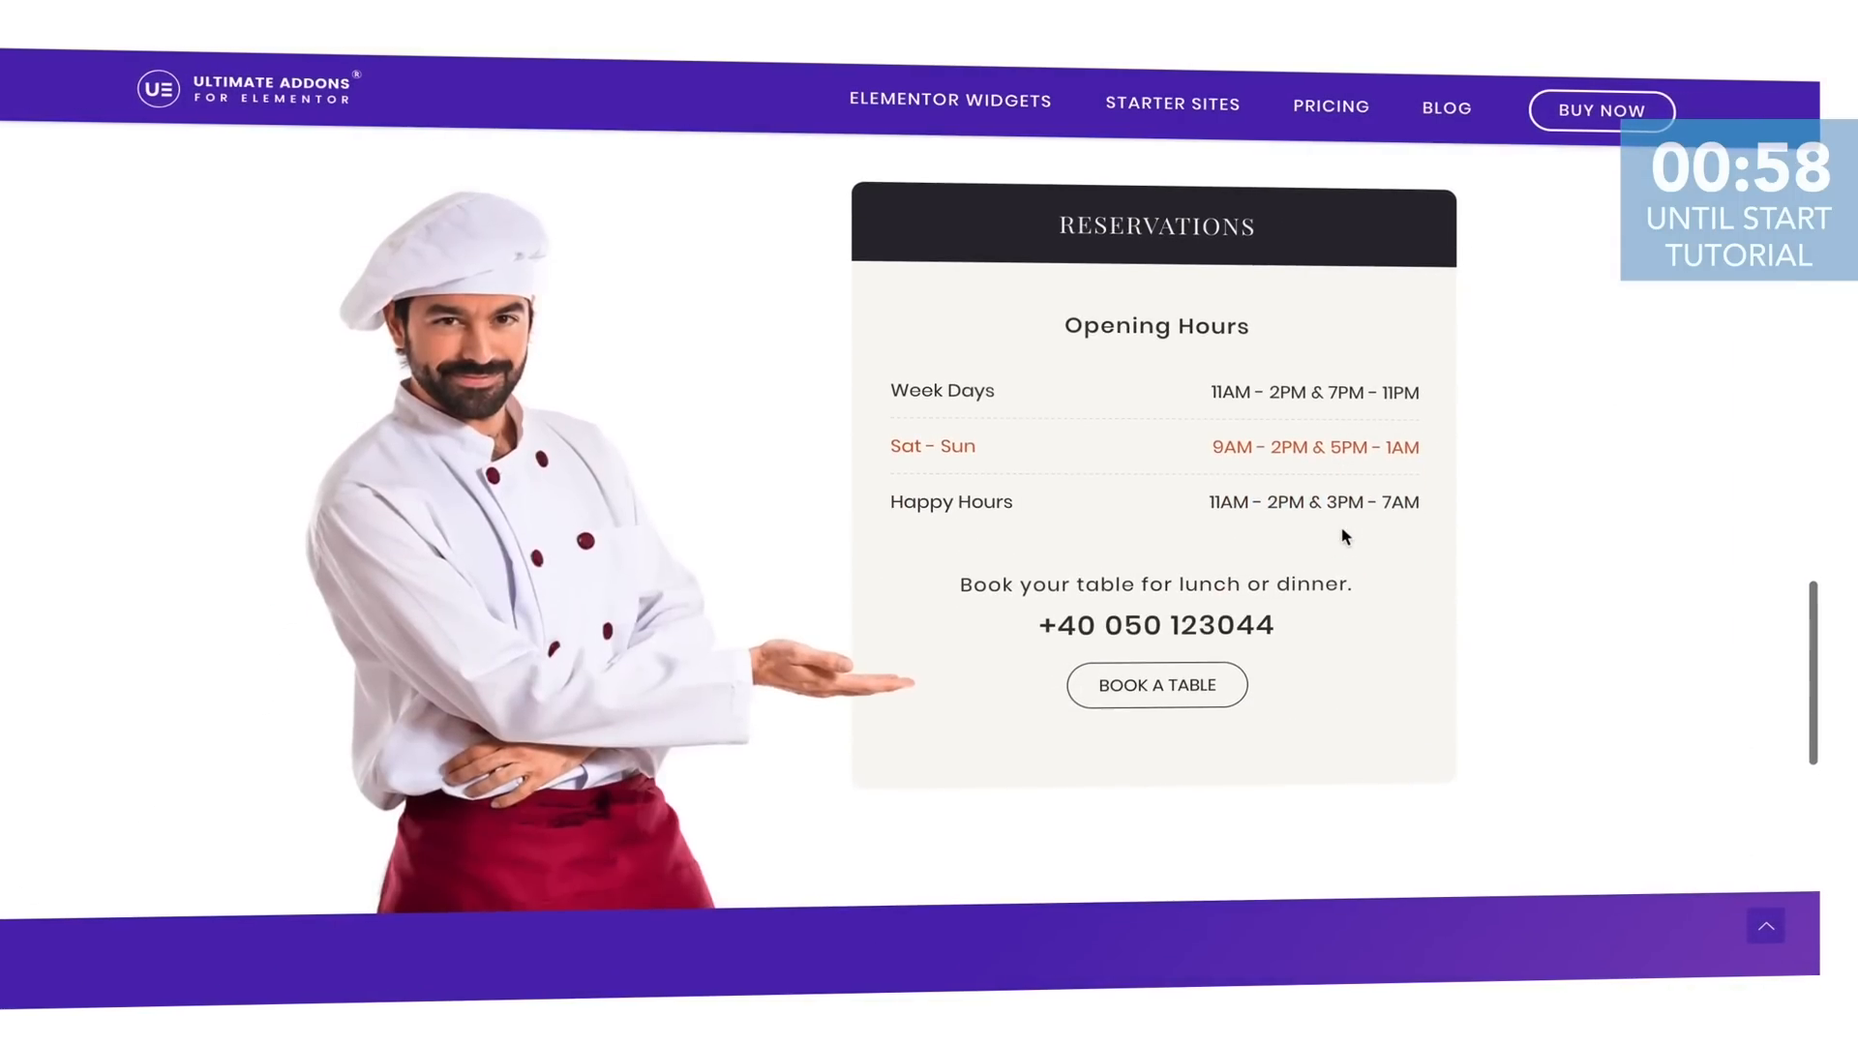
scroll("down", 3)
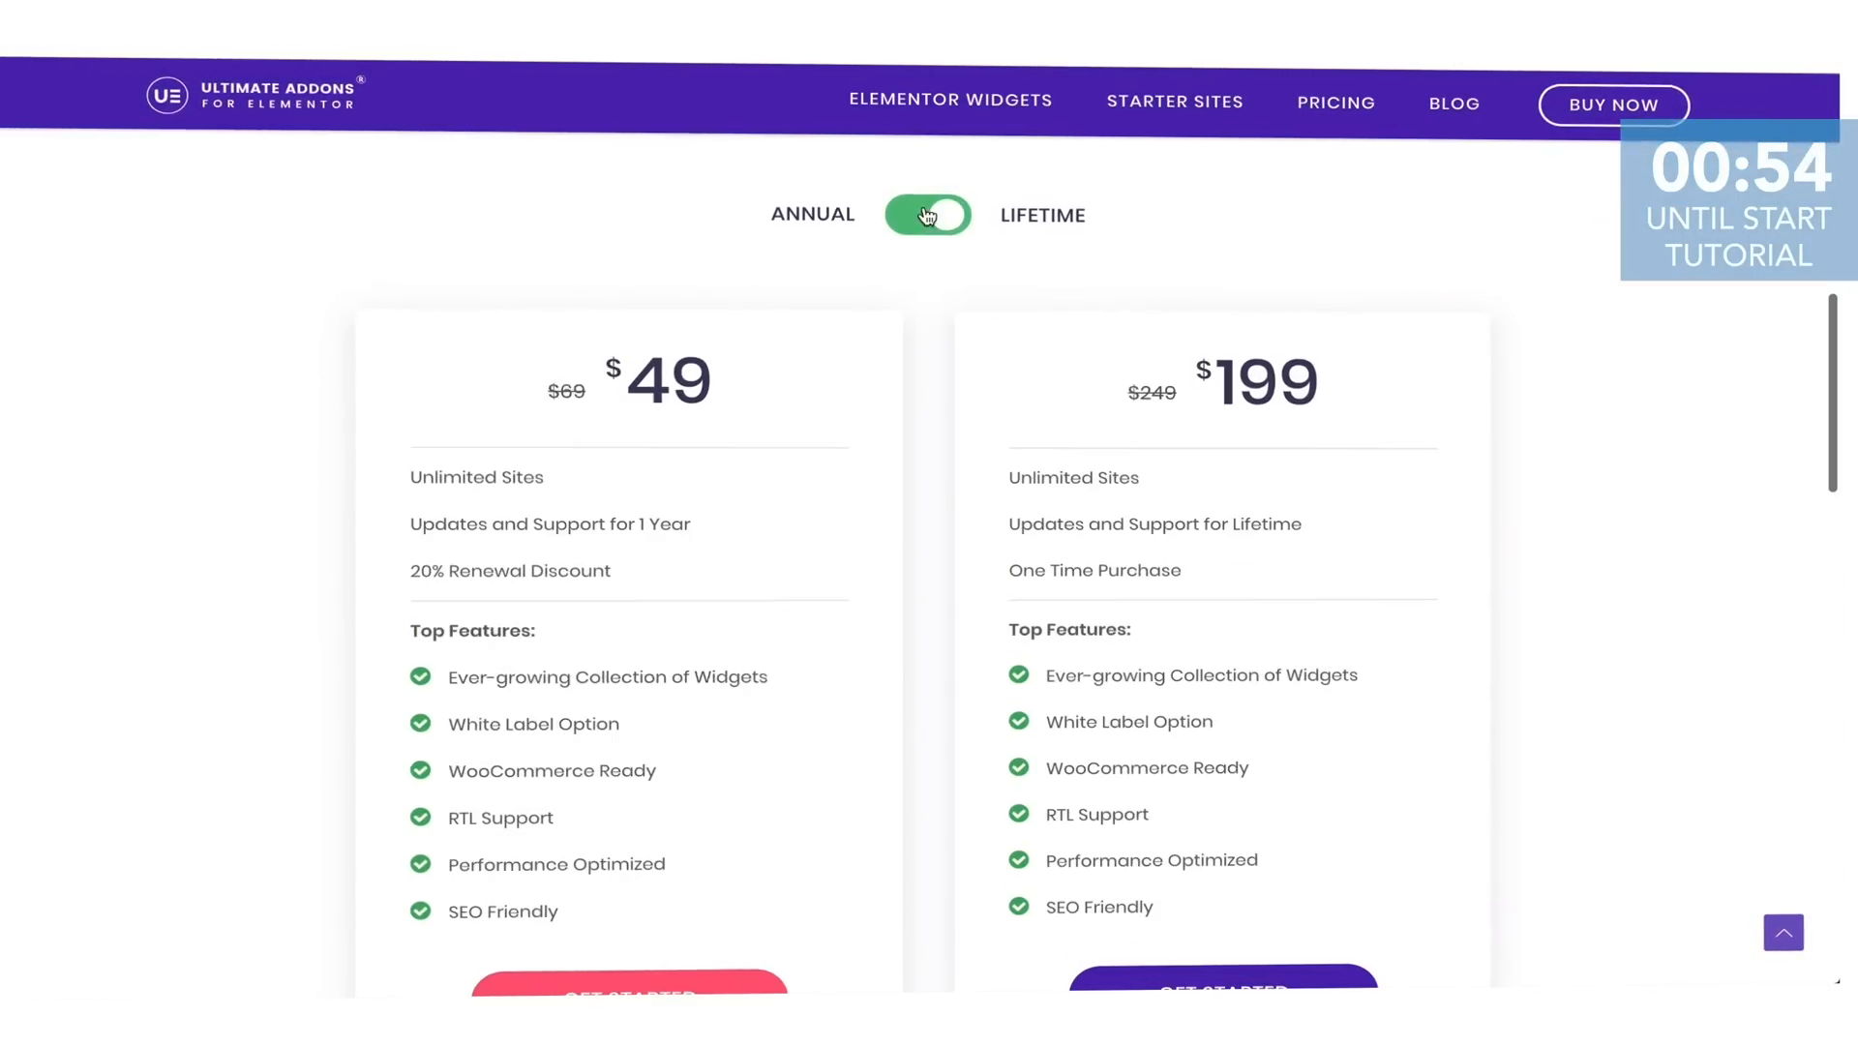
scroll("down", 3)
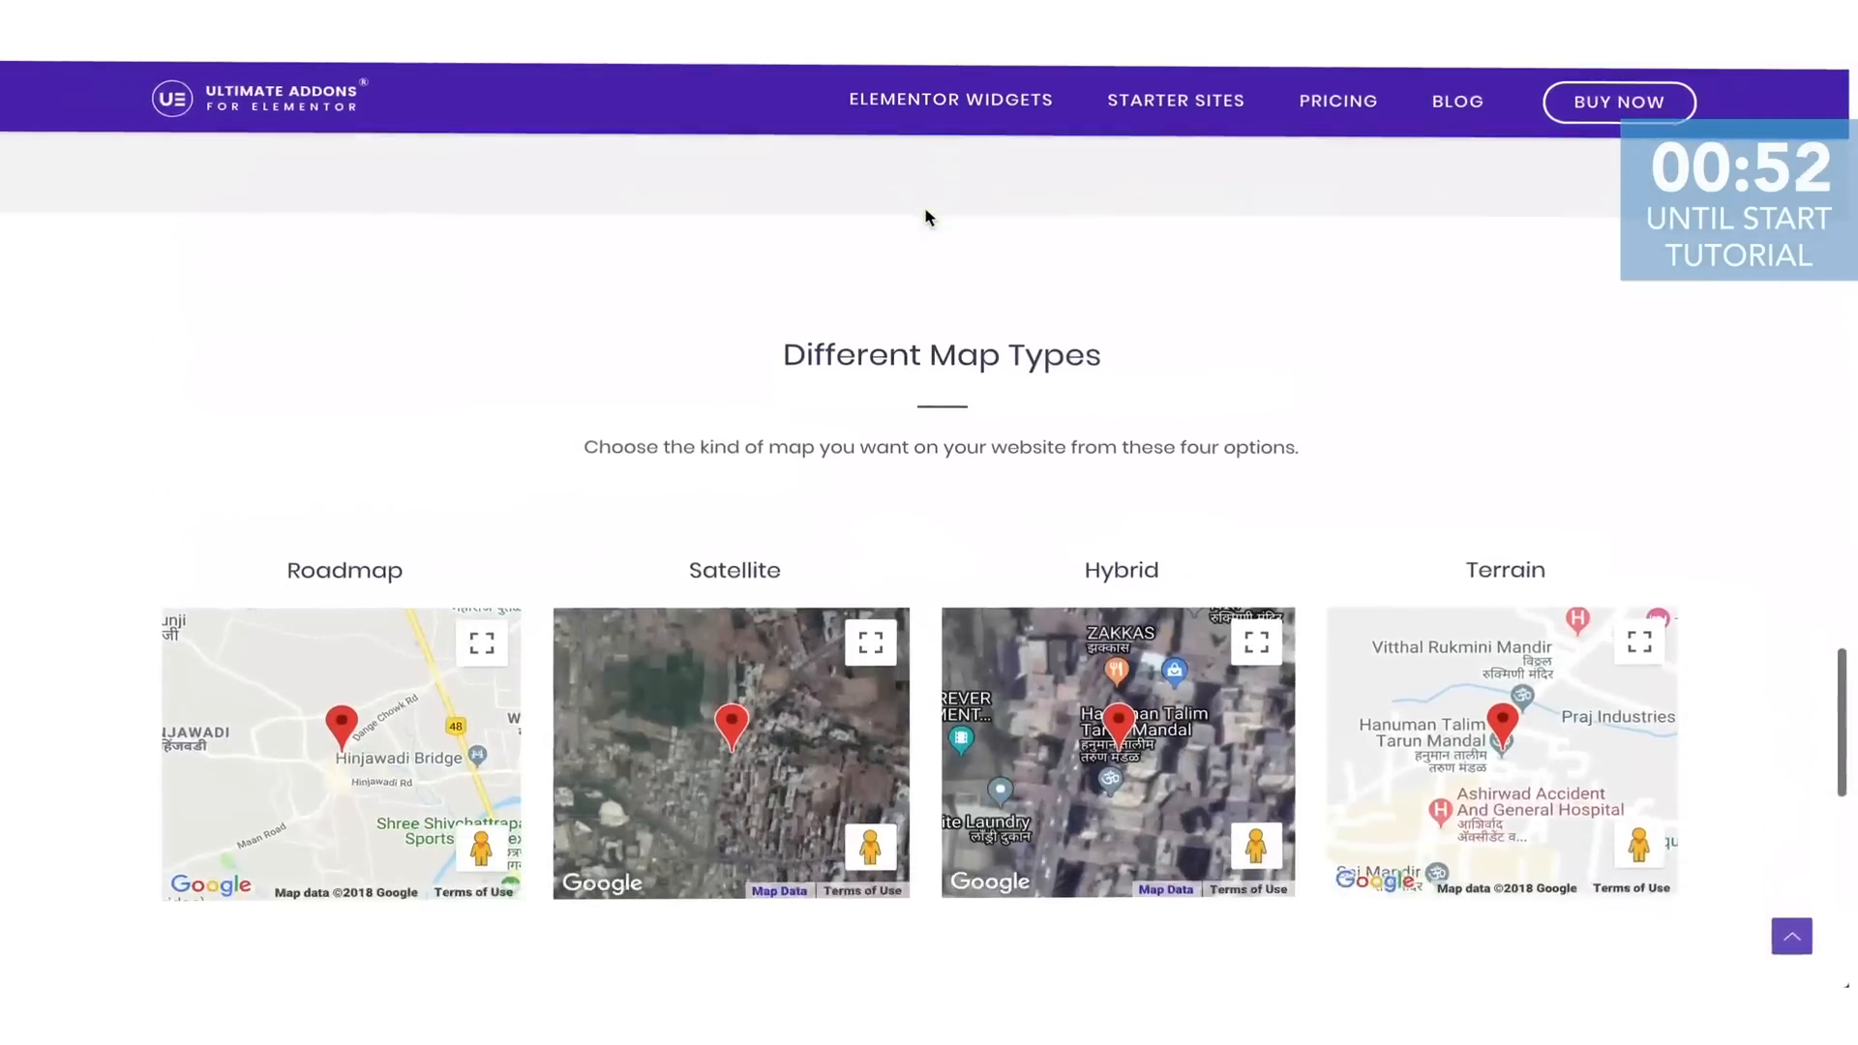
scroll("down", 3)
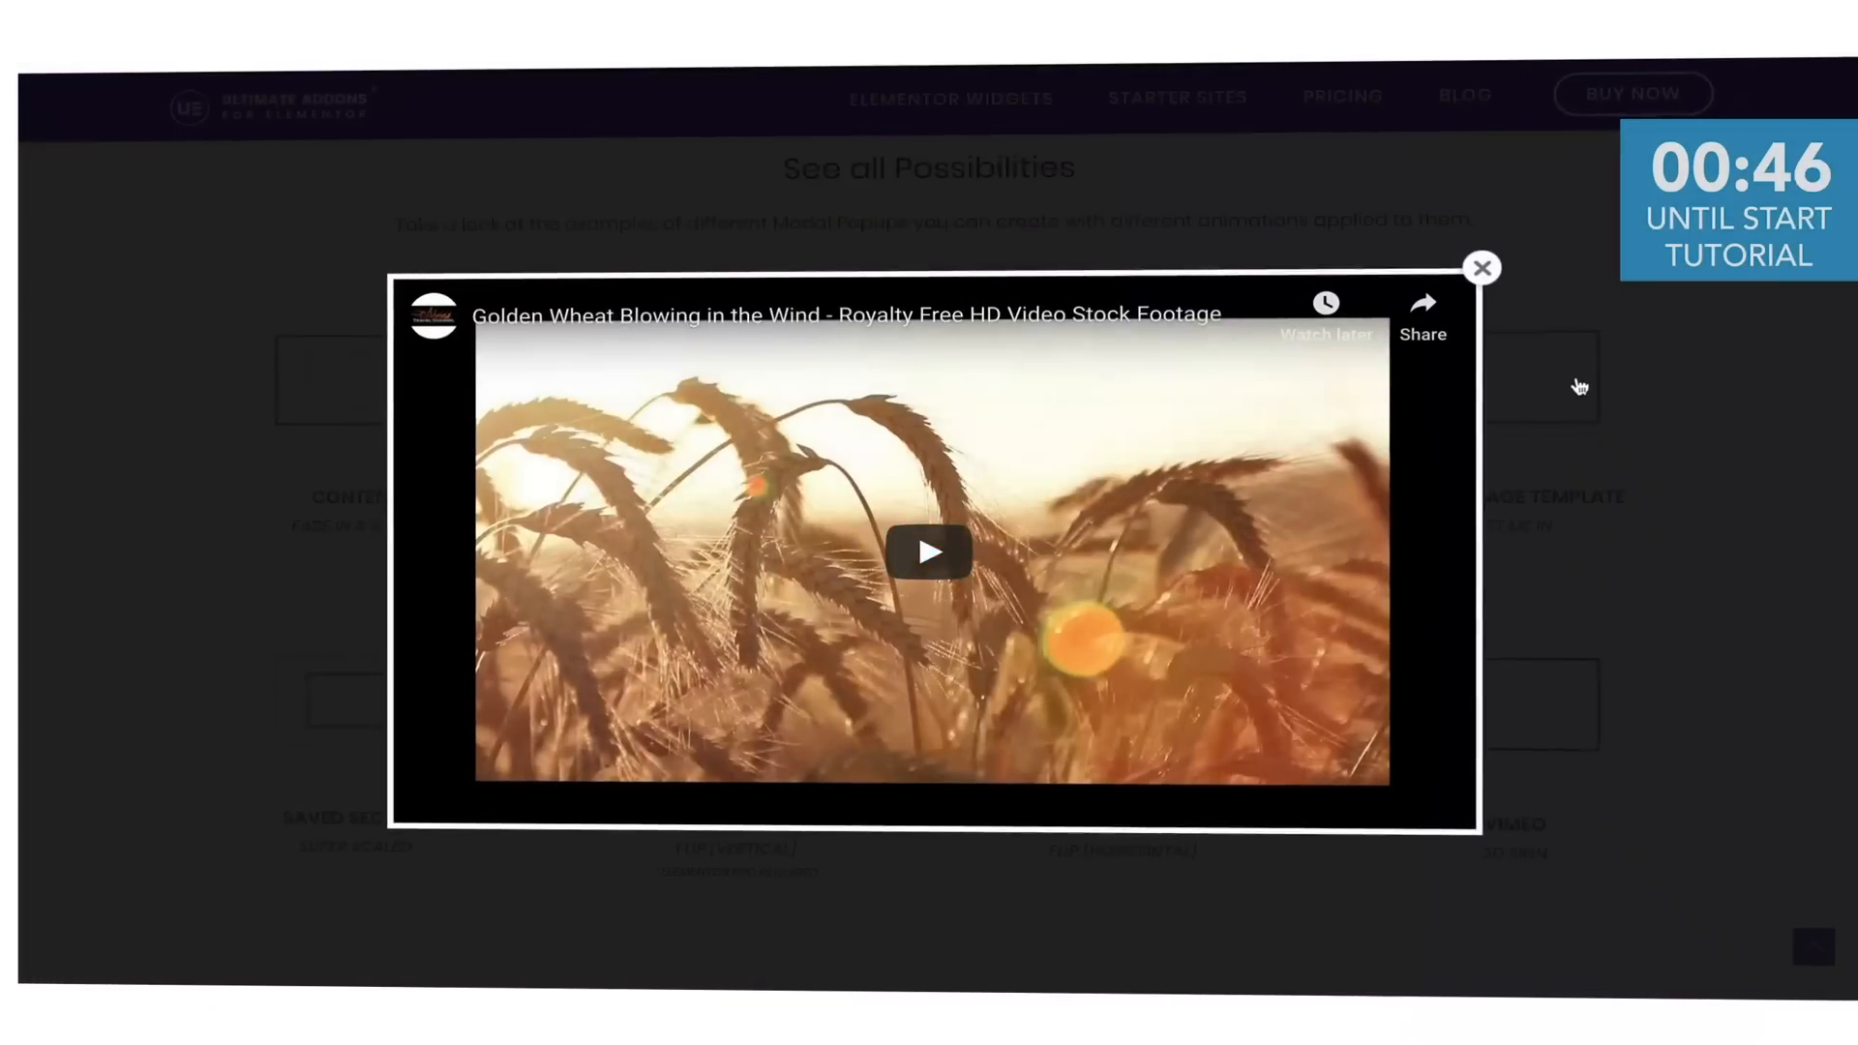
Close the wheat video popup and filter the drinks post grid to mocktails.
left_click(1480, 267)
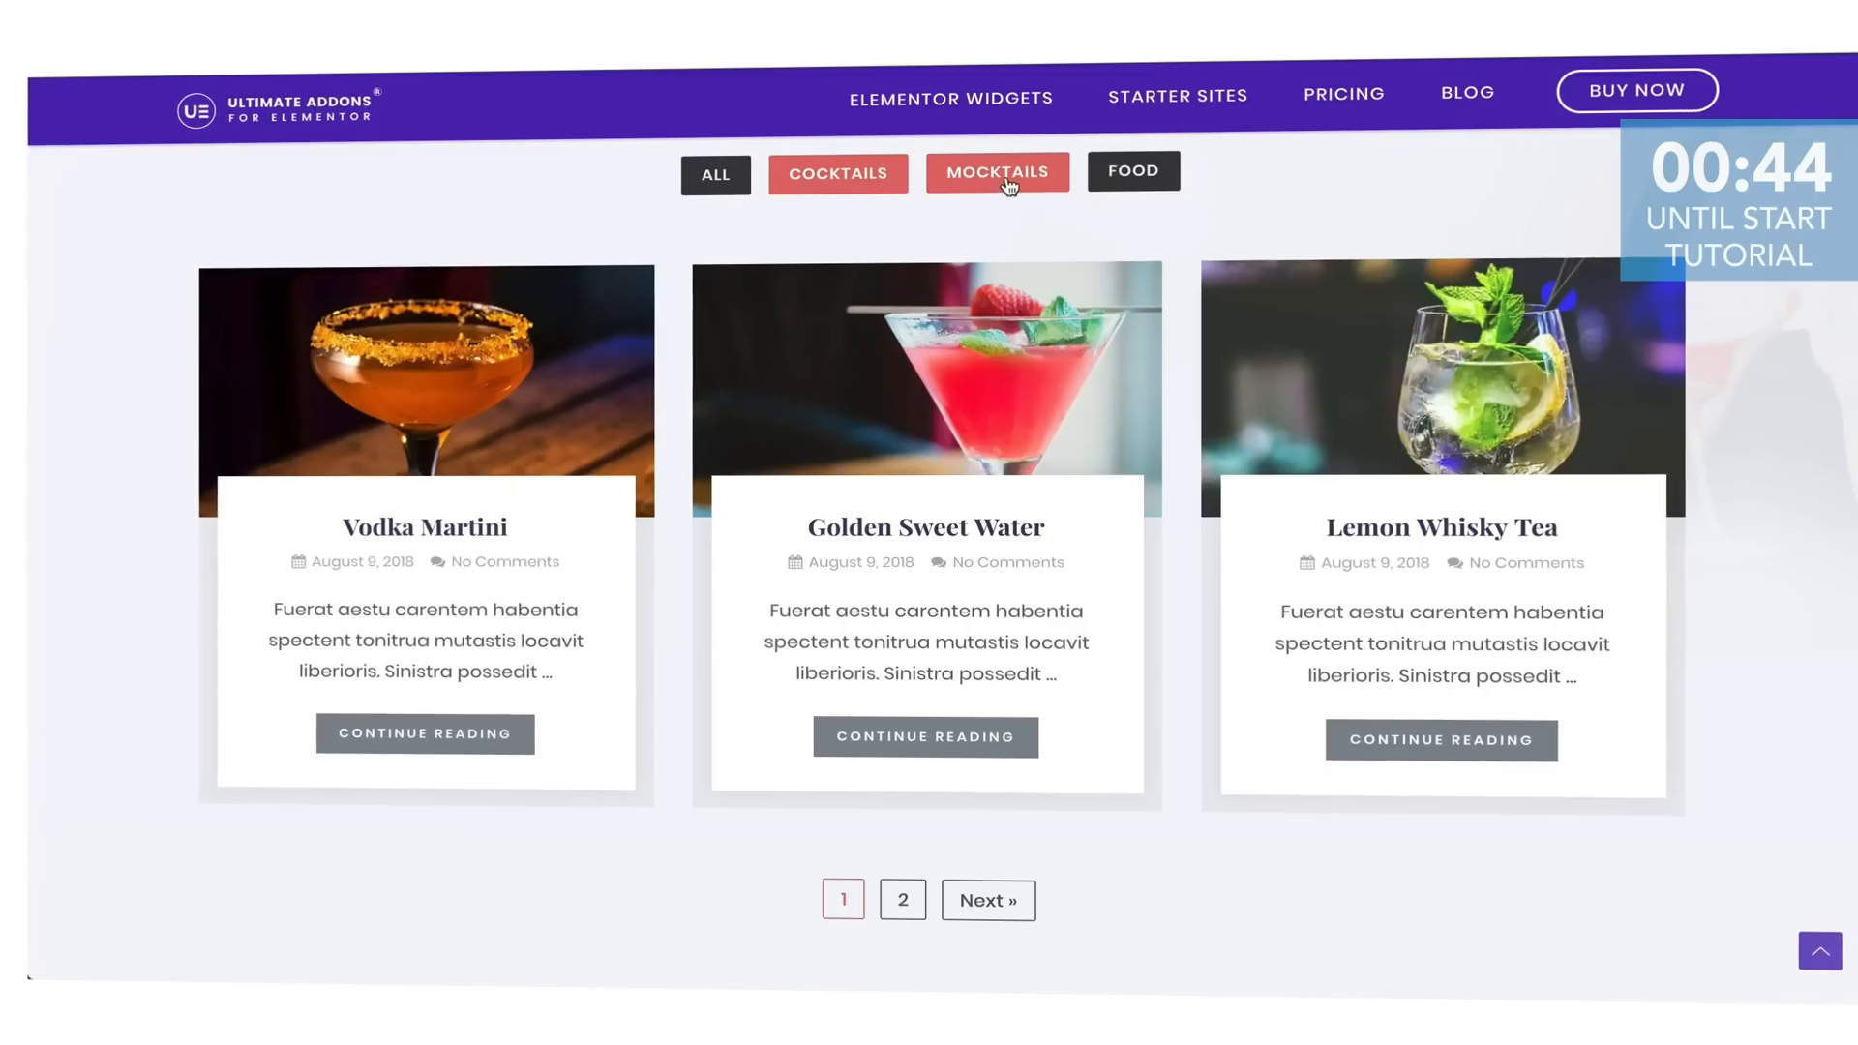
left_click(1131, 170)
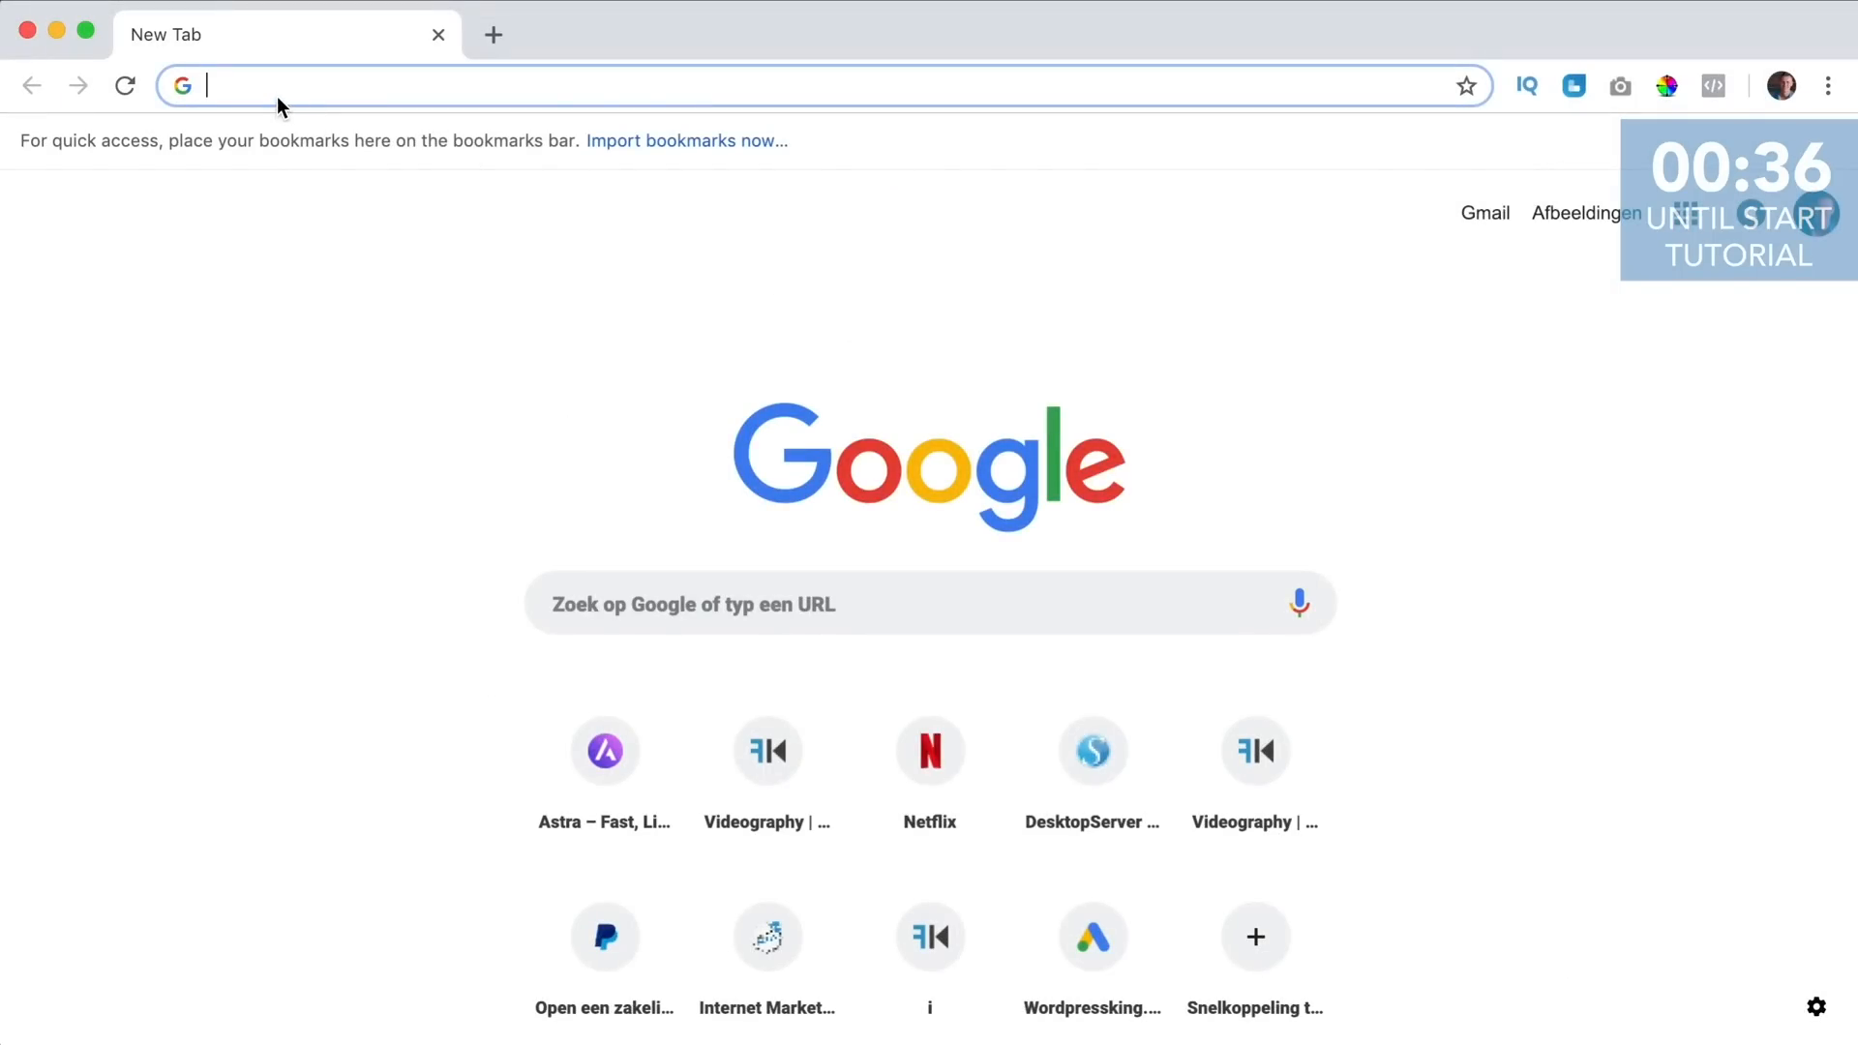
Visit the ferdykor site address and go to its Pricing page.
type("ferdykorp.com")
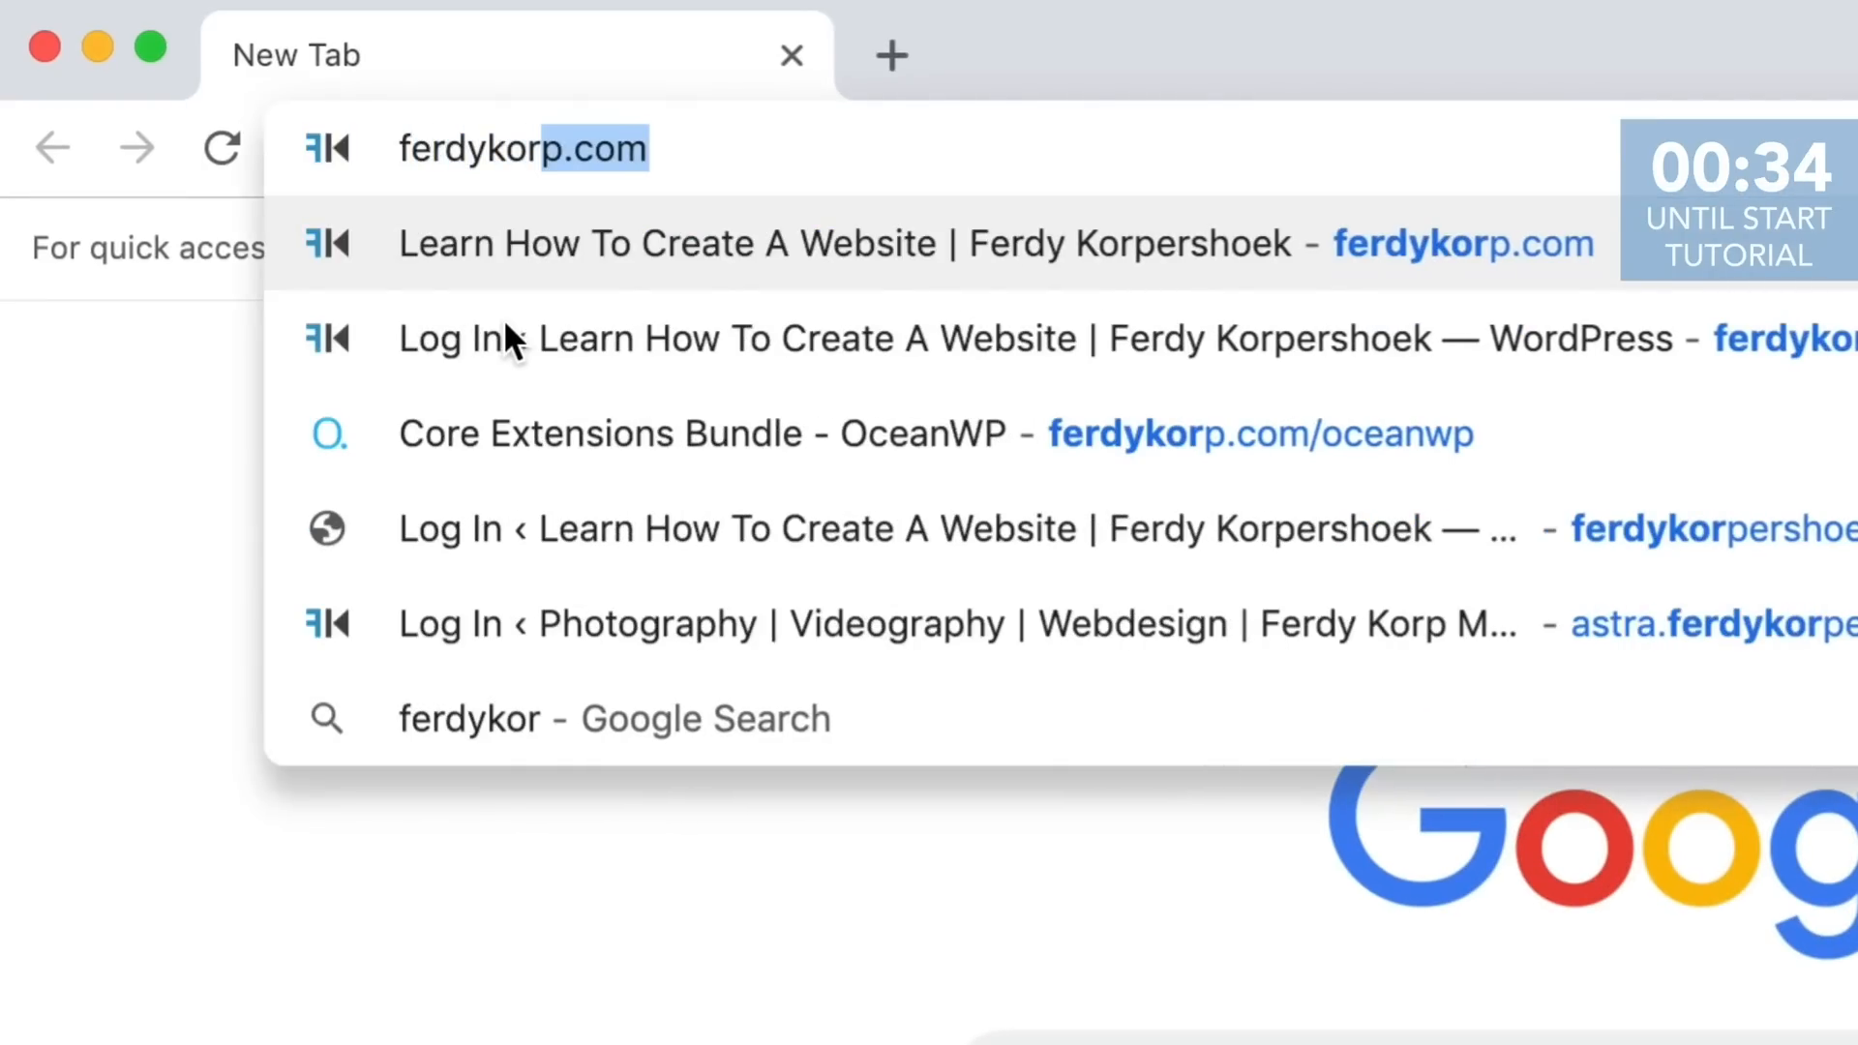
type("/")
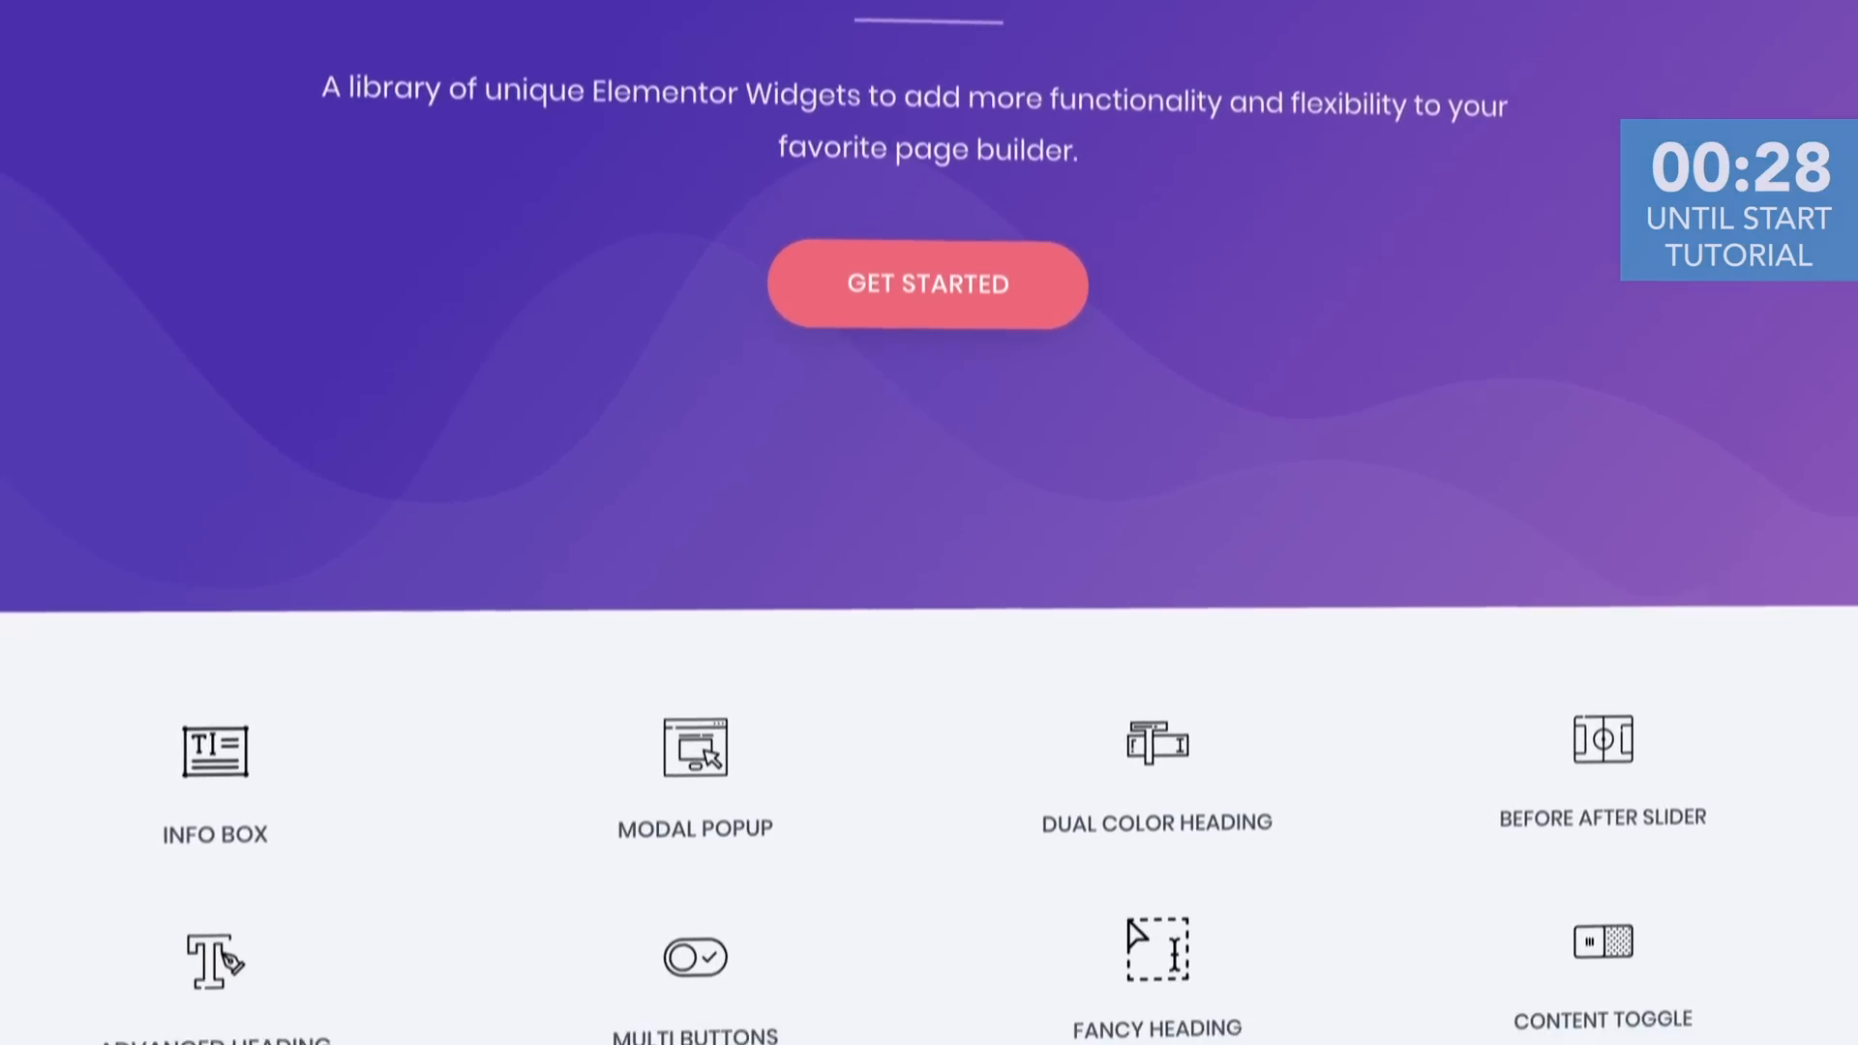
scroll("down", 3)
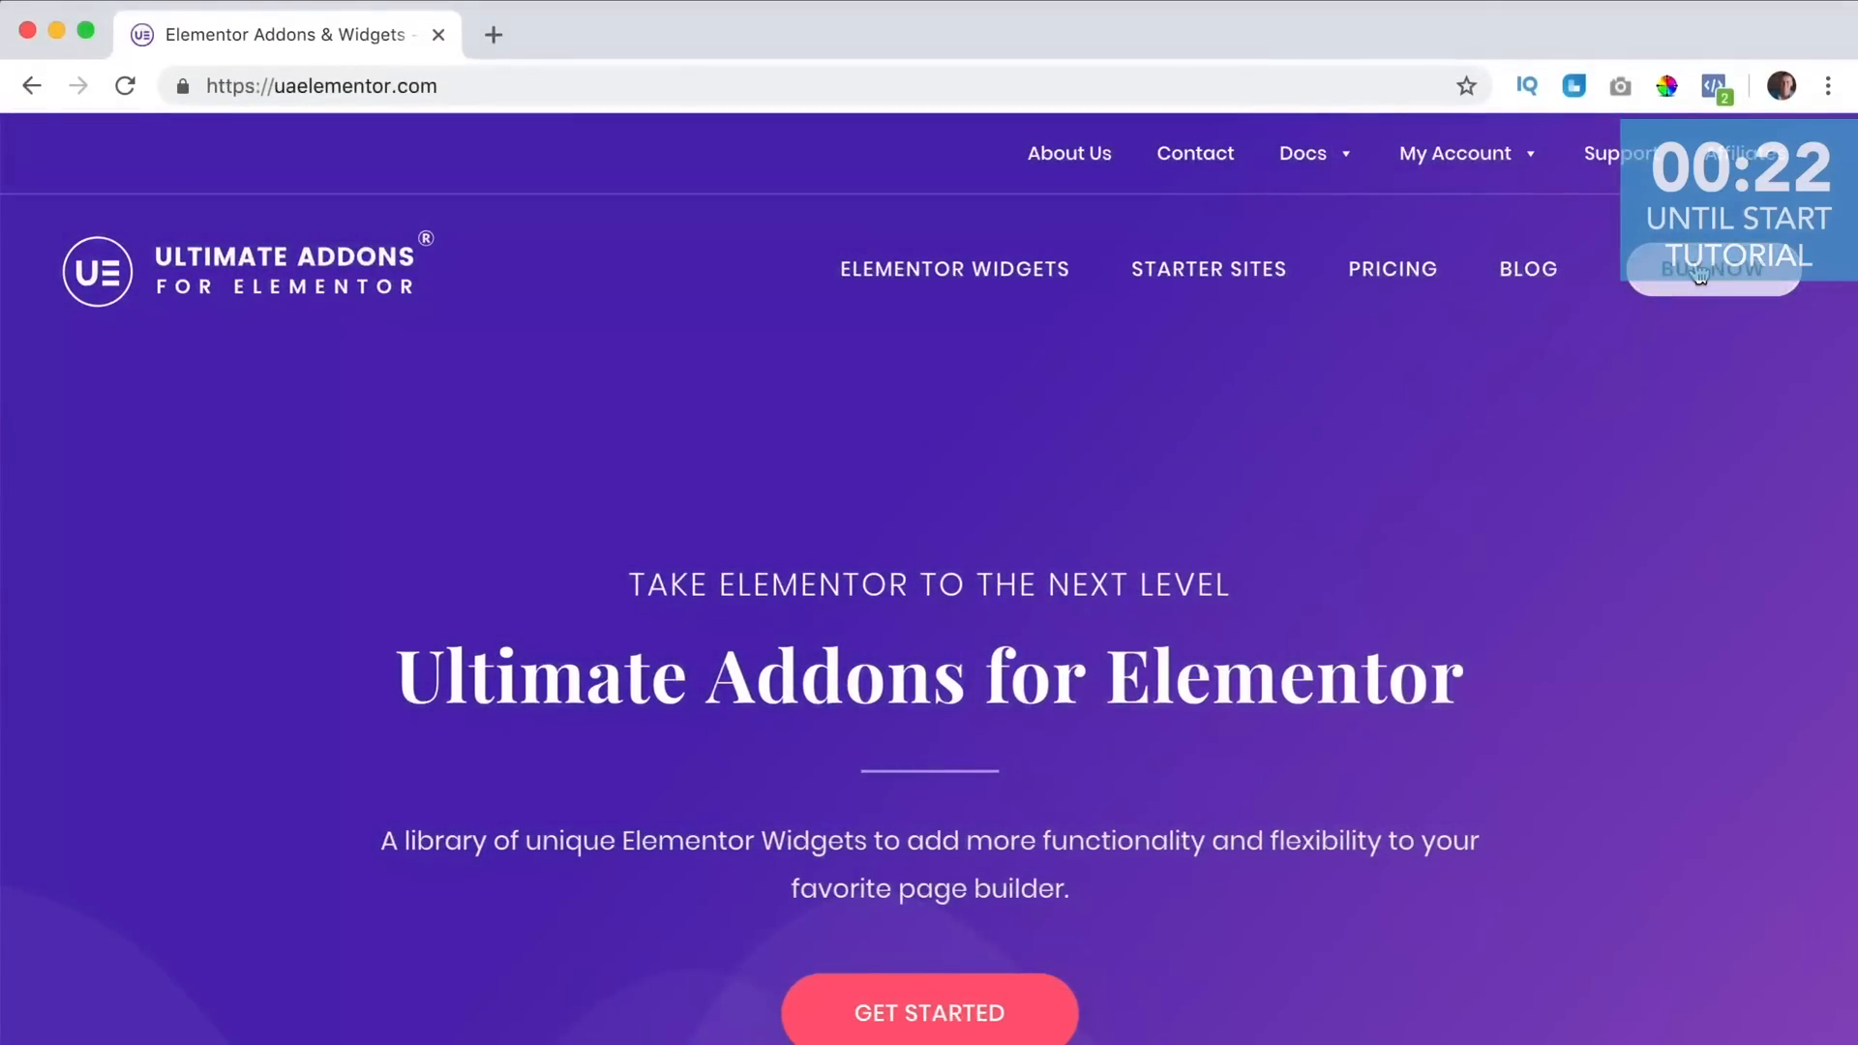
left_click(1391, 267)
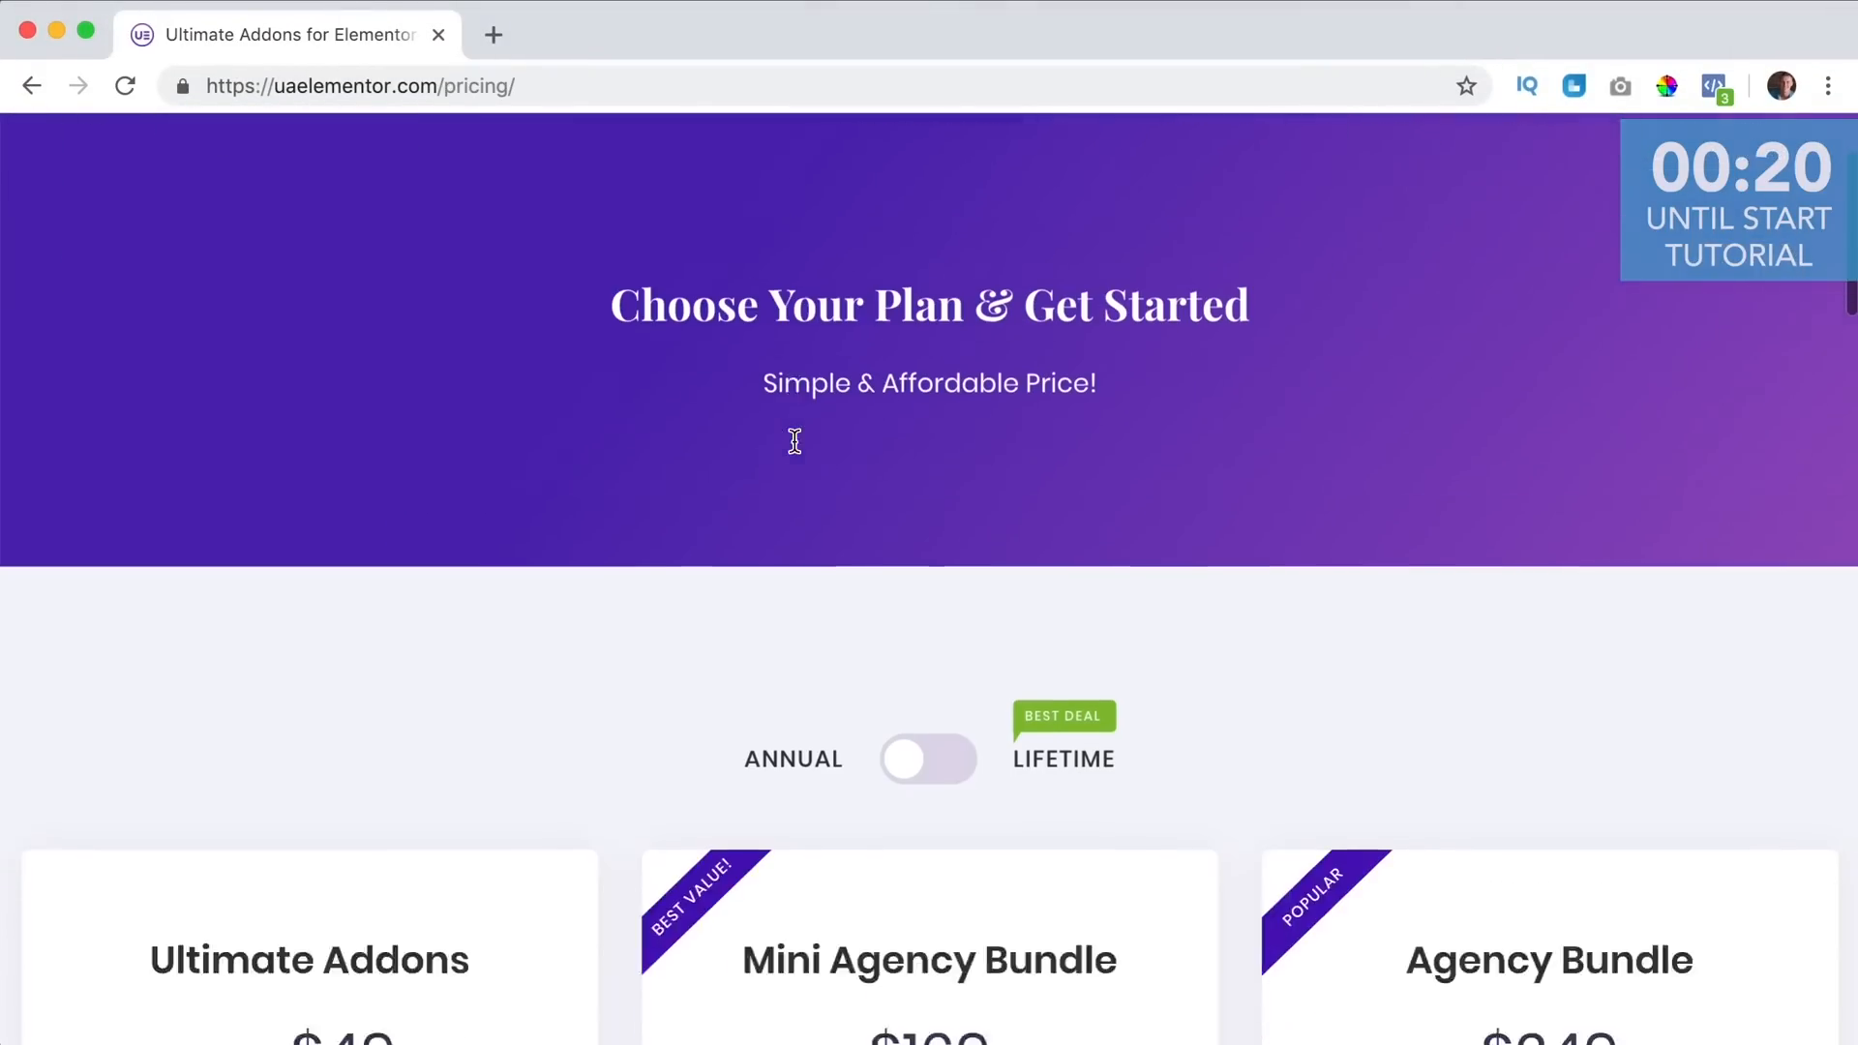
Start checkout with Get Started under the $49 Ultimate Addons plan.
scroll("down", 3)
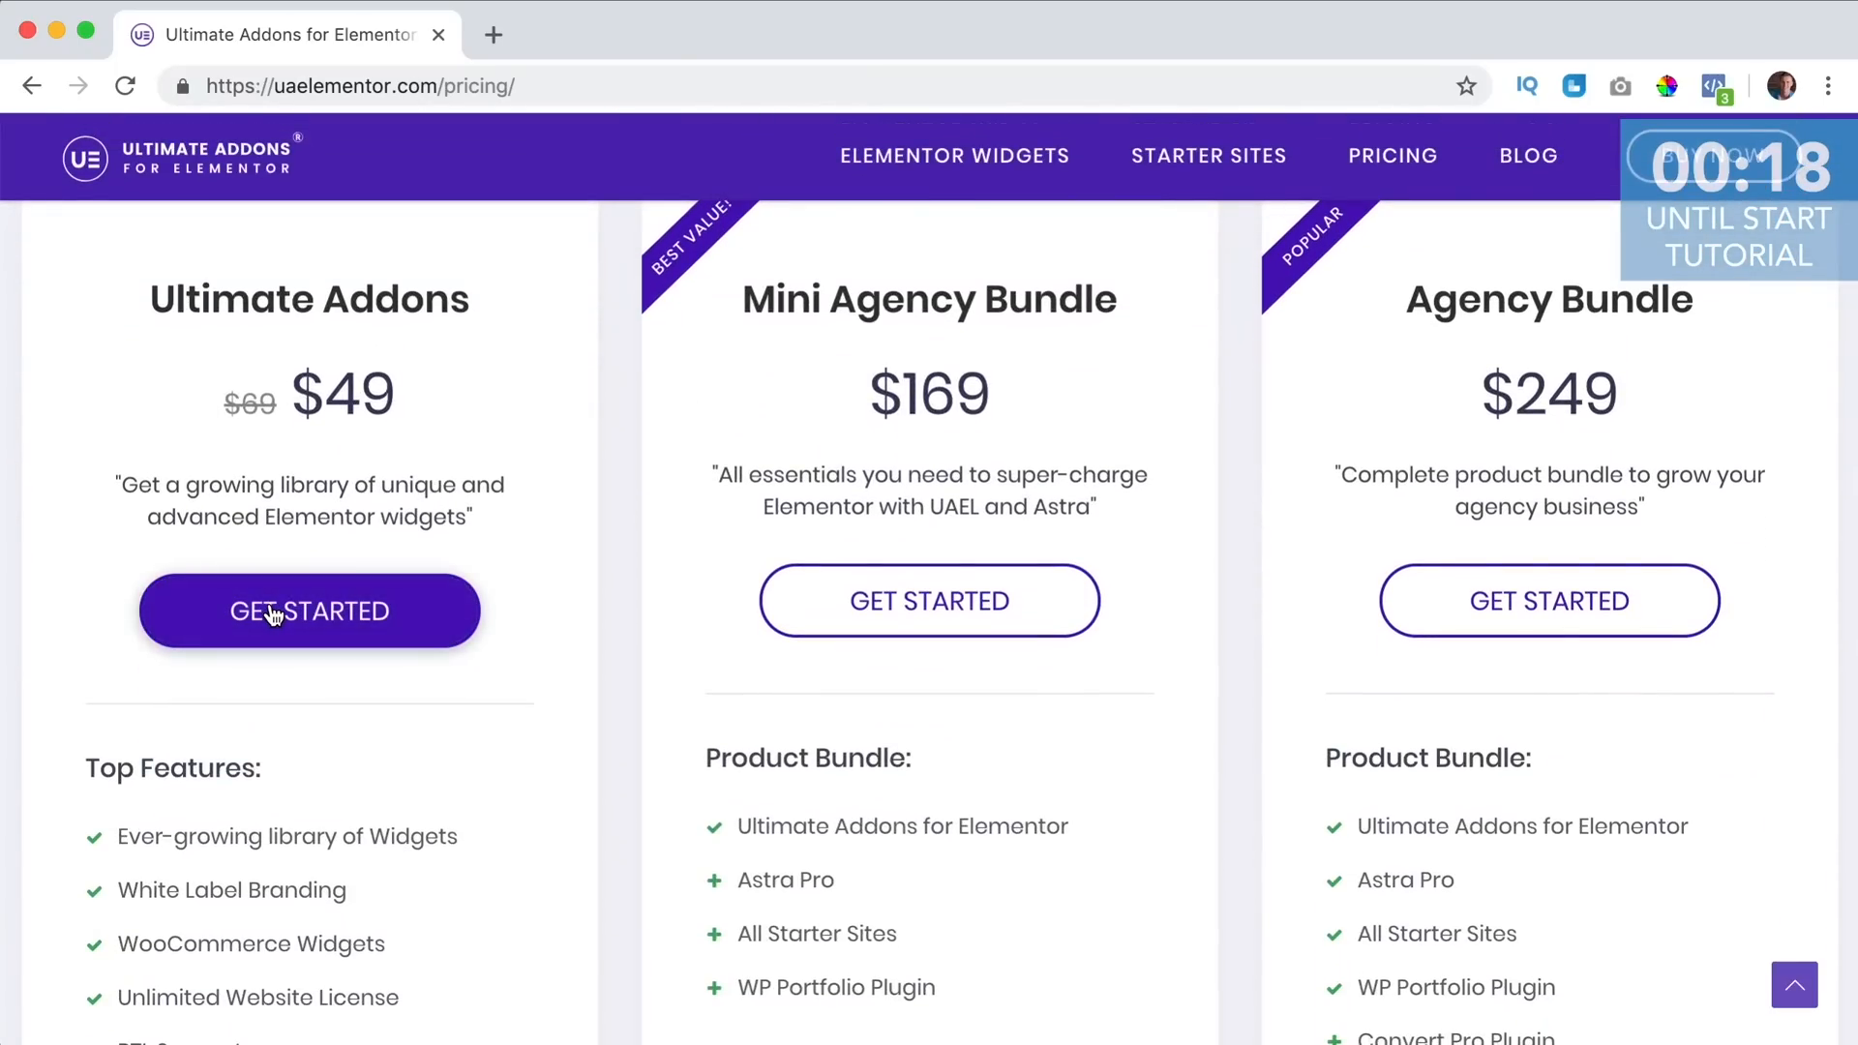
left_click(310, 611)
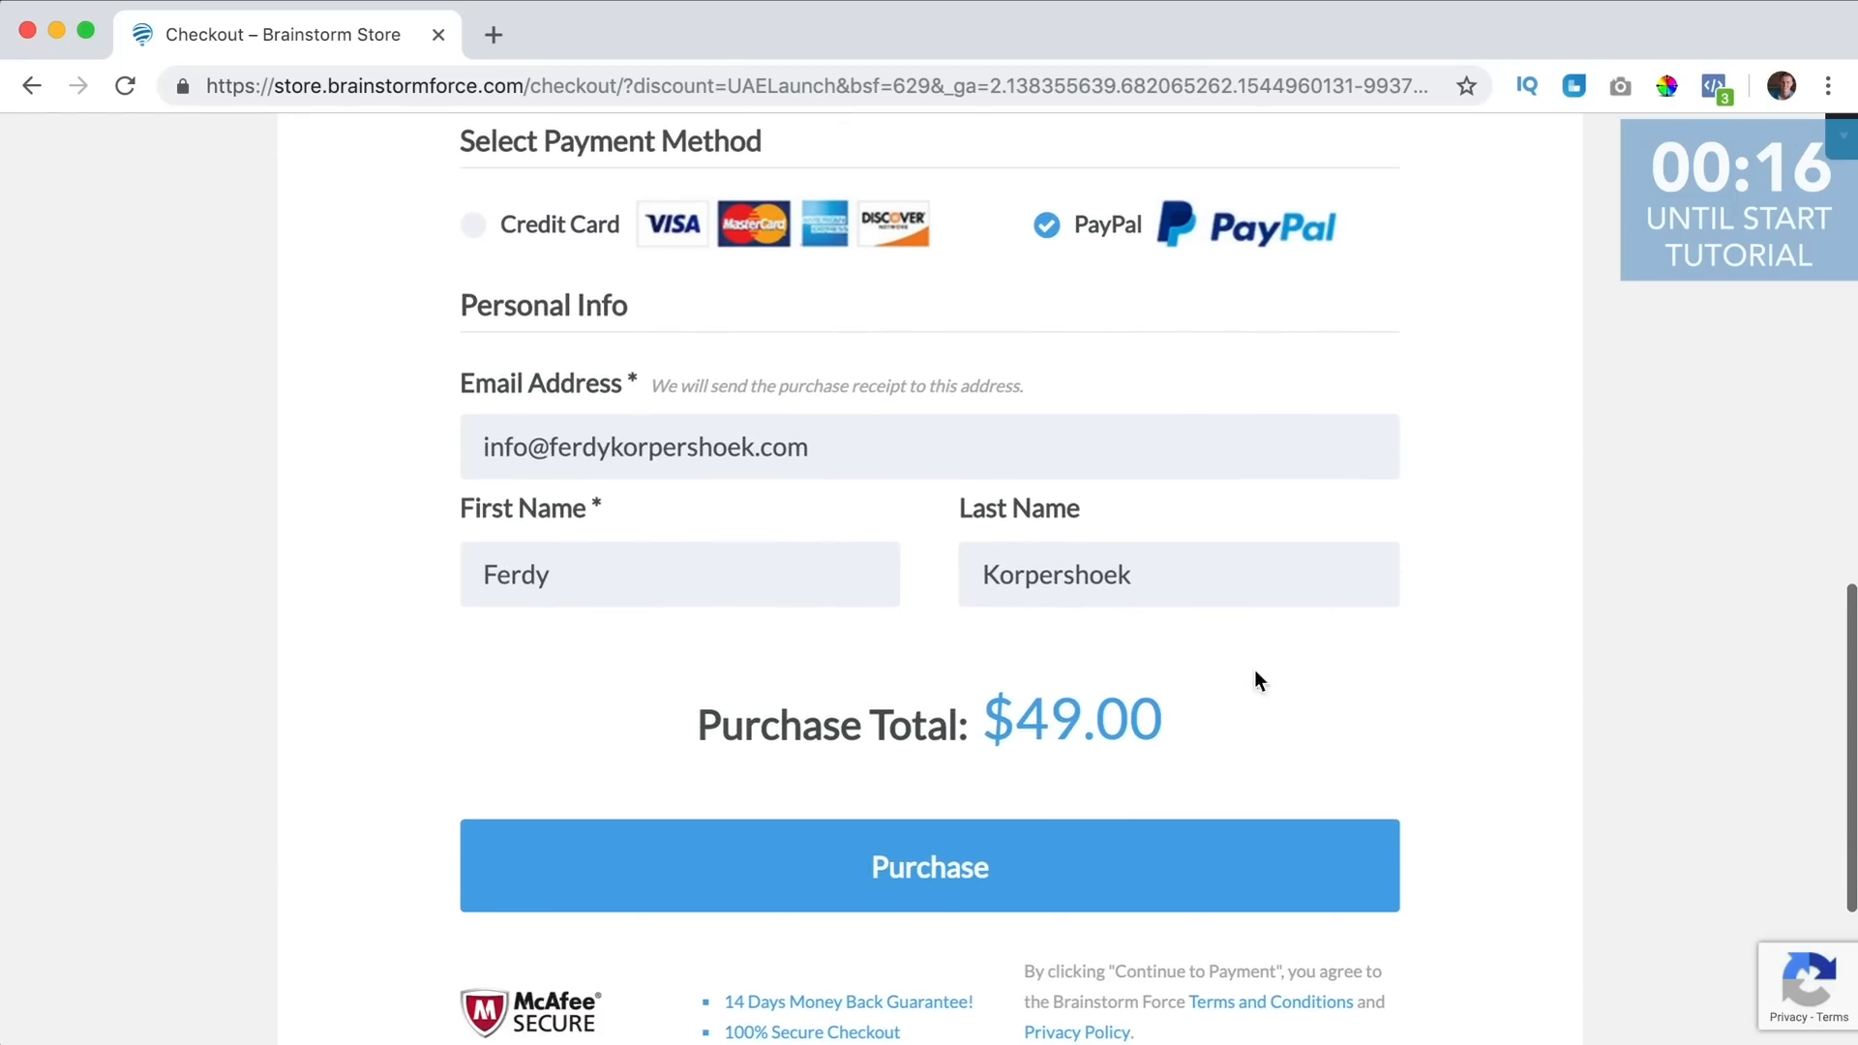
left_click(929, 865)
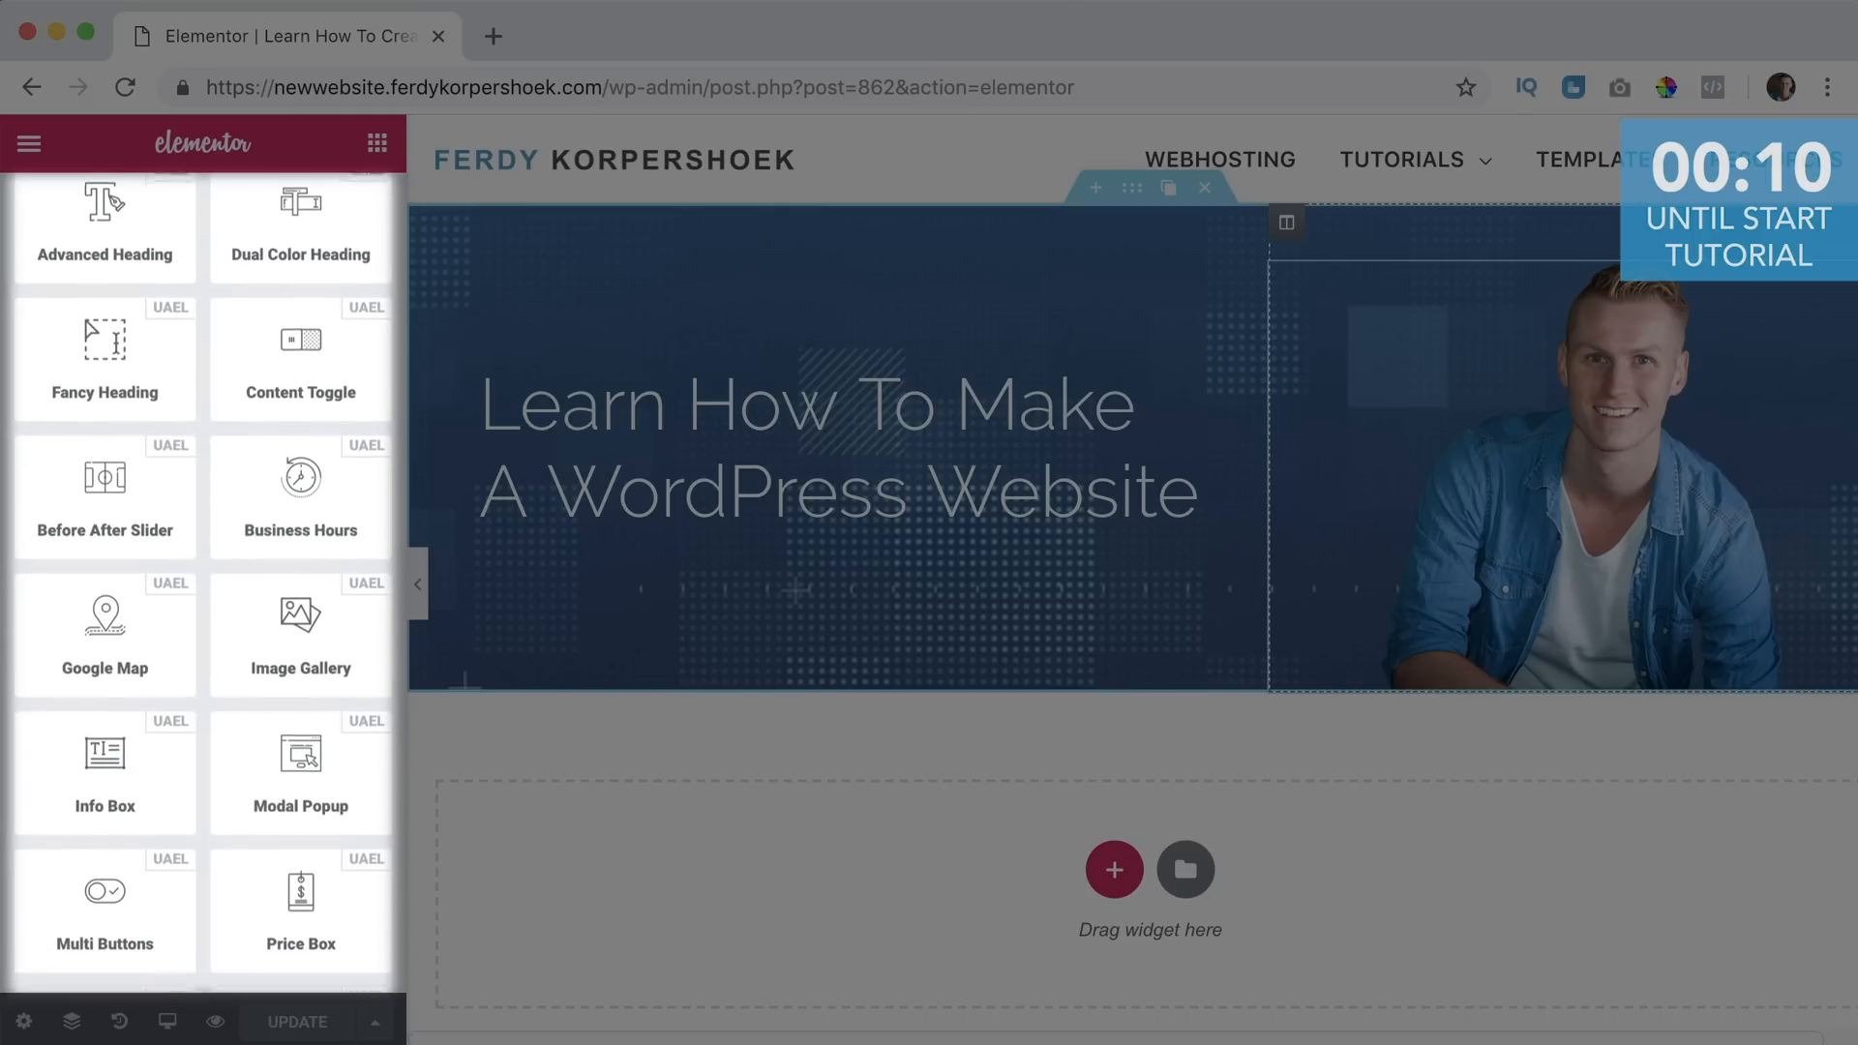
Scroll the widget panel to the Ultimate Addons (UAEL) category.
scroll("down", 3)
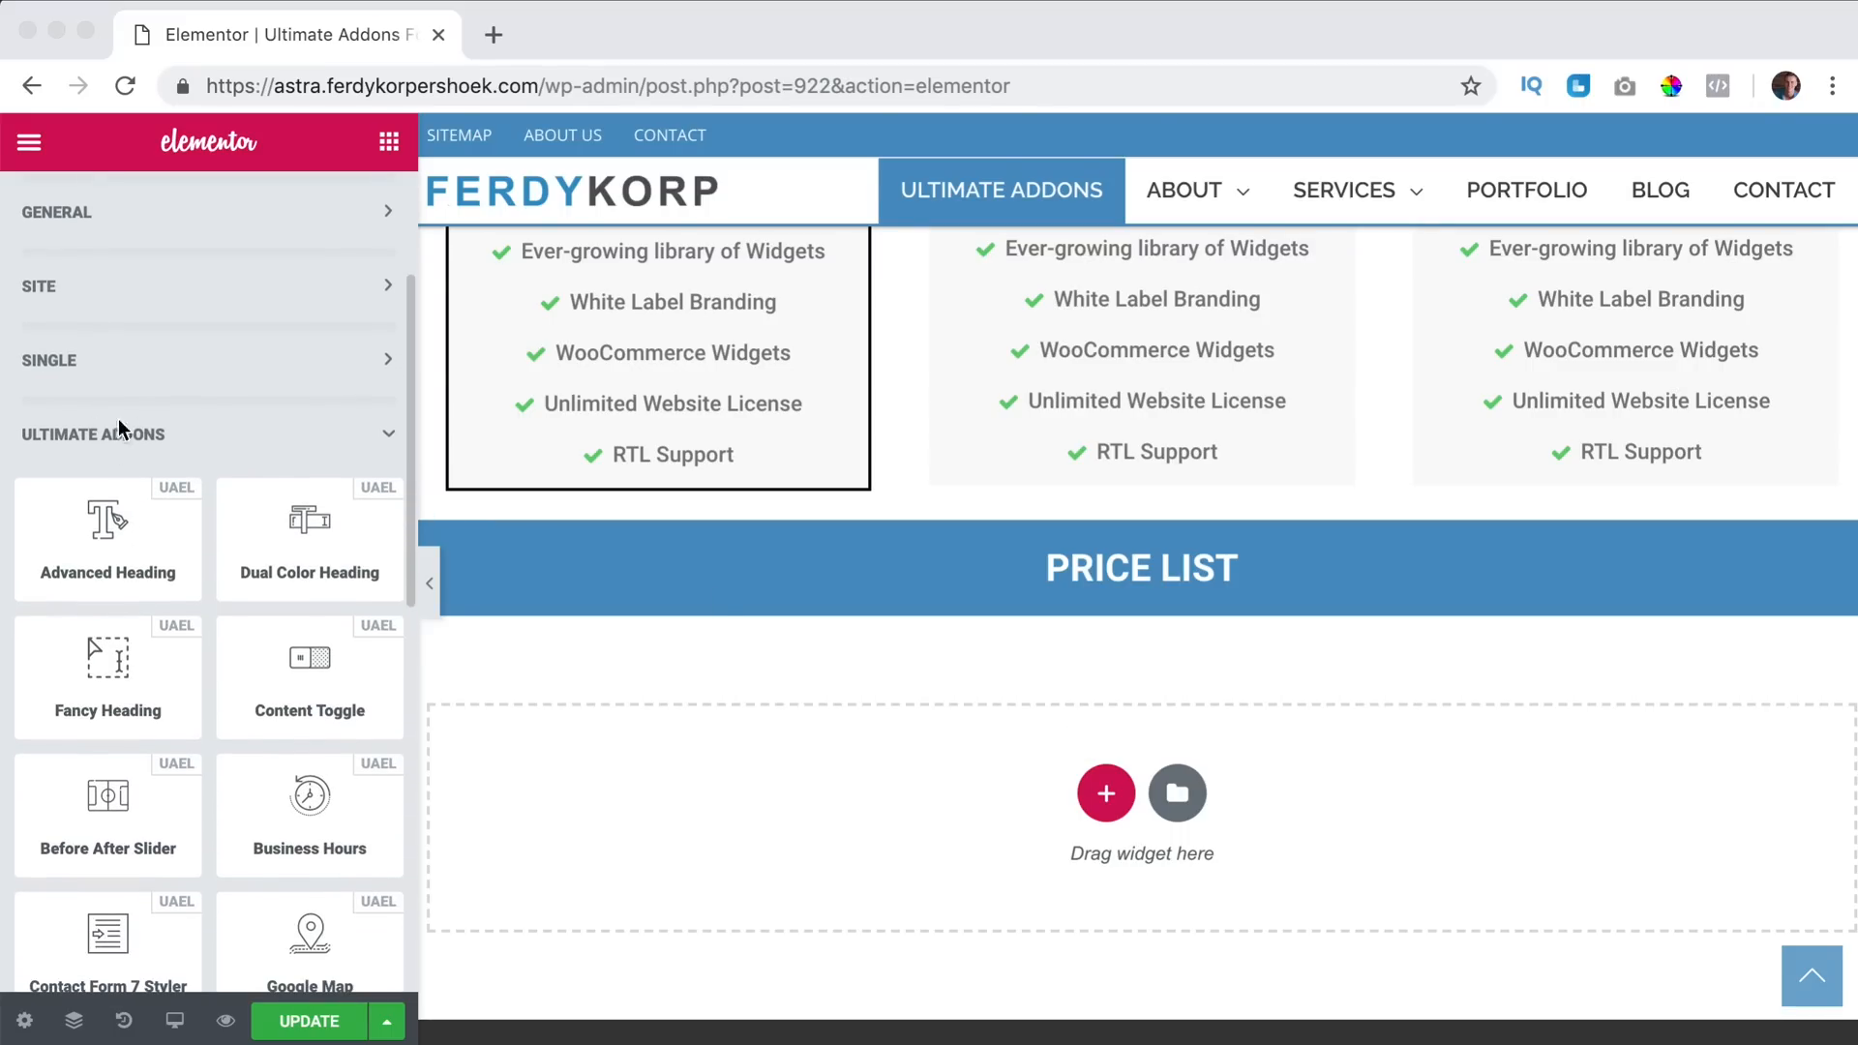
Remove Third Item and duplicate Second Item twice so the price list holds four items.
scroll("down", 3)
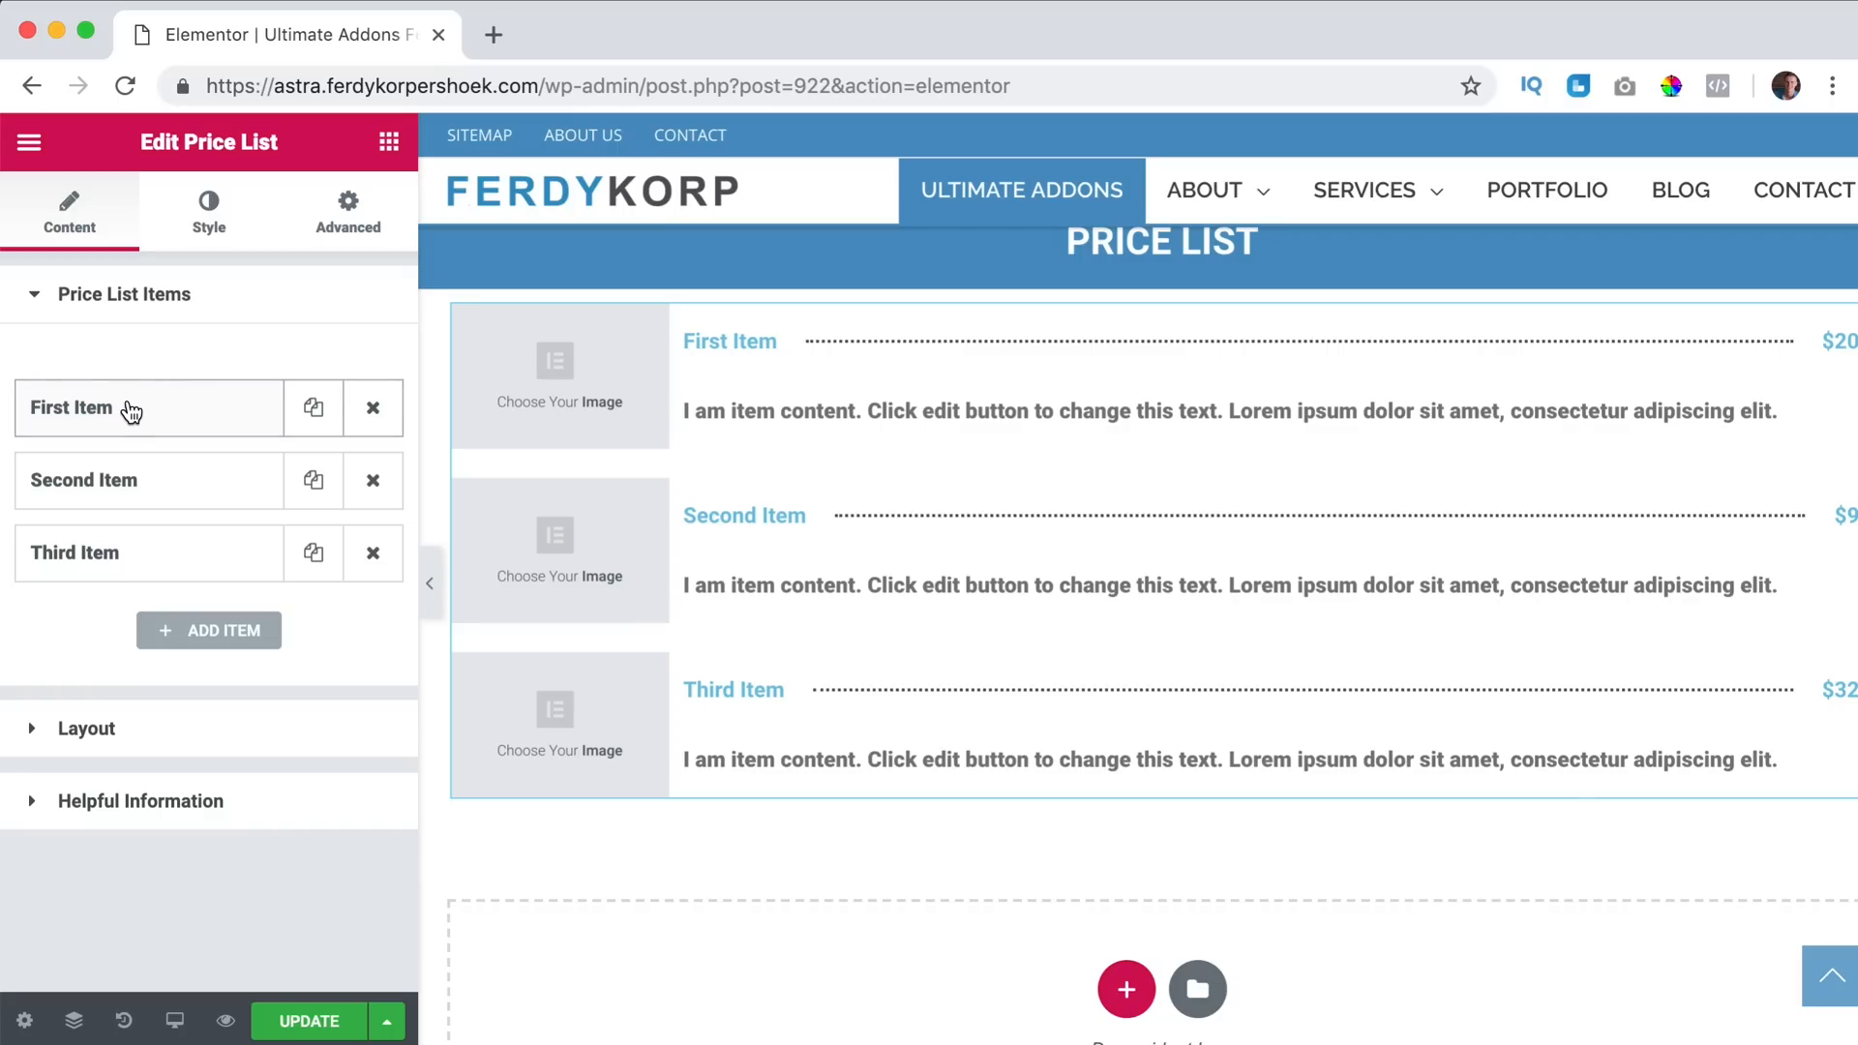
mouse_move(311, 584)
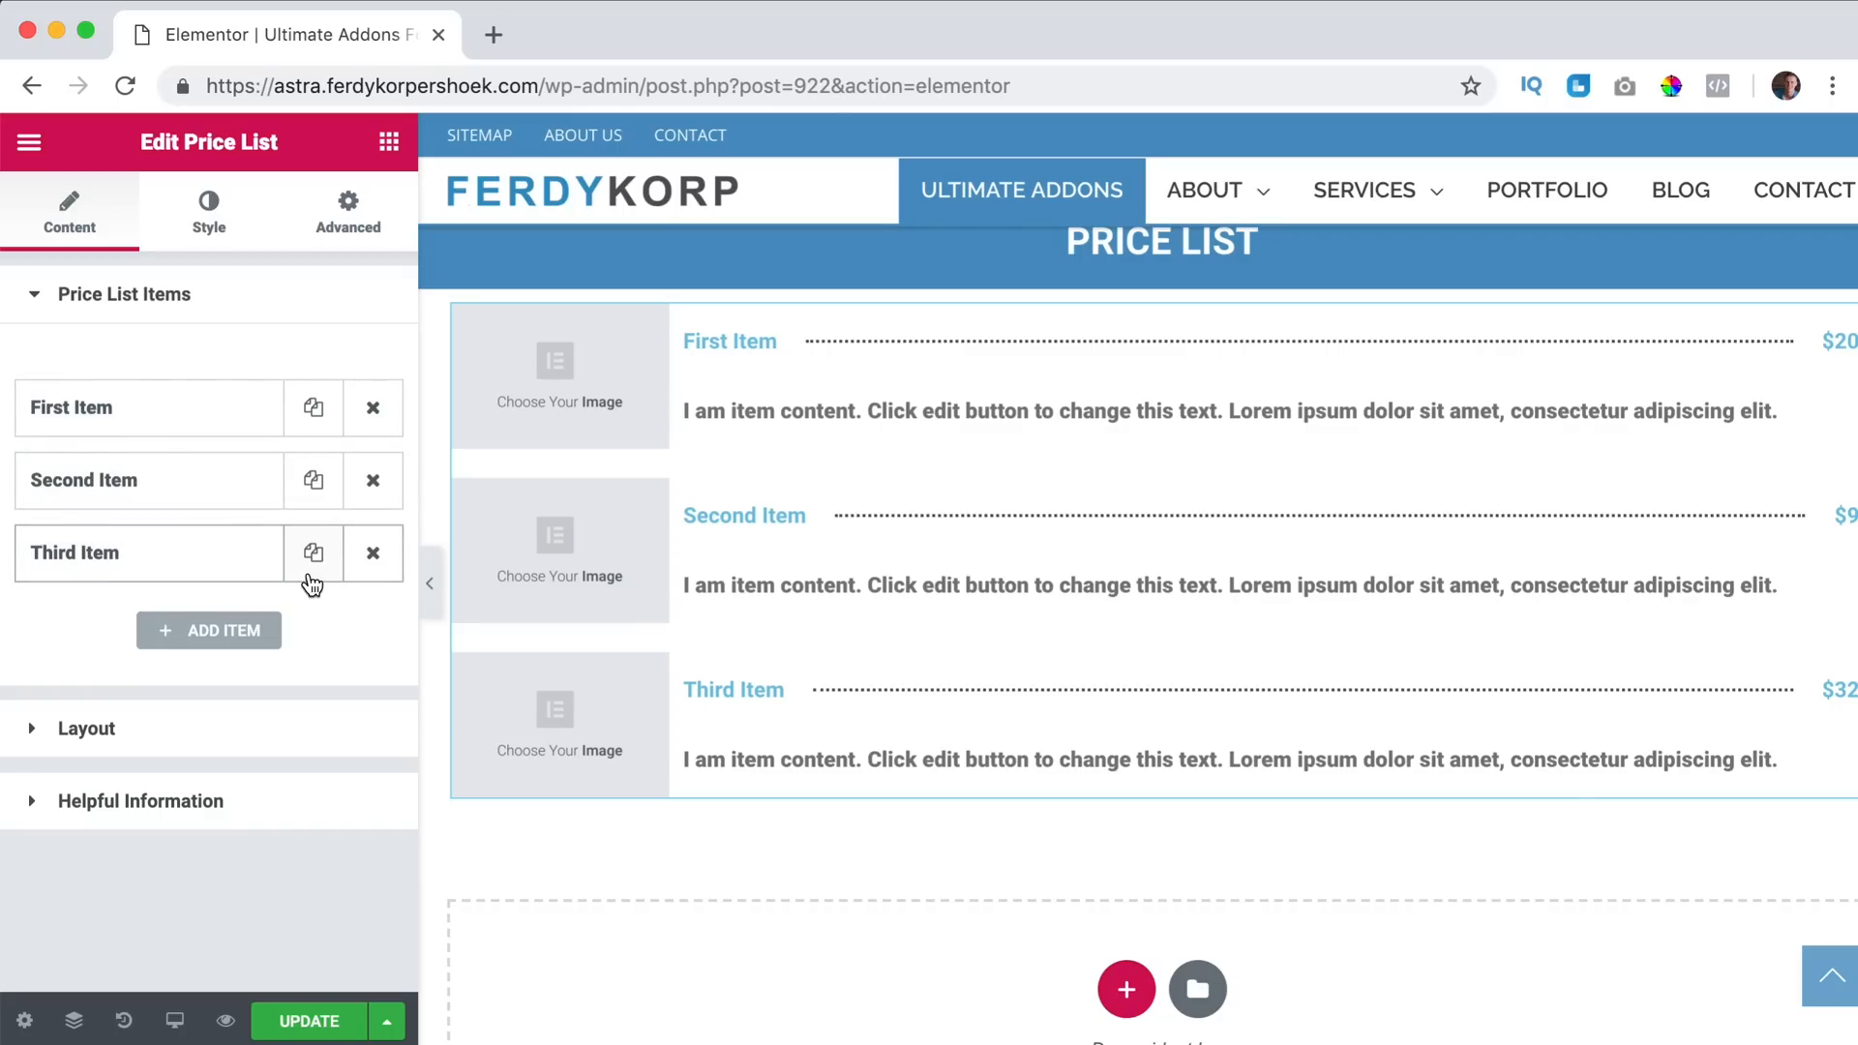
left_click(372, 551)
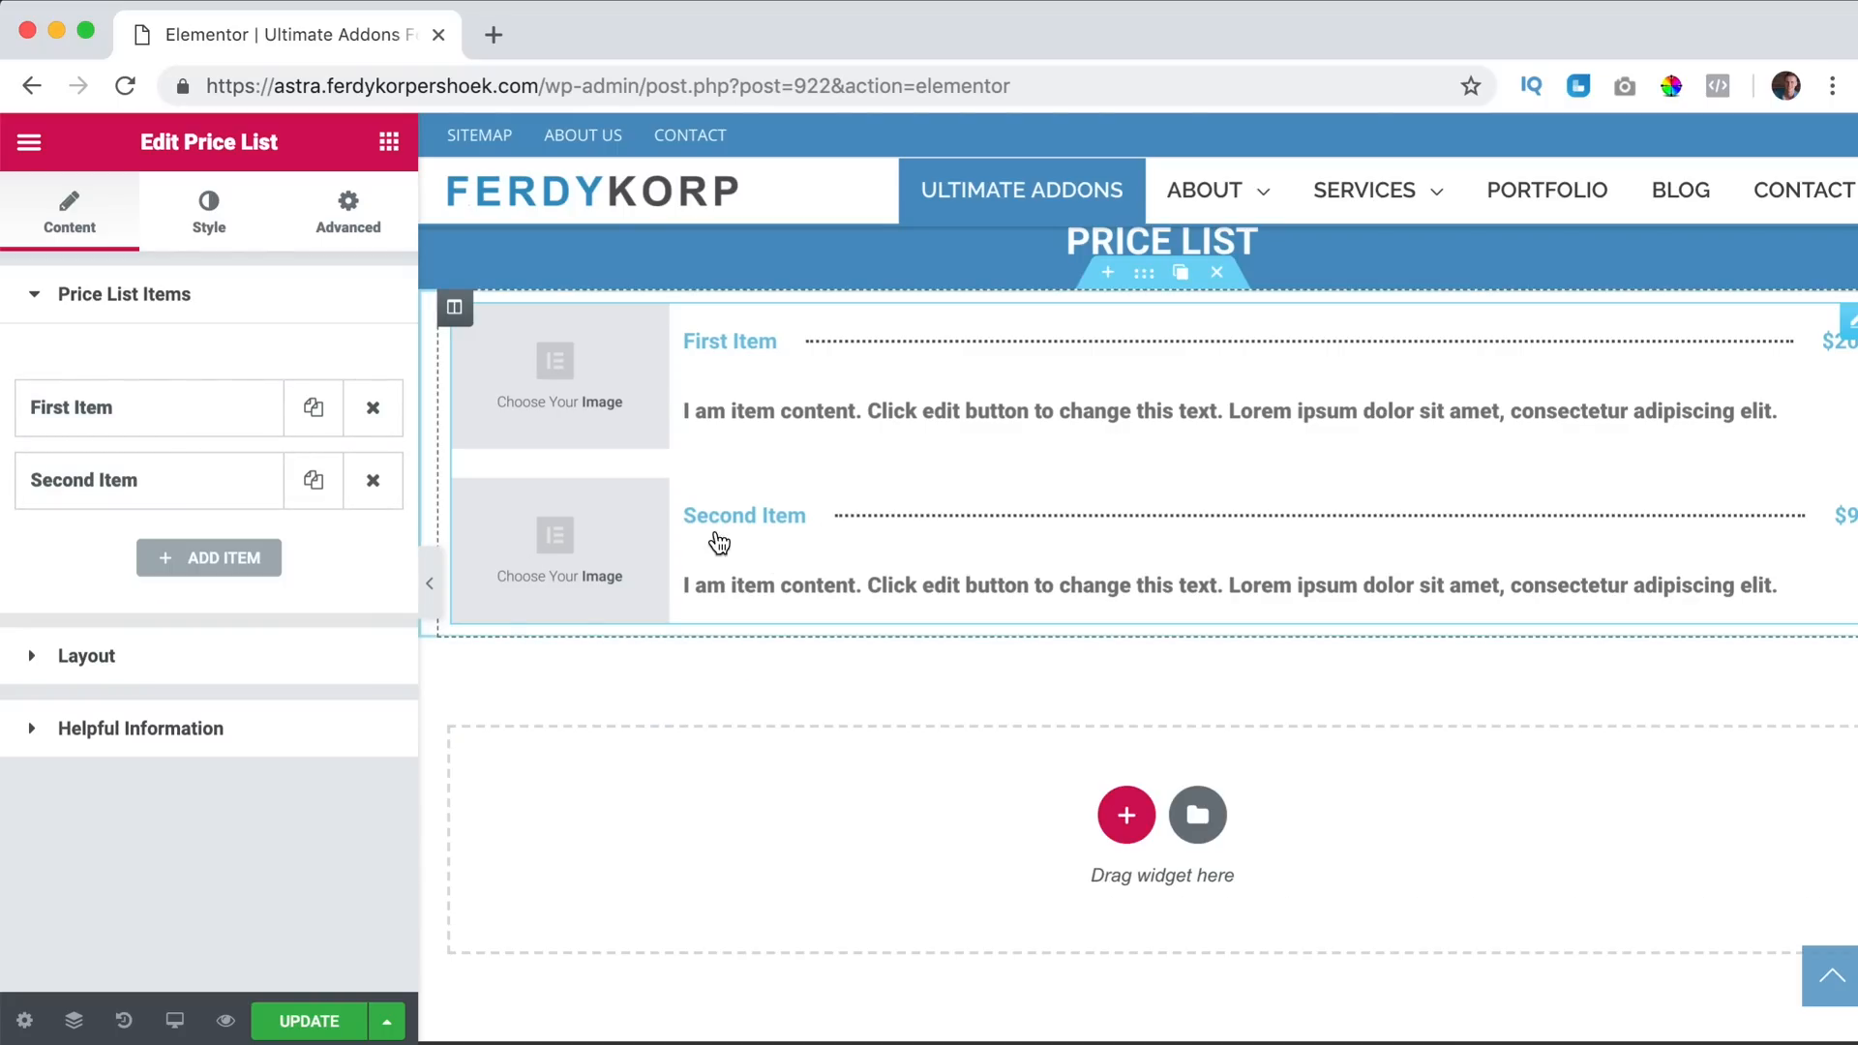
left_click(313, 480)
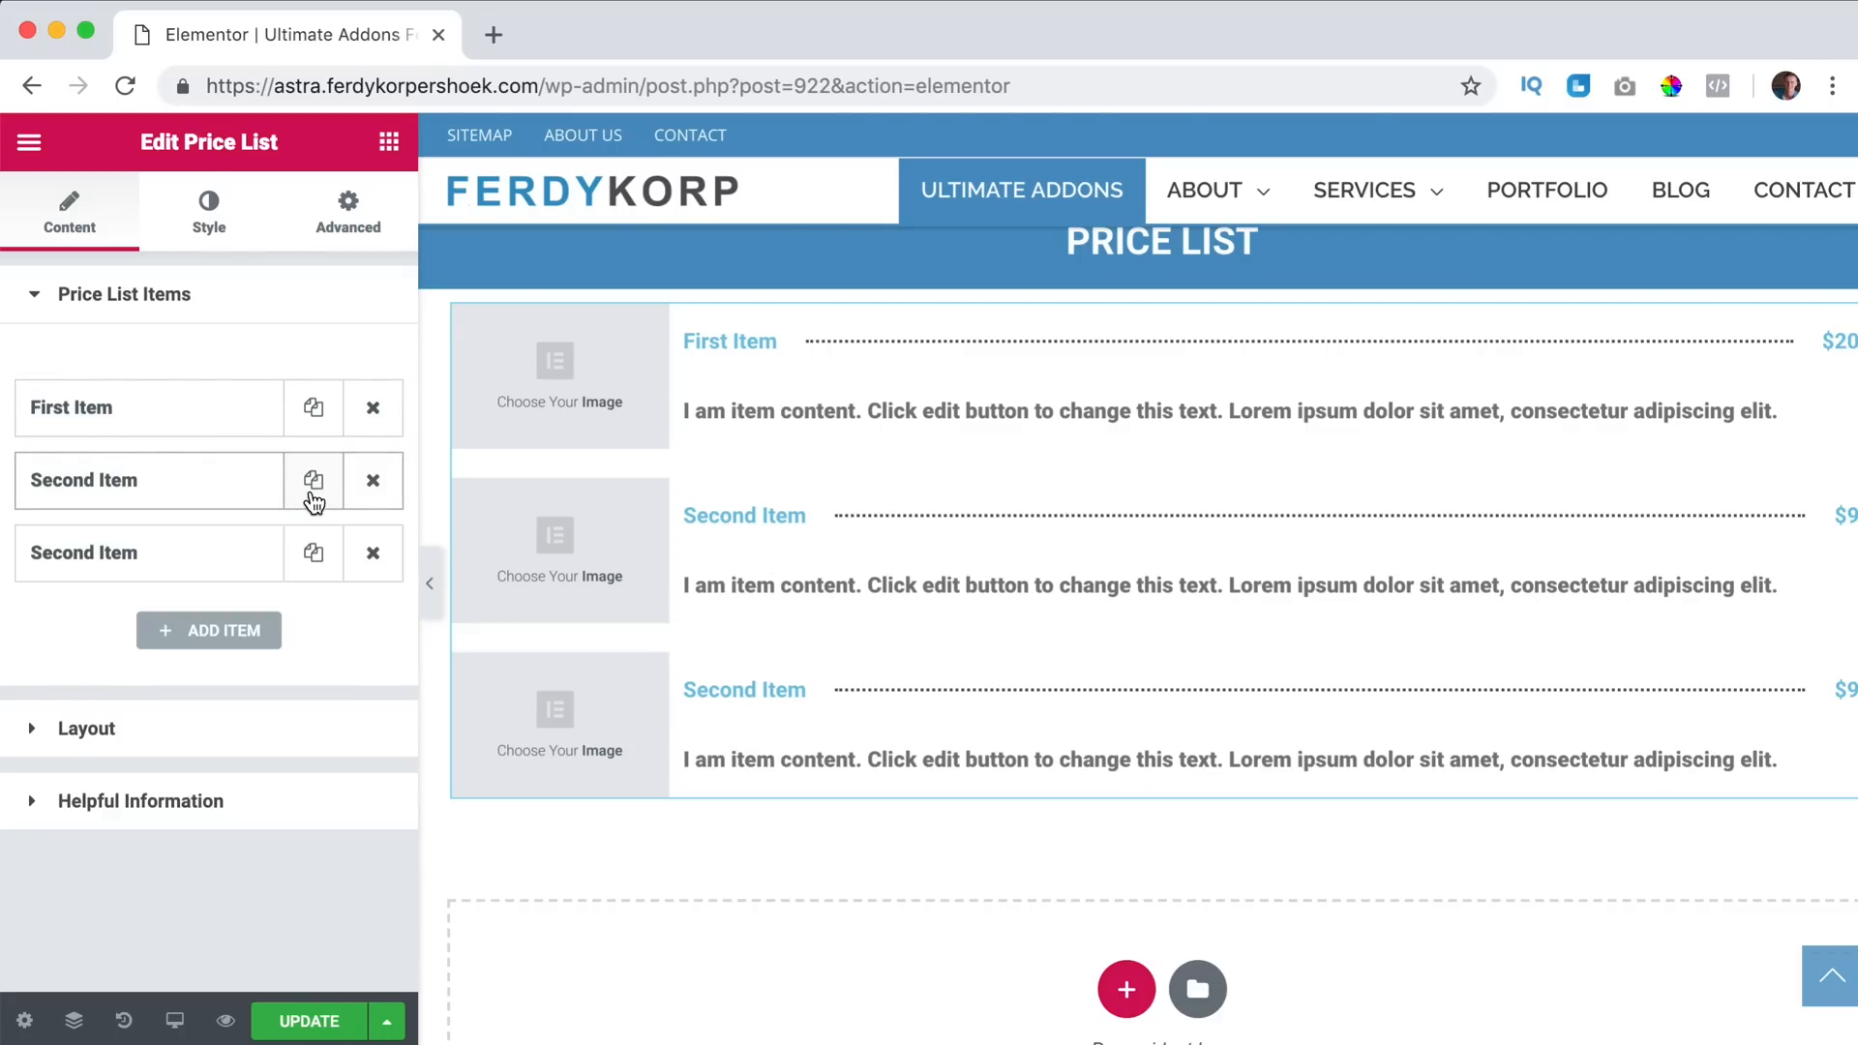
left_click(313, 480)
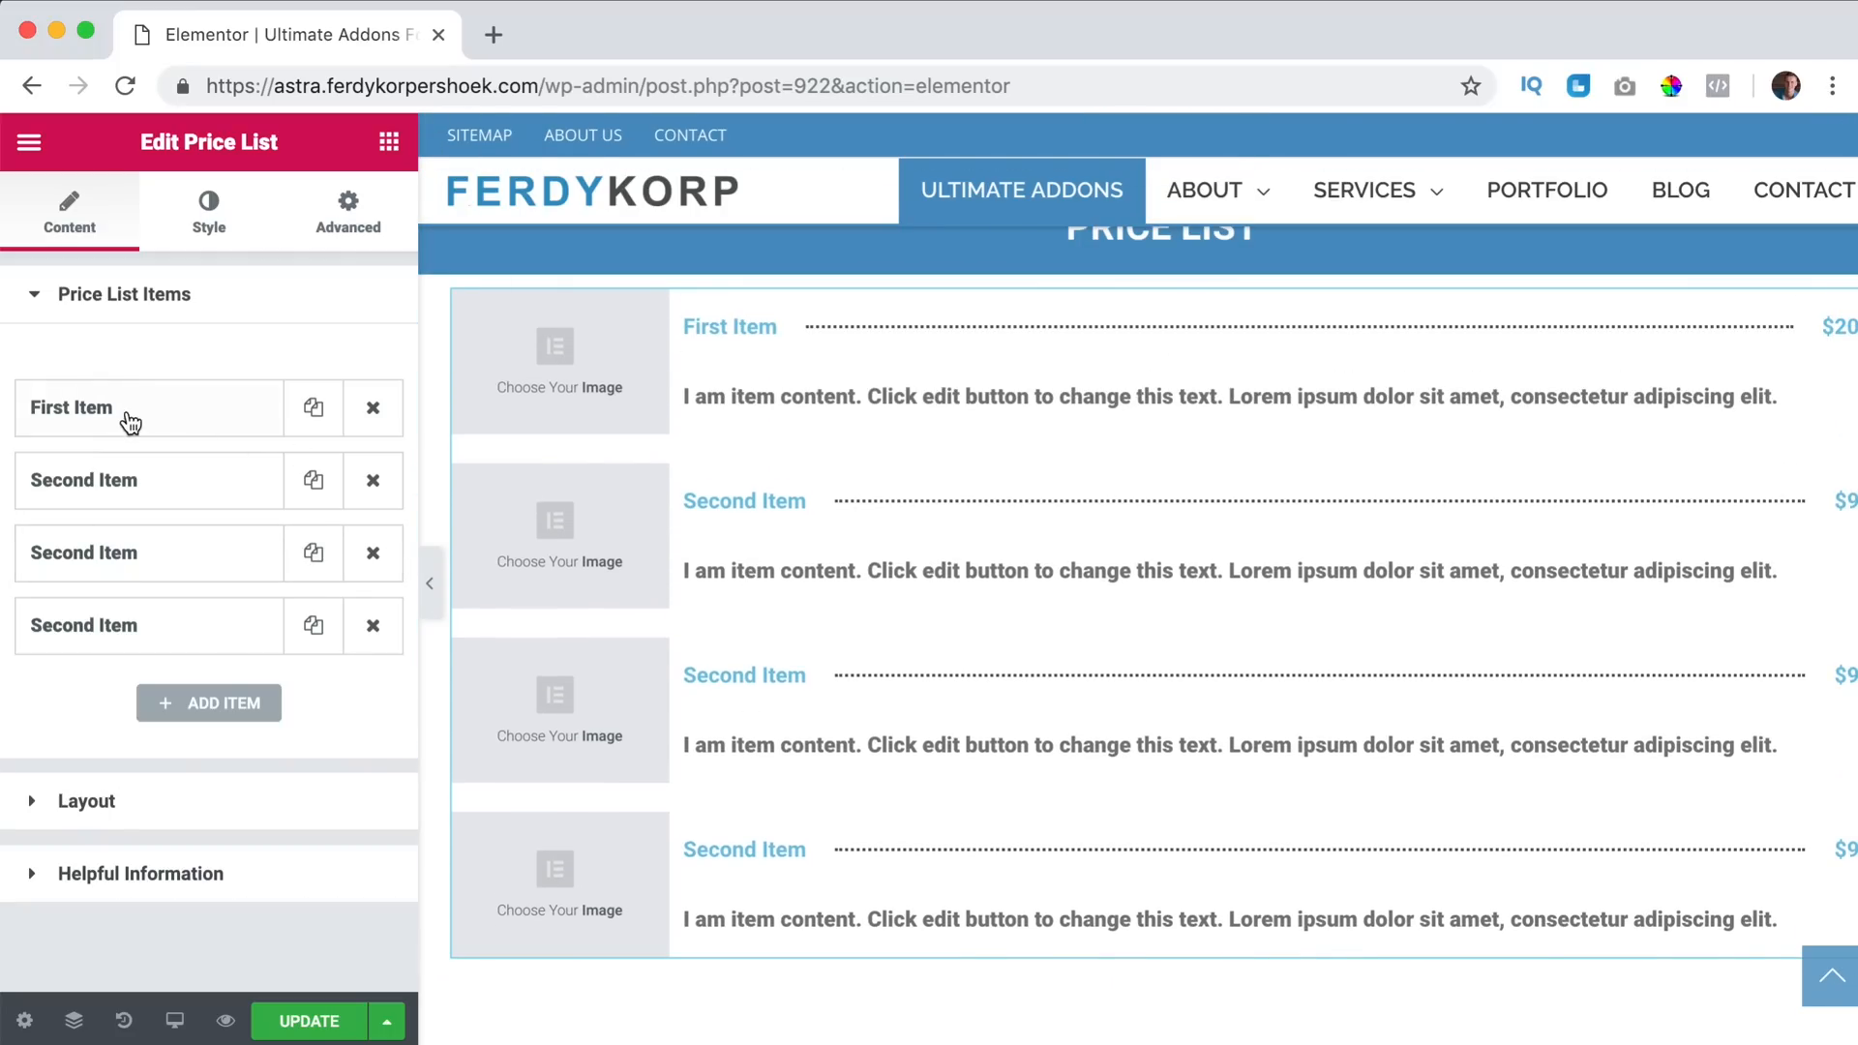
Title the first item 'Plate with food' with description 'This is the best food you will ever taste!'.
left_click(72, 408)
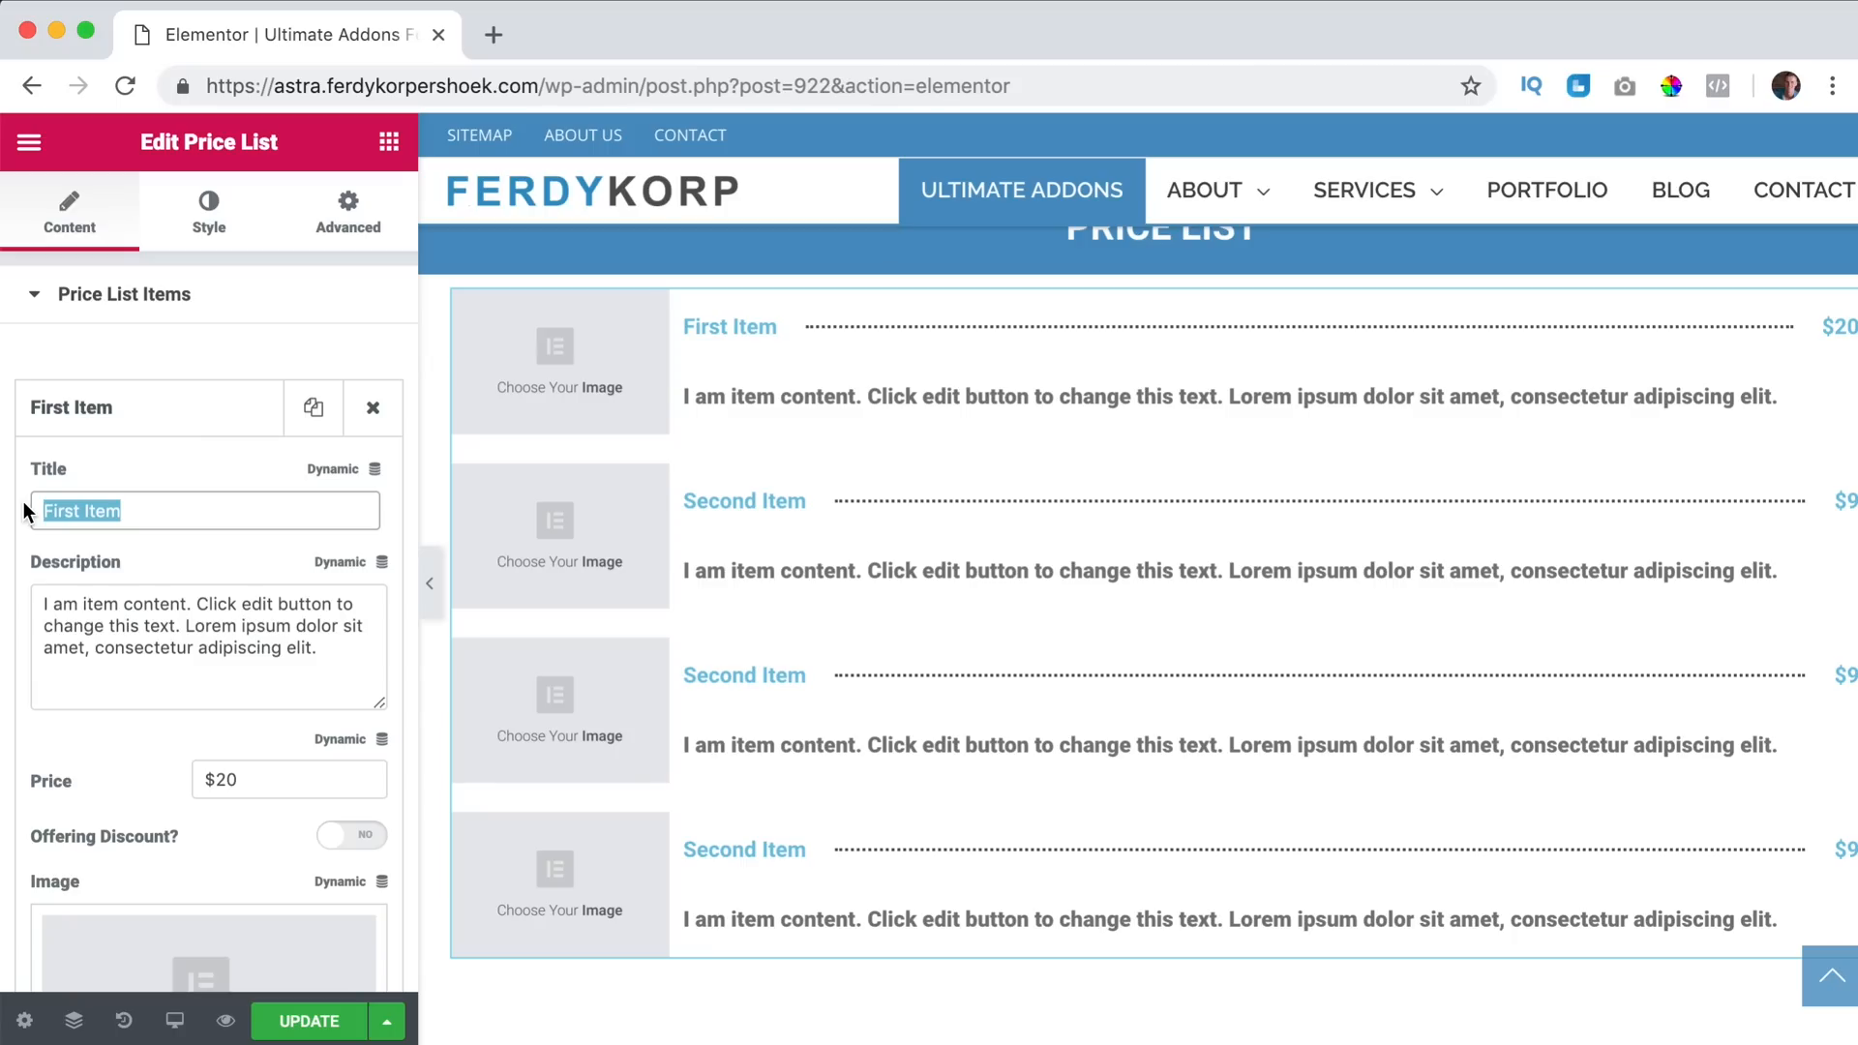
type("Plate with")
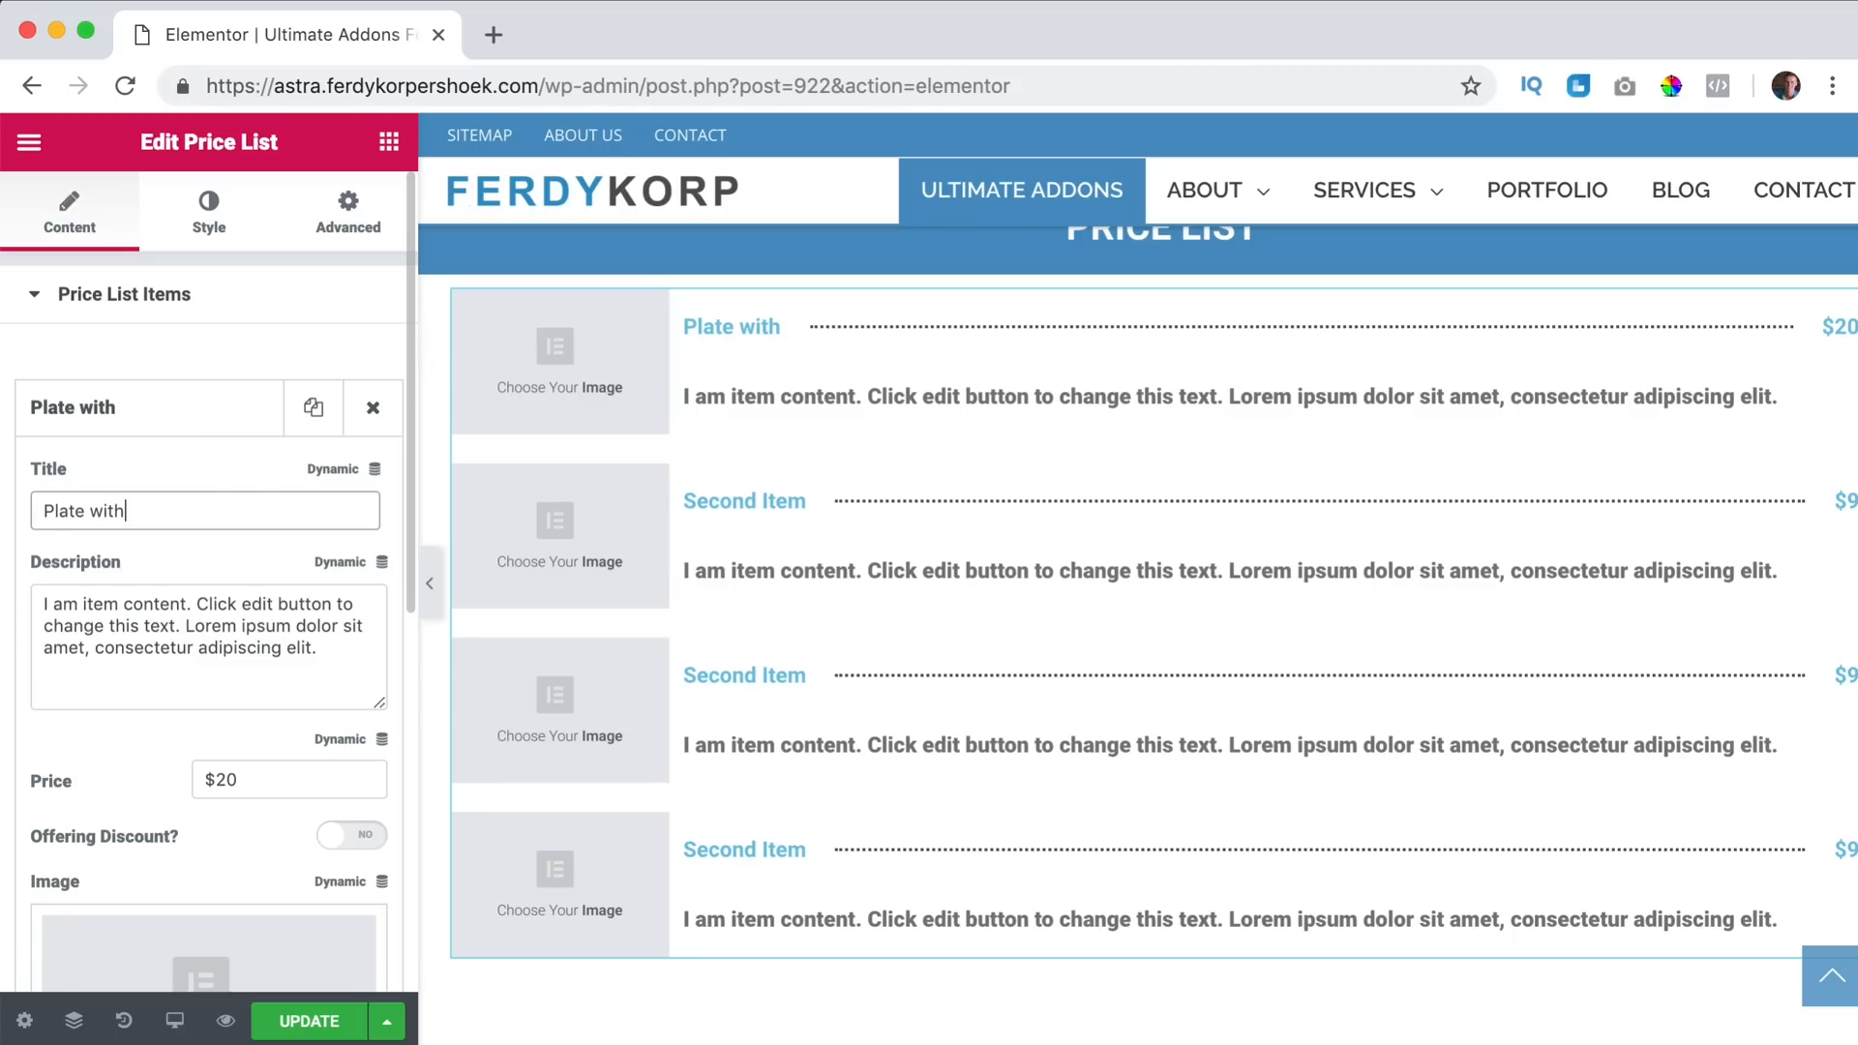
type("food")
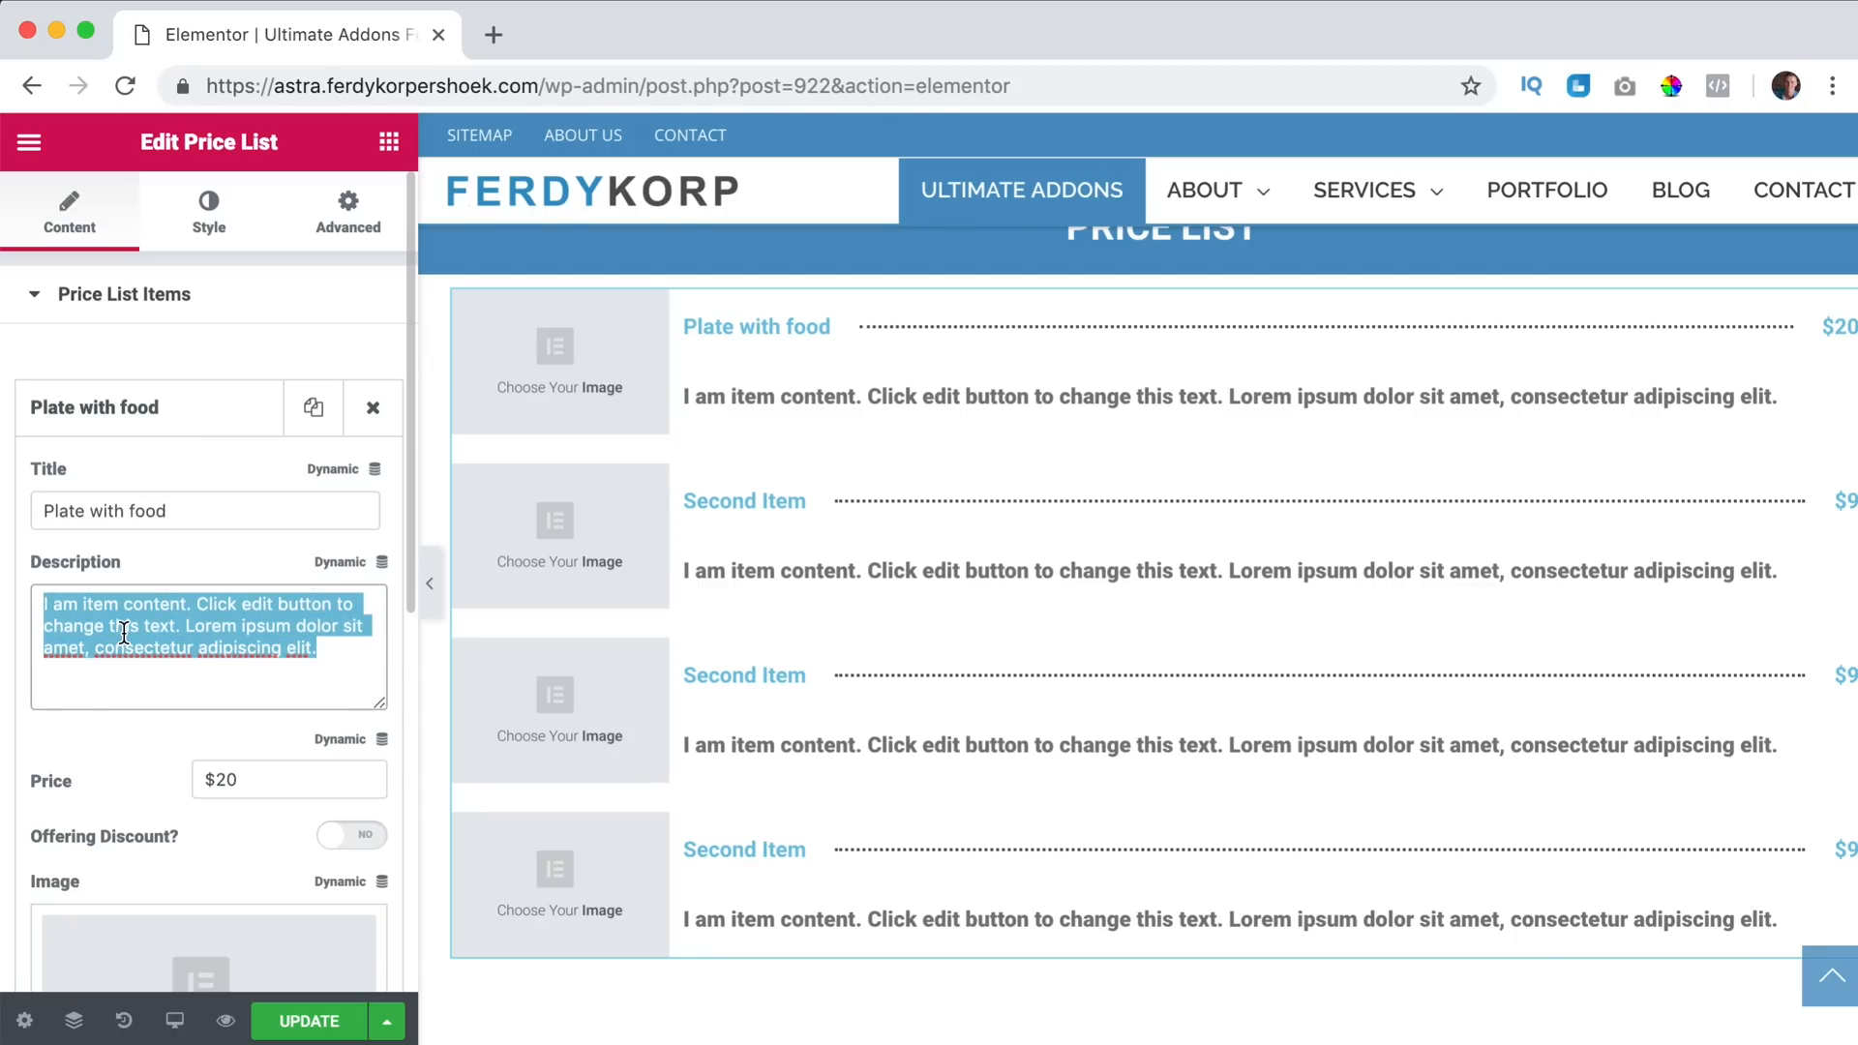
type("This is the best food you will e")
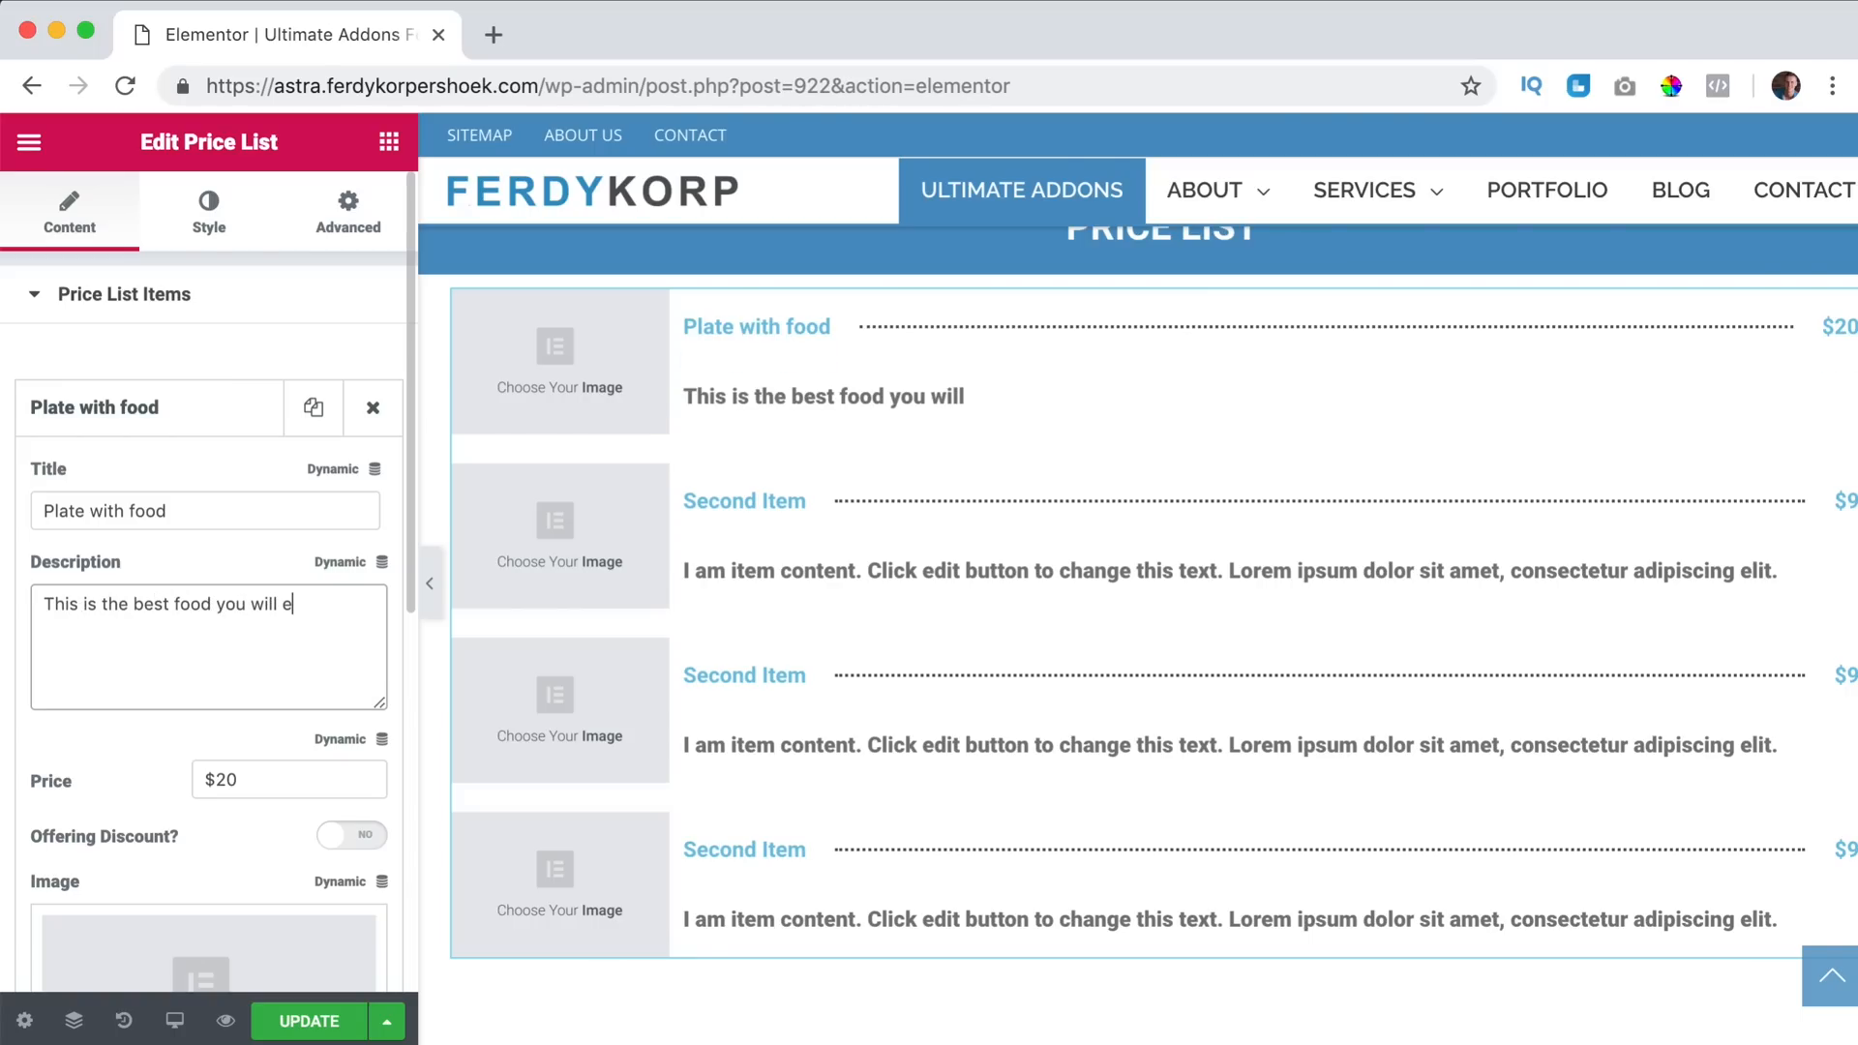
type("ver taste!")
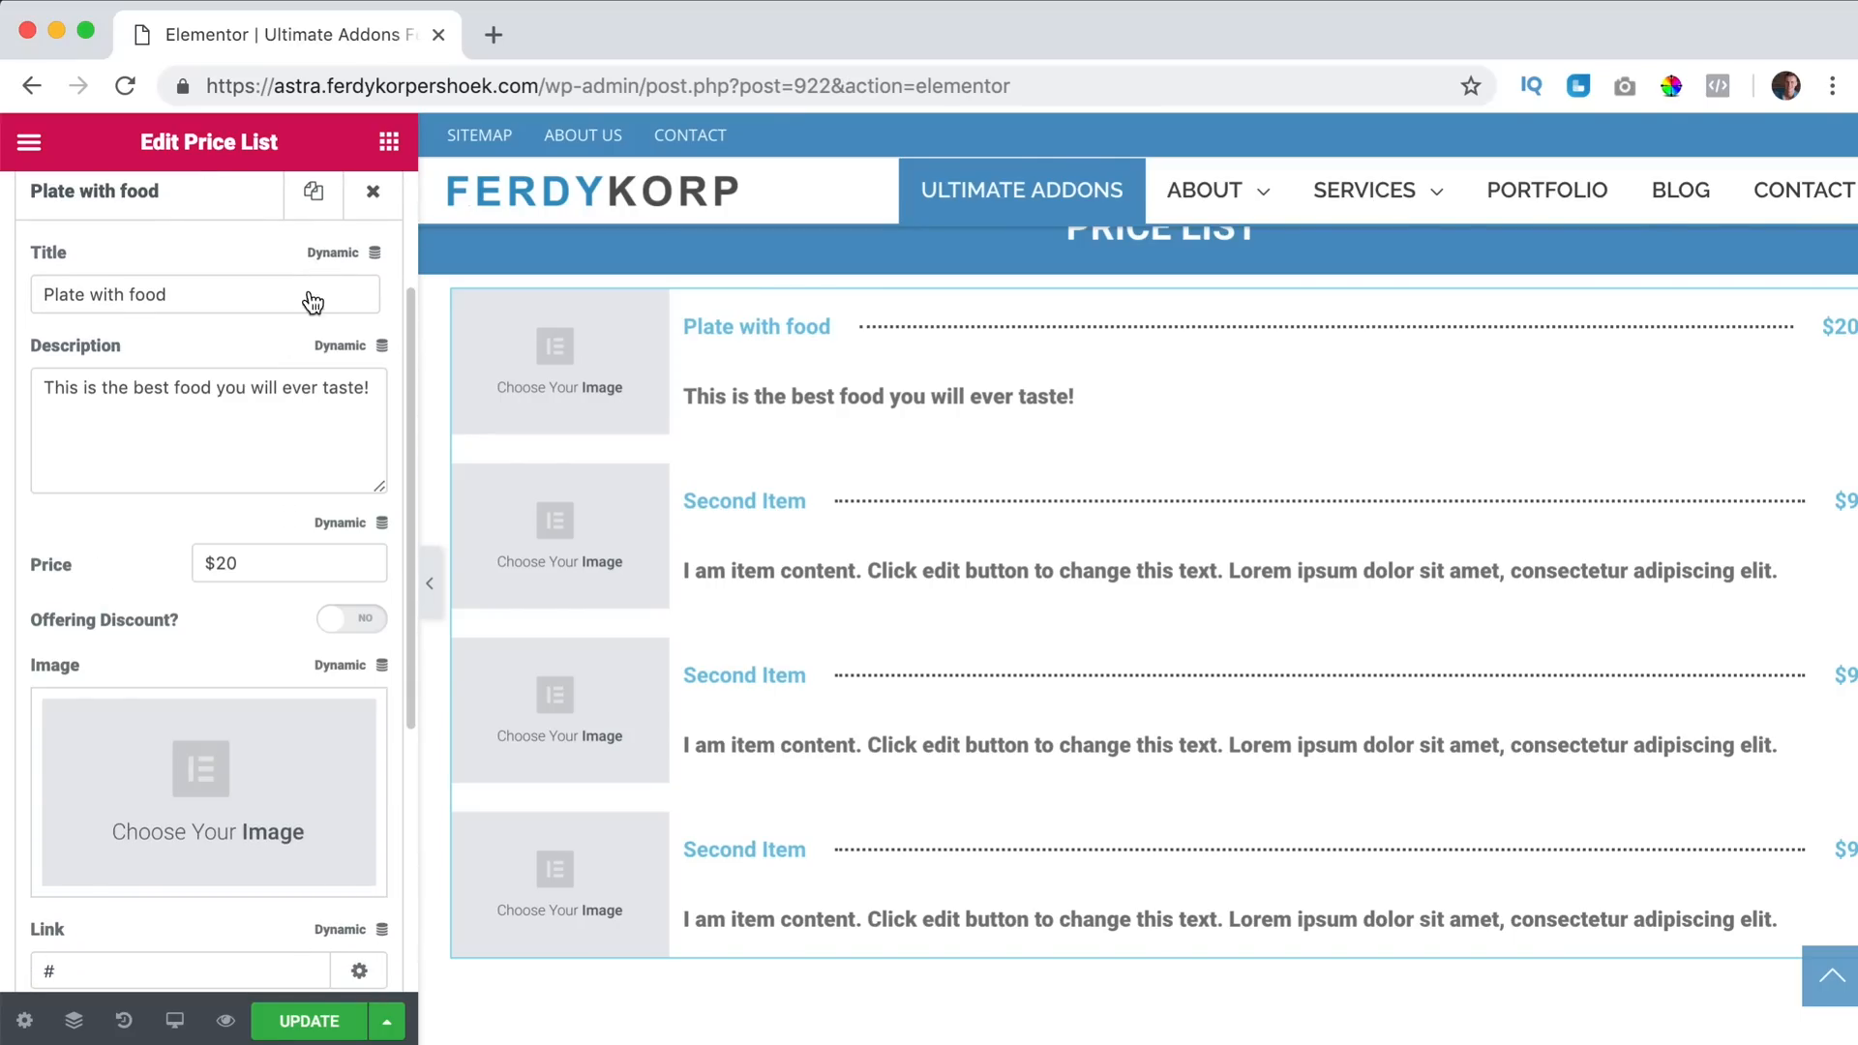
Briefly search 'fer' in a new YouTube tab, then close it to return to the editor.
left_click(493, 34)
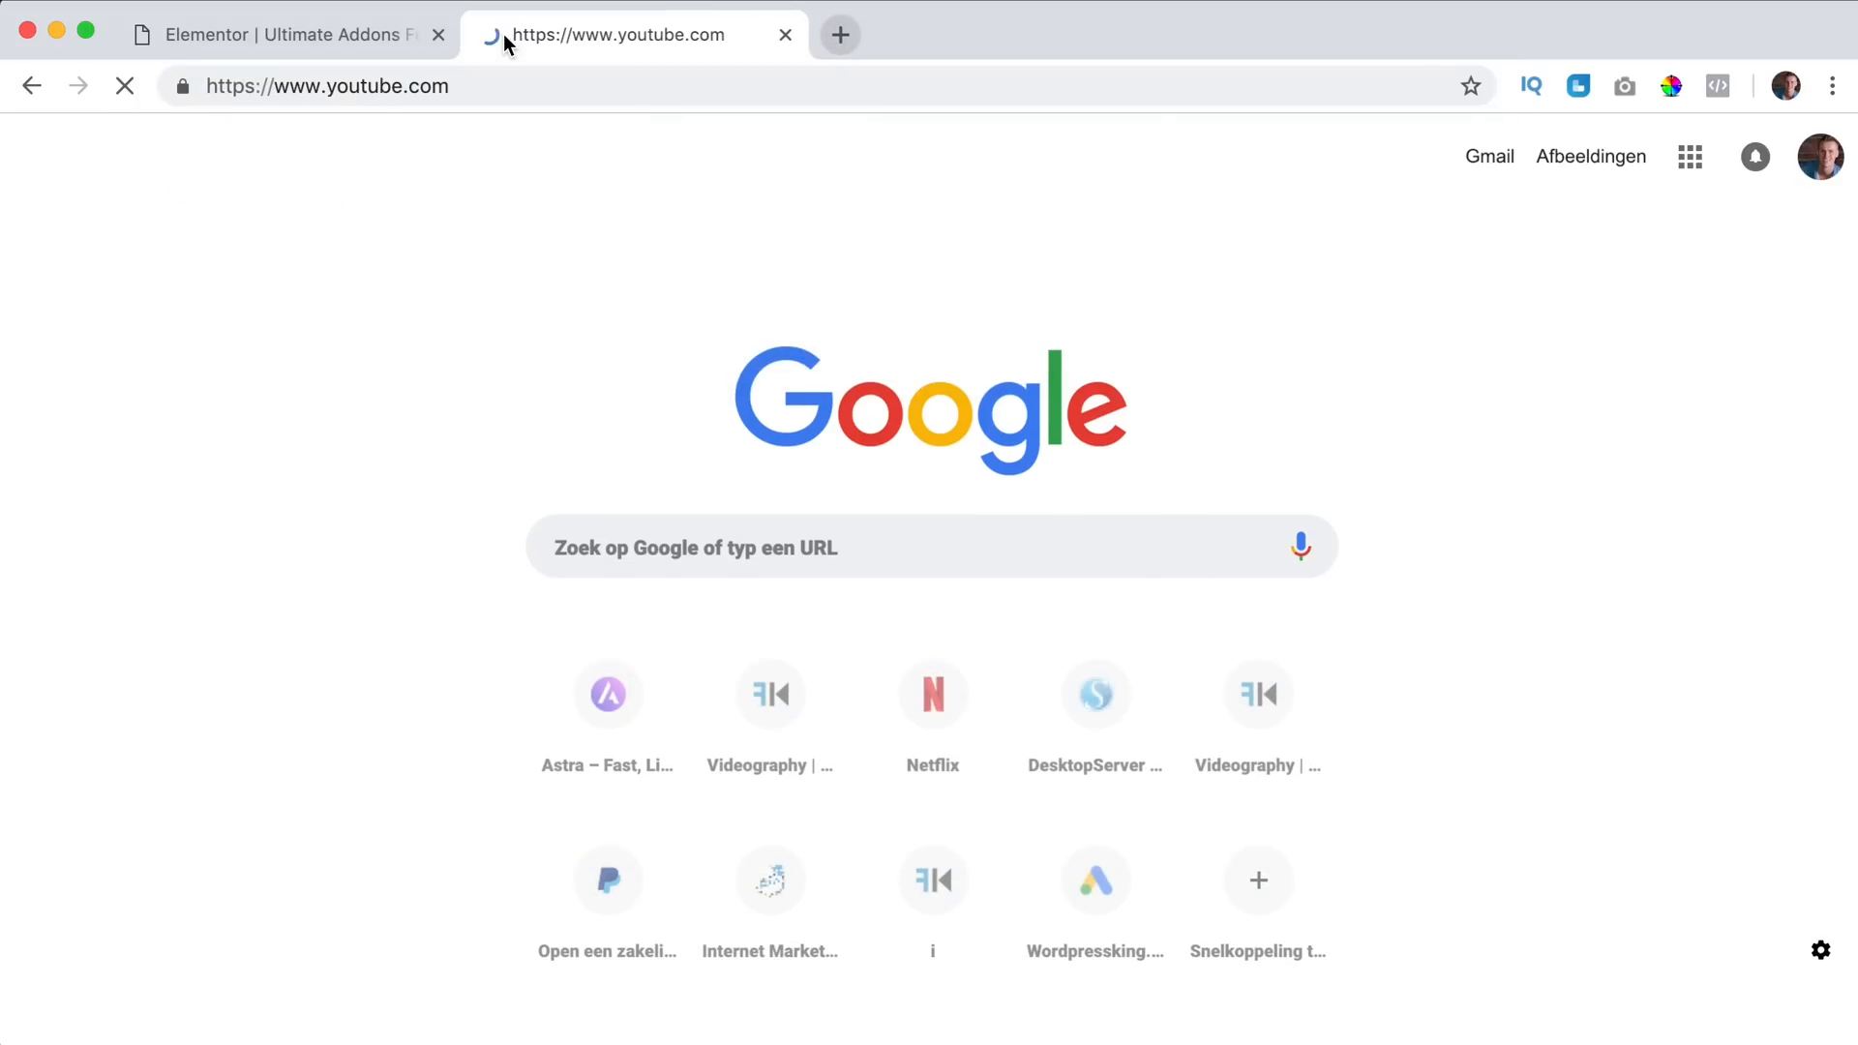
type("ferdy acf")
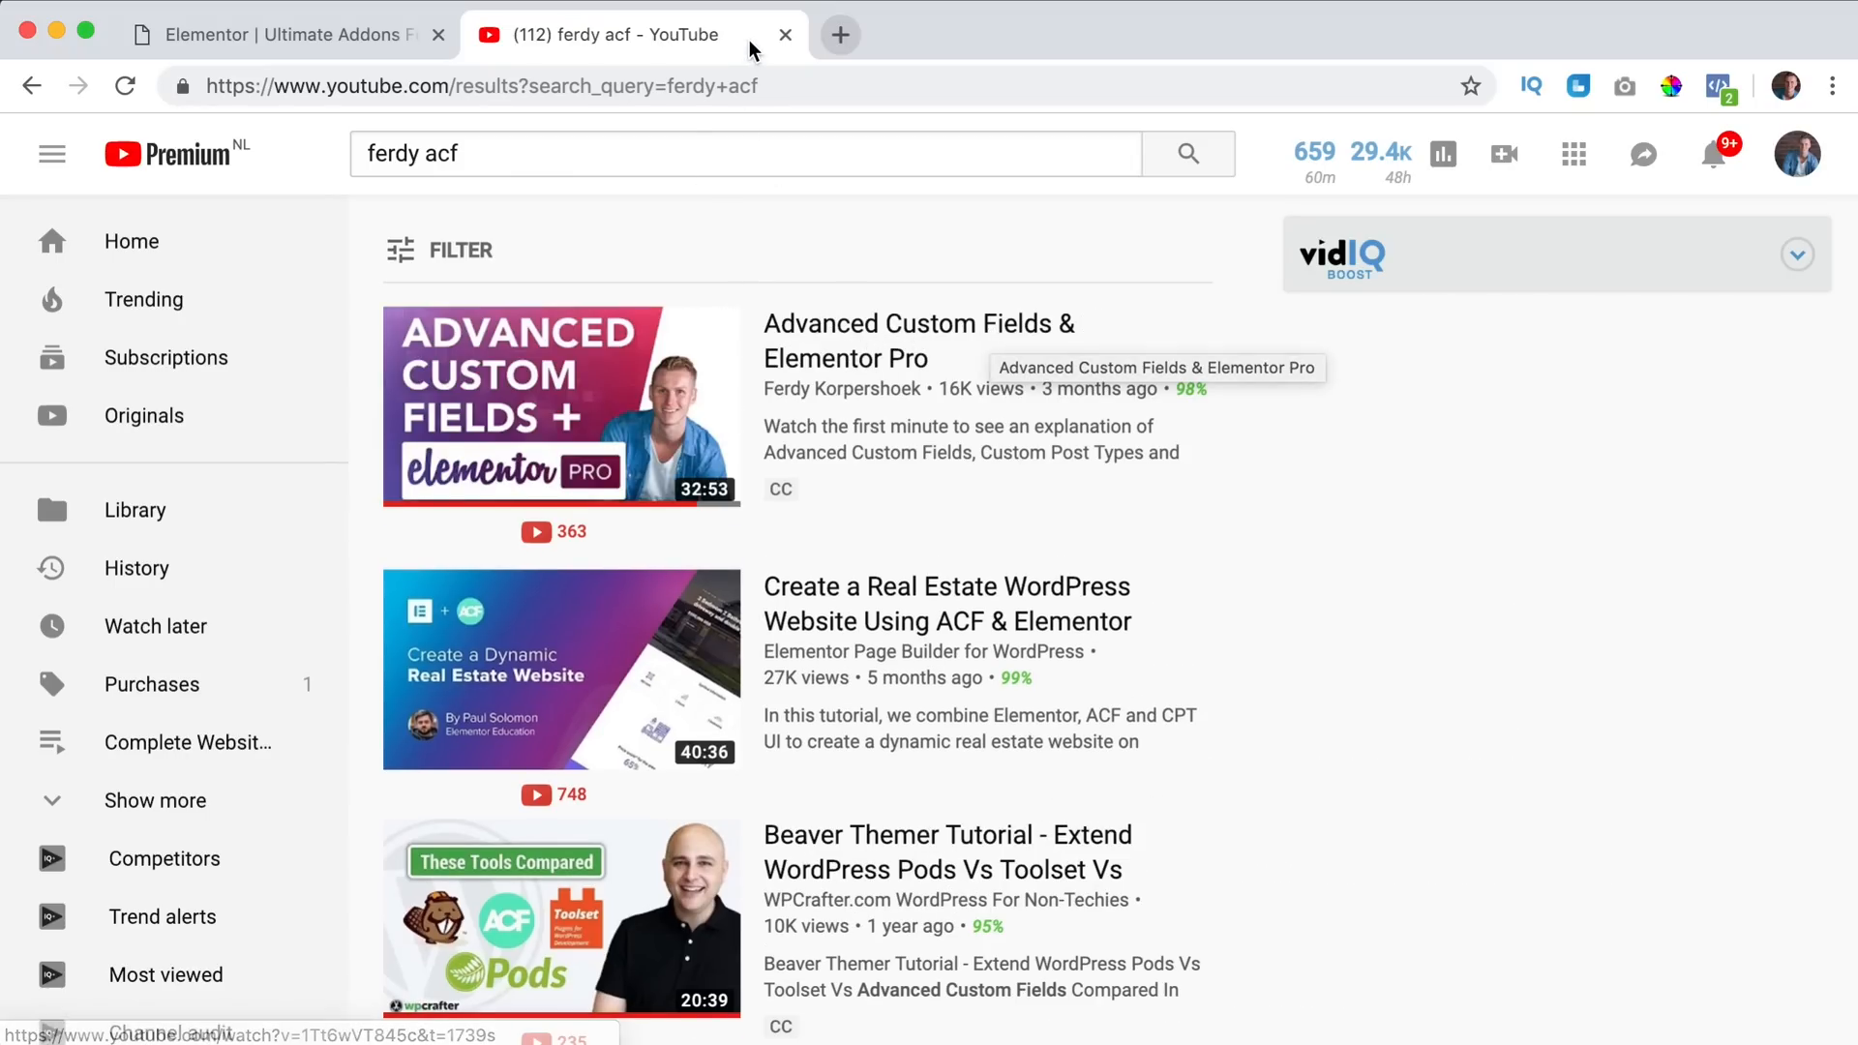
left_click(284, 32)
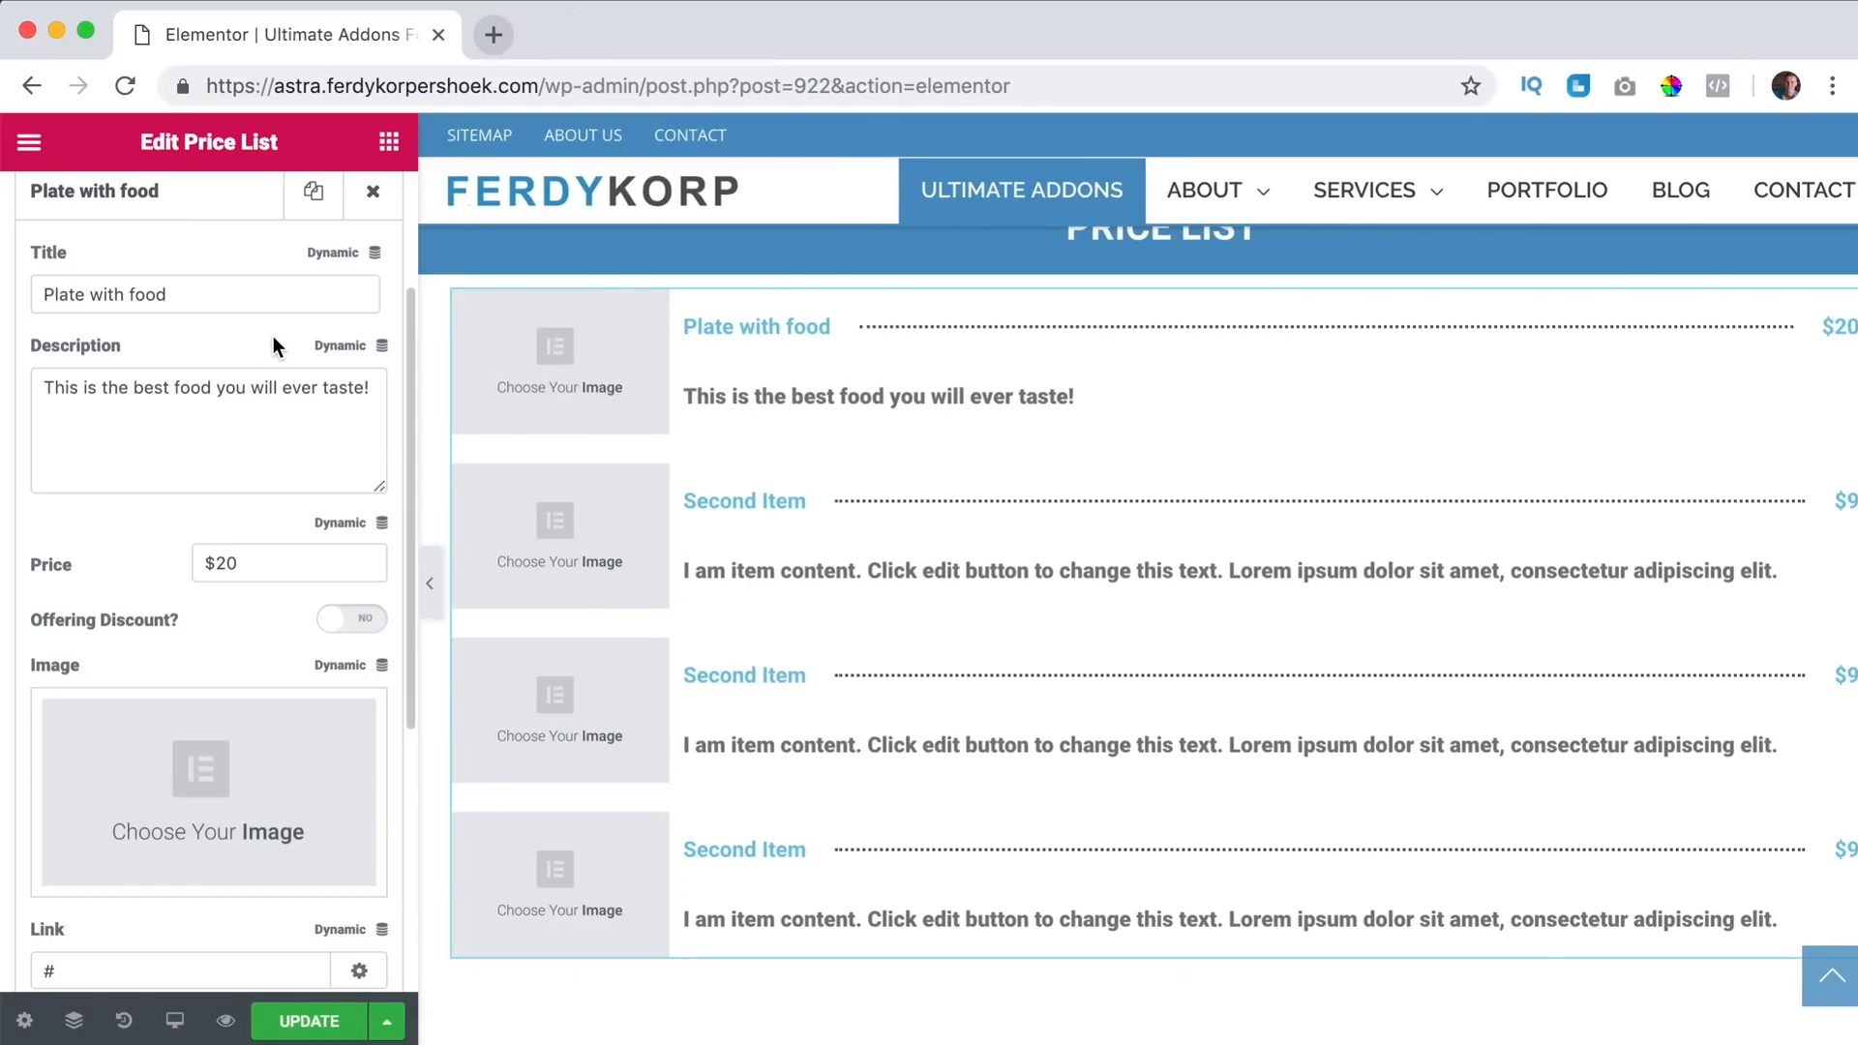
mouse_move(321, 352)
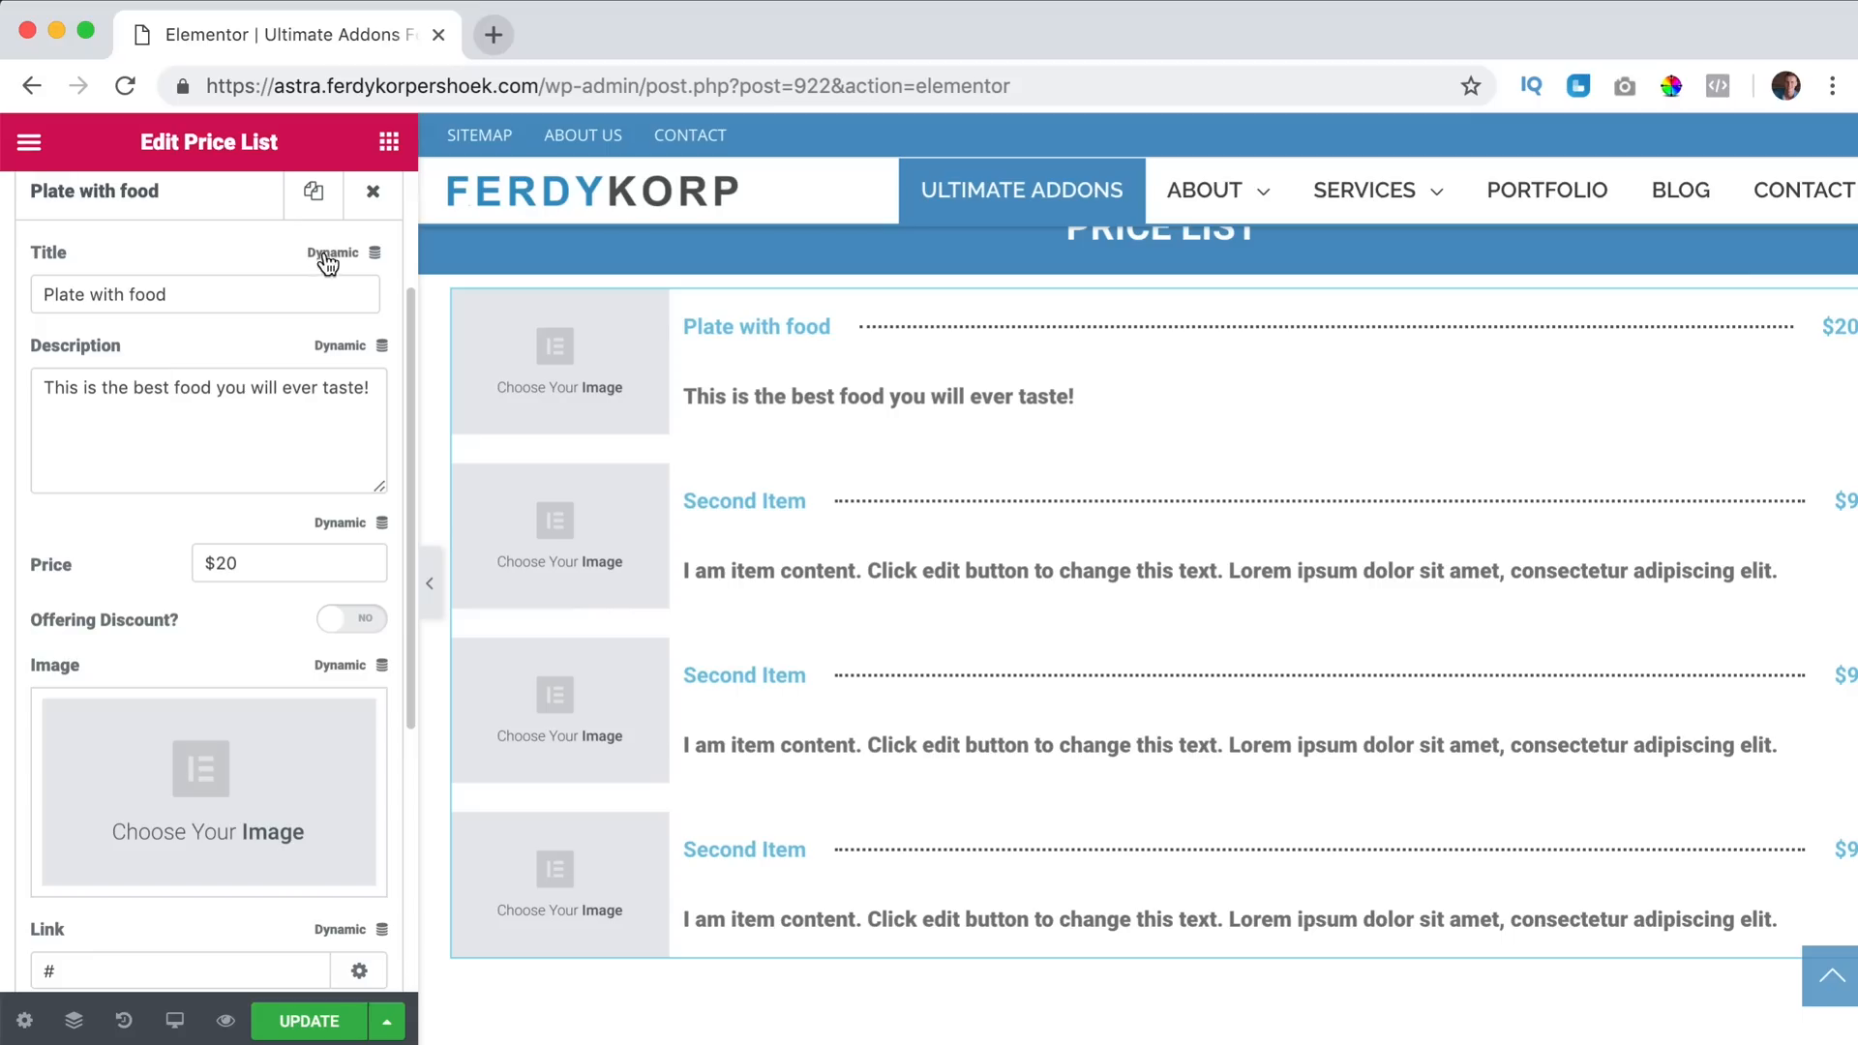
mouse_move(205, 345)
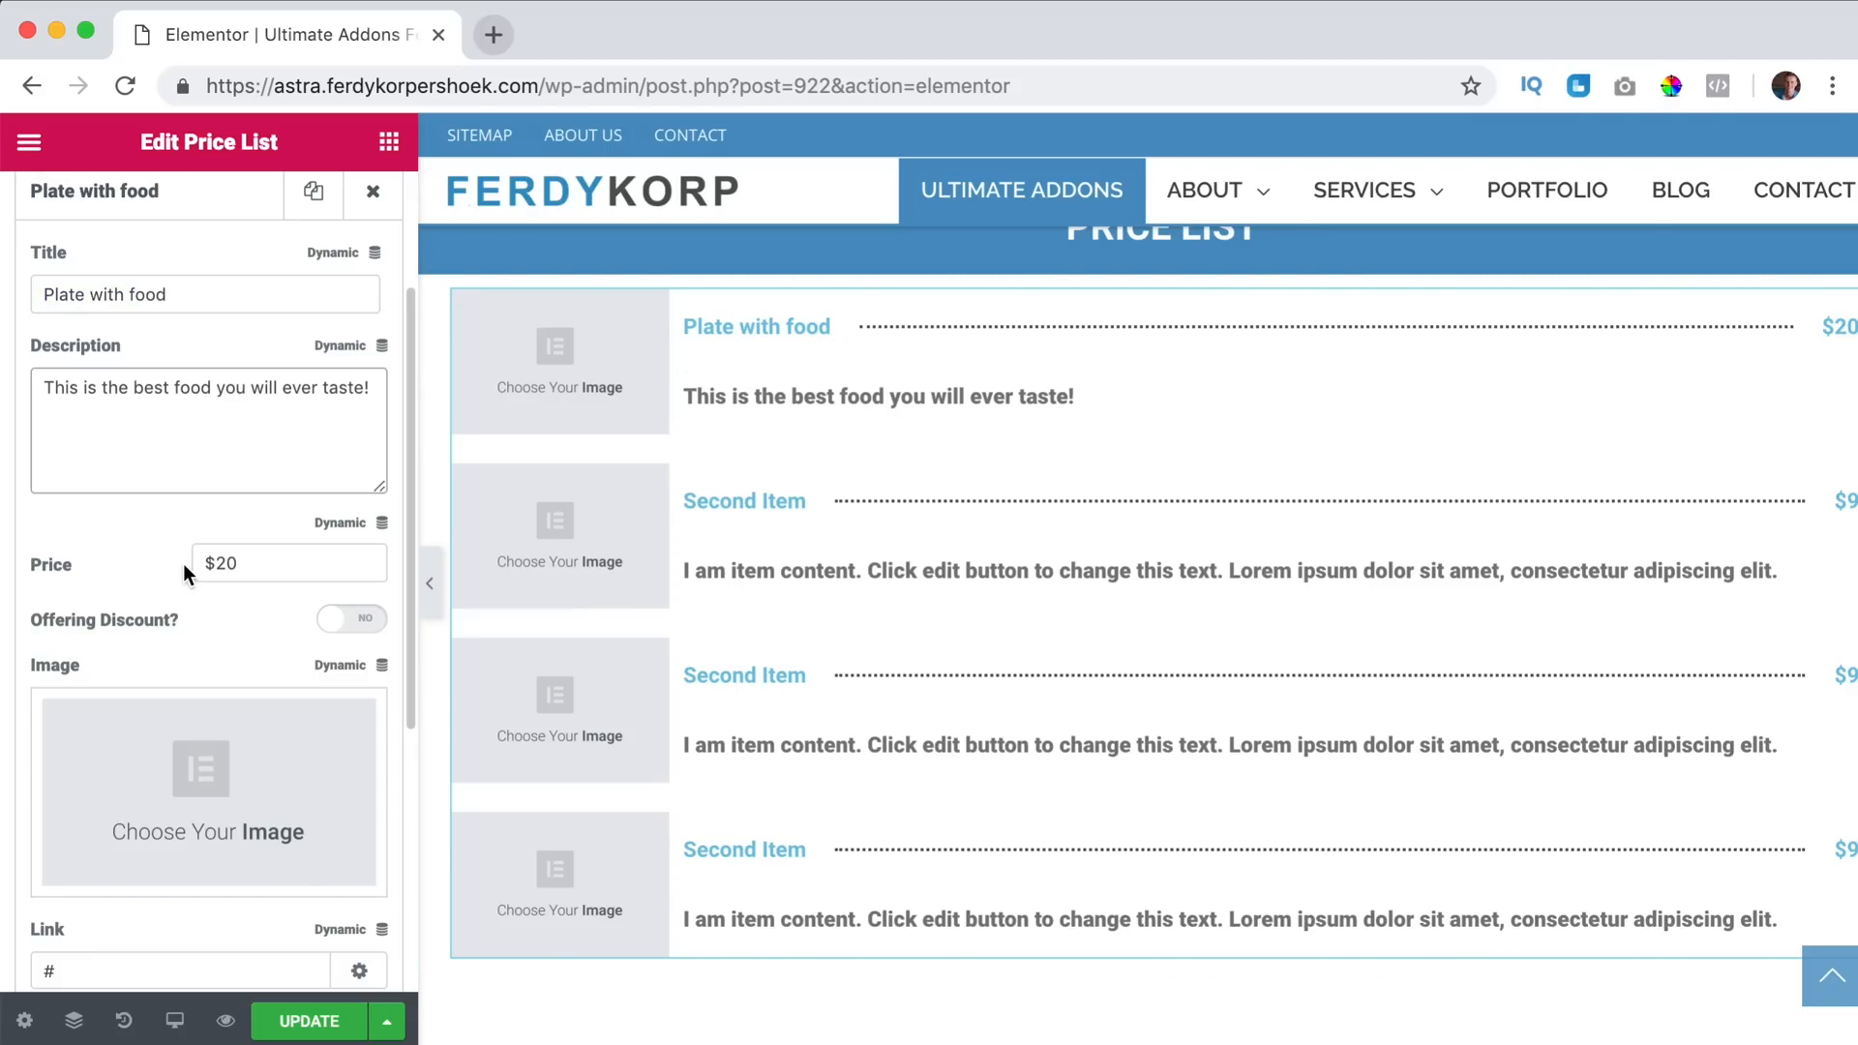
Price the first item at 39 and enable Offering Discount with original price $99.
left_click(236, 563)
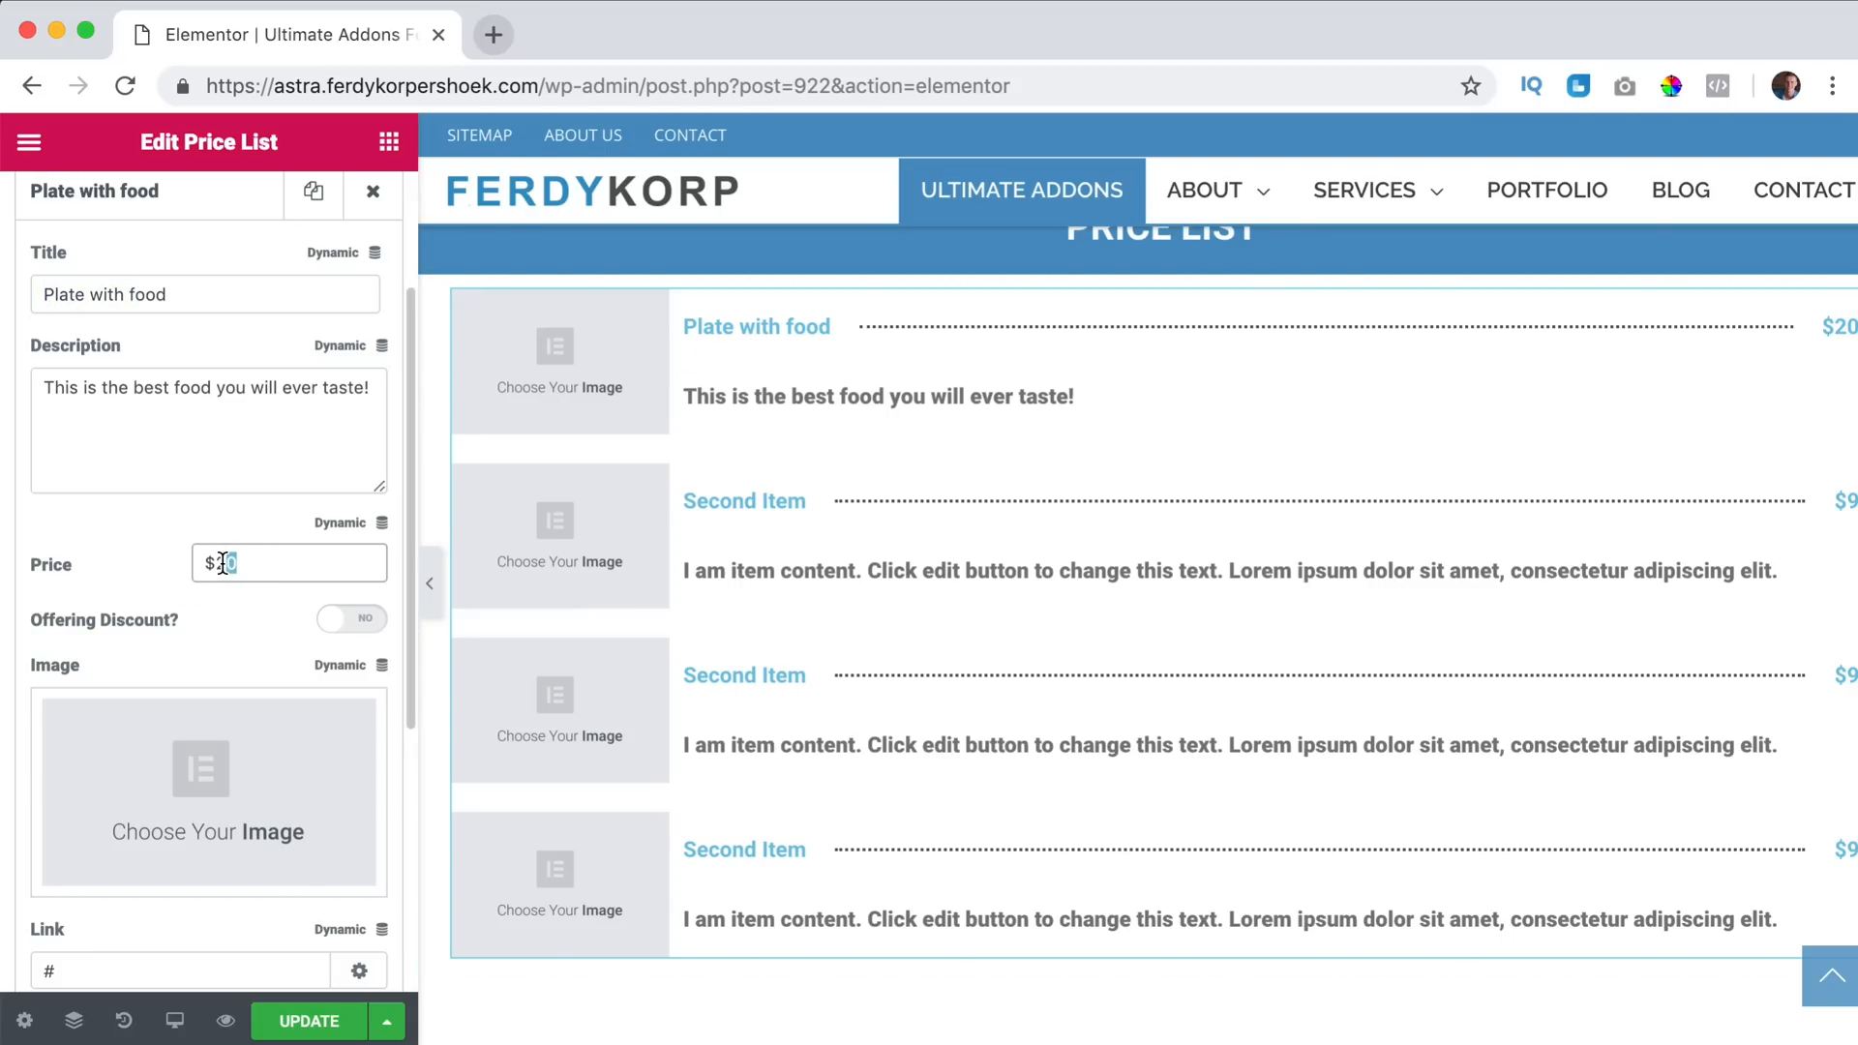
type("39")
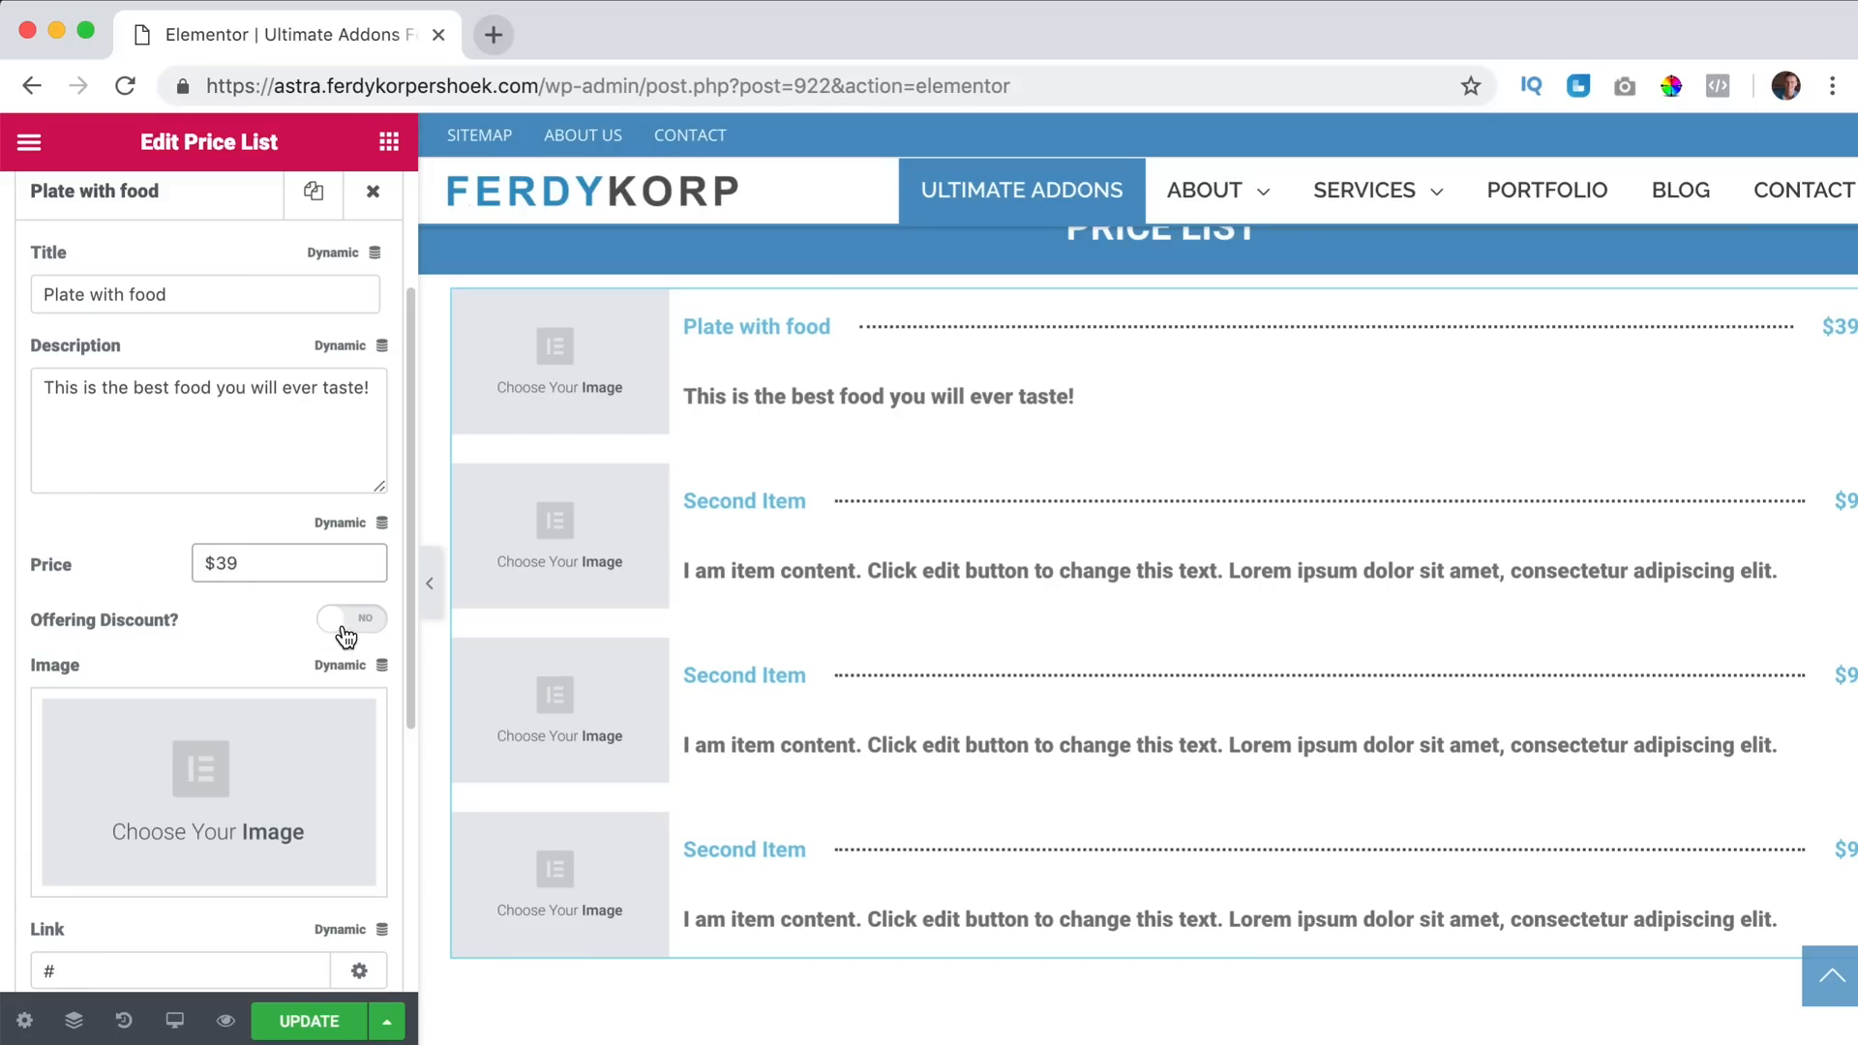
left_click(350, 618)
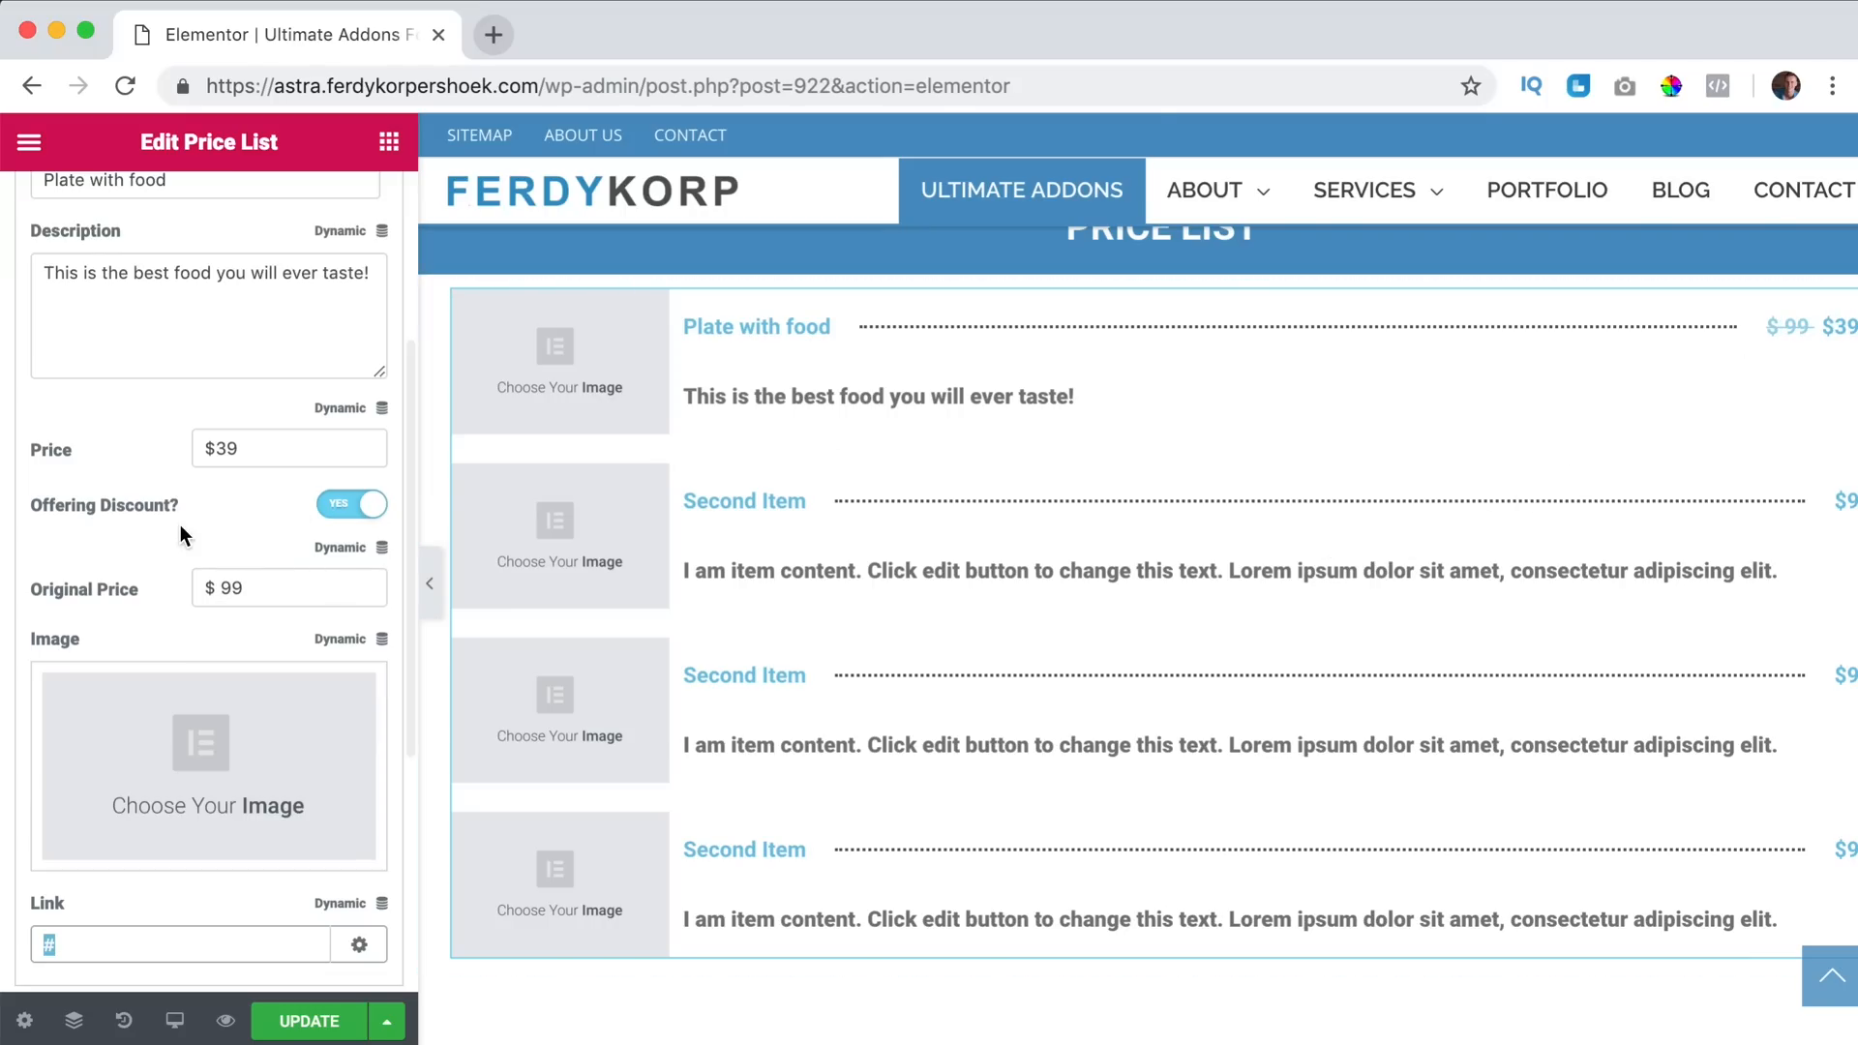
Give the first item the pasta plate photo from the Media Library and delete the placeholder Second Items.
left_click(207, 764)
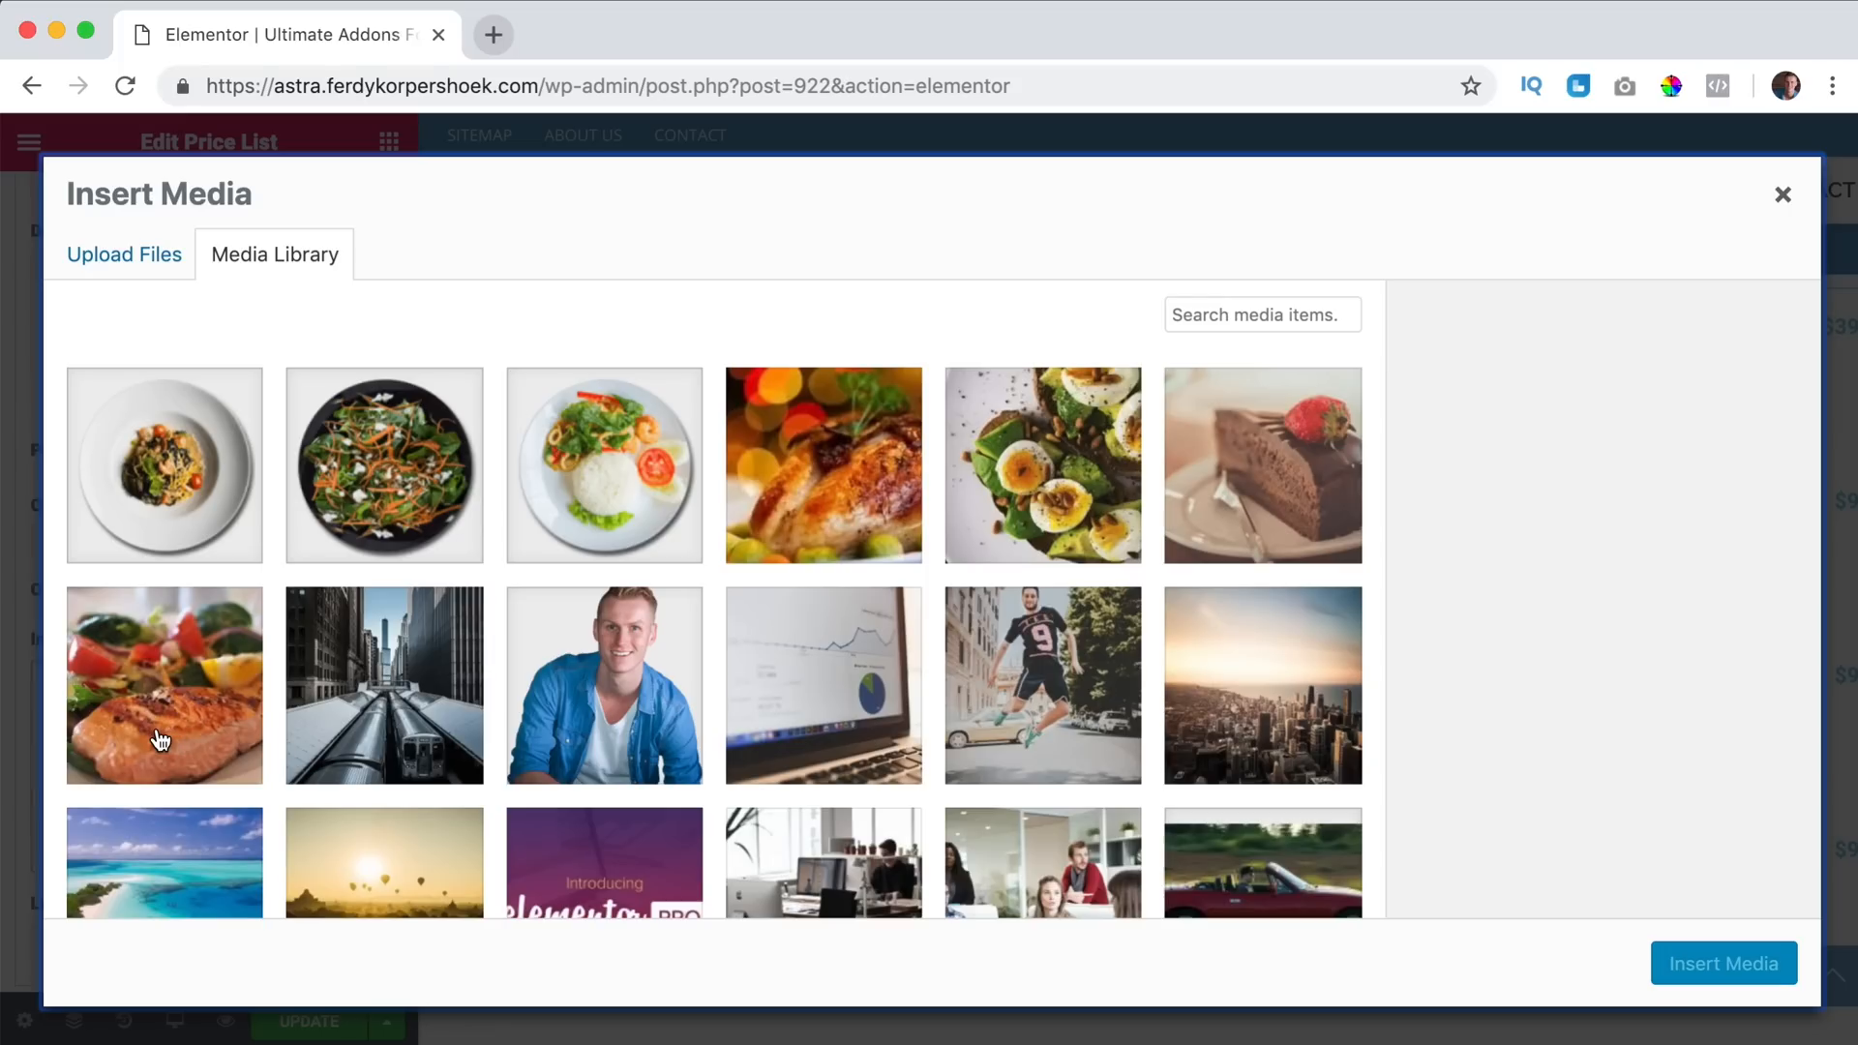
left_click(162, 463)
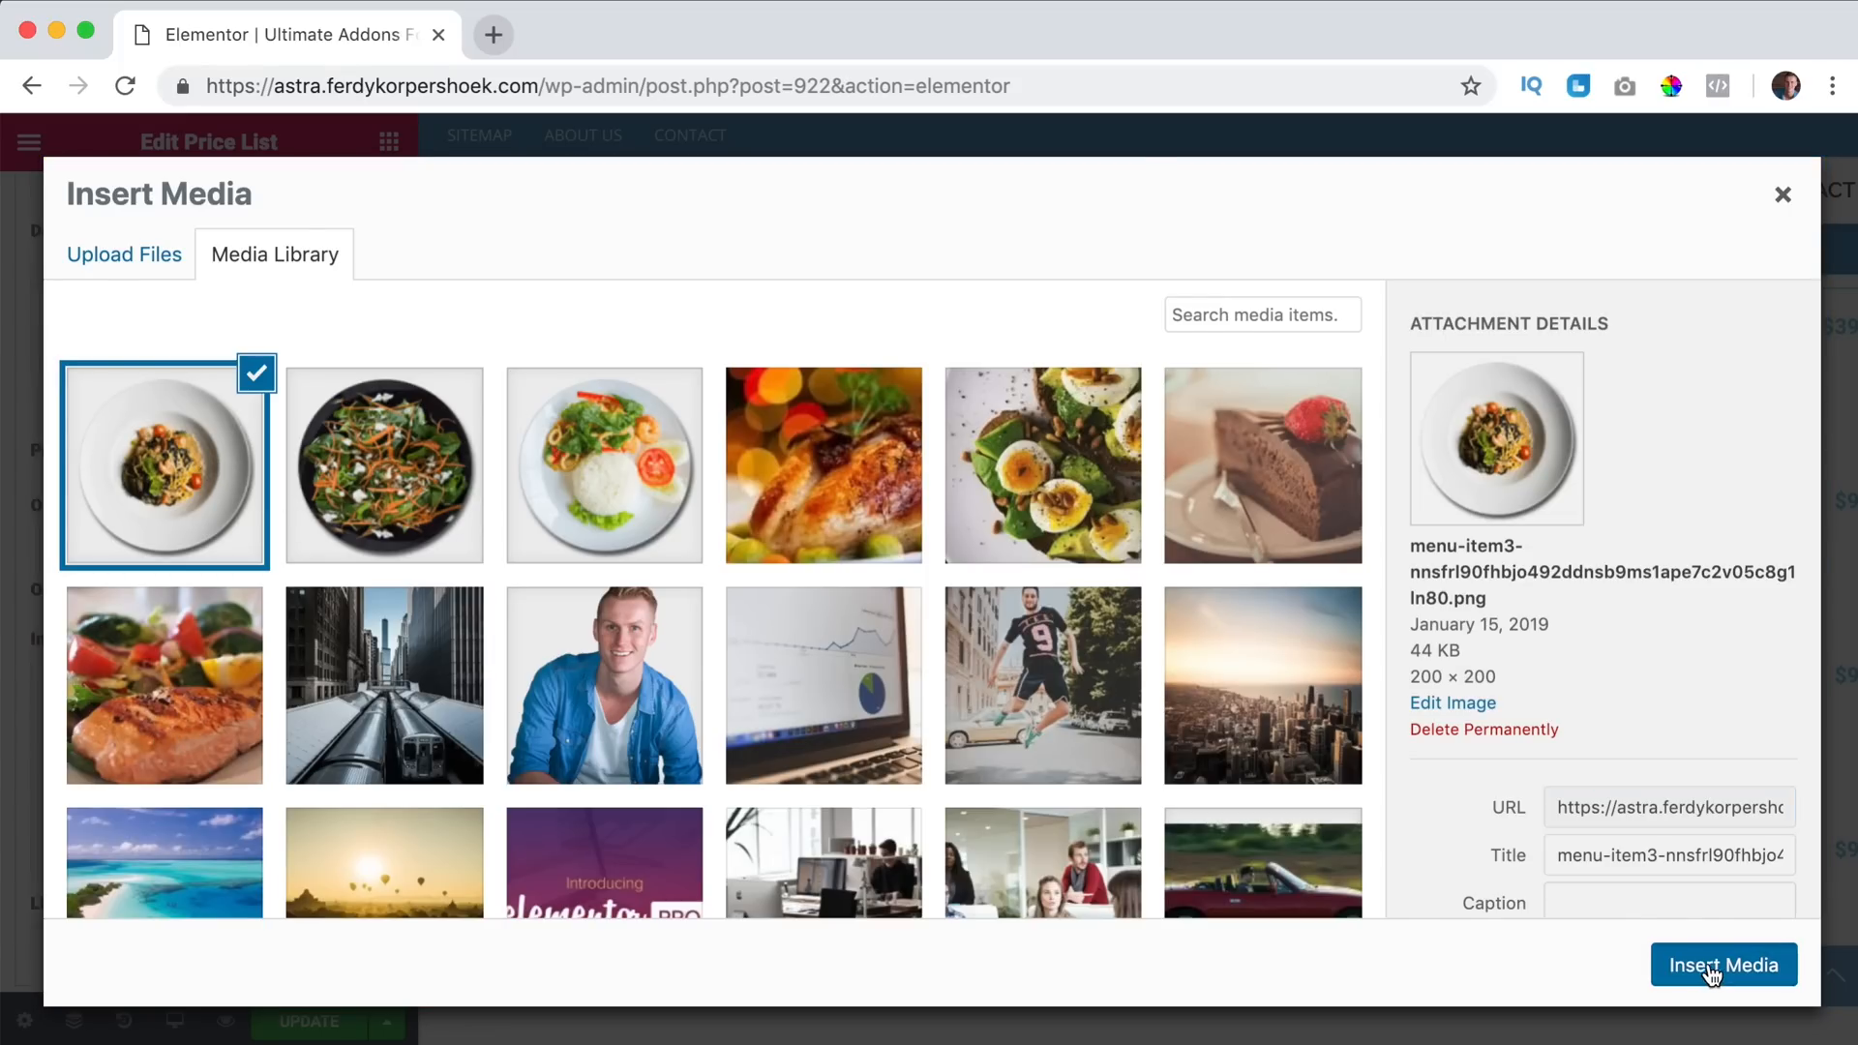
left_click(1722, 964)
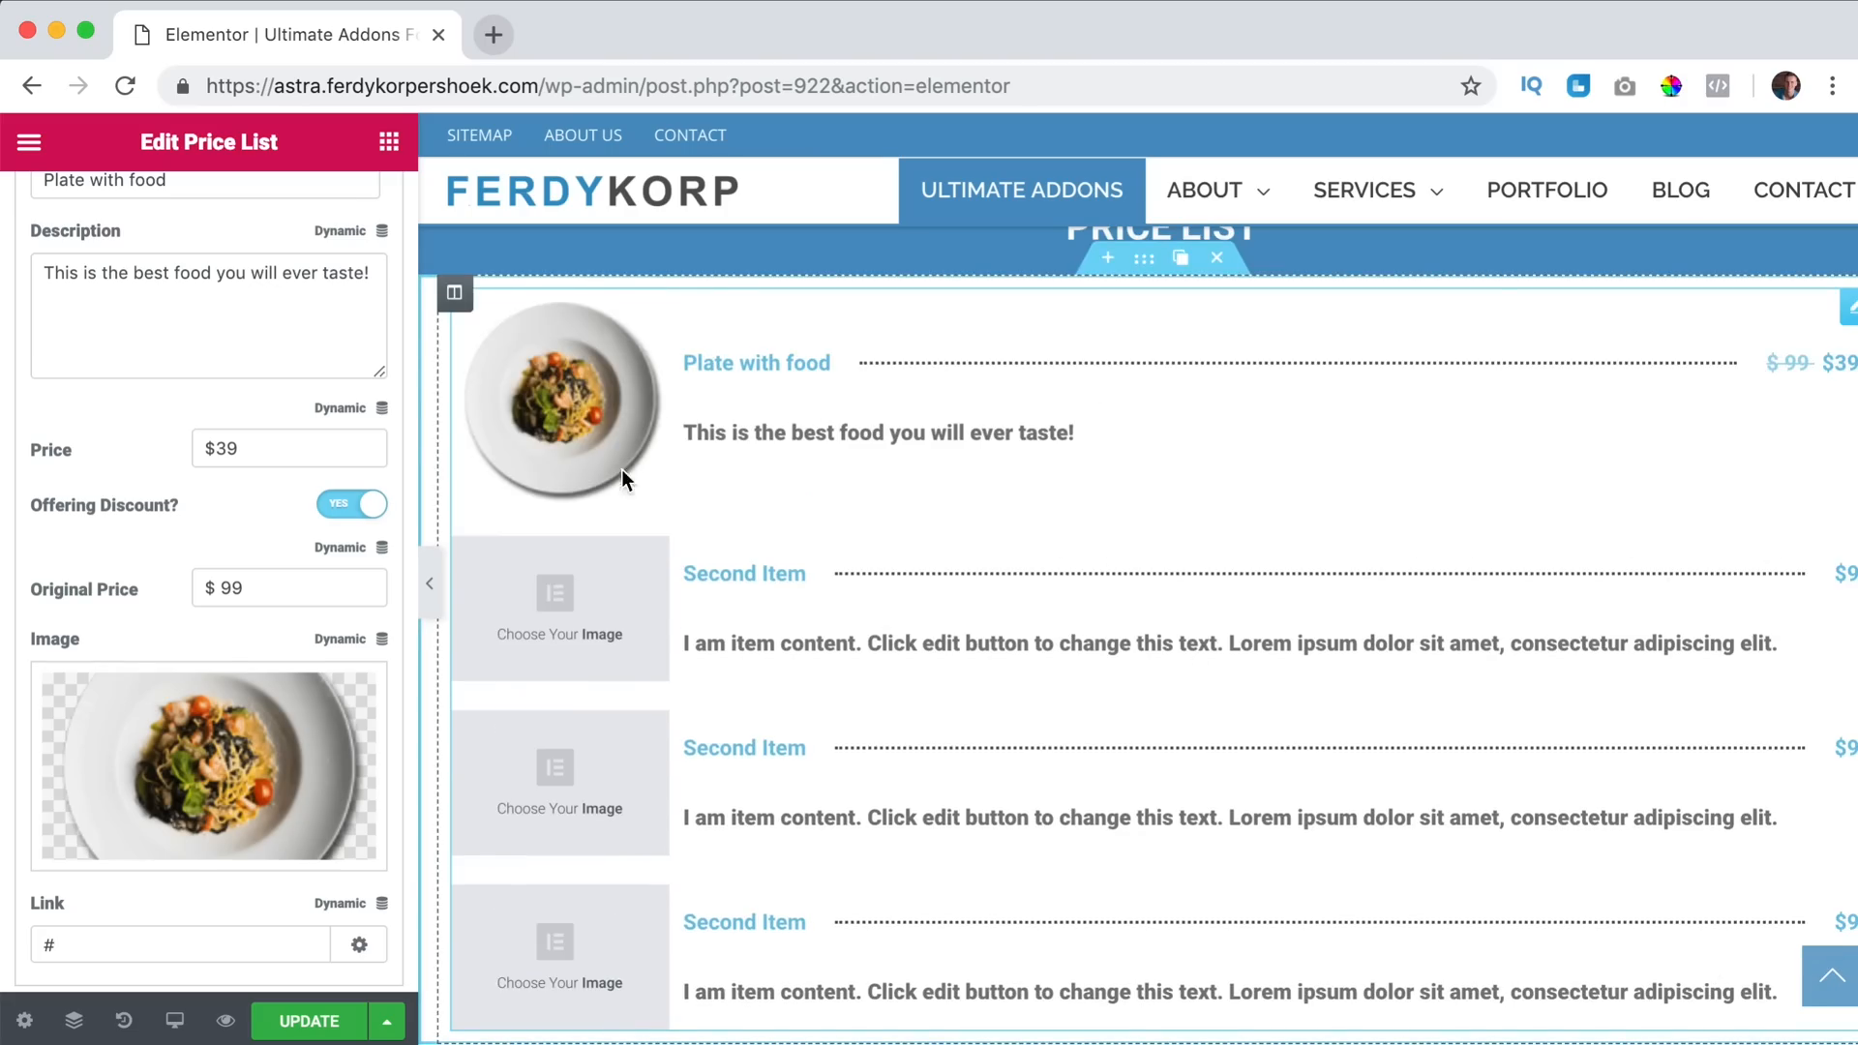
scroll("down", 3)
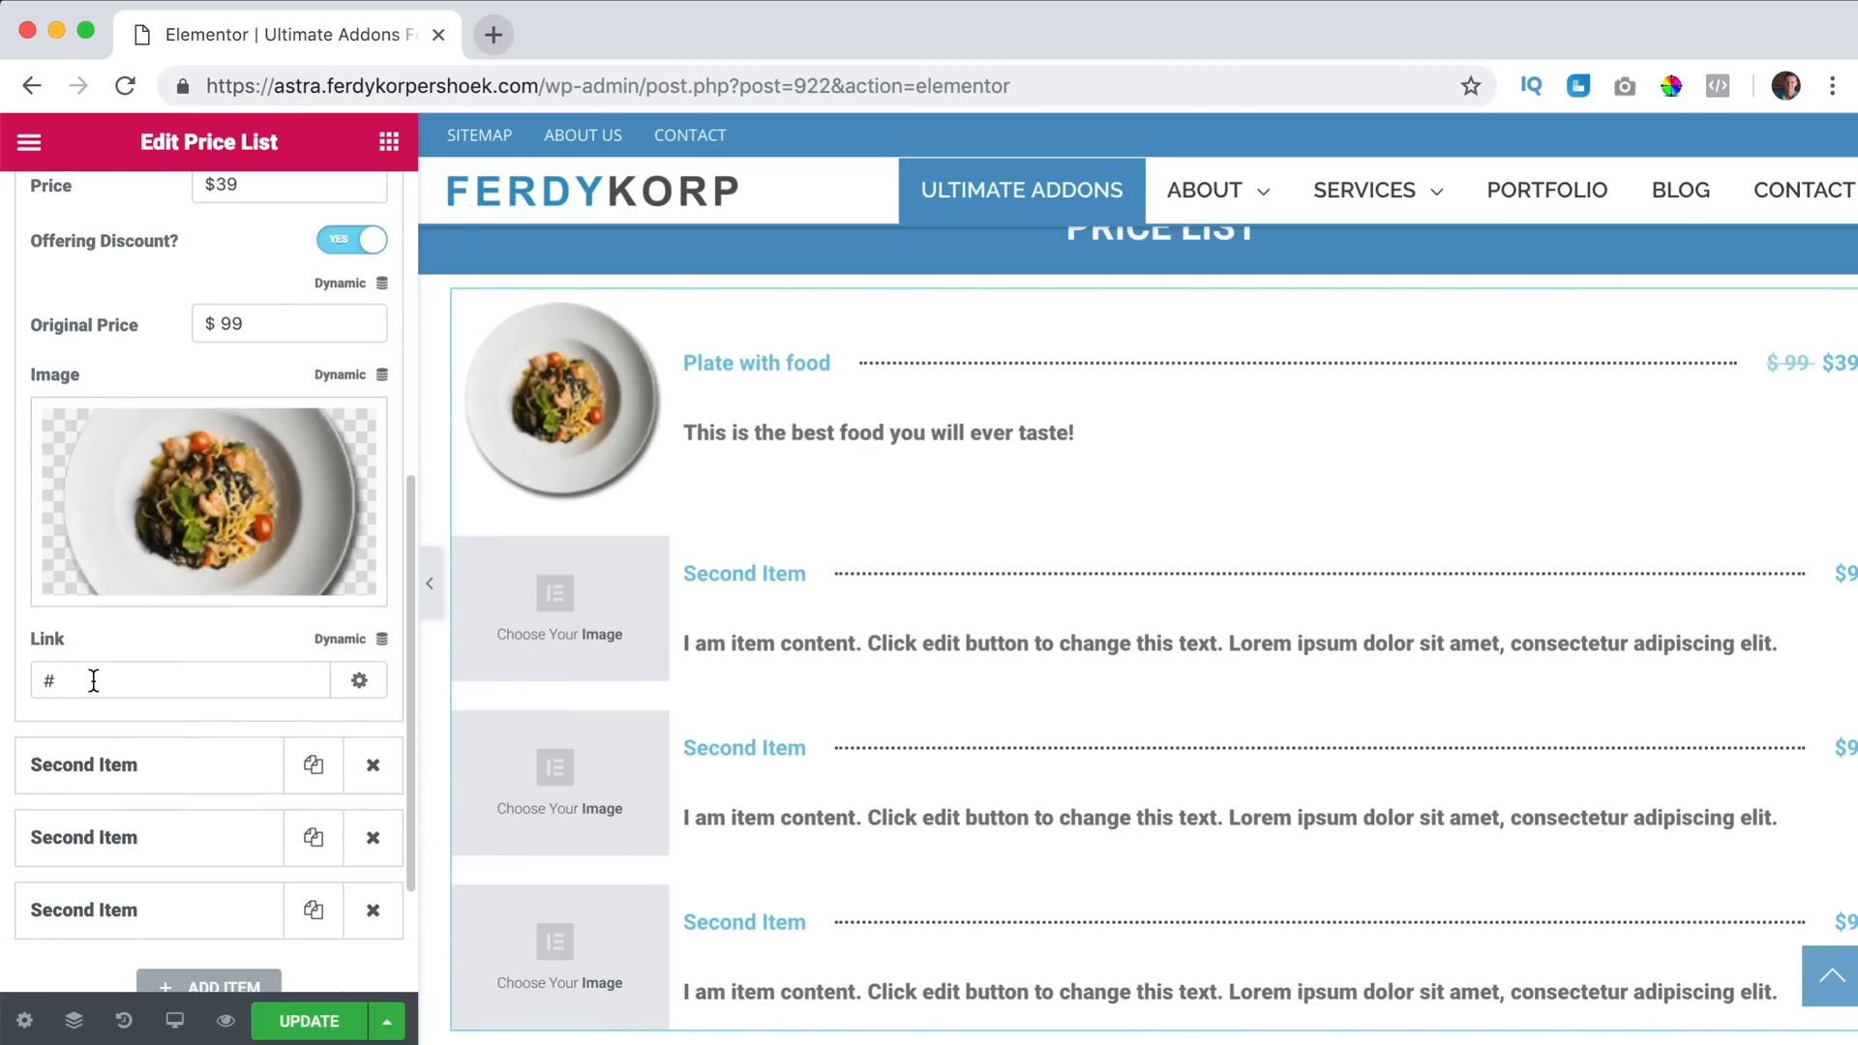
left_click(559, 432)
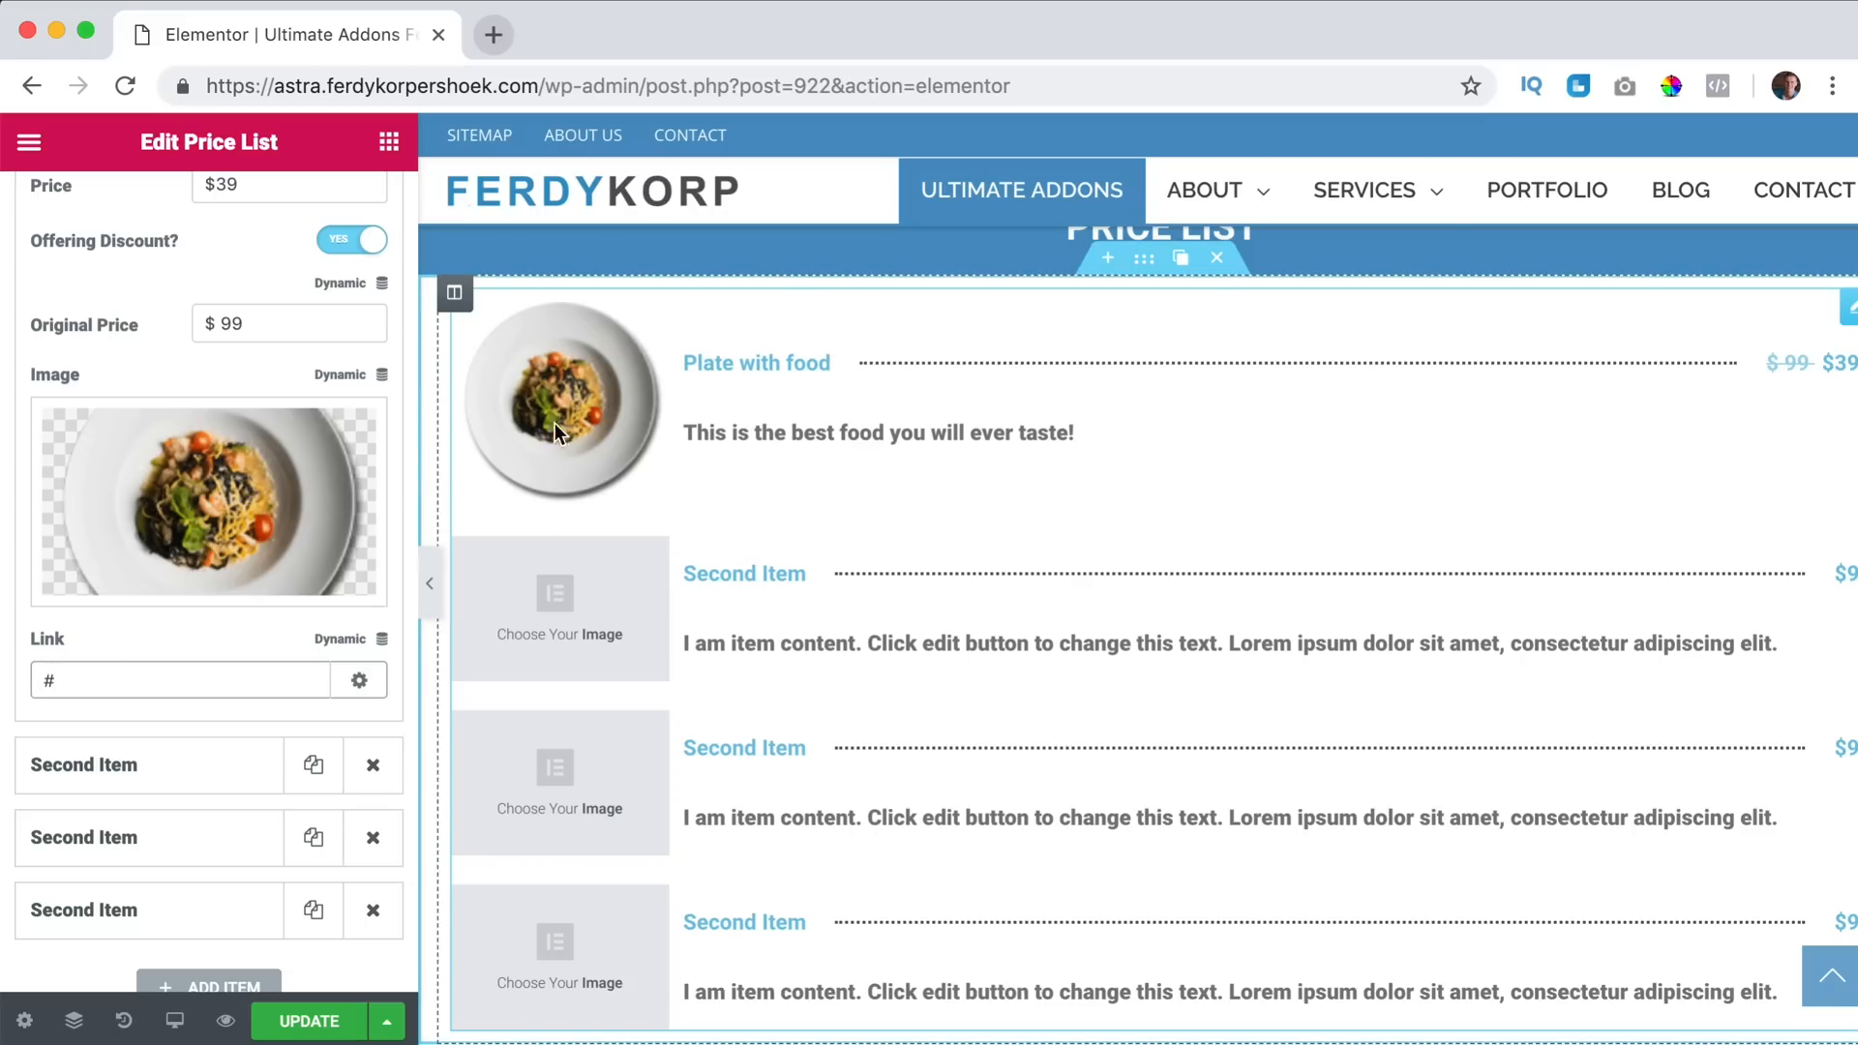
scroll("down", 3)
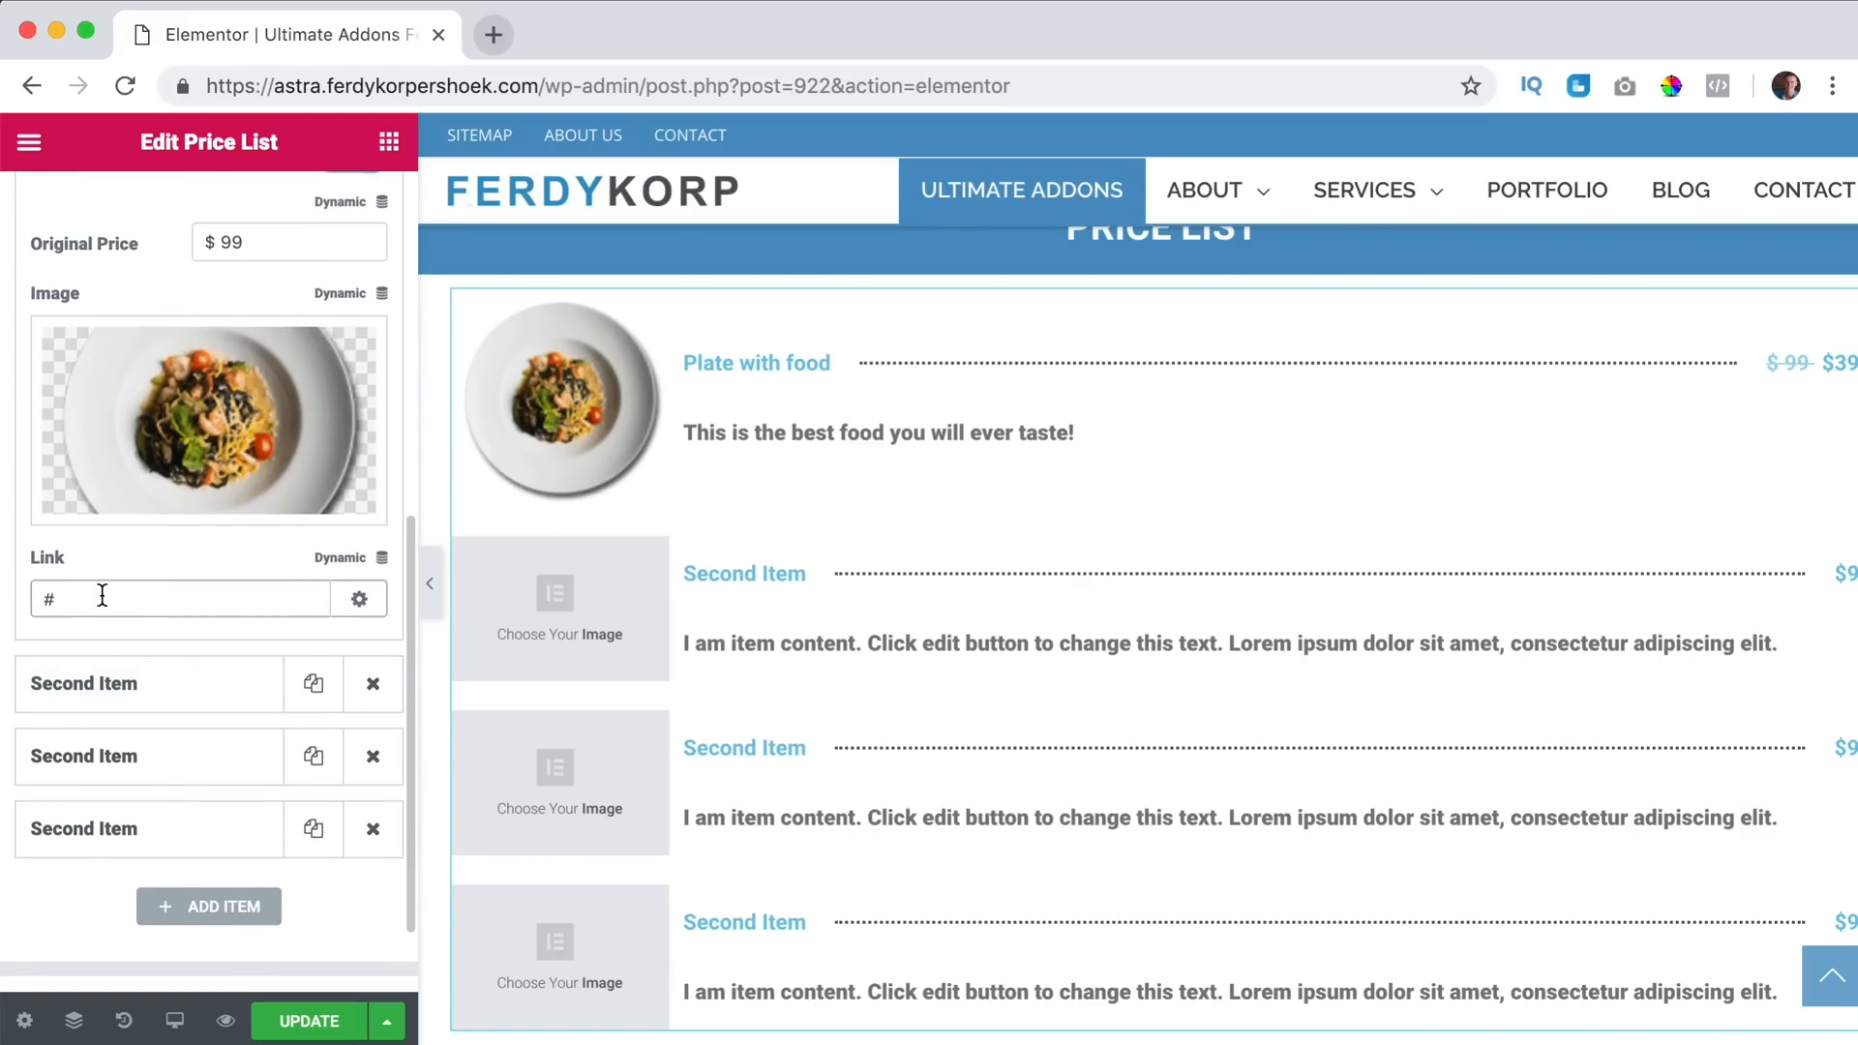
mouse_move(222, 691)
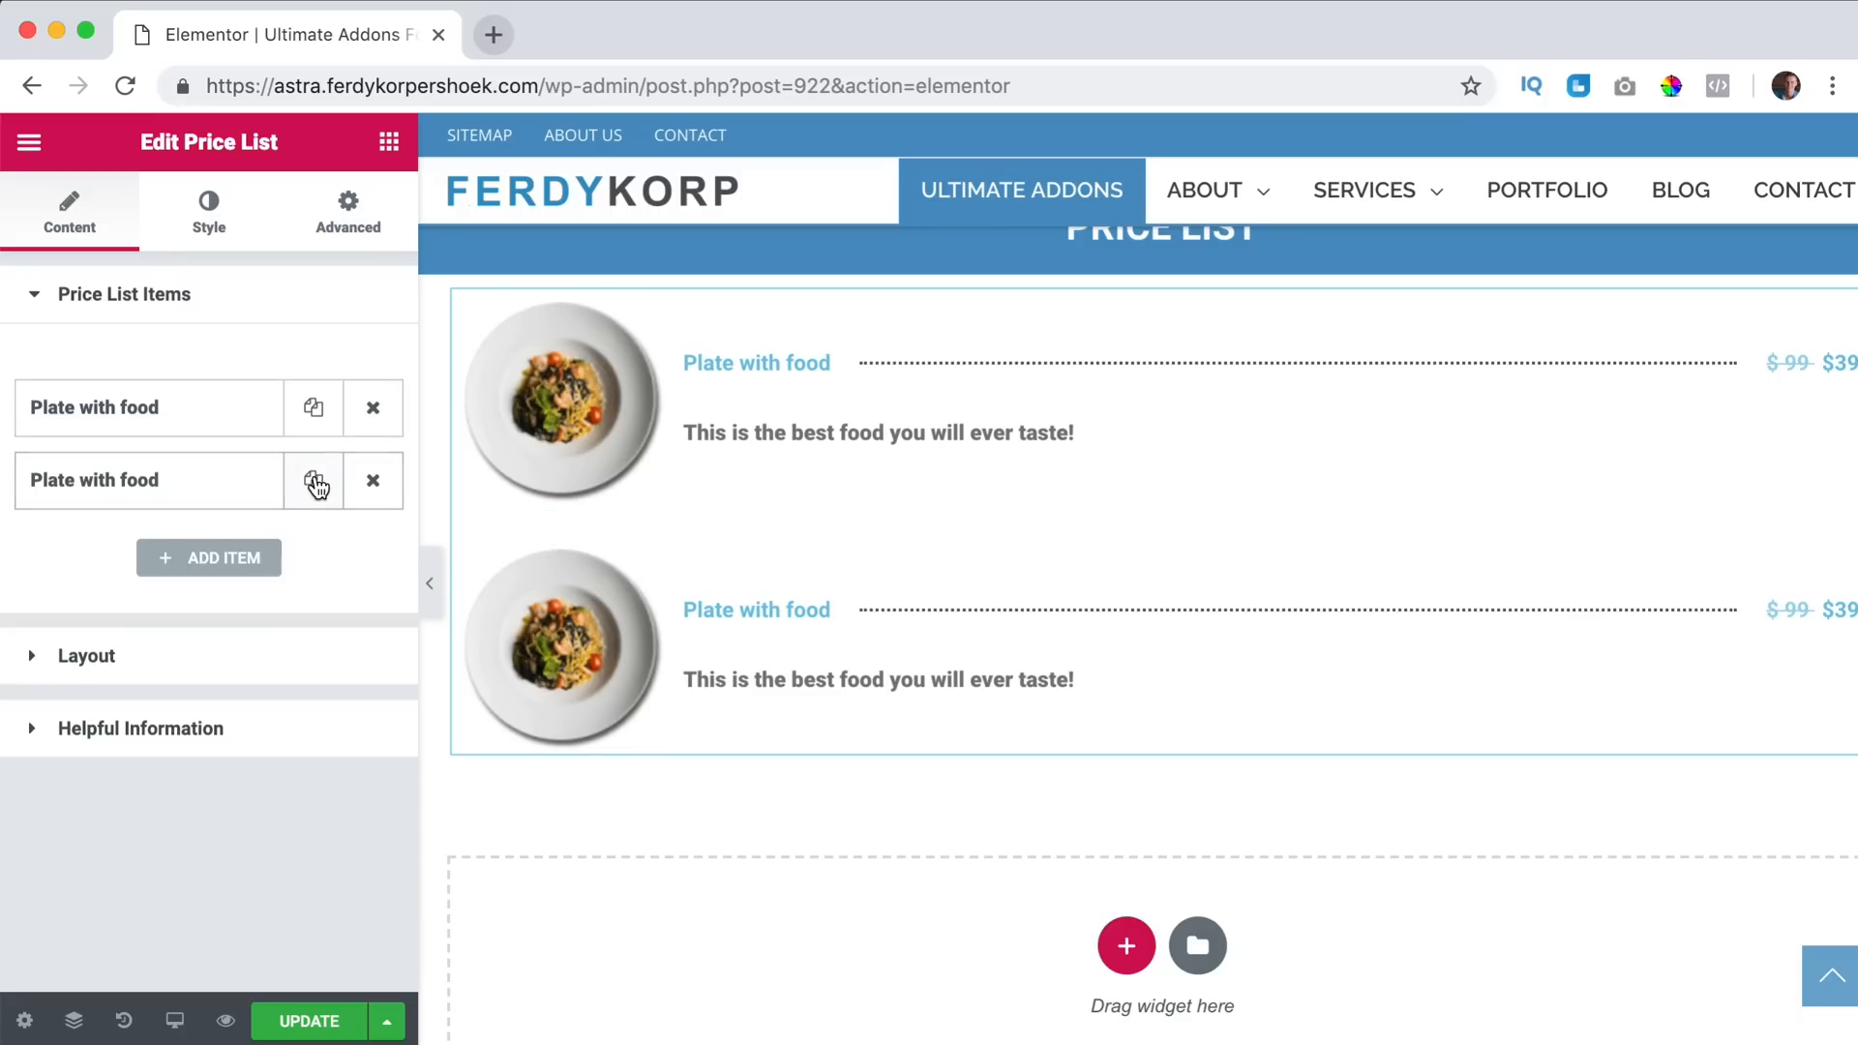
Duplicate the Plate with food item and swap the copy's image for a different dish photo.
left_click(149, 480)
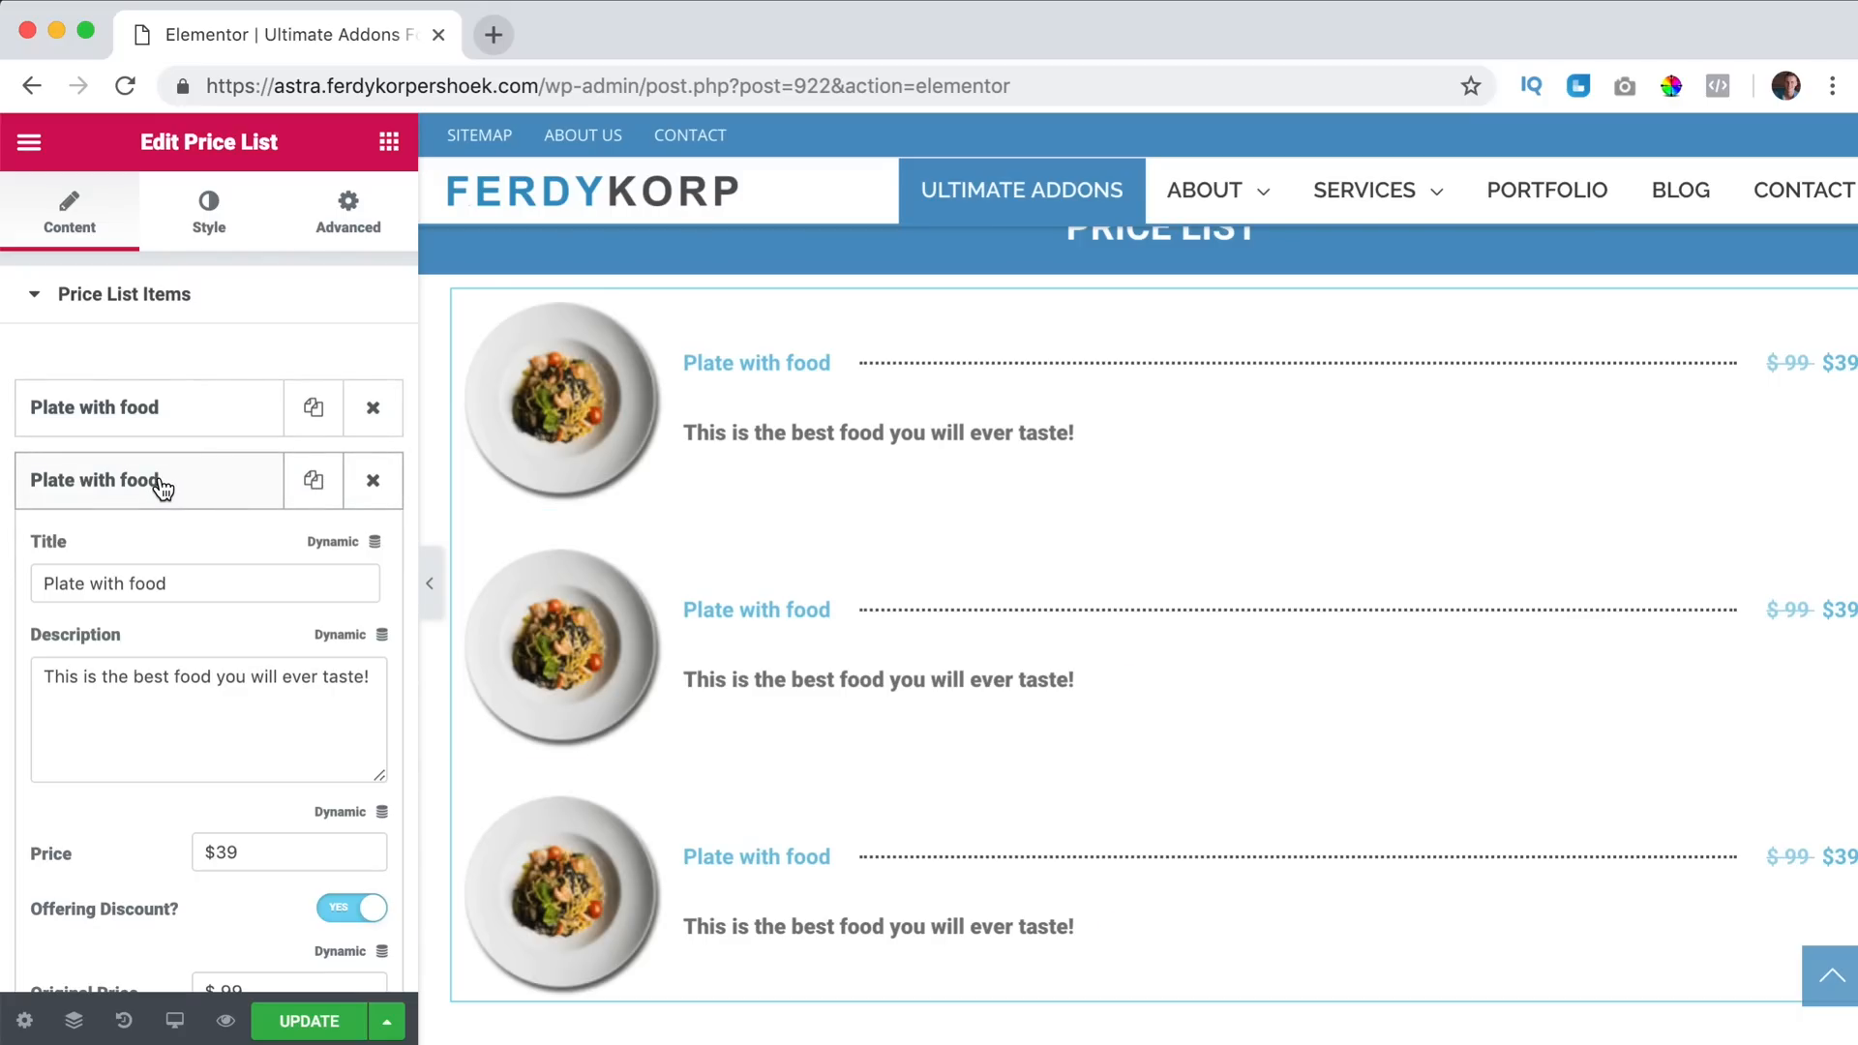
left_click(207, 479)
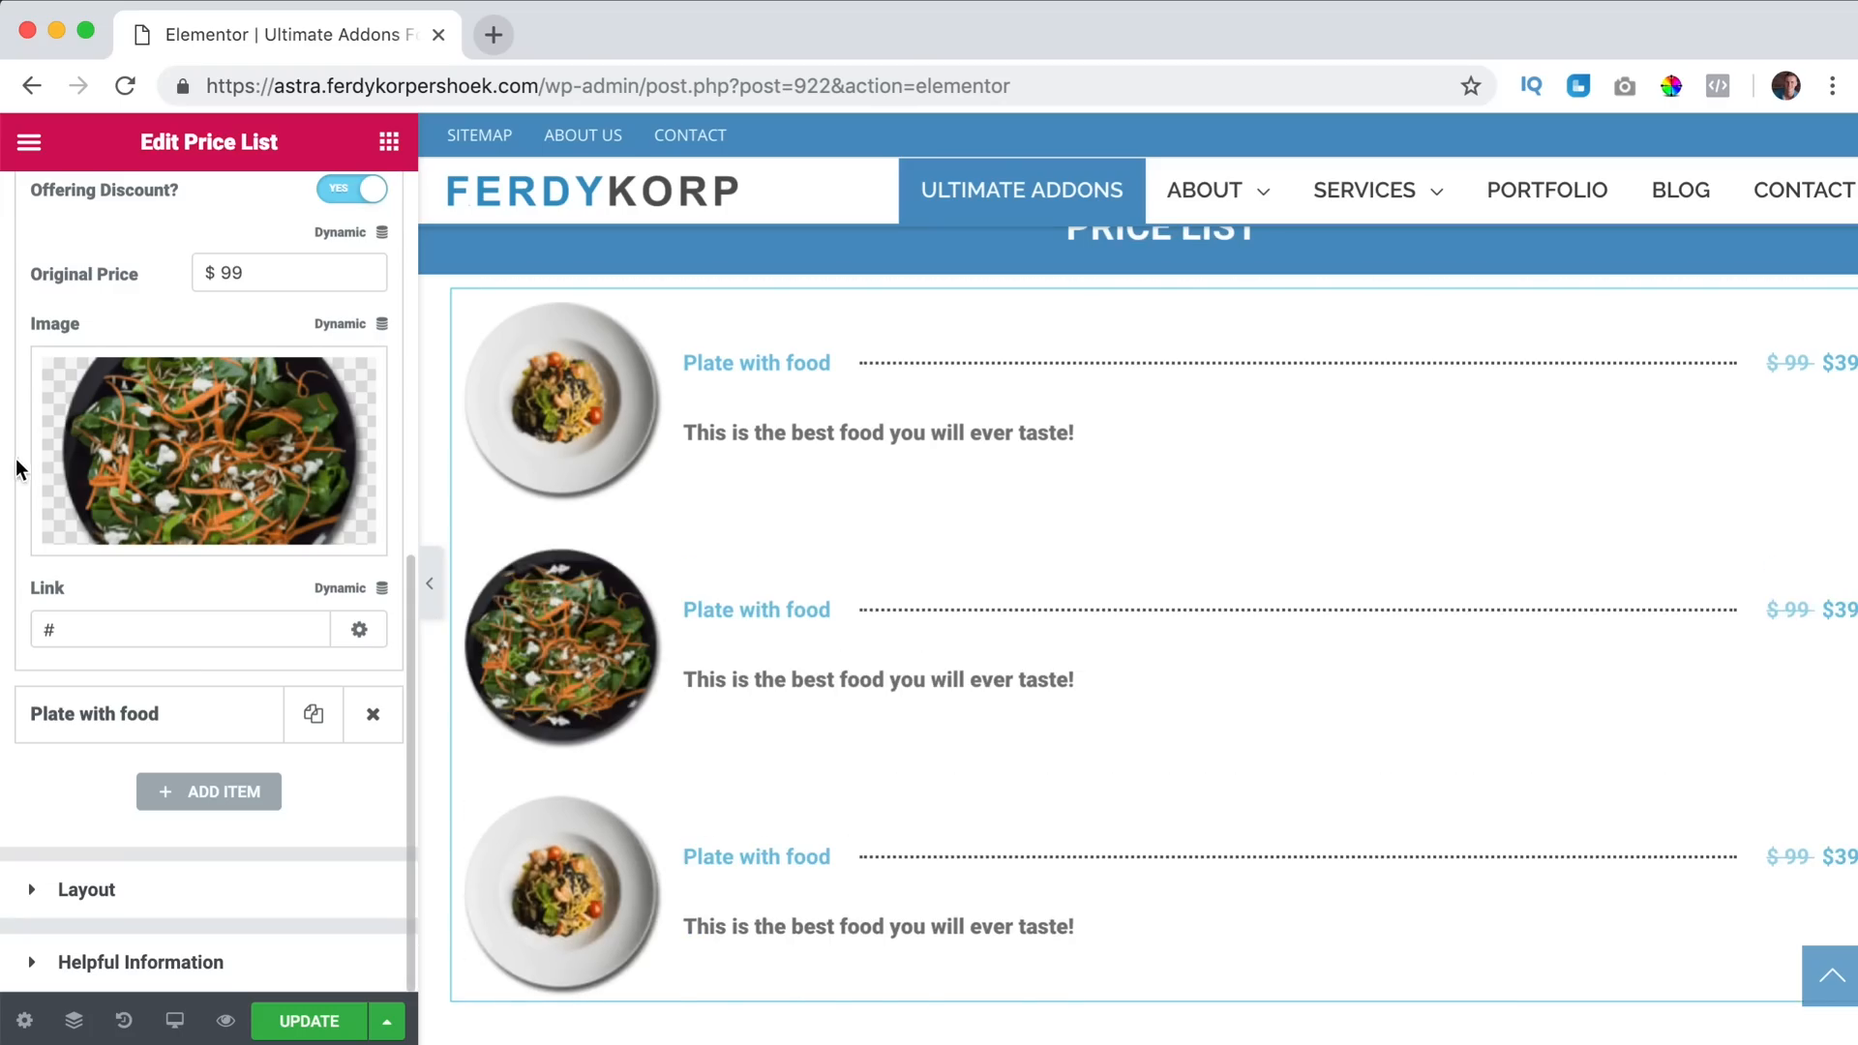
left_click(209, 451)
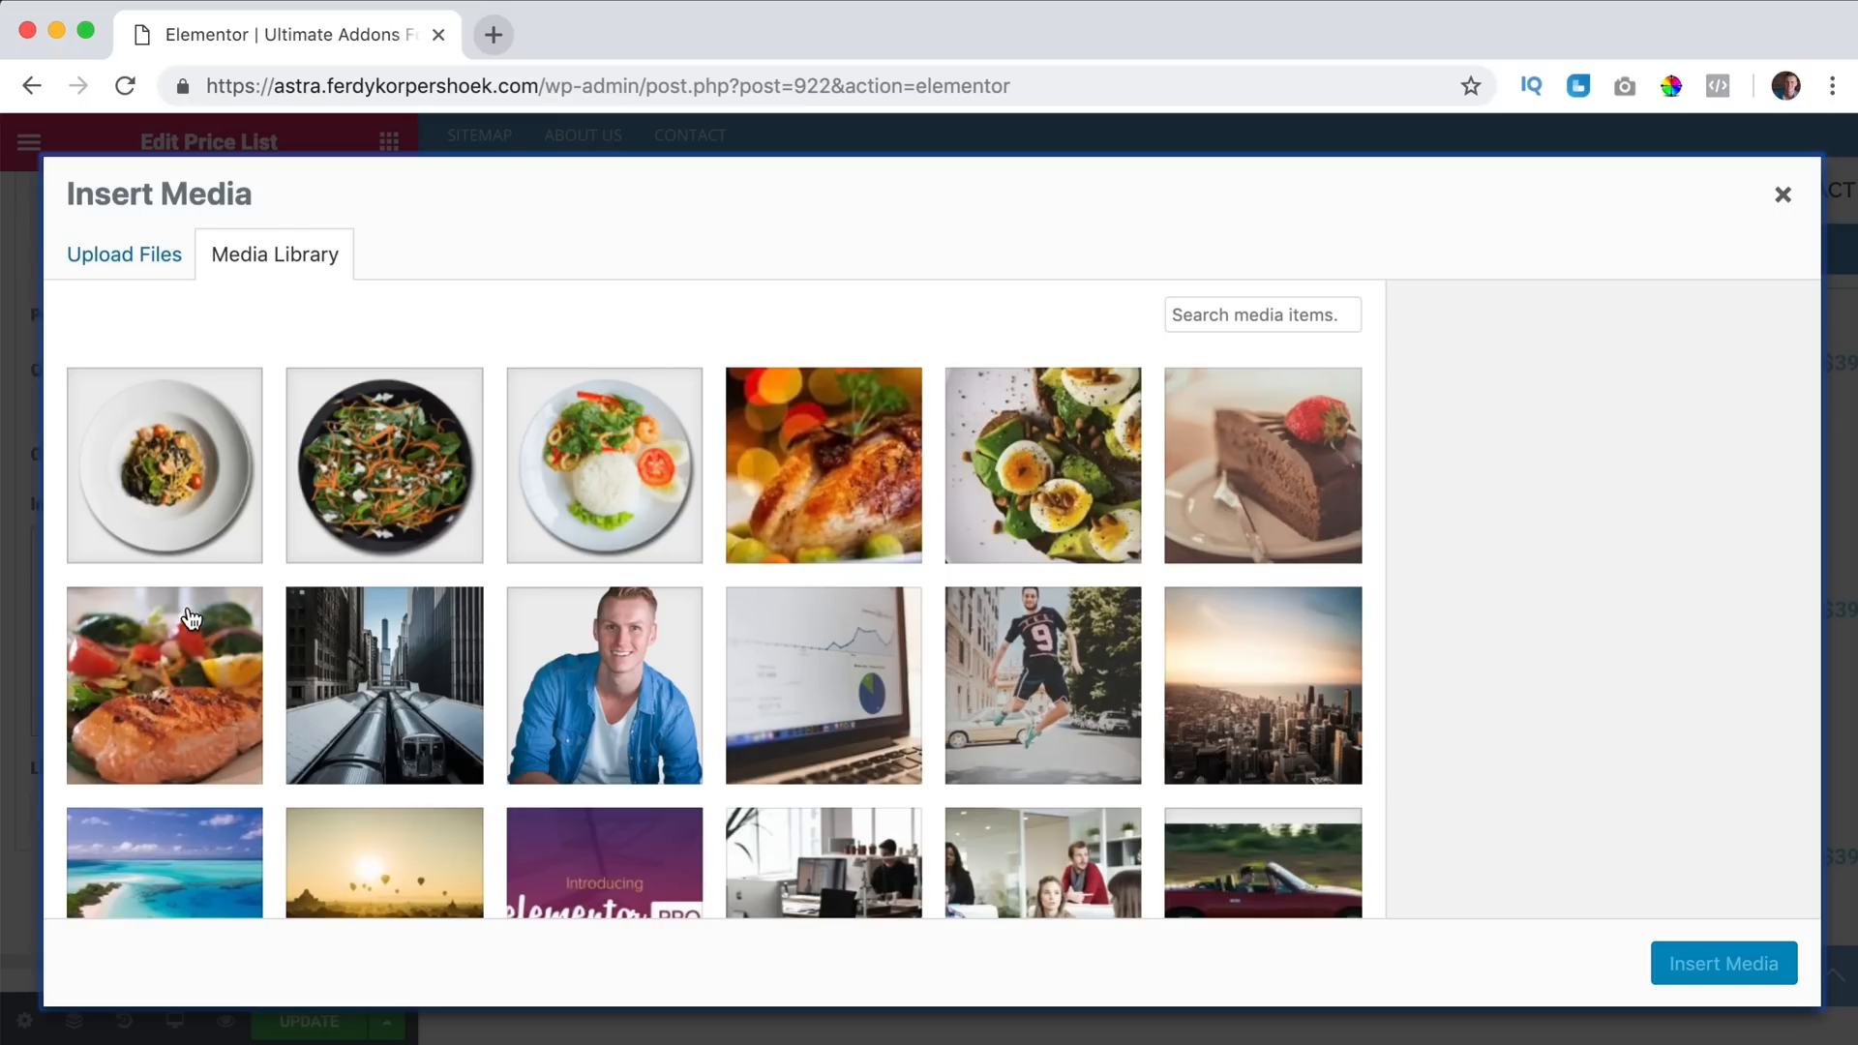
left_click(1722, 964)
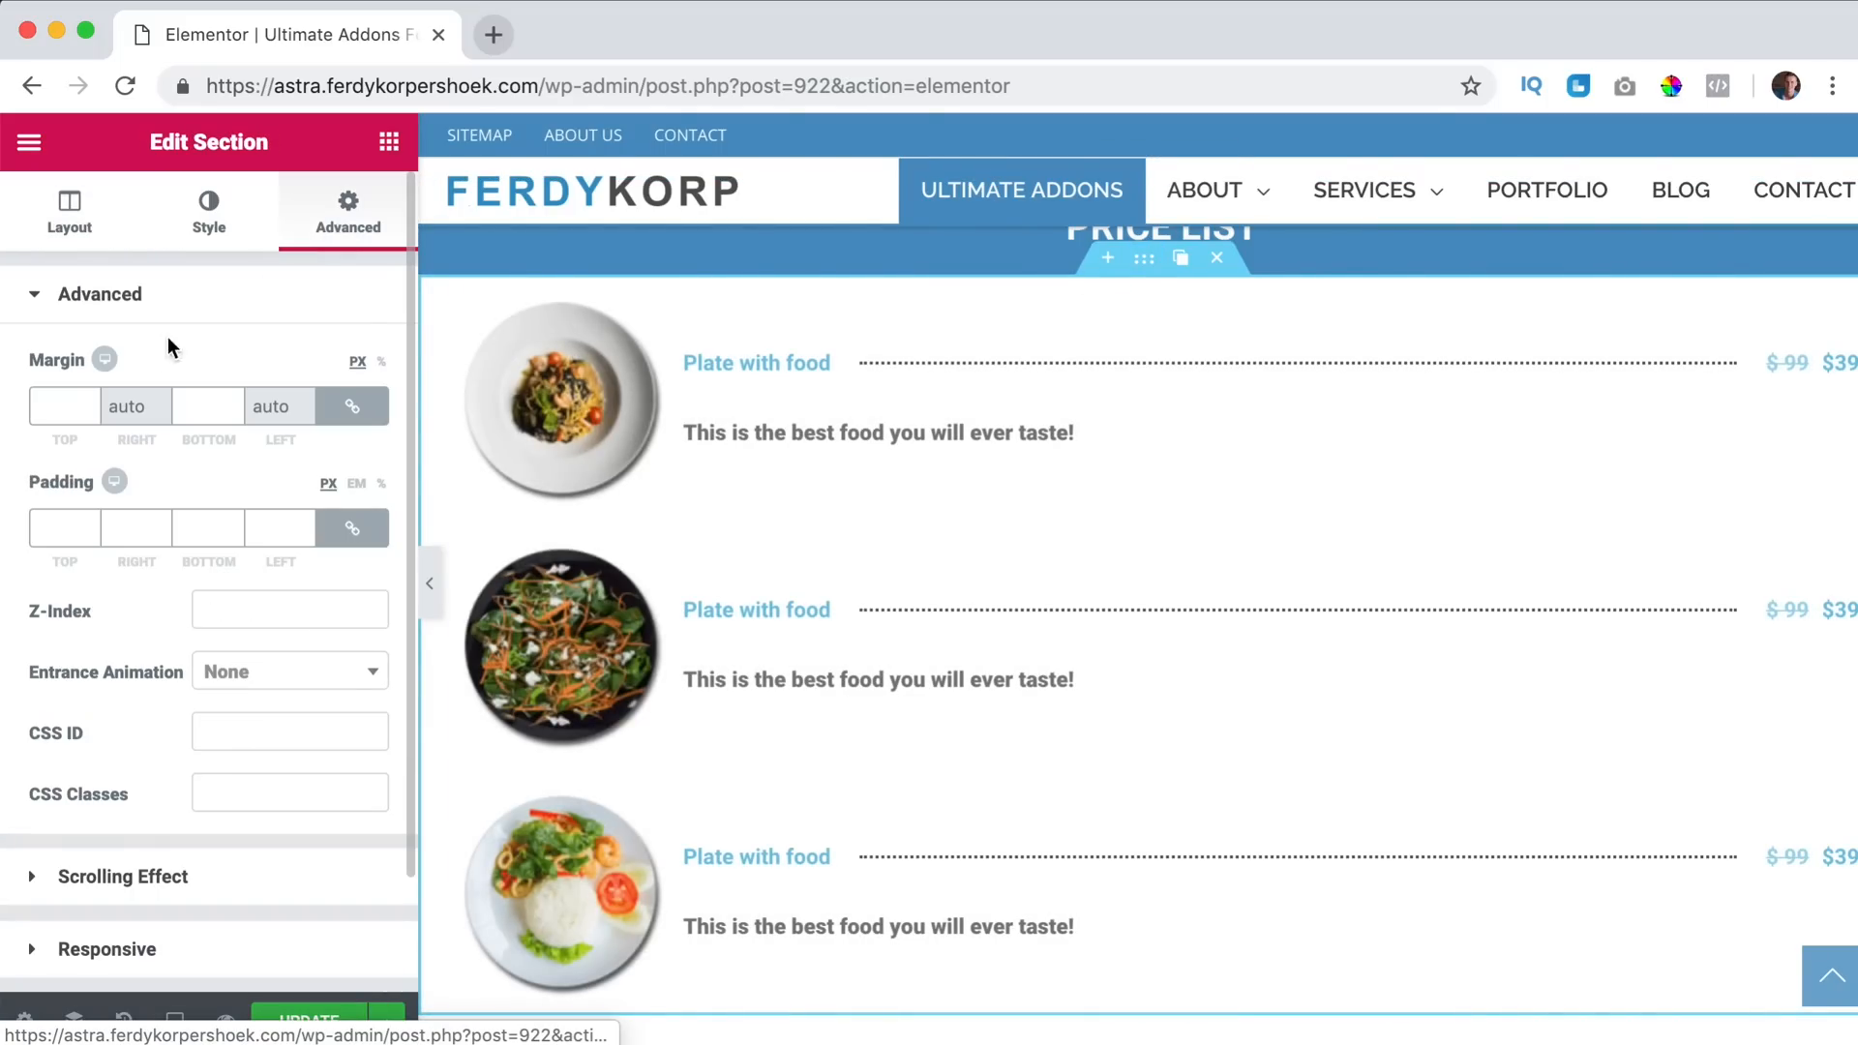
Set the price list's Advanced padding to 30 px on all sides.
type("30")
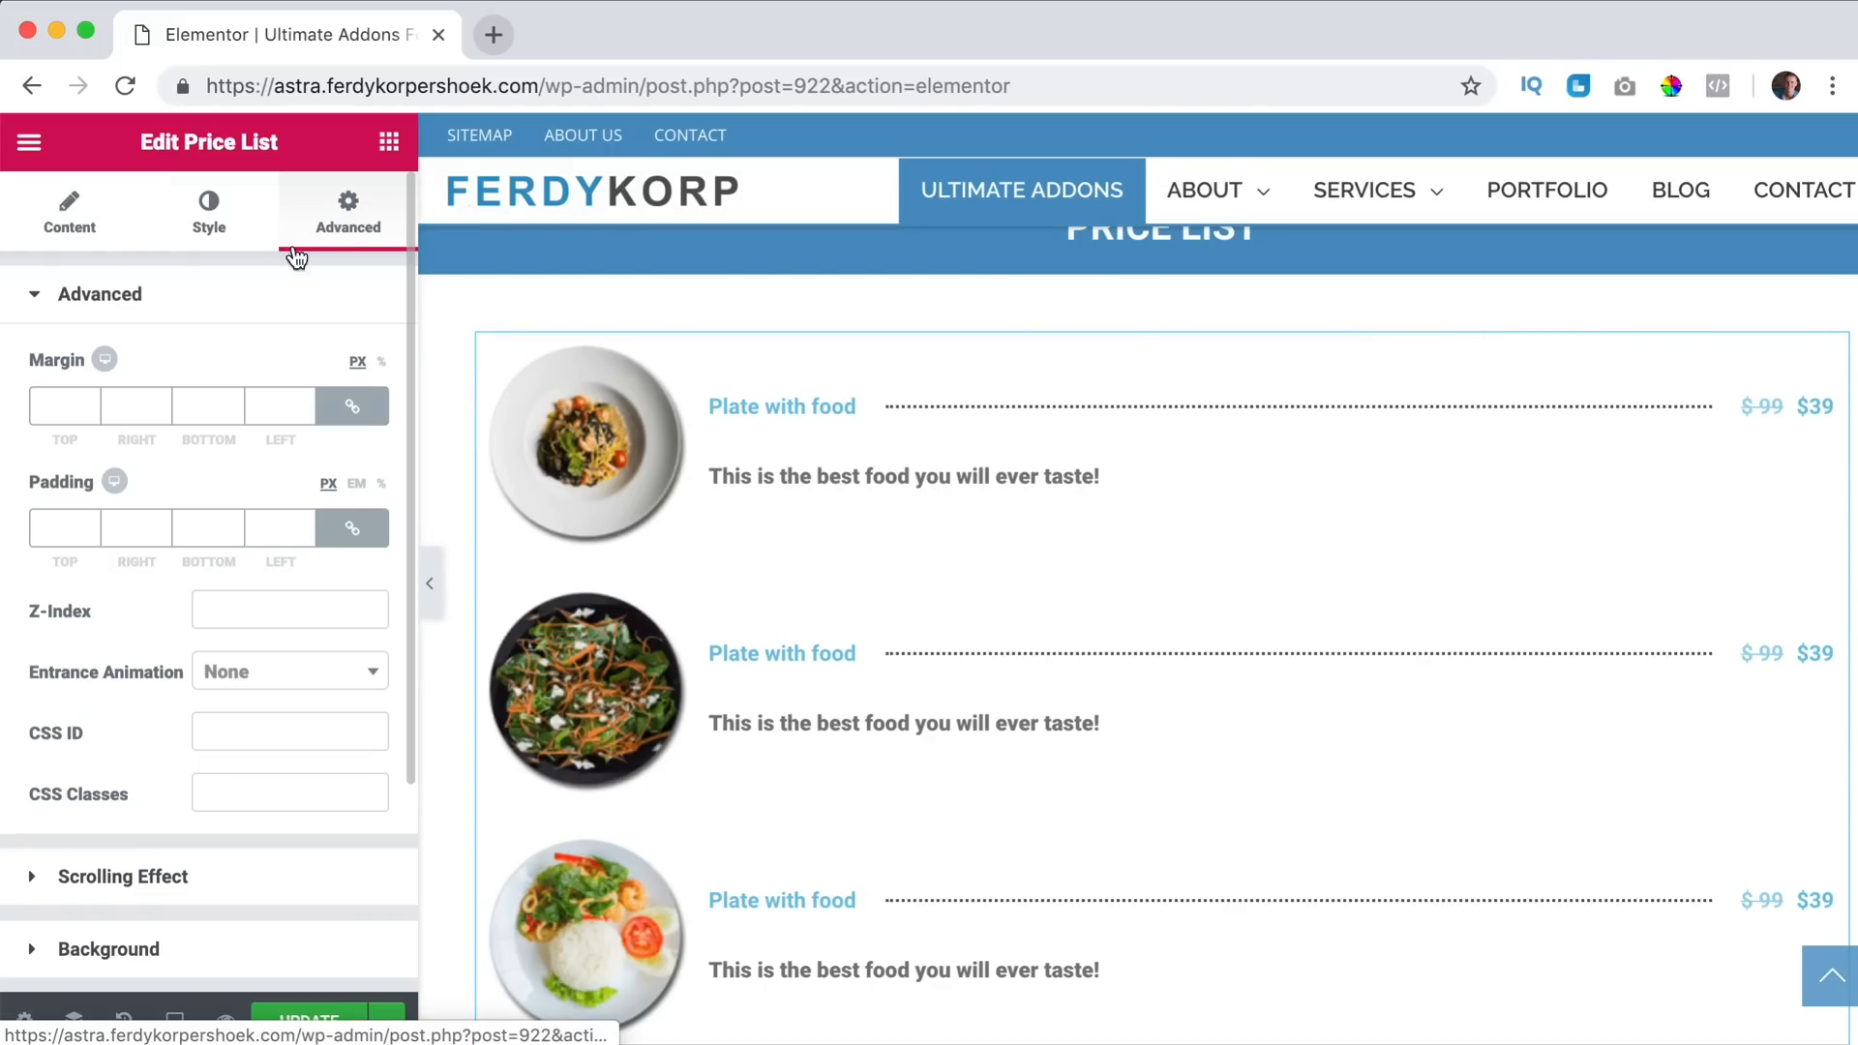
type("30")
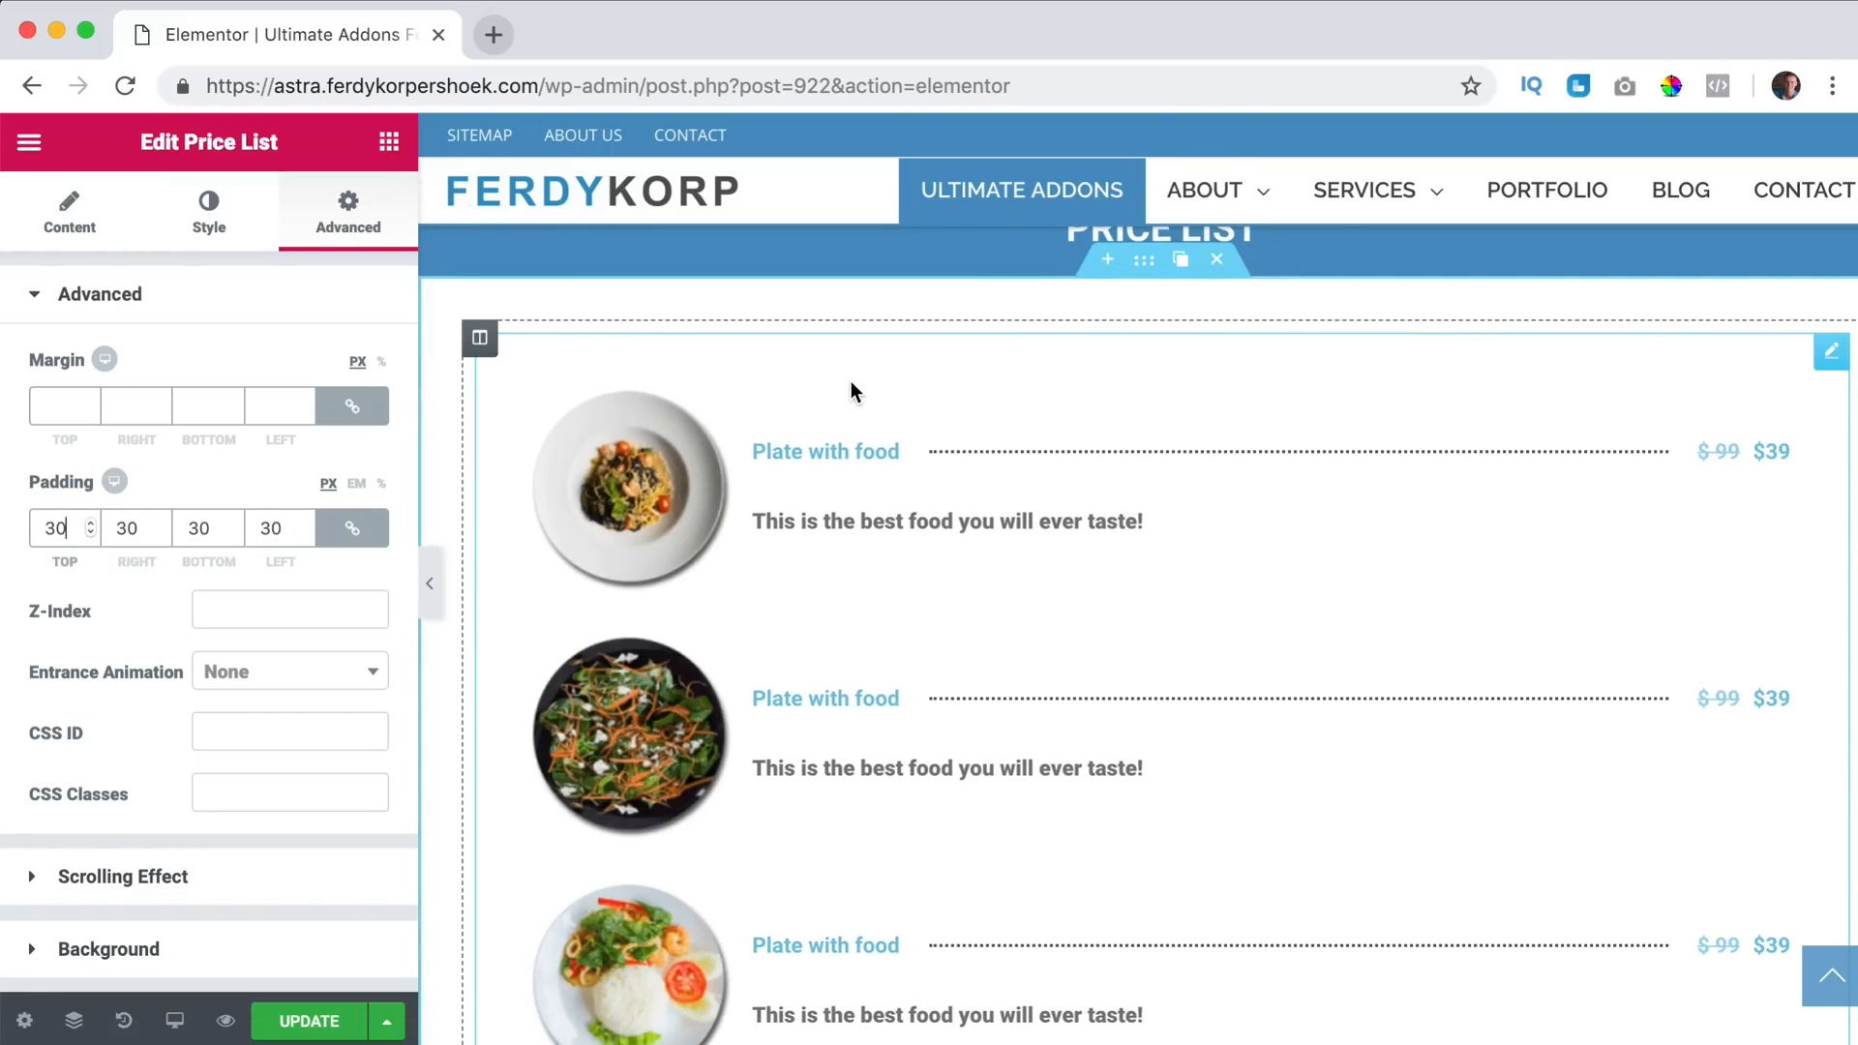
mouse_move(798, 509)
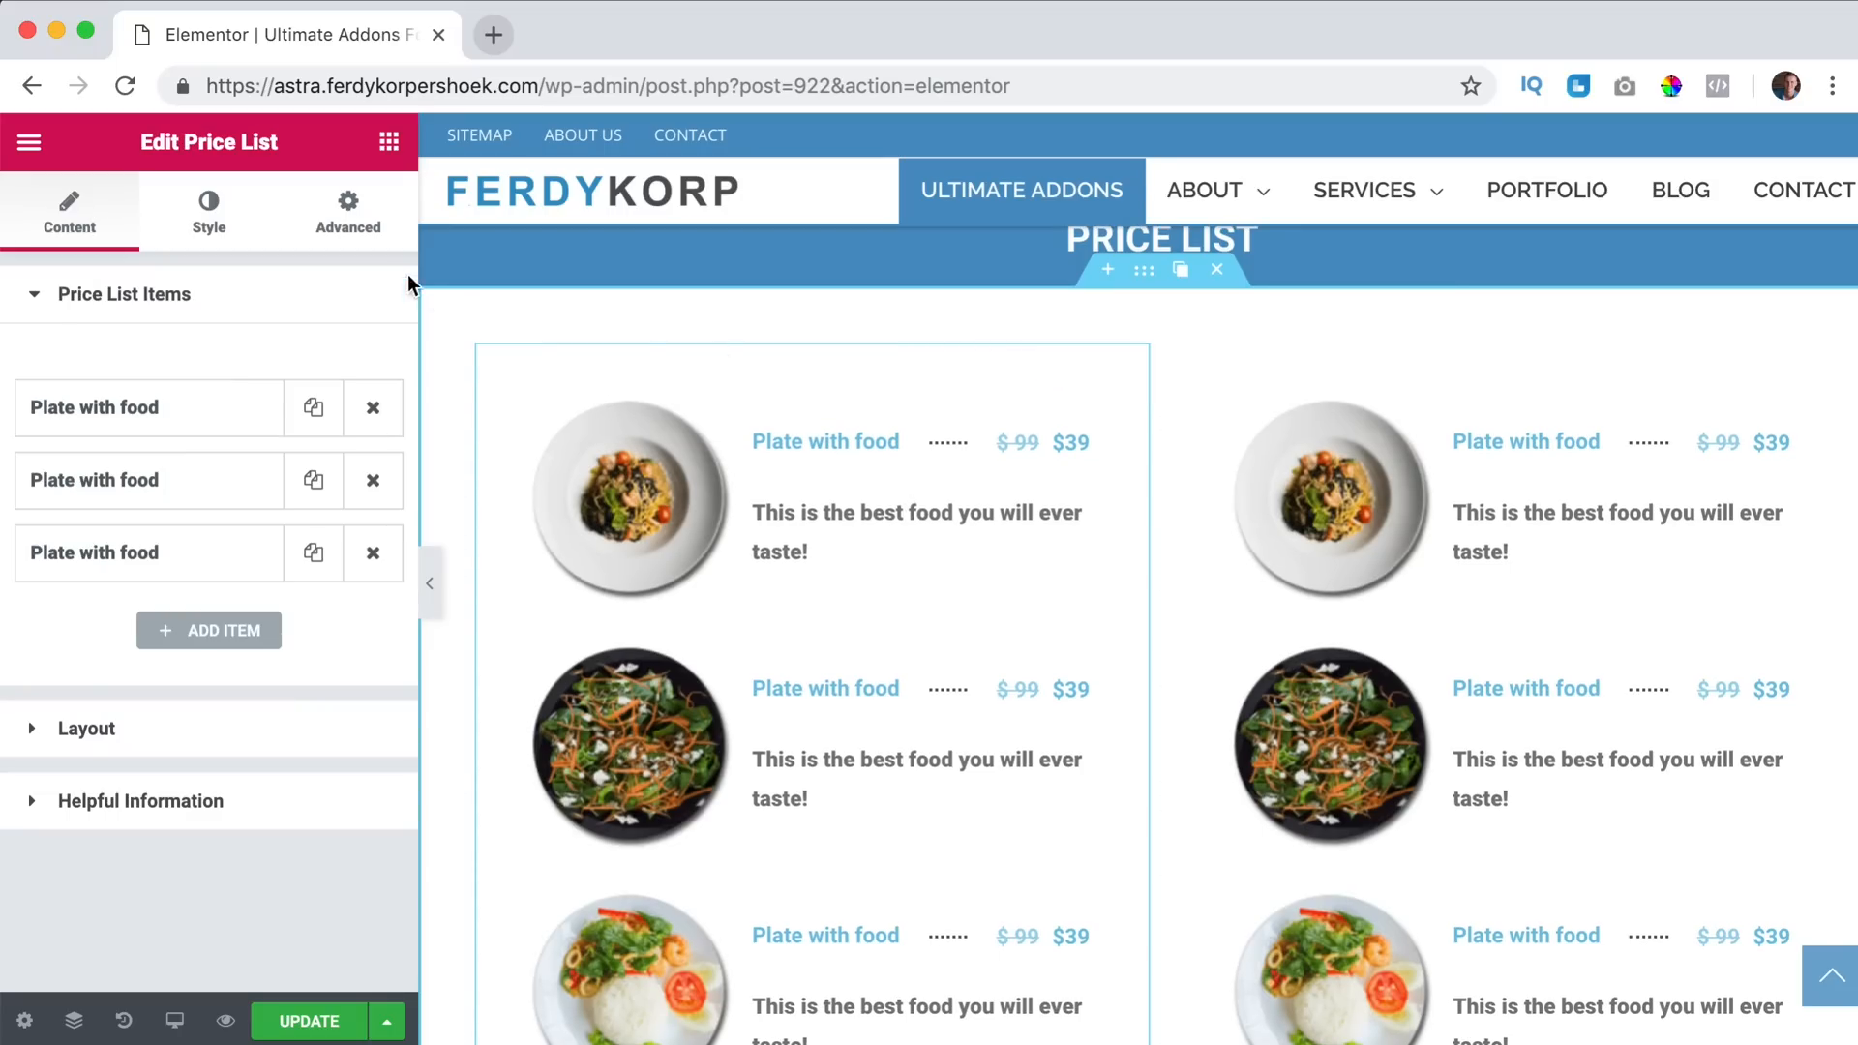
Duplicate the whole price list section to start a second full-width price list.
left_click(347, 210)
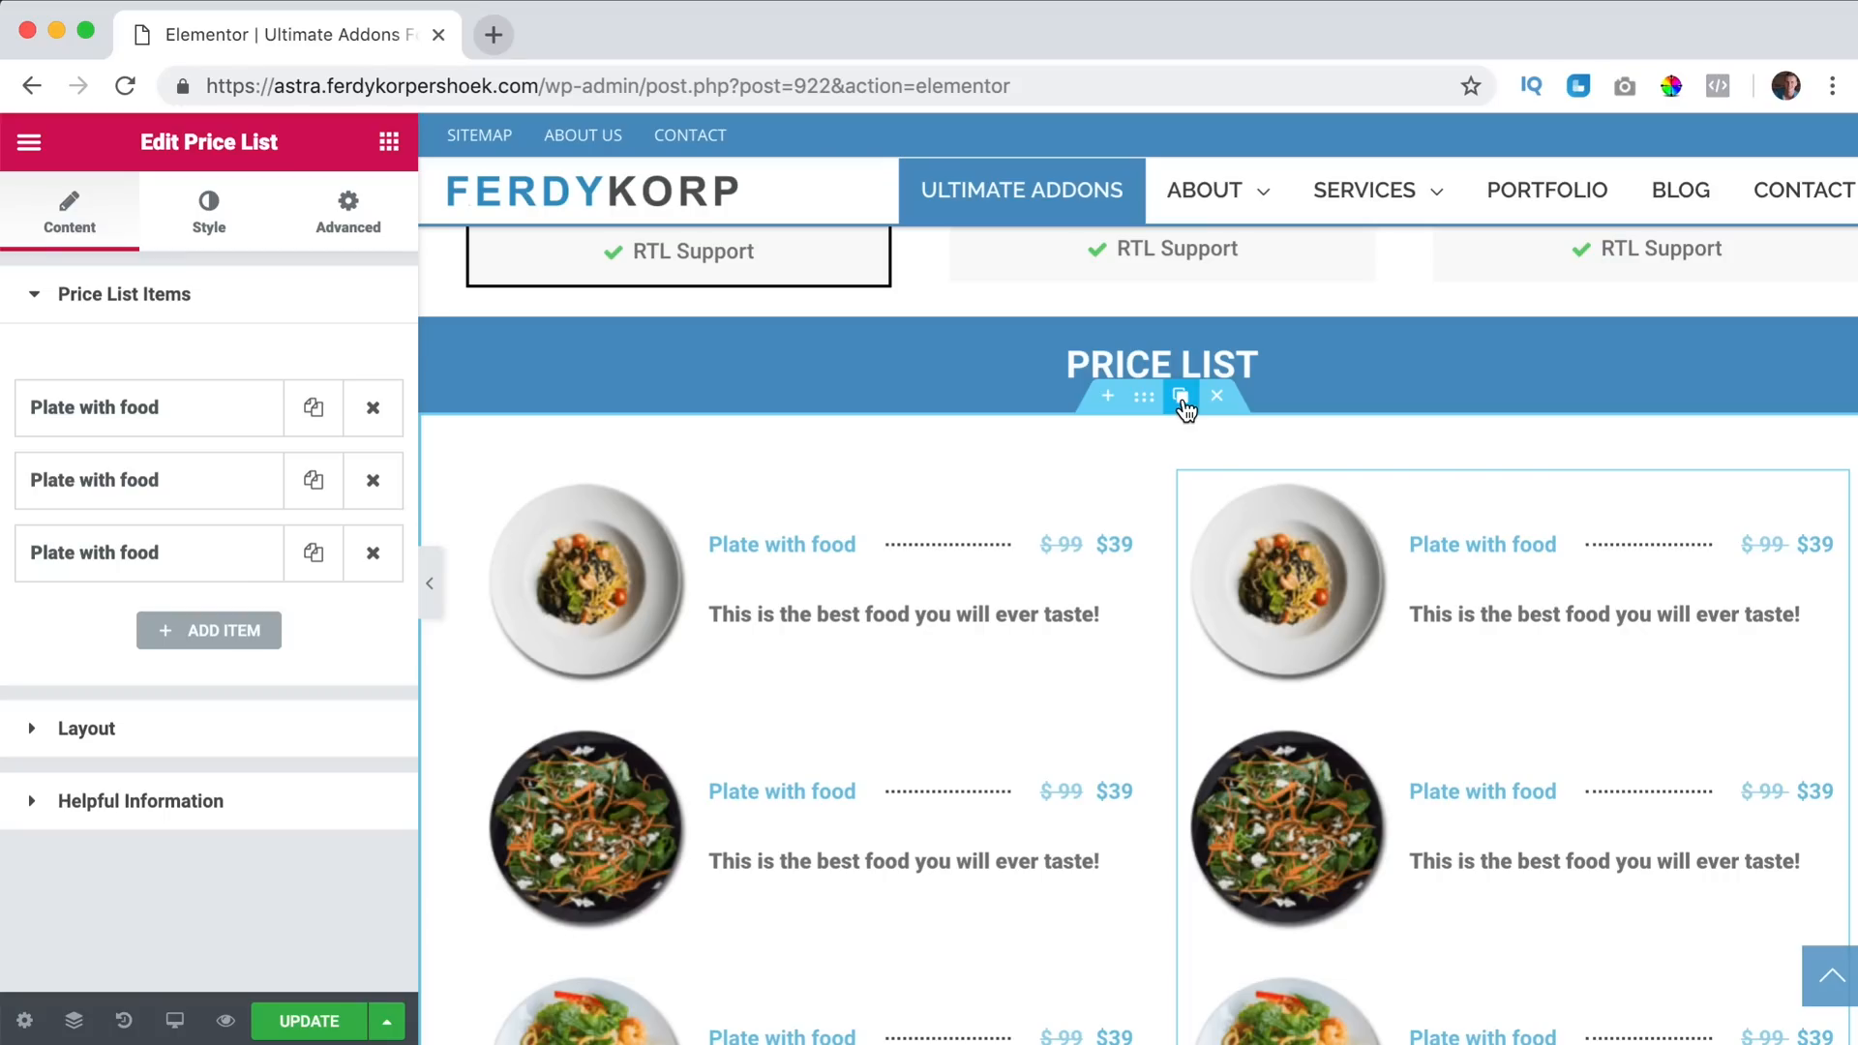
left_click(1141, 395)
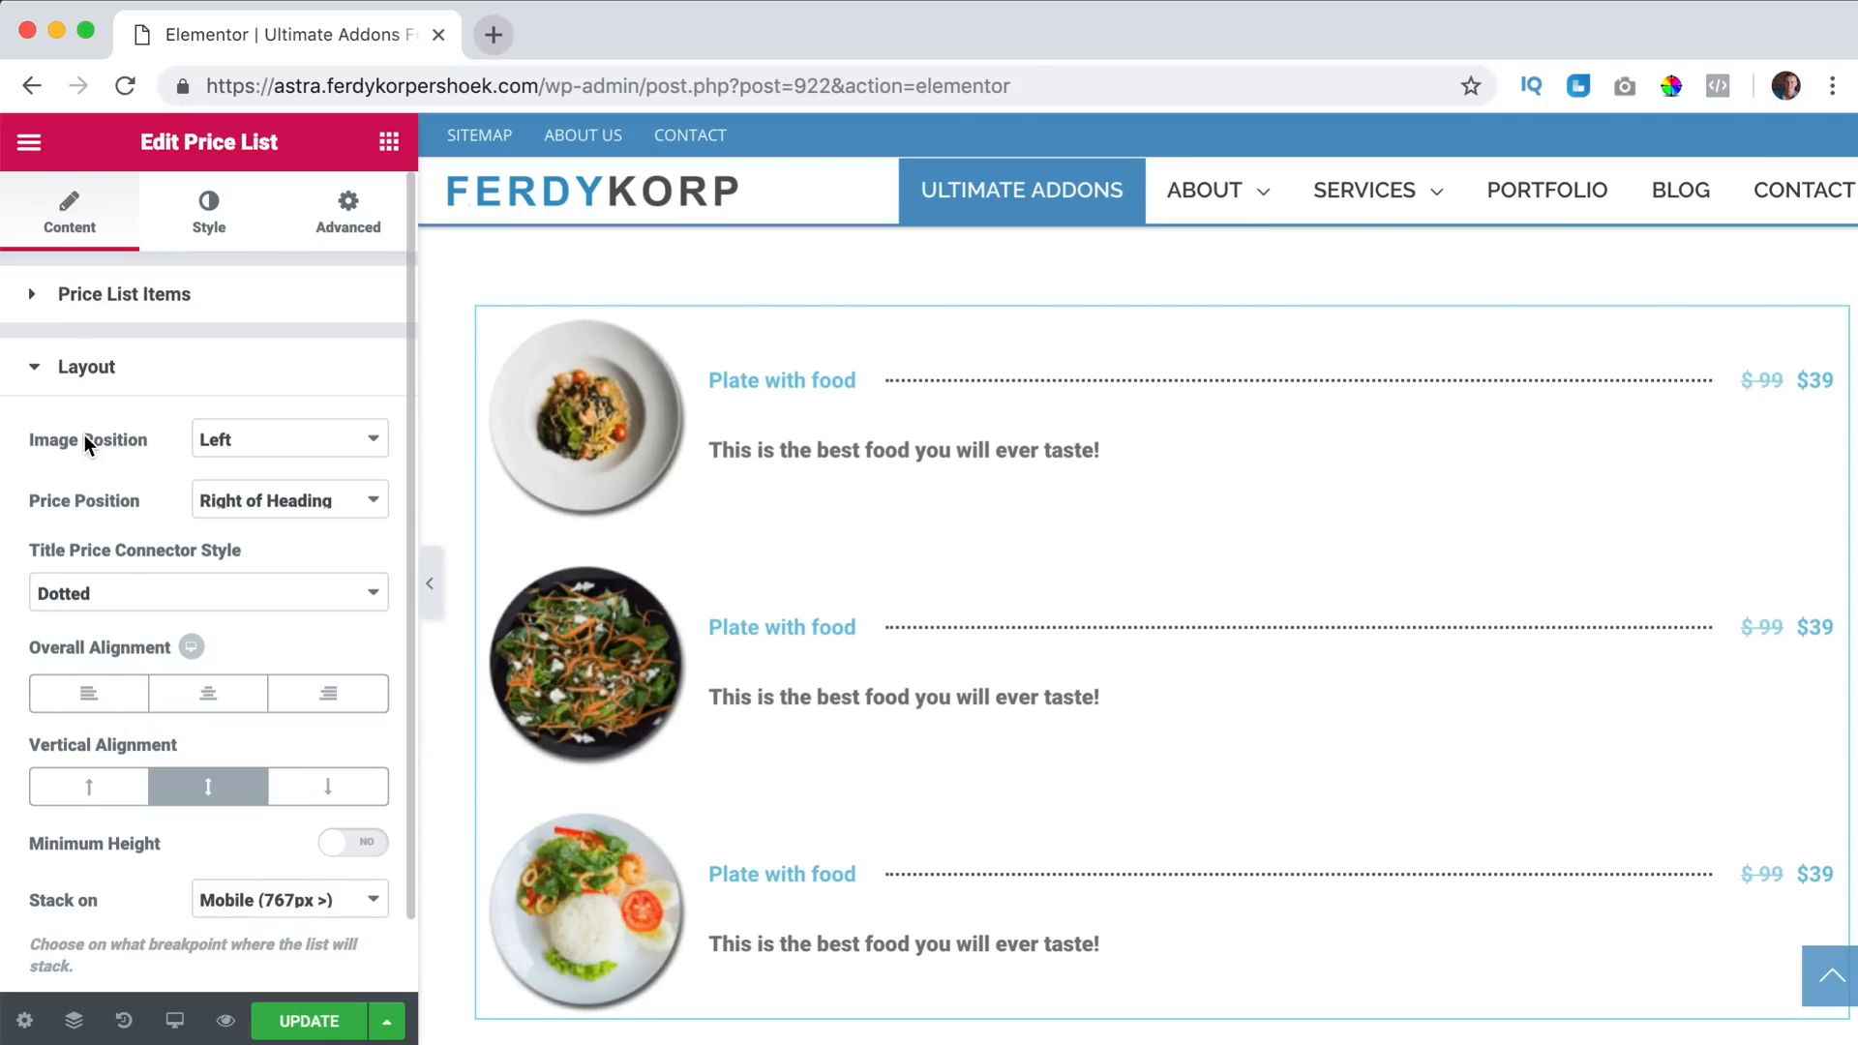
Place item images above the text and centre-align the price list items.
left_click(288, 439)
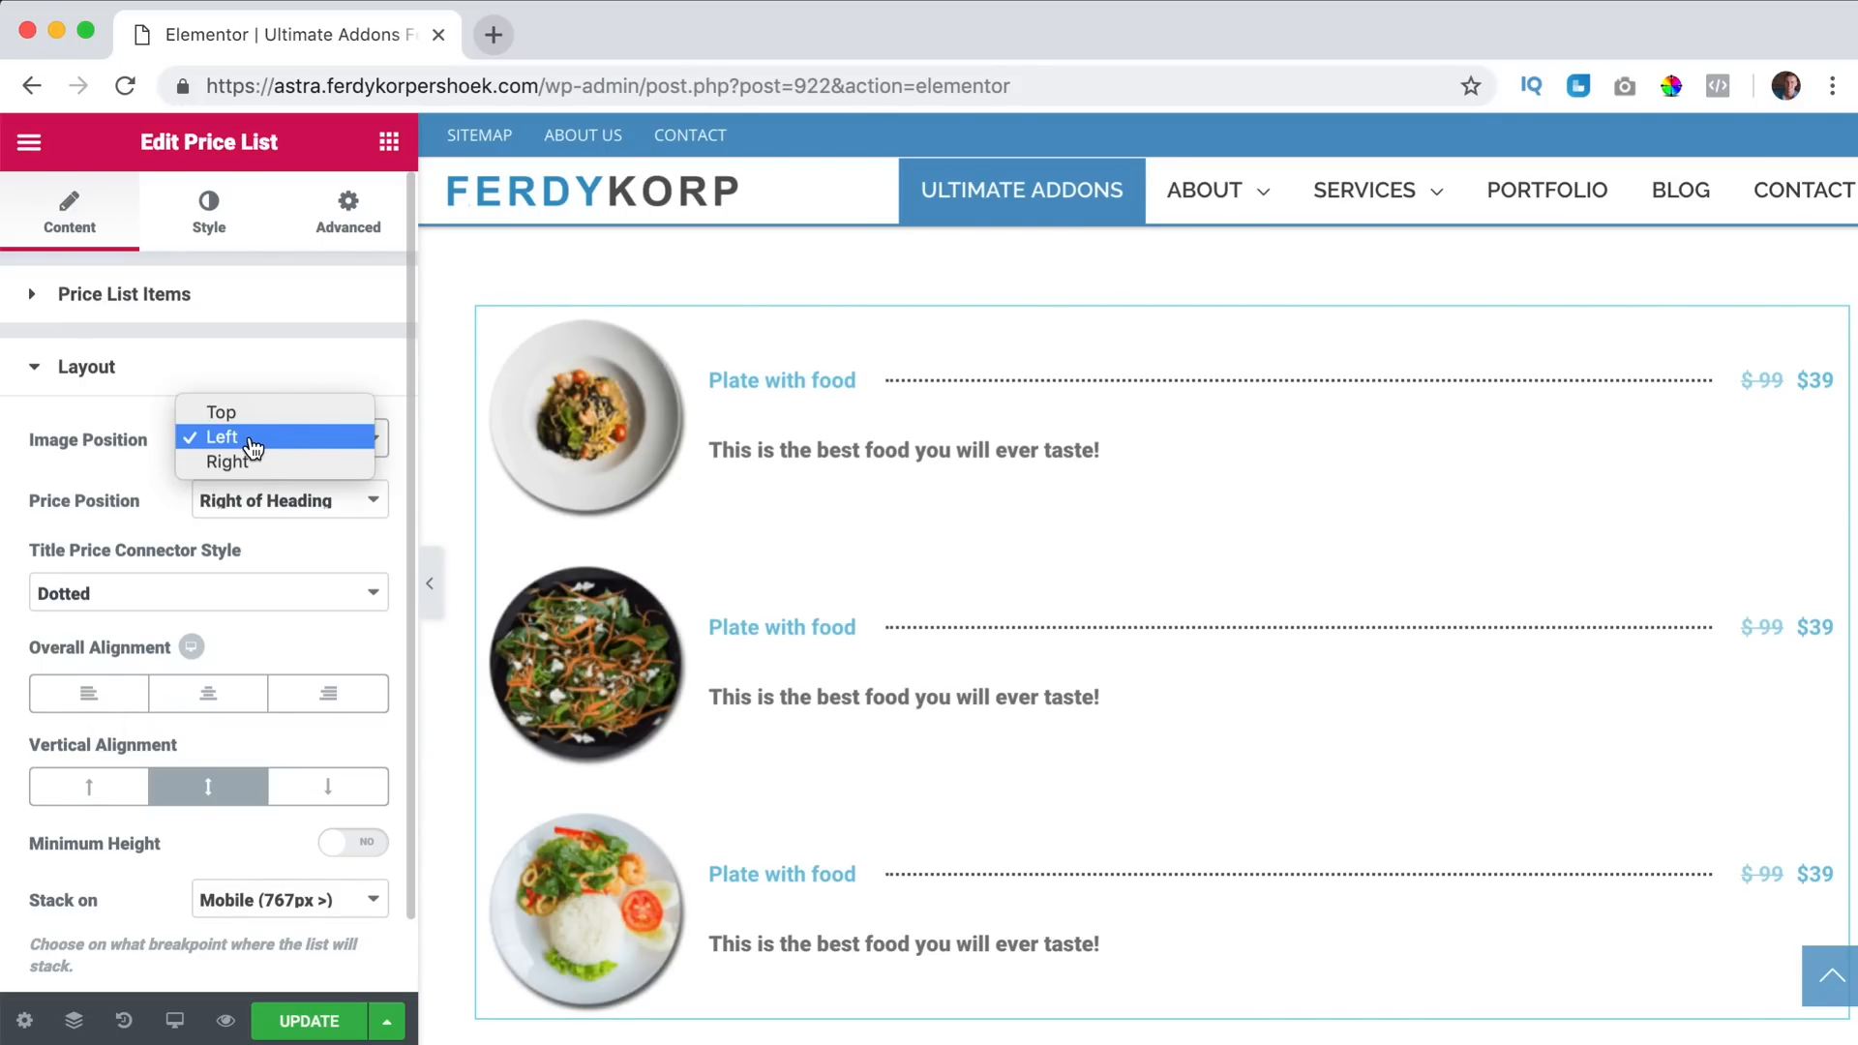
left_click(220, 411)
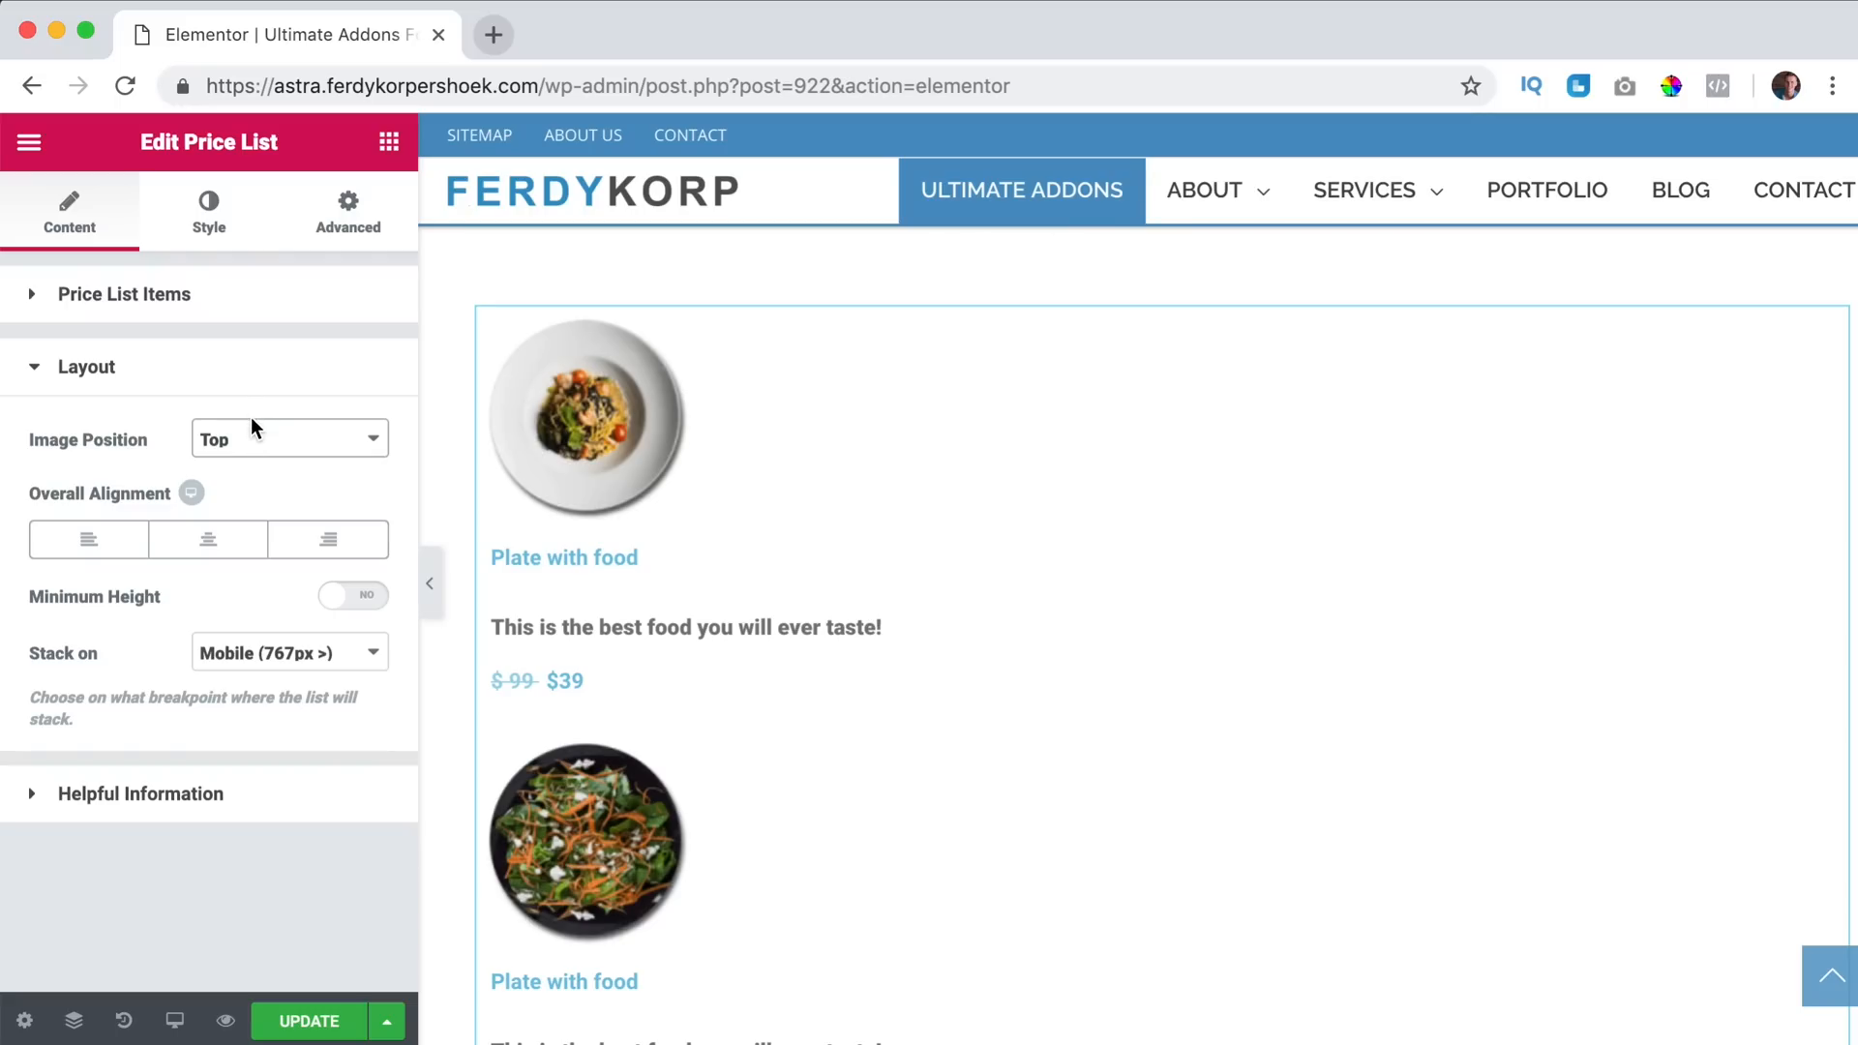
mouse_move(207, 540)
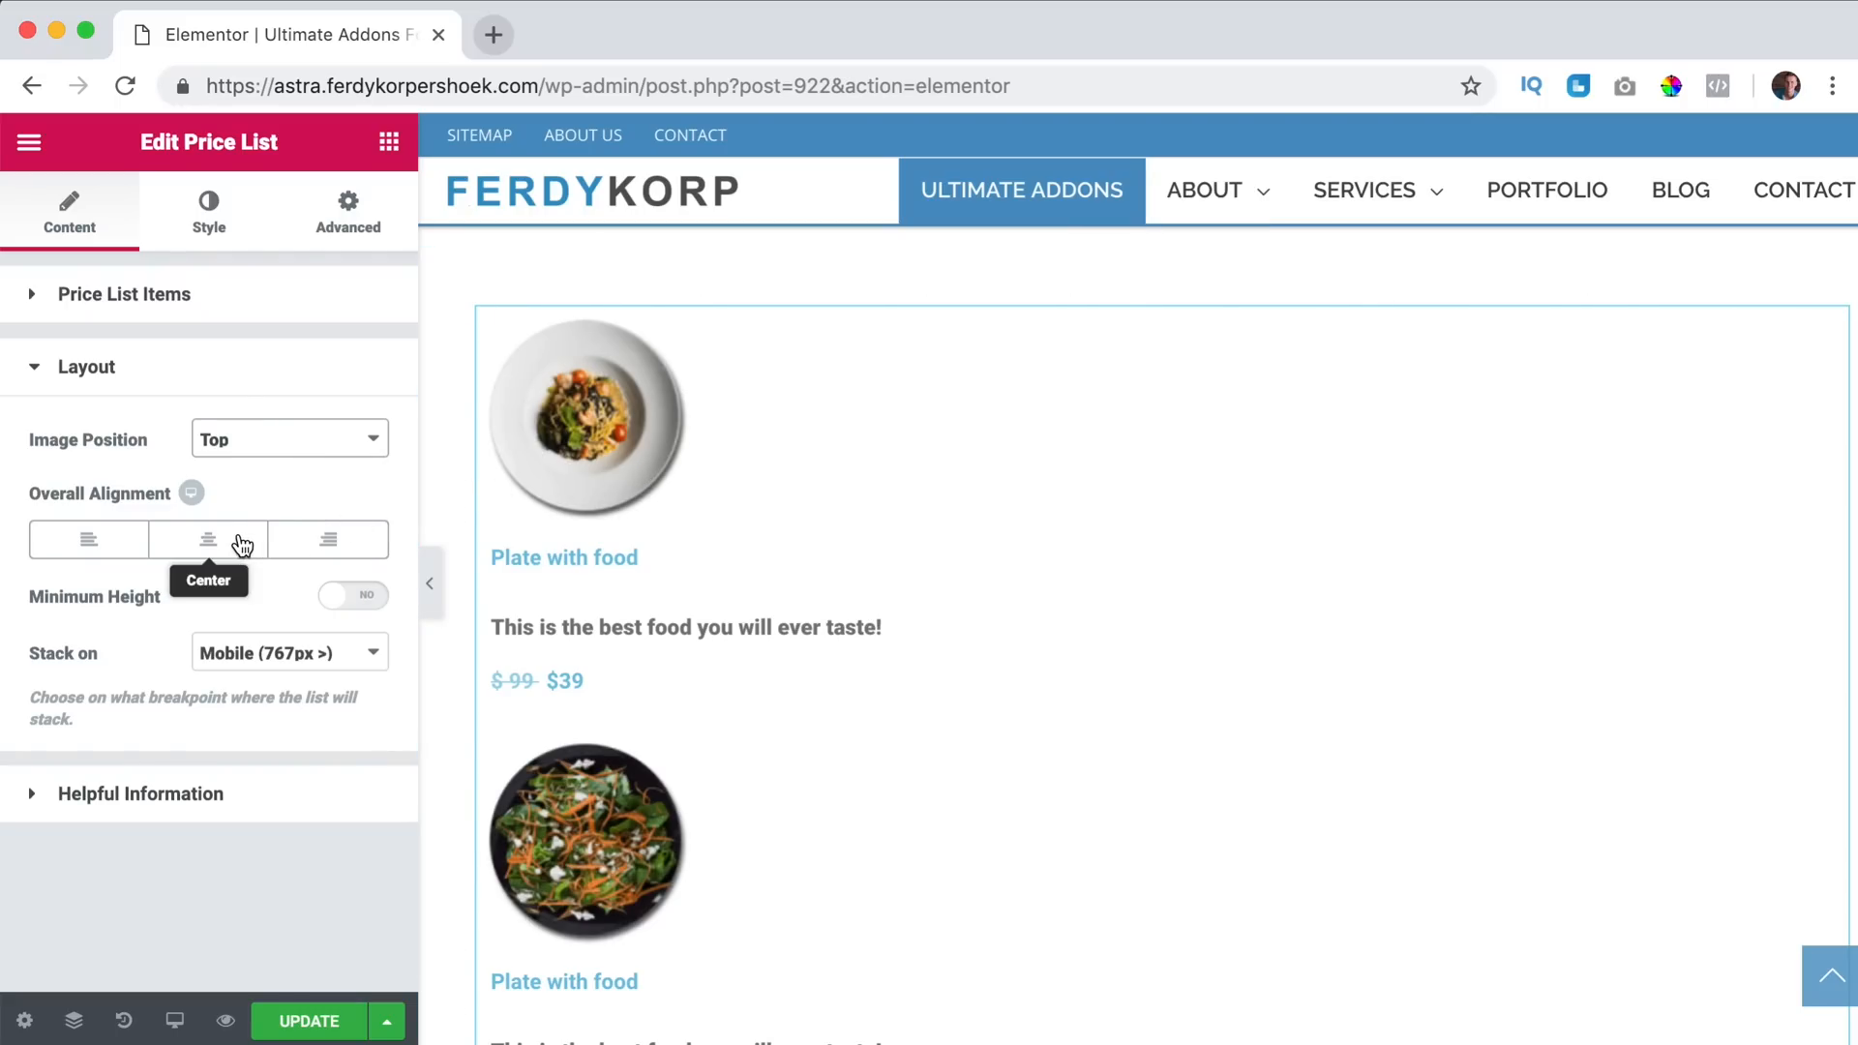
left_click(88, 540)
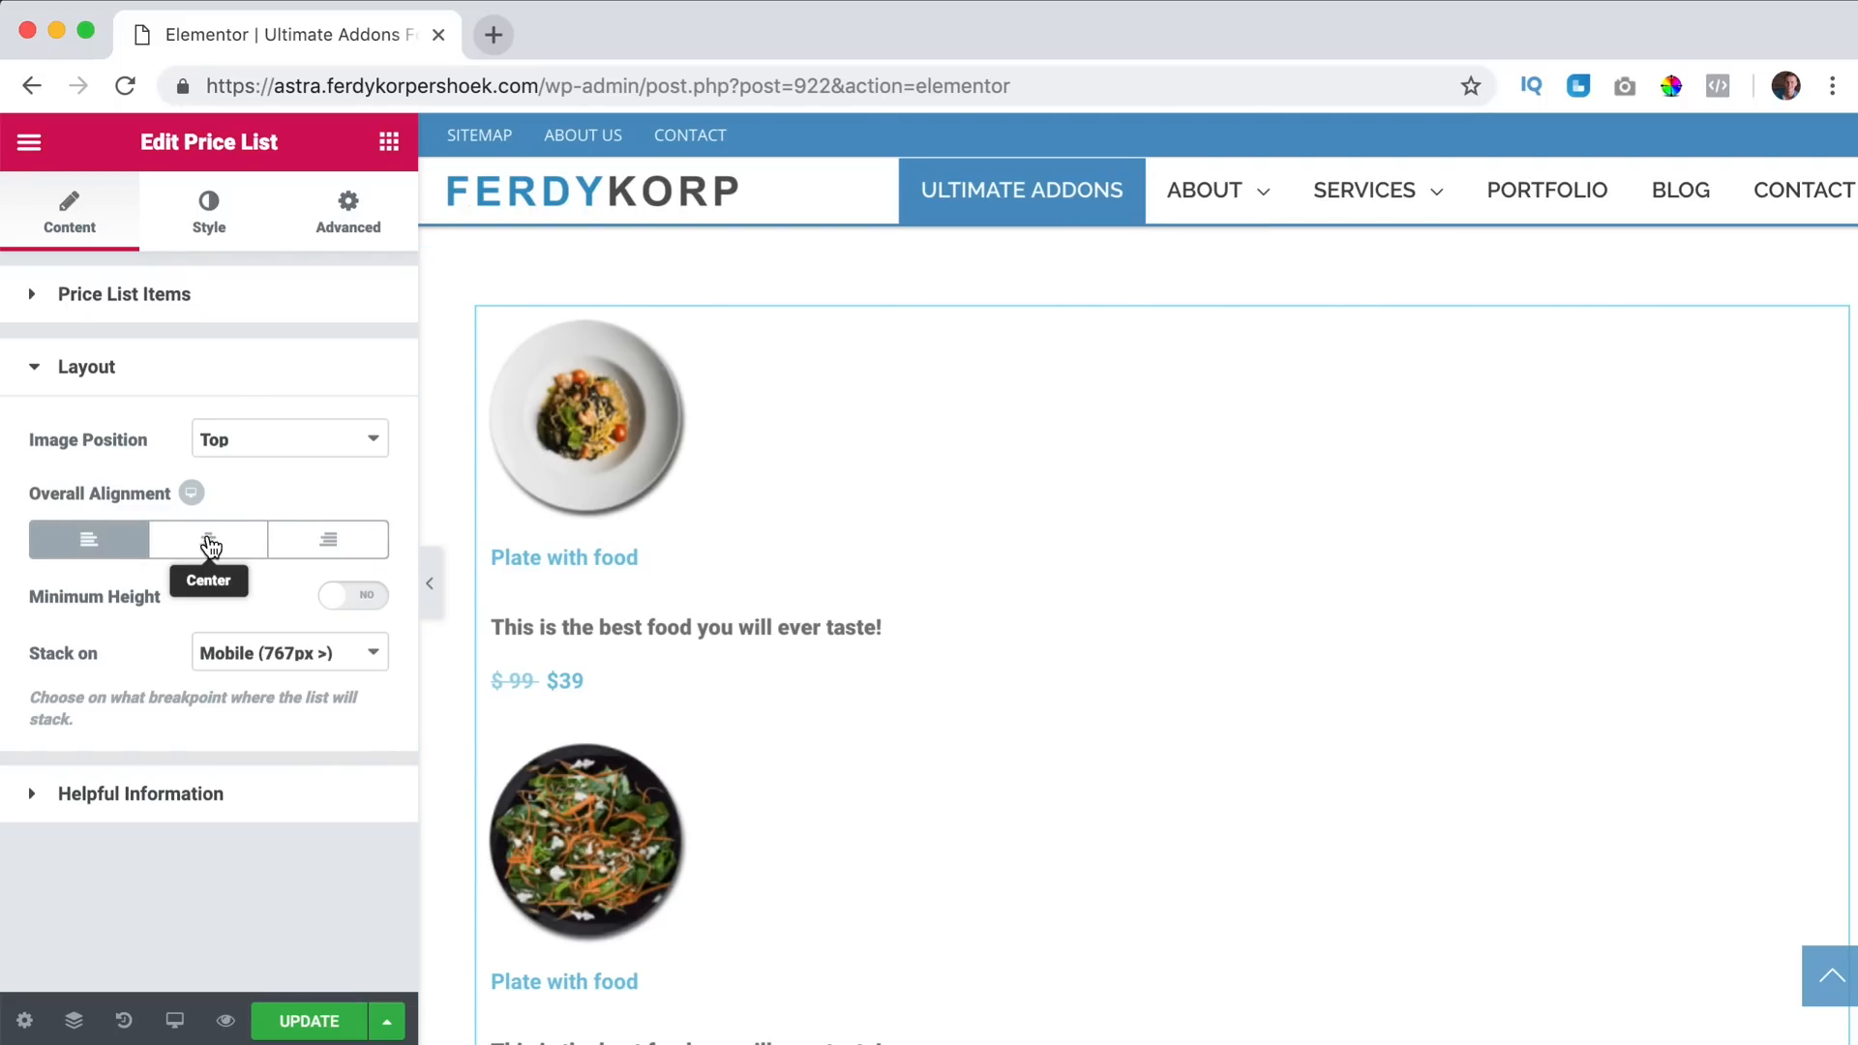
left_click(329, 540)
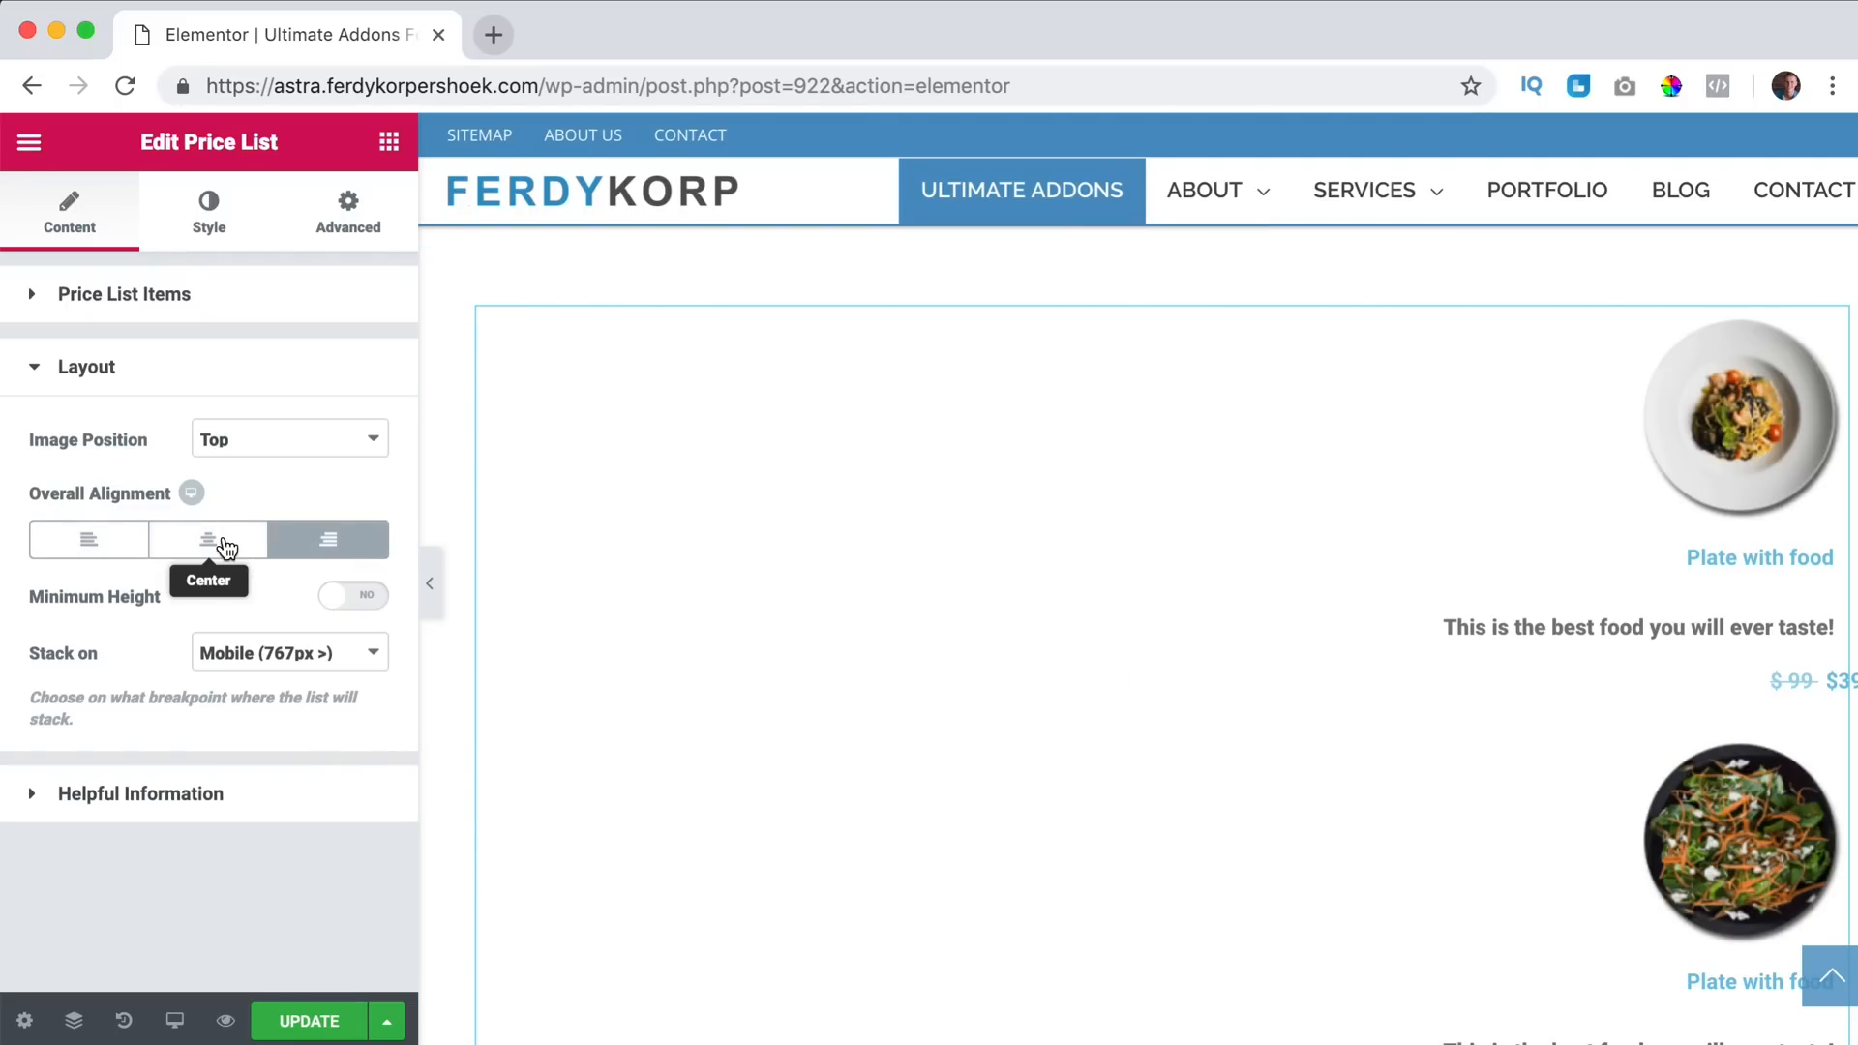
left_click(207, 540)
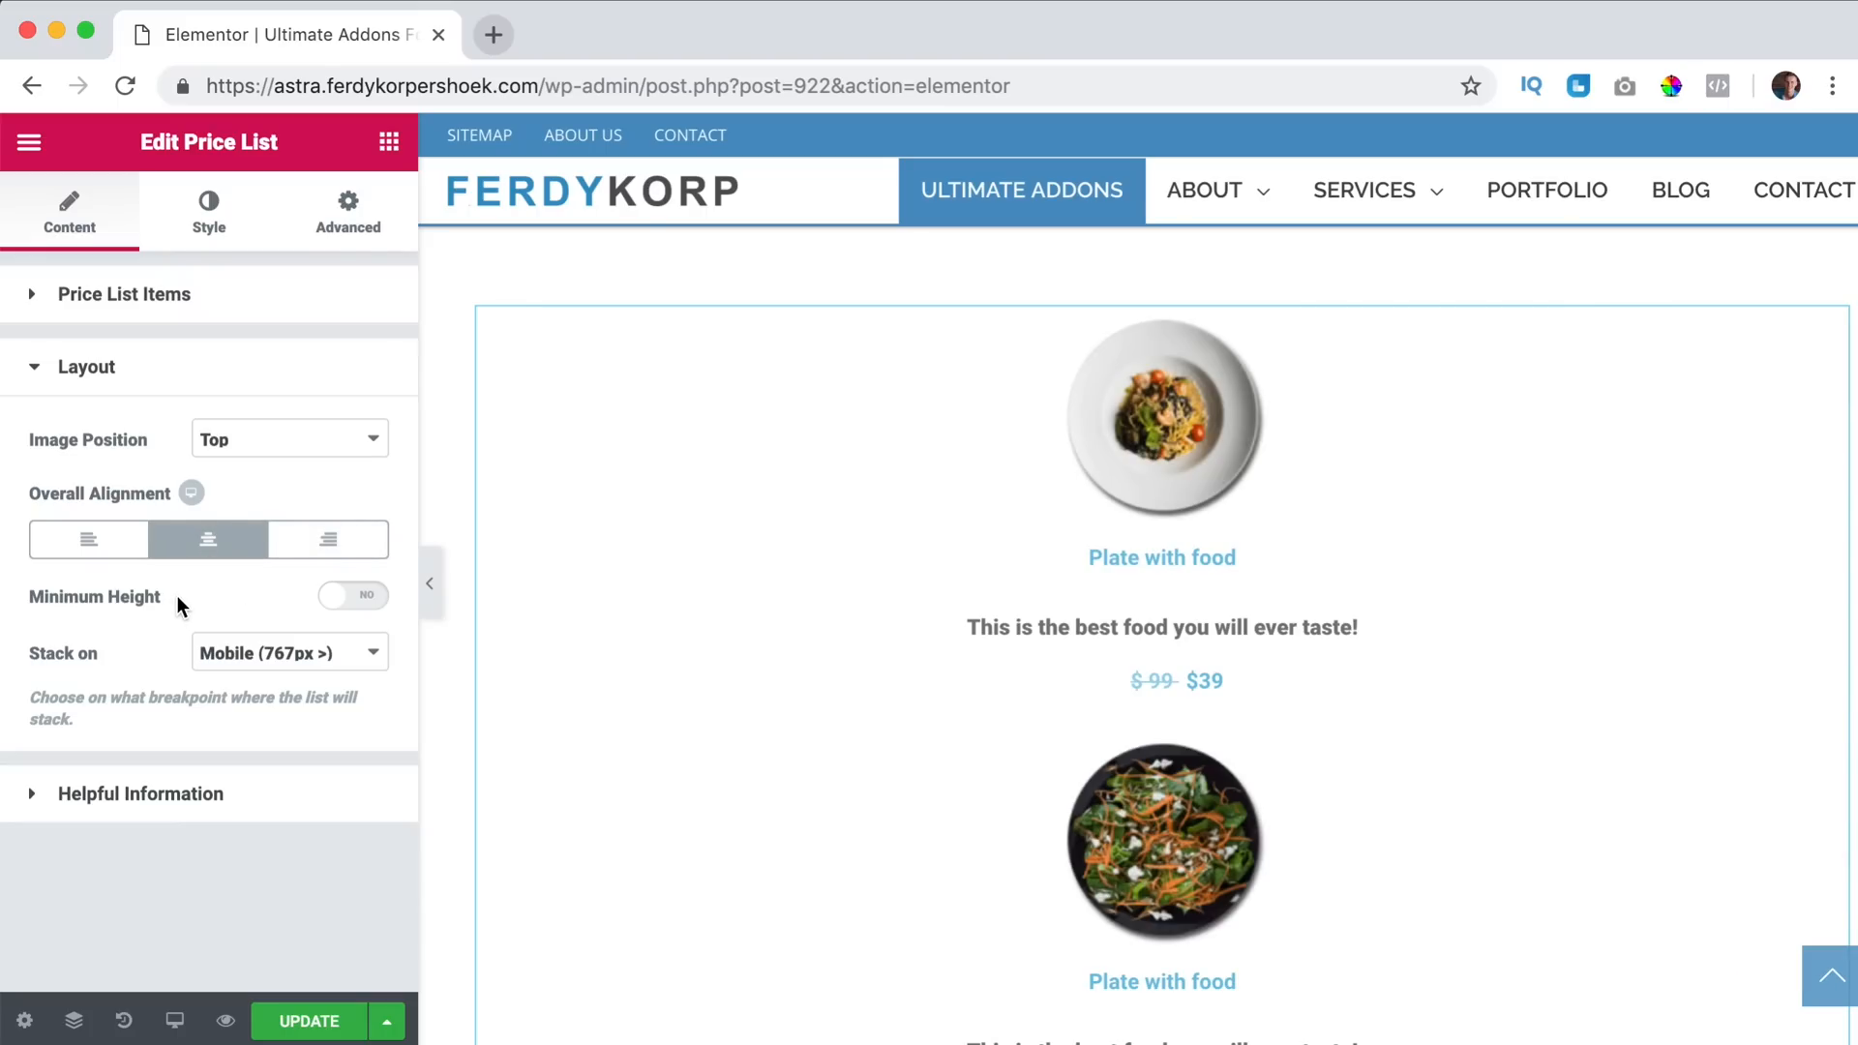
Leave Minimum Height off after toggling it and keep the list stacking on Mobile.
left_click(352, 594)
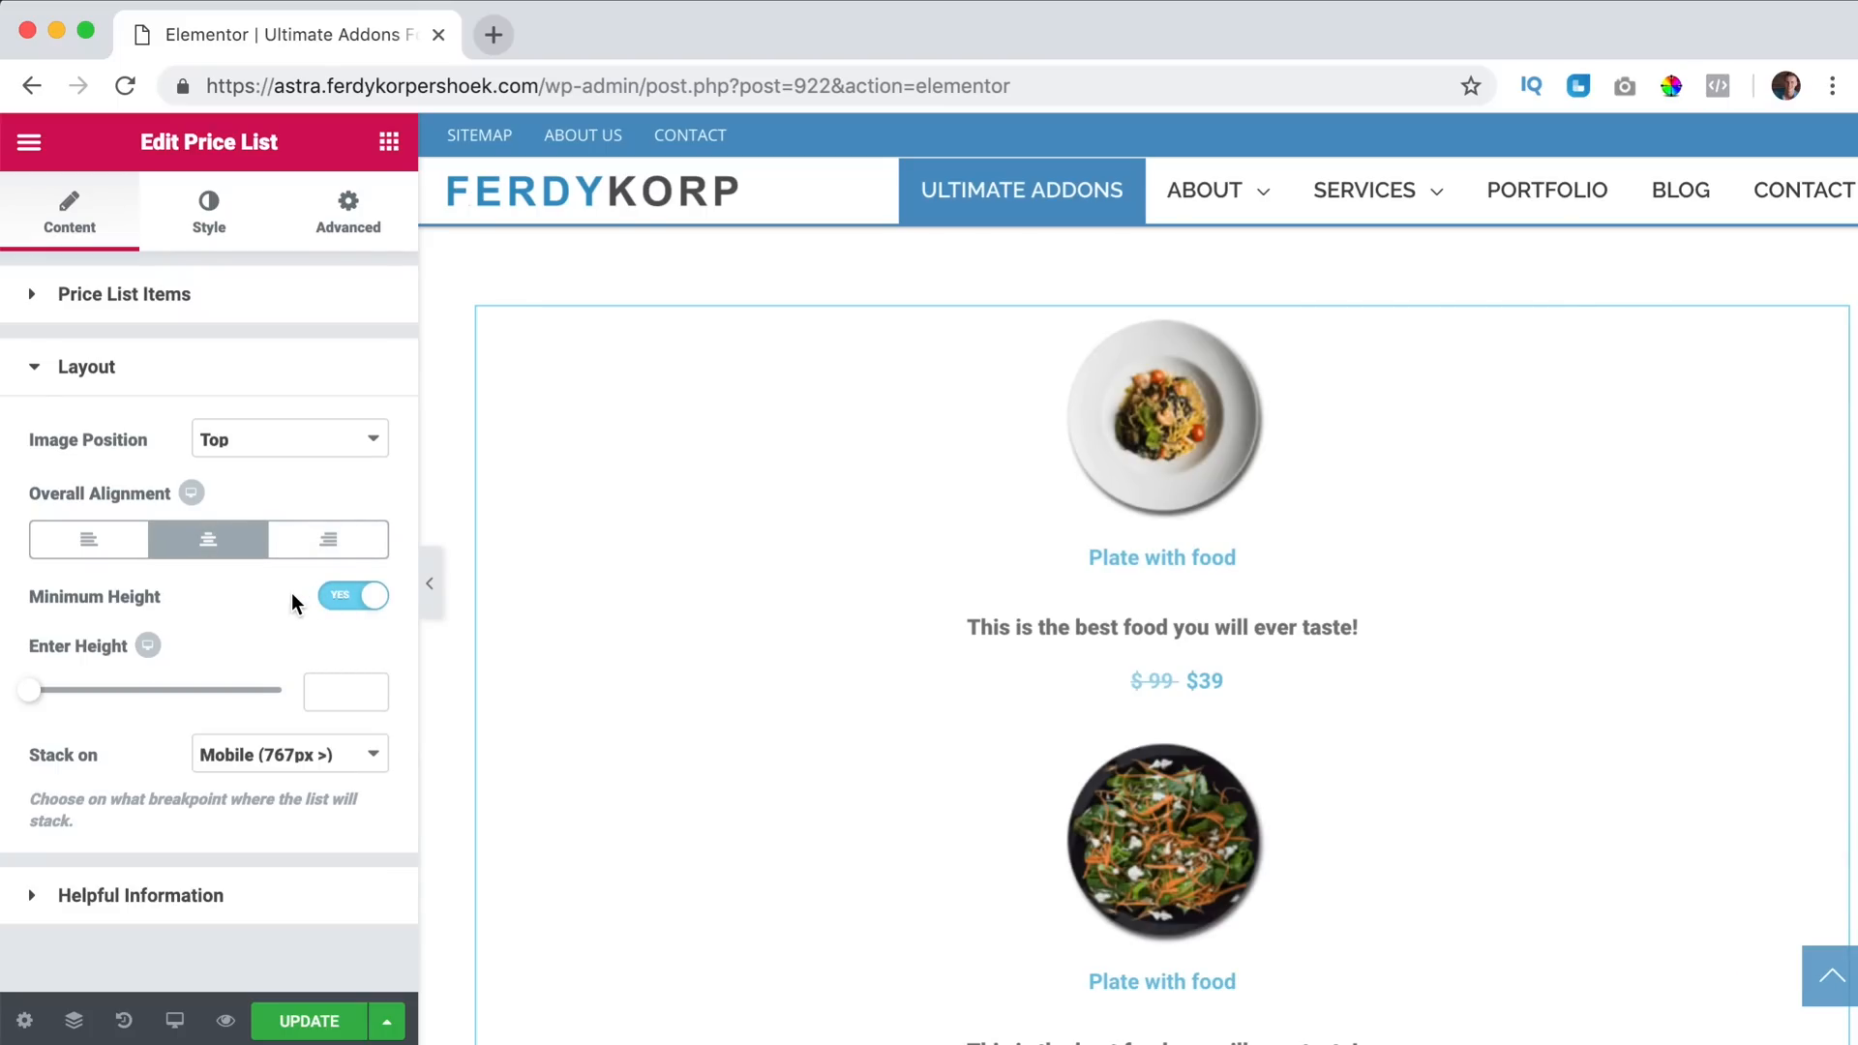
left_click(352, 594)
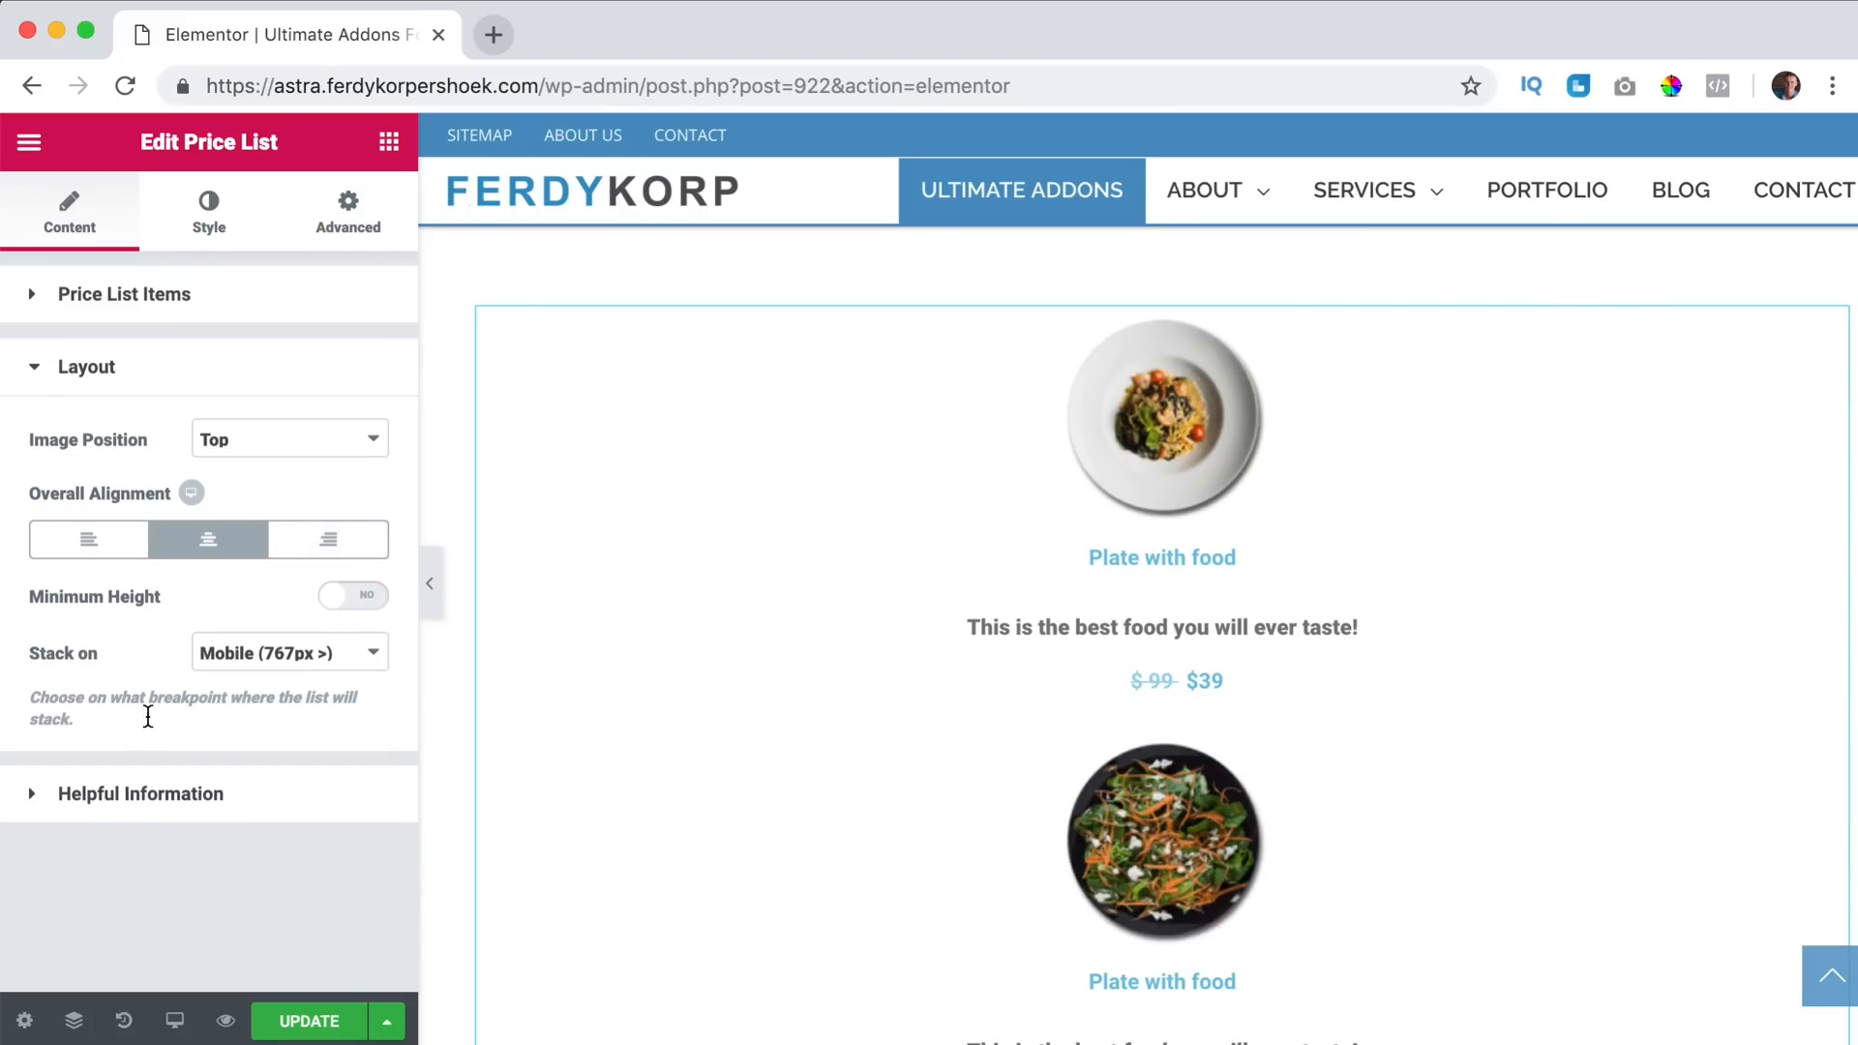
left_click(289, 652)
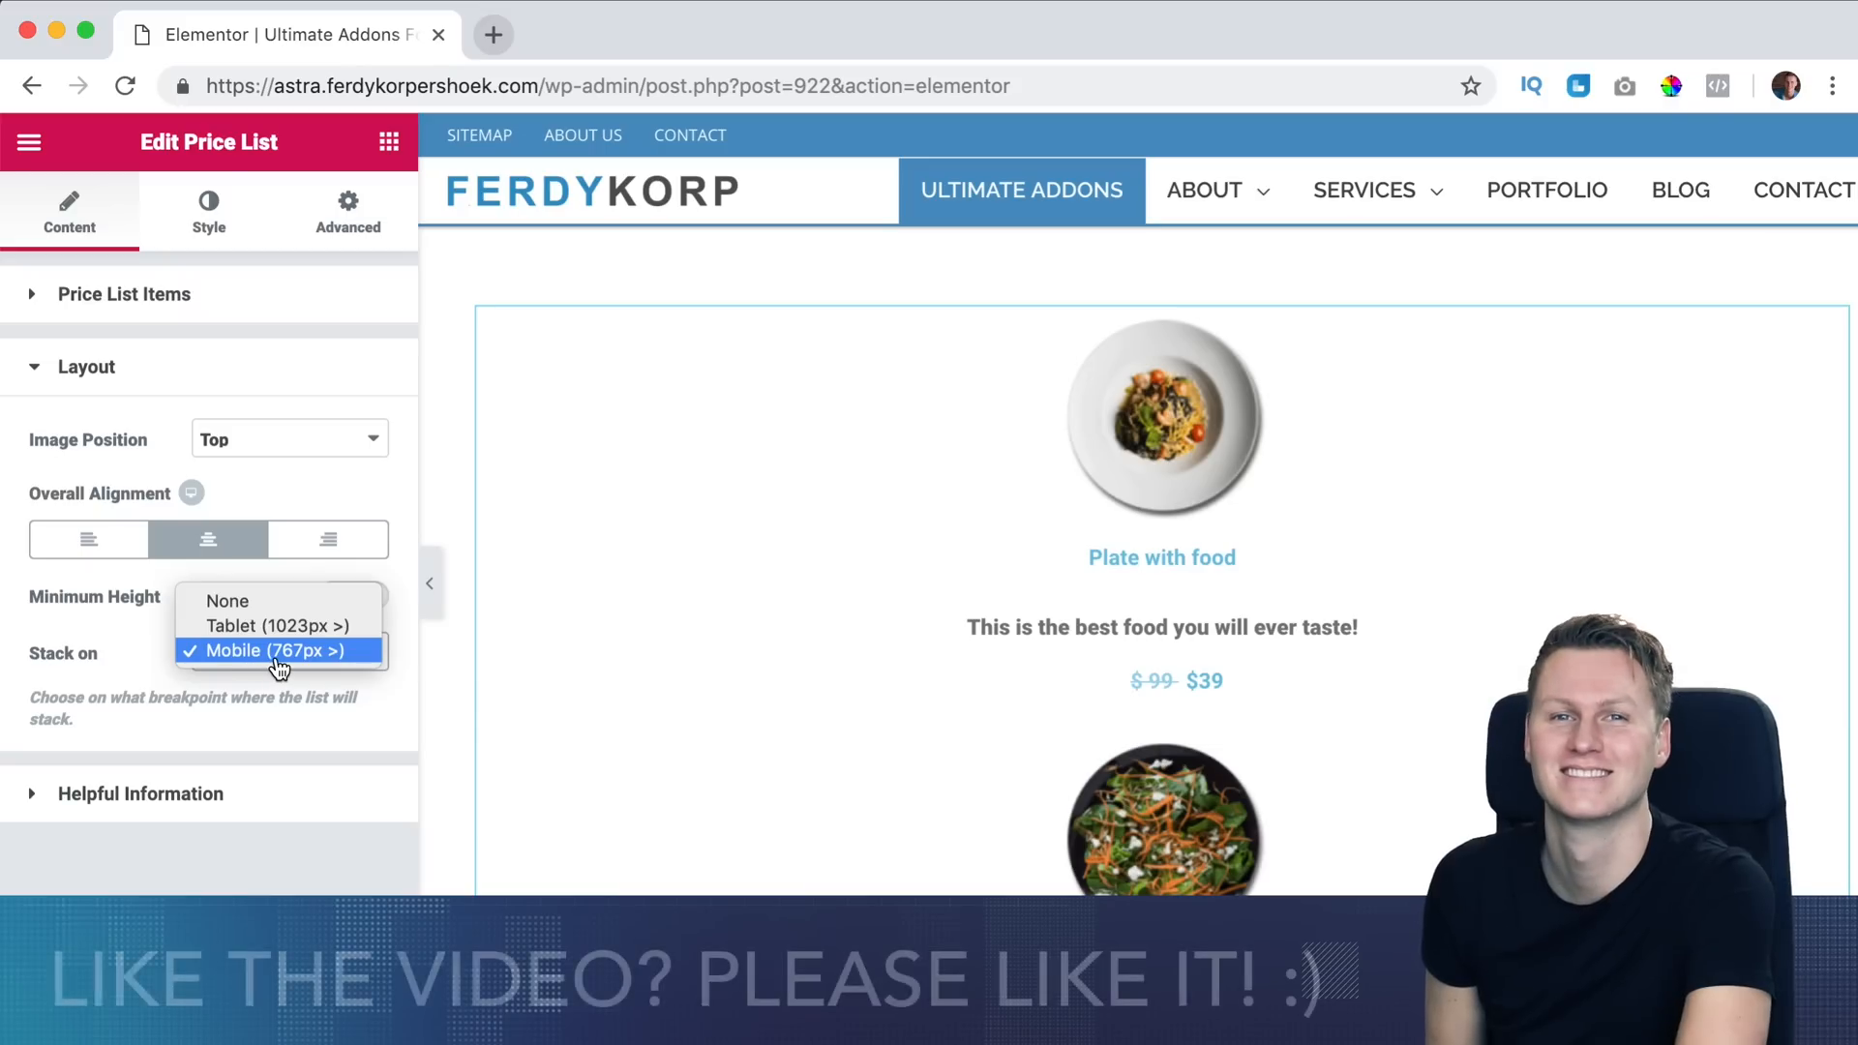
left_click(277, 651)
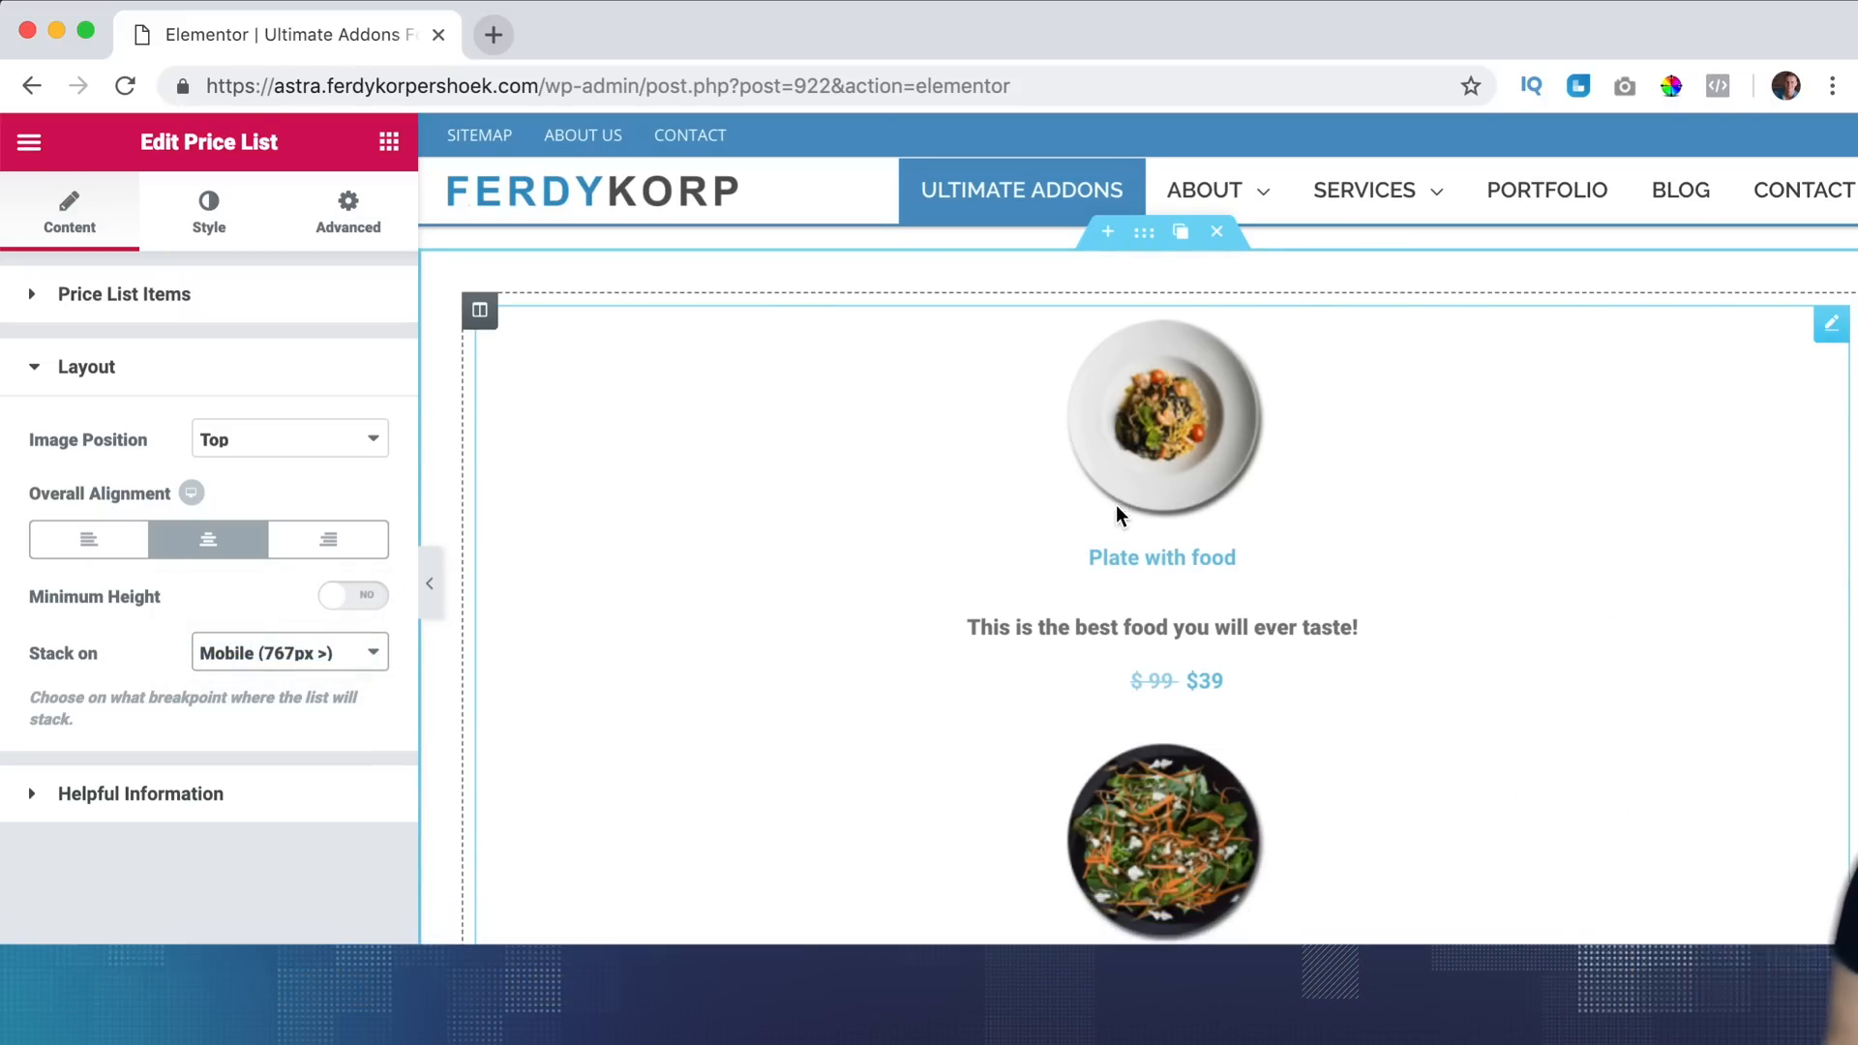
left_click(207, 211)
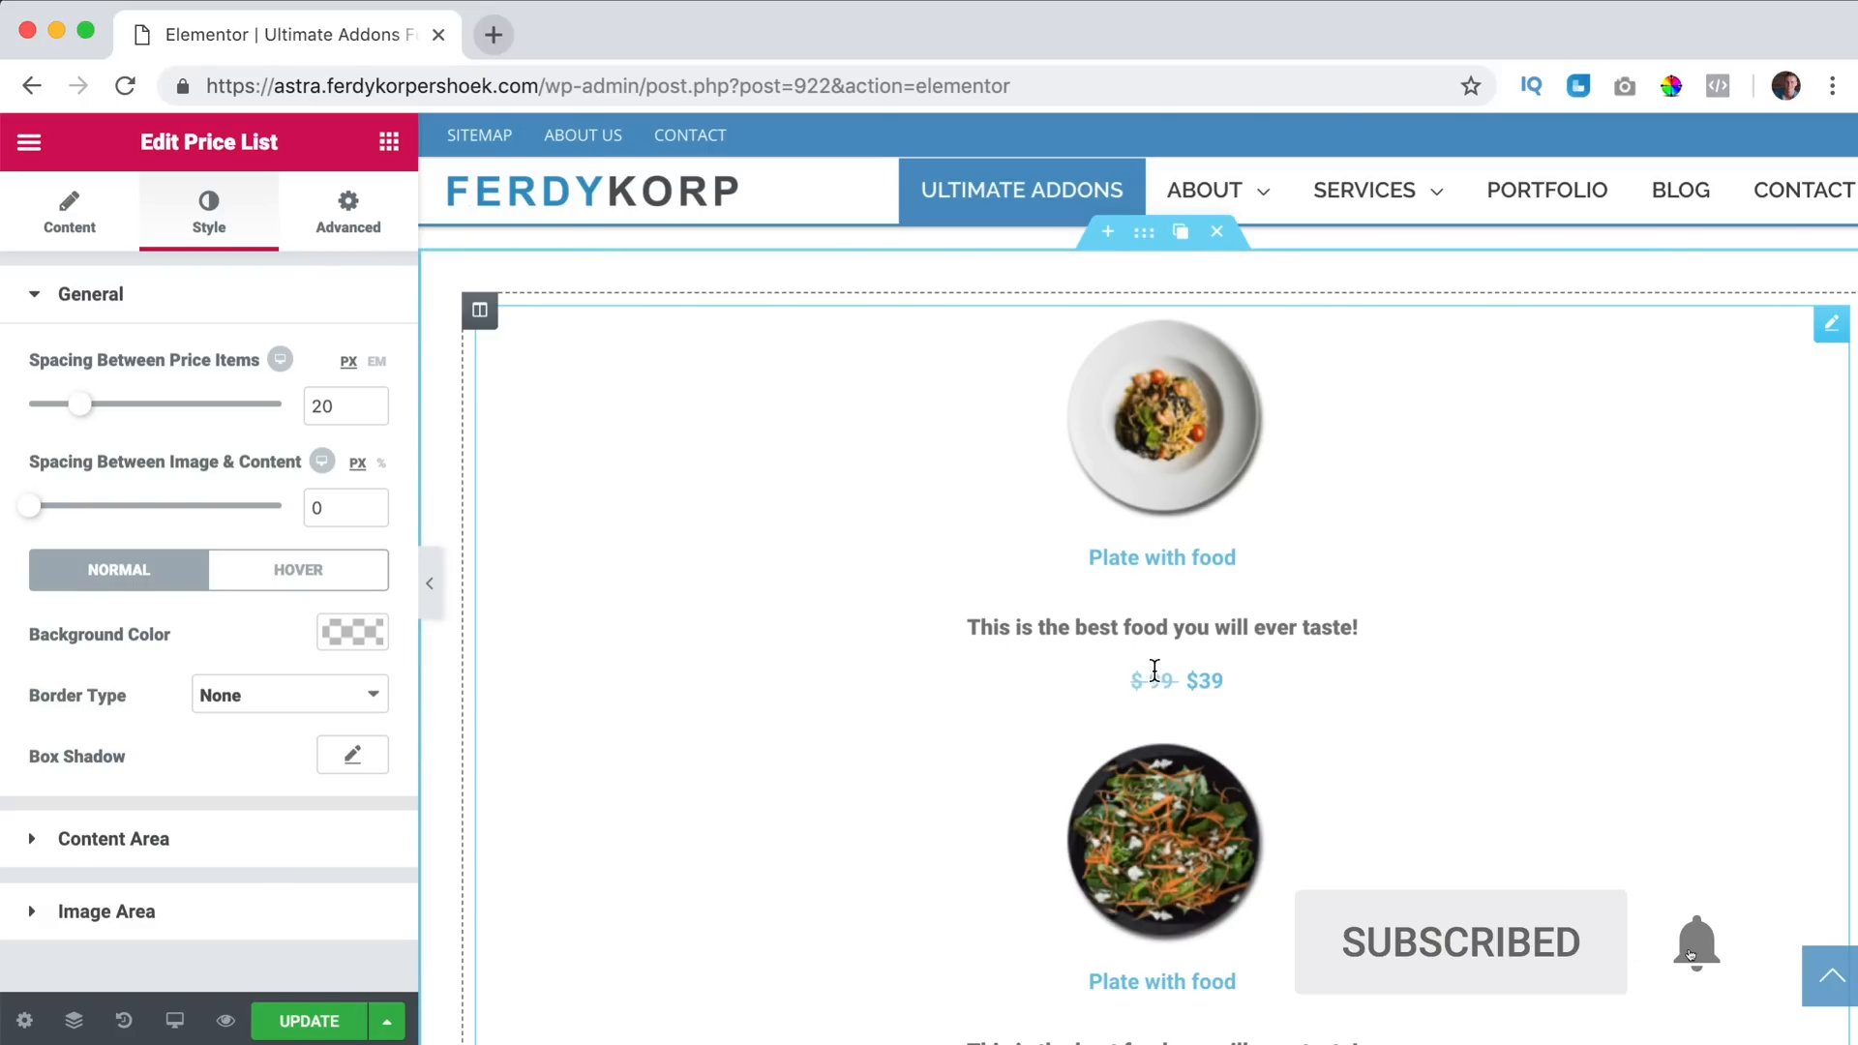
Set both item spacing sliders to 0 and give hovered items a peach background colour.
left_click_drag(79, 402, 166, 403)
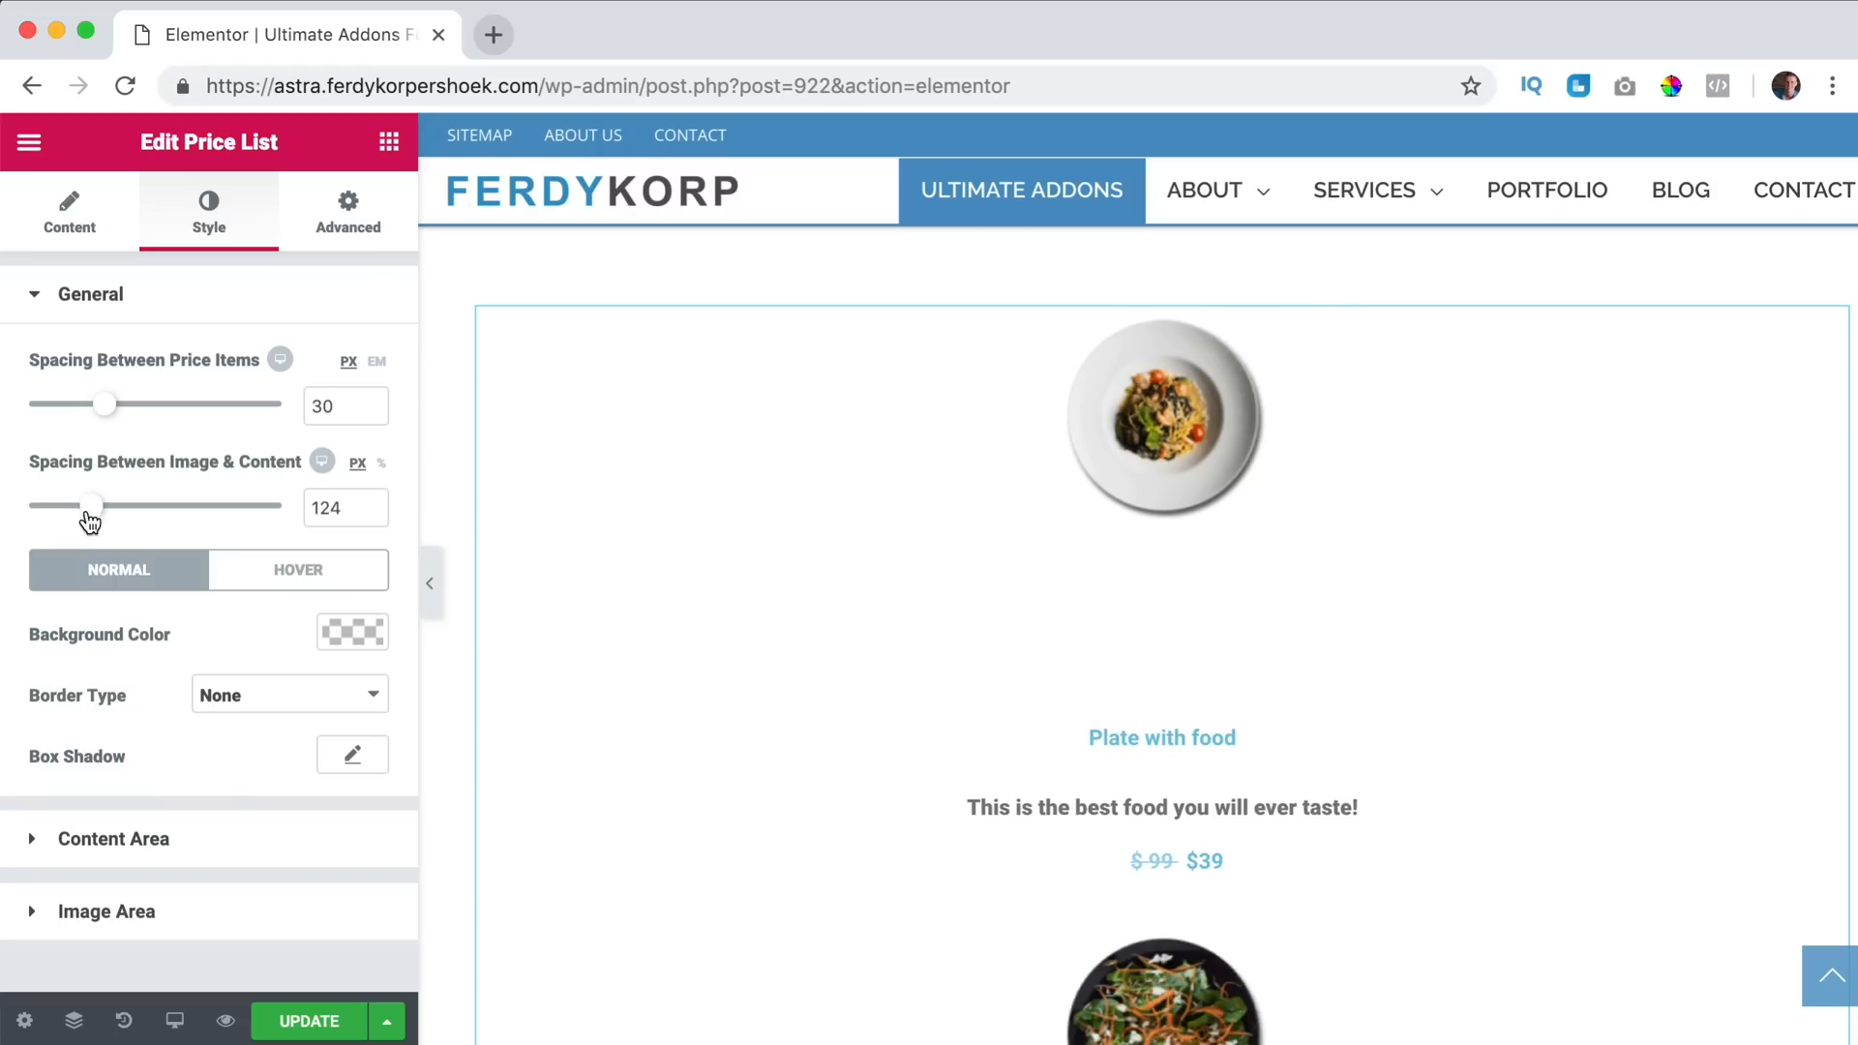
left_click_drag(95, 505, 29, 505)
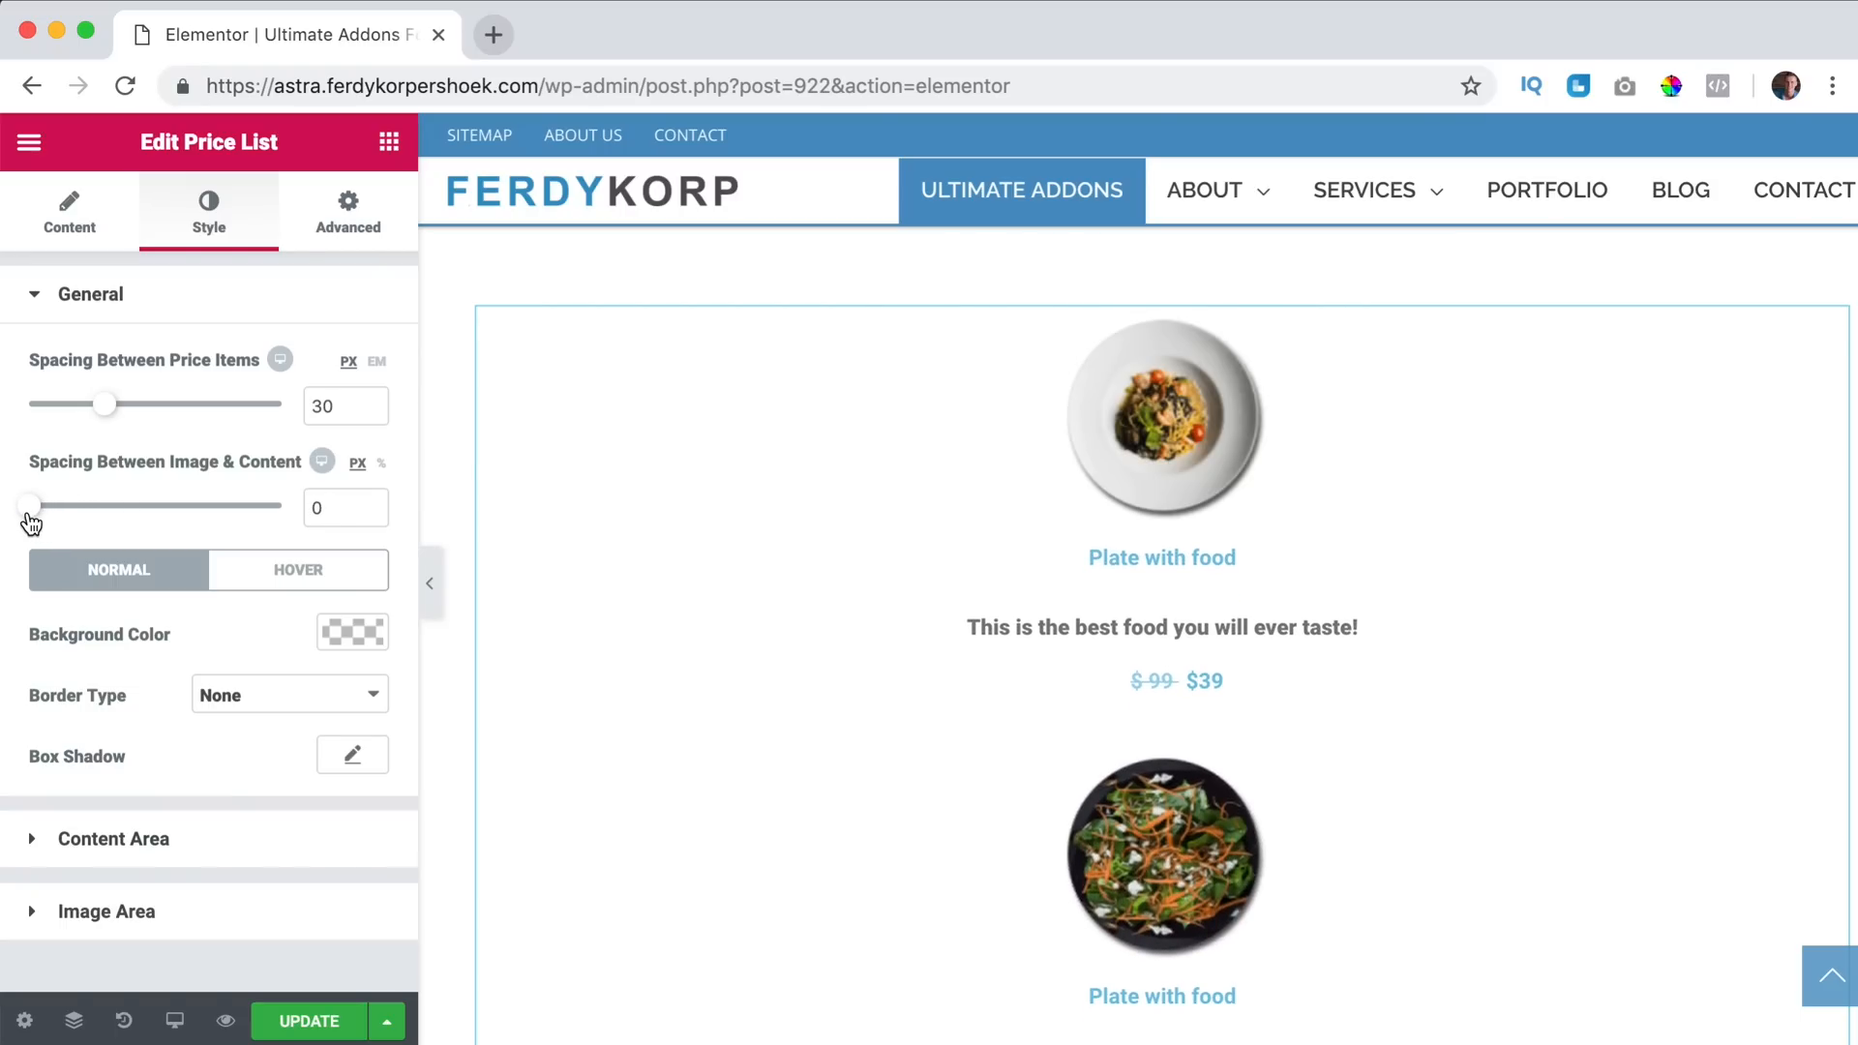
mouse_move(149, 598)
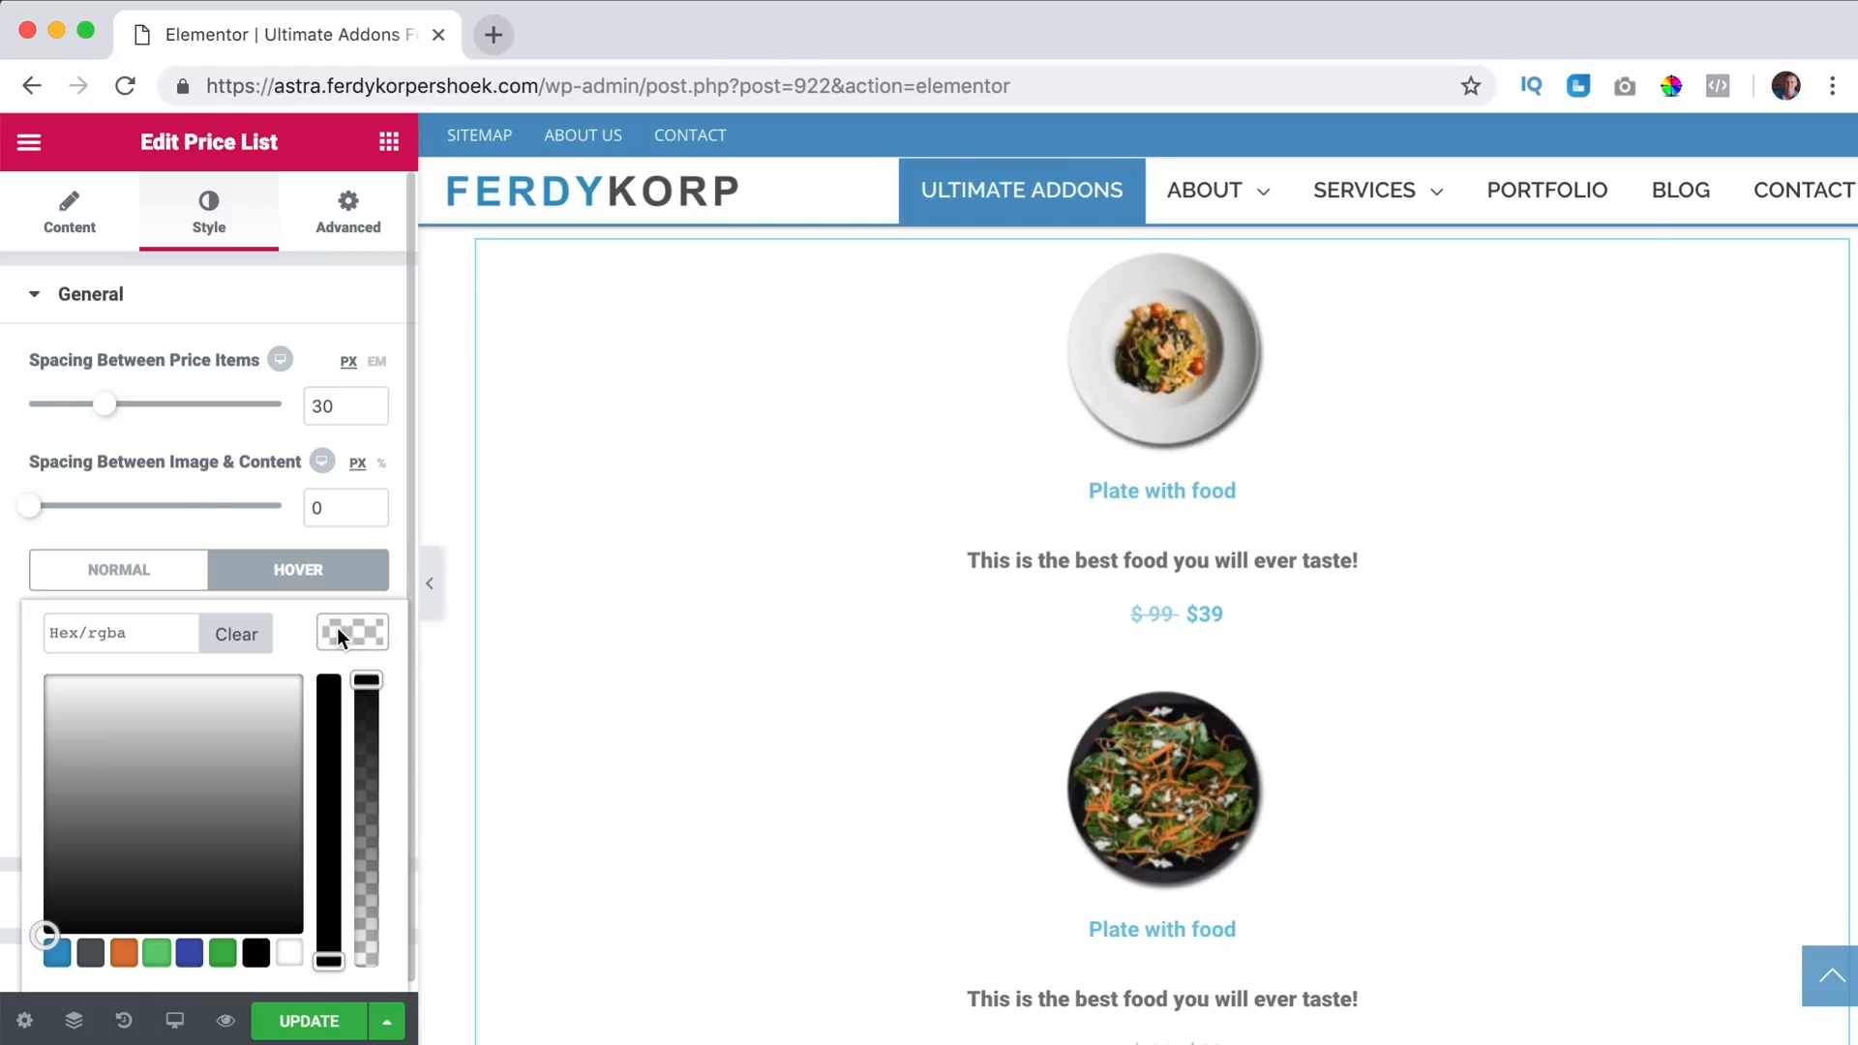
left_click(123, 945)
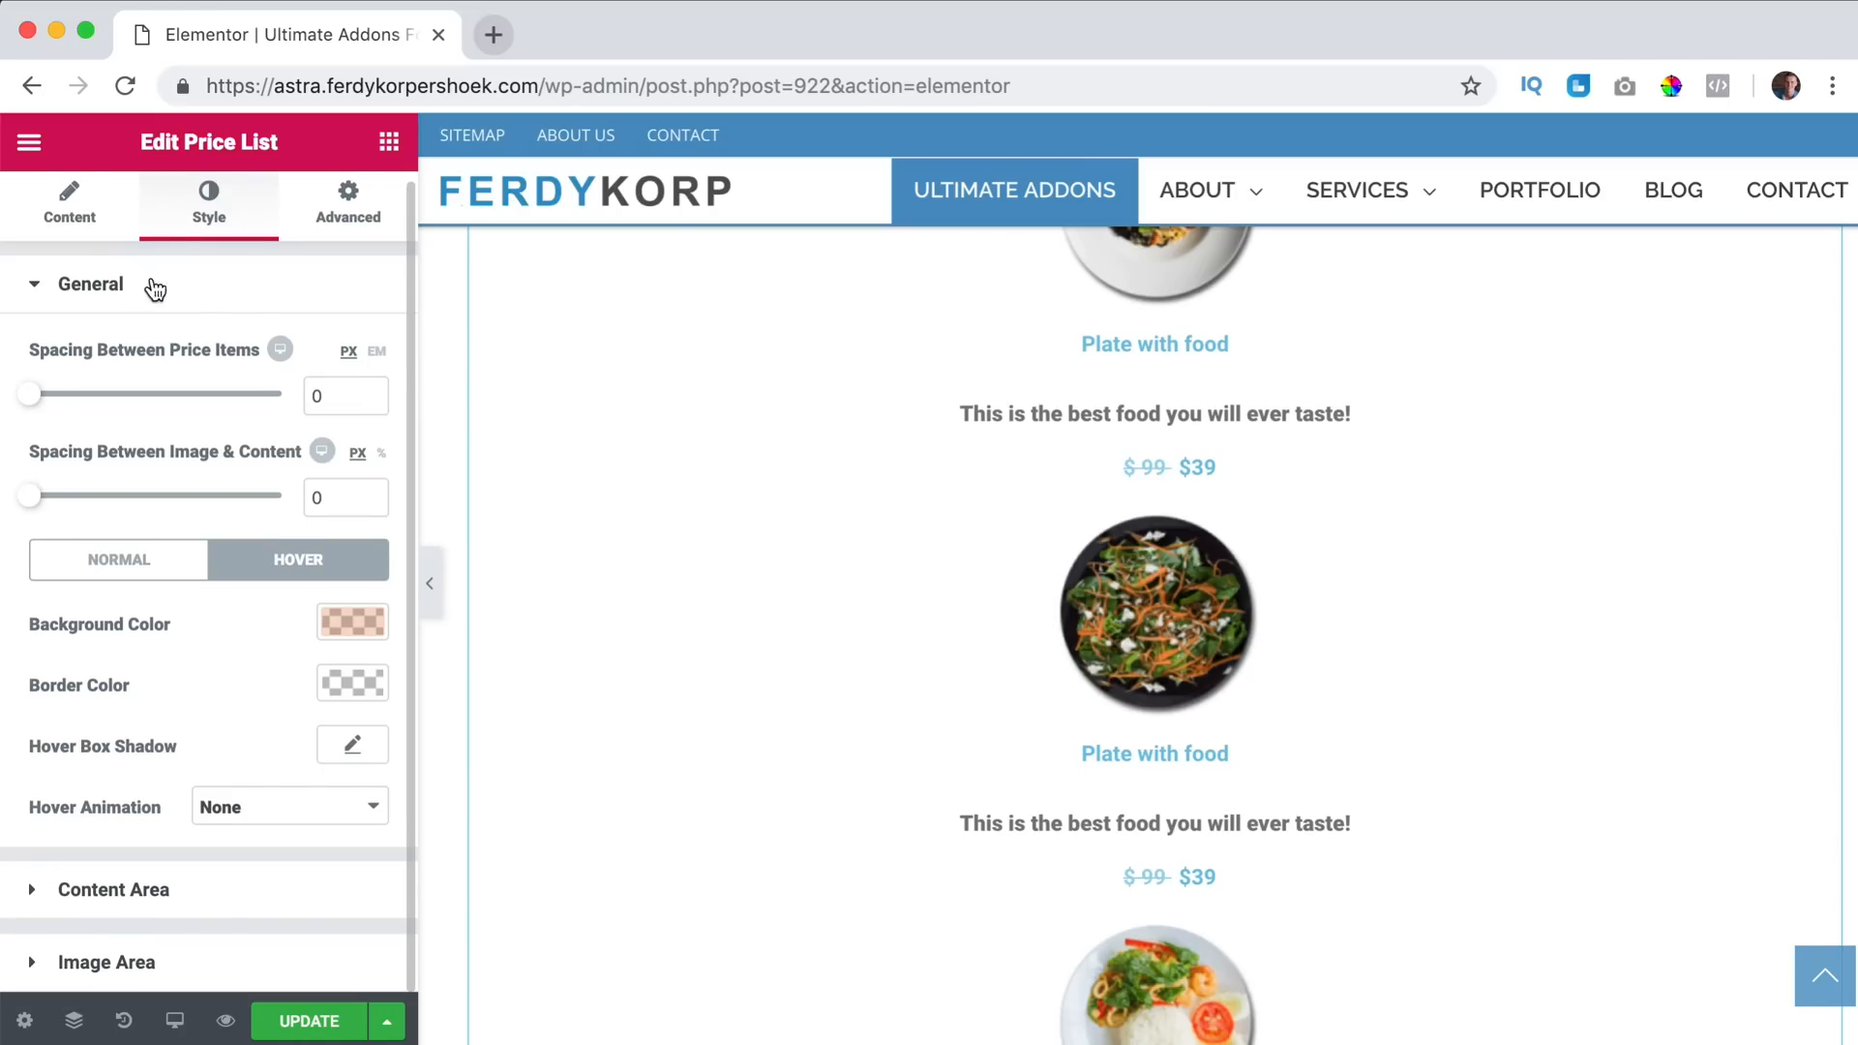
Enable Minimum Height in Layout and set each price item to 311 px.
left_click(69, 211)
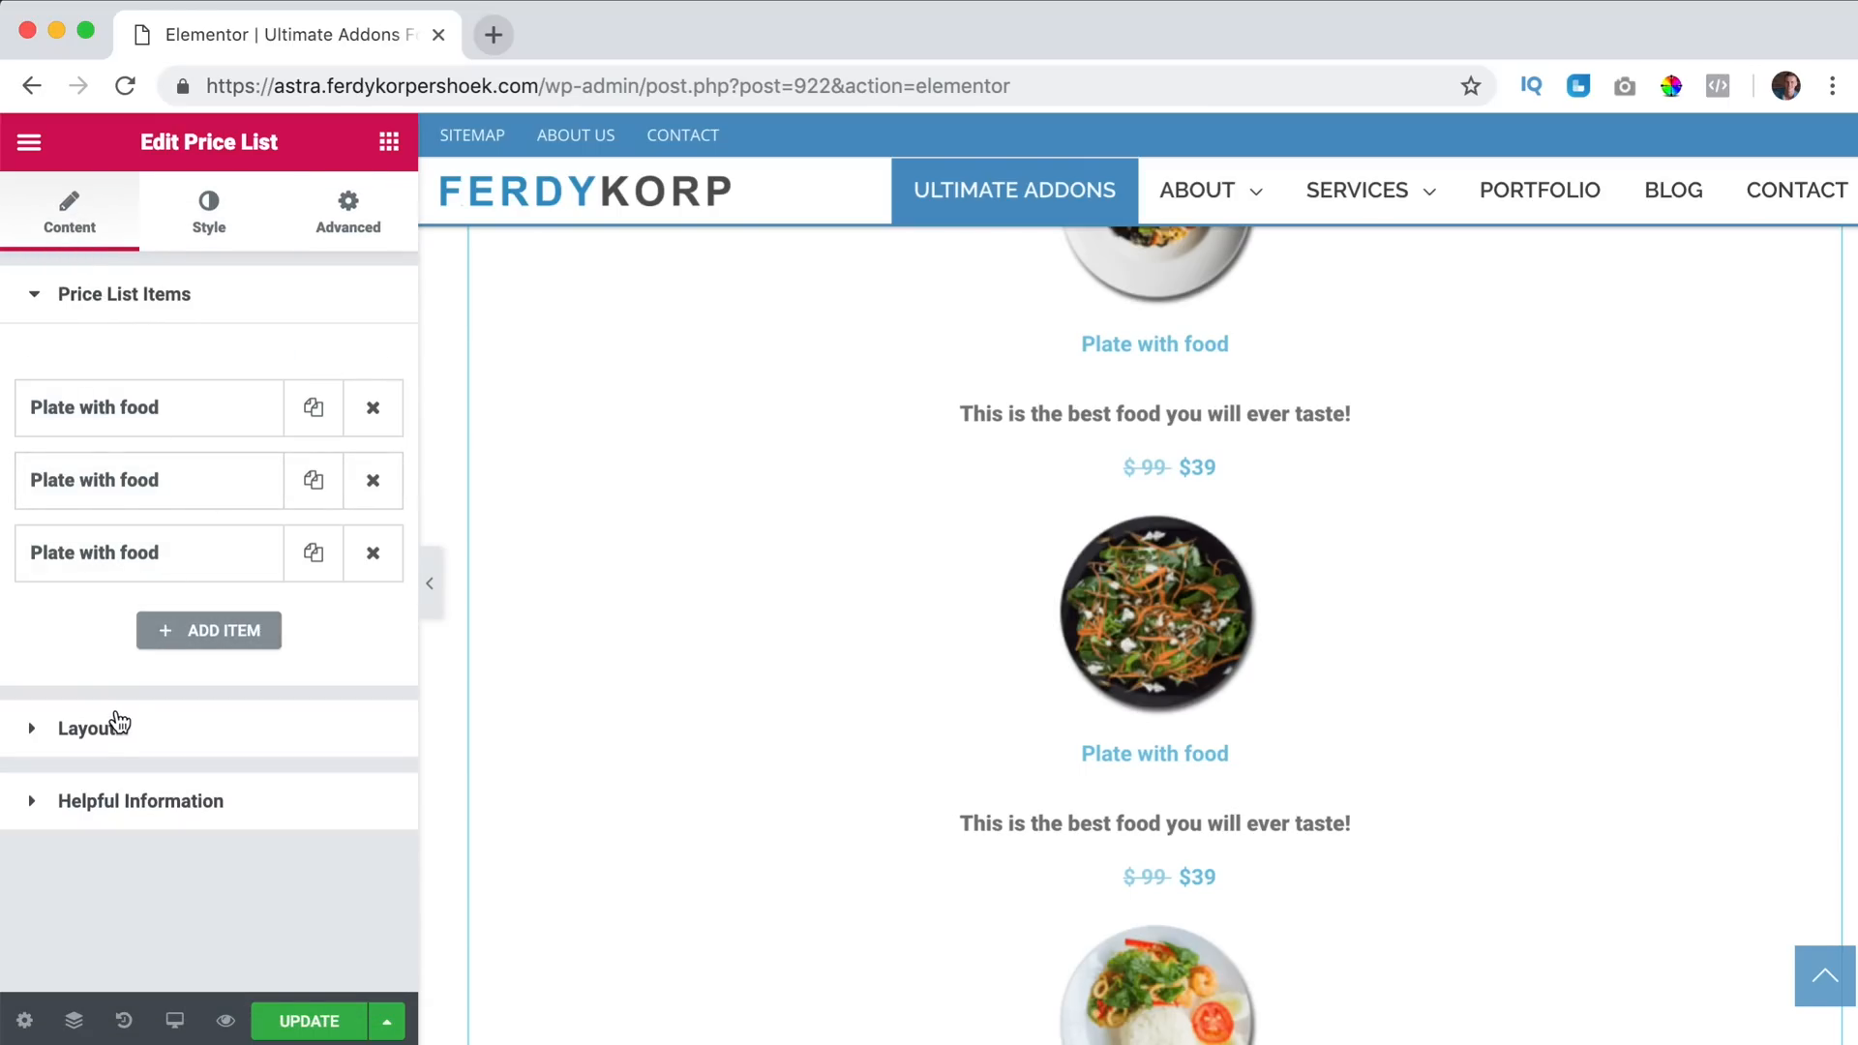
left_click(87, 728)
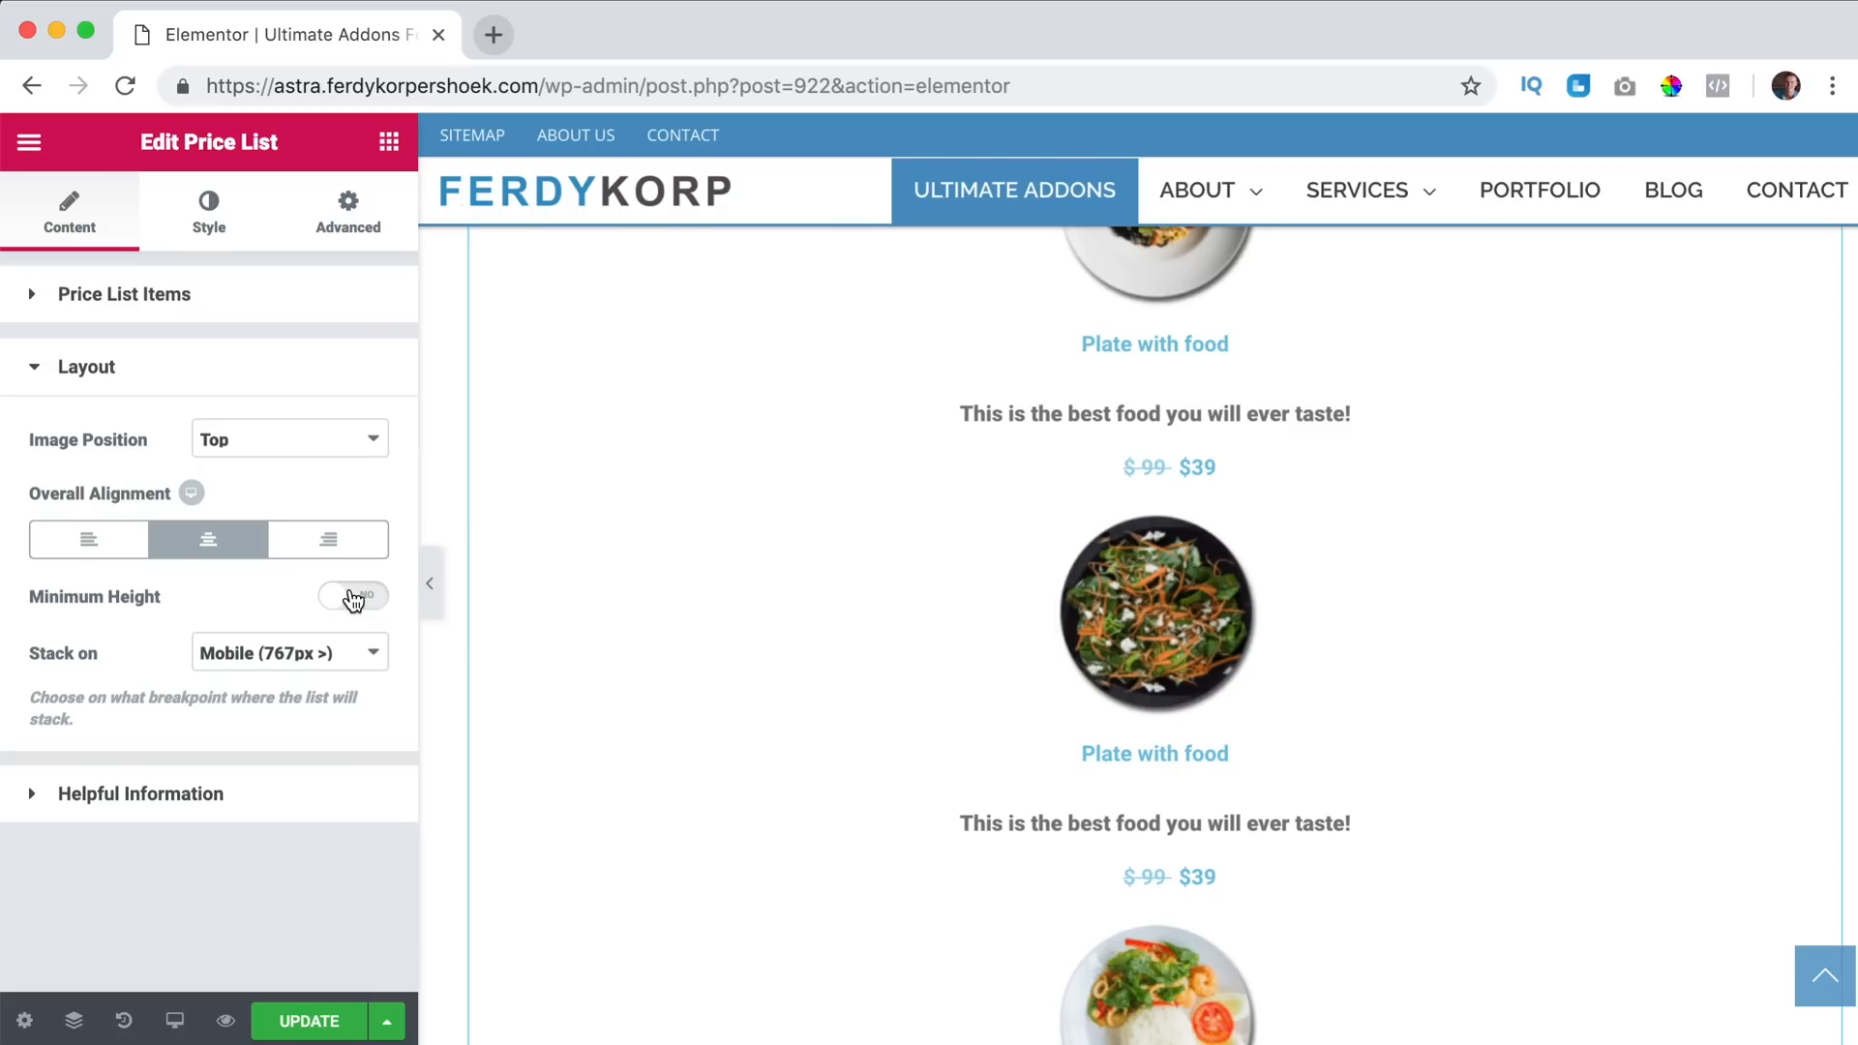
left_click(352, 594)
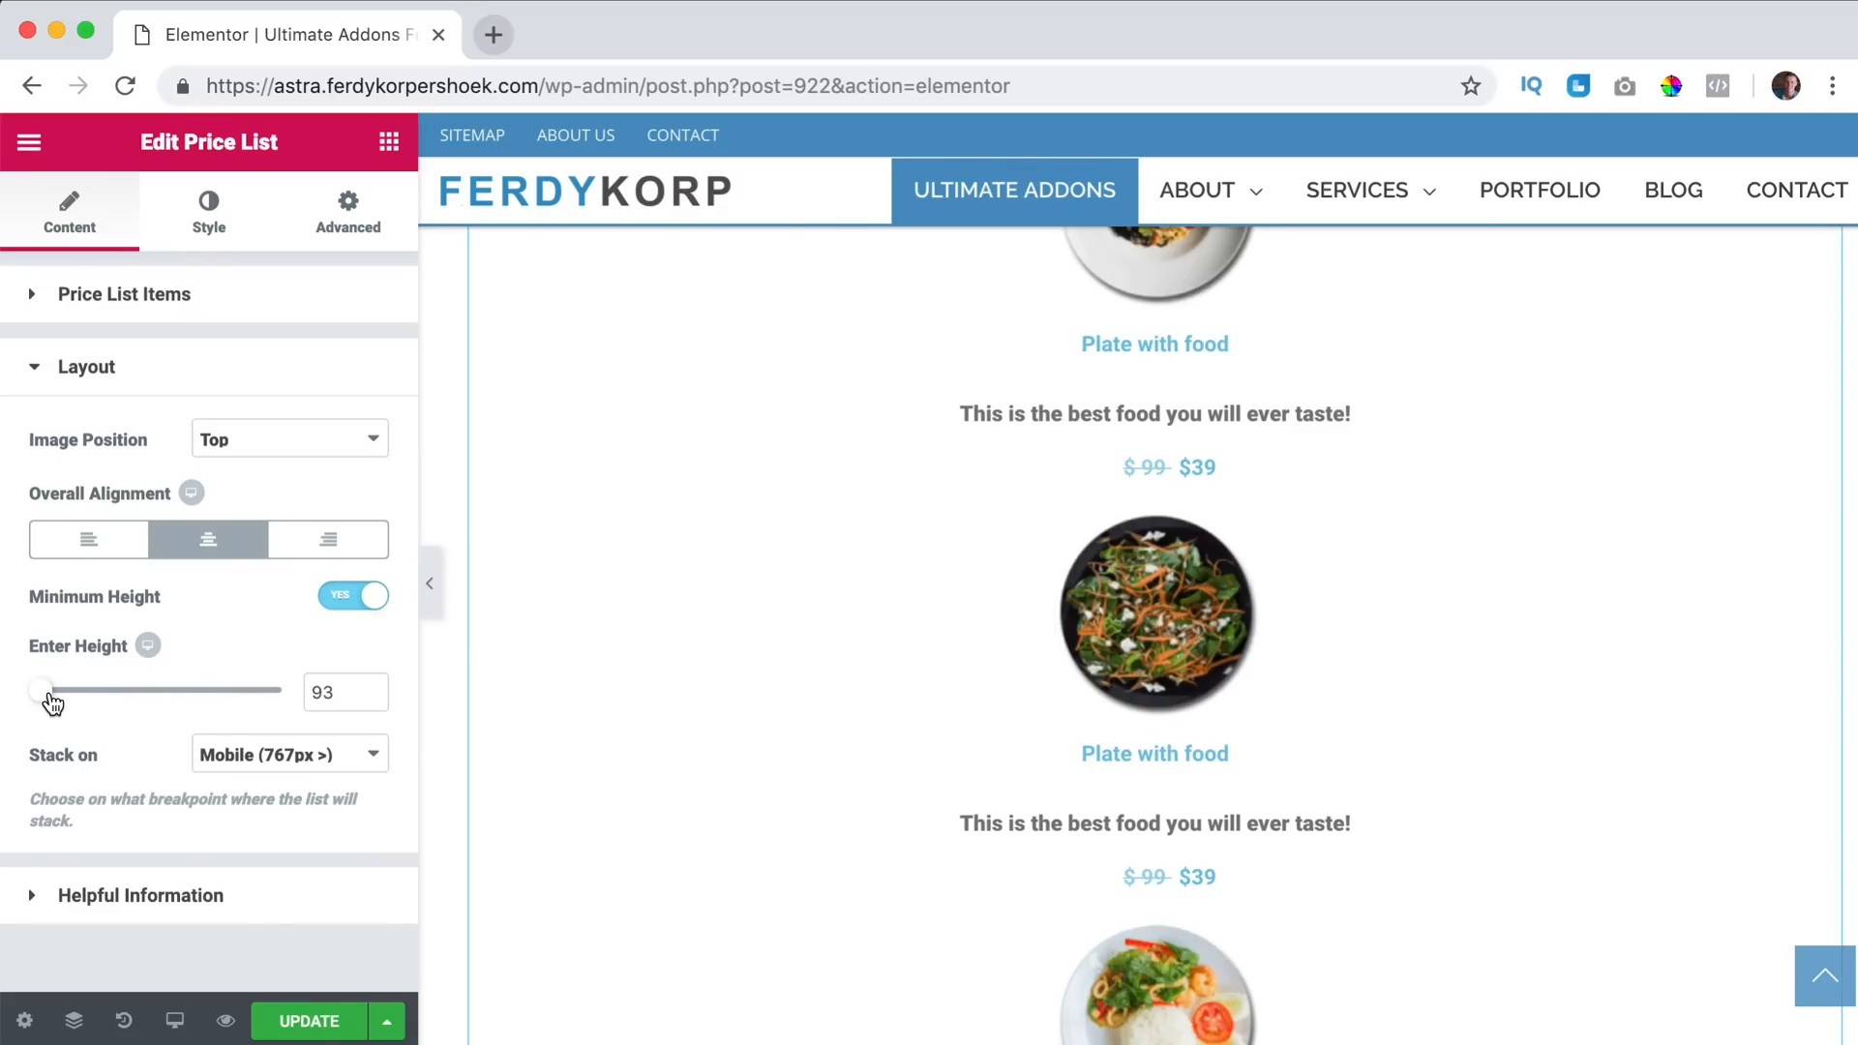
left_click_drag(41, 691, 67, 691)
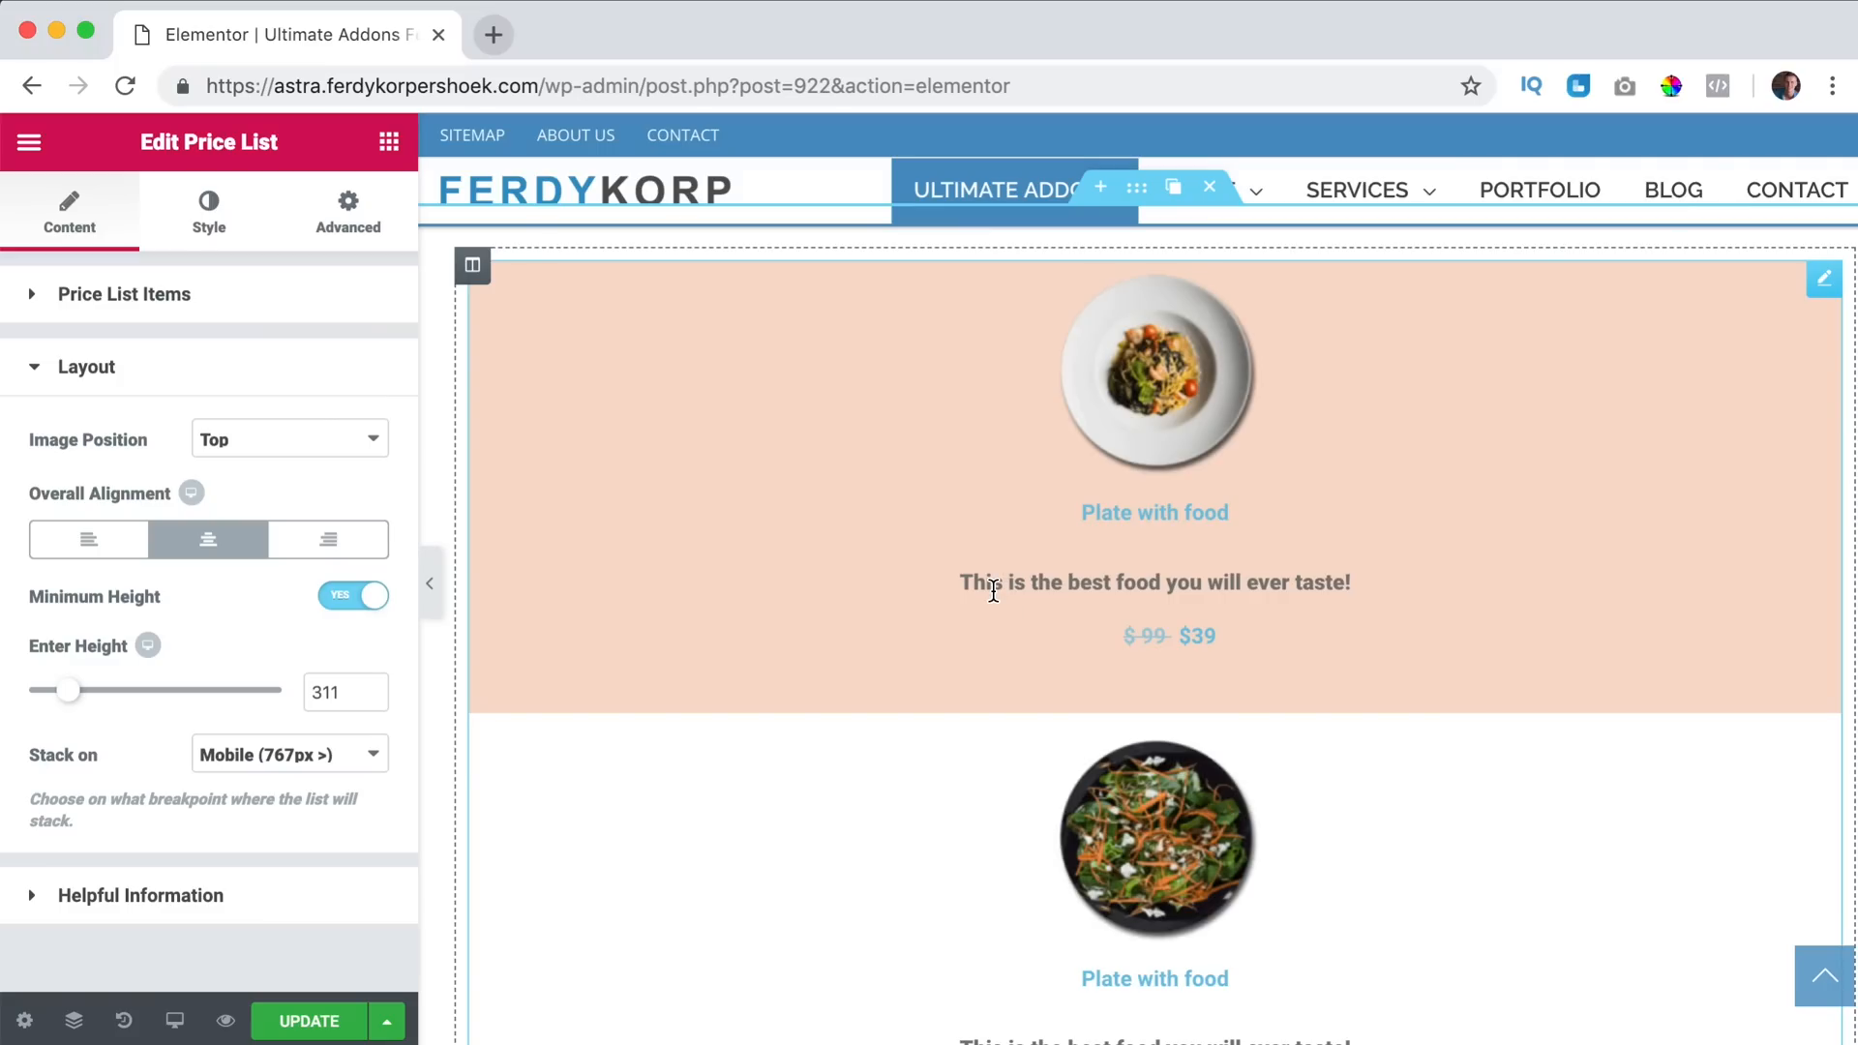
left_click(207, 211)
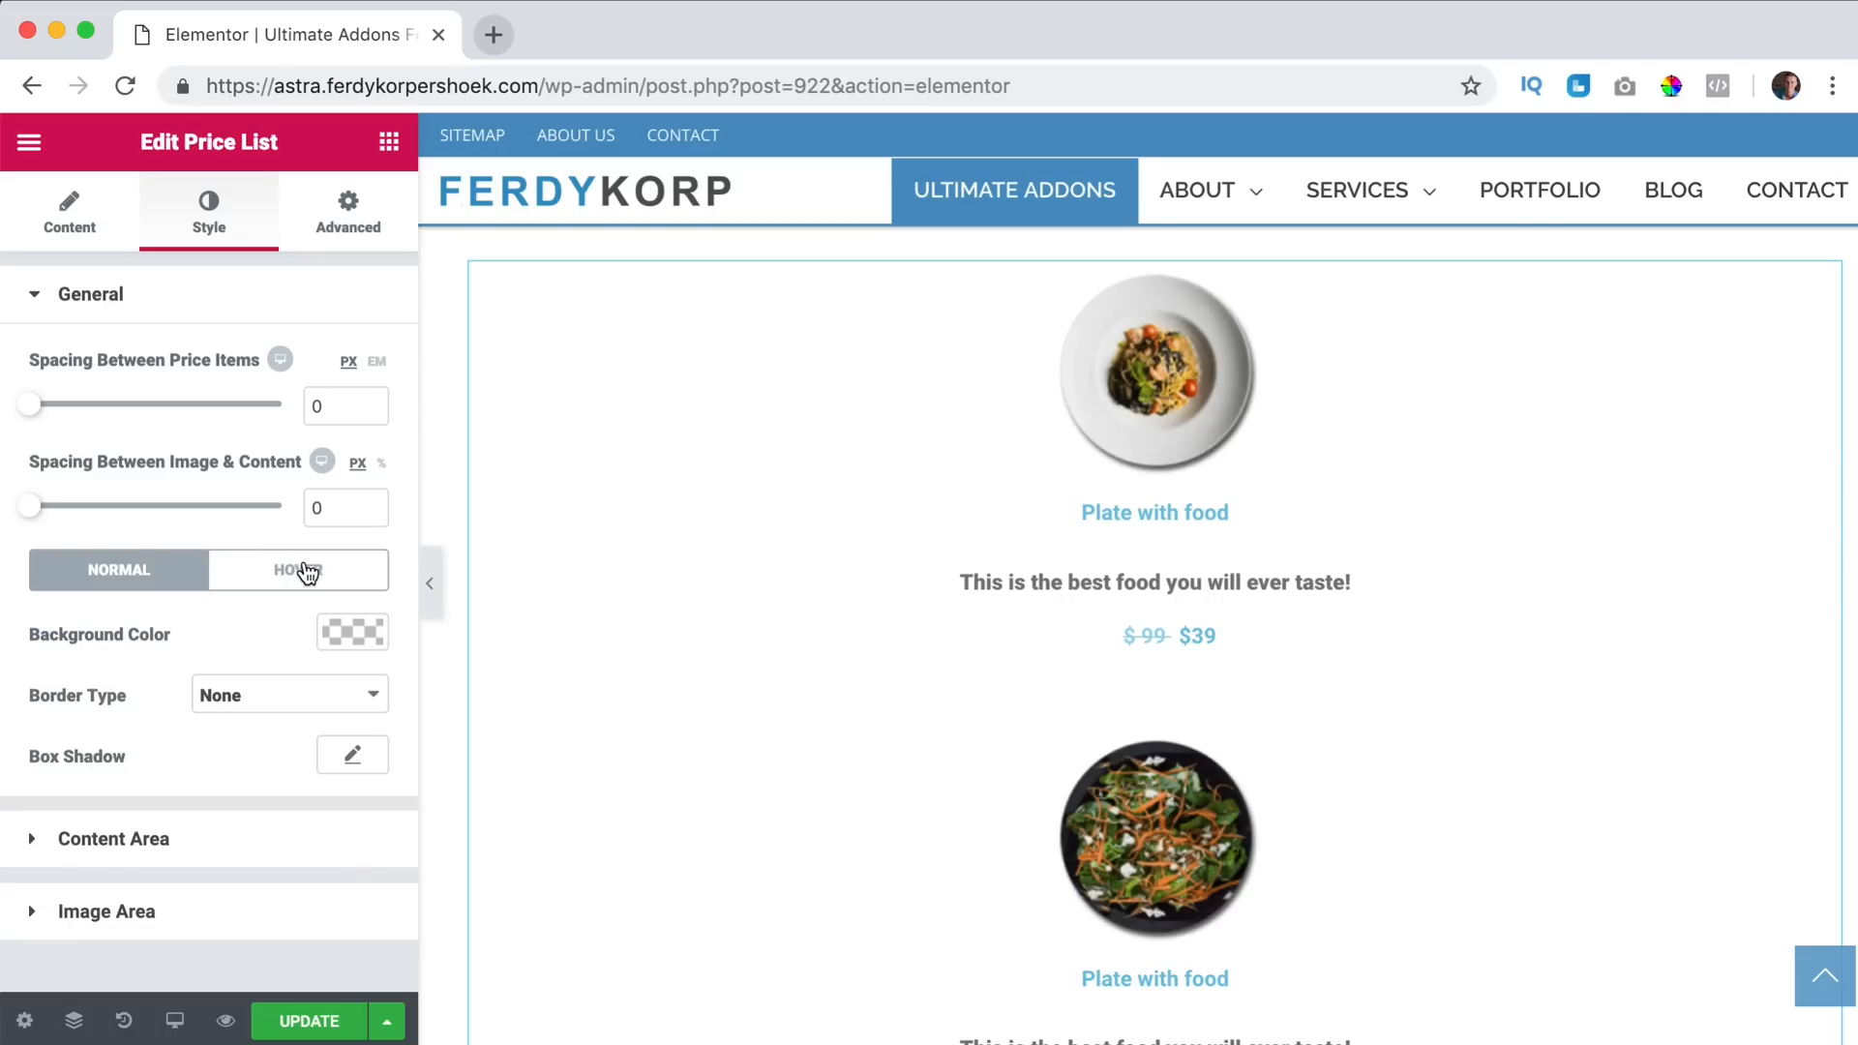
Set the Hover Animation to Sink and expand the Content Area styling.
left_click(298, 569)
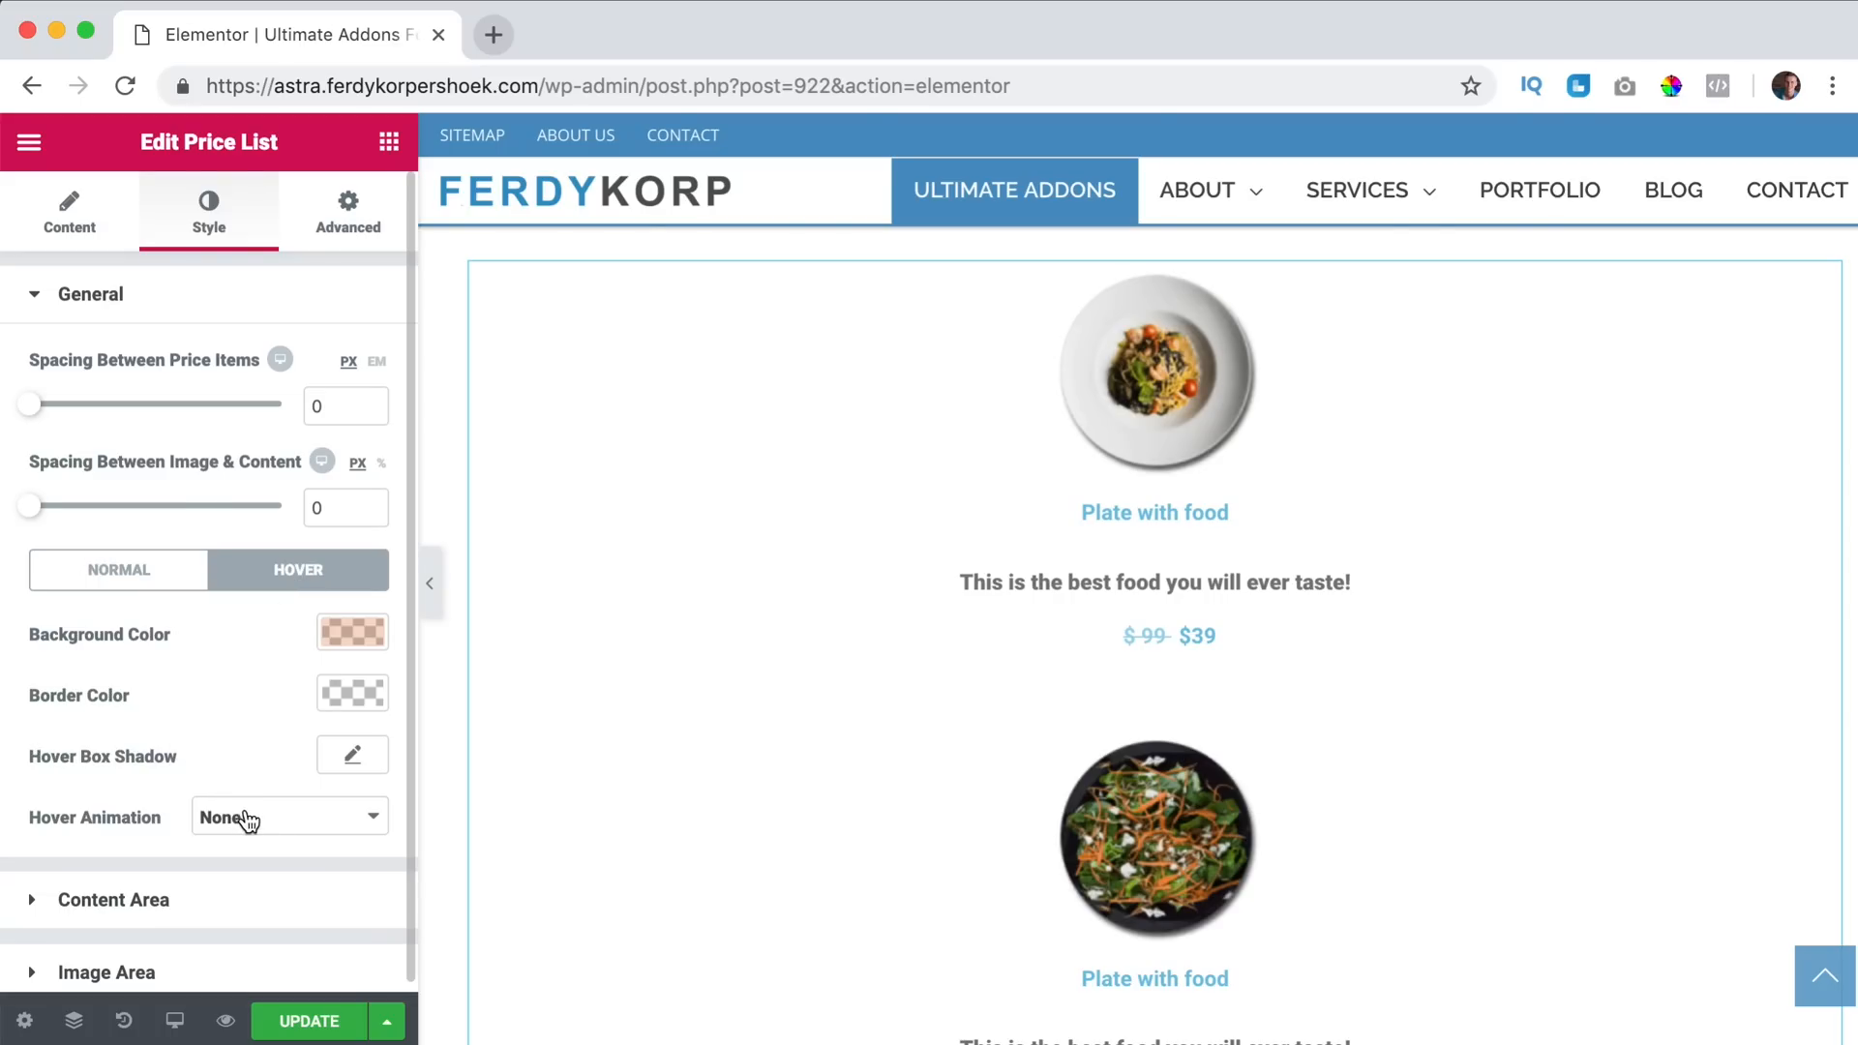
left_click(288, 816)
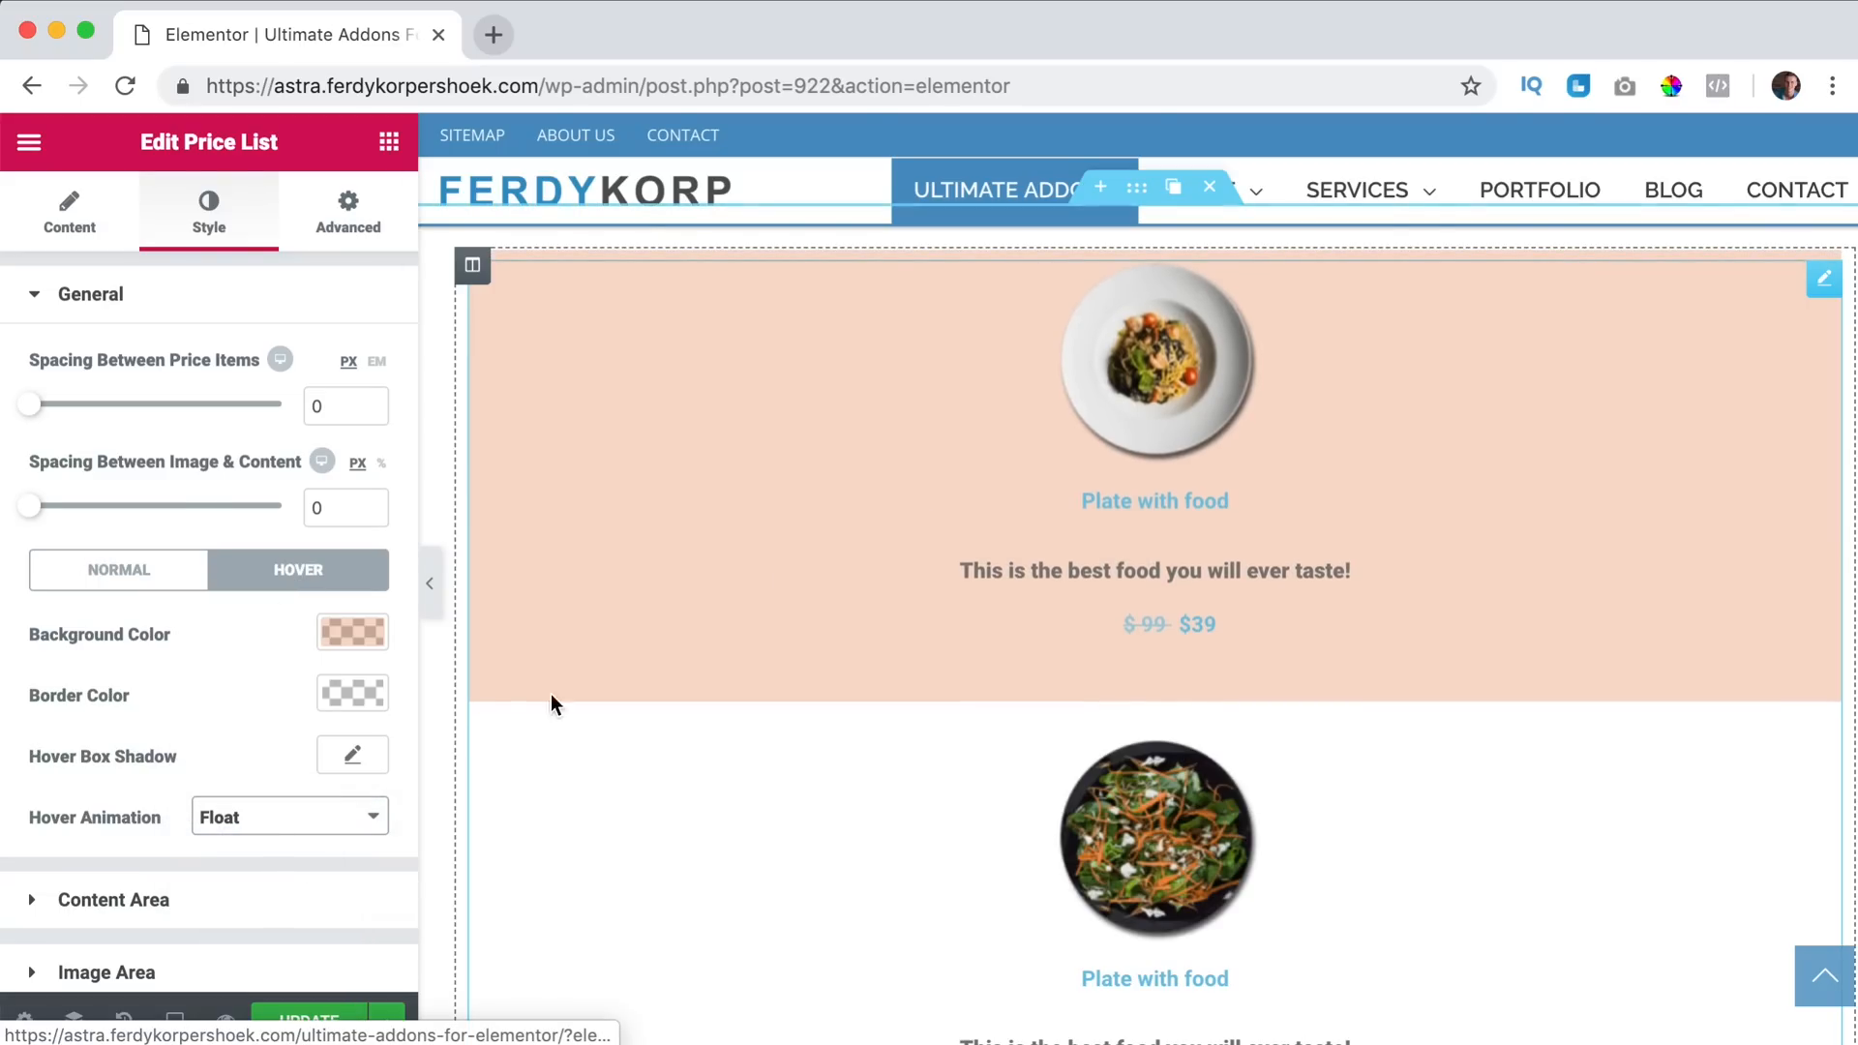
left_click(289, 815)
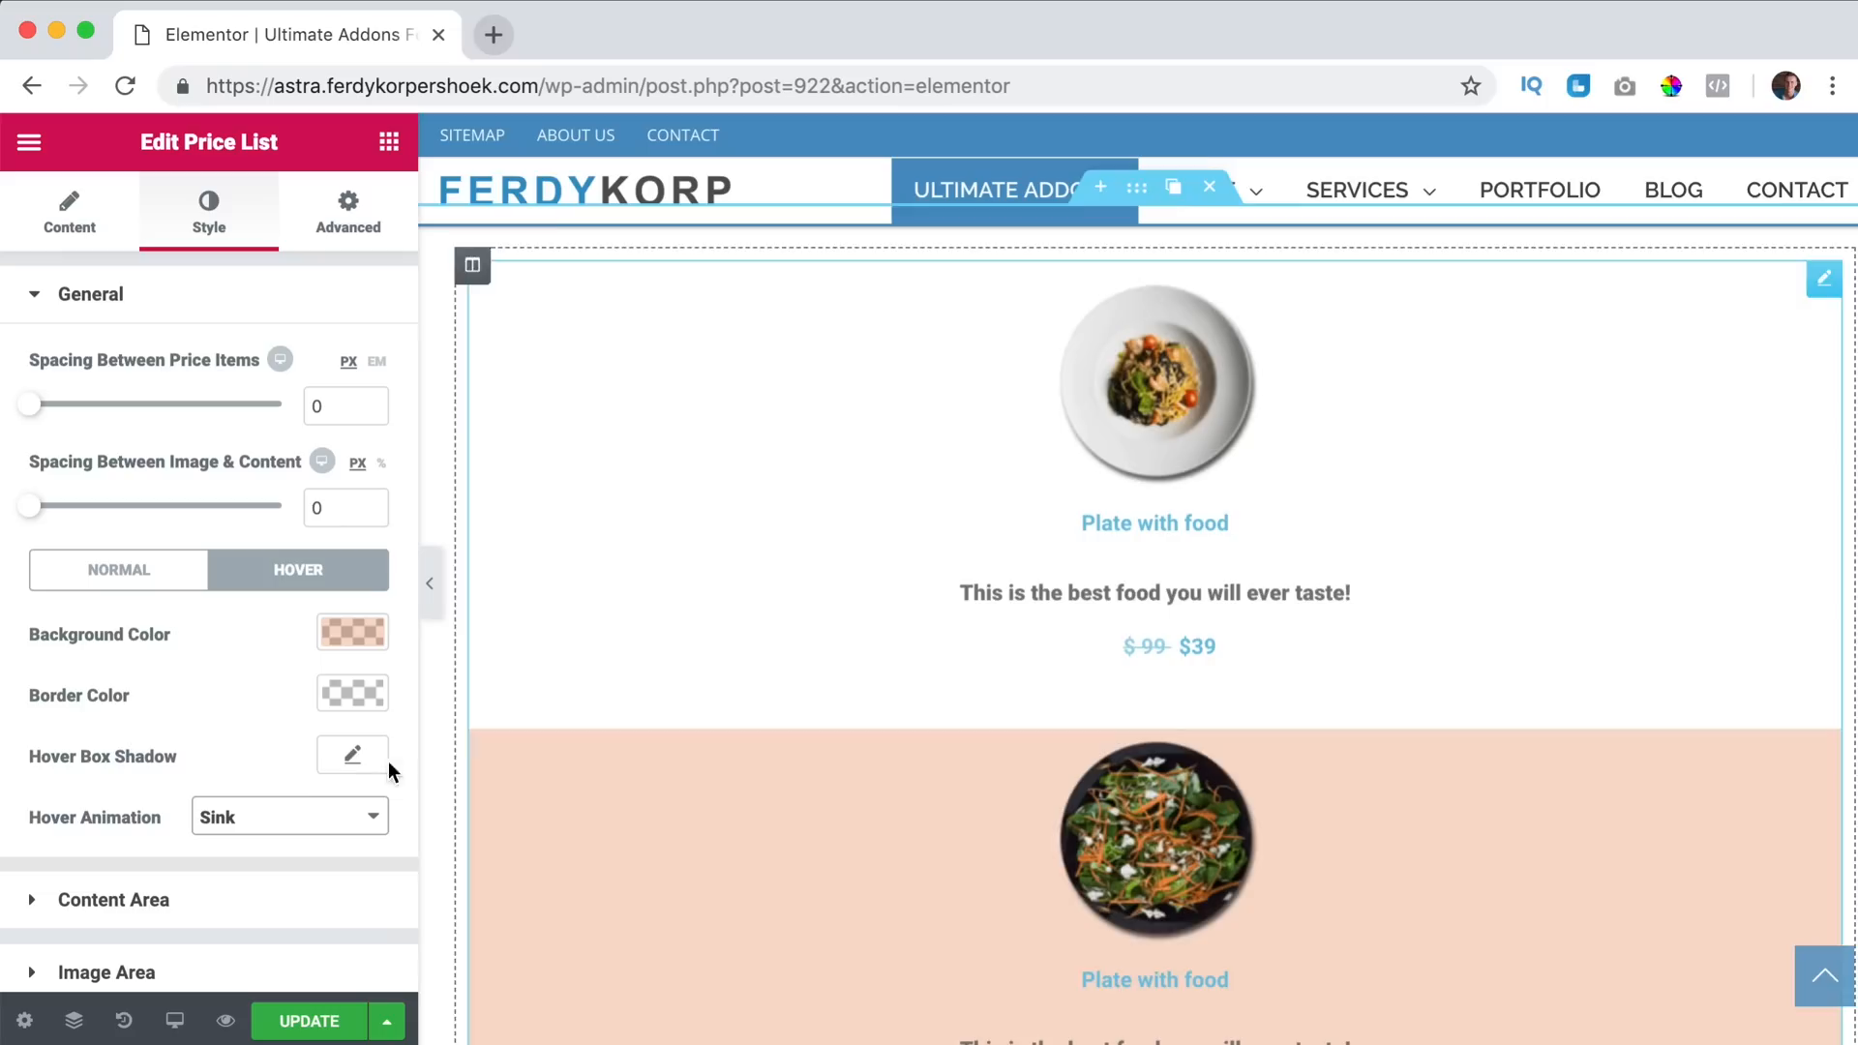
left_click(289, 817)
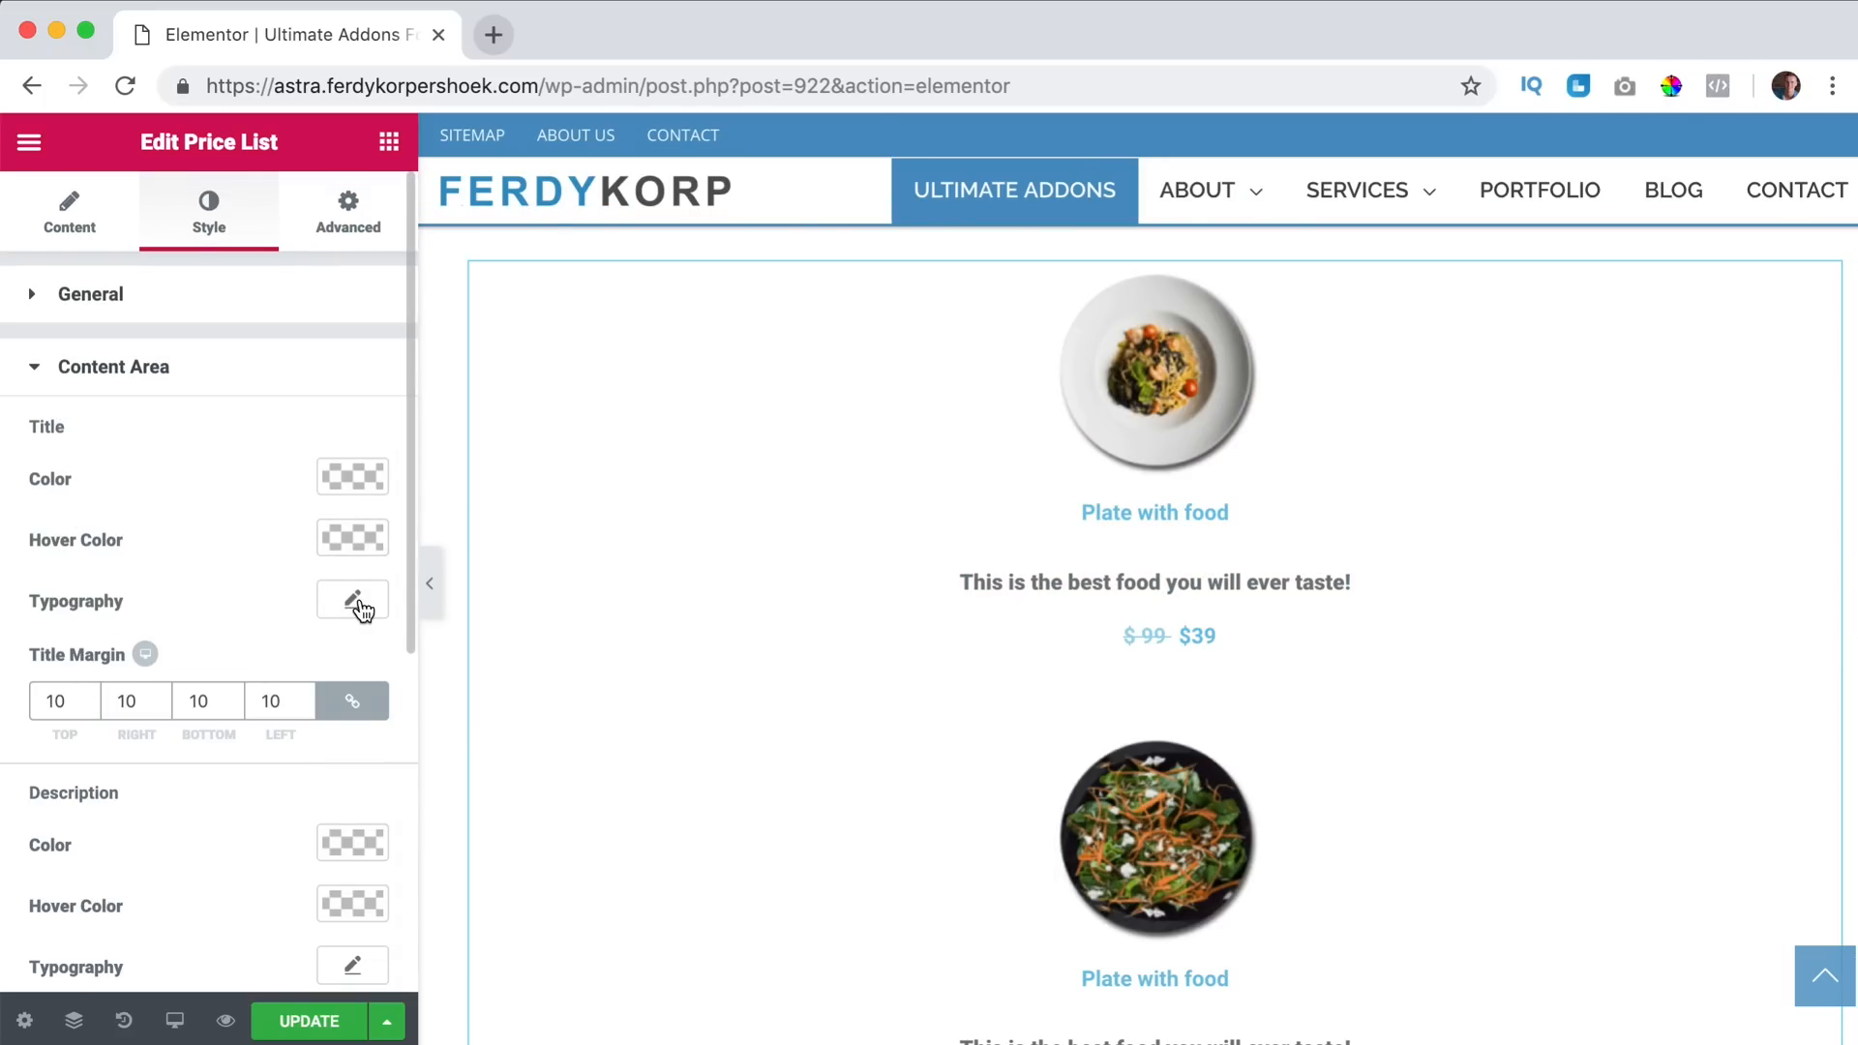
Make item titles uppercase and larger, and adjust the title margin.
left_click(352, 600)
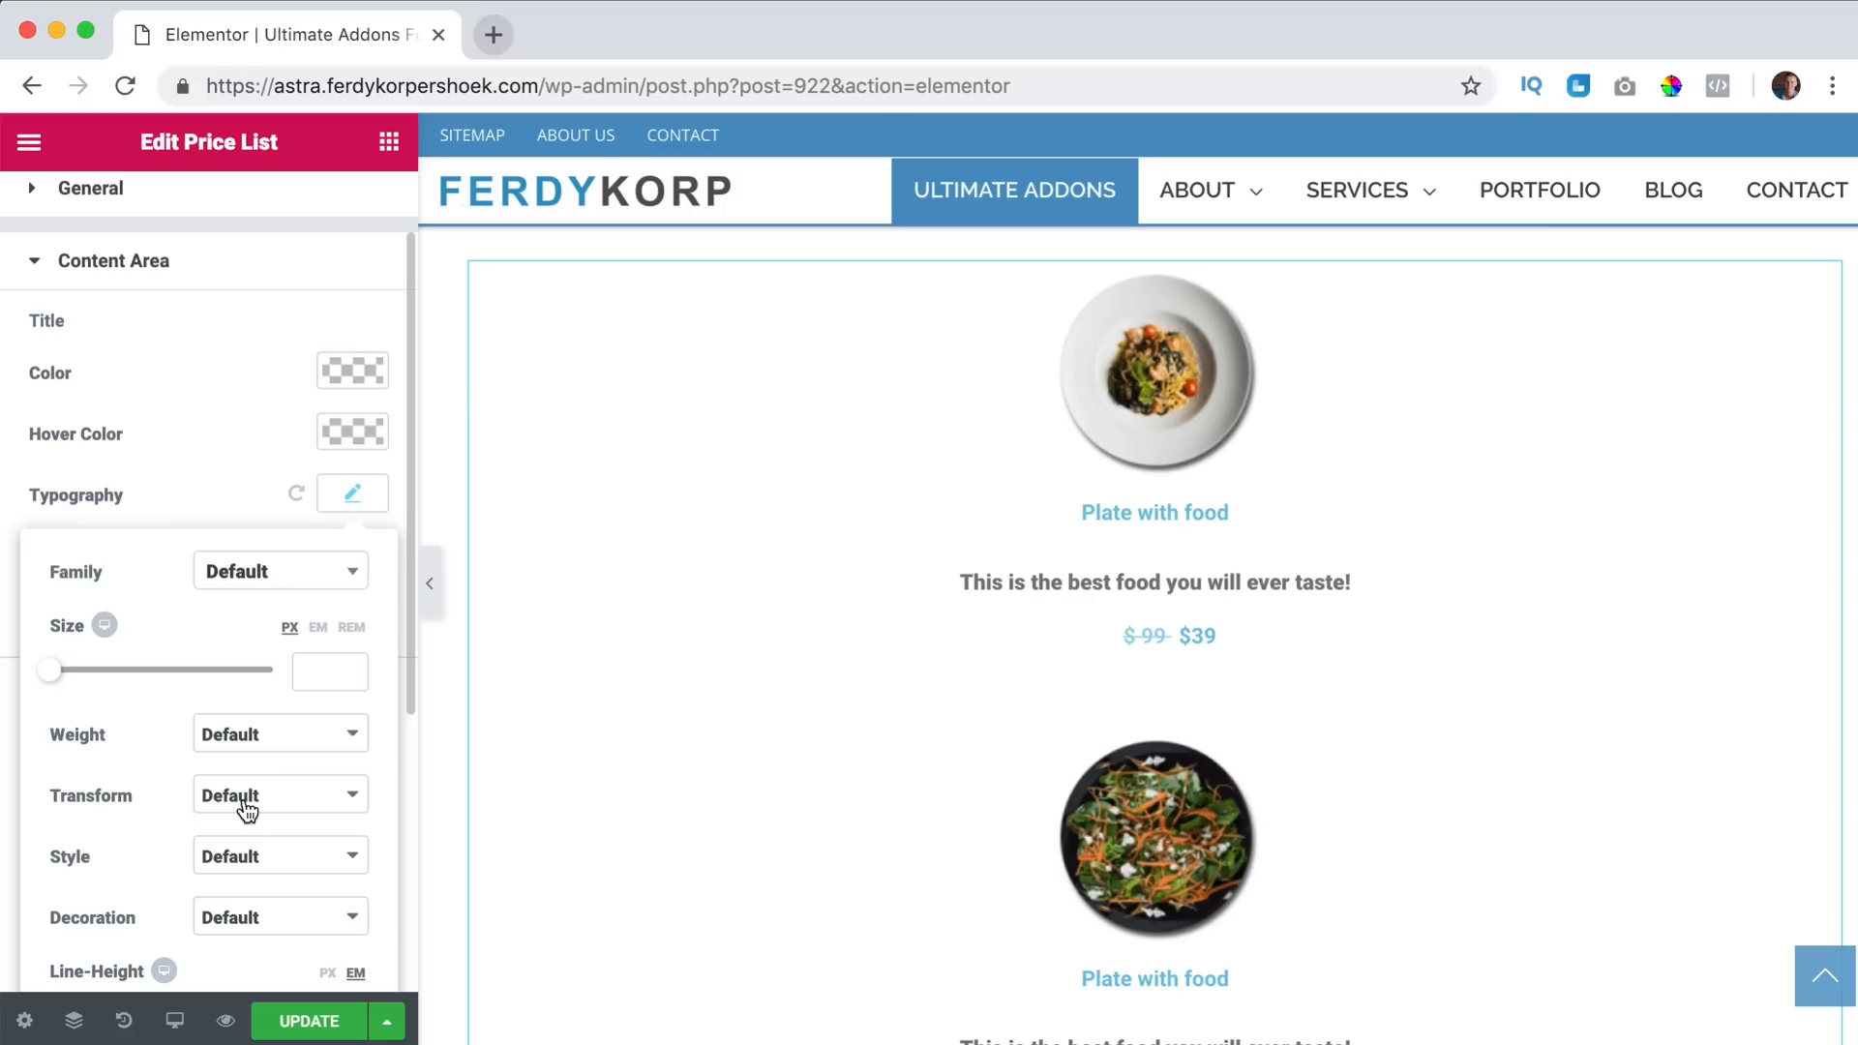
left_click(279, 794)
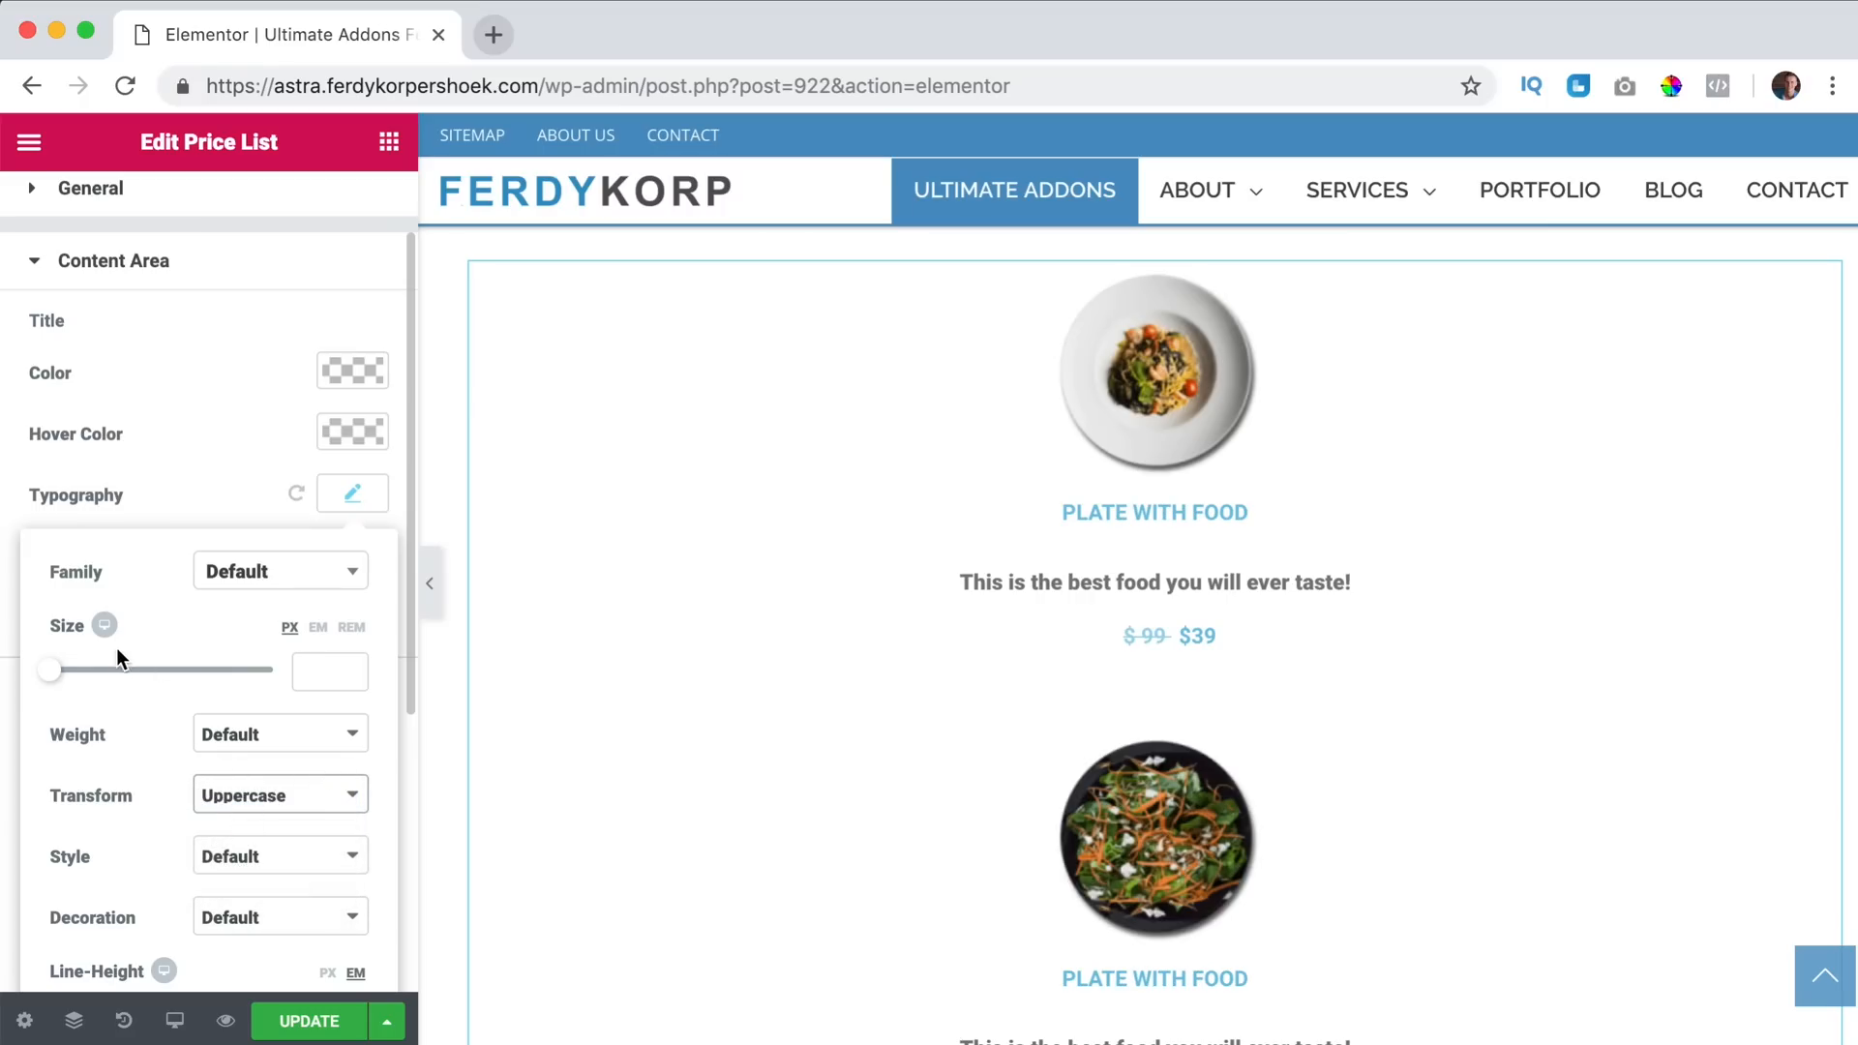
left_click_drag(50, 669, 81, 670)
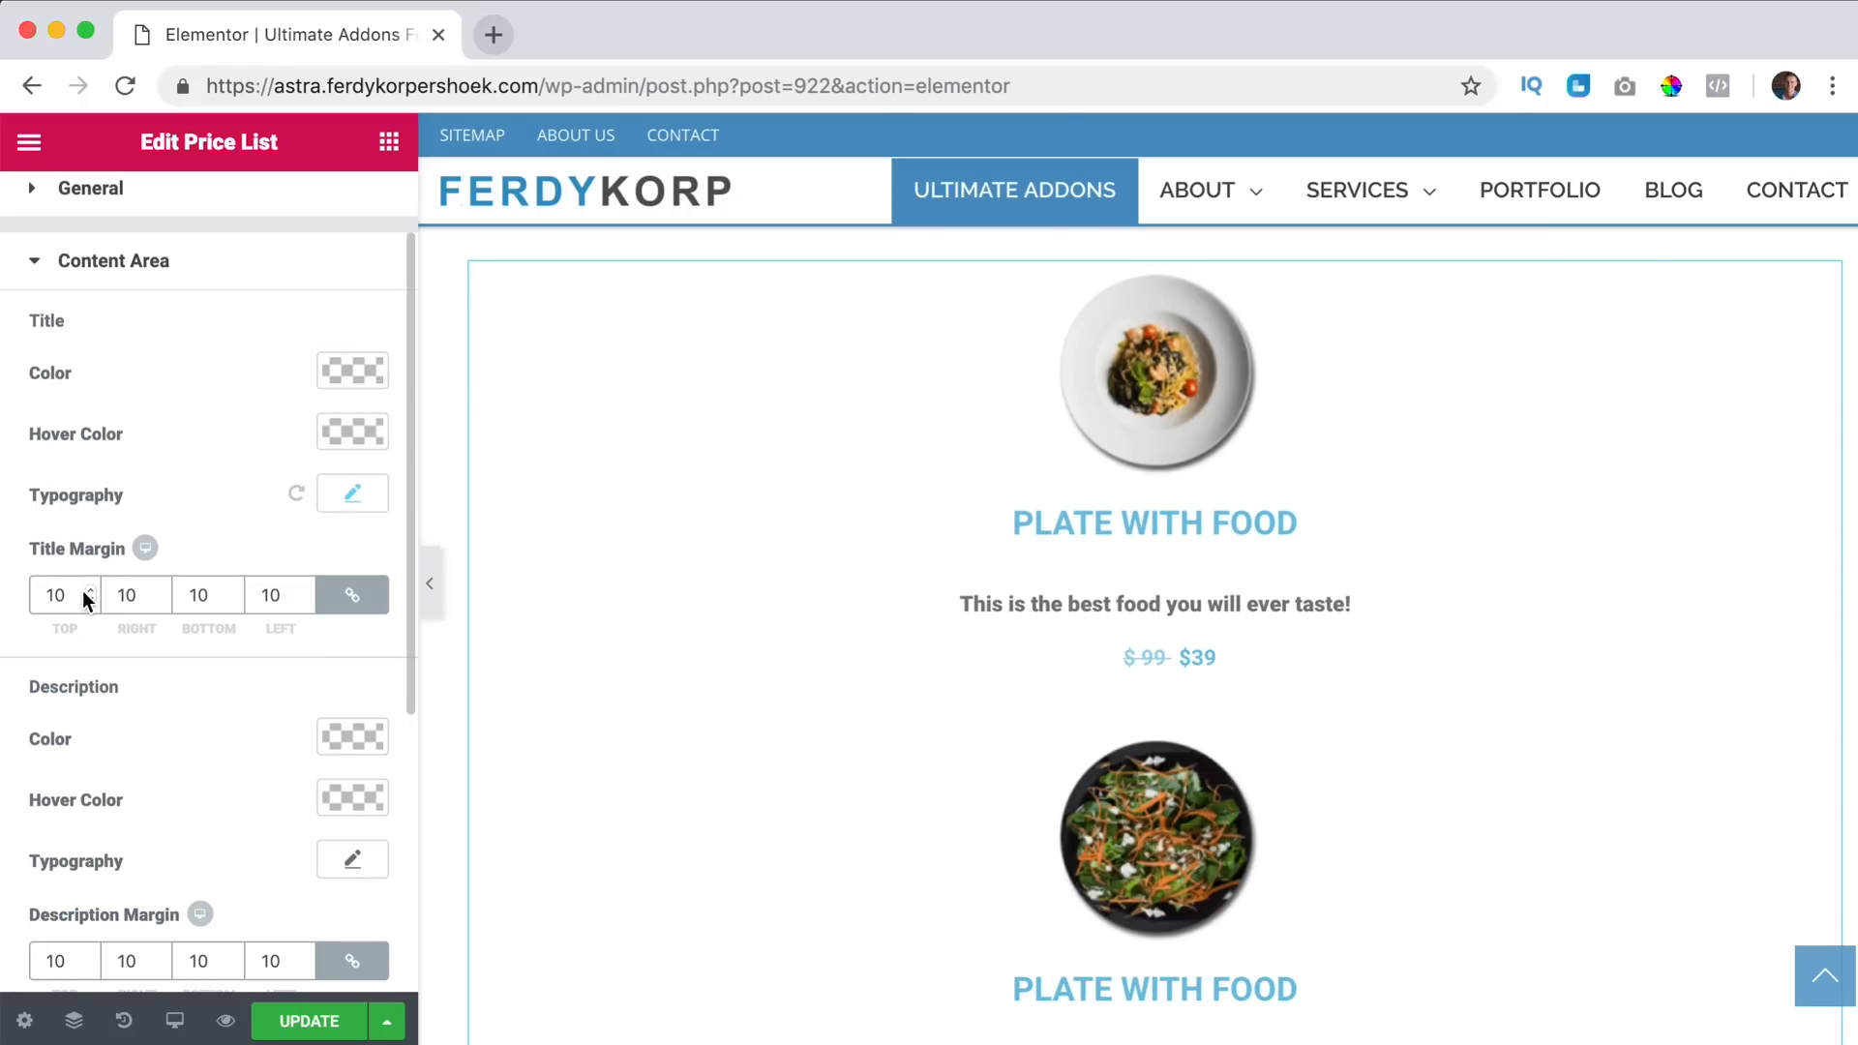
type("3")
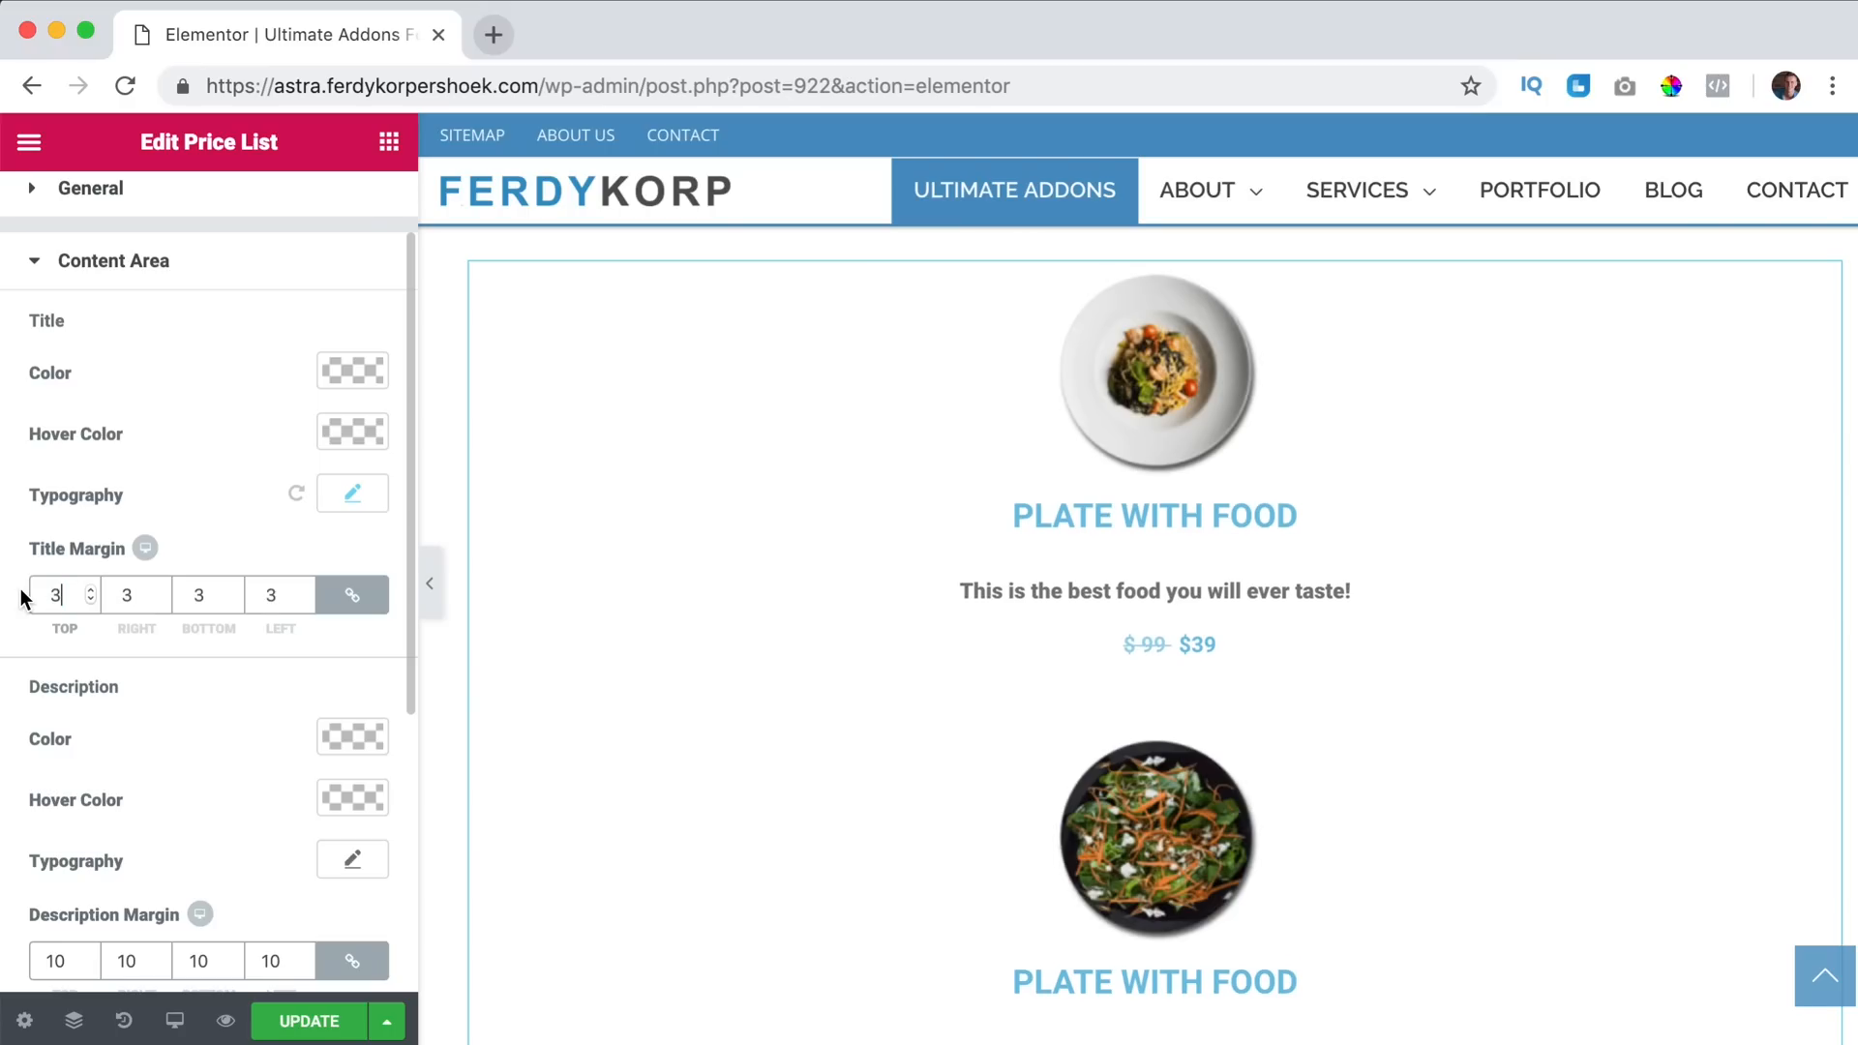
left_click(127, 594)
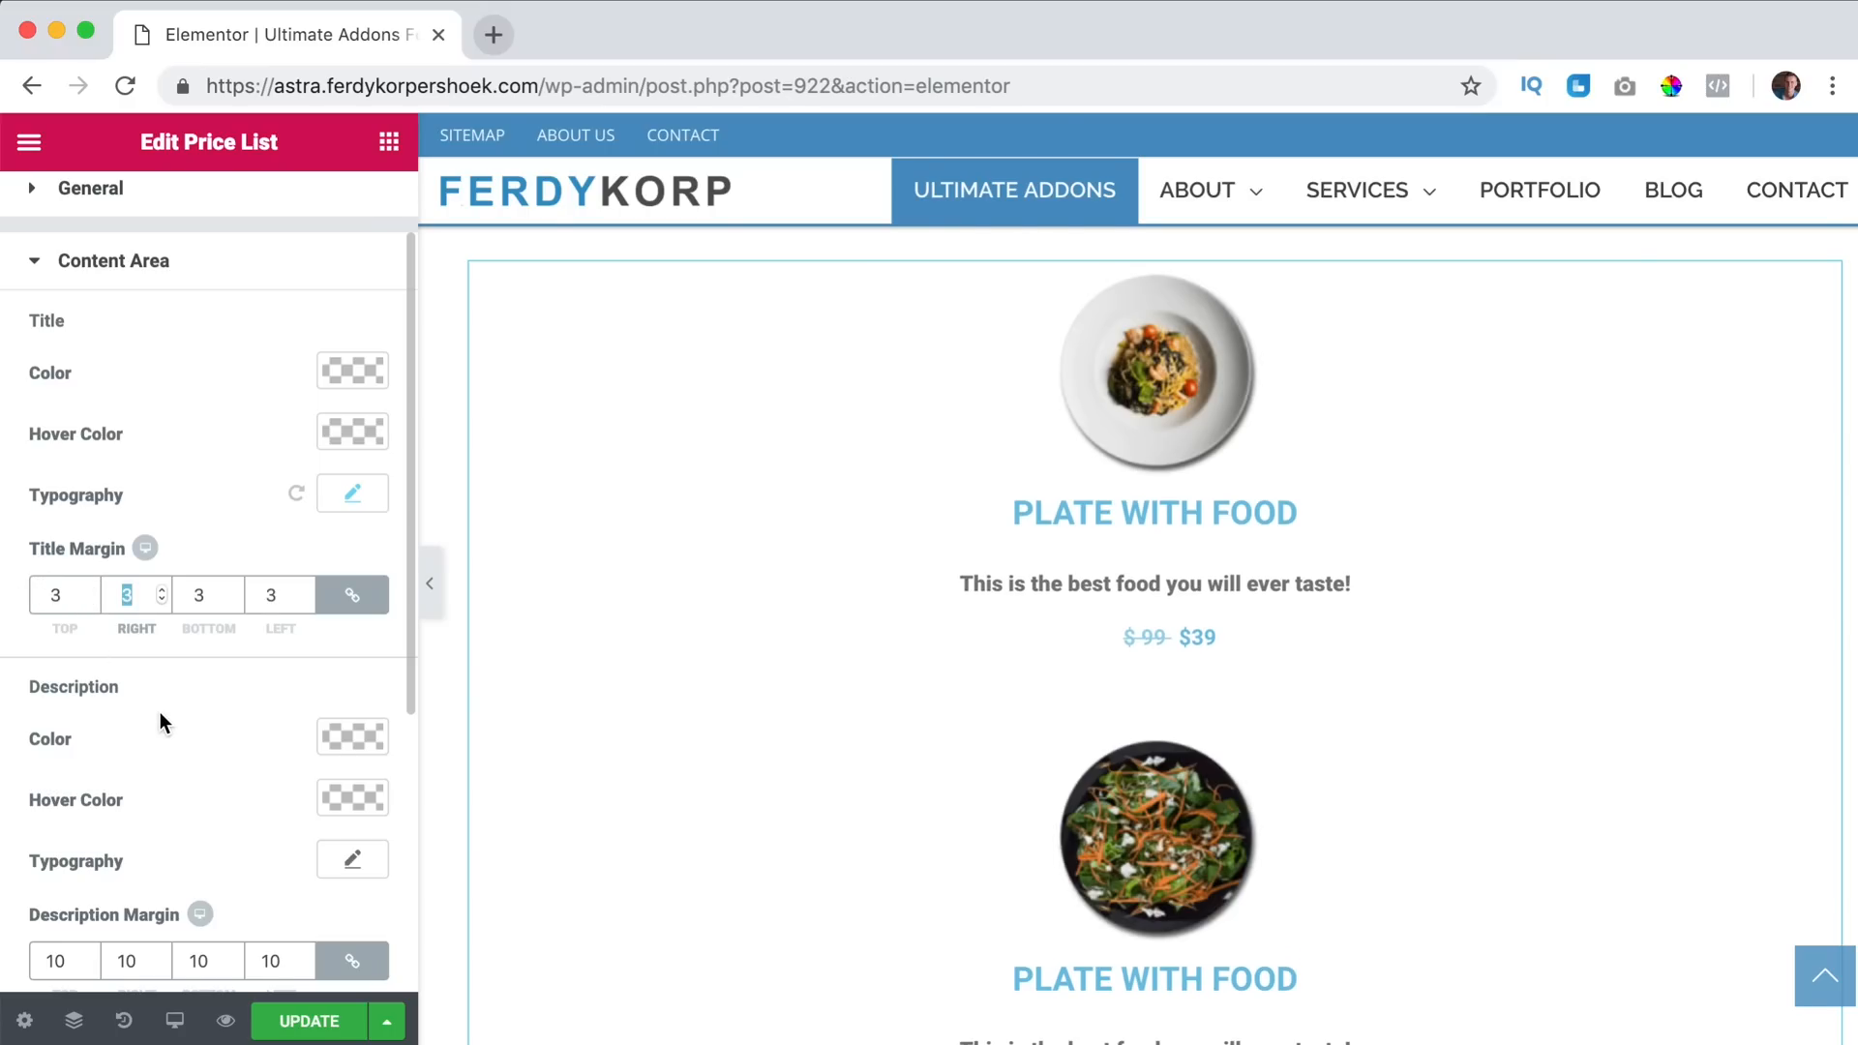
scroll("down", 3)
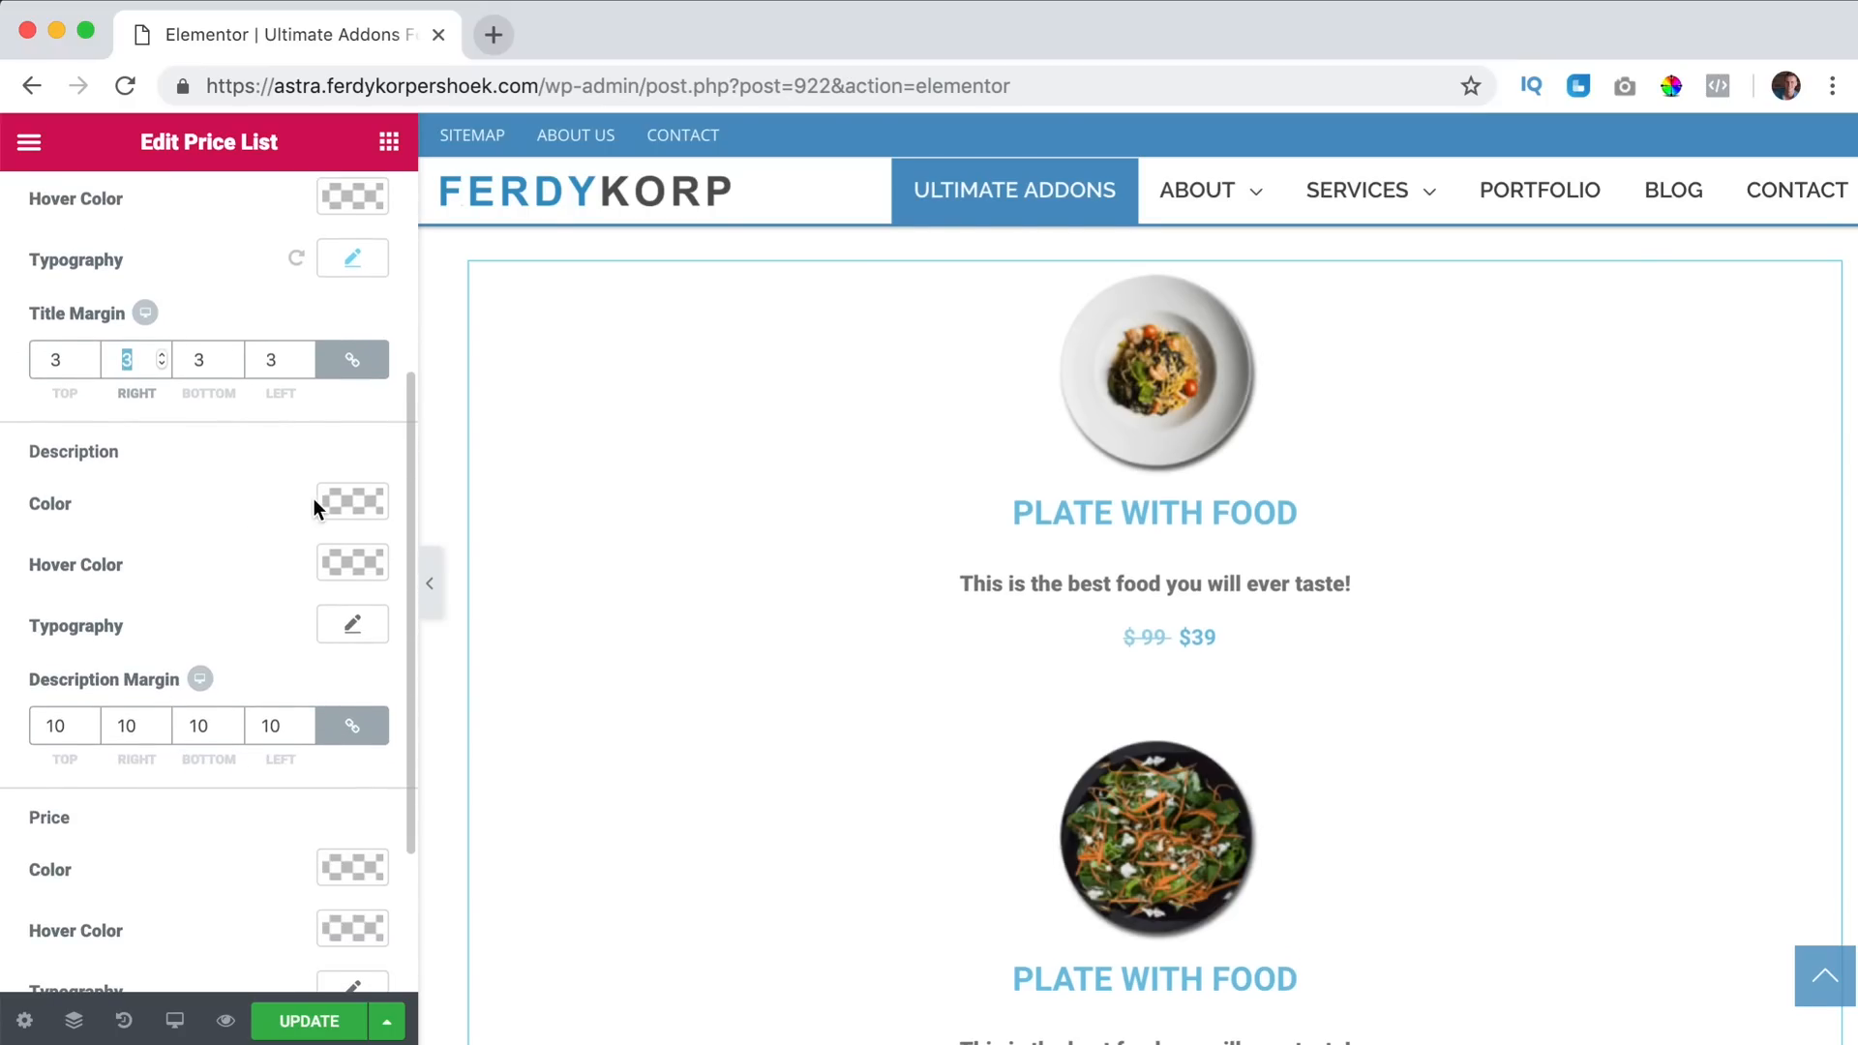
Colour descriptions #555, set weight 500 and a top margin of 0.
left_click(352, 502)
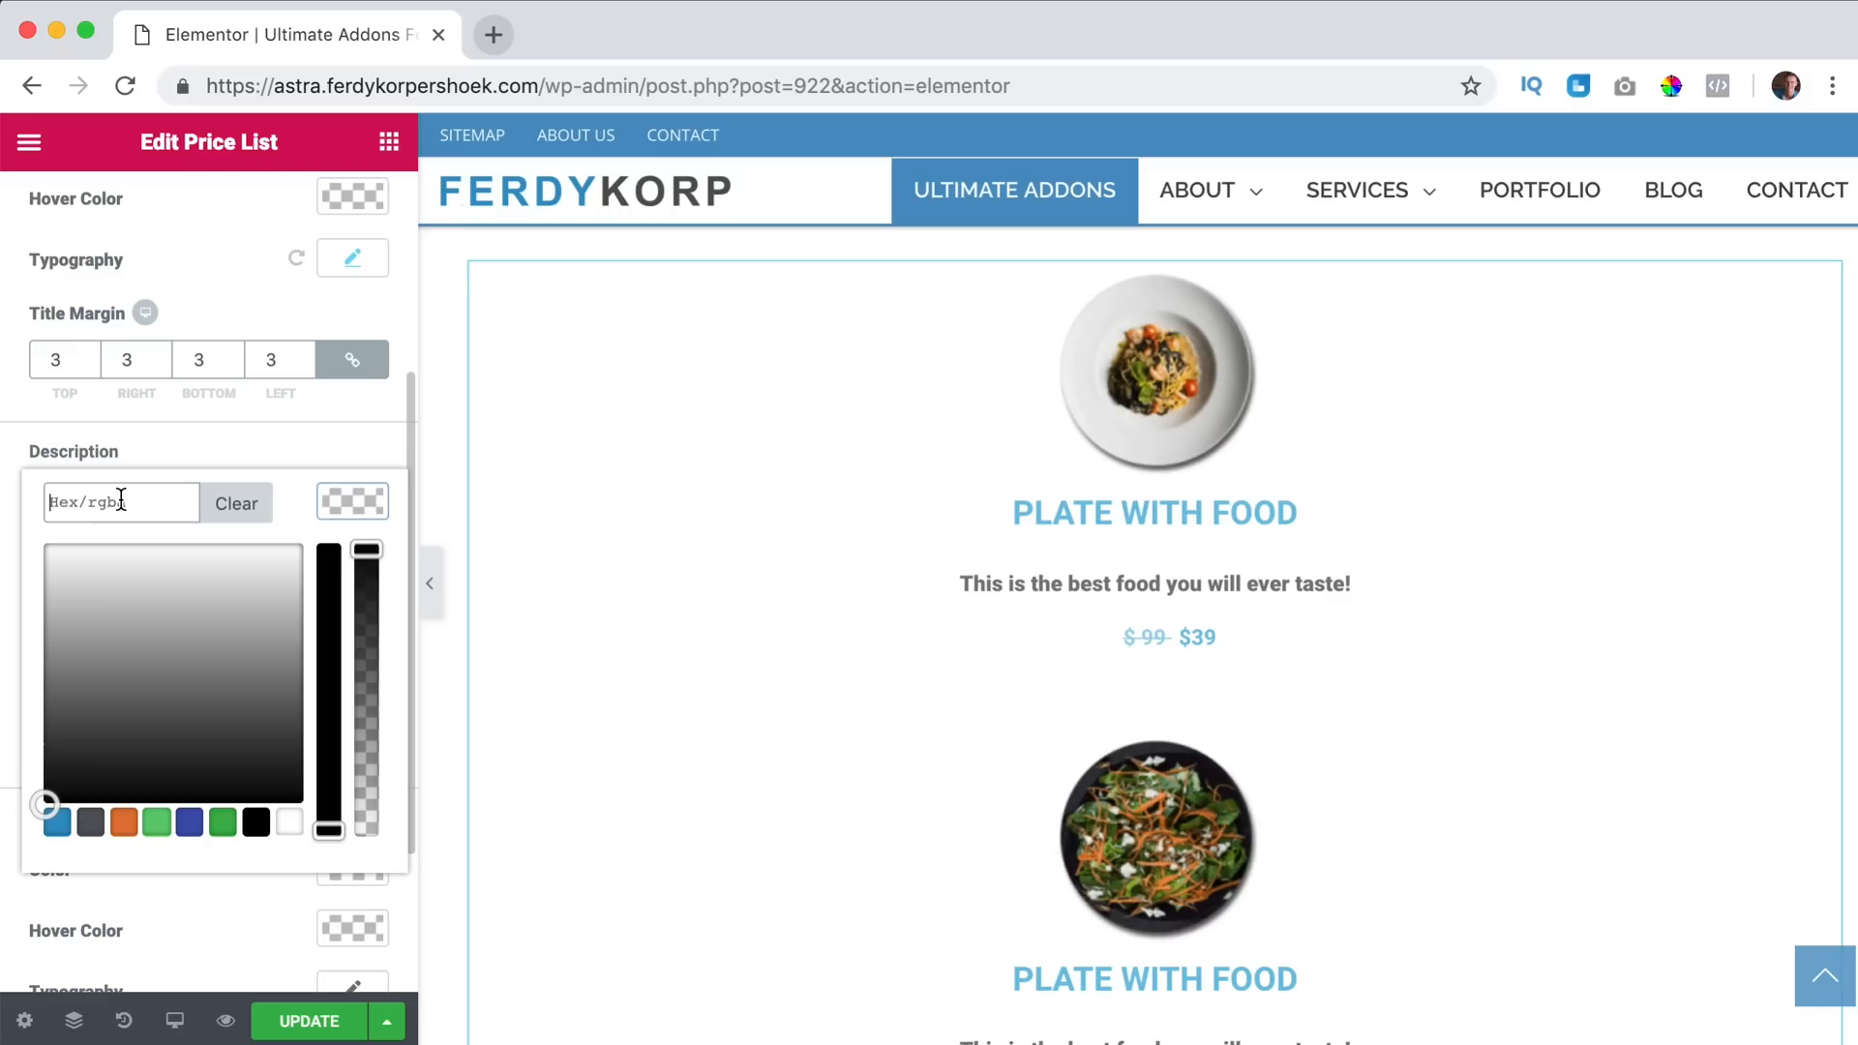
type("555")
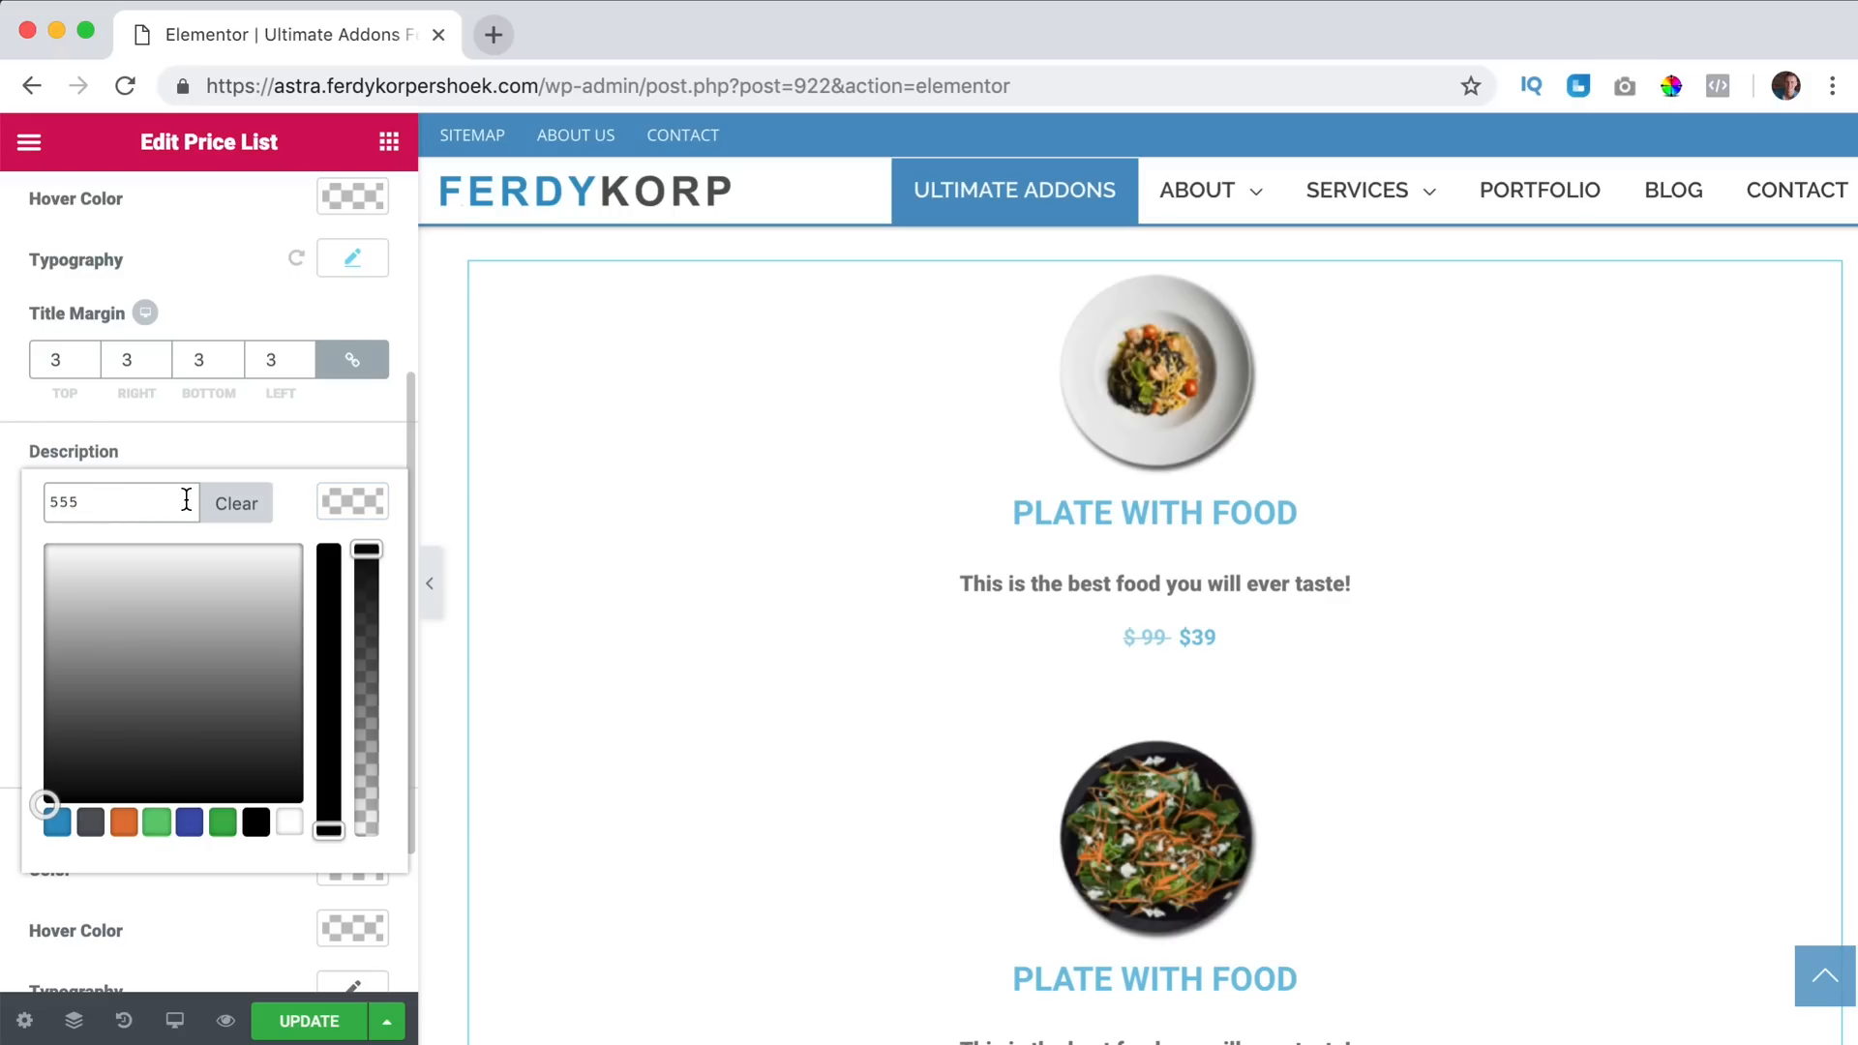
left_click(352, 499)
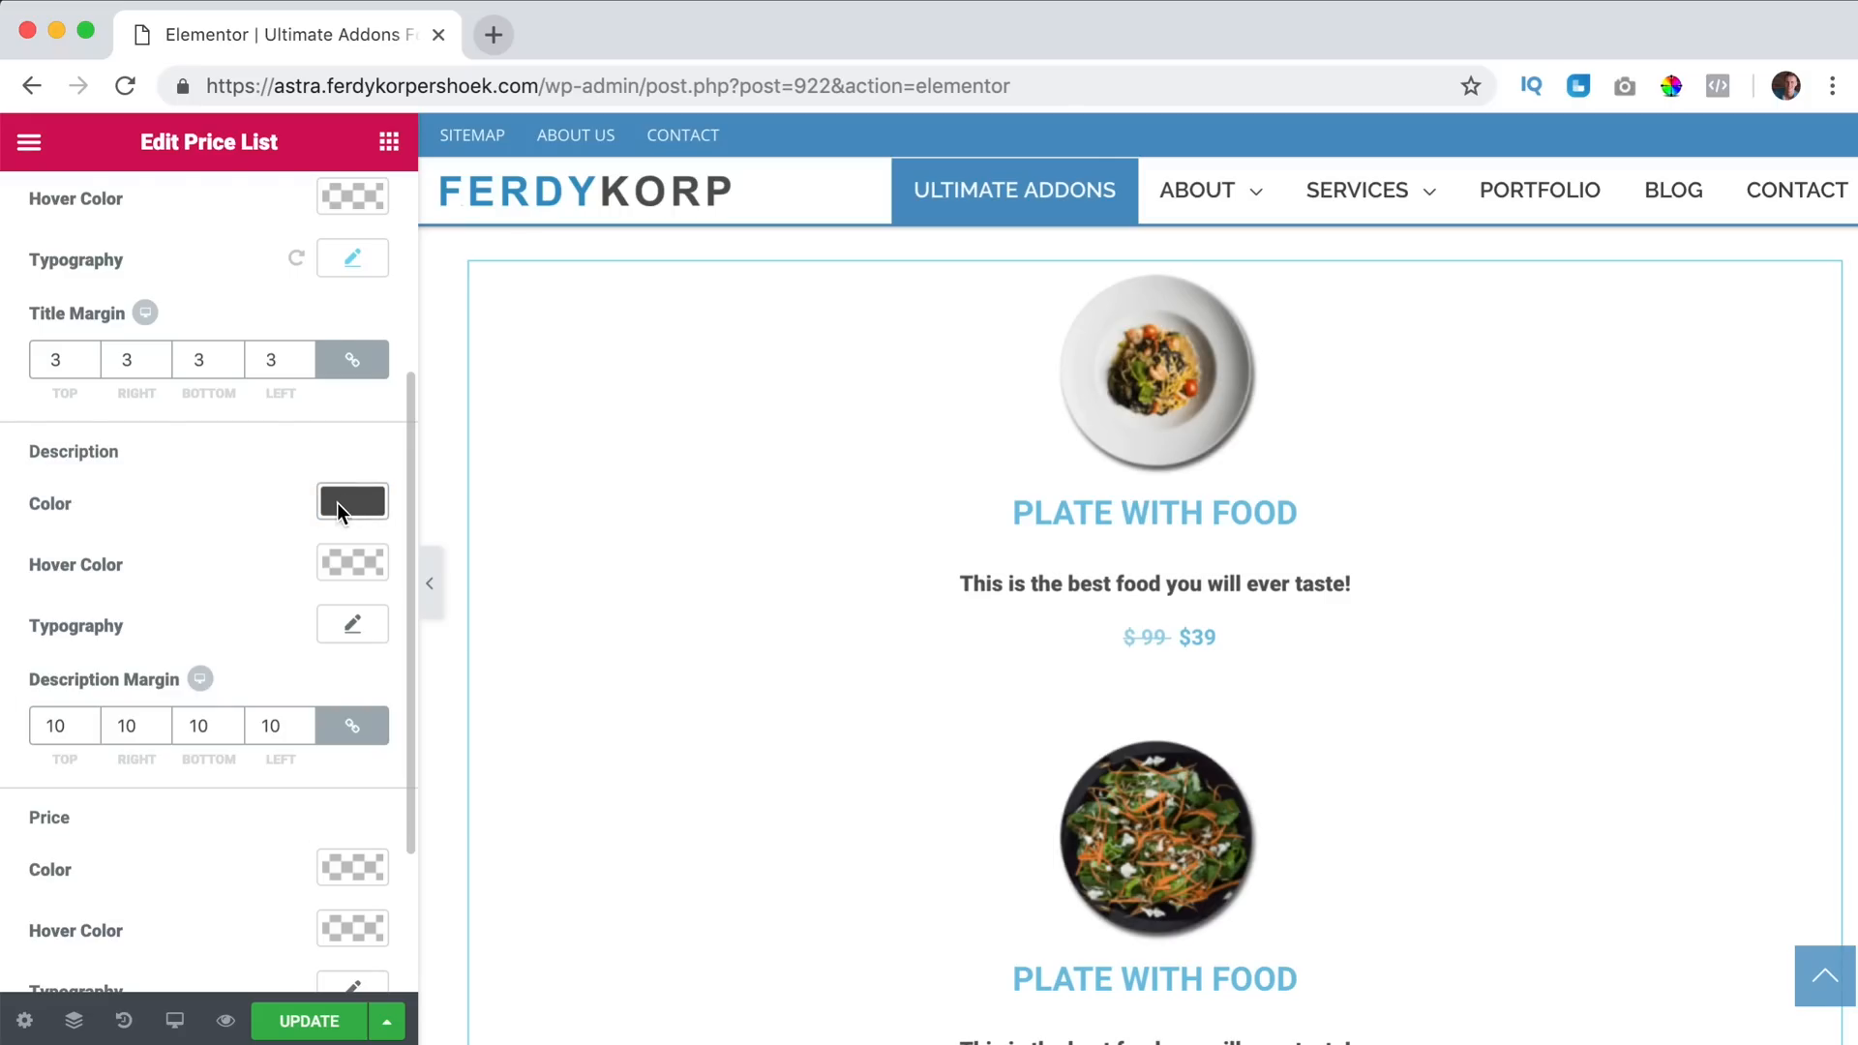
left_click(352, 625)
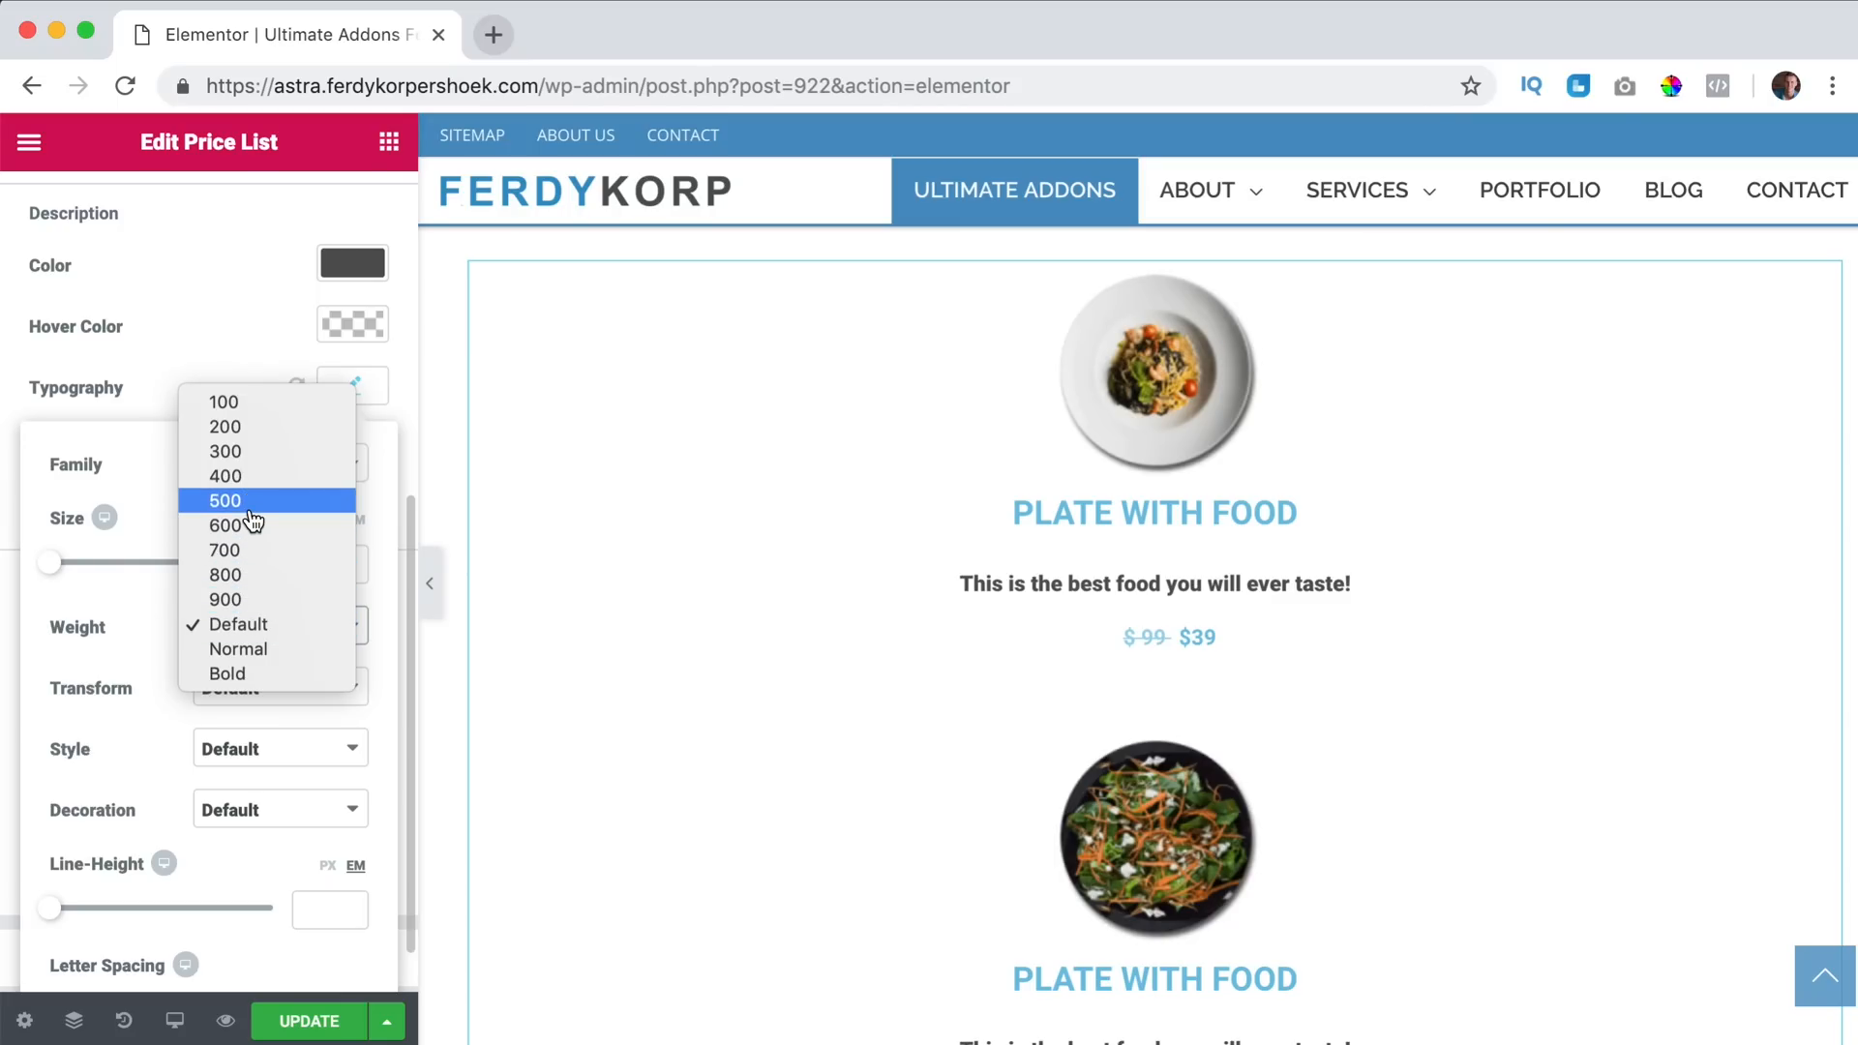
left_click(225, 499)
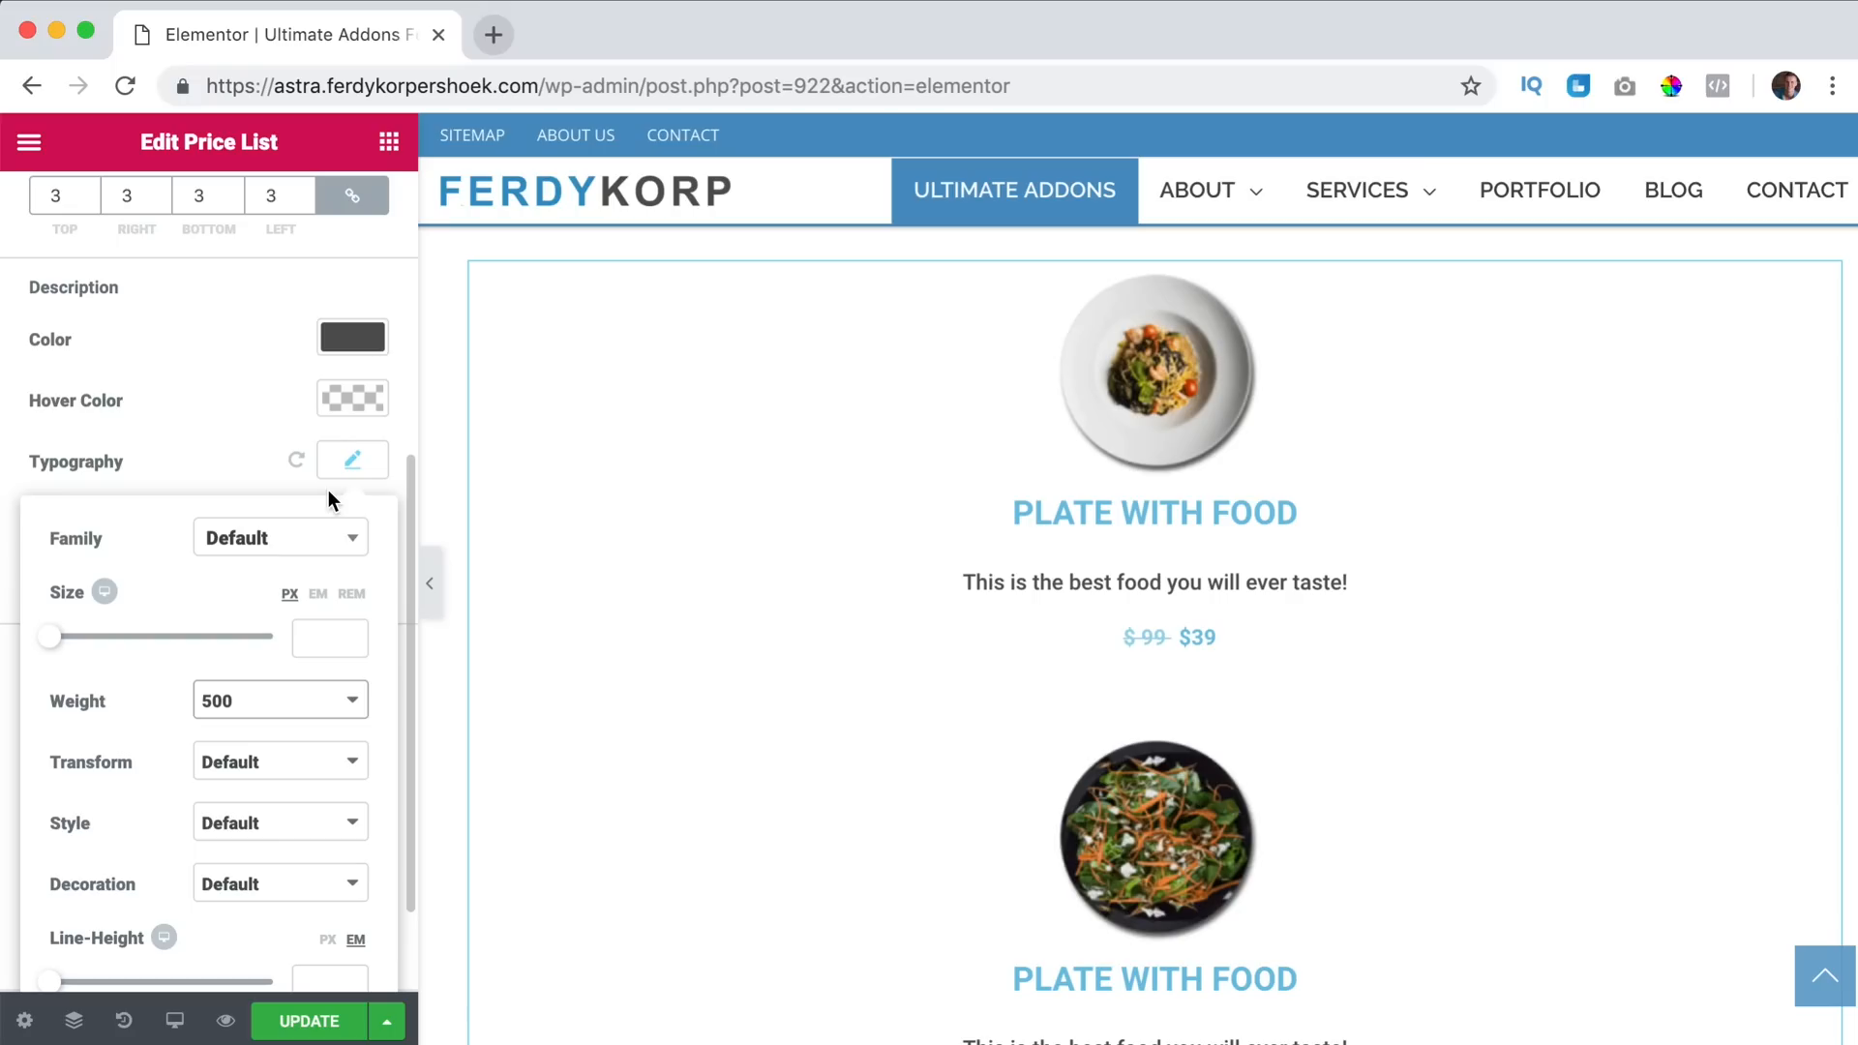
left_click(352, 461)
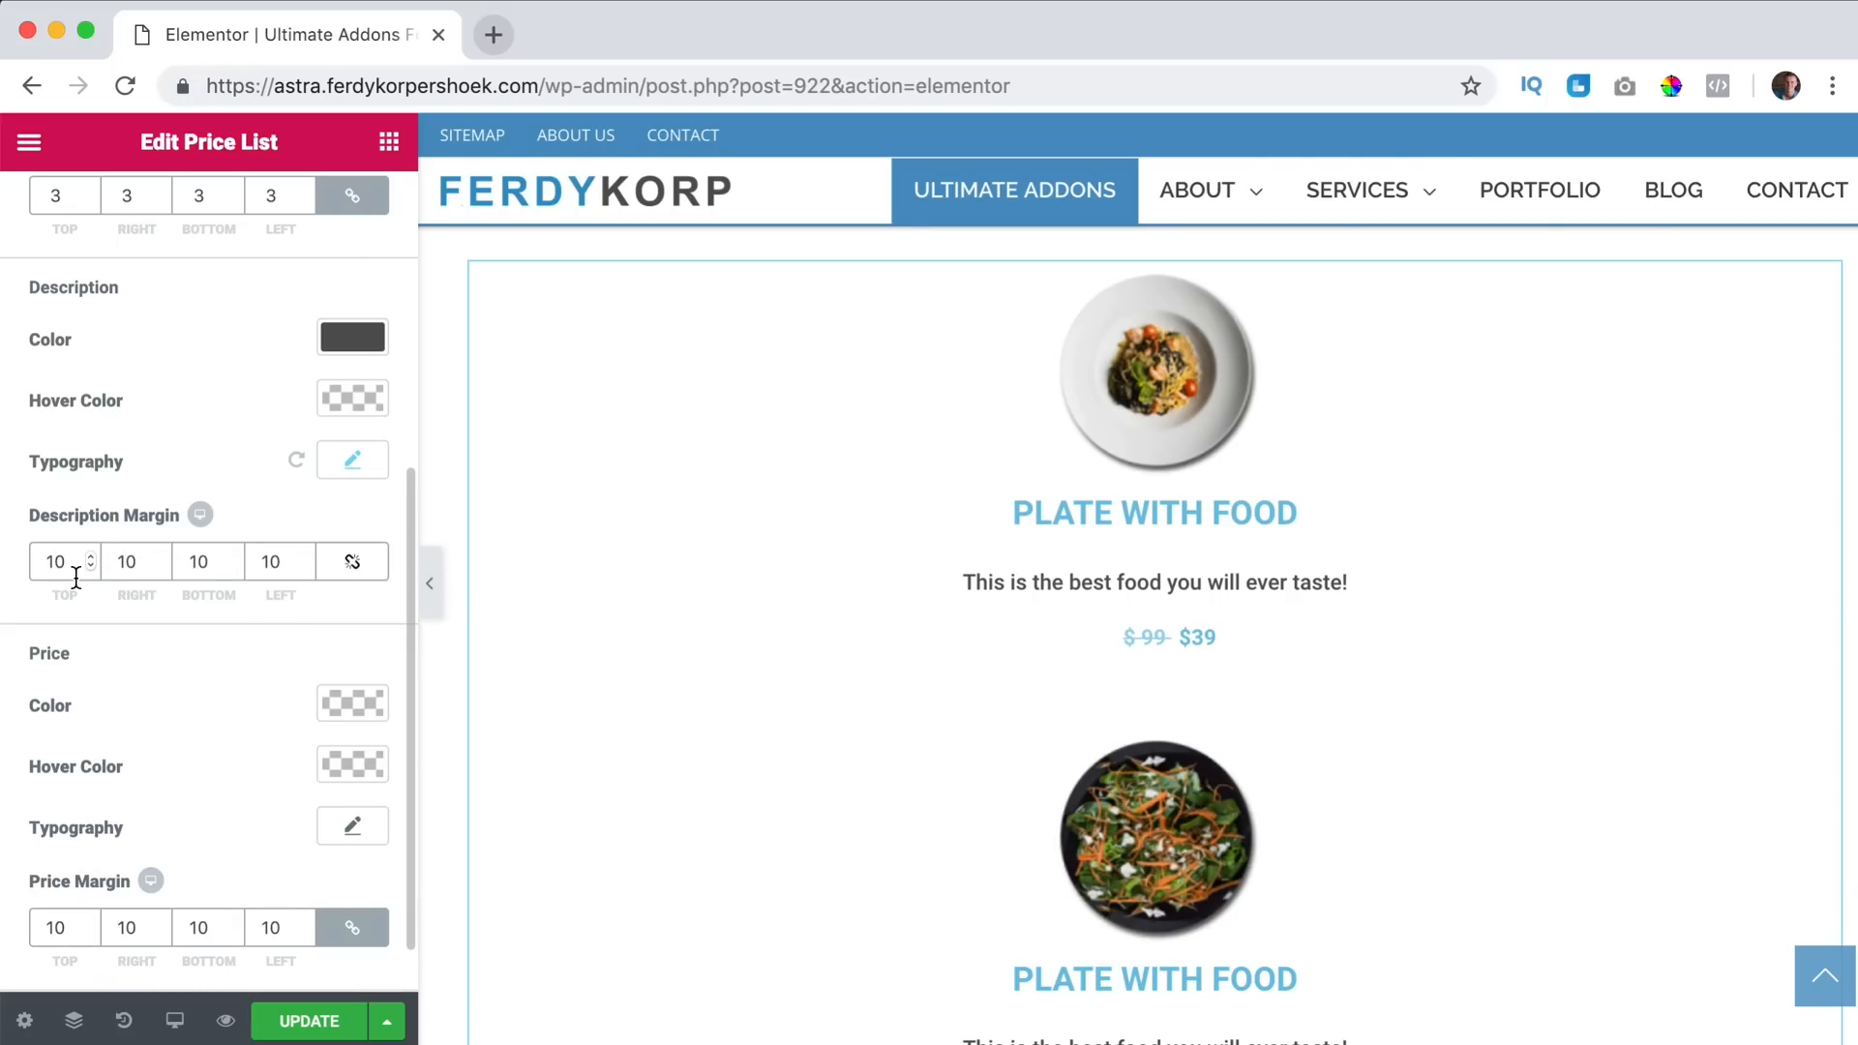
type("0")
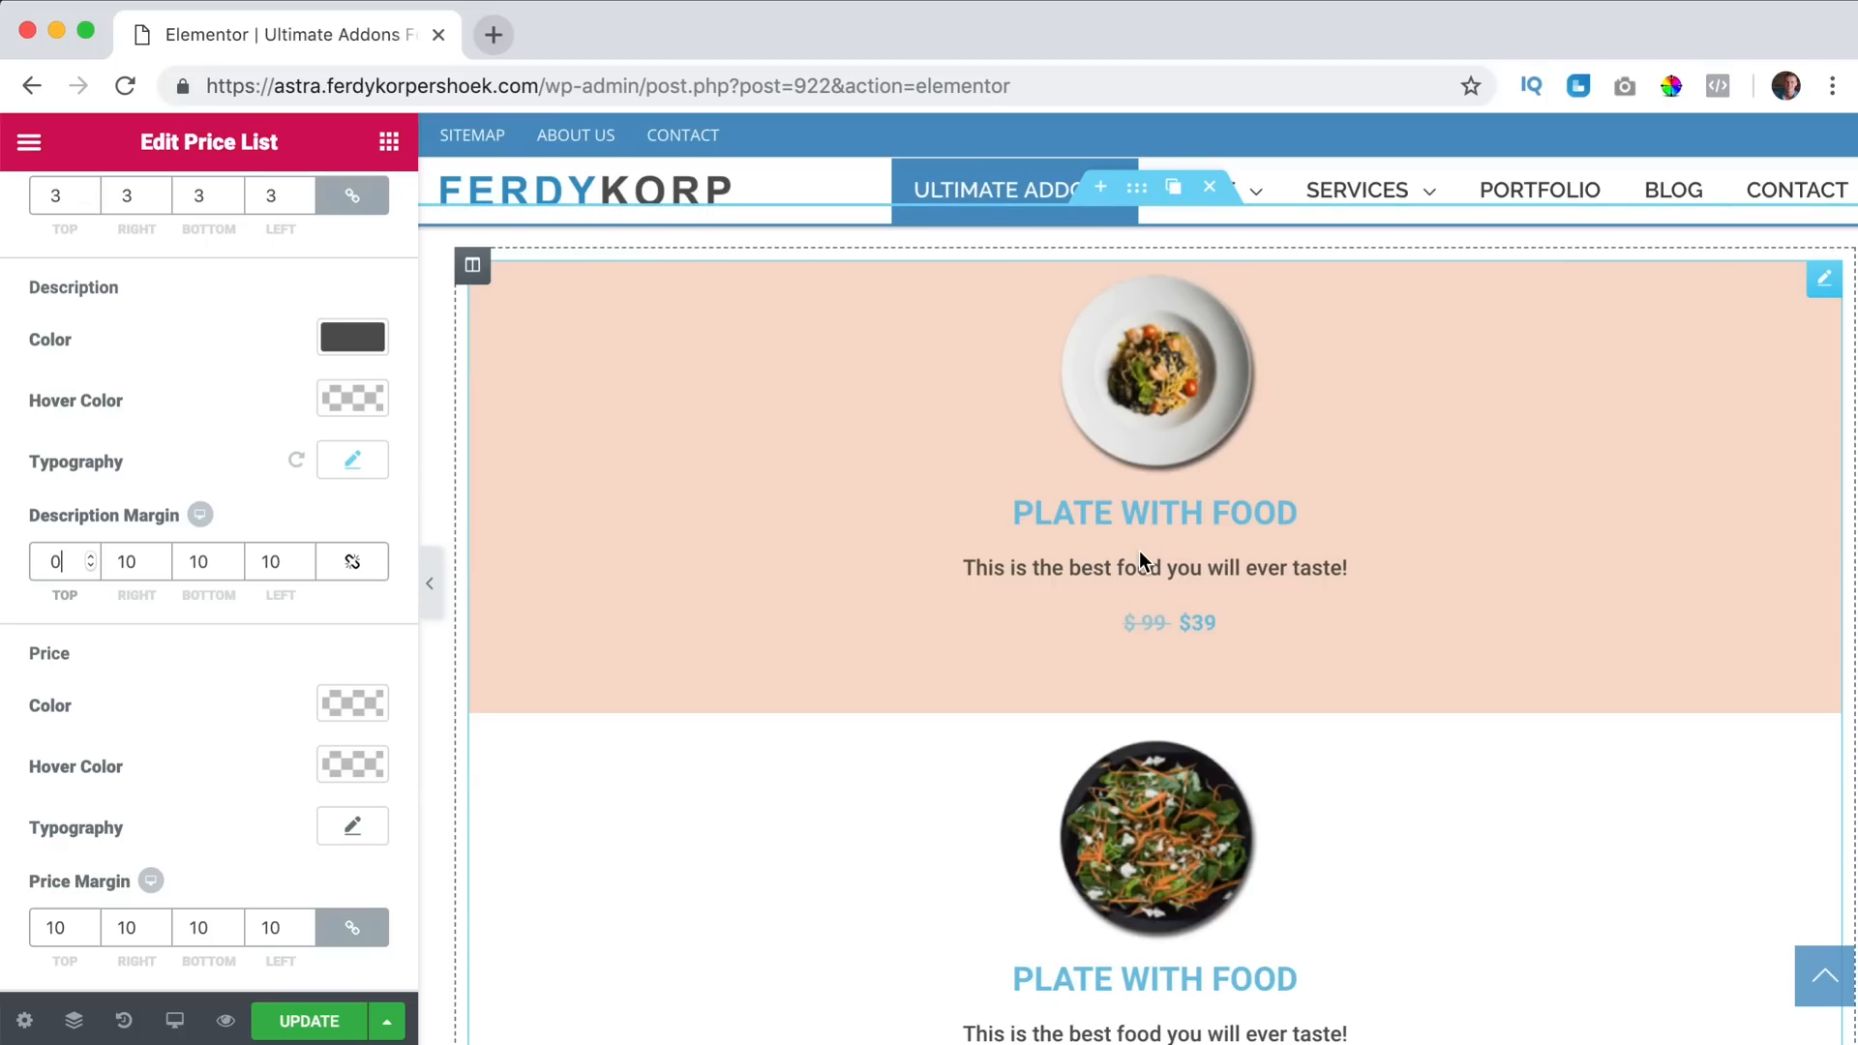
Lower the description text size to 18 px.
left_click(353, 460)
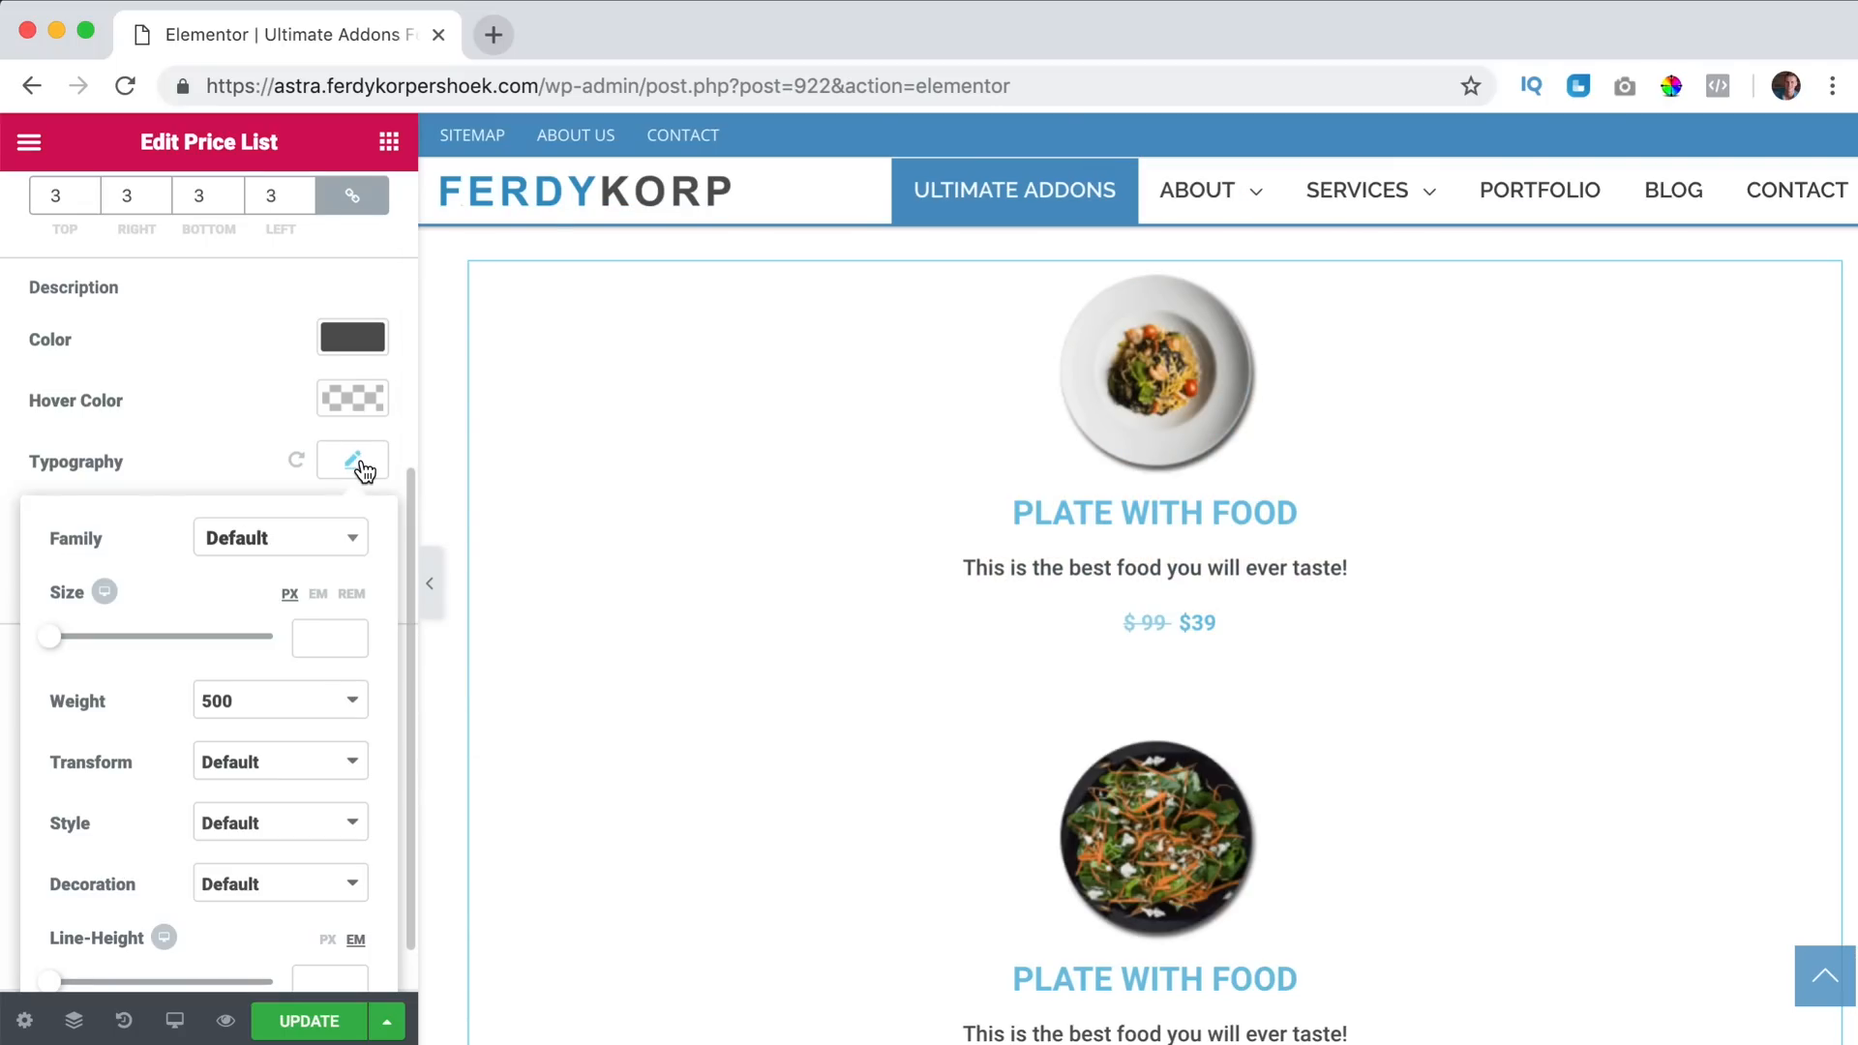
type("3")
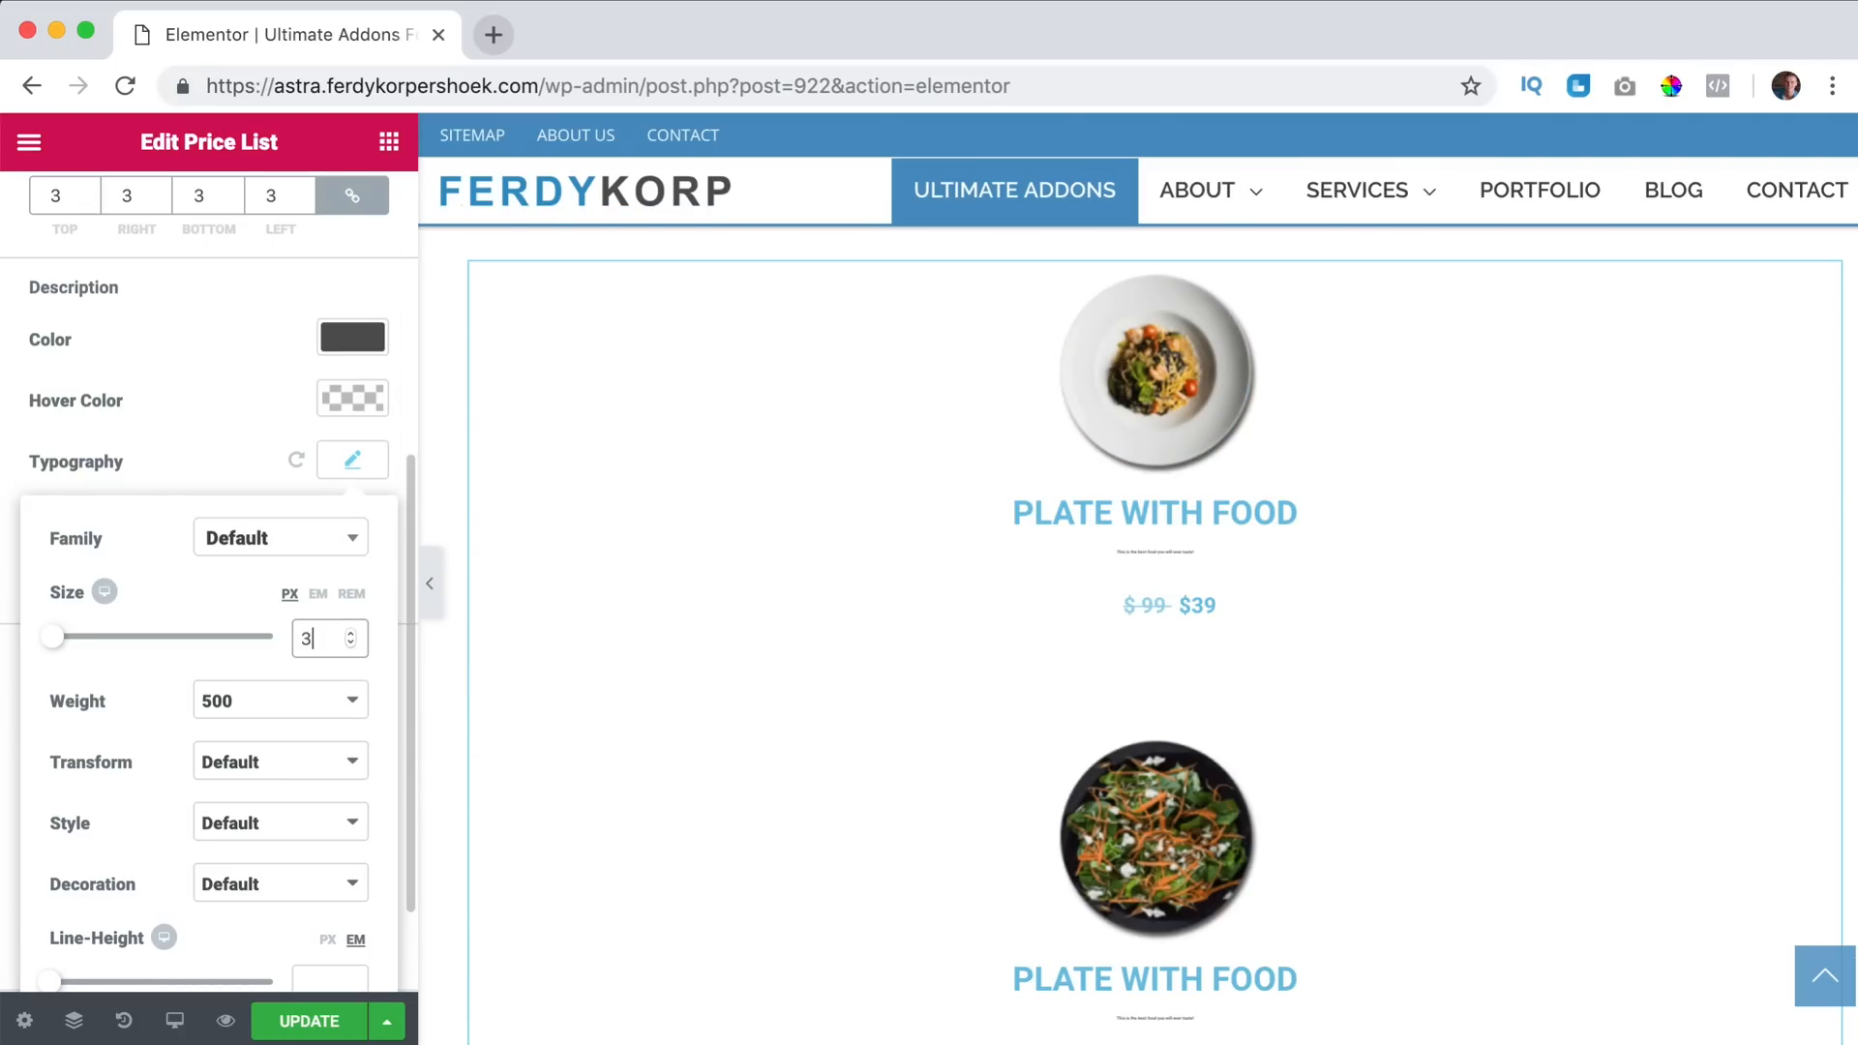
type("19")
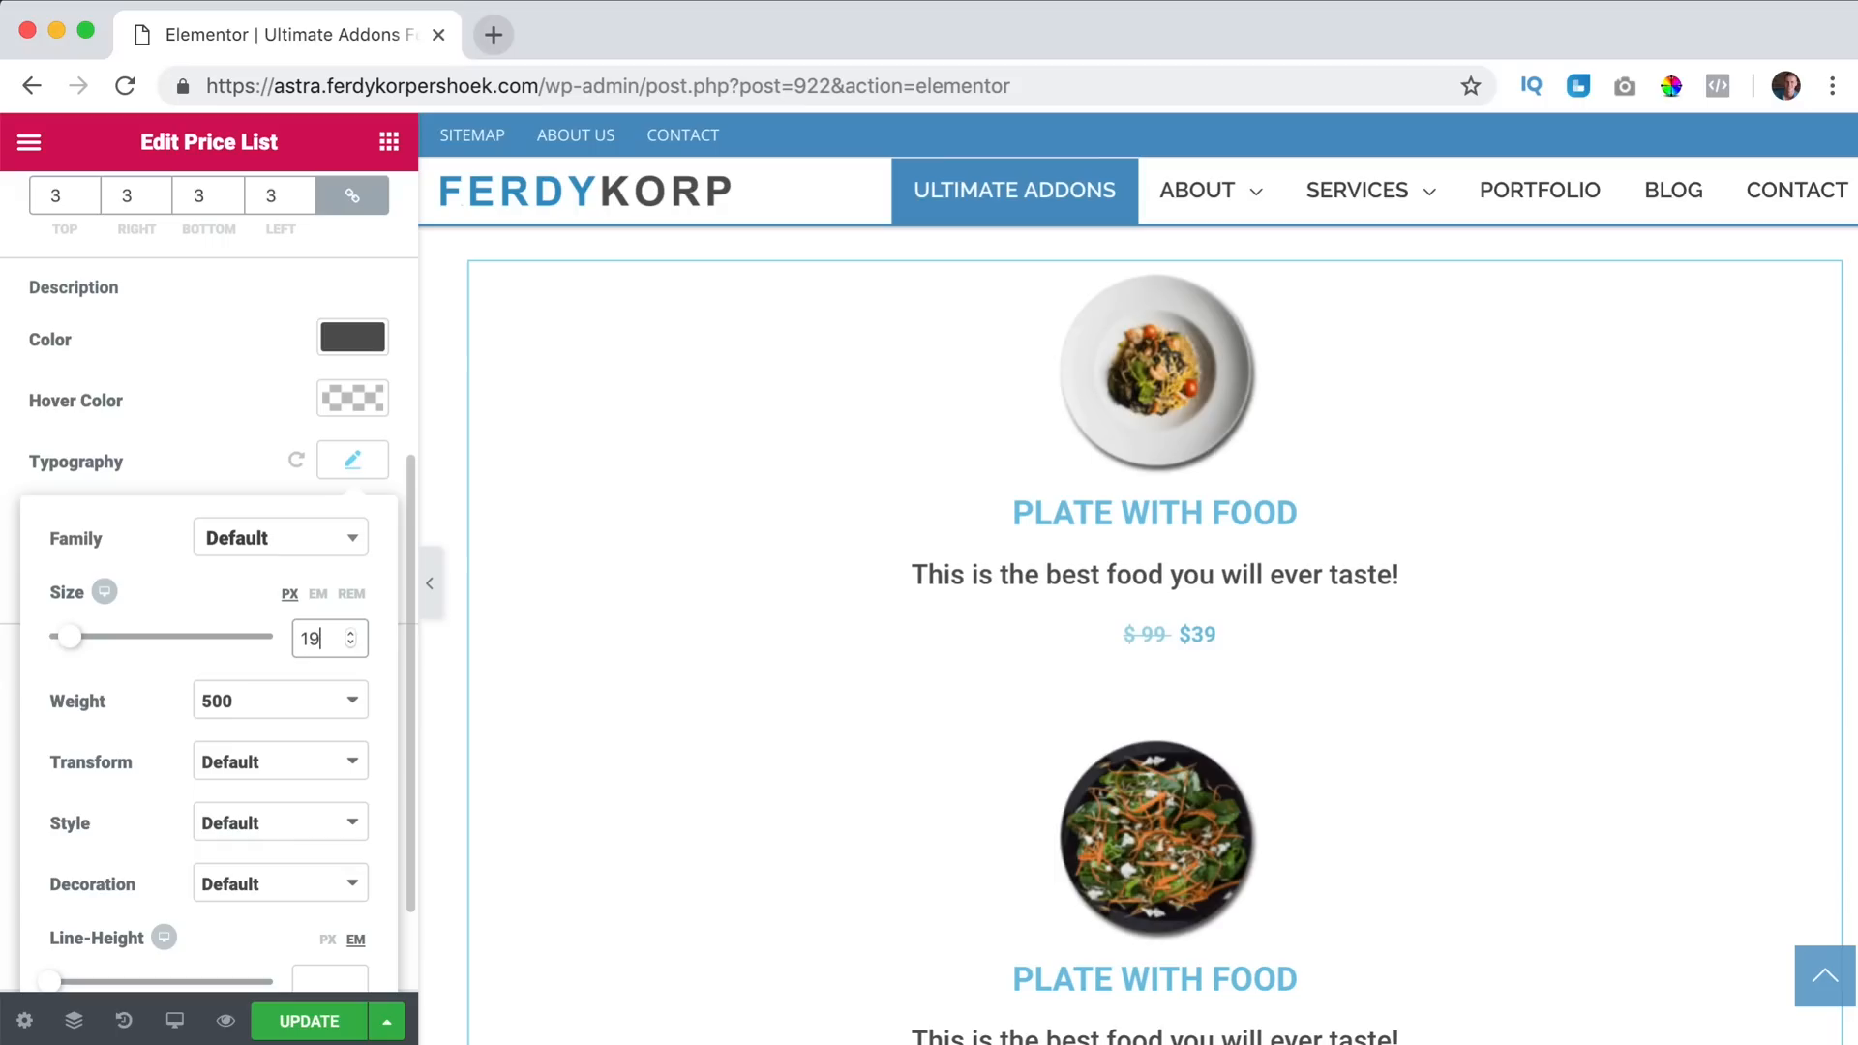
left_click(352, 644)
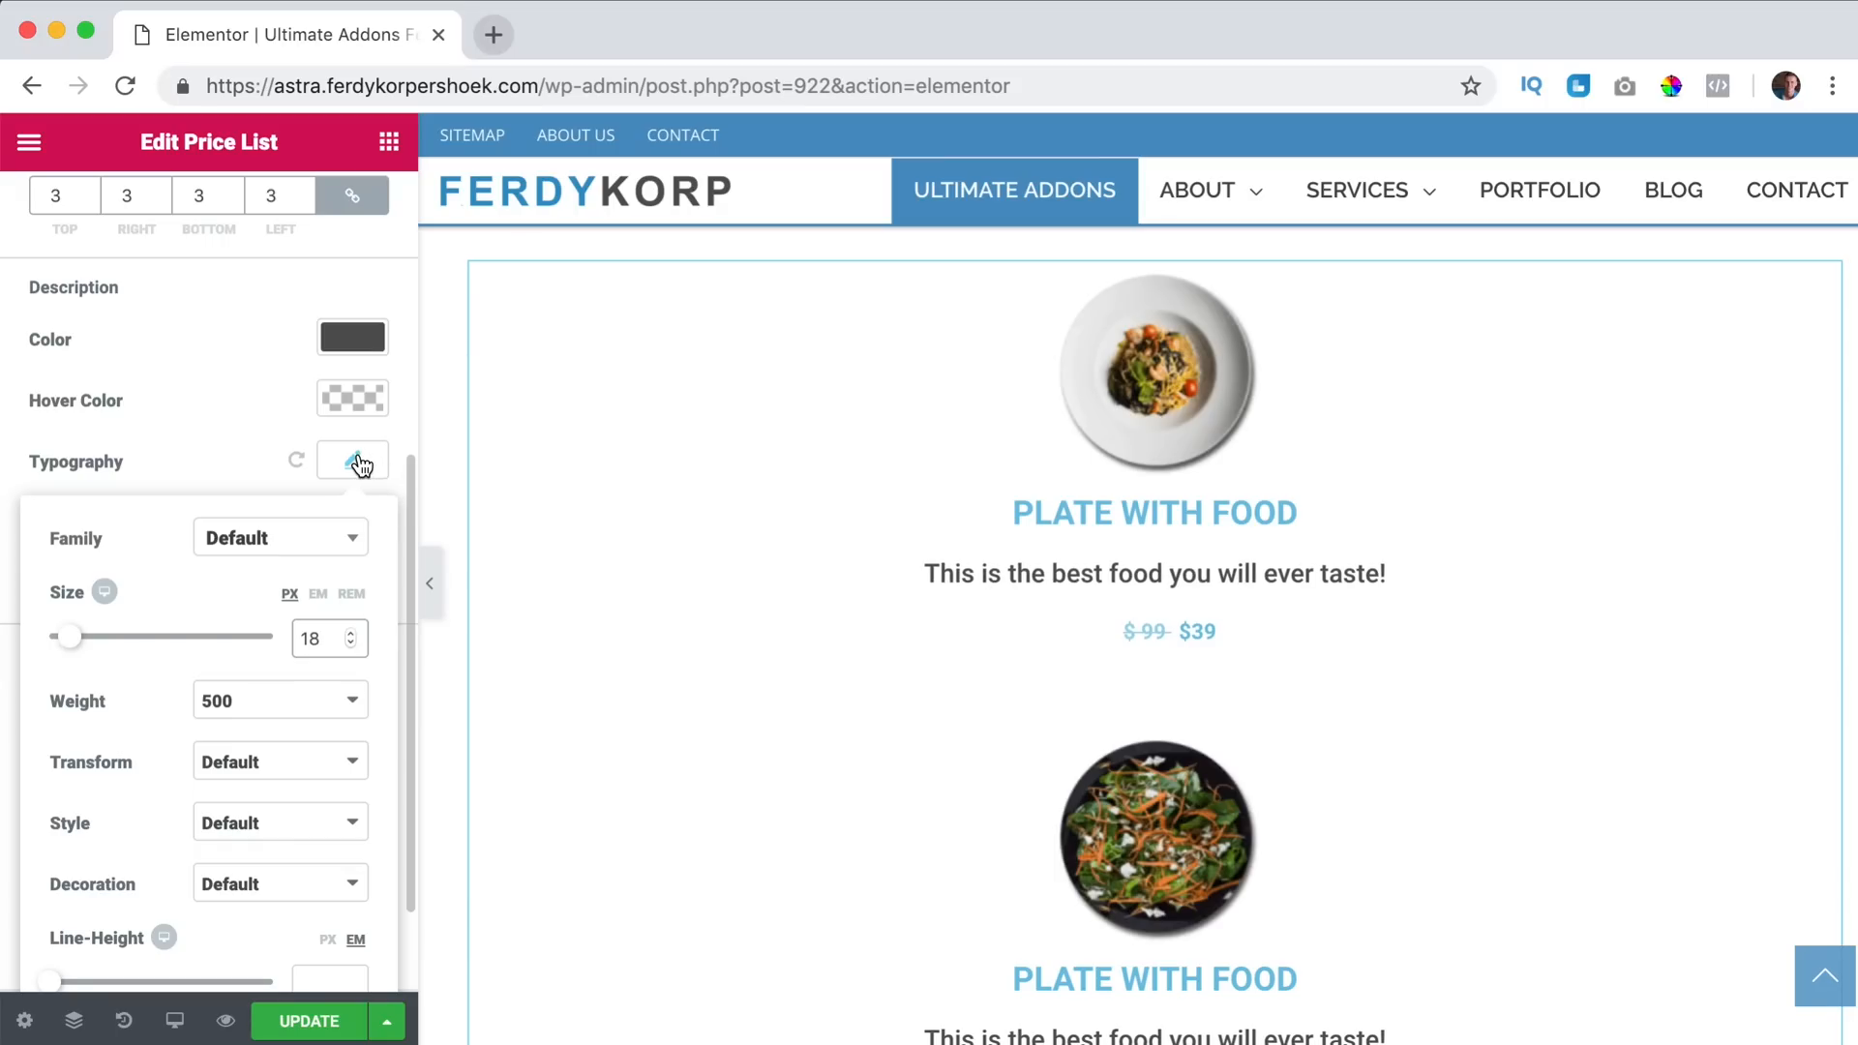
left_click(352, 461)
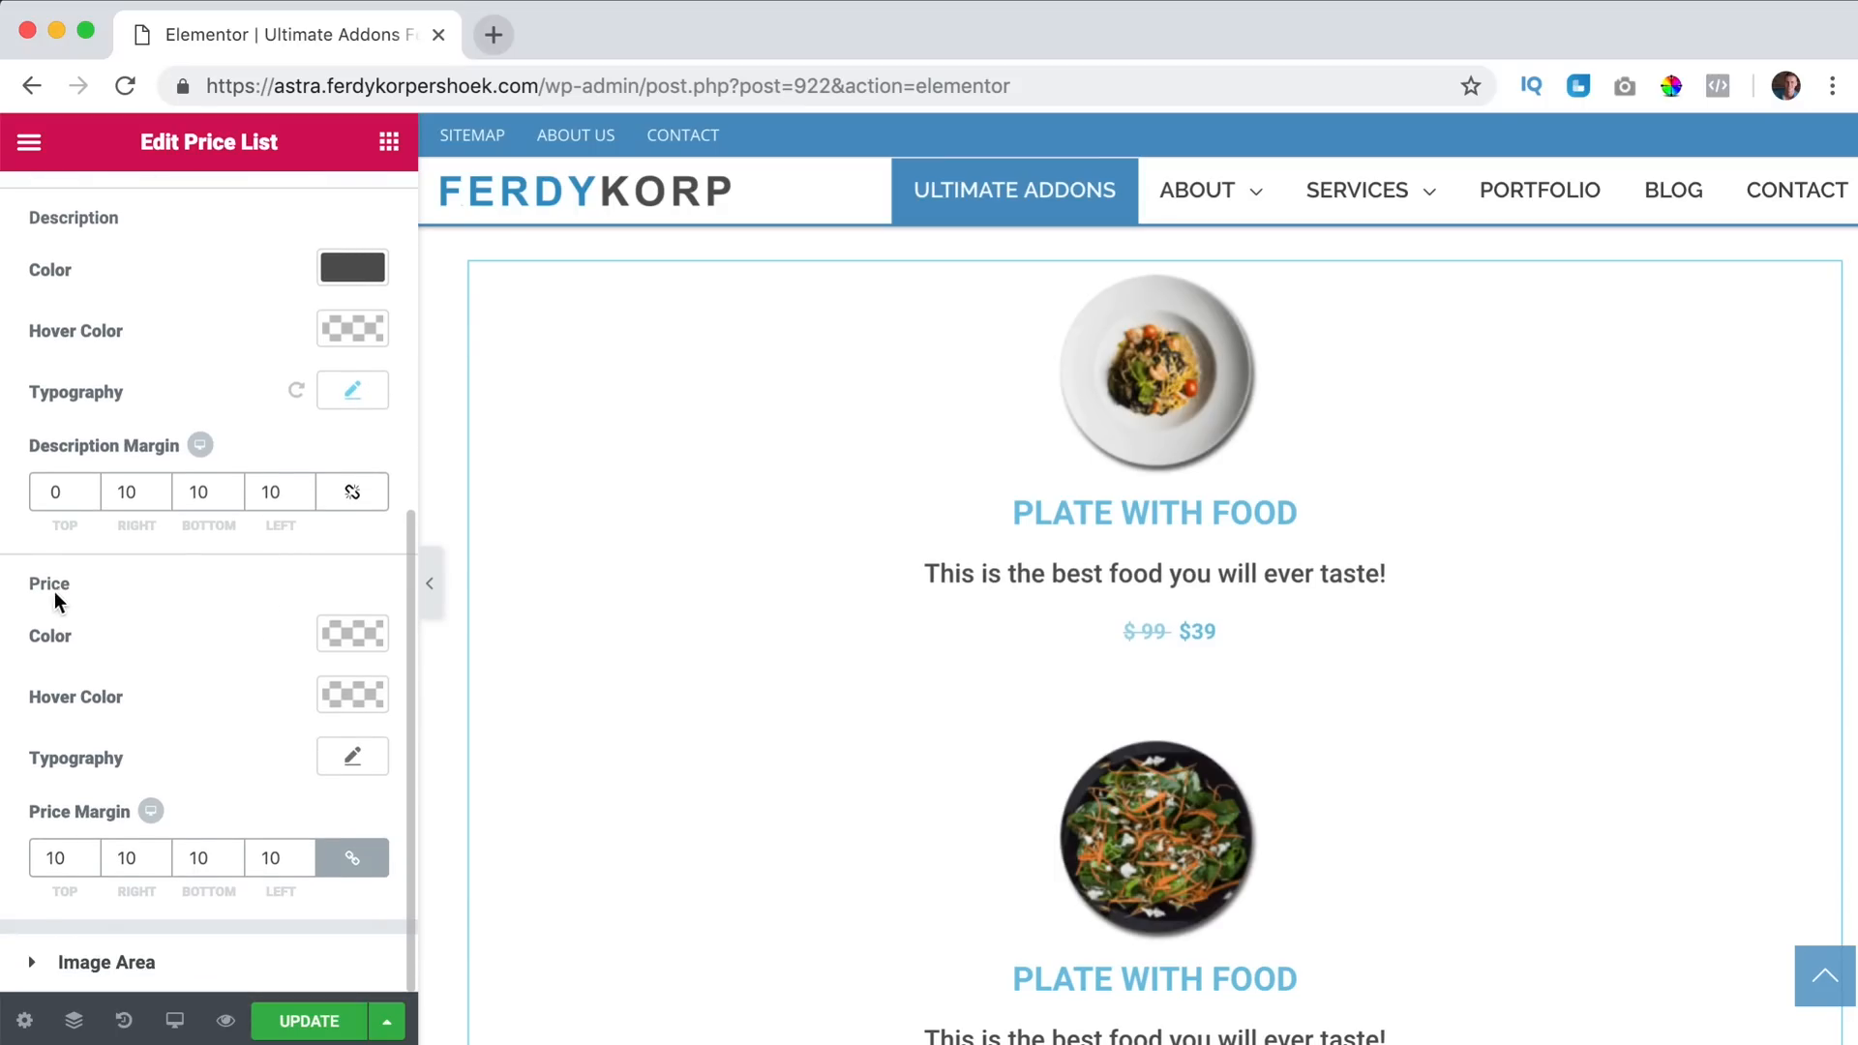
Colour the item prices blue and increase the price text size.
left_click(353, 631)
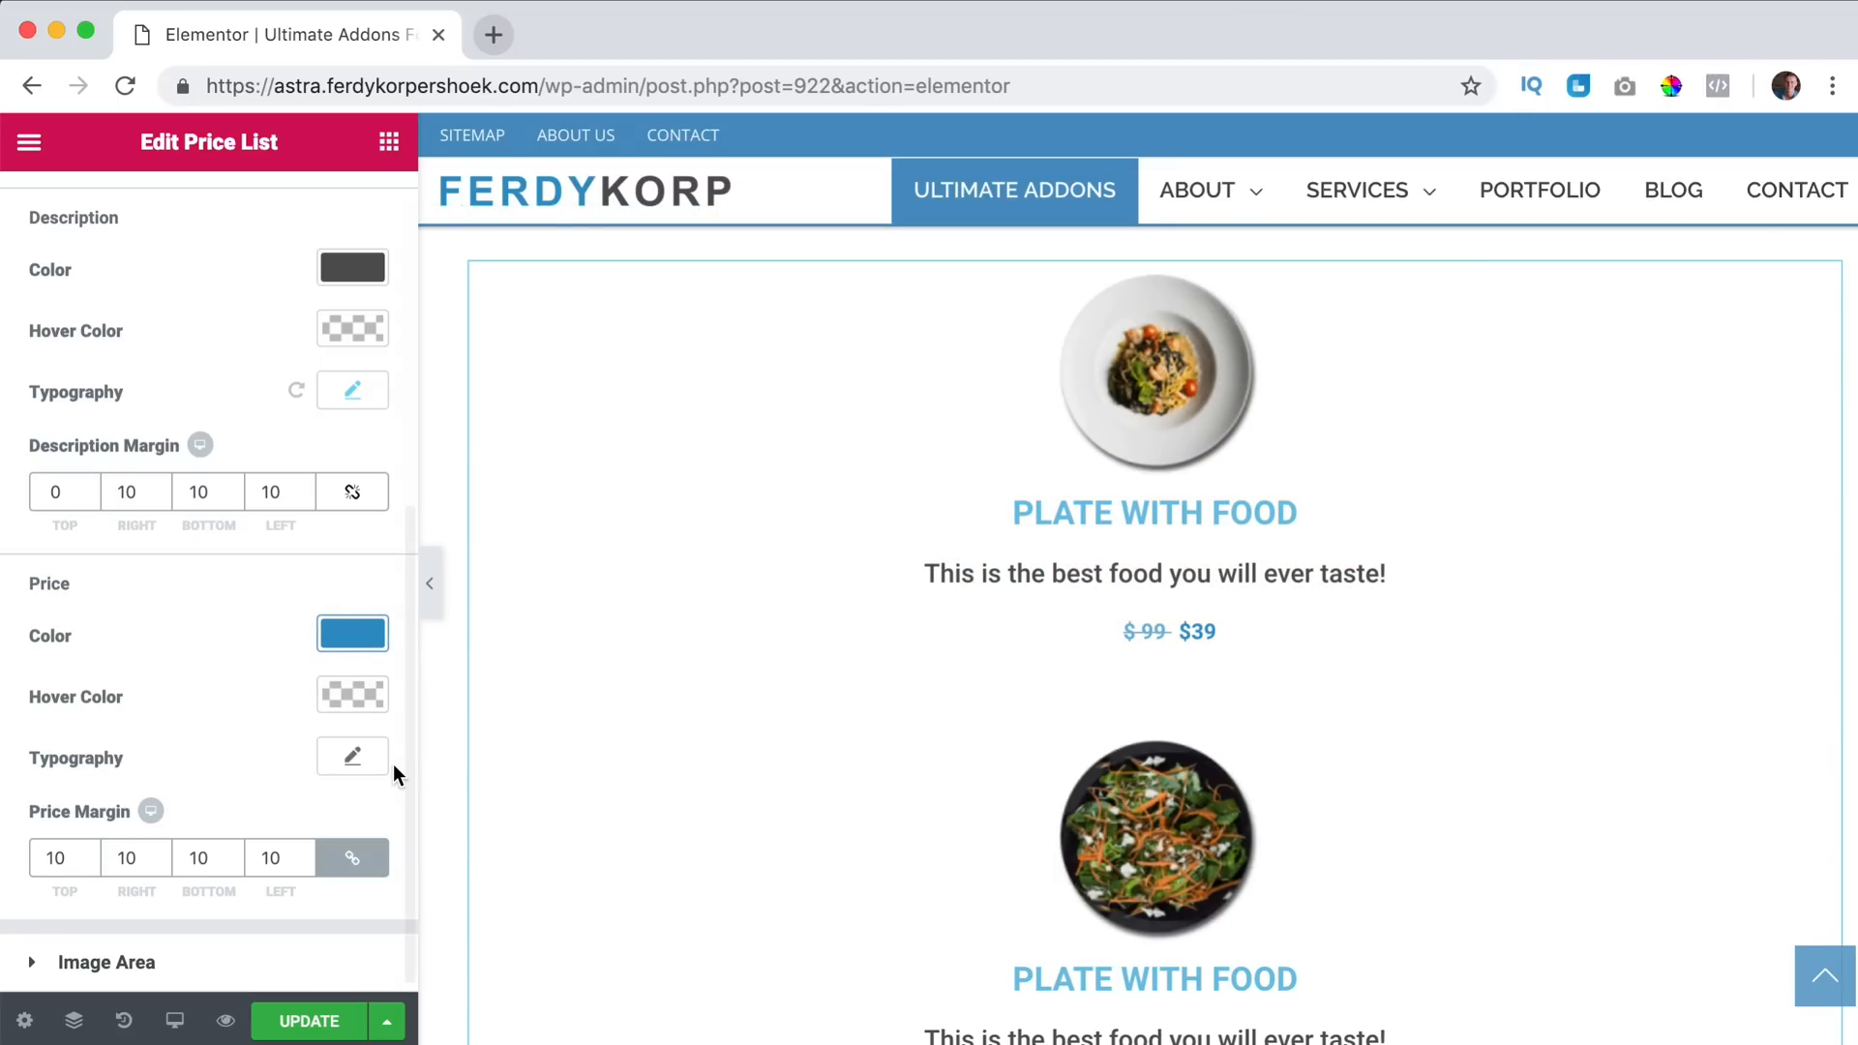
left_click(353, 757)
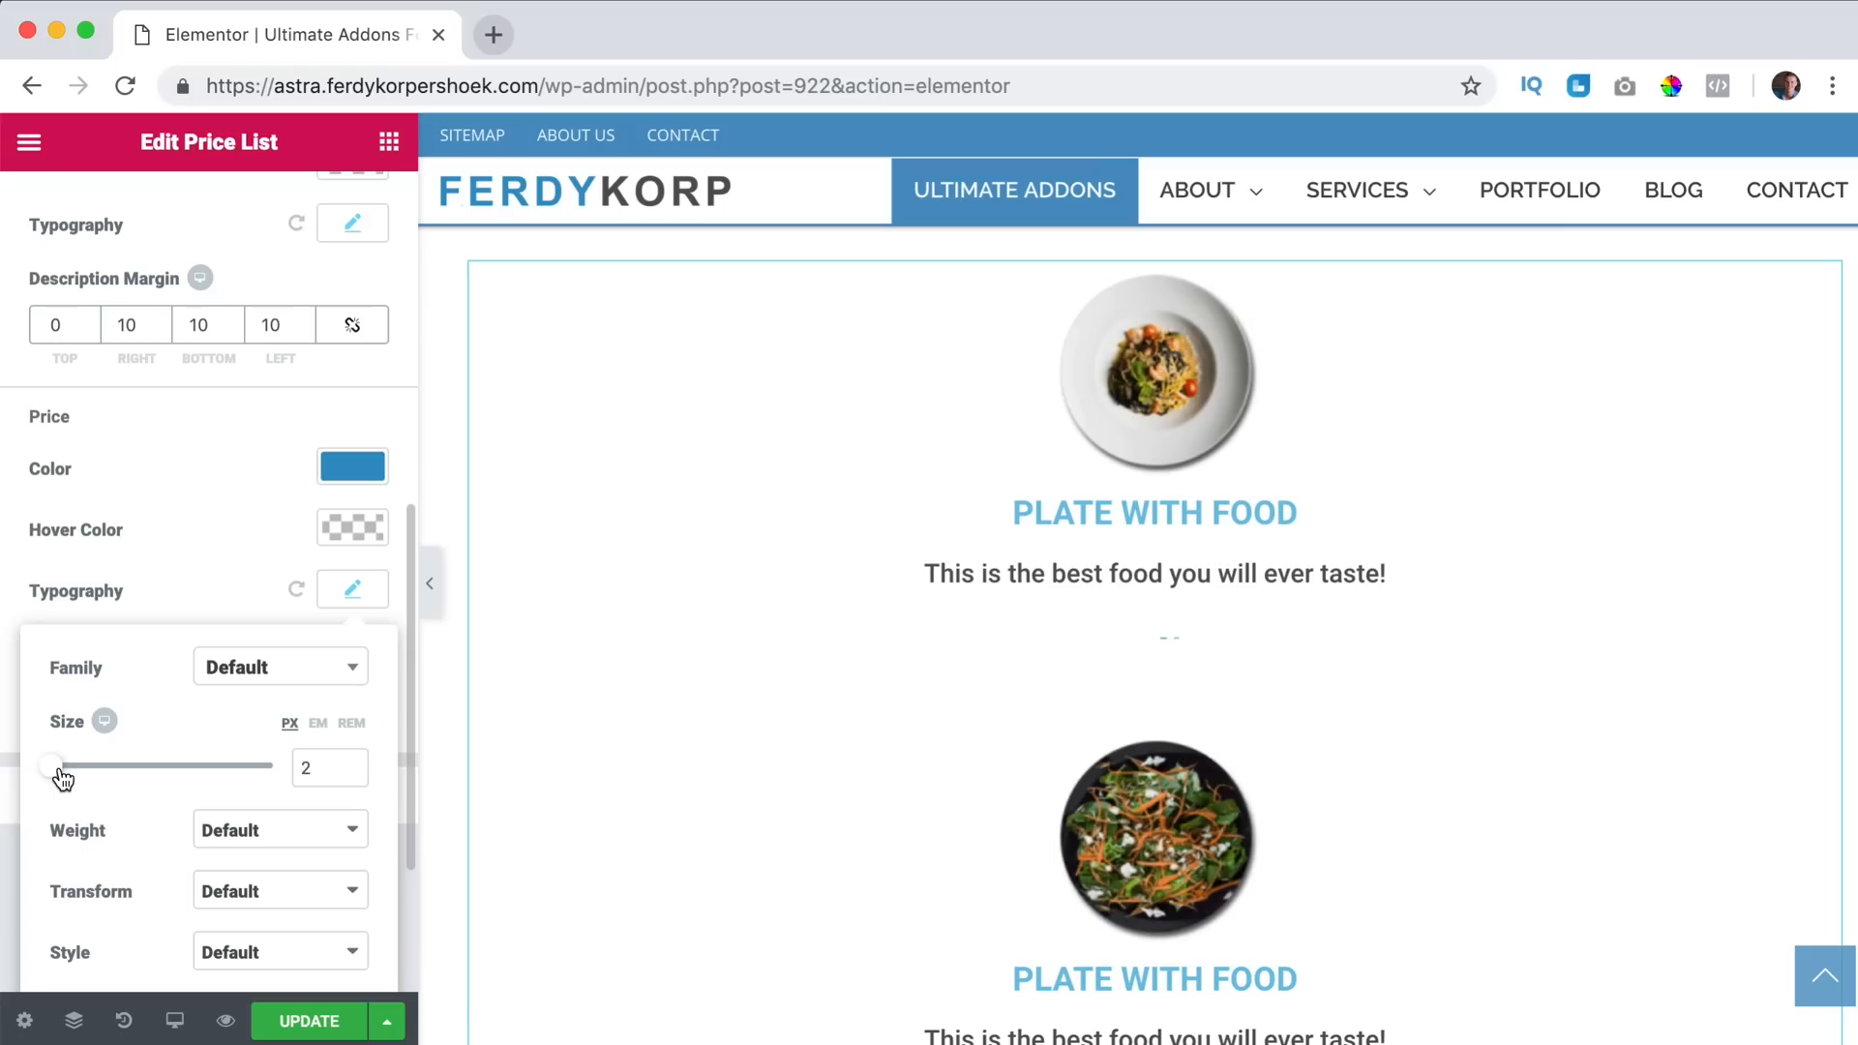
left_click(352, 588)
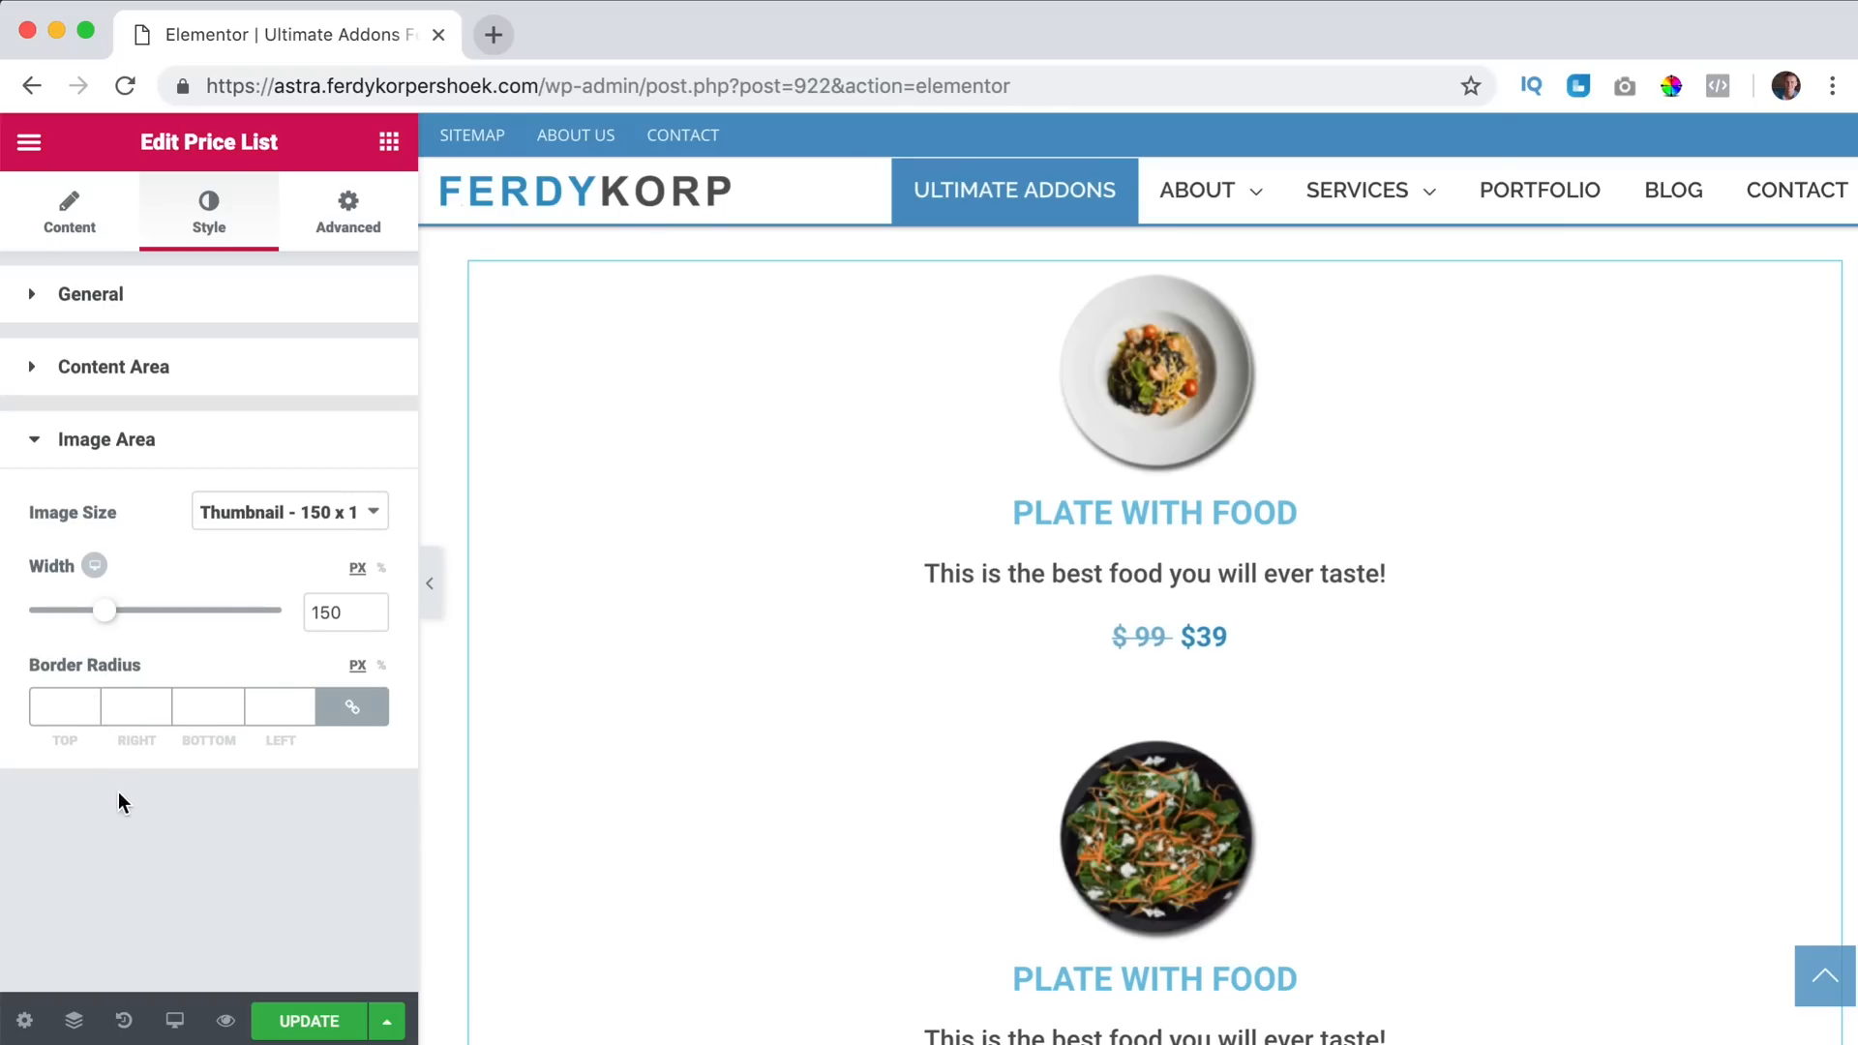
mouse_move(178, 525)
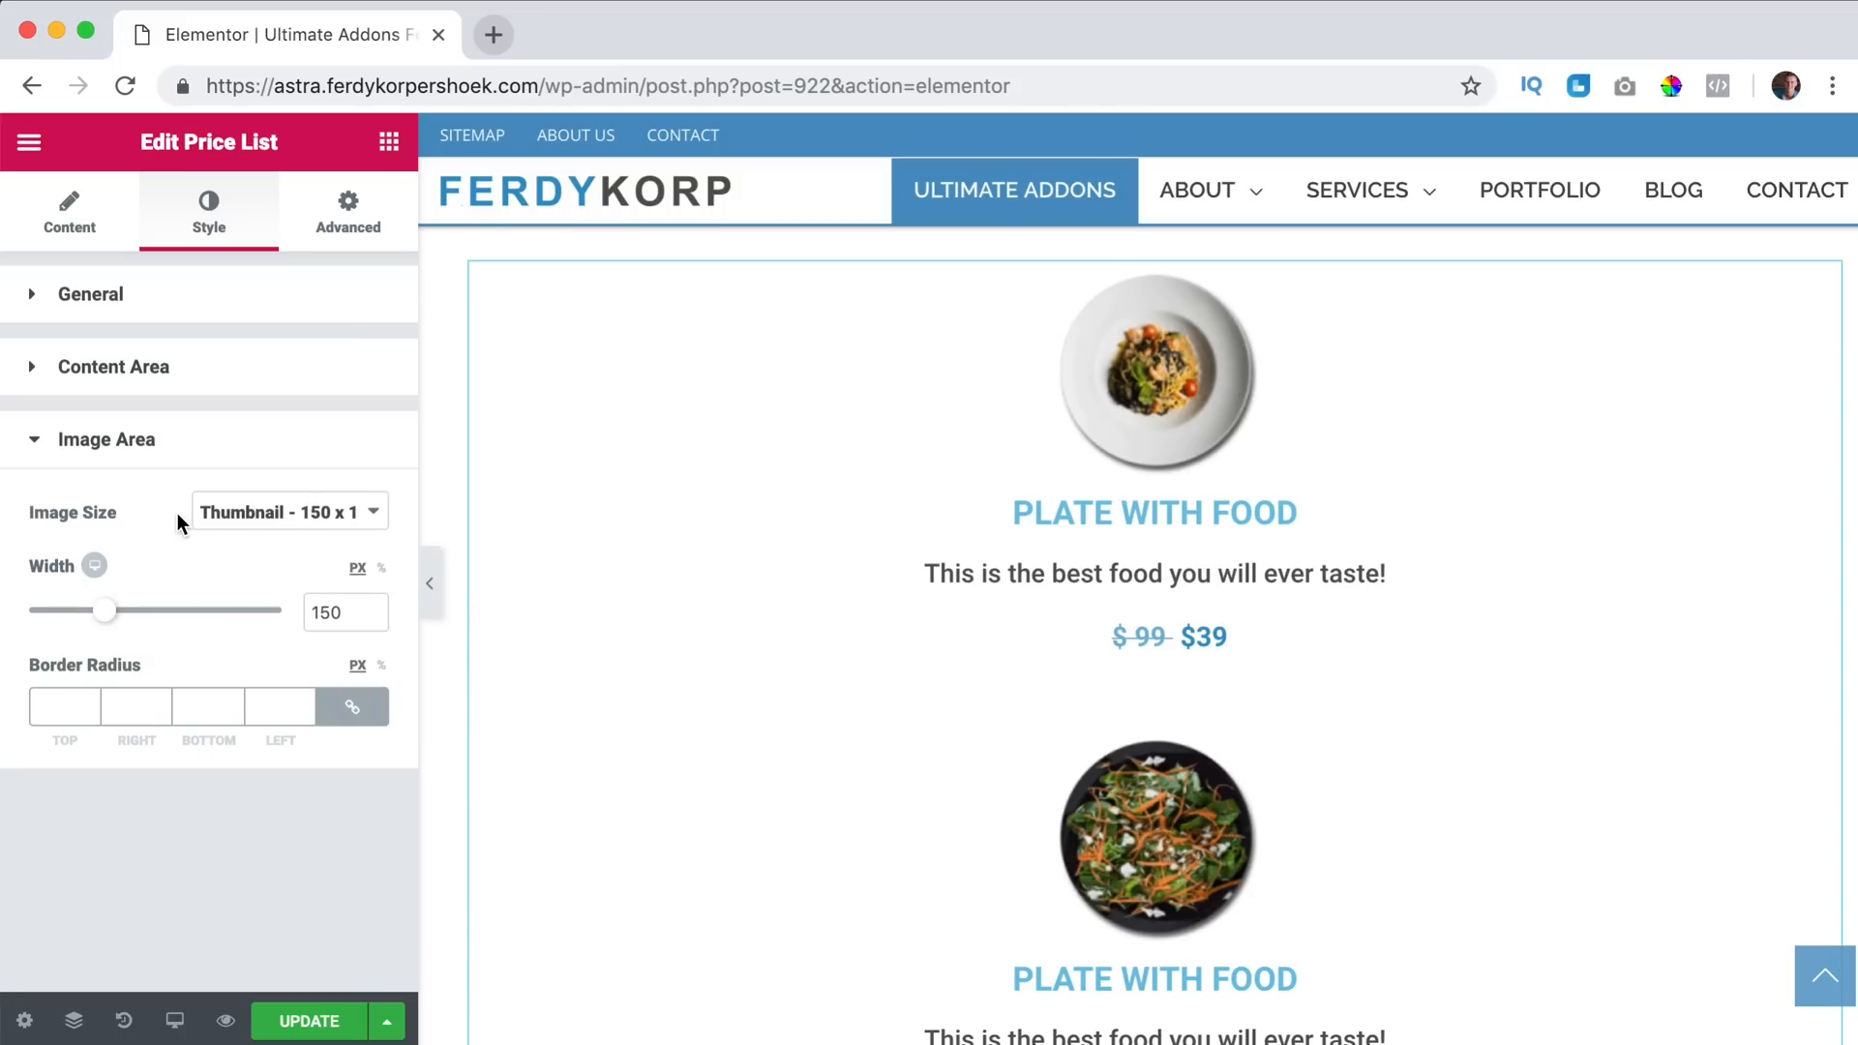
Set Image Size to Large 1024 x 1024 and widen item images to about 221 px.
left_click(284, 511)
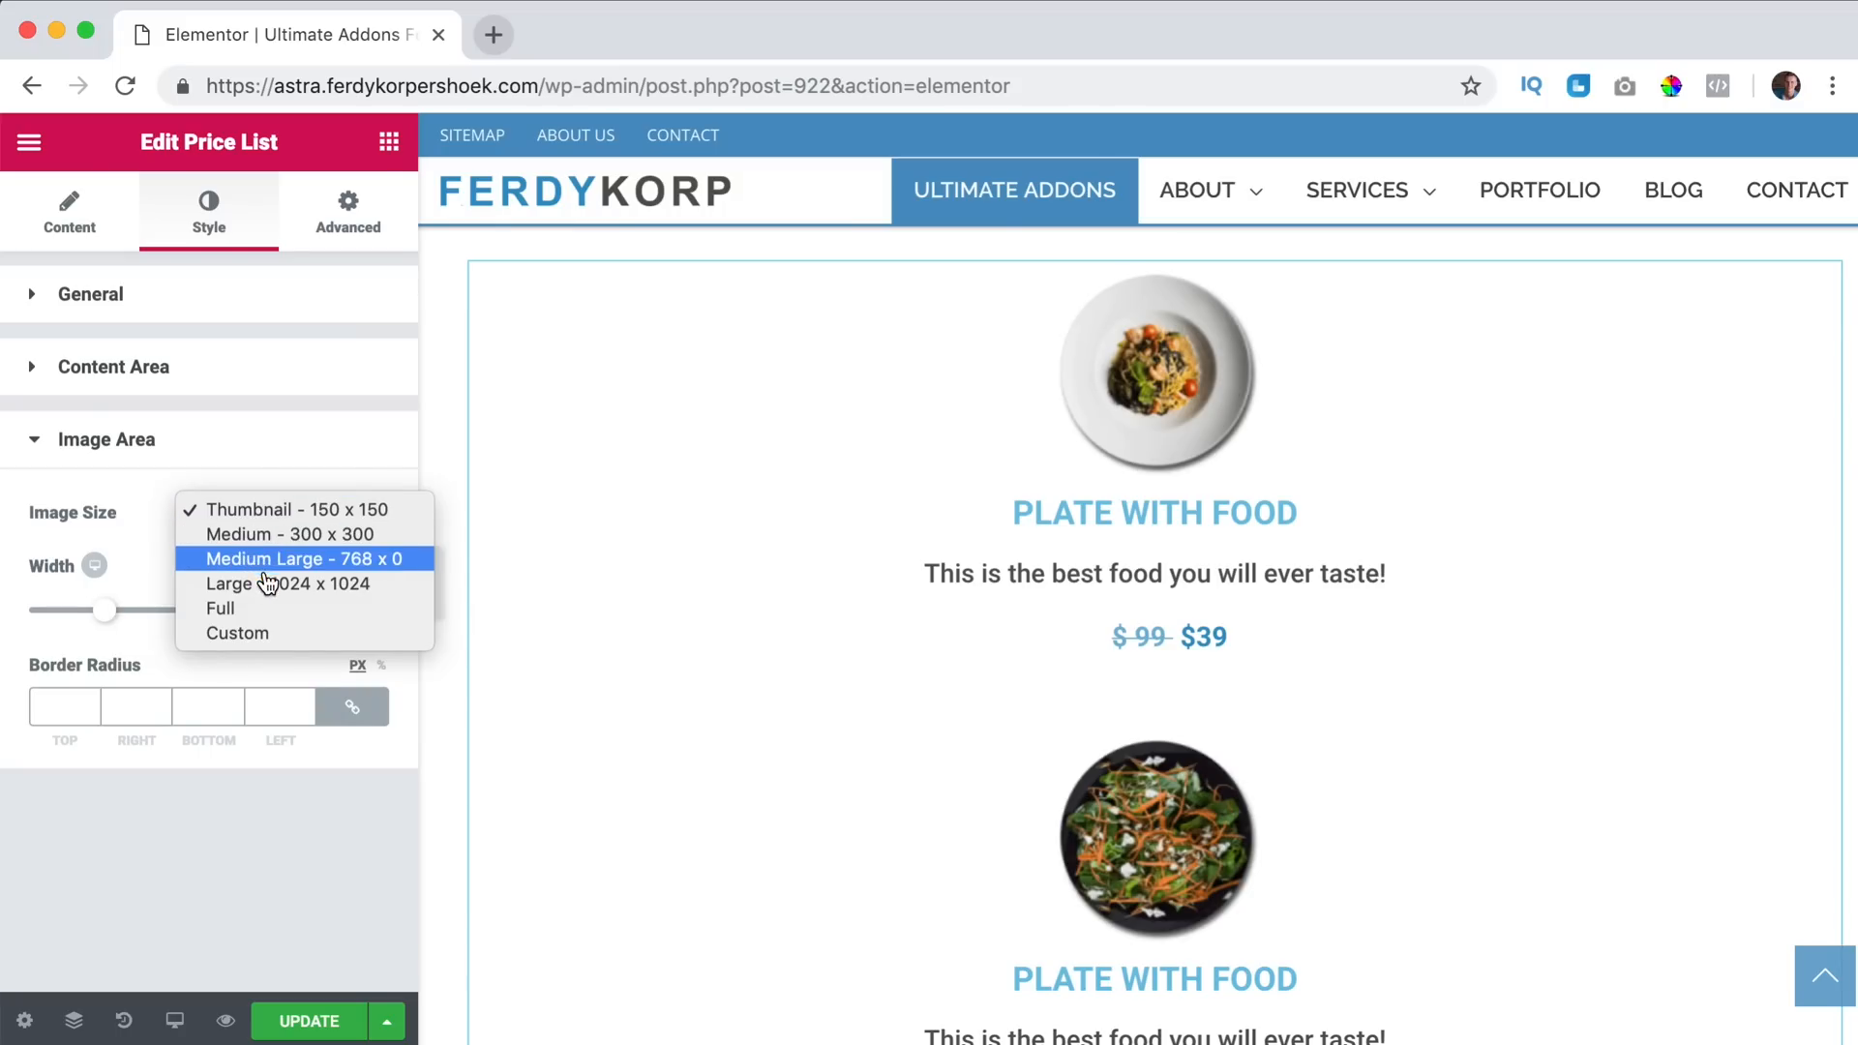
left_click(286, 582)
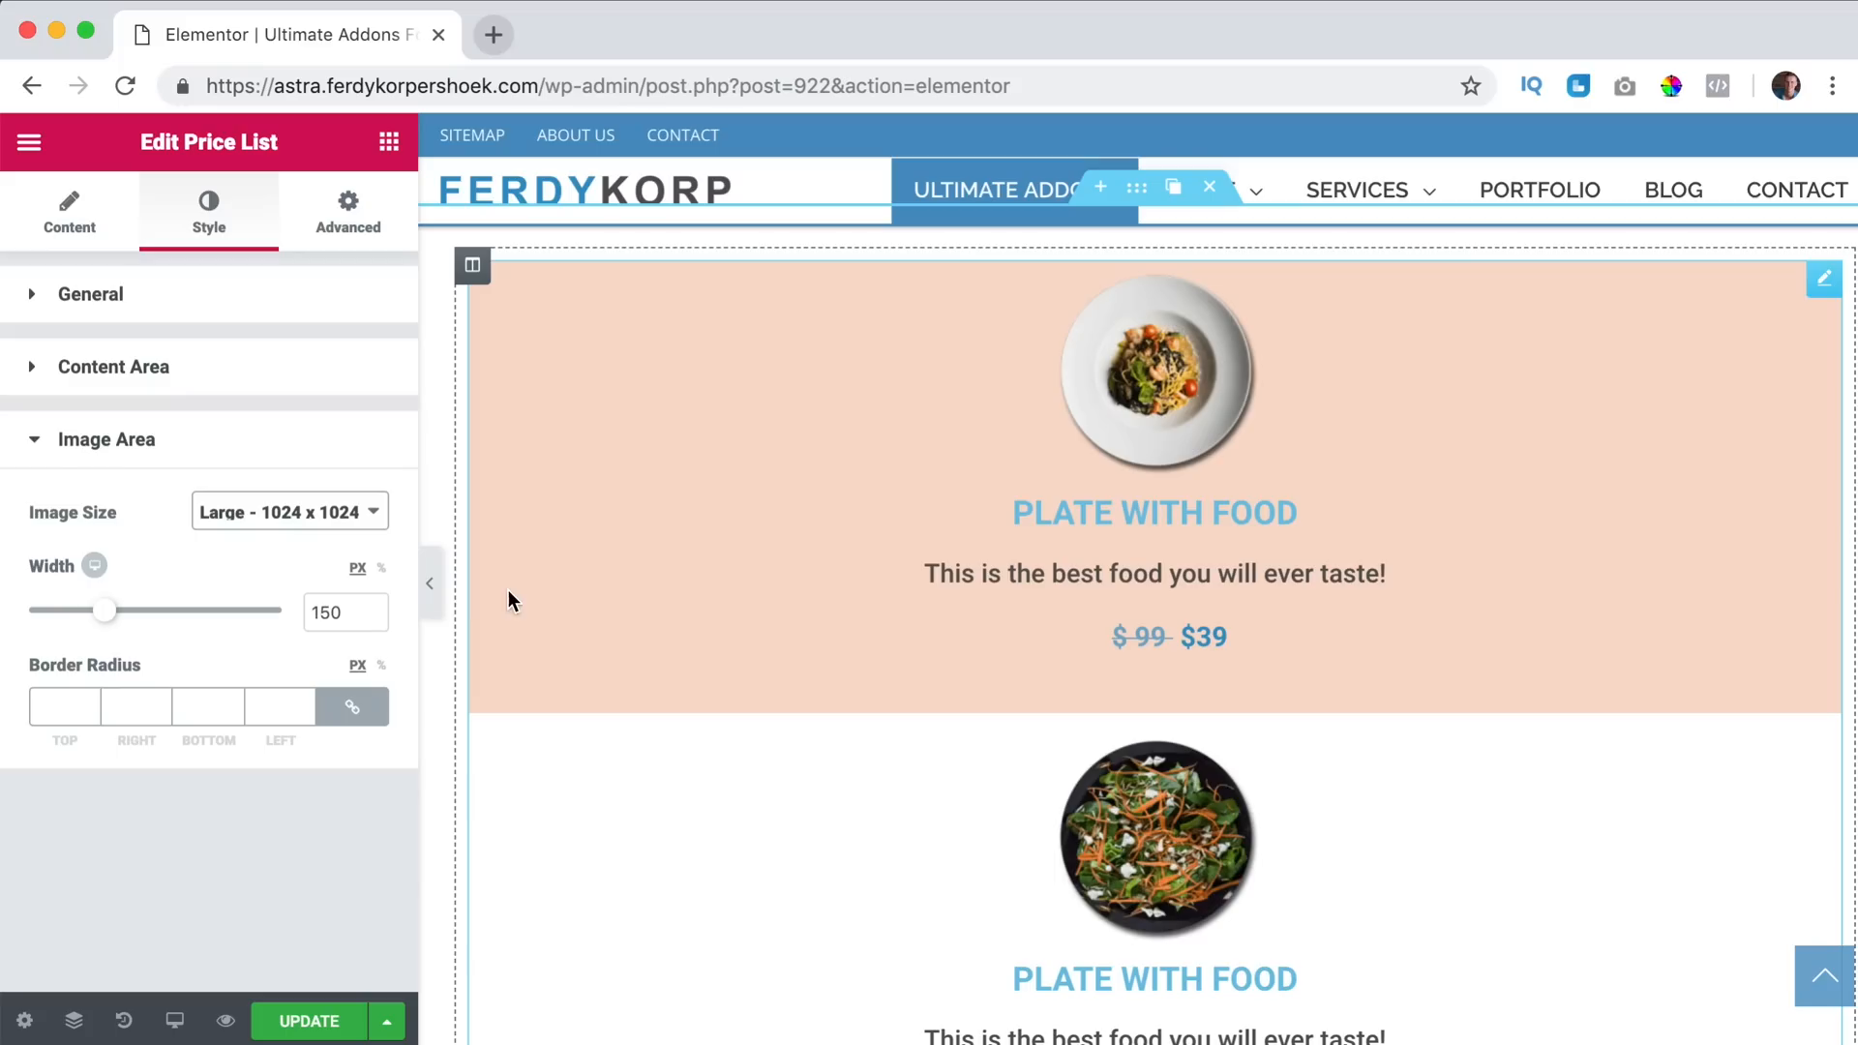
left_click_drag(105, 610, 139, 610)
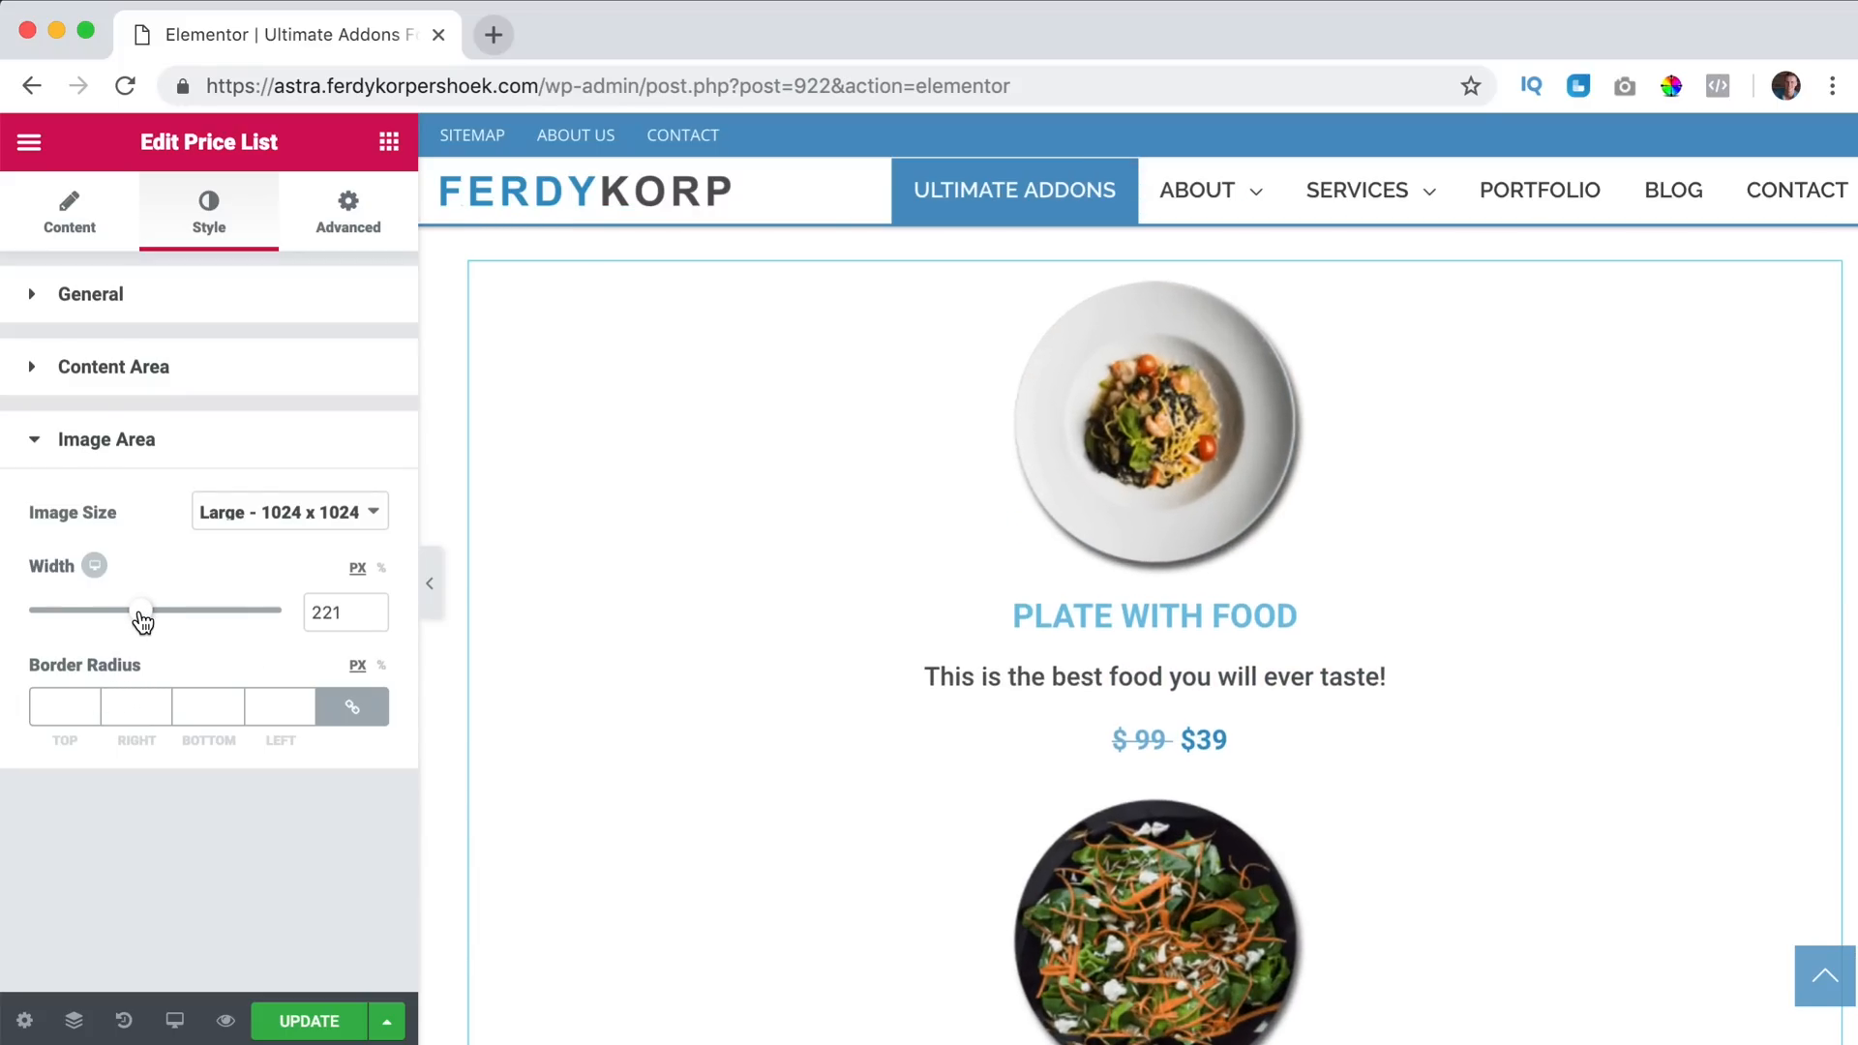
left_click_drag(140, 610, 108, 610)
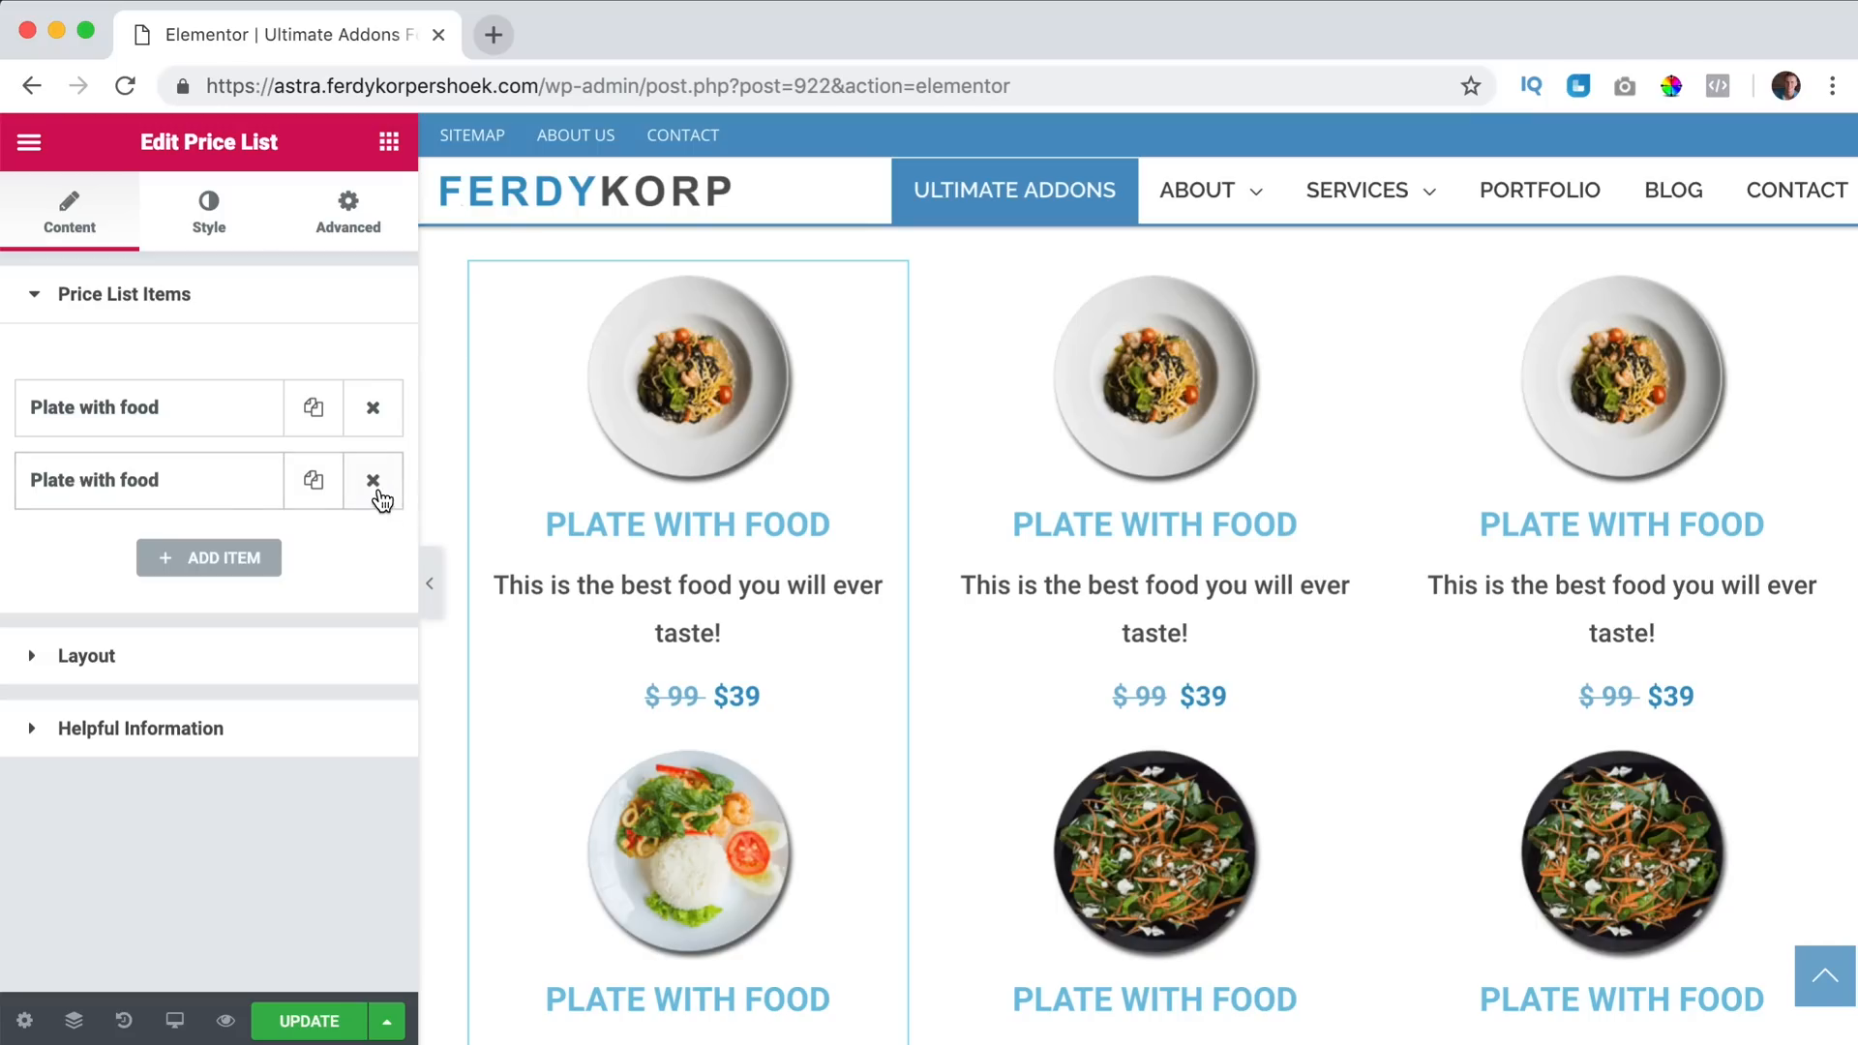
Remove surplus dishes so the first and middle columns keep one item each.
left_click(371, 480)
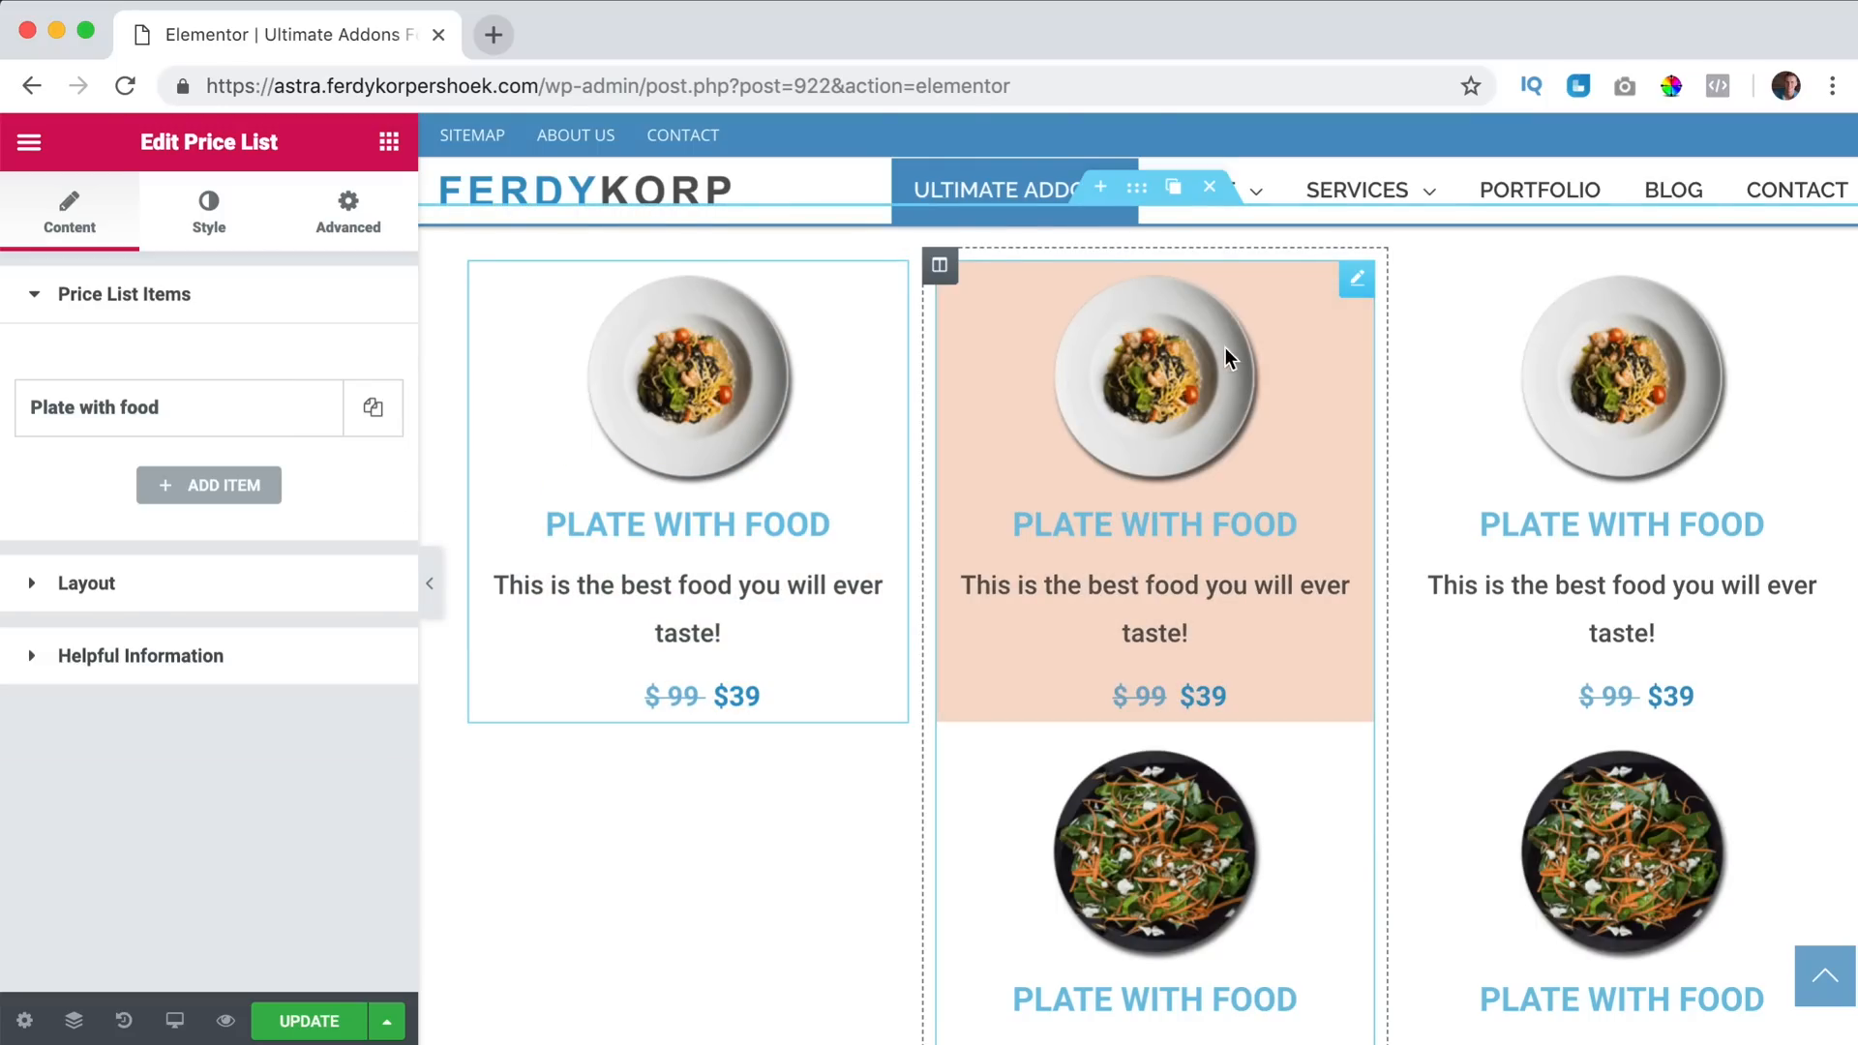
left_click(314, 408)
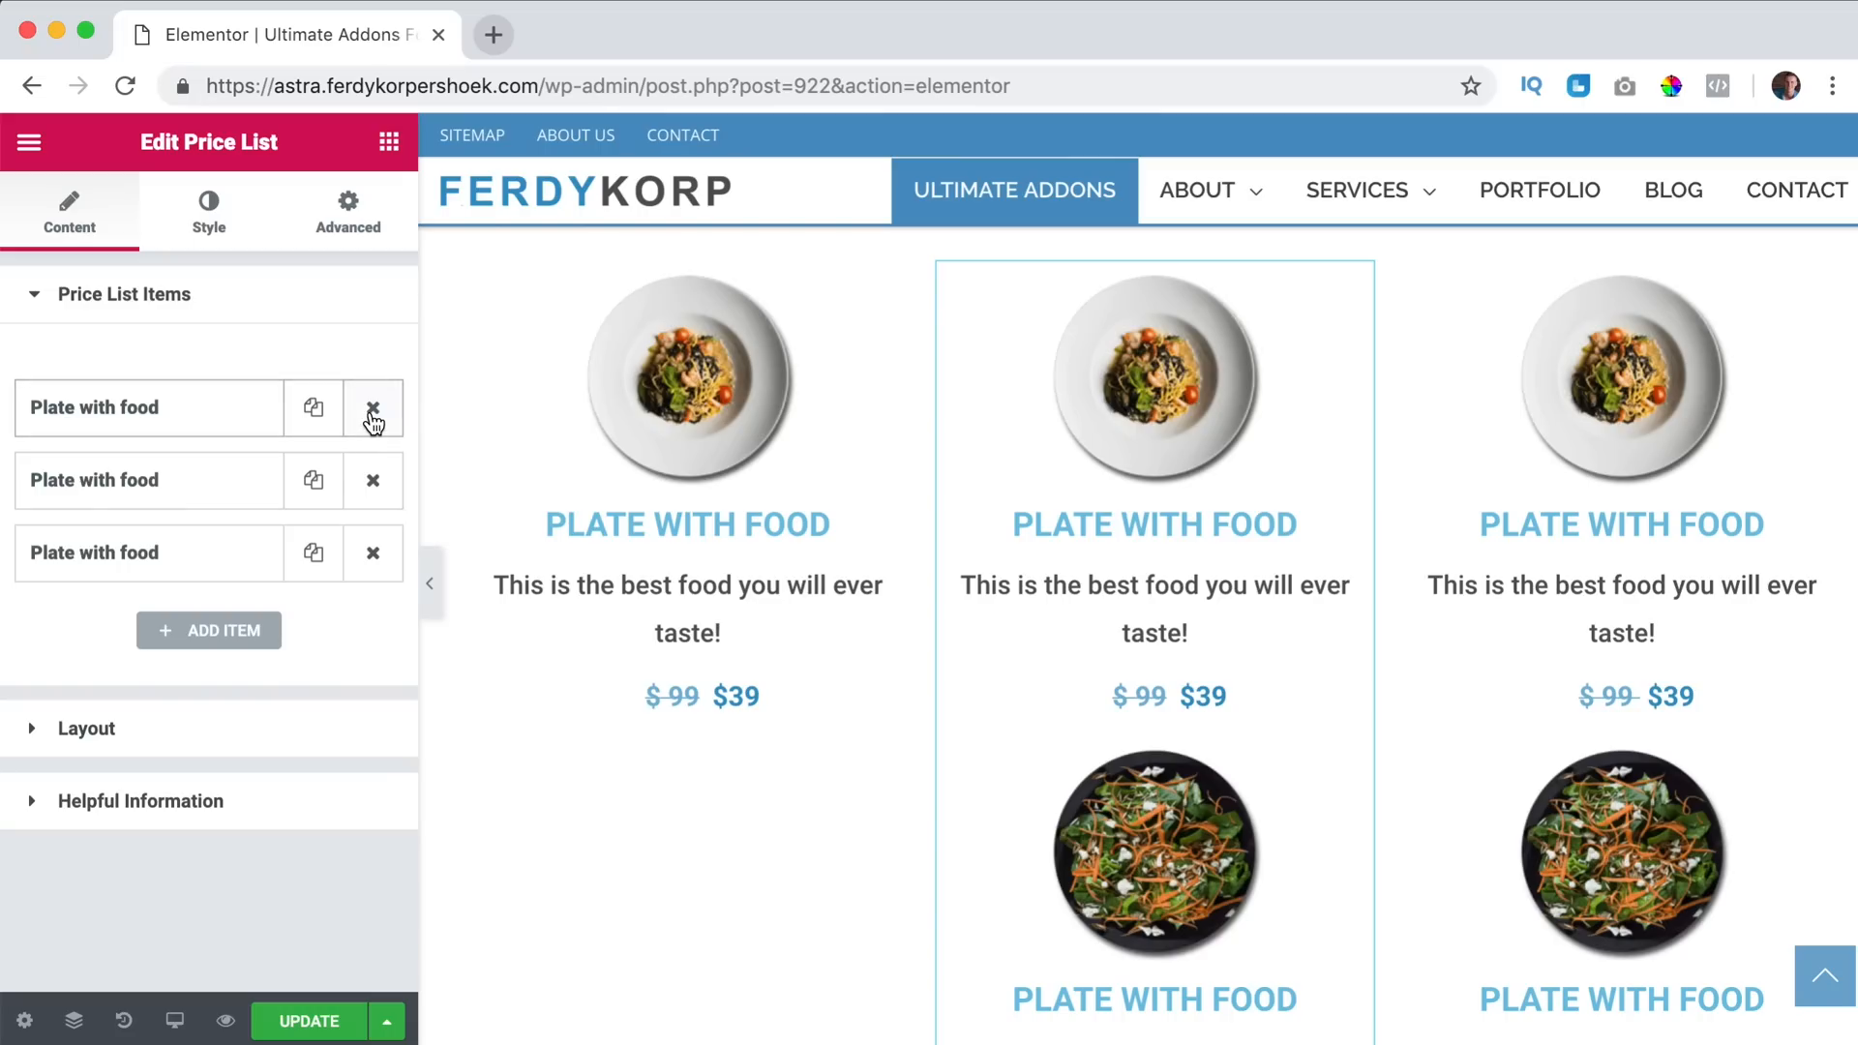
left_click(372, 409)
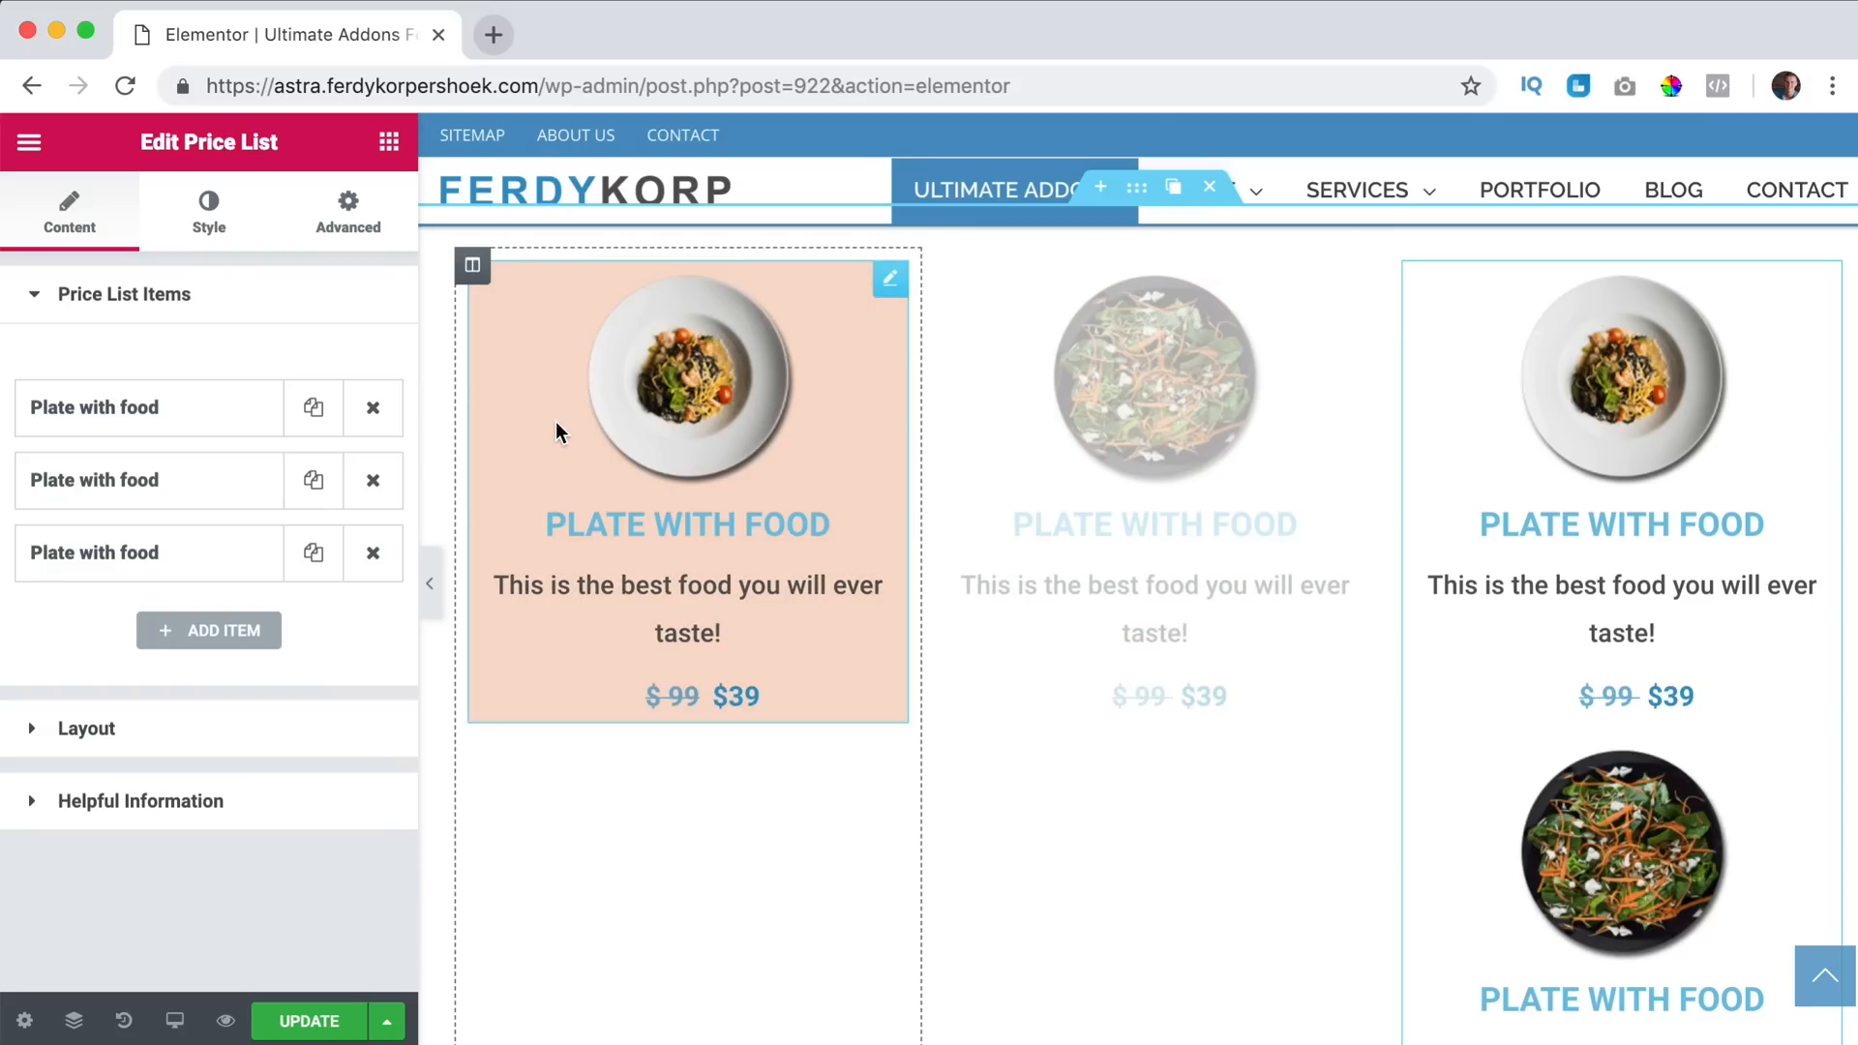
left_click(372, 409)
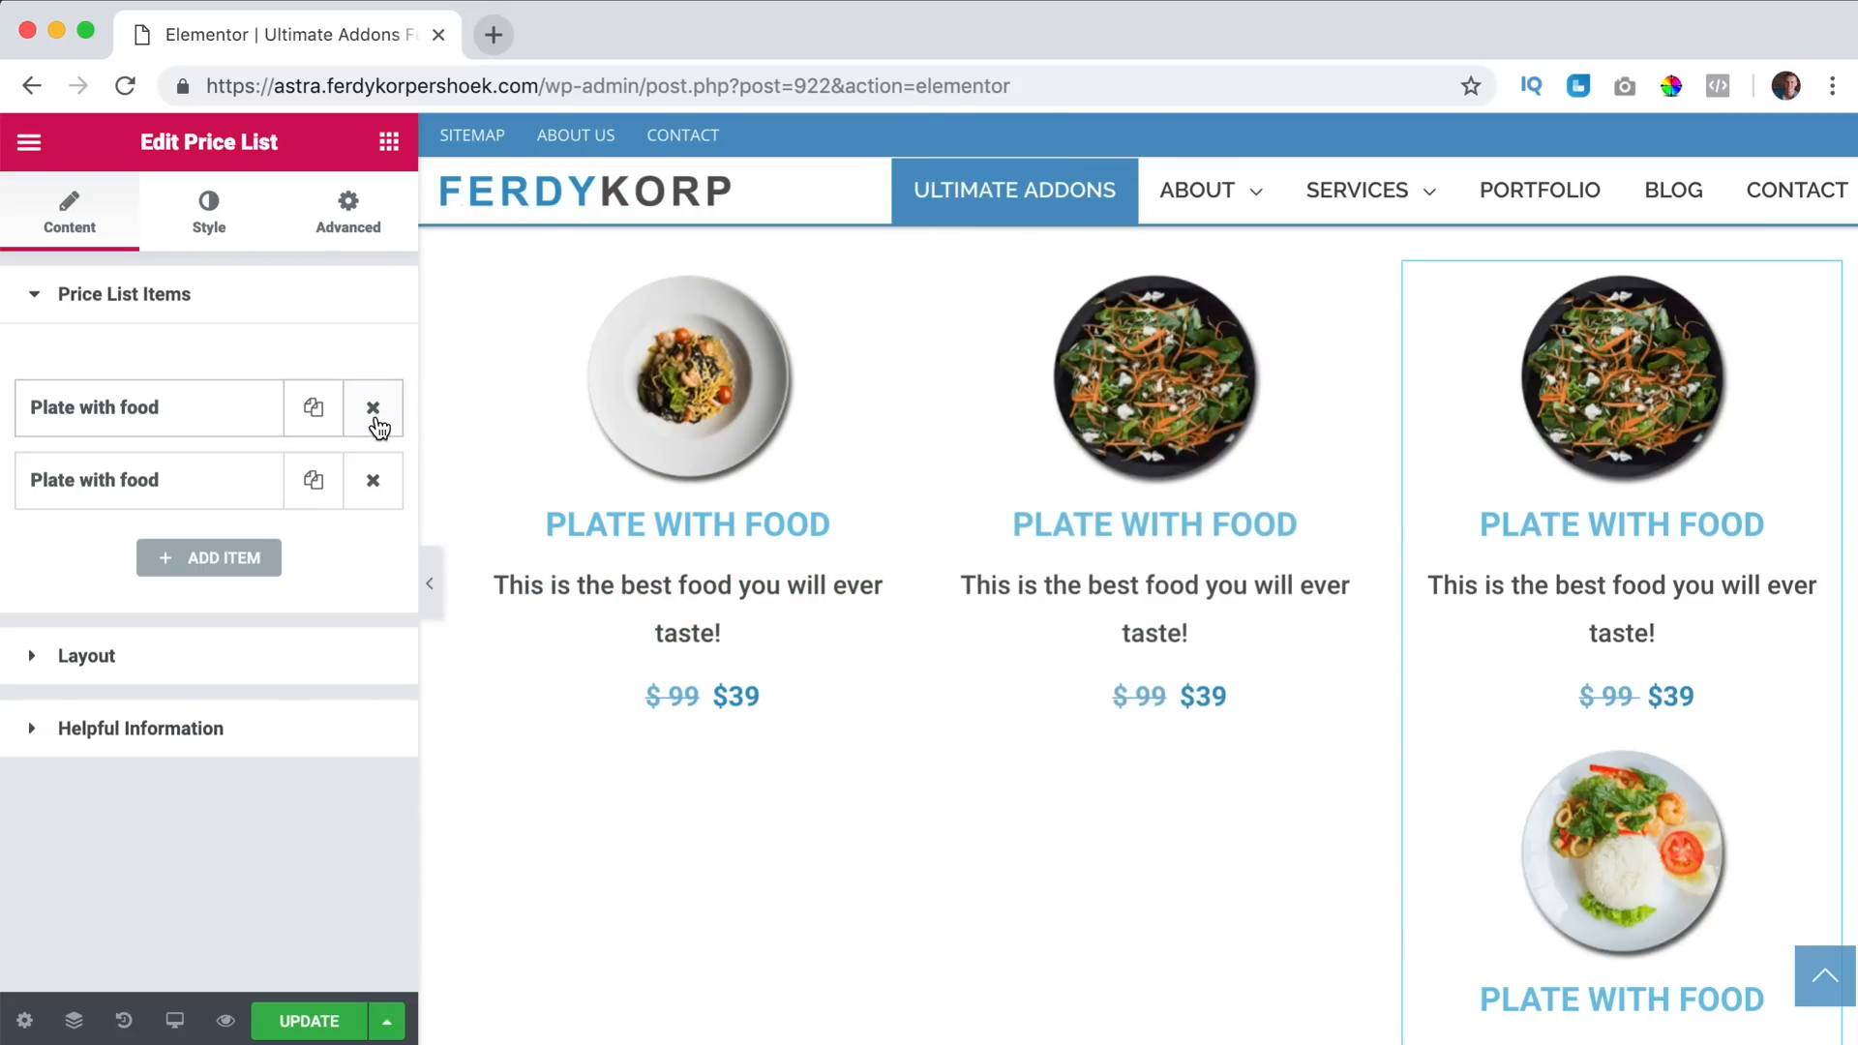
left_click(372, 408)
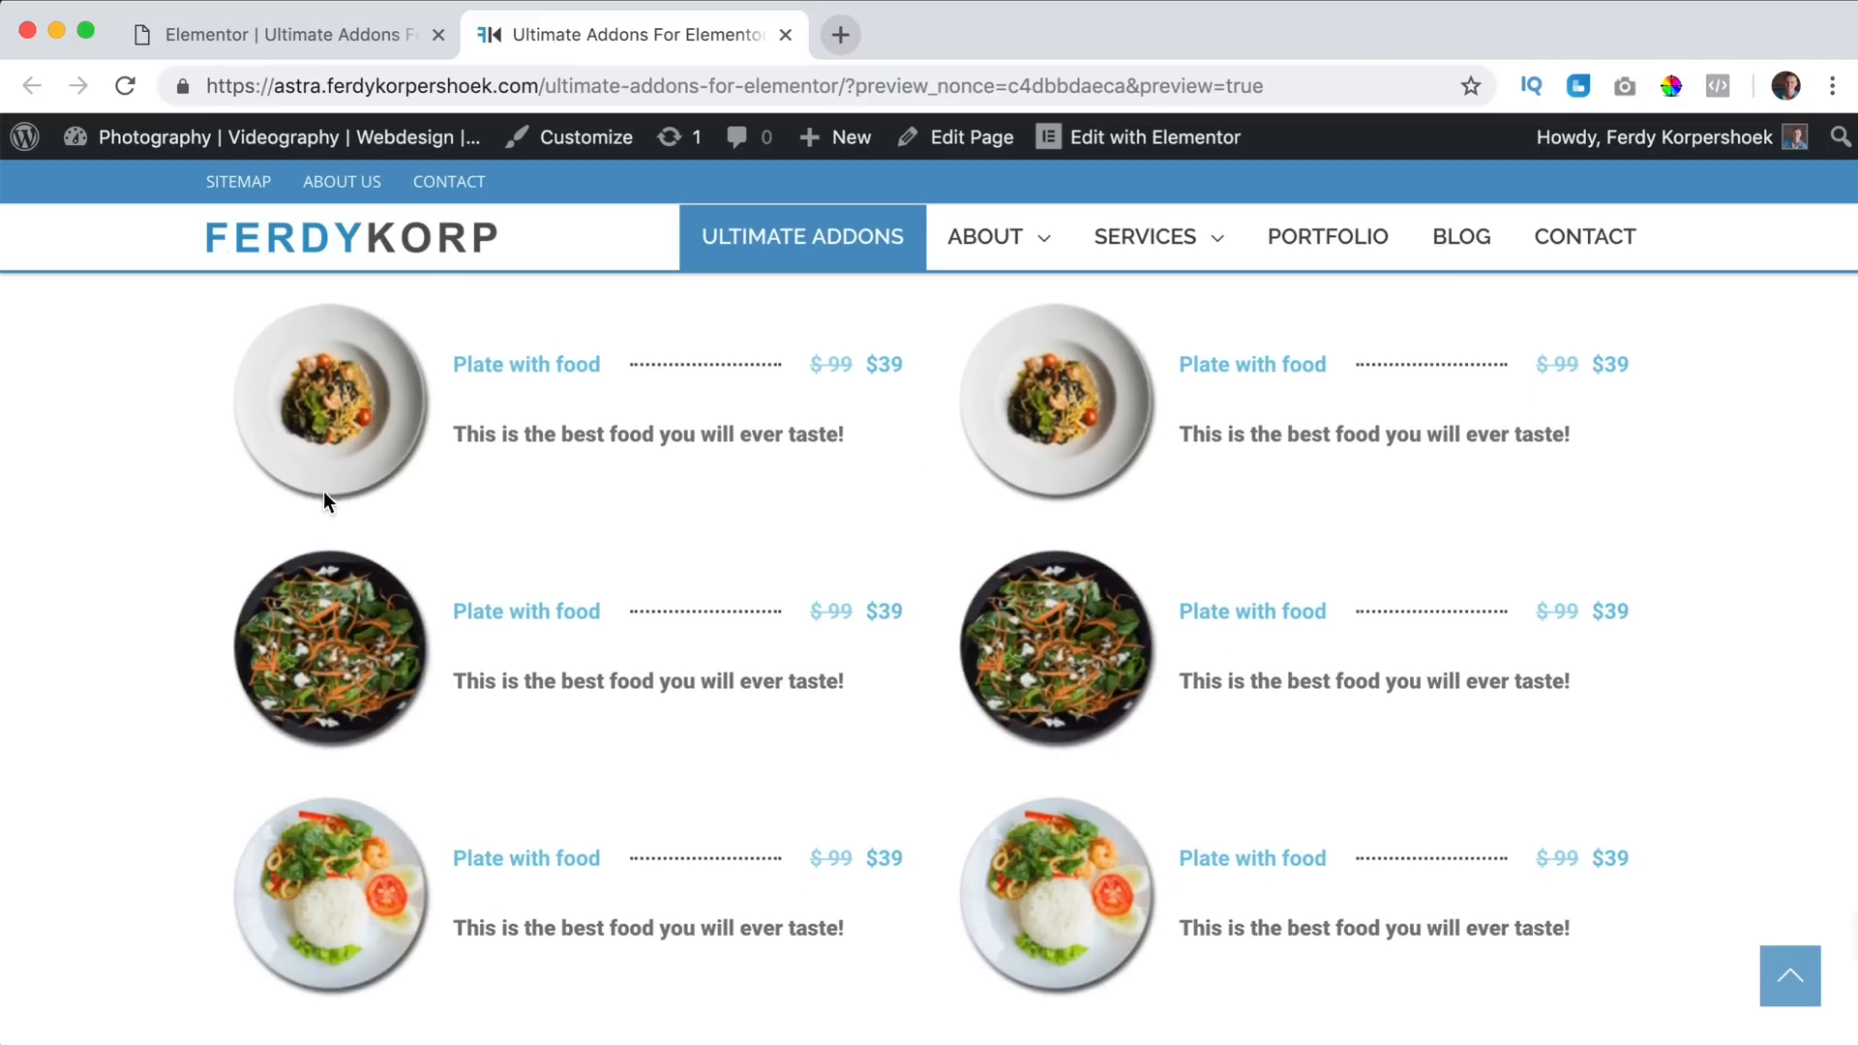
Scroll through the preview to review the three one-dish columns.
scroll("down", 3)
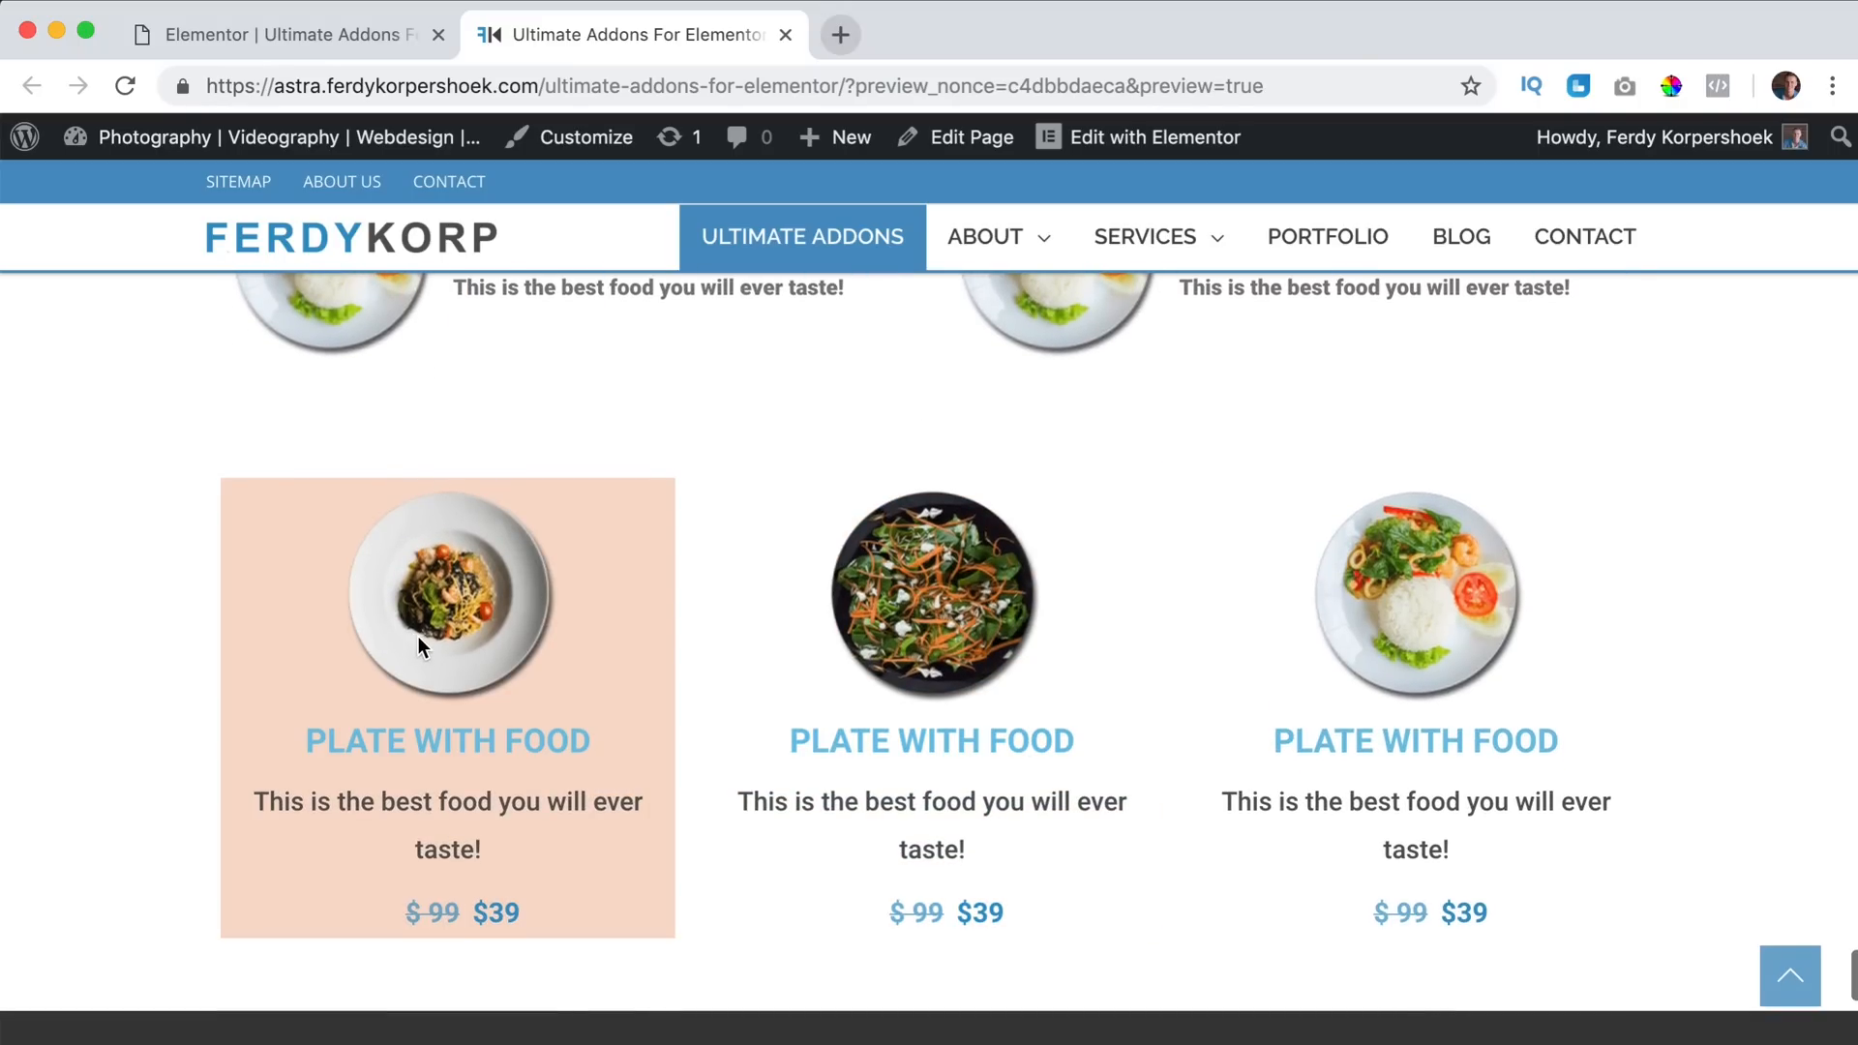
mouse_move(557, 631)
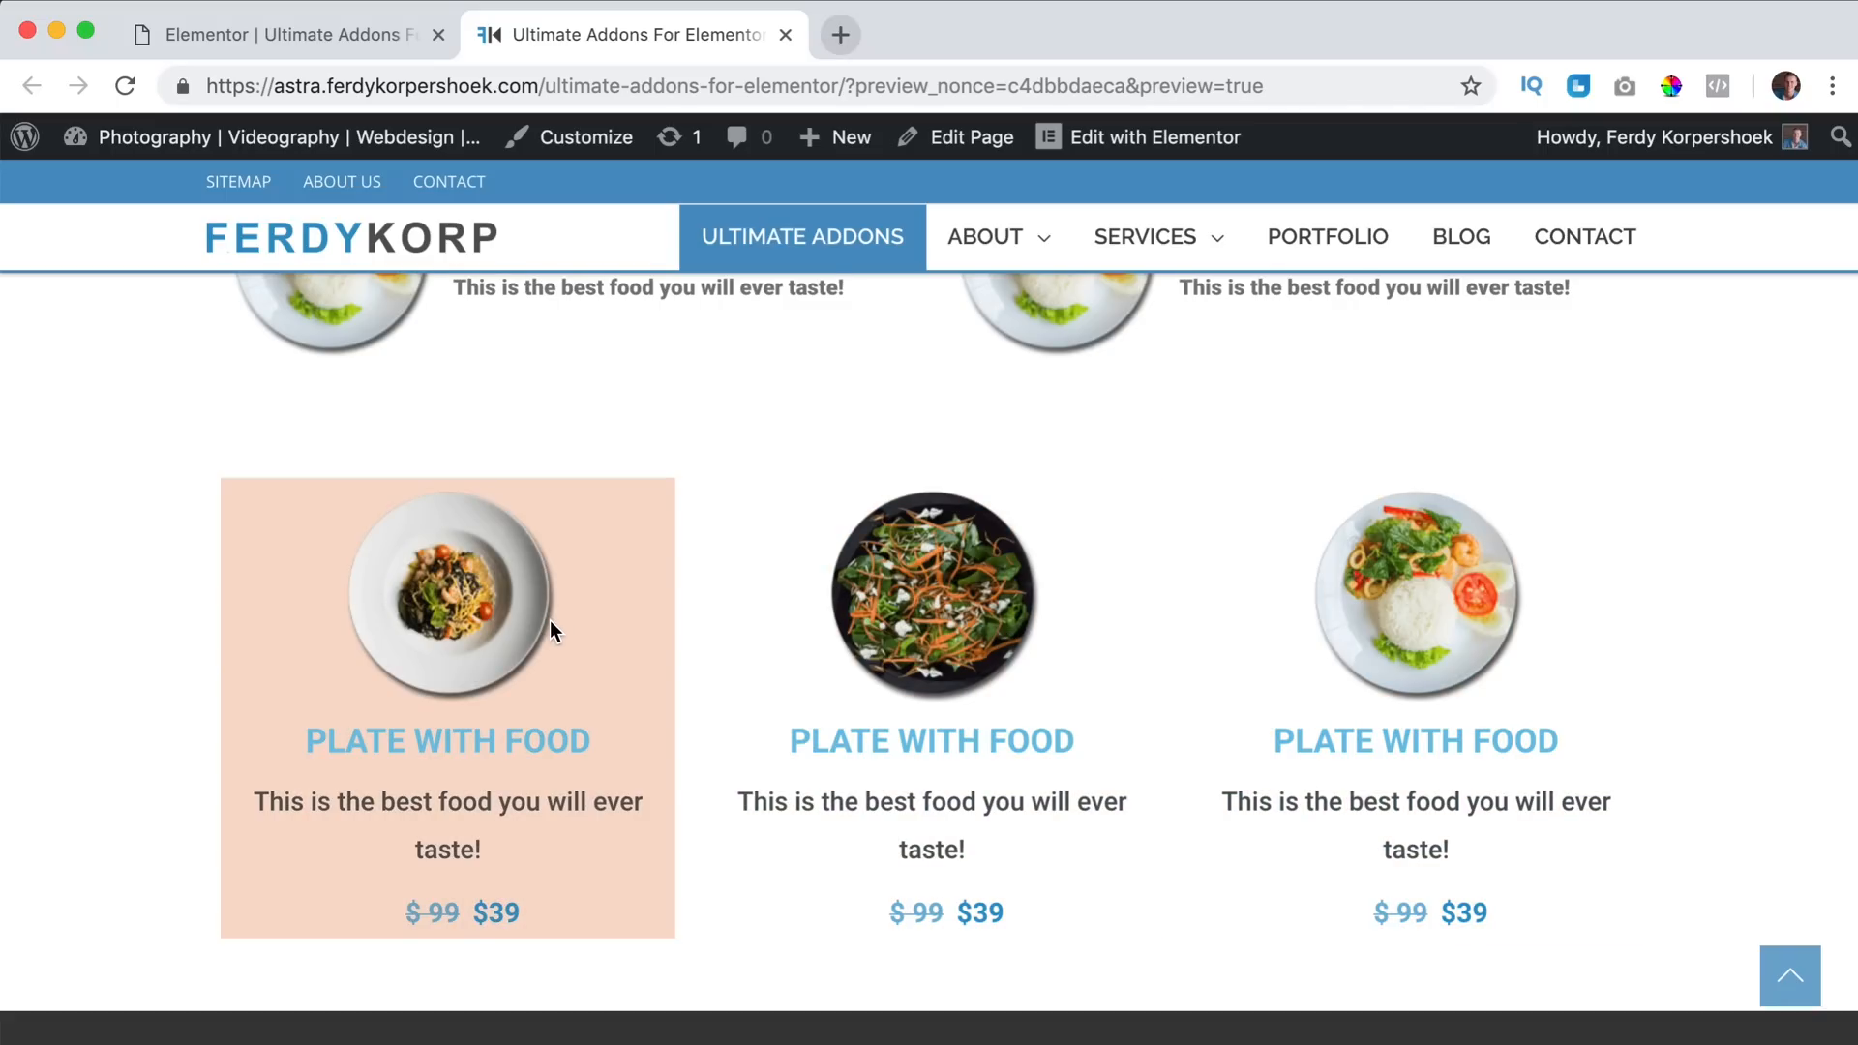
scroll("down", 3)
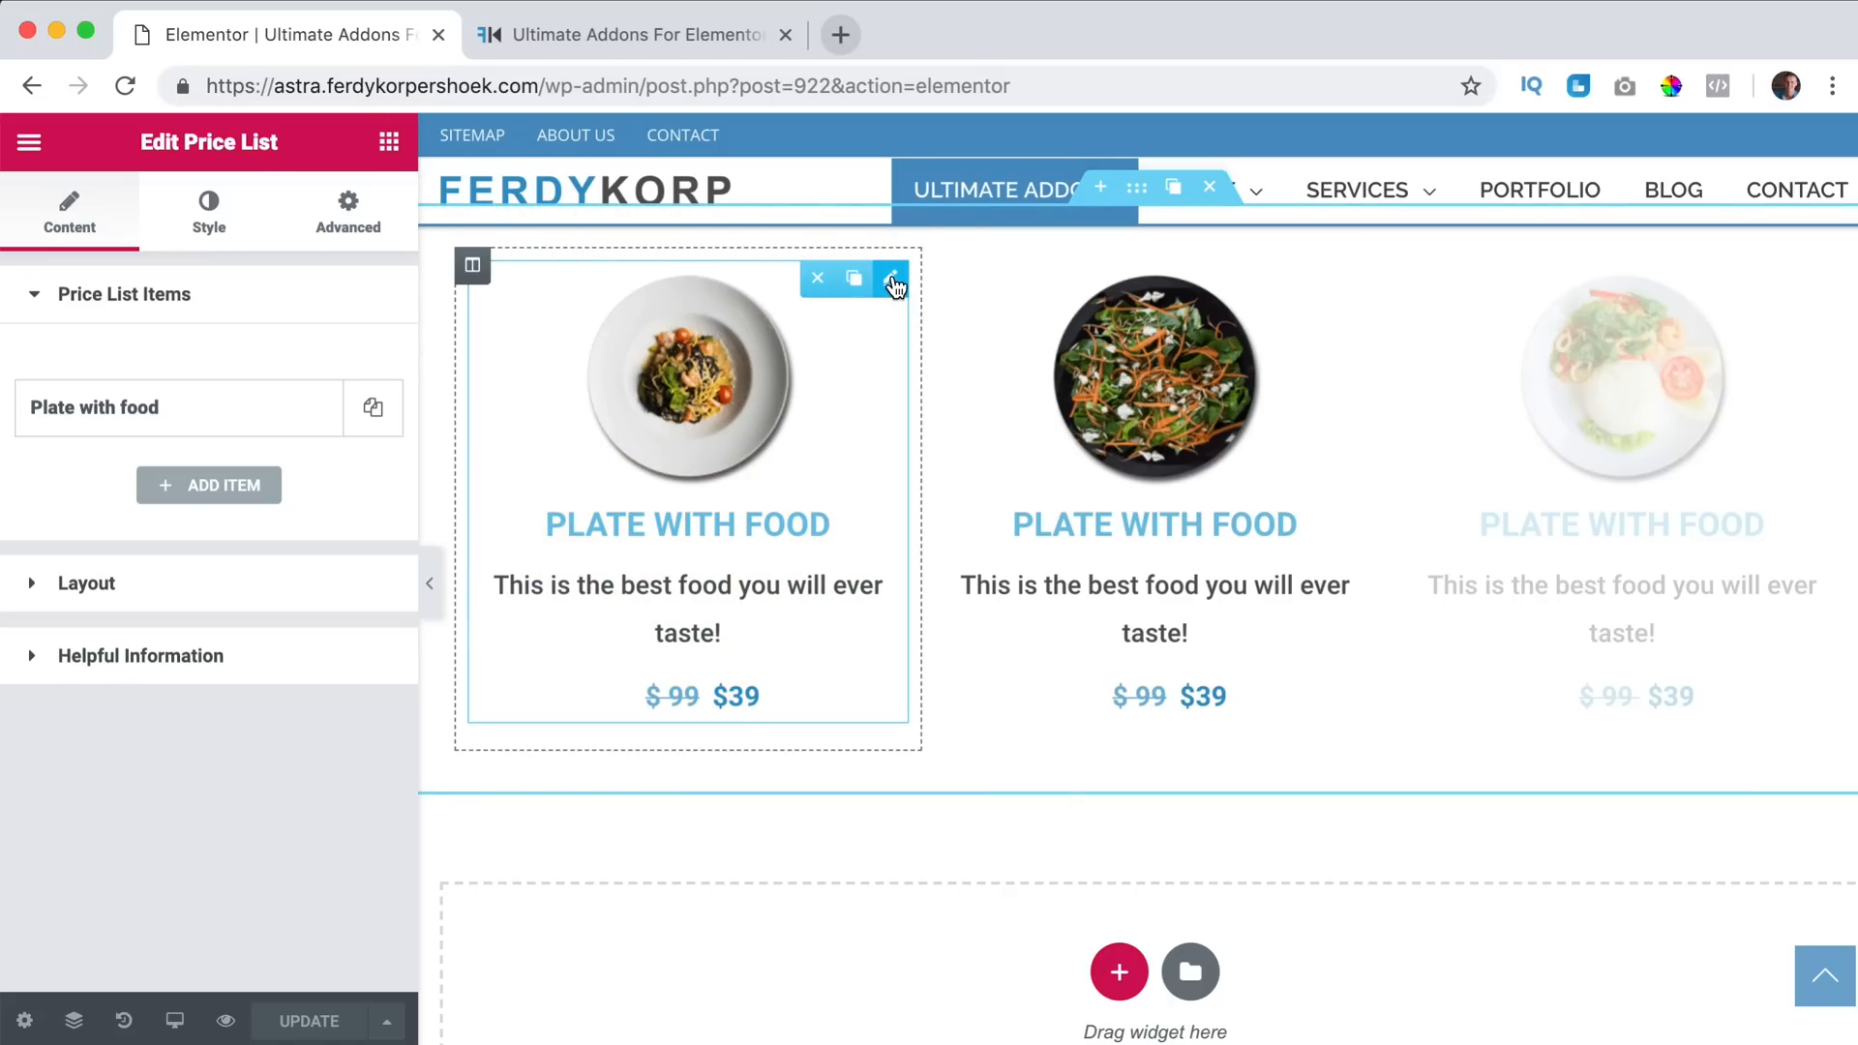
Set the price list's Advanced padding to 20 px.
left_click(347, 211)
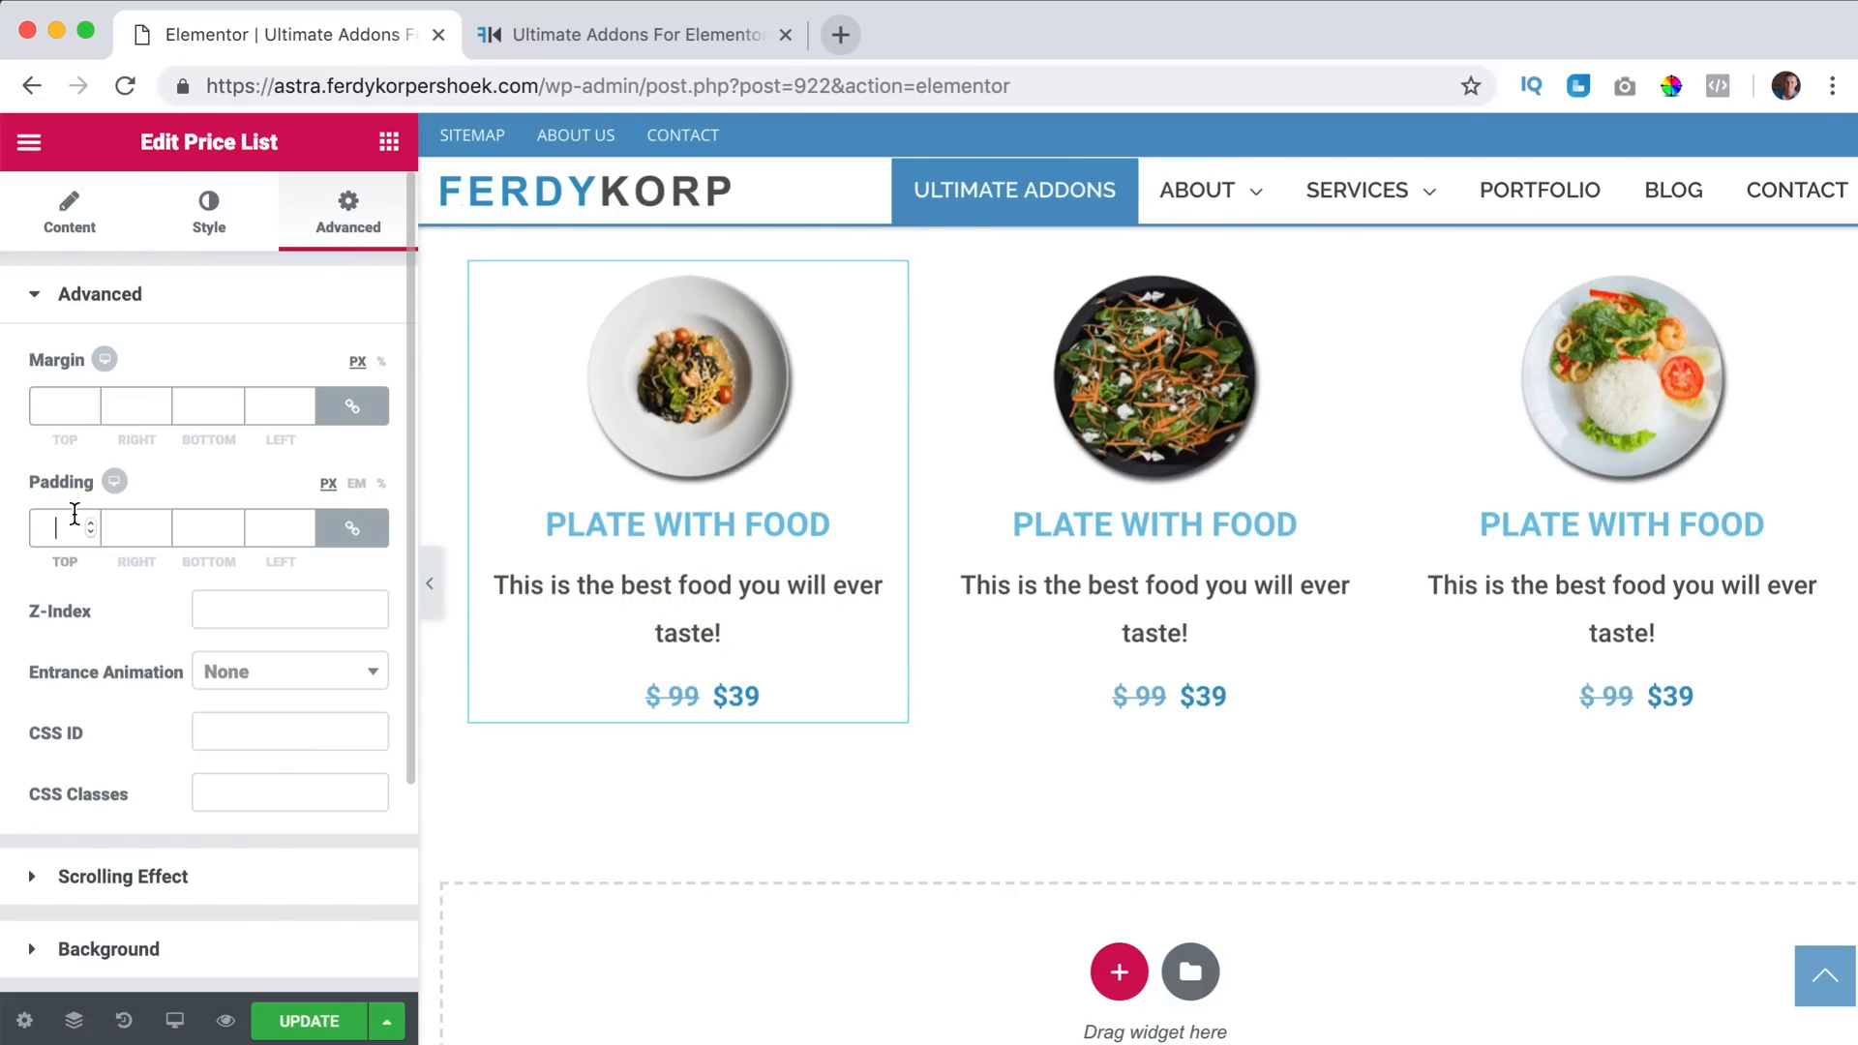
type("20")
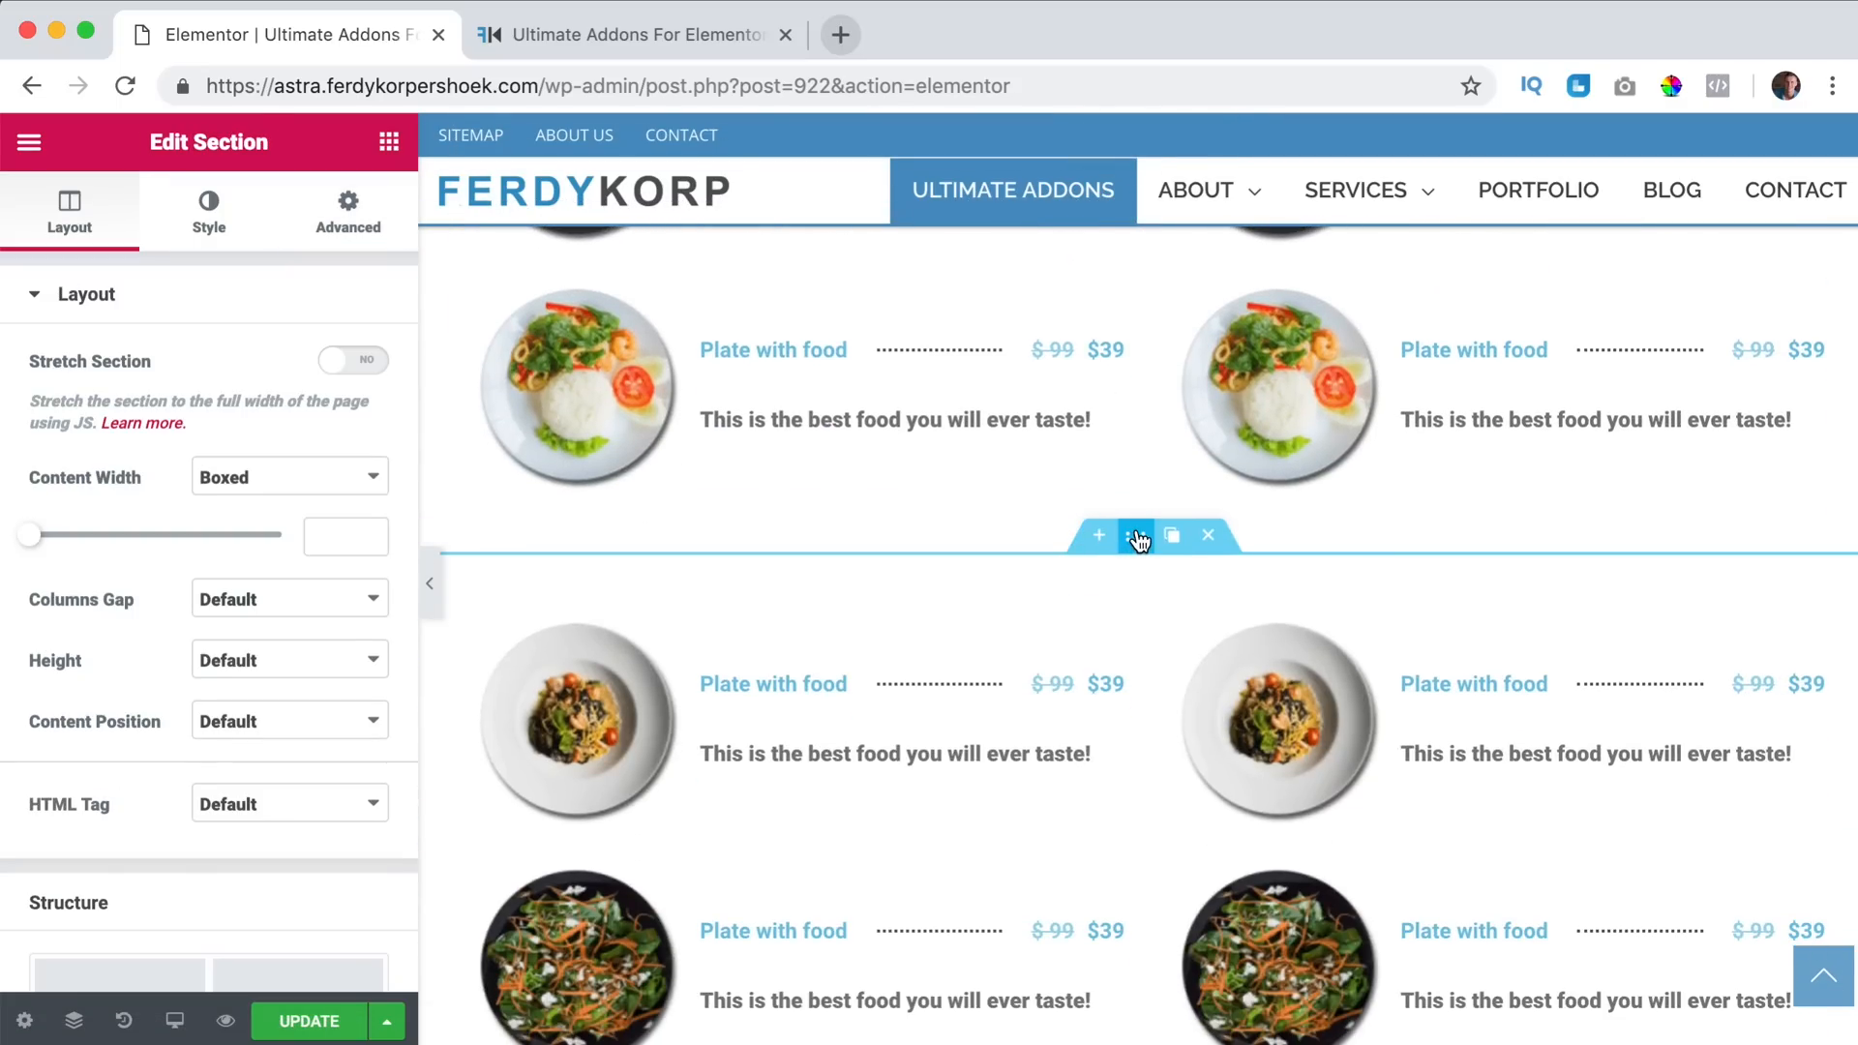
Give the price list section a gradient background from black down to a brown tone.
left_click(1208, 534)
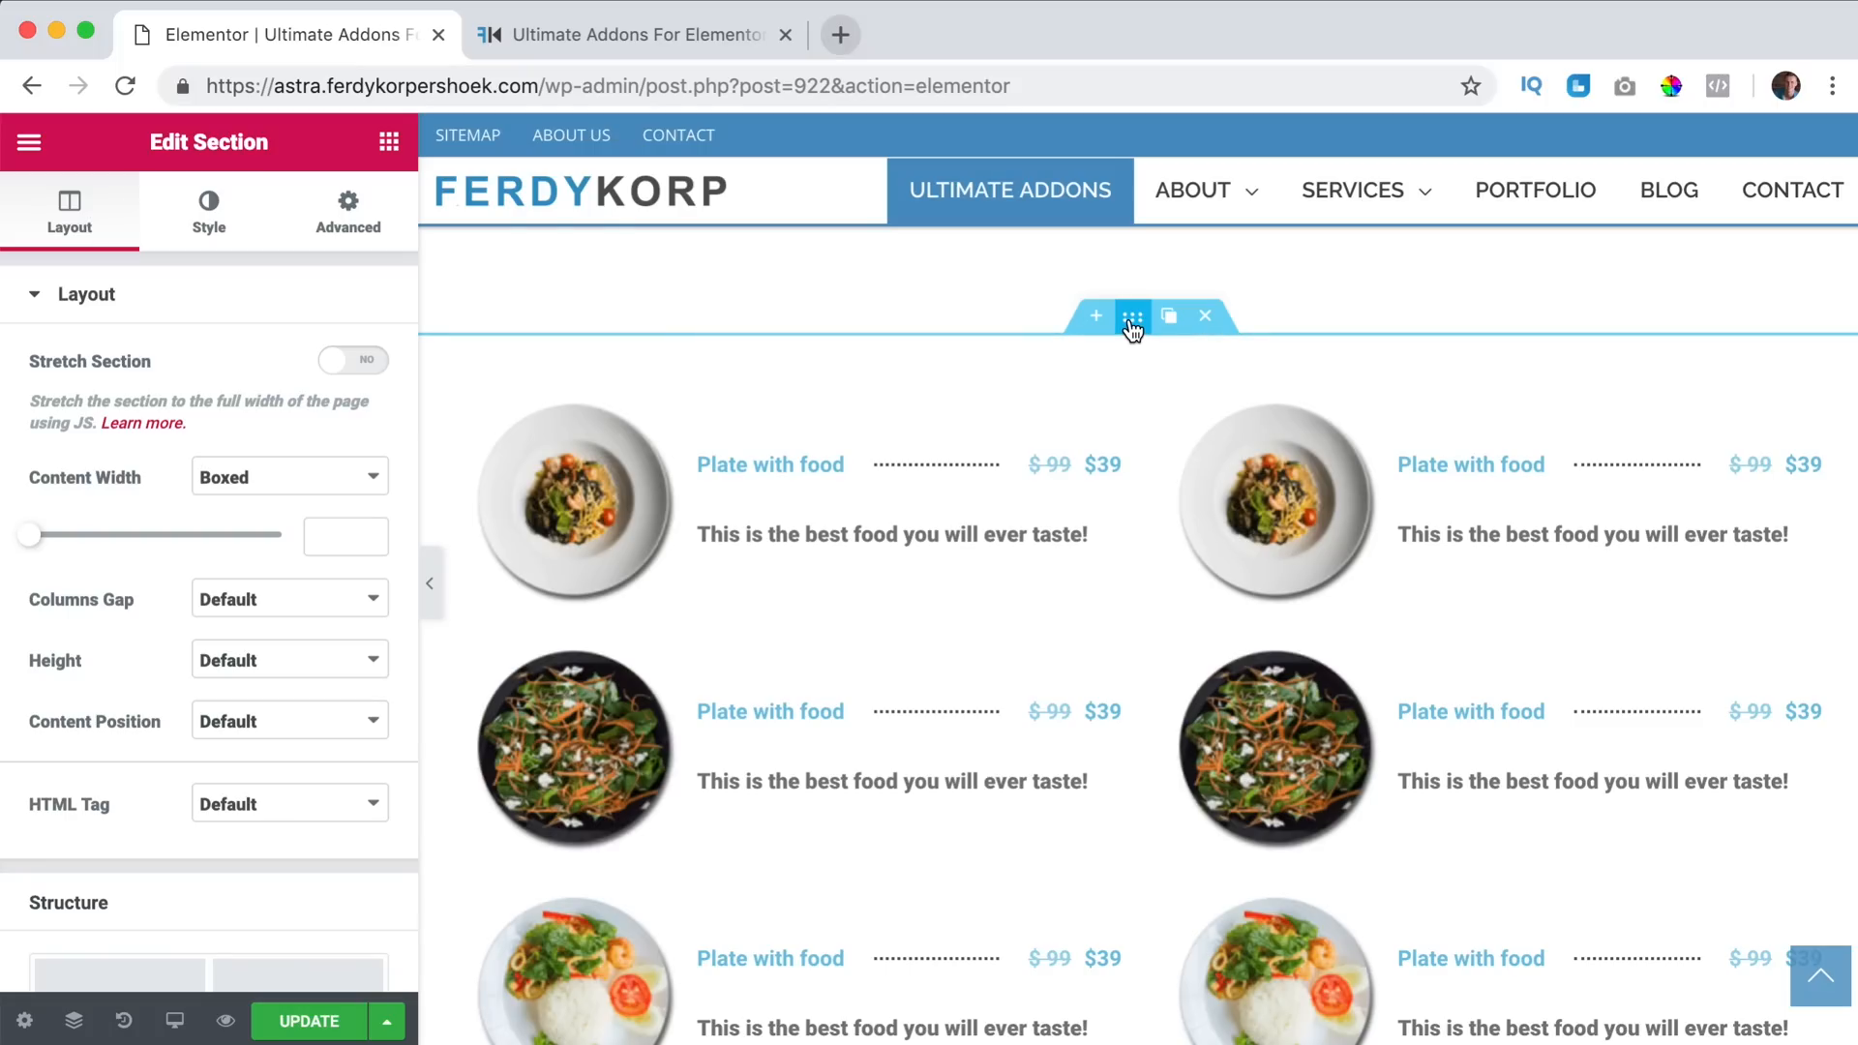
left_click(207, 211)
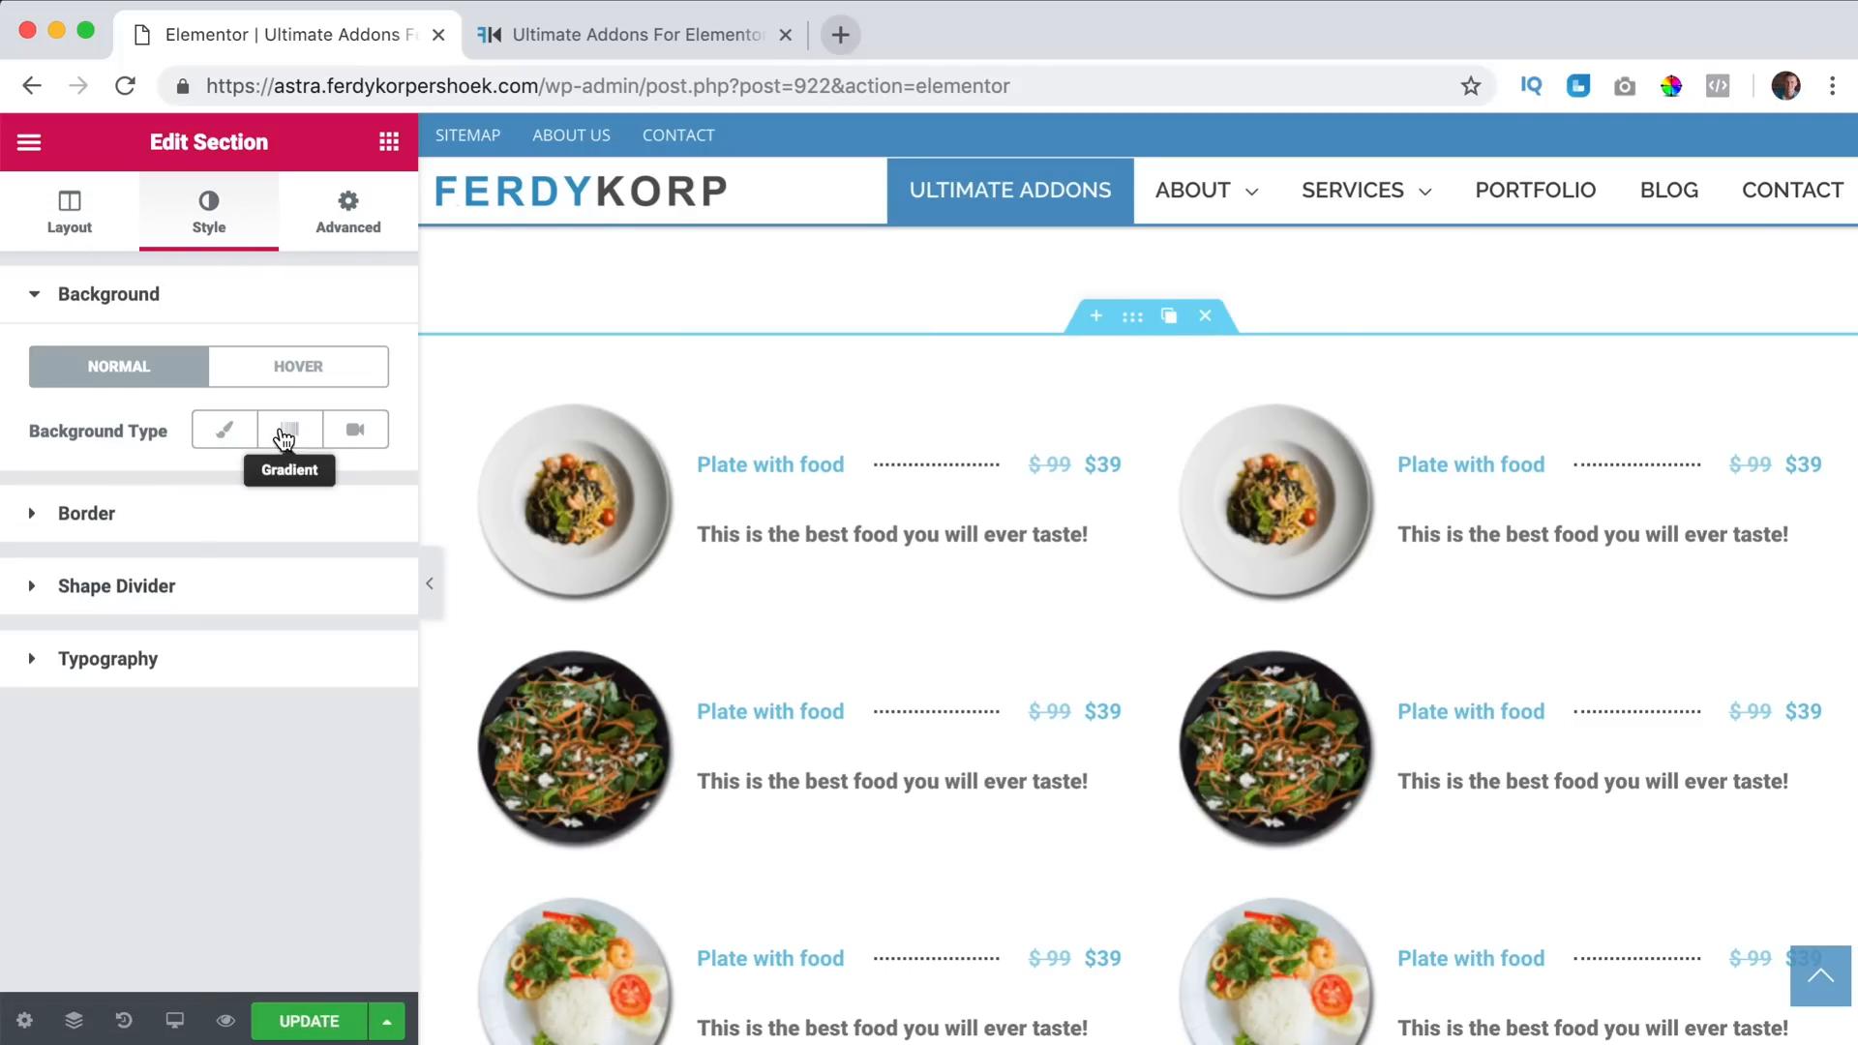
left_click(289, 430)
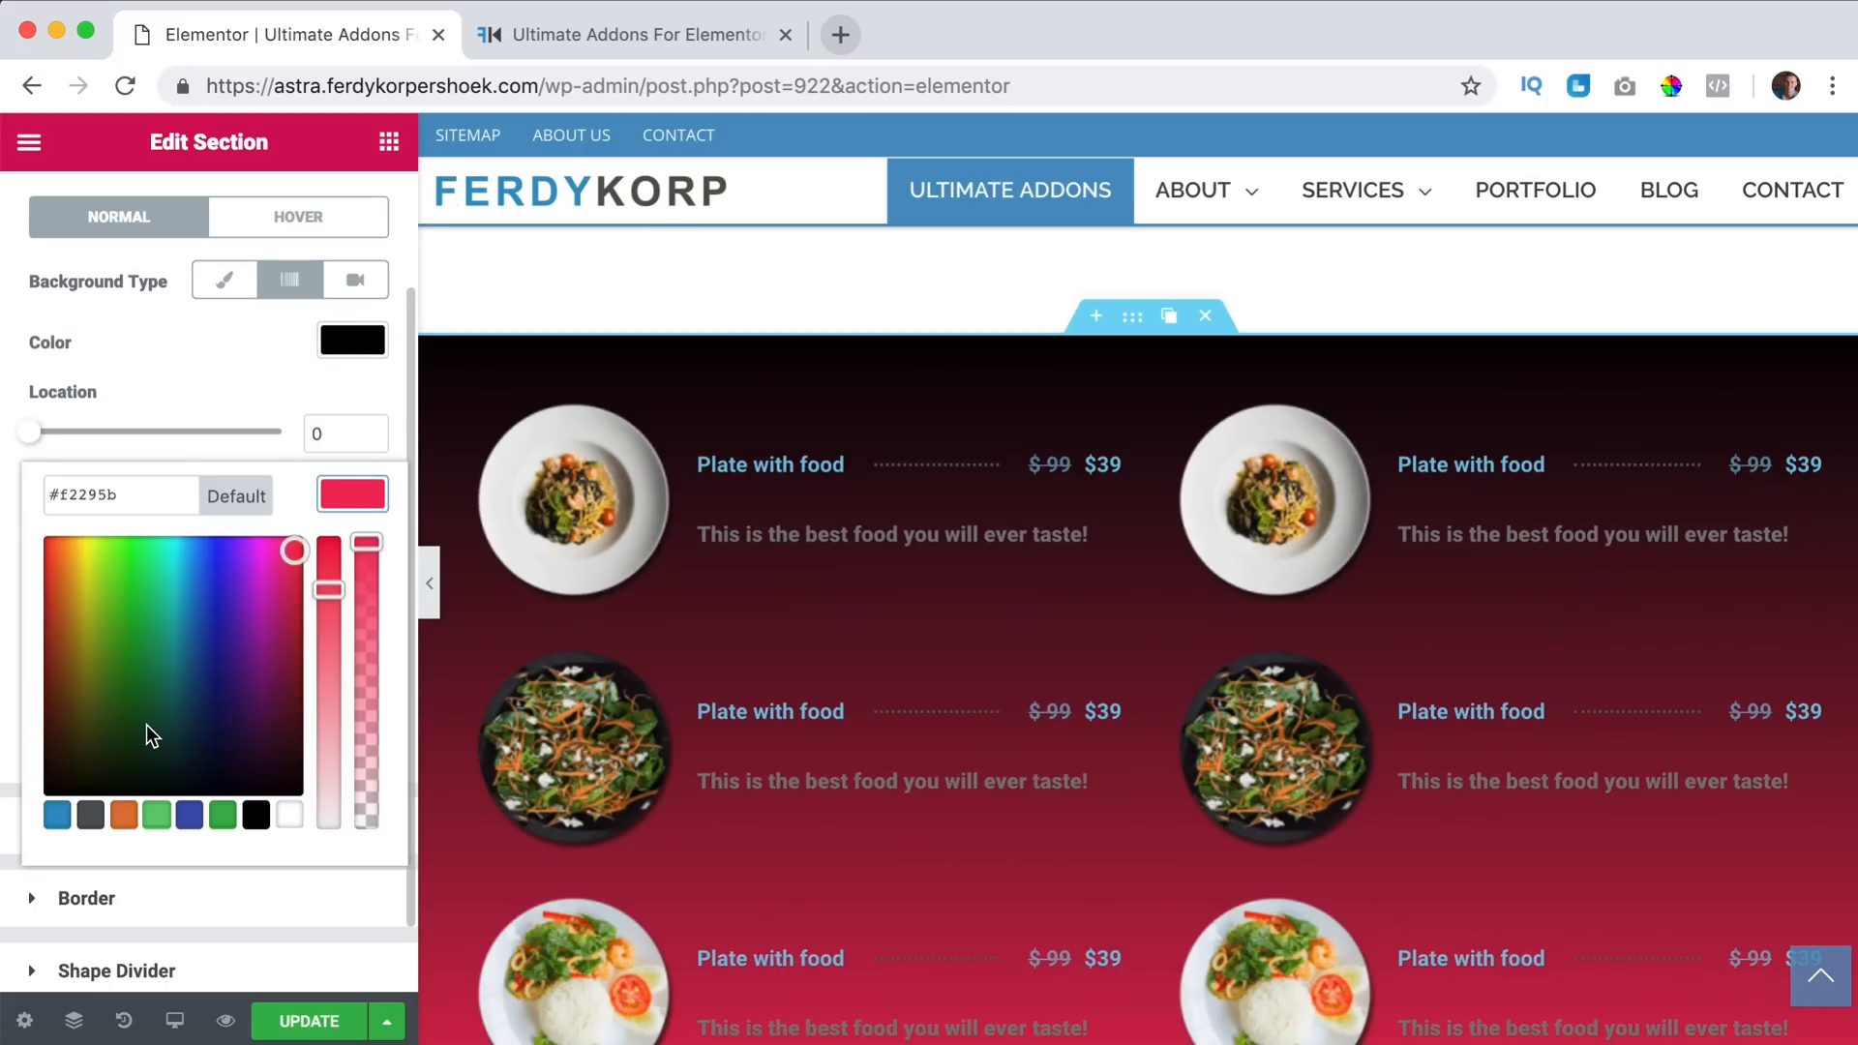
left_click_drag(292, 548, 74, 625)
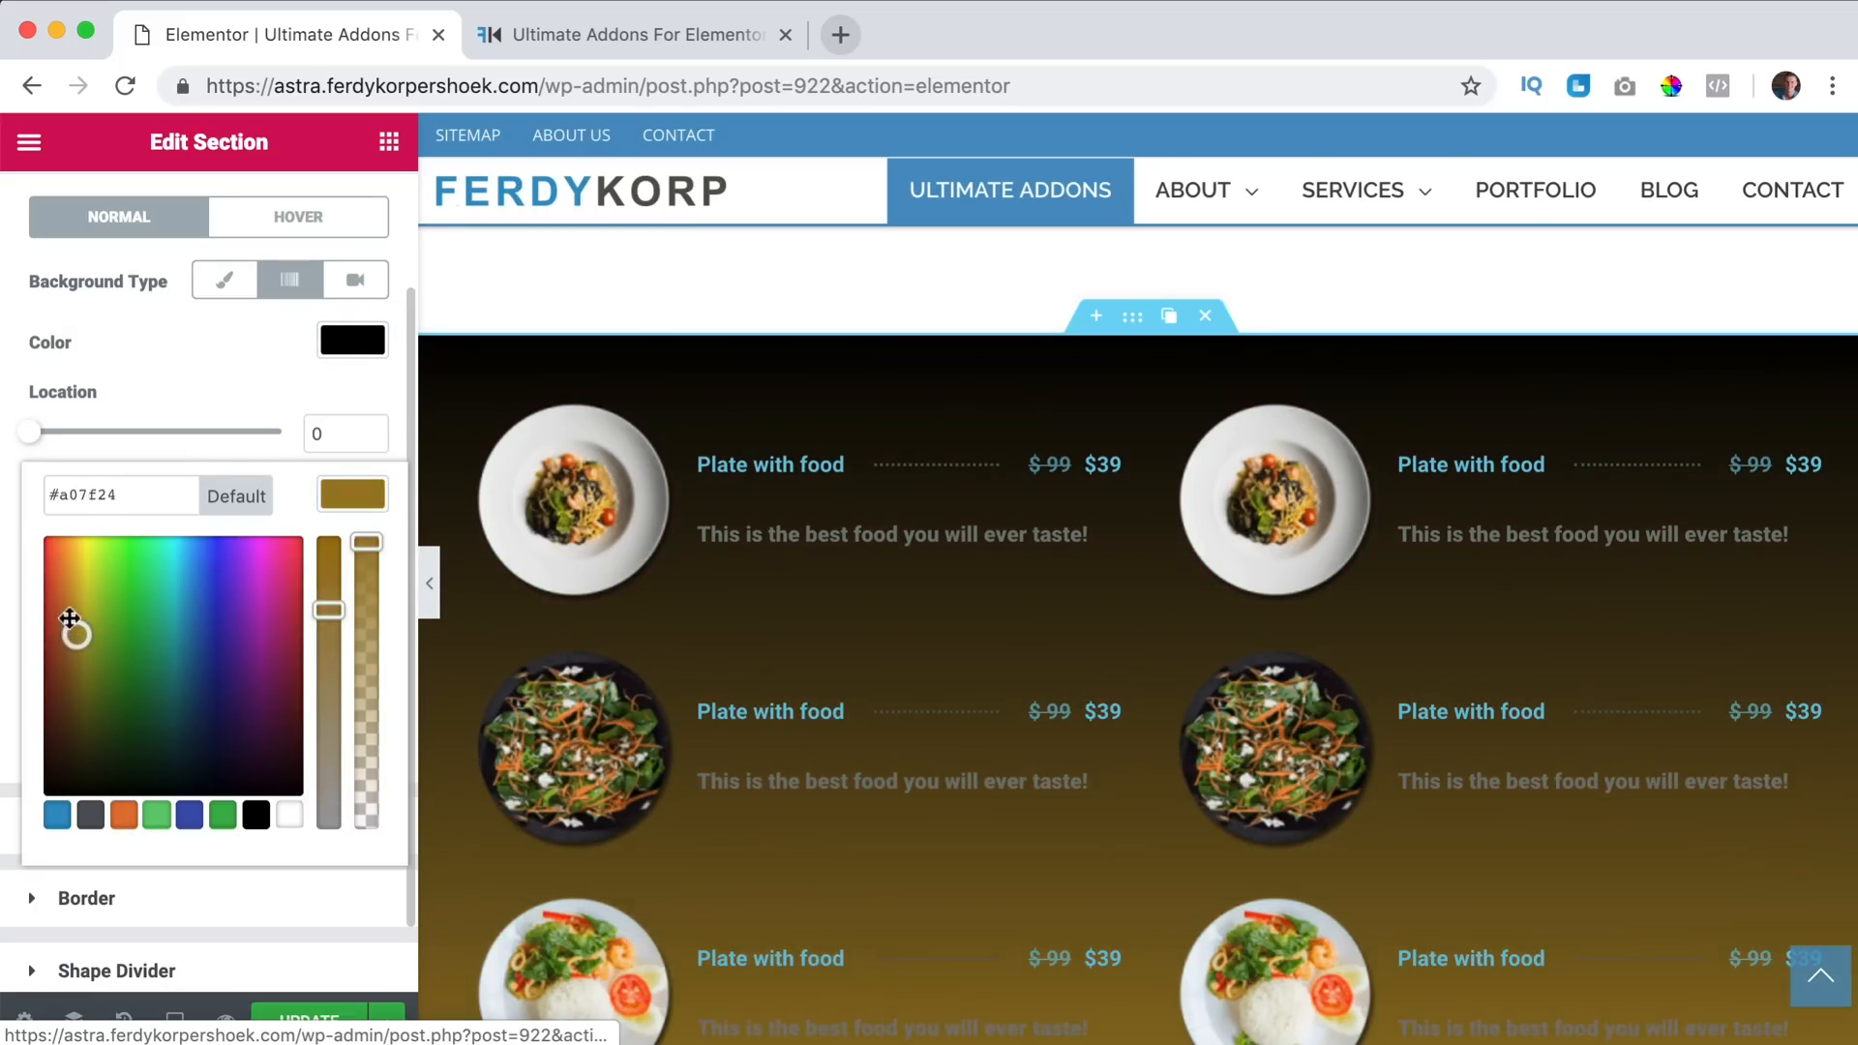
left_click_drag(77, 631, 56, 610)
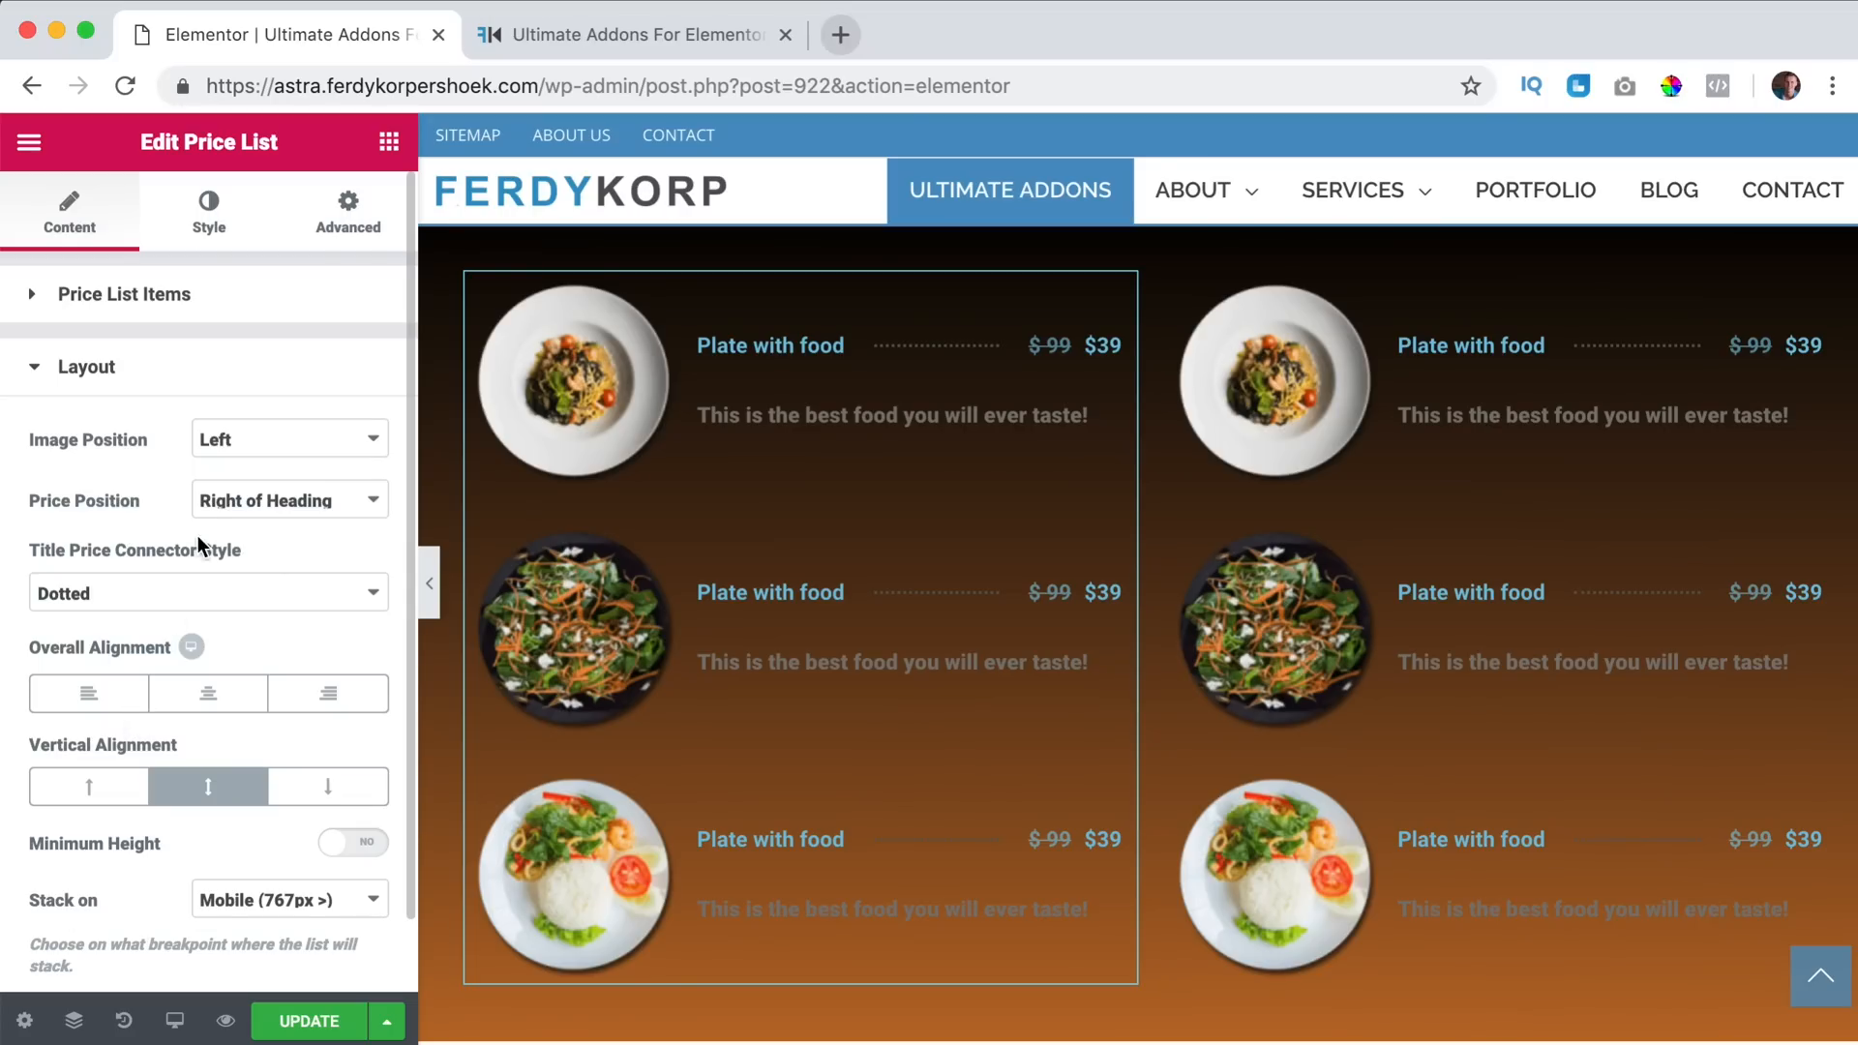
Set the left price list's Image Position to Right so photos sit right of the text.
left_click(288, 439)
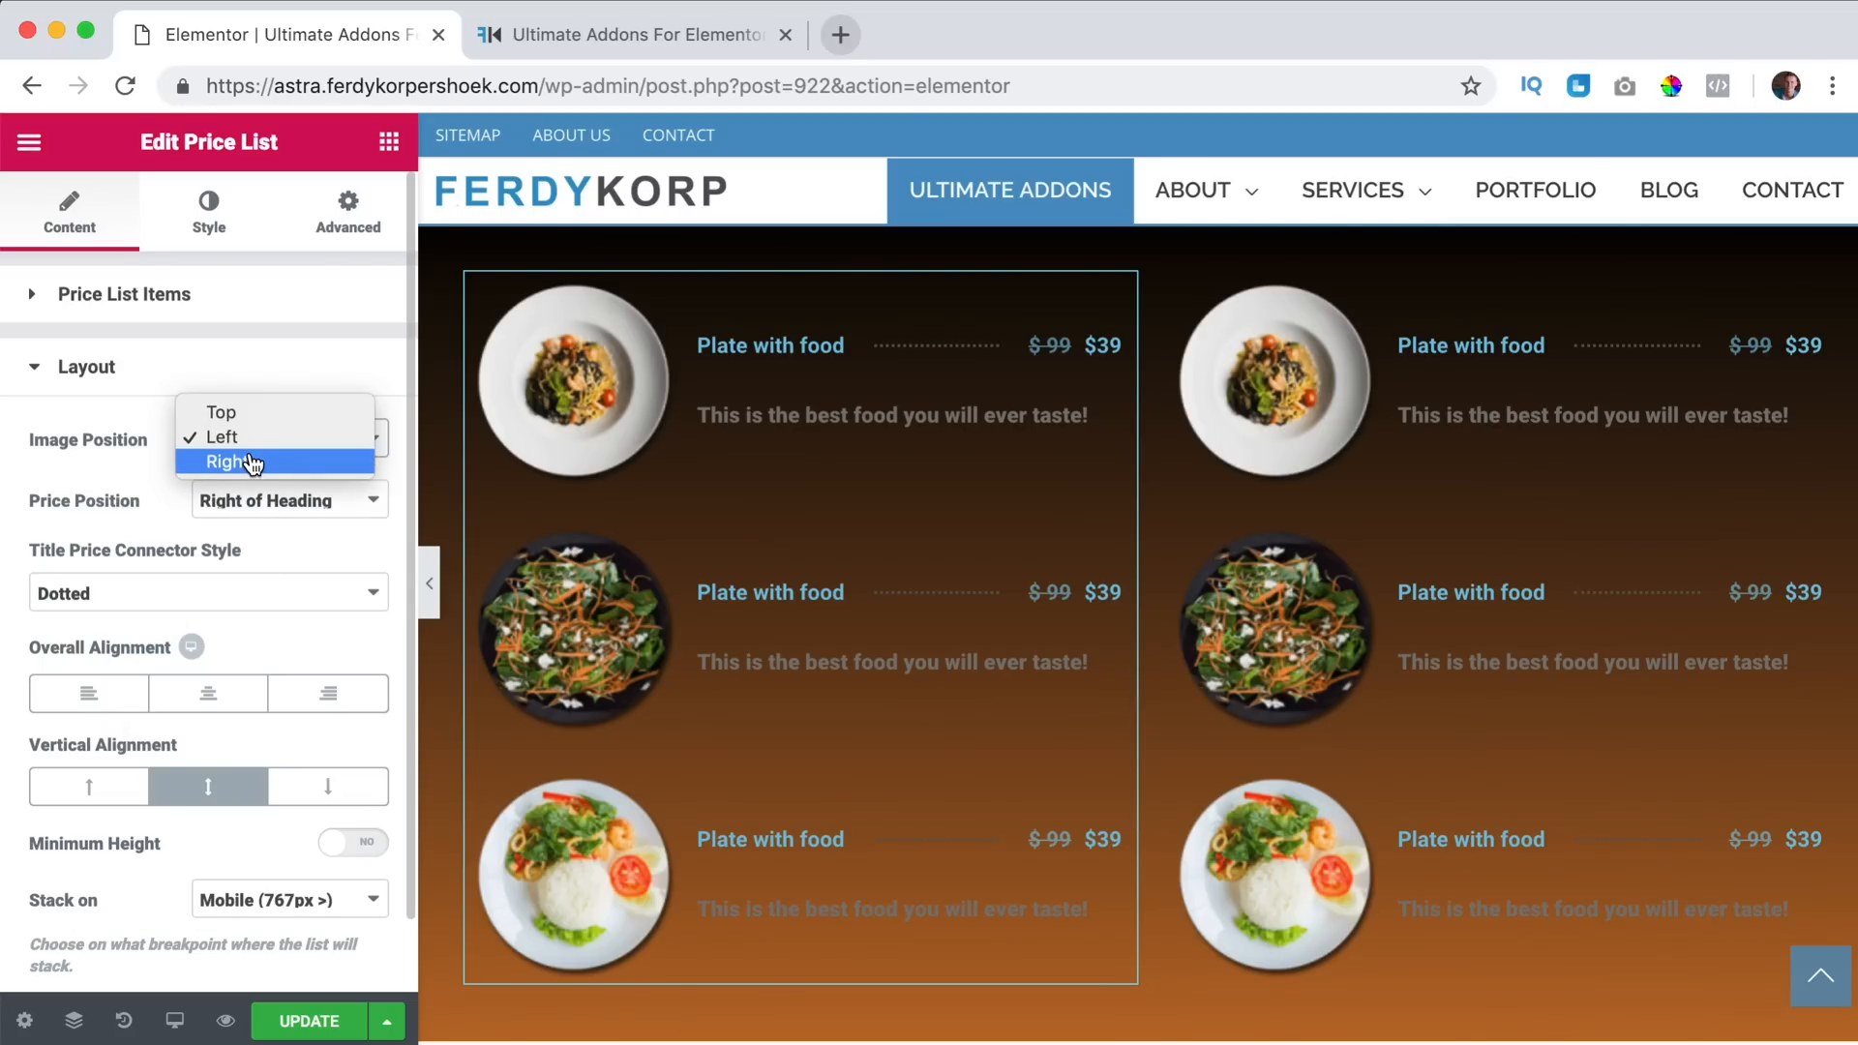
left_click(225, 460)
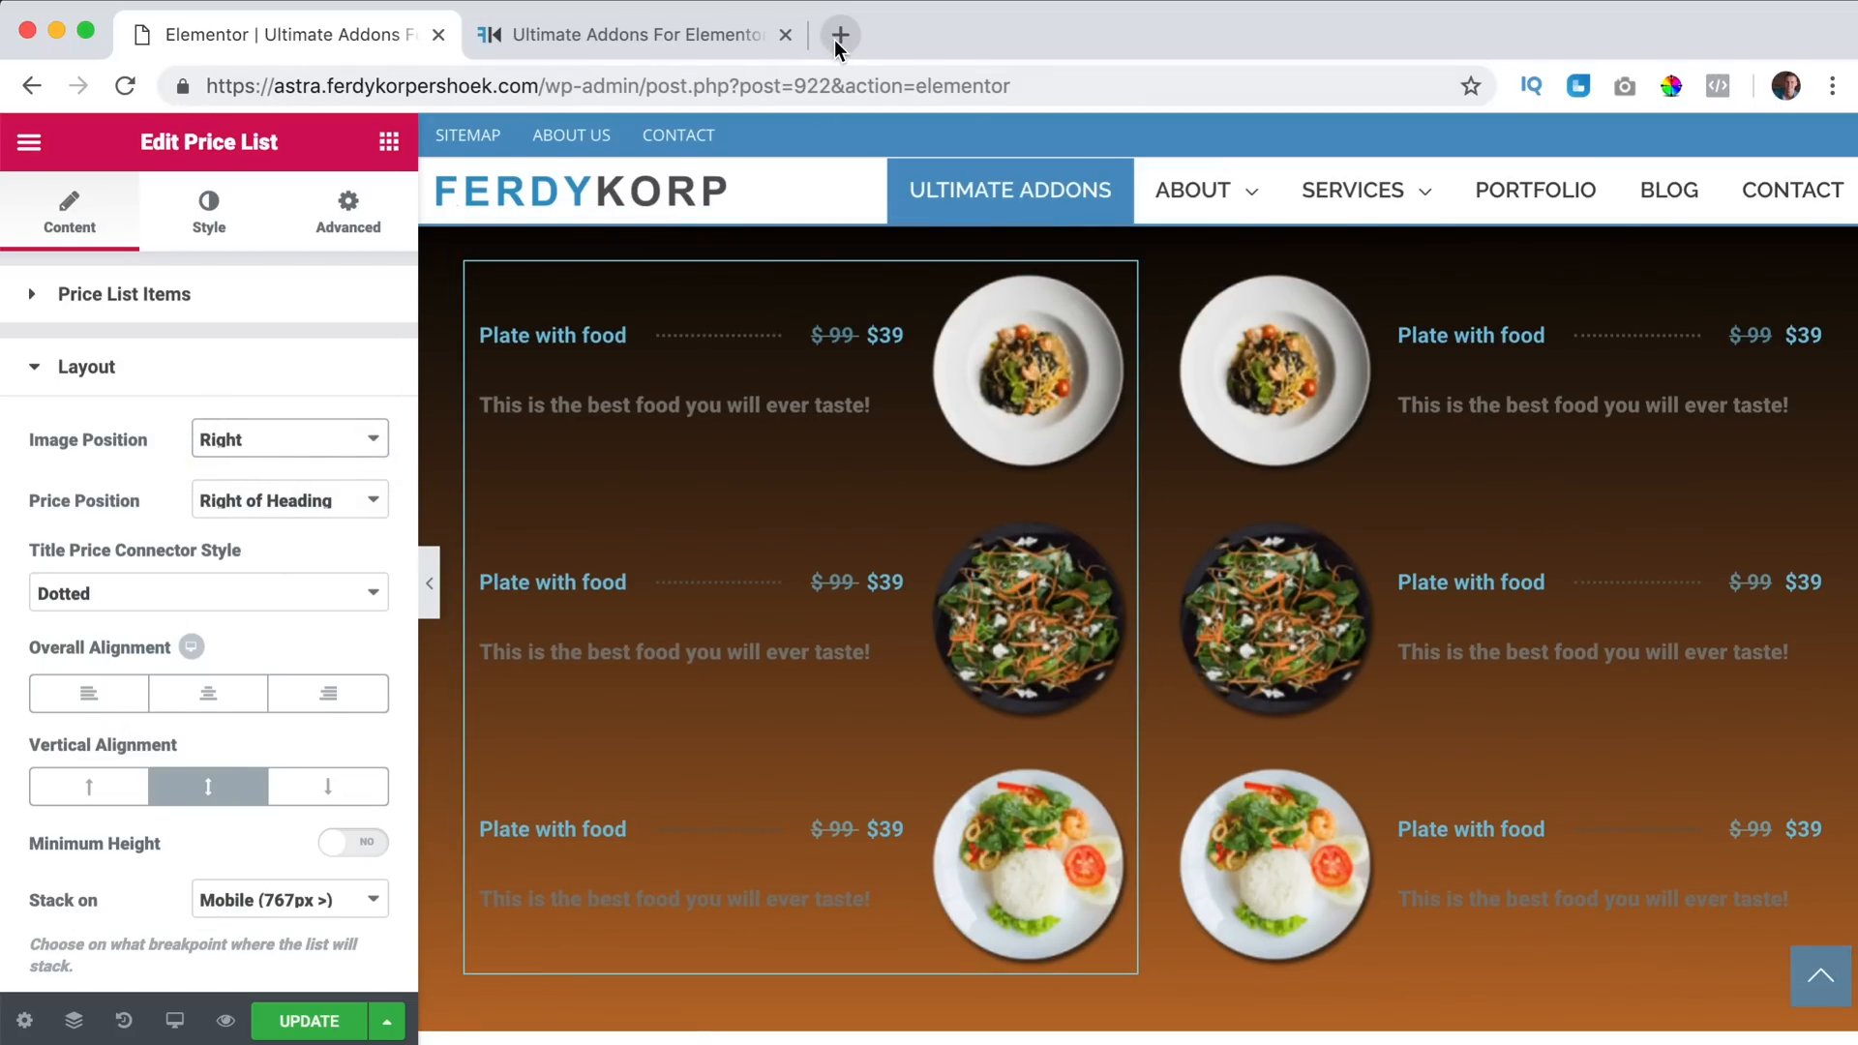
left_click(840, 35)
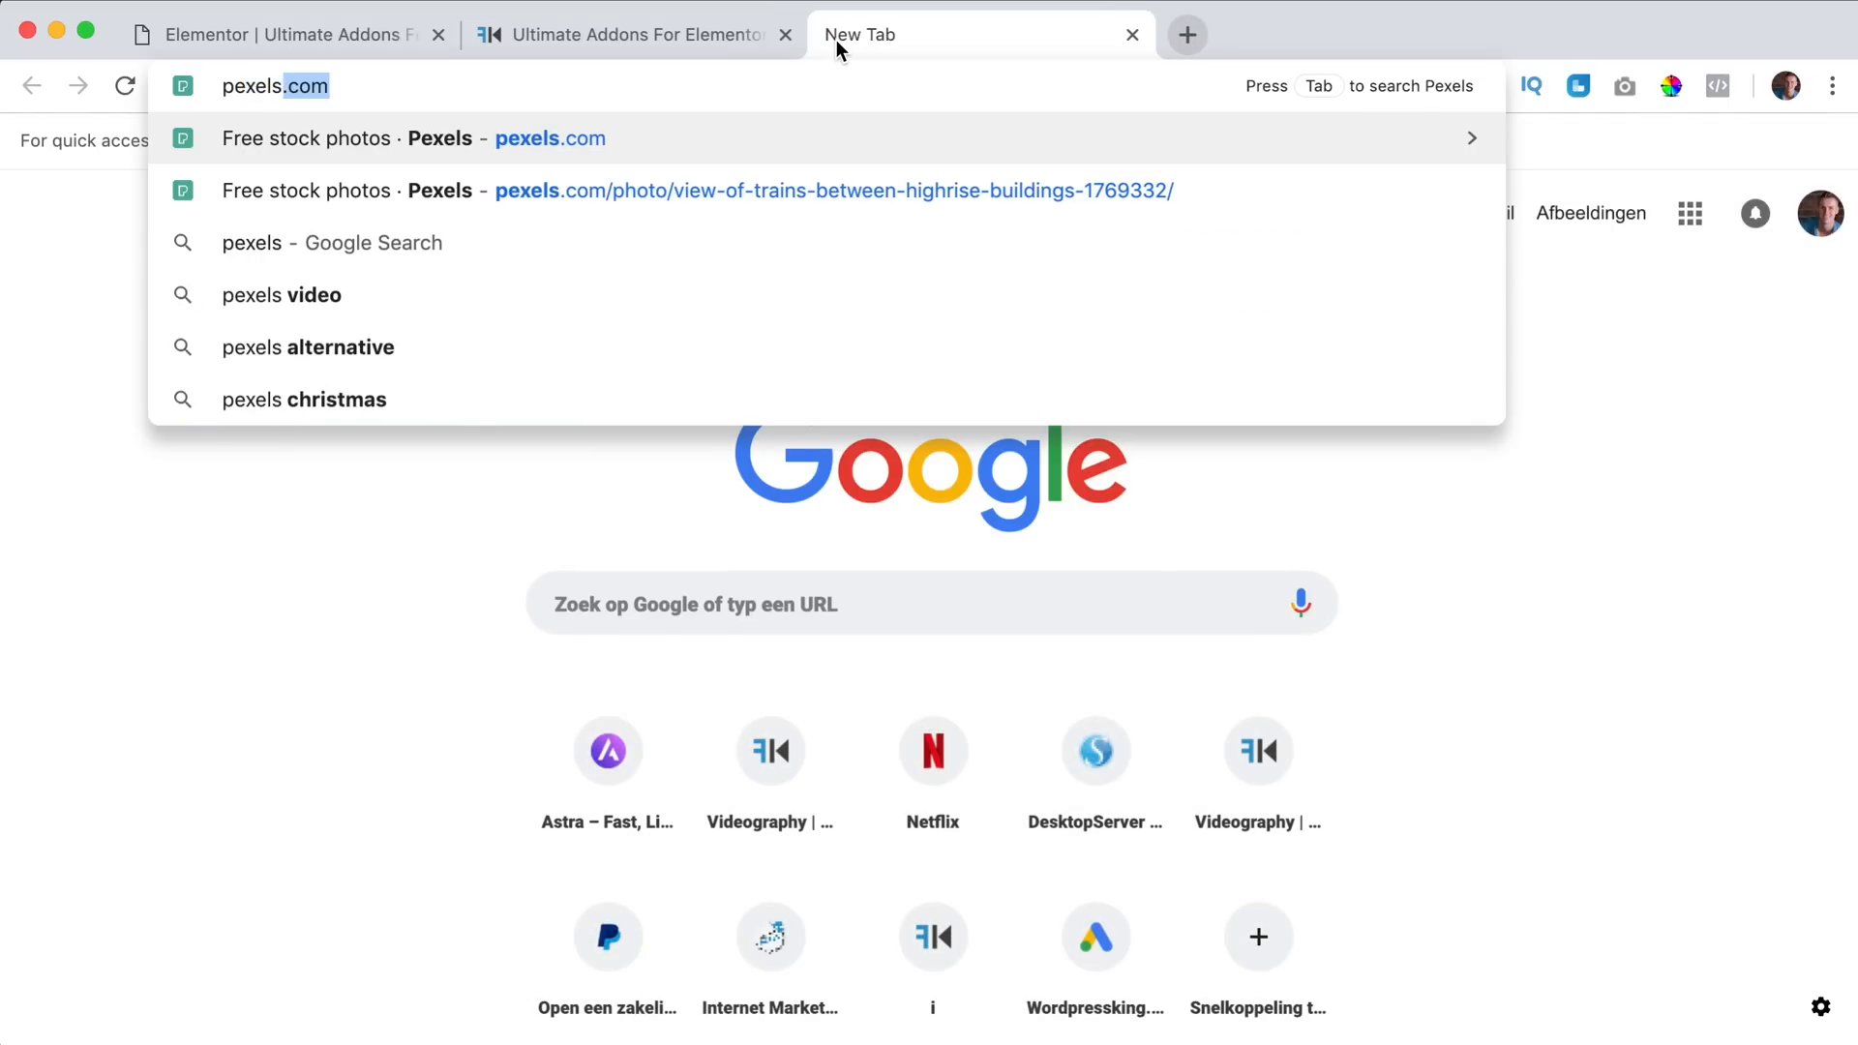
On pexels.com, search 'food' and download the steak and vegetables photo.
key("Backspace")
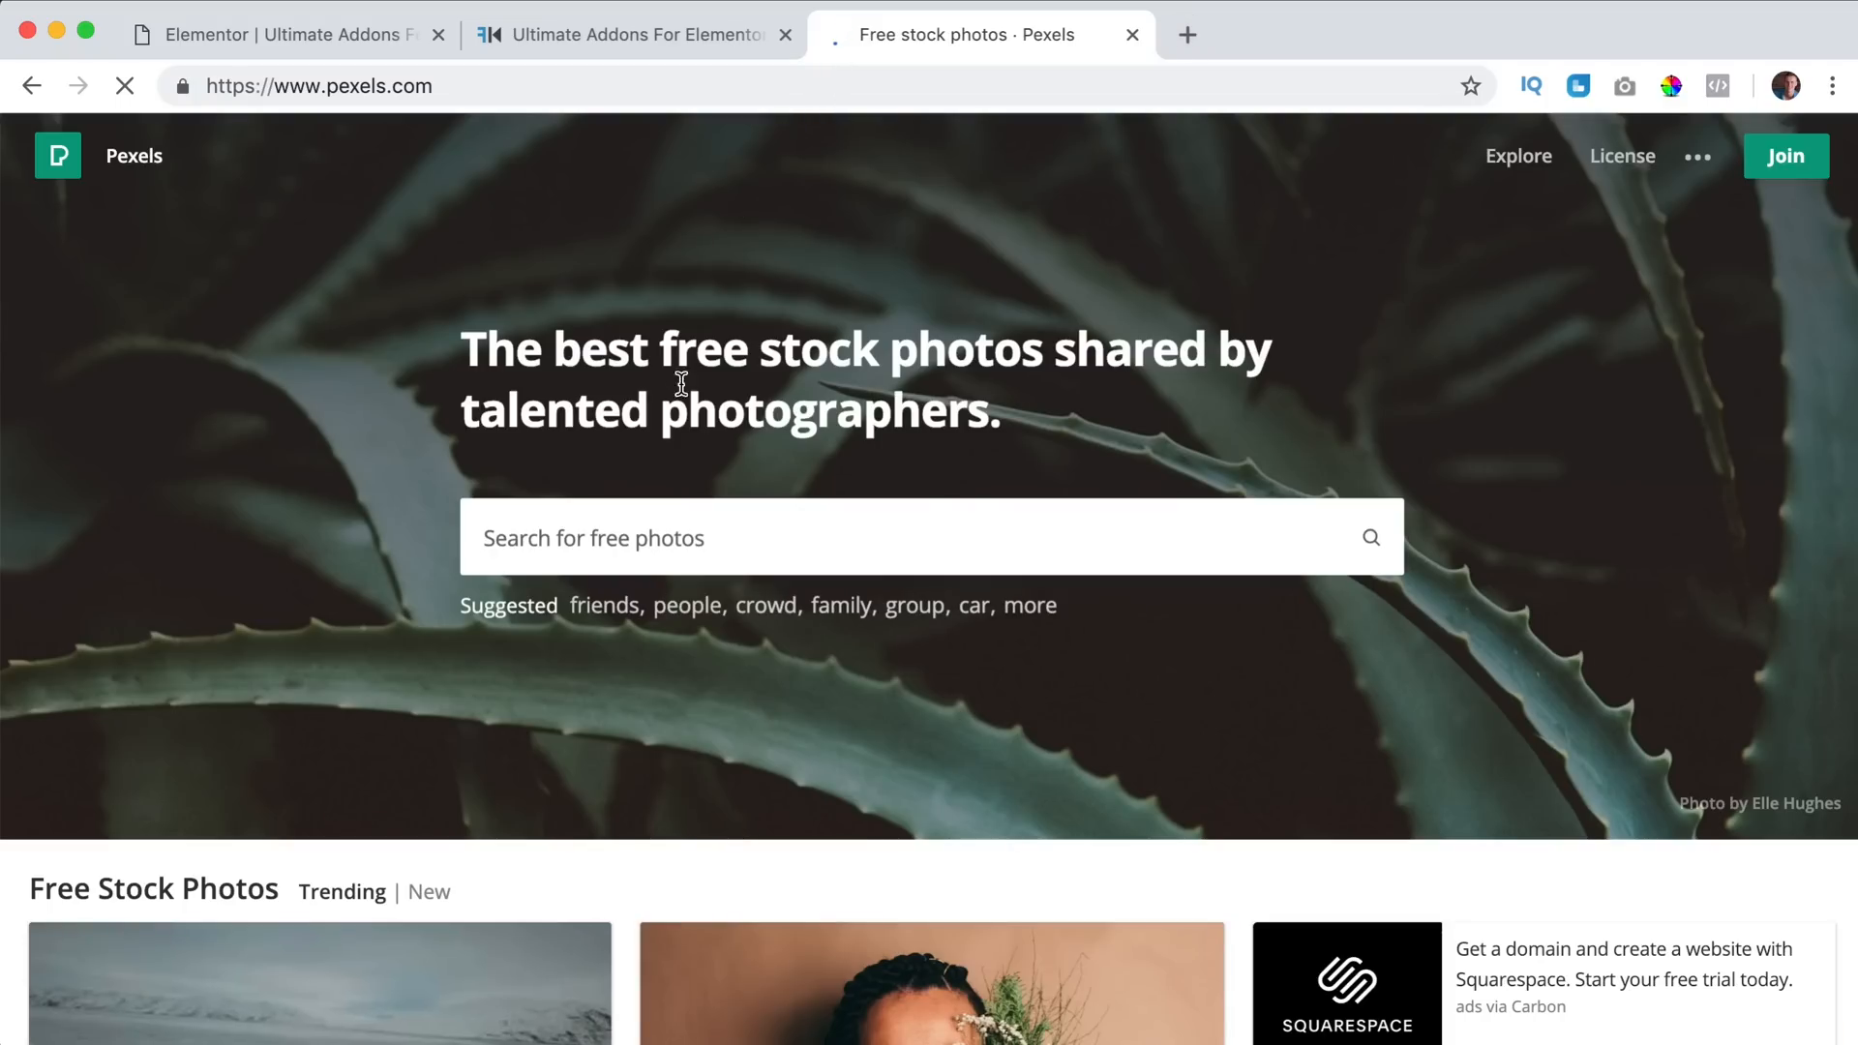
type("food")
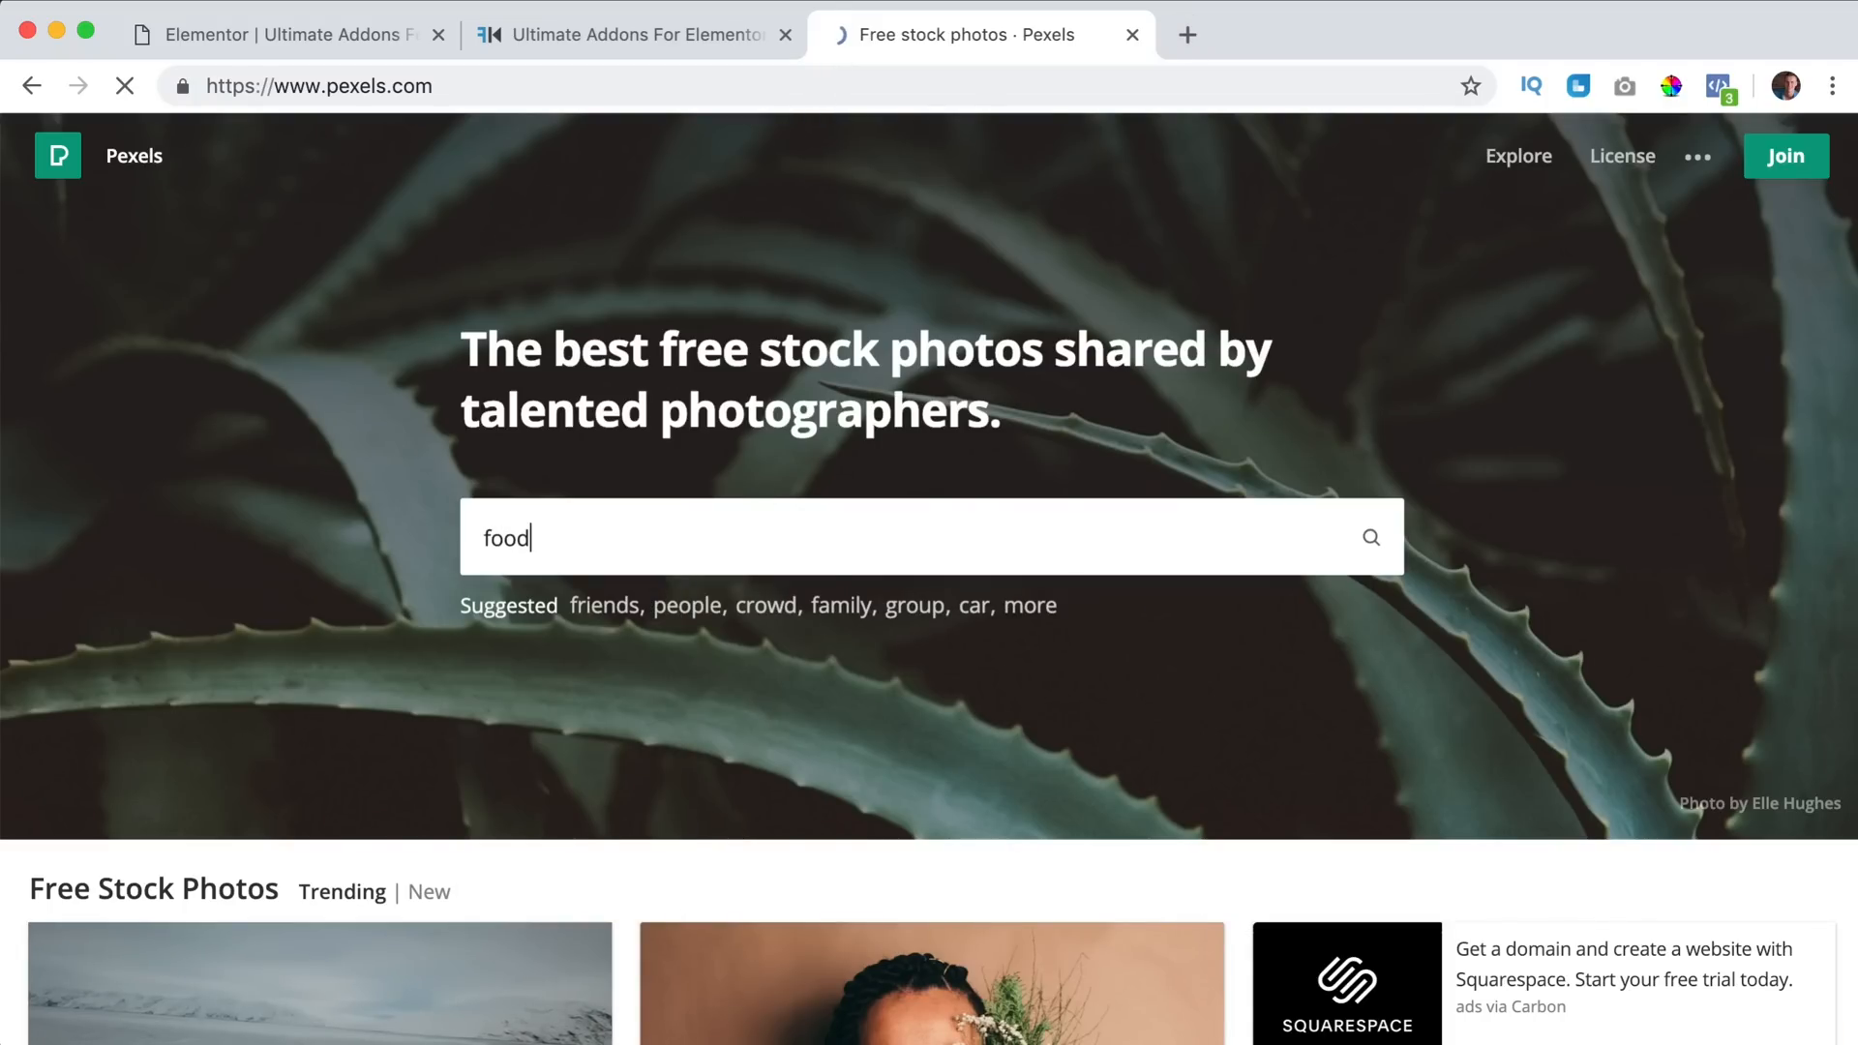
key("Enter")
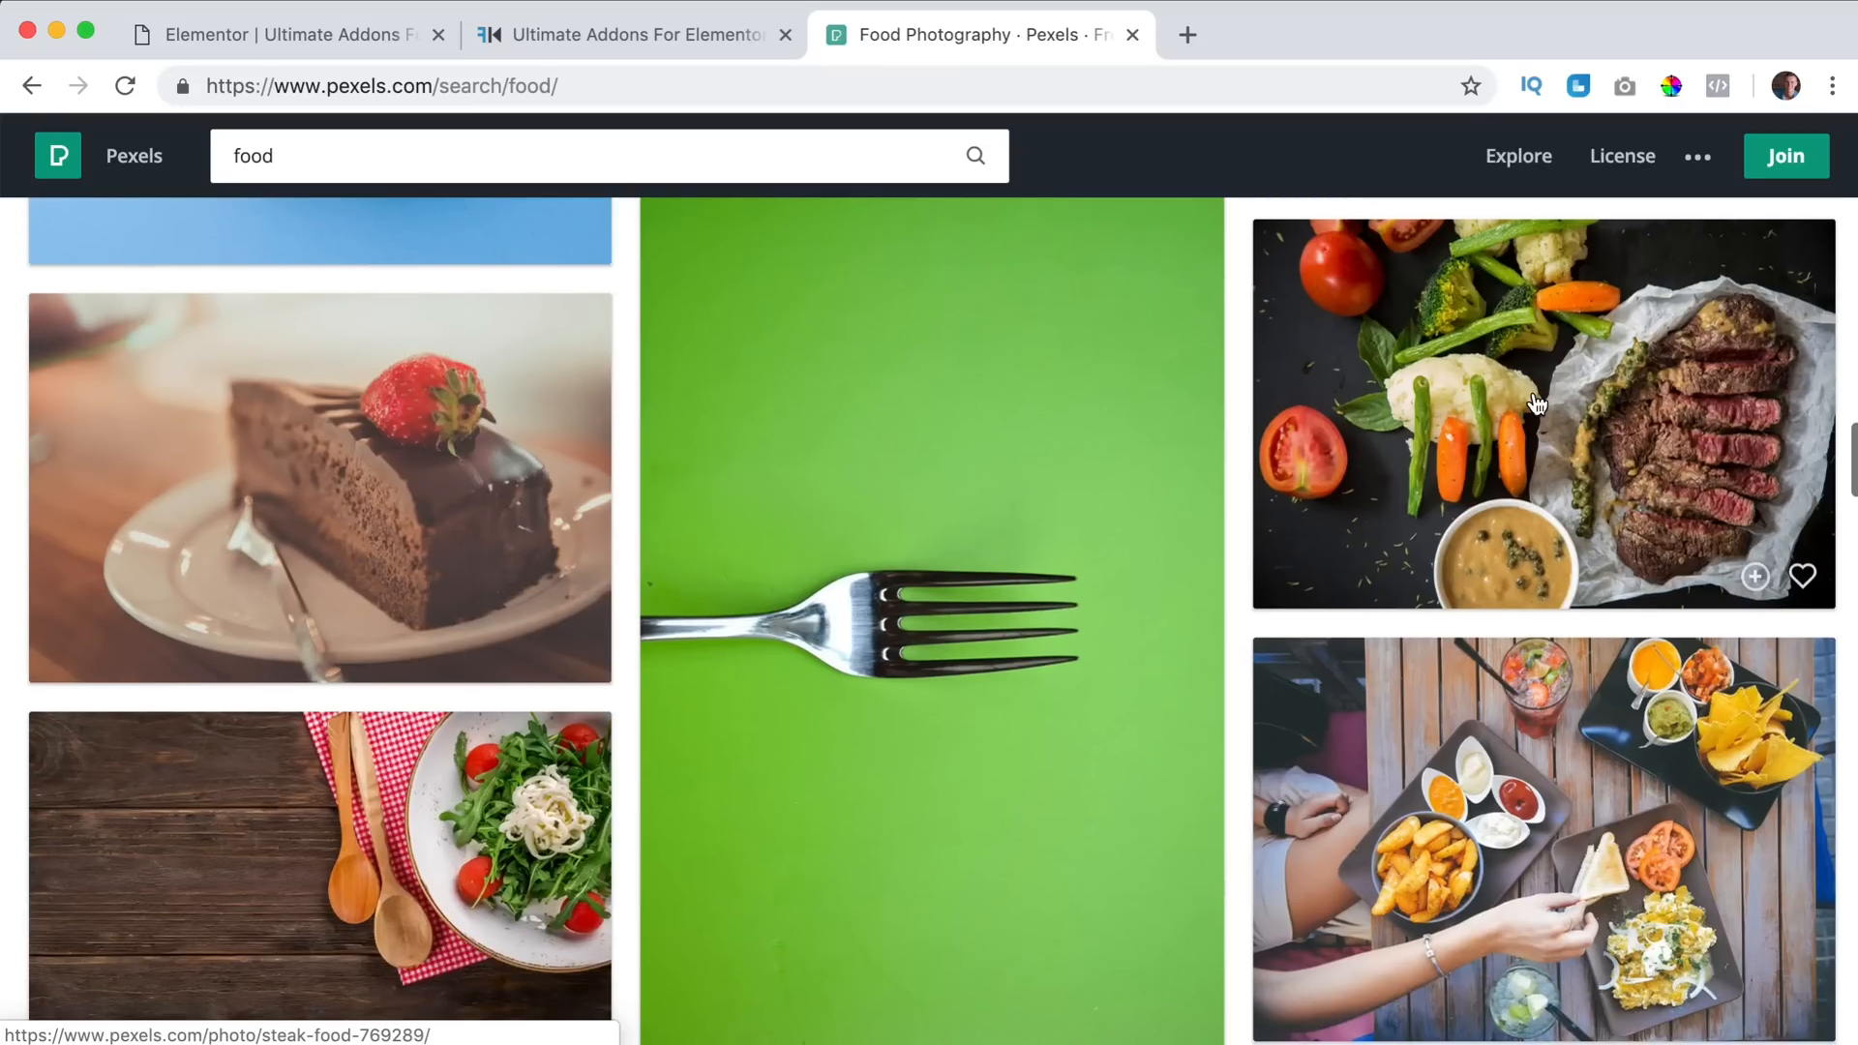
left_click(1540, 412)
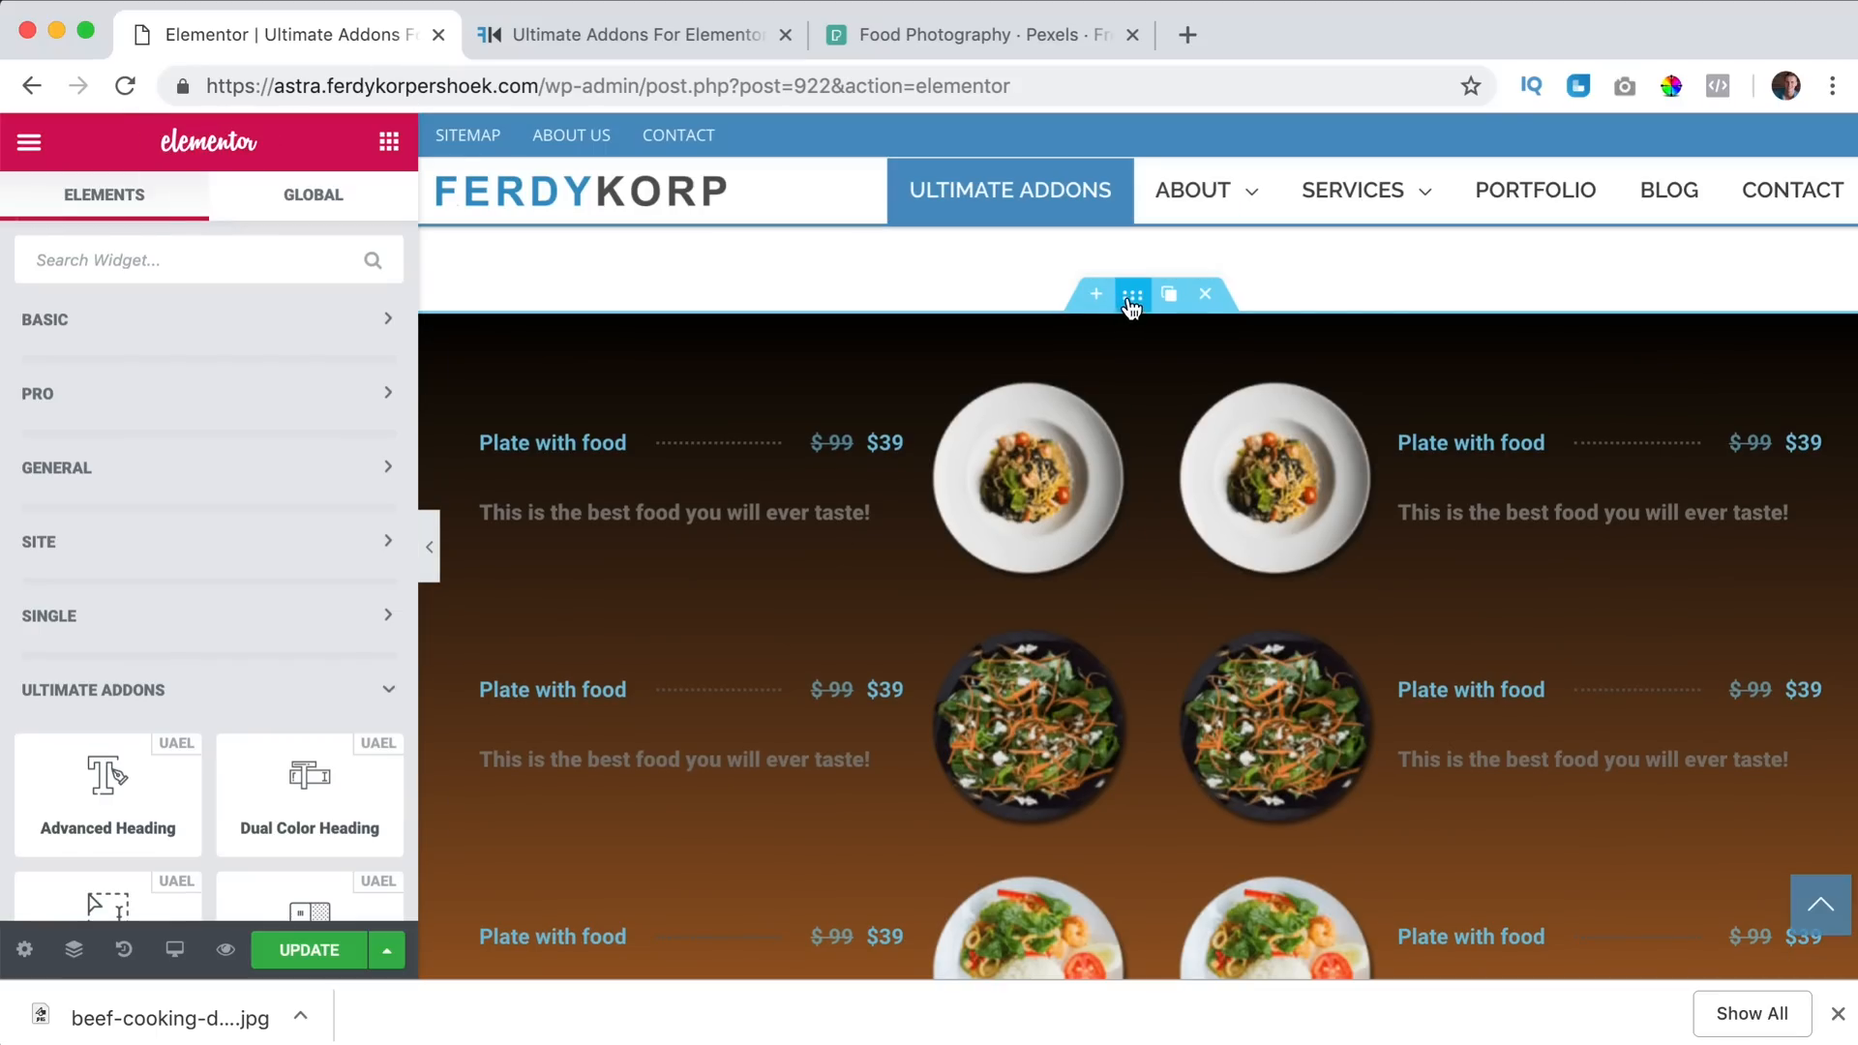
Upload the beef-cooking jpg and set it as the section's Classic background image.
left_click(1132, 294)
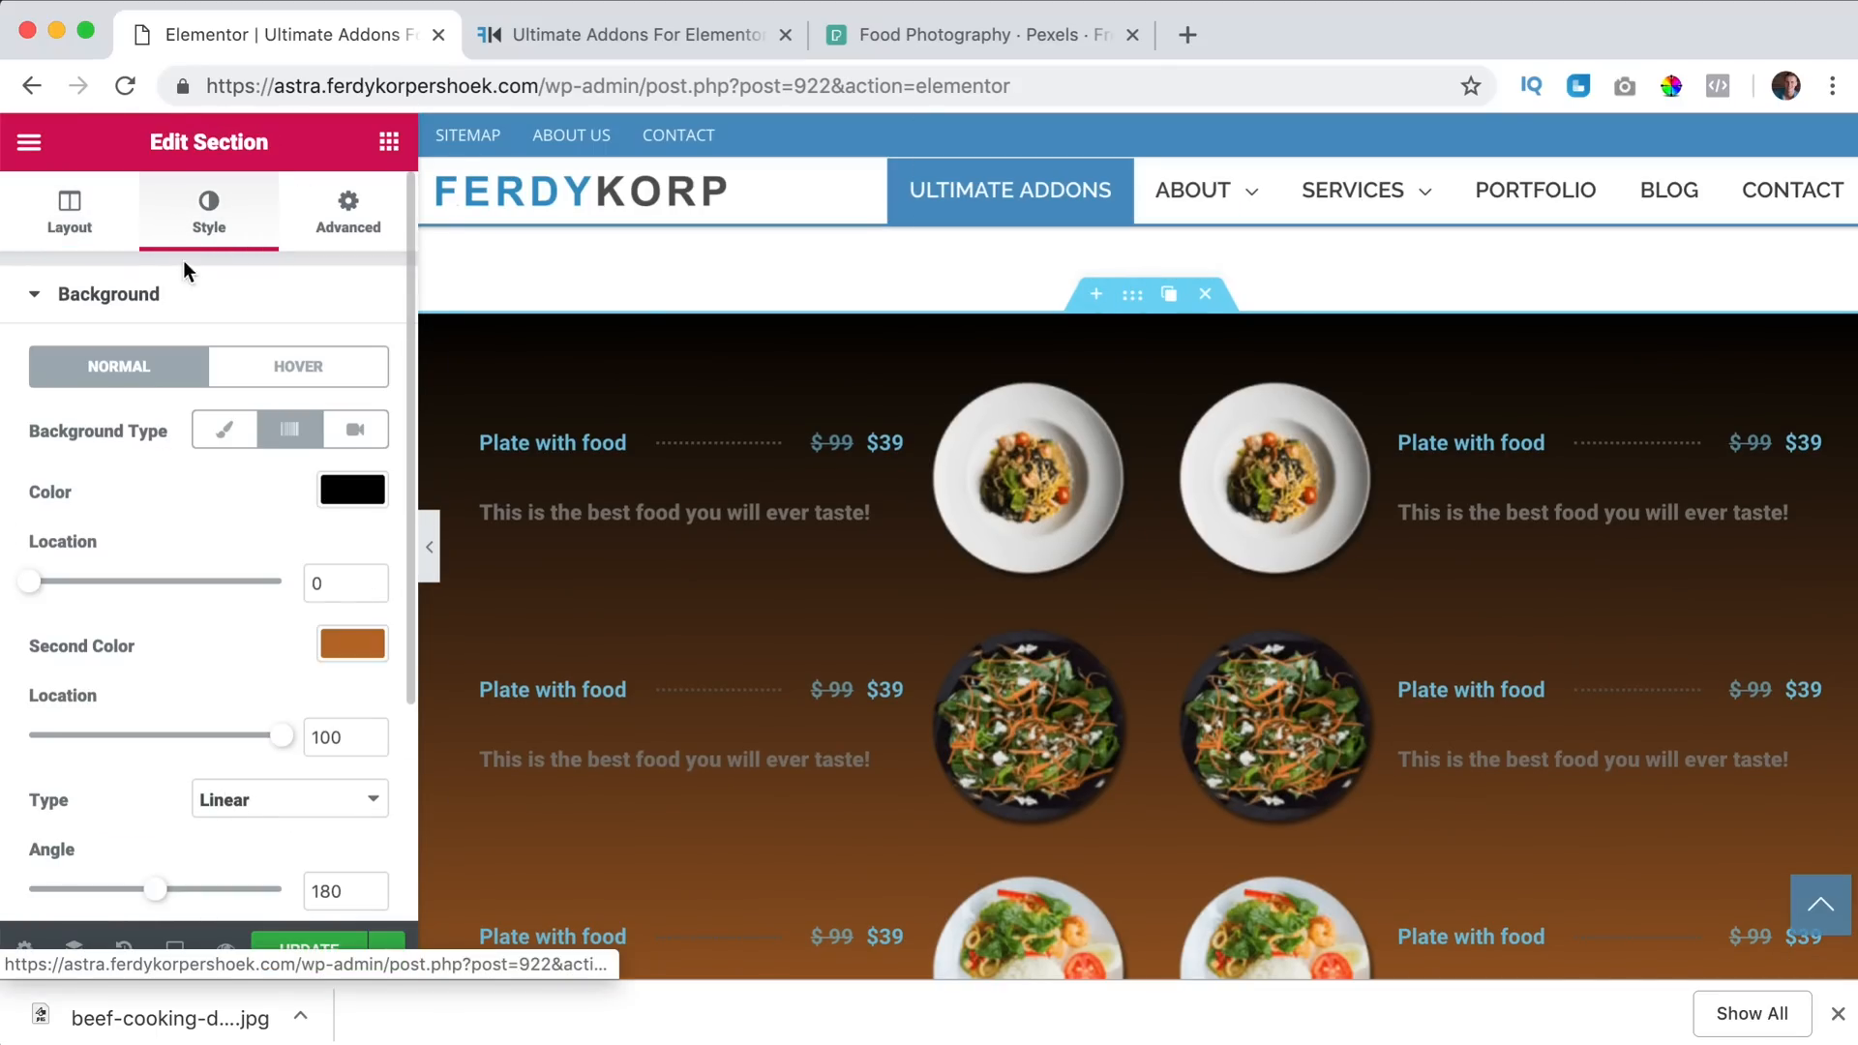
left_click(225, 430)
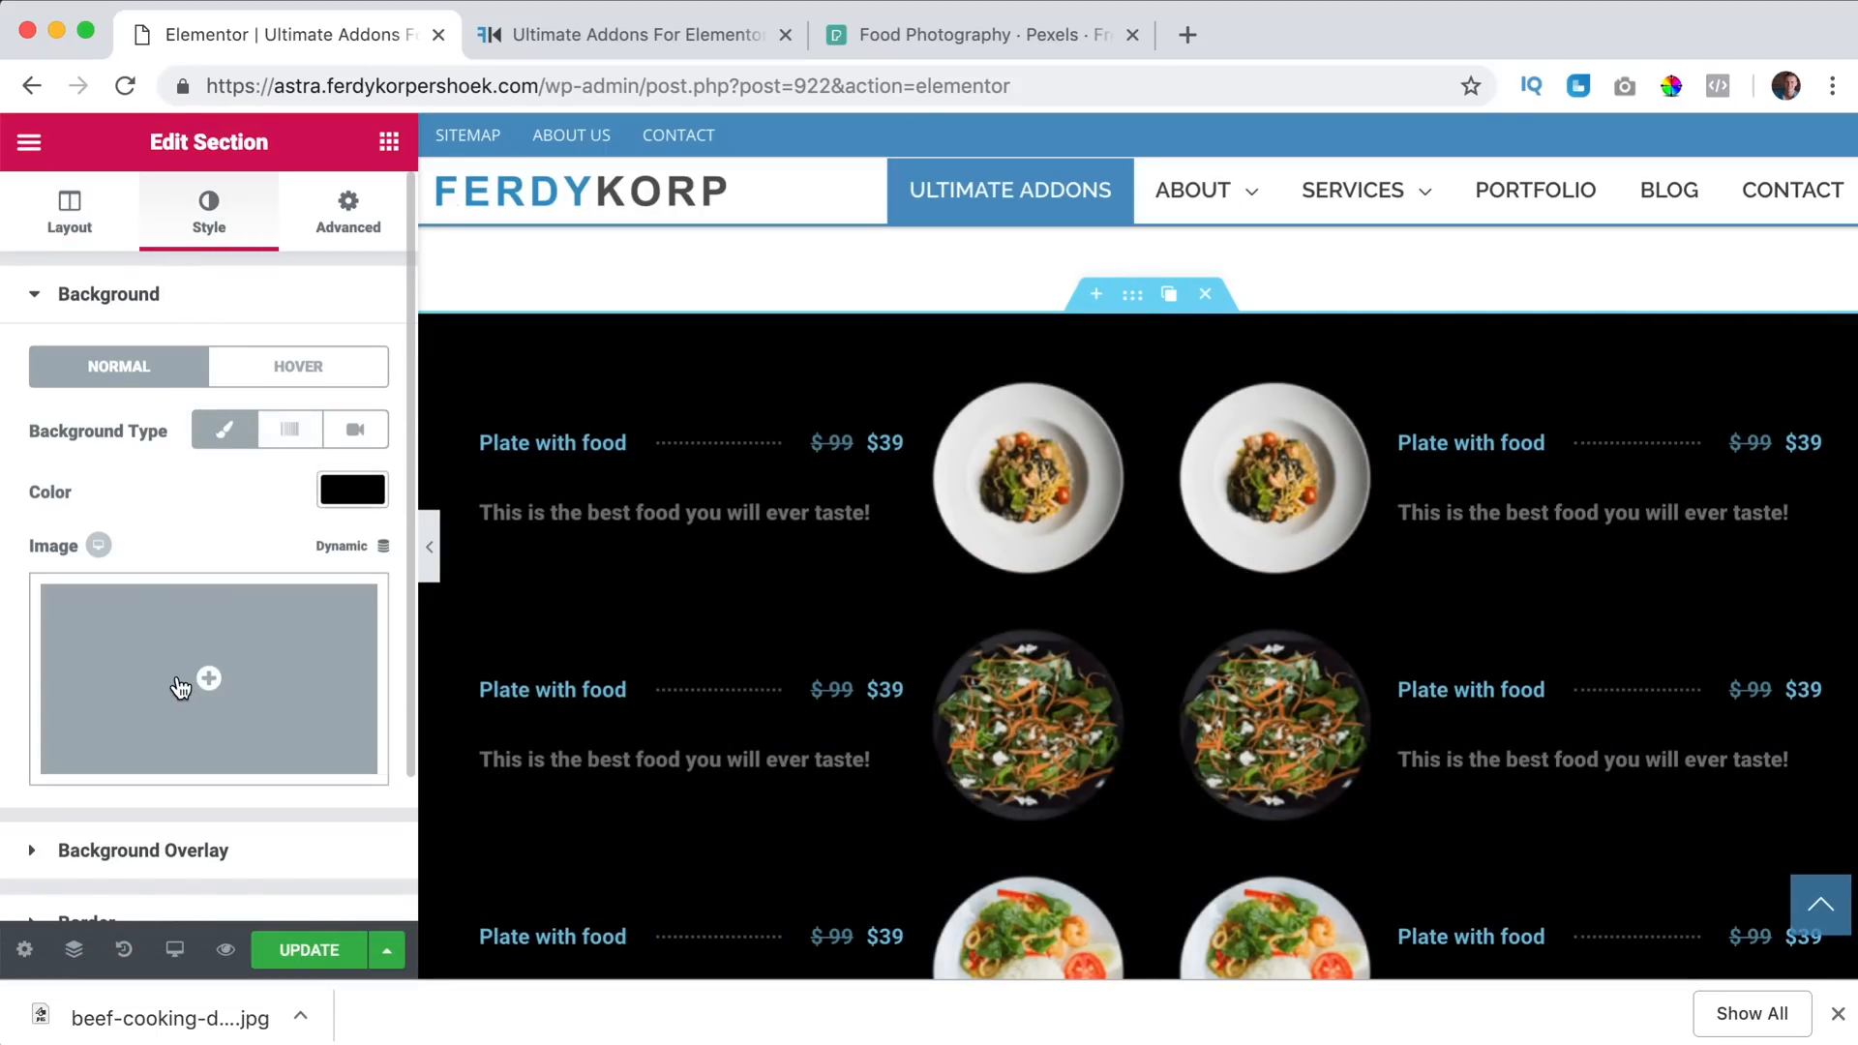
left_click(209, 677)
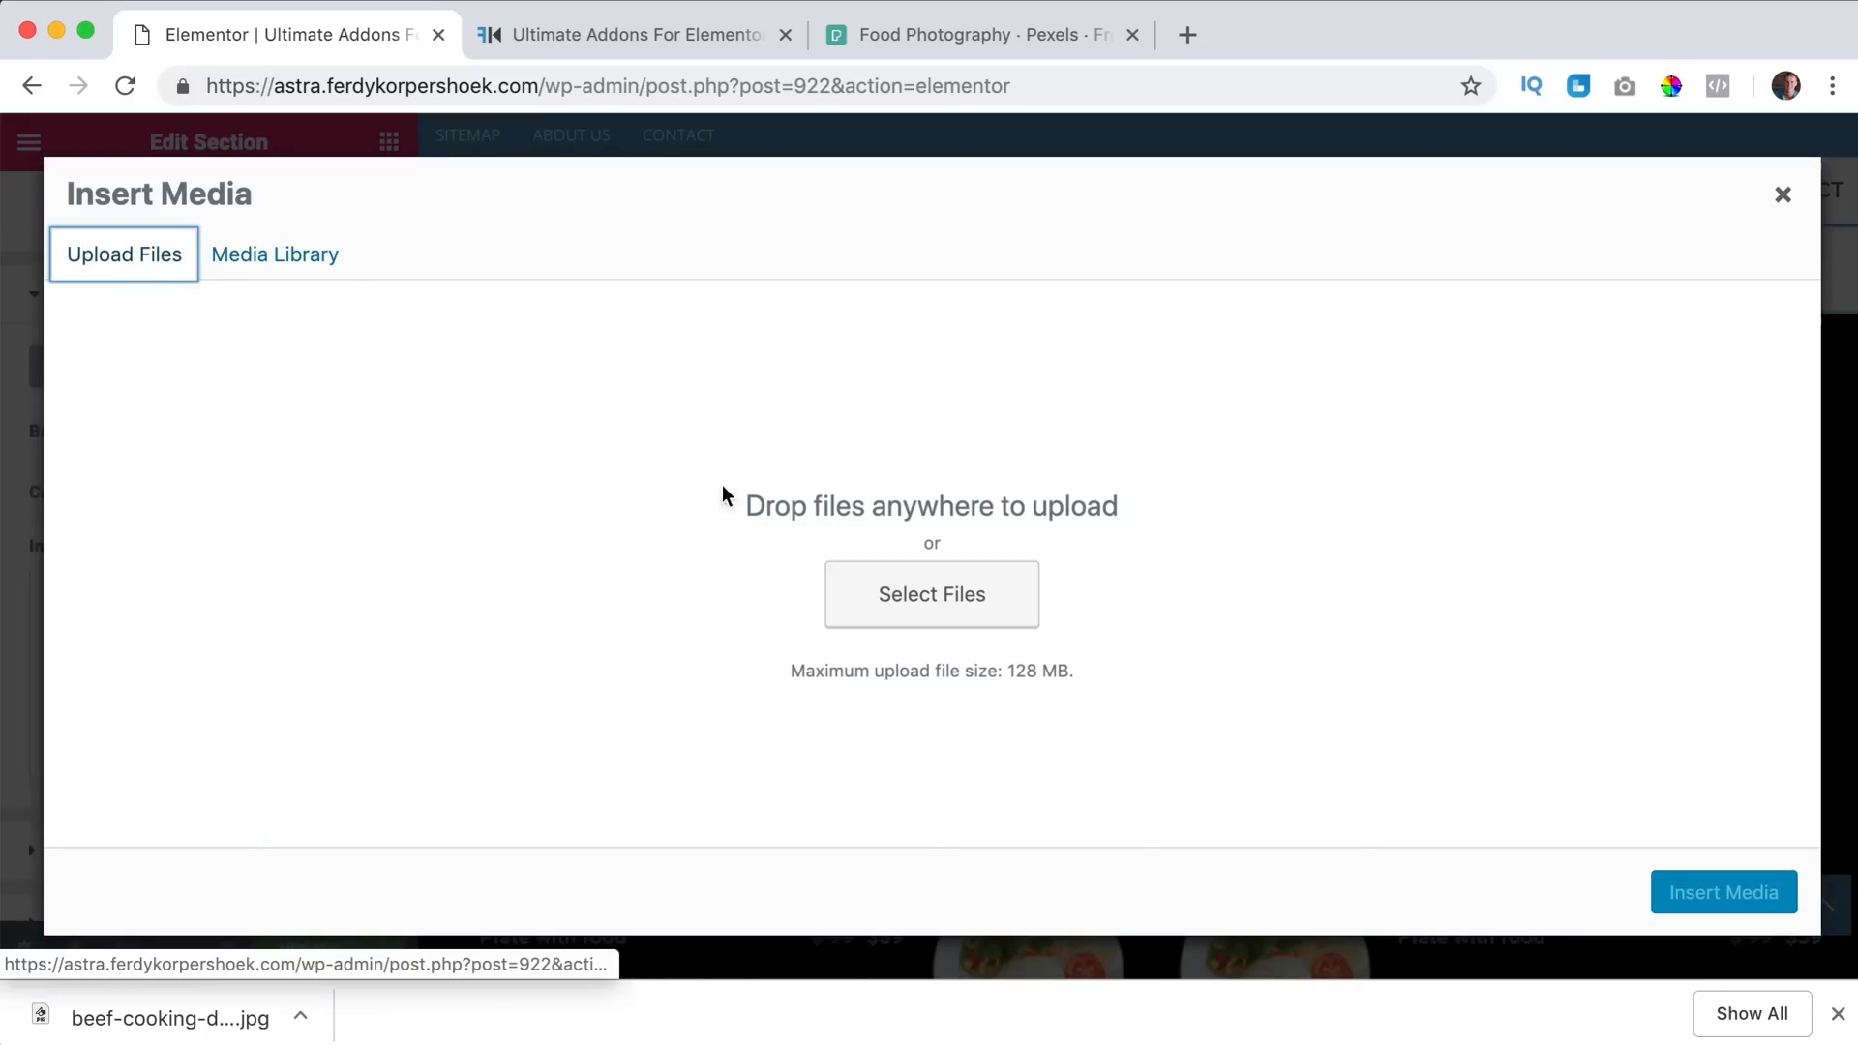
left_click(931, 594)
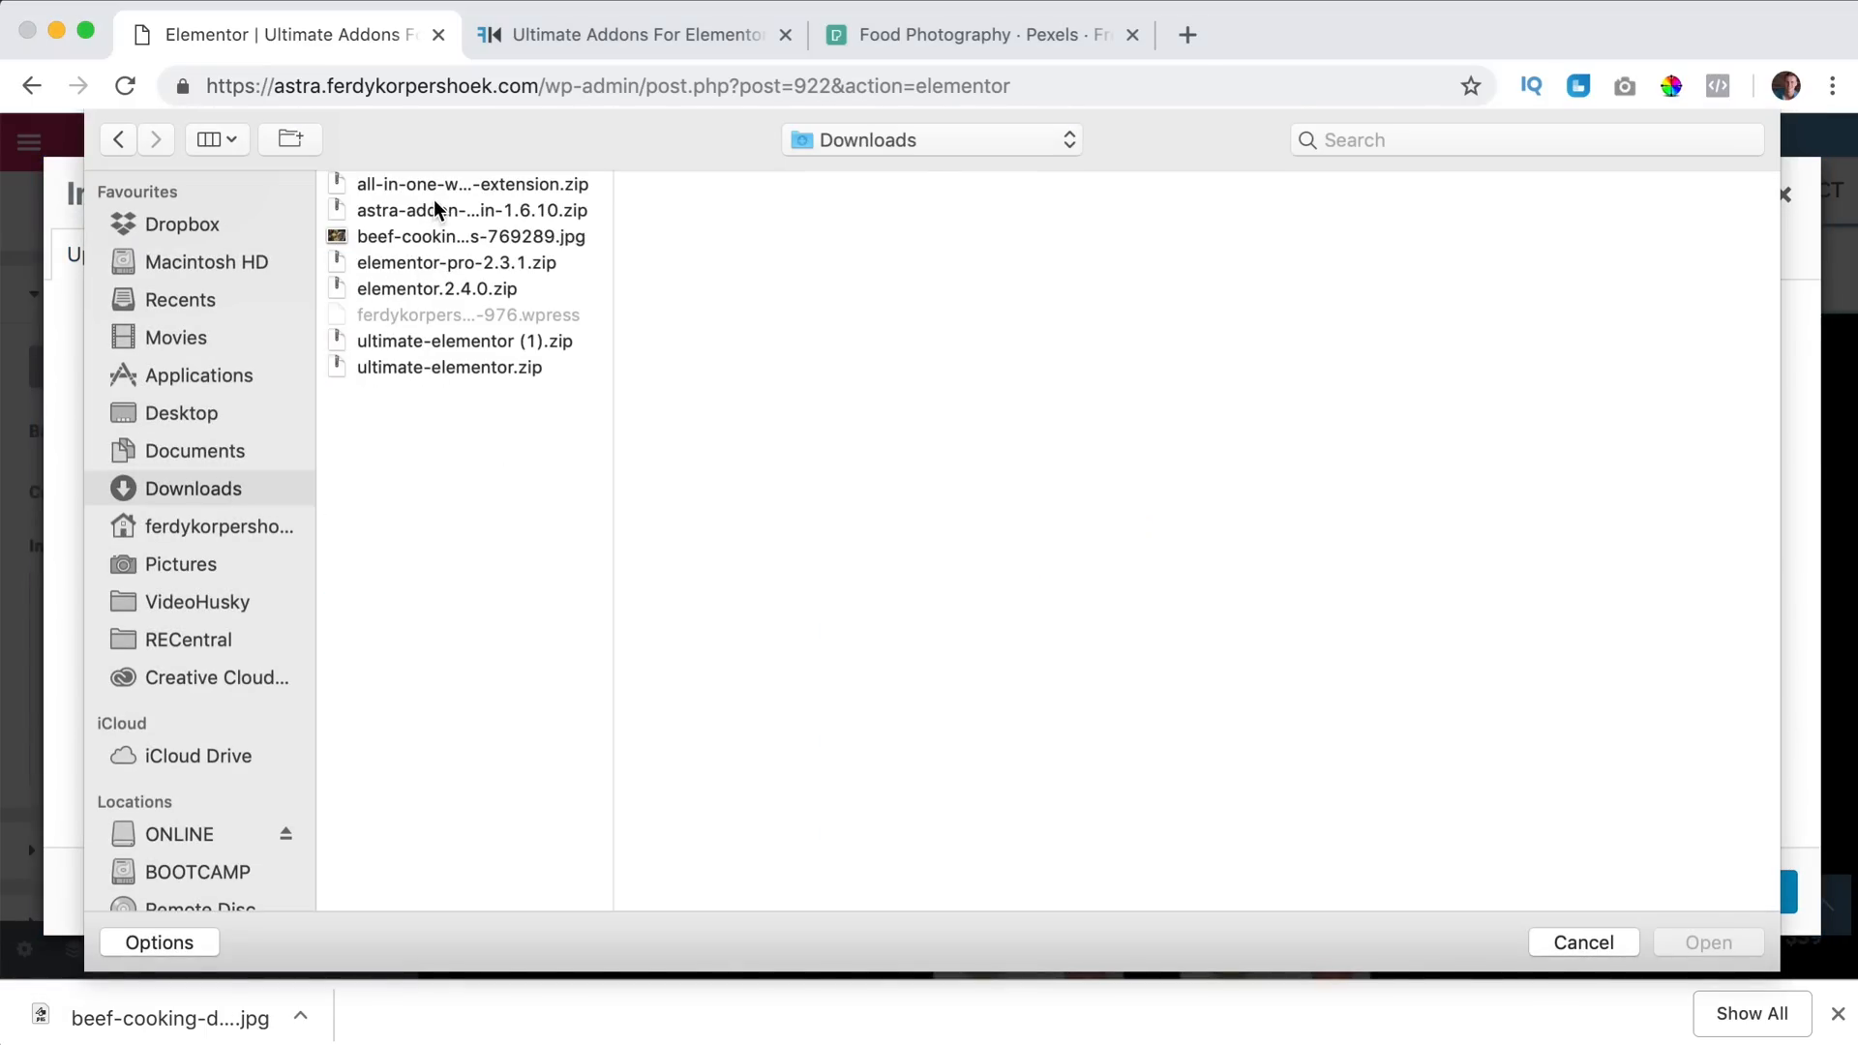
left_click(468, 236)
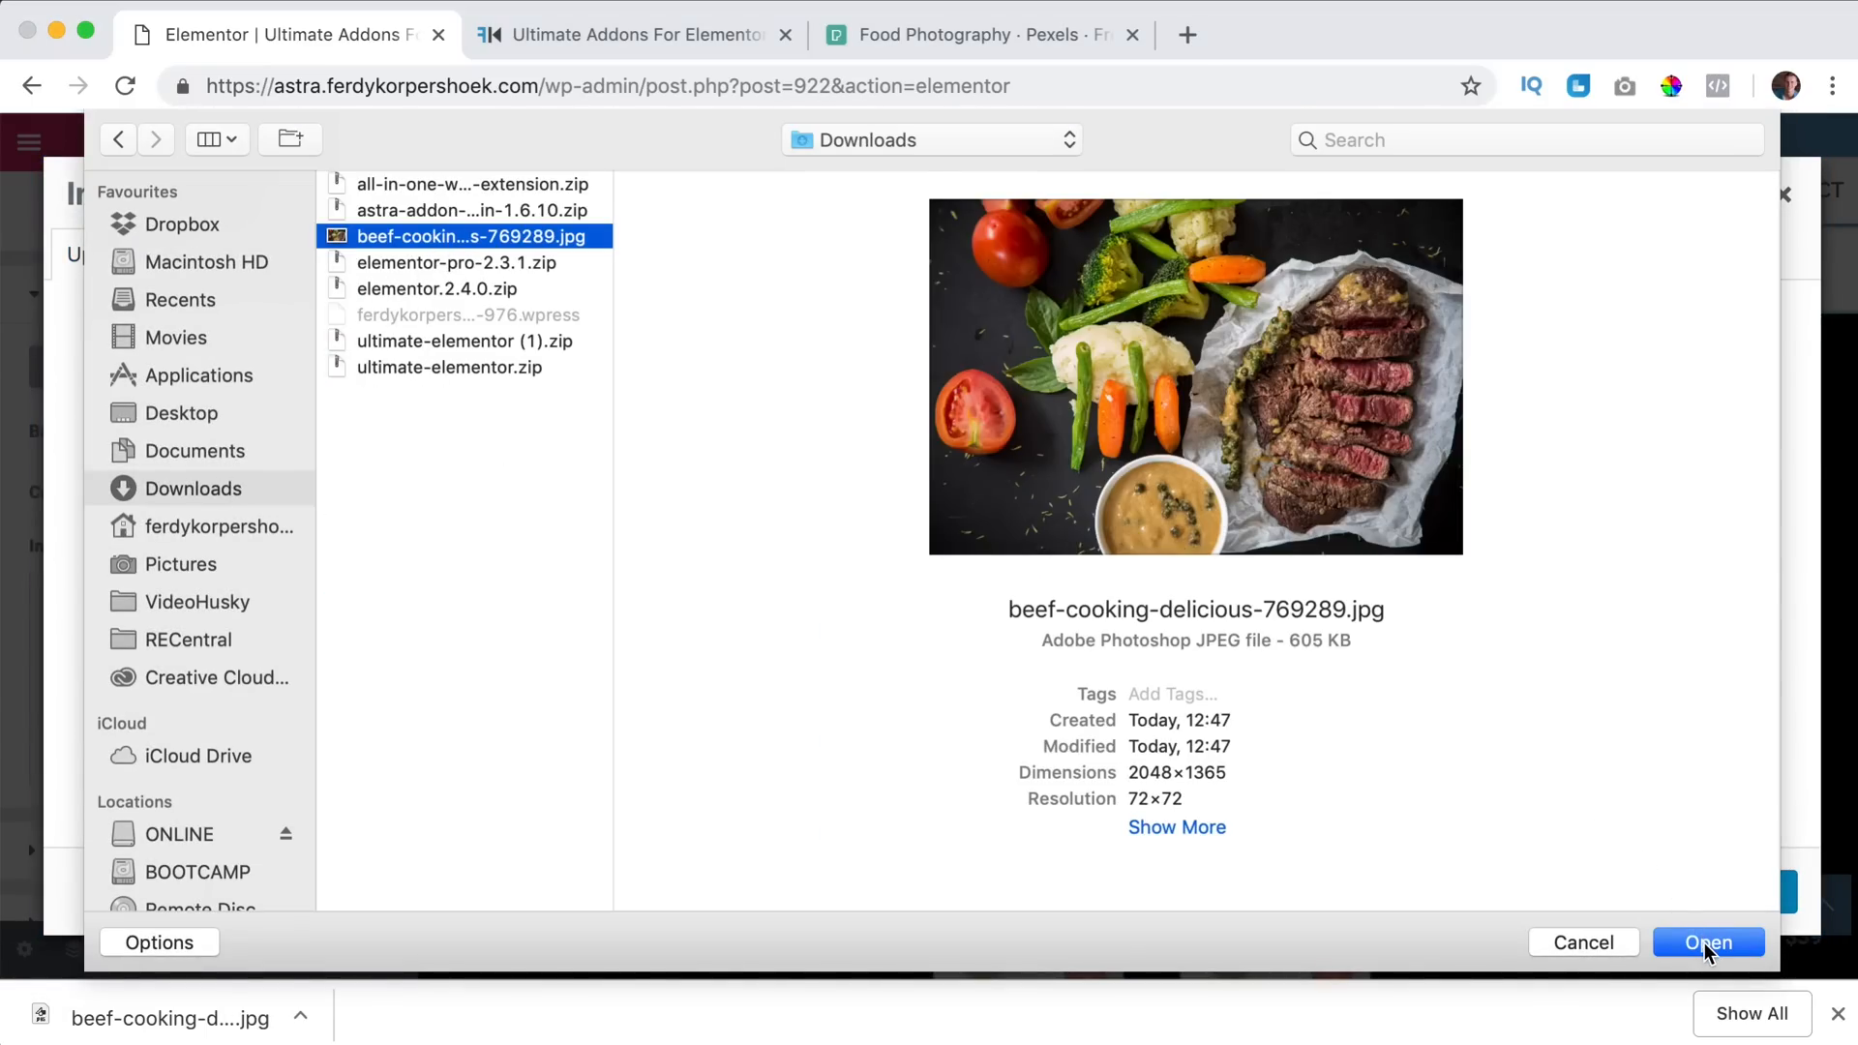
left_click(1706, 942)
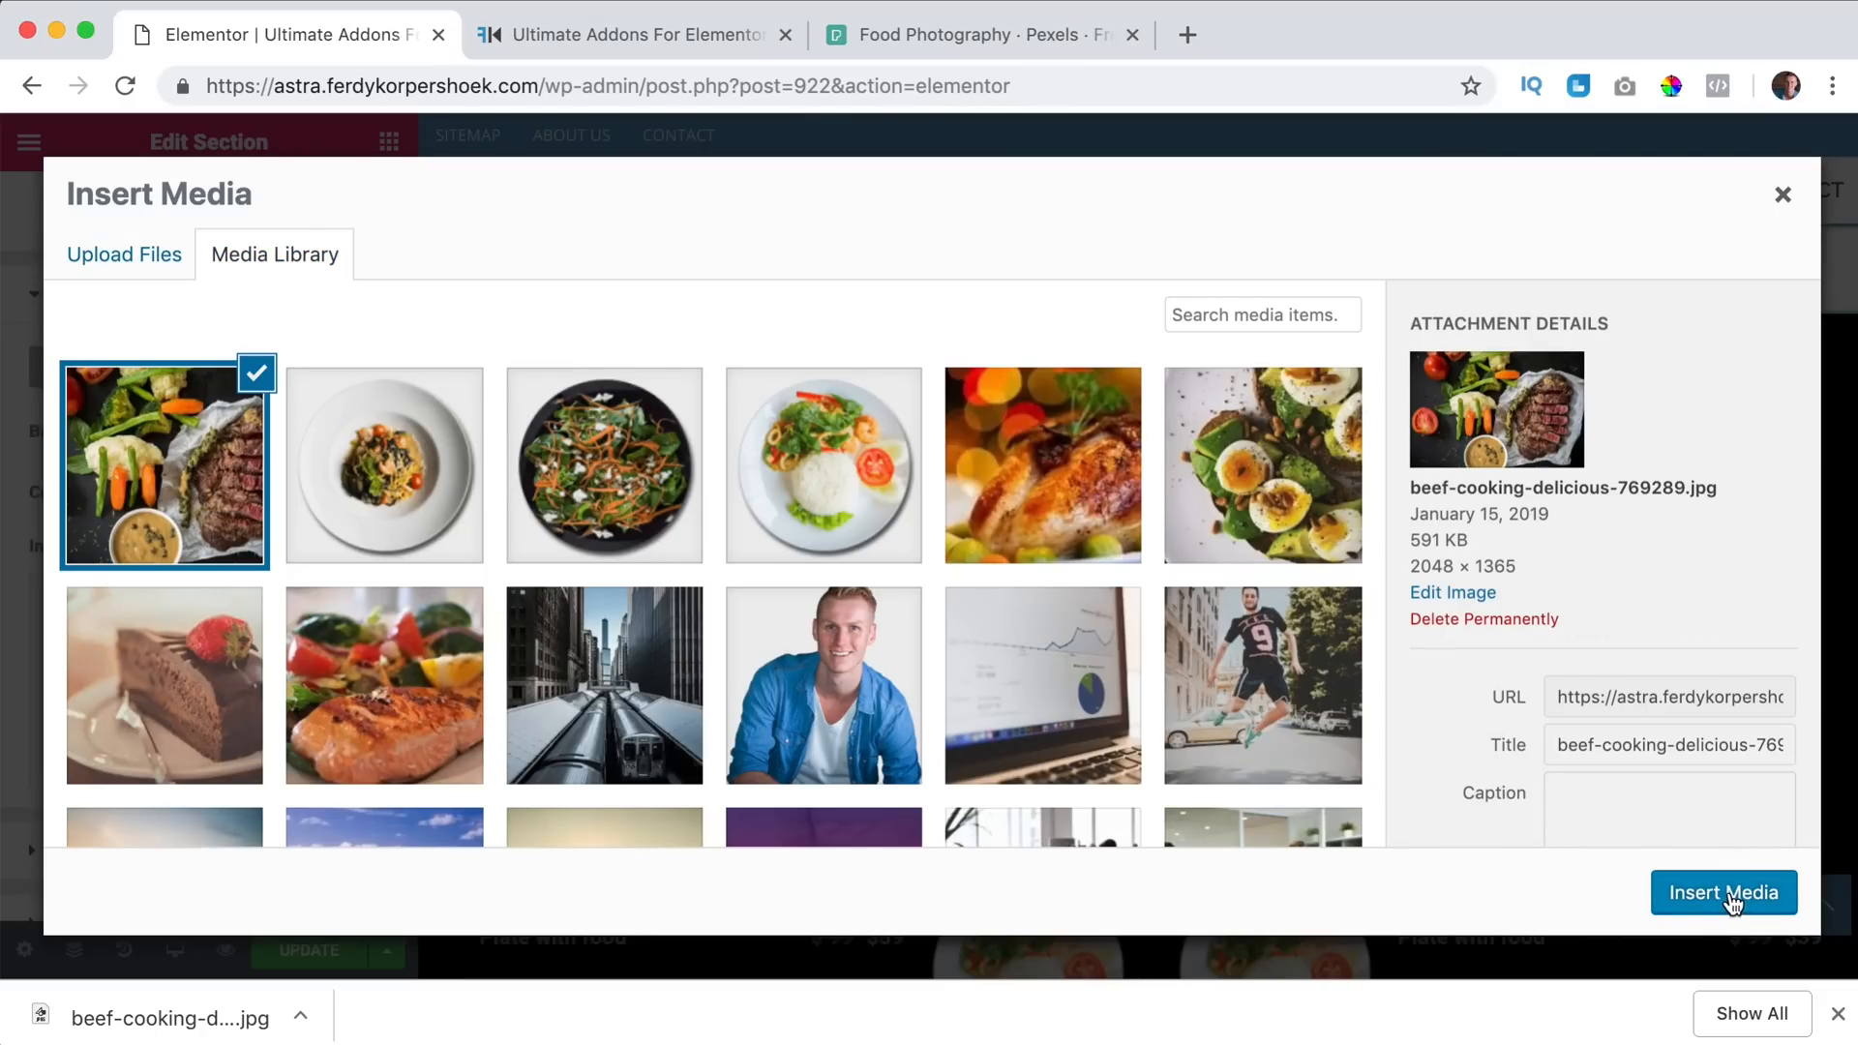
left_click(1722, 892)
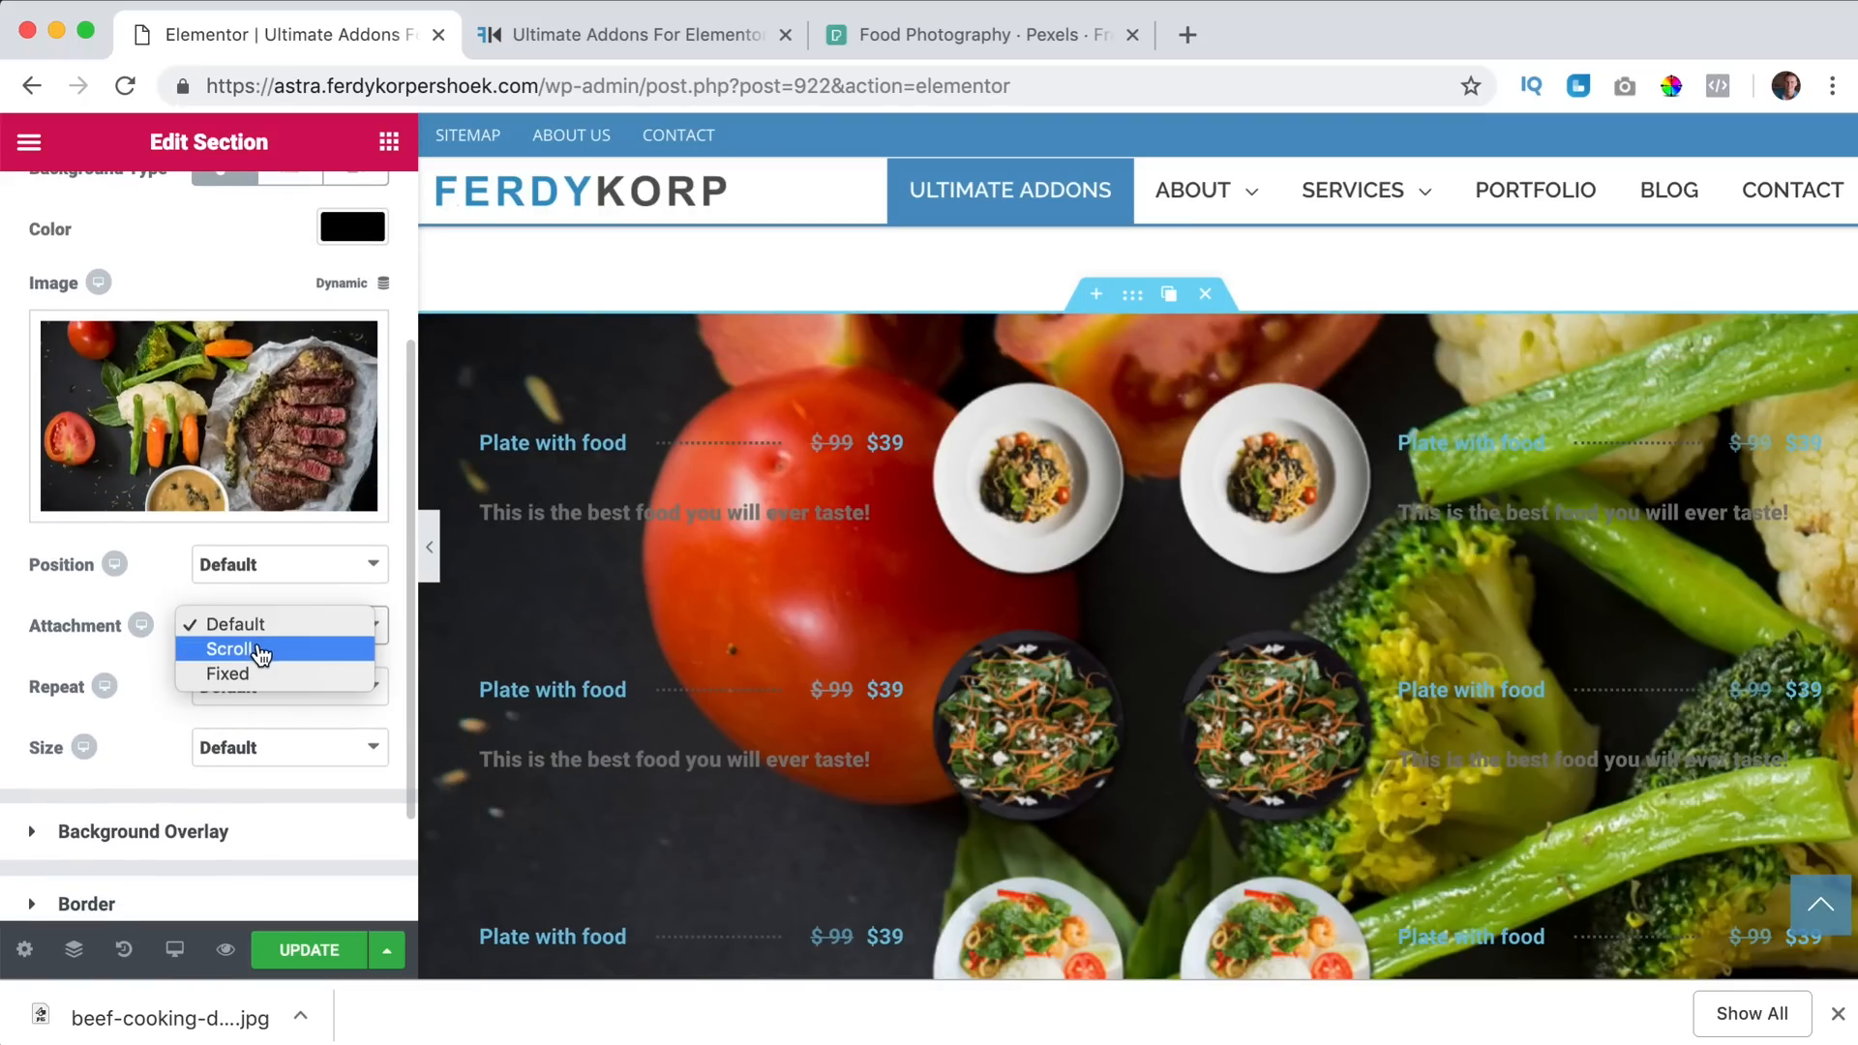
Set the background photo's Attachment to Fixed and Size to Cover.
left_click(224, 672)
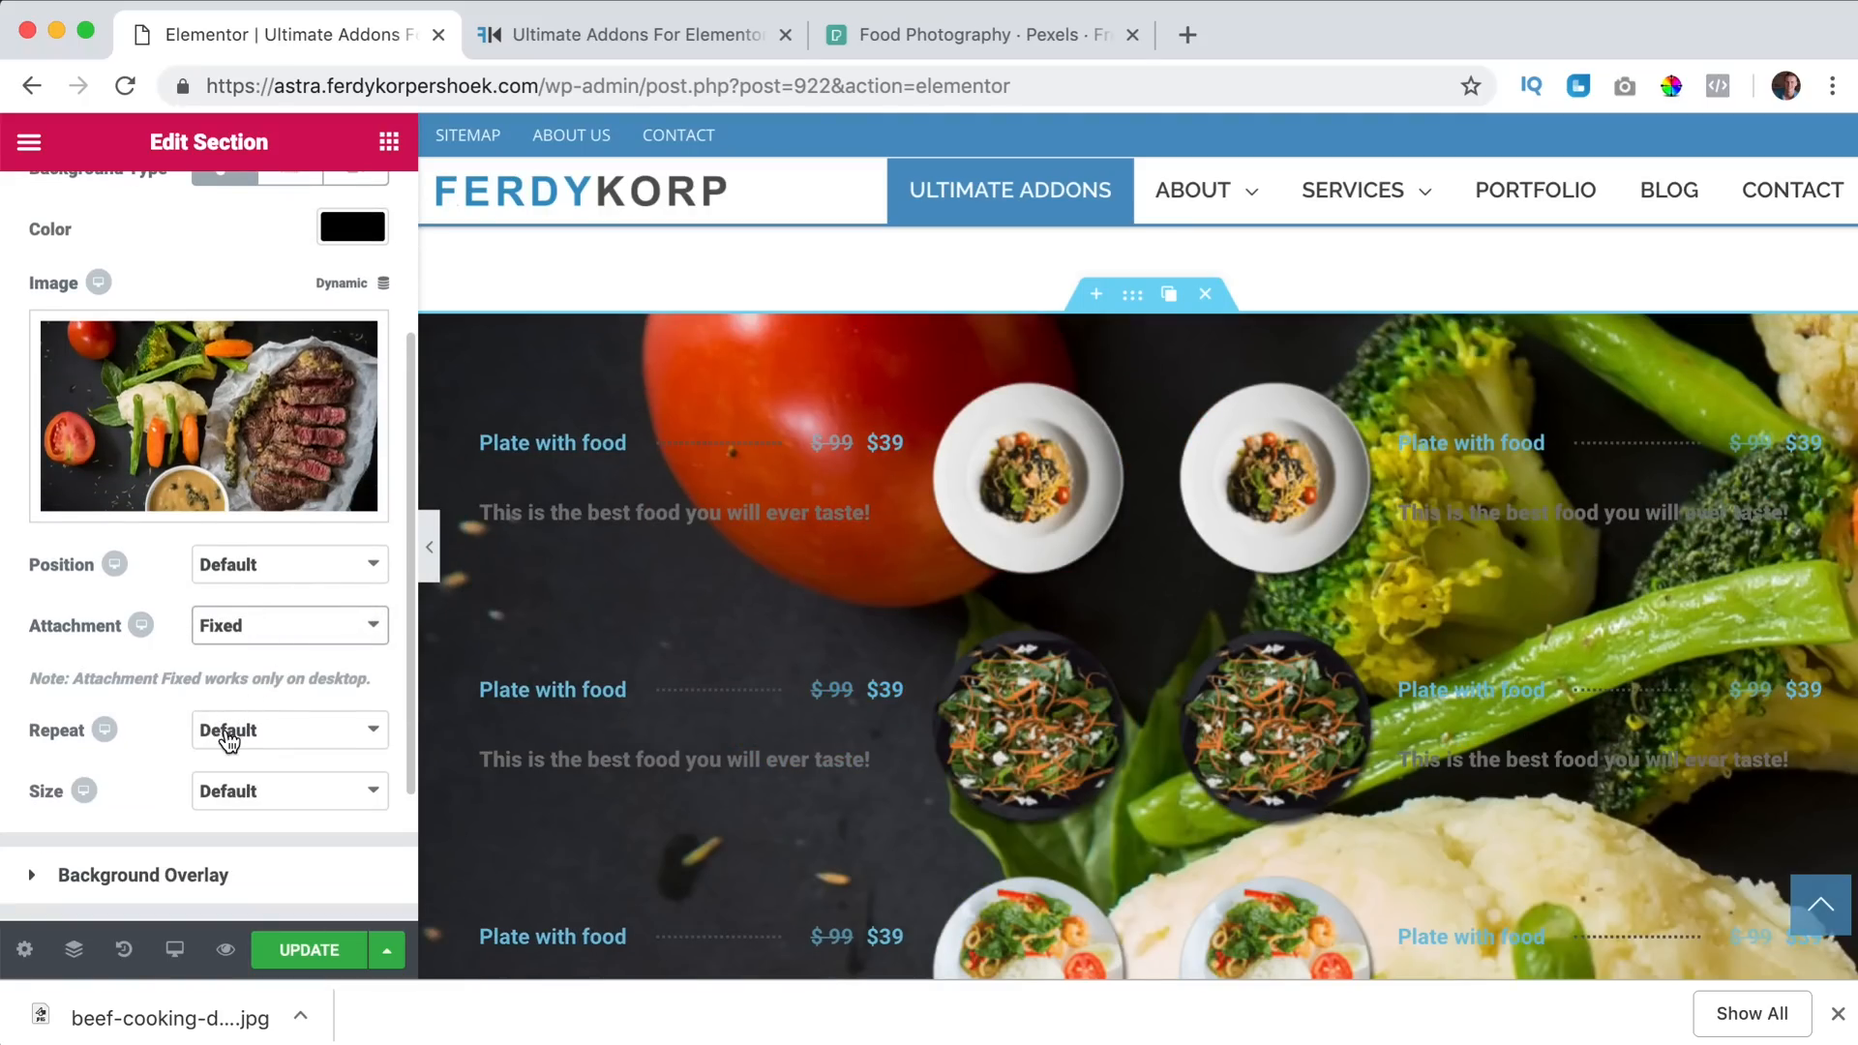
left_click(288, 789)
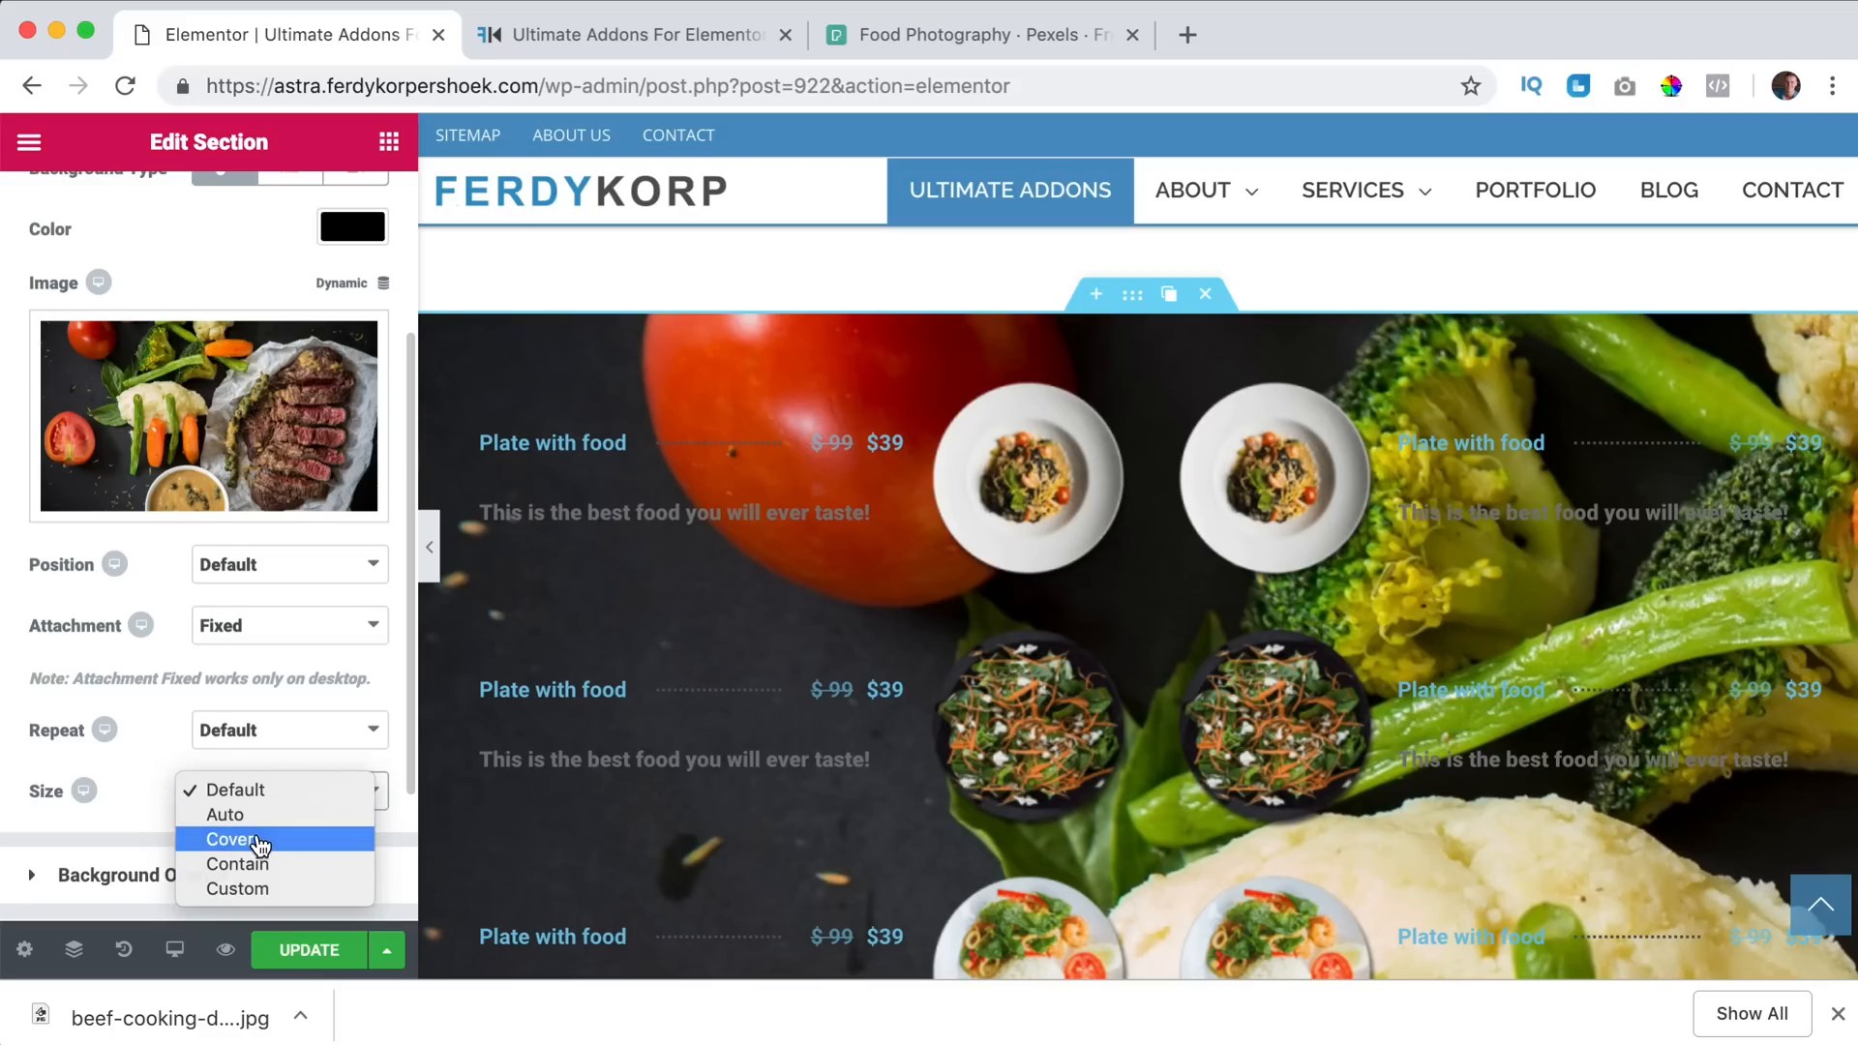
left_click(234, 838)
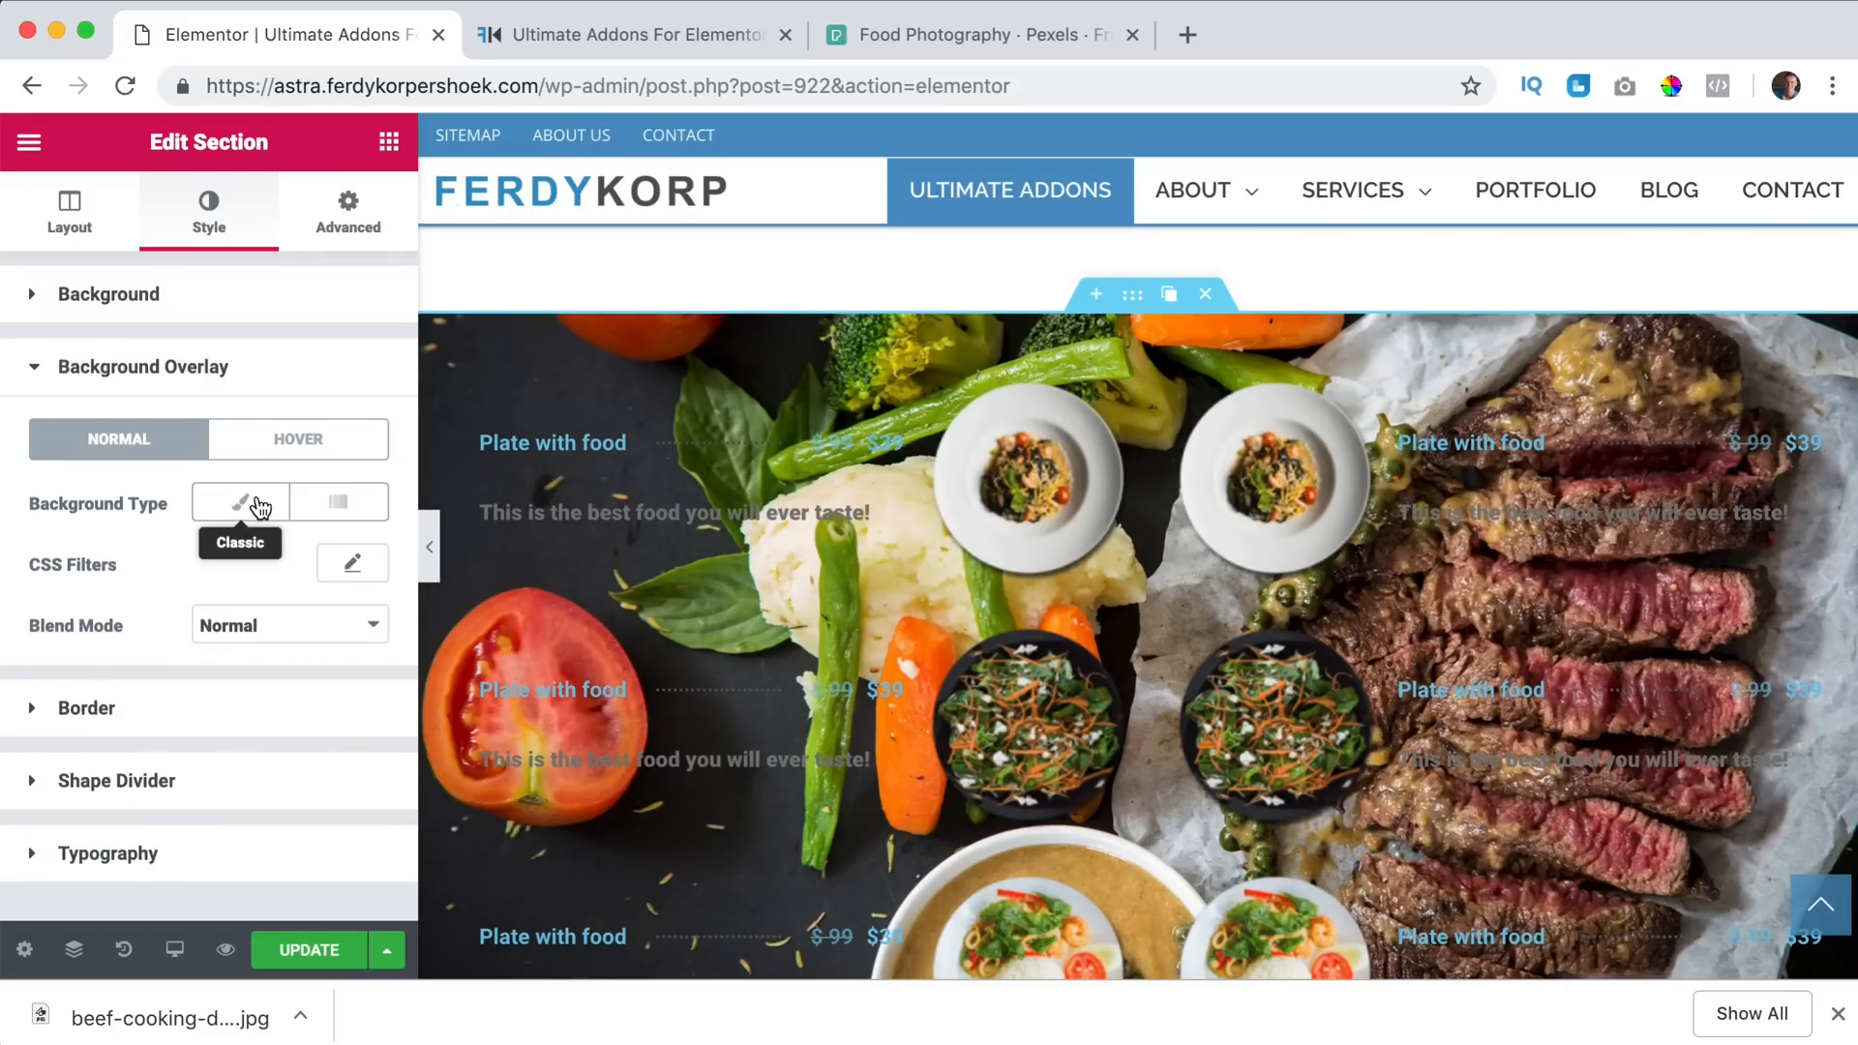
Add a black Classic background overlay at about 0.6 opacity.
left_click(240, 500)
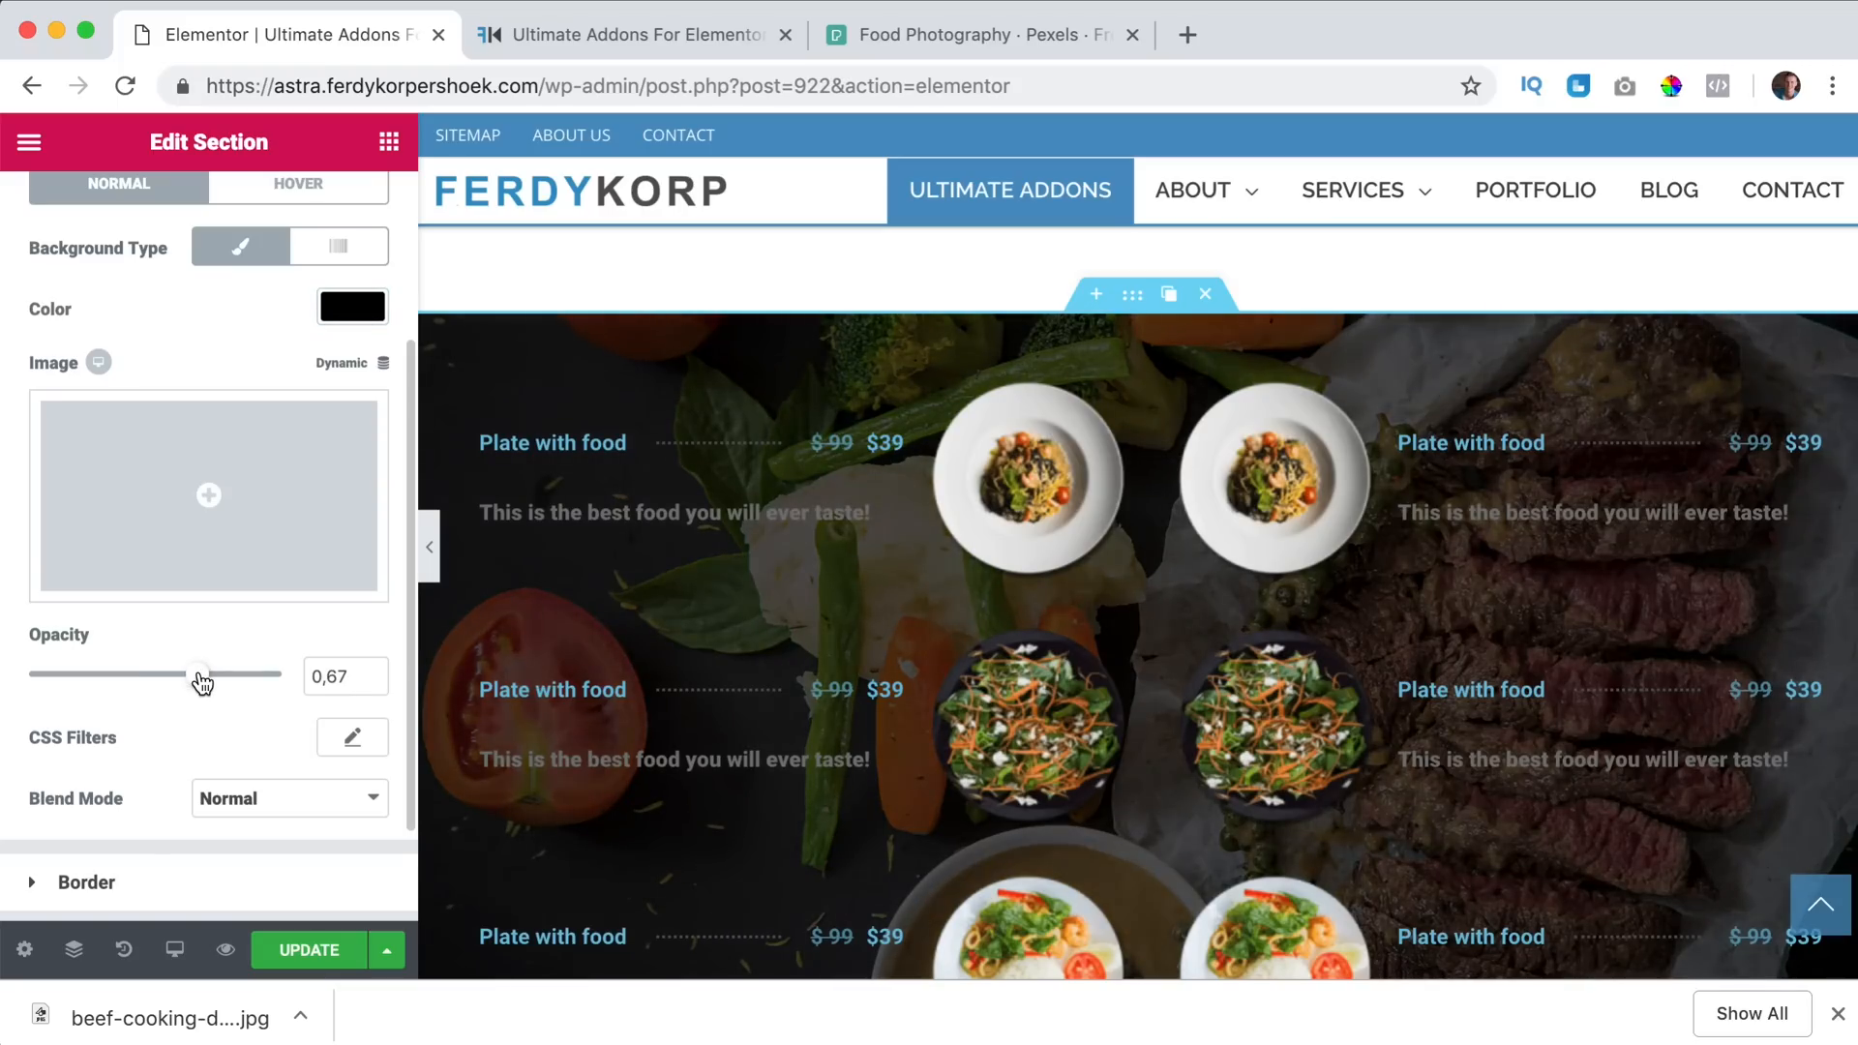
left_click_drag(200, 673, 176, 674)
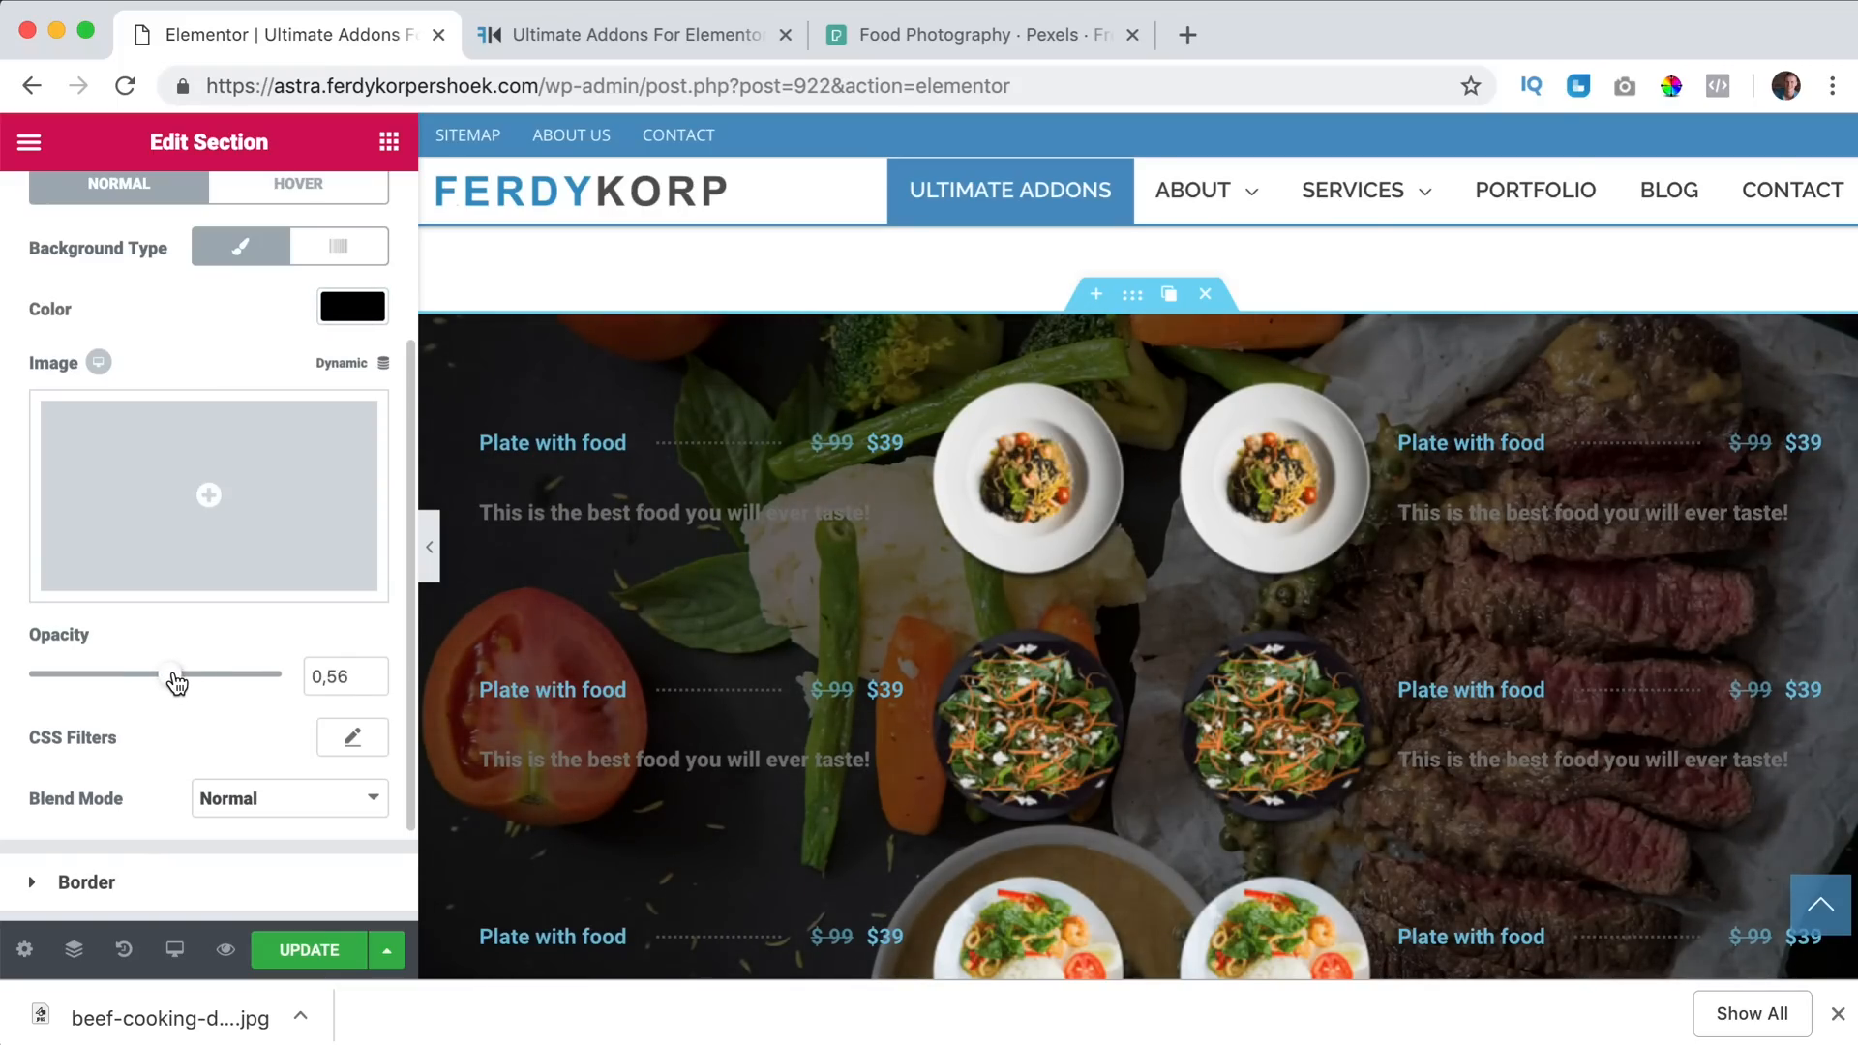
left_click_drag(171, 675, 183, 676)
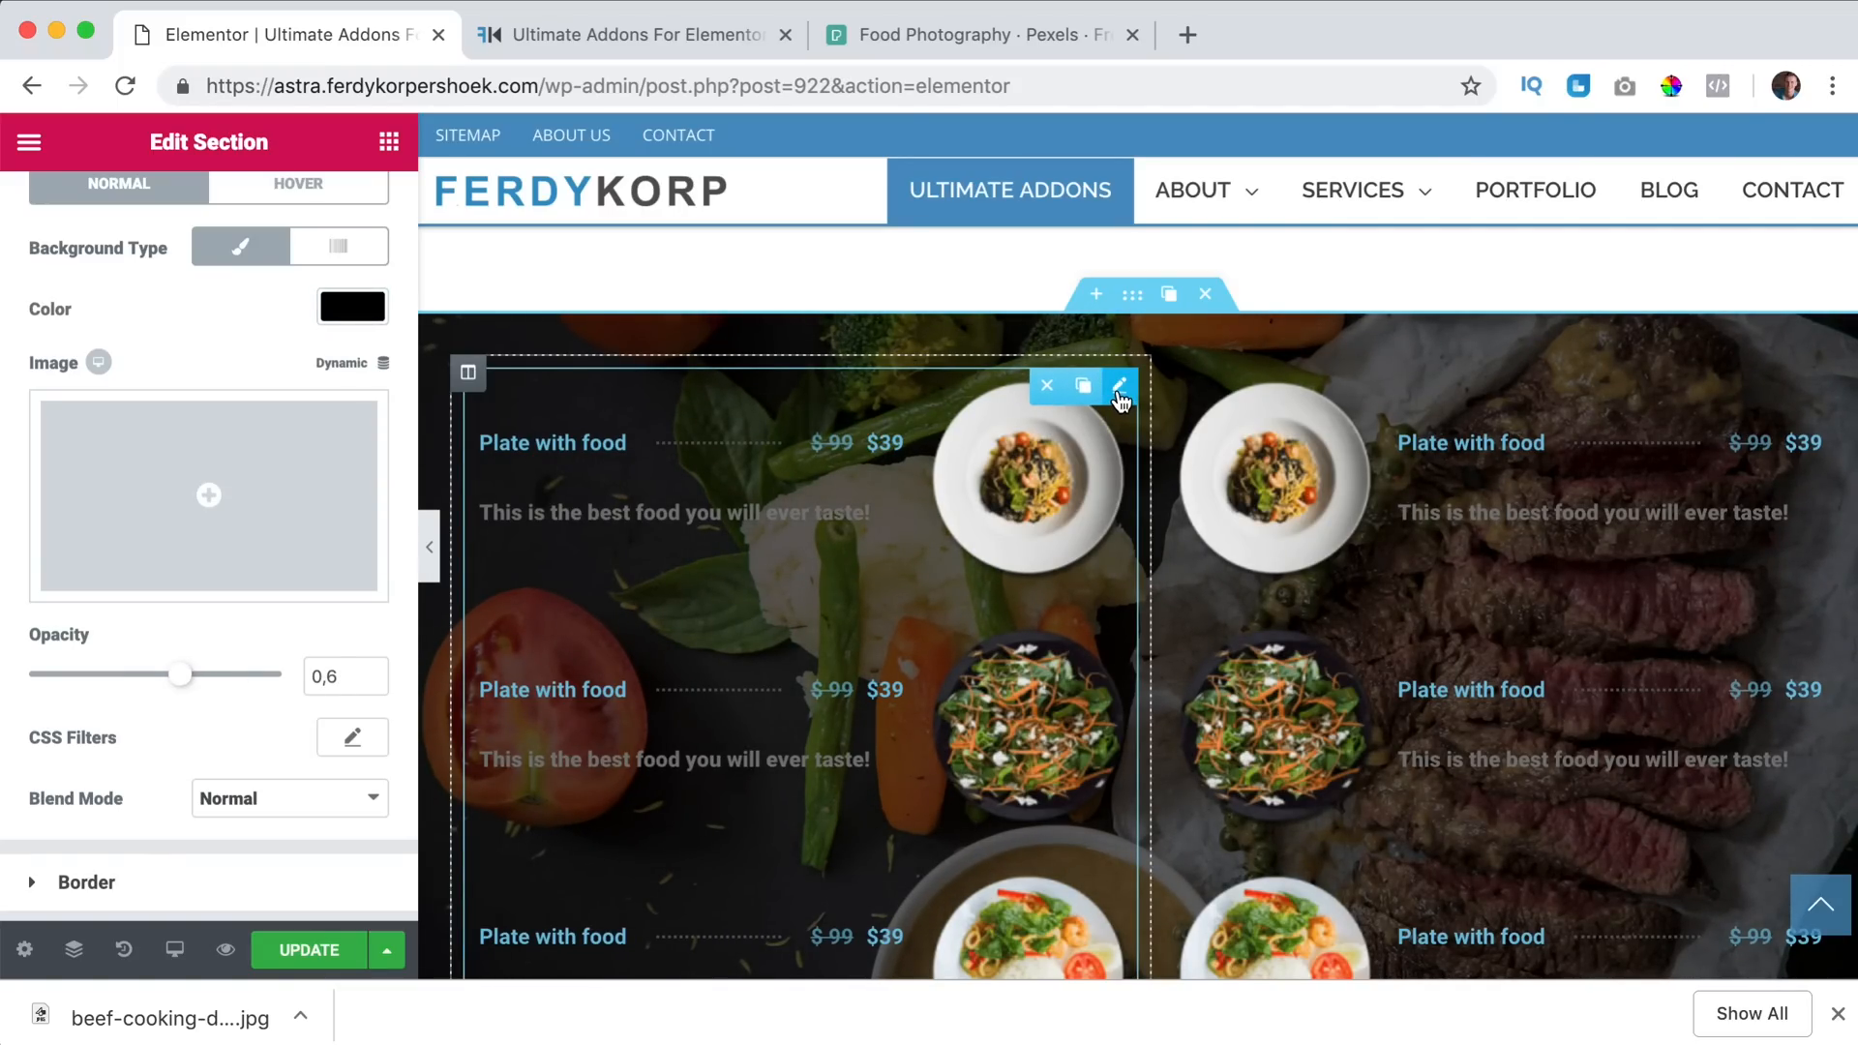
Give the price list items a black background colour at roughly 0.47 alpha.
left_click(1113, 383)
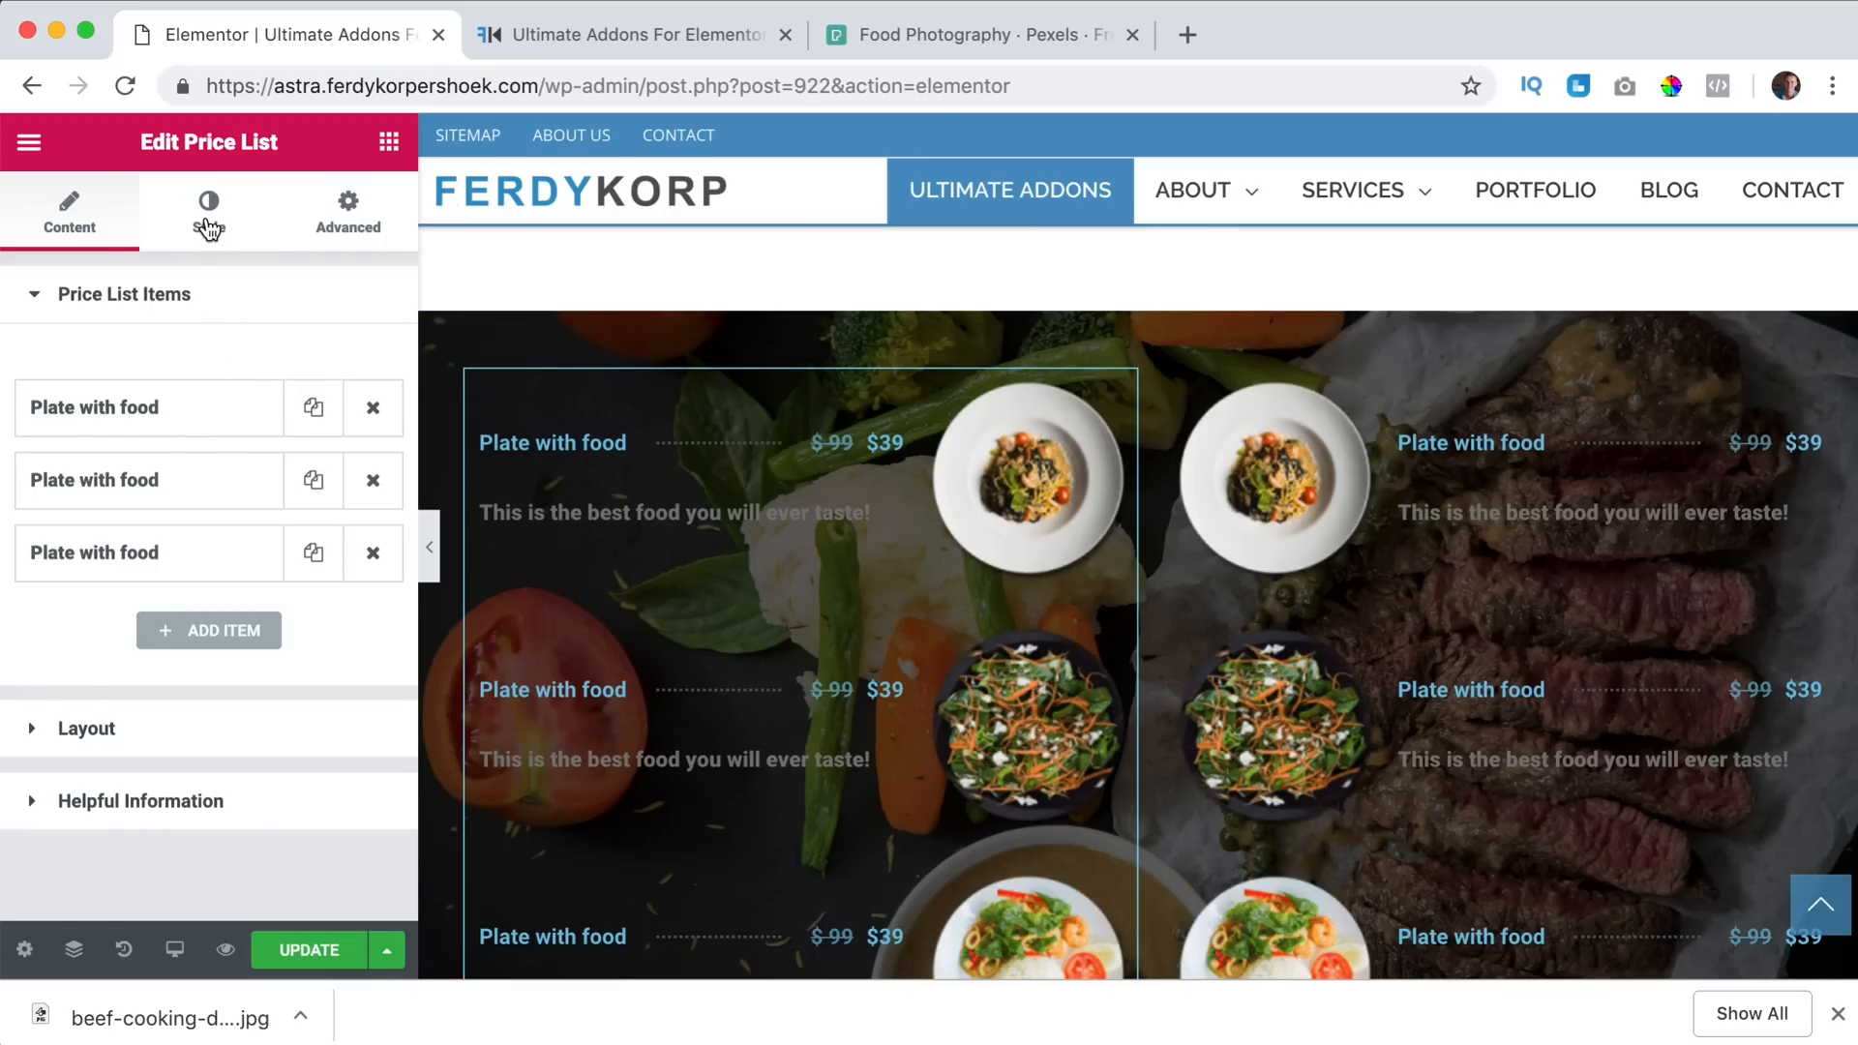
left_click(207, 213)
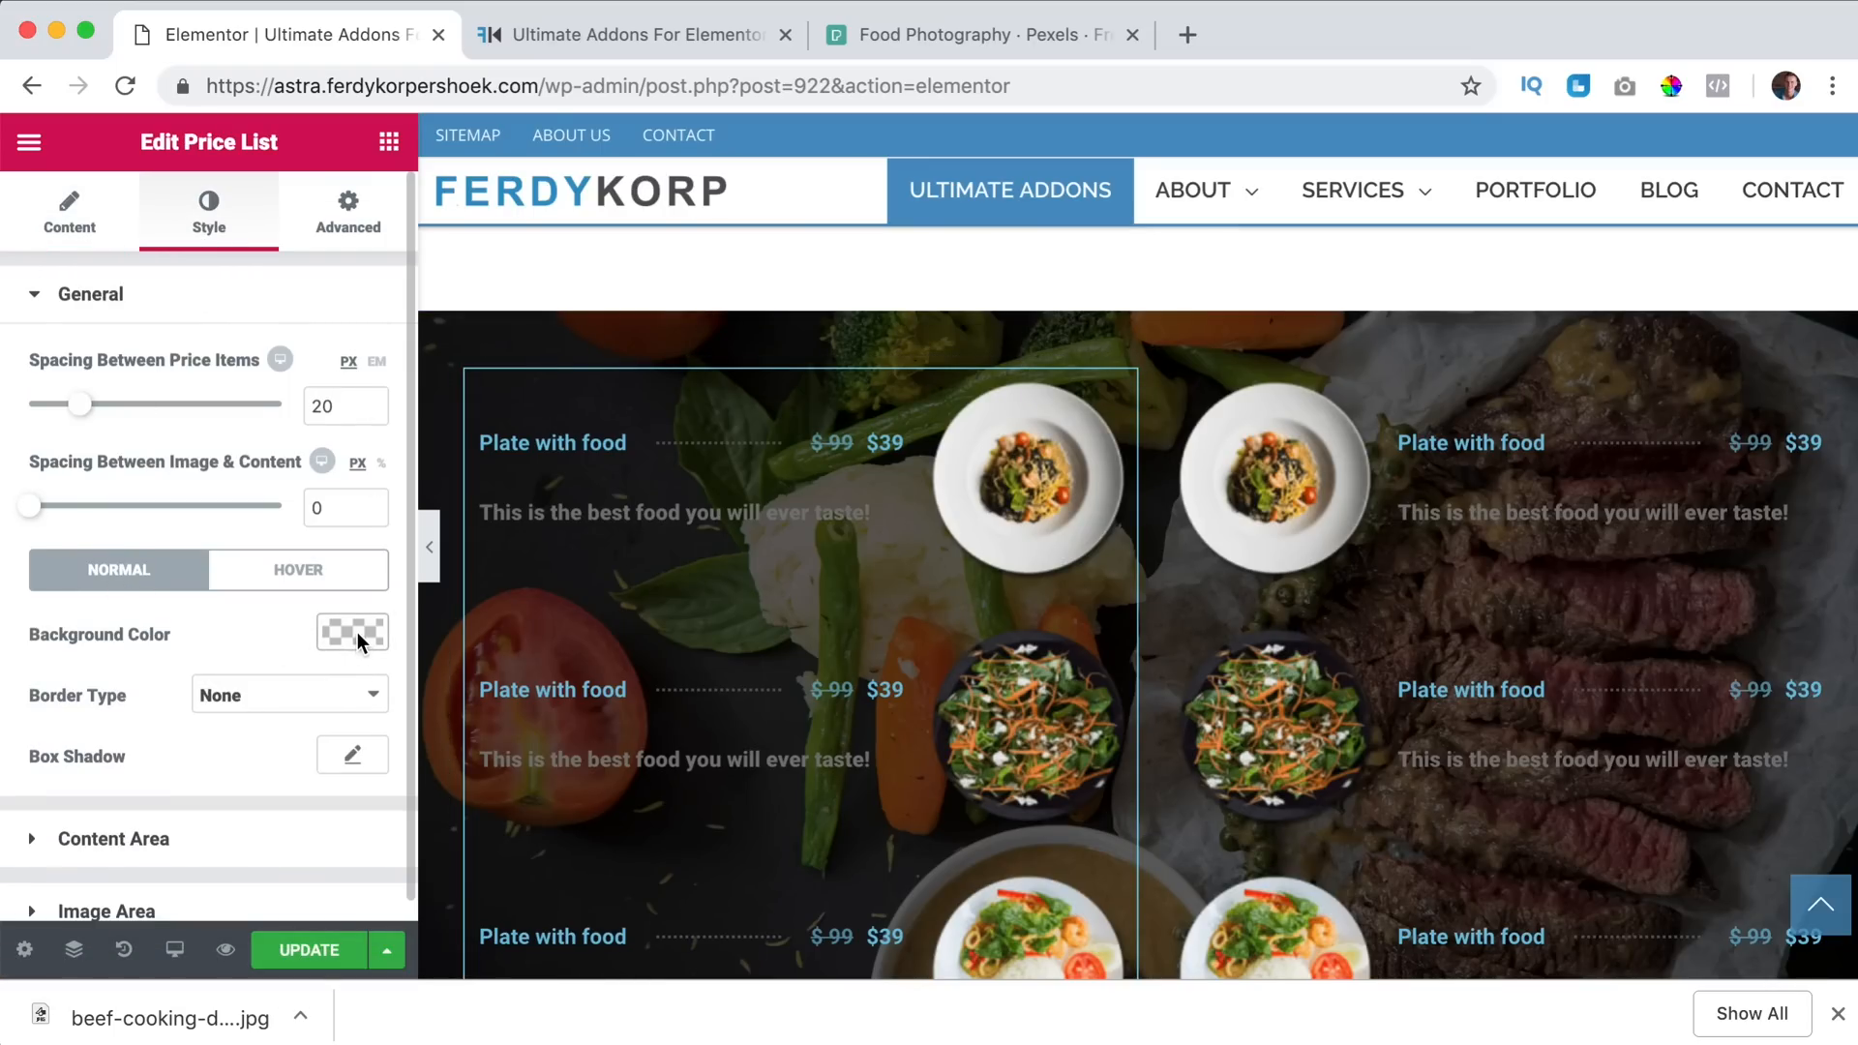
left_click(350, 631)
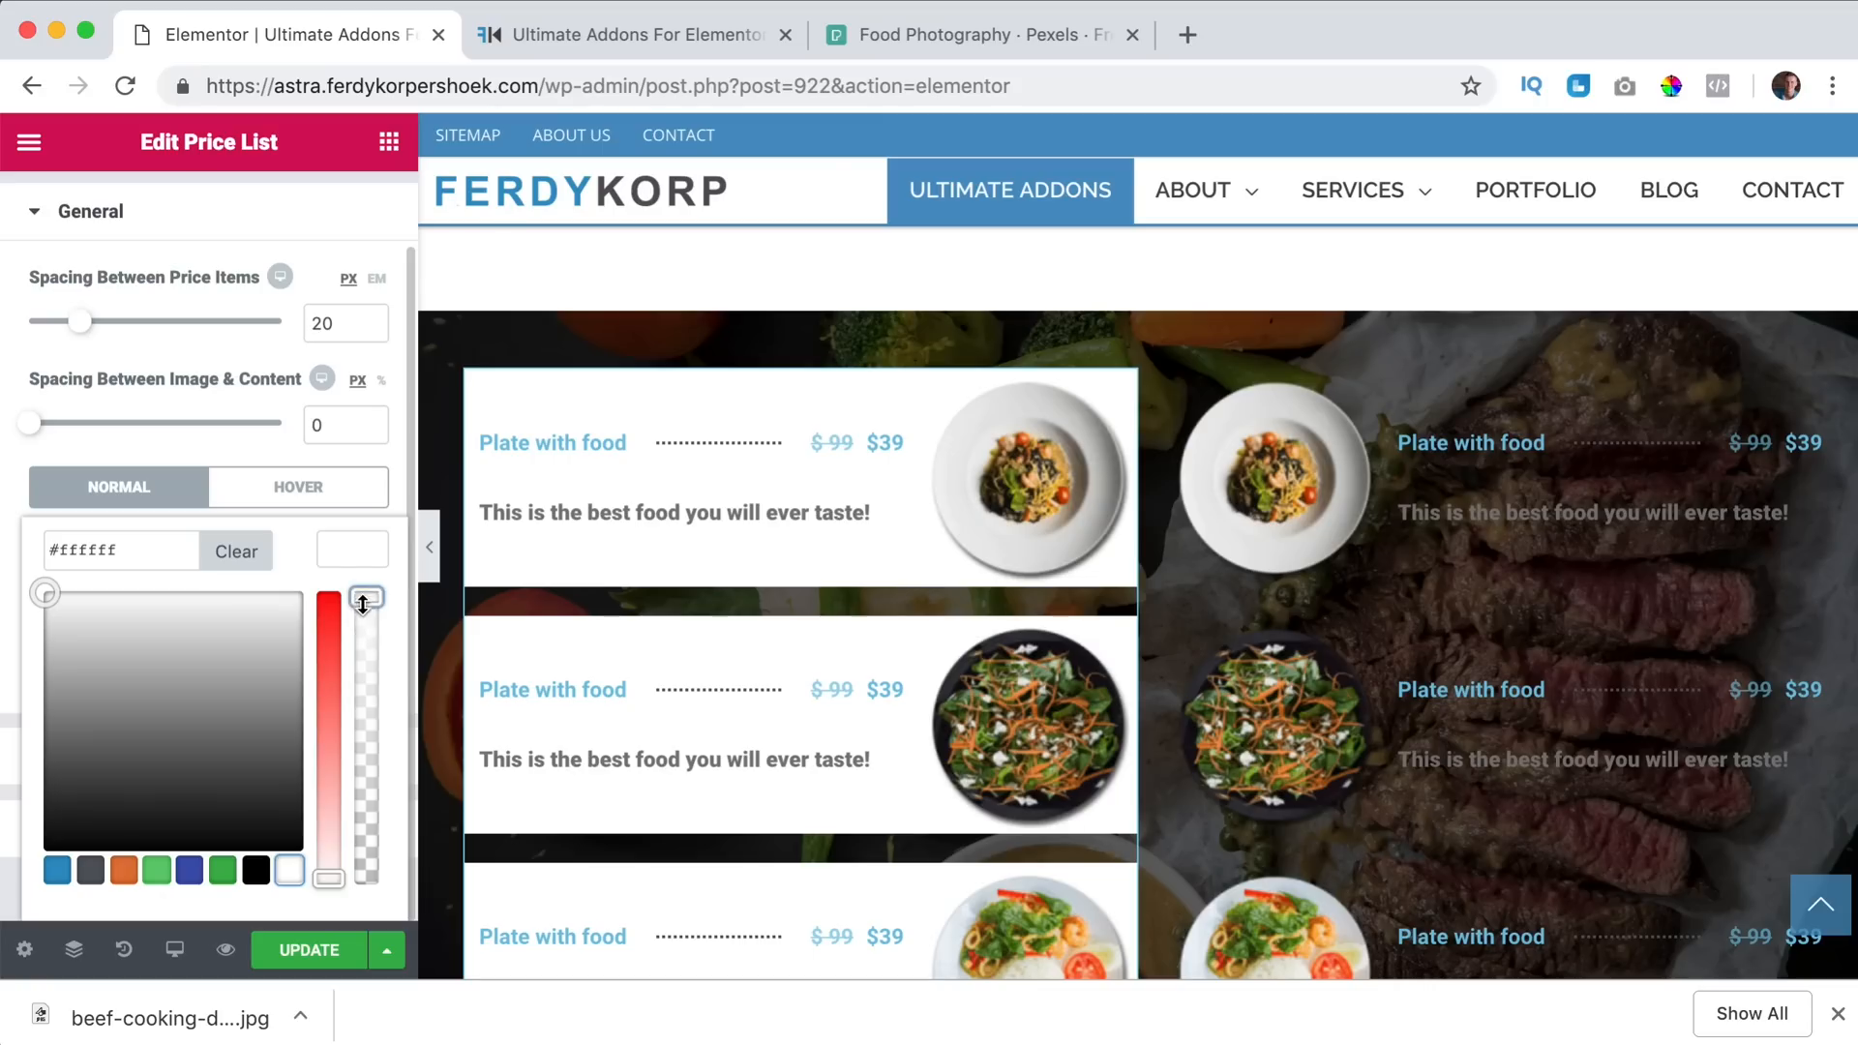
left_click_drag(366, 598, 366, 675)
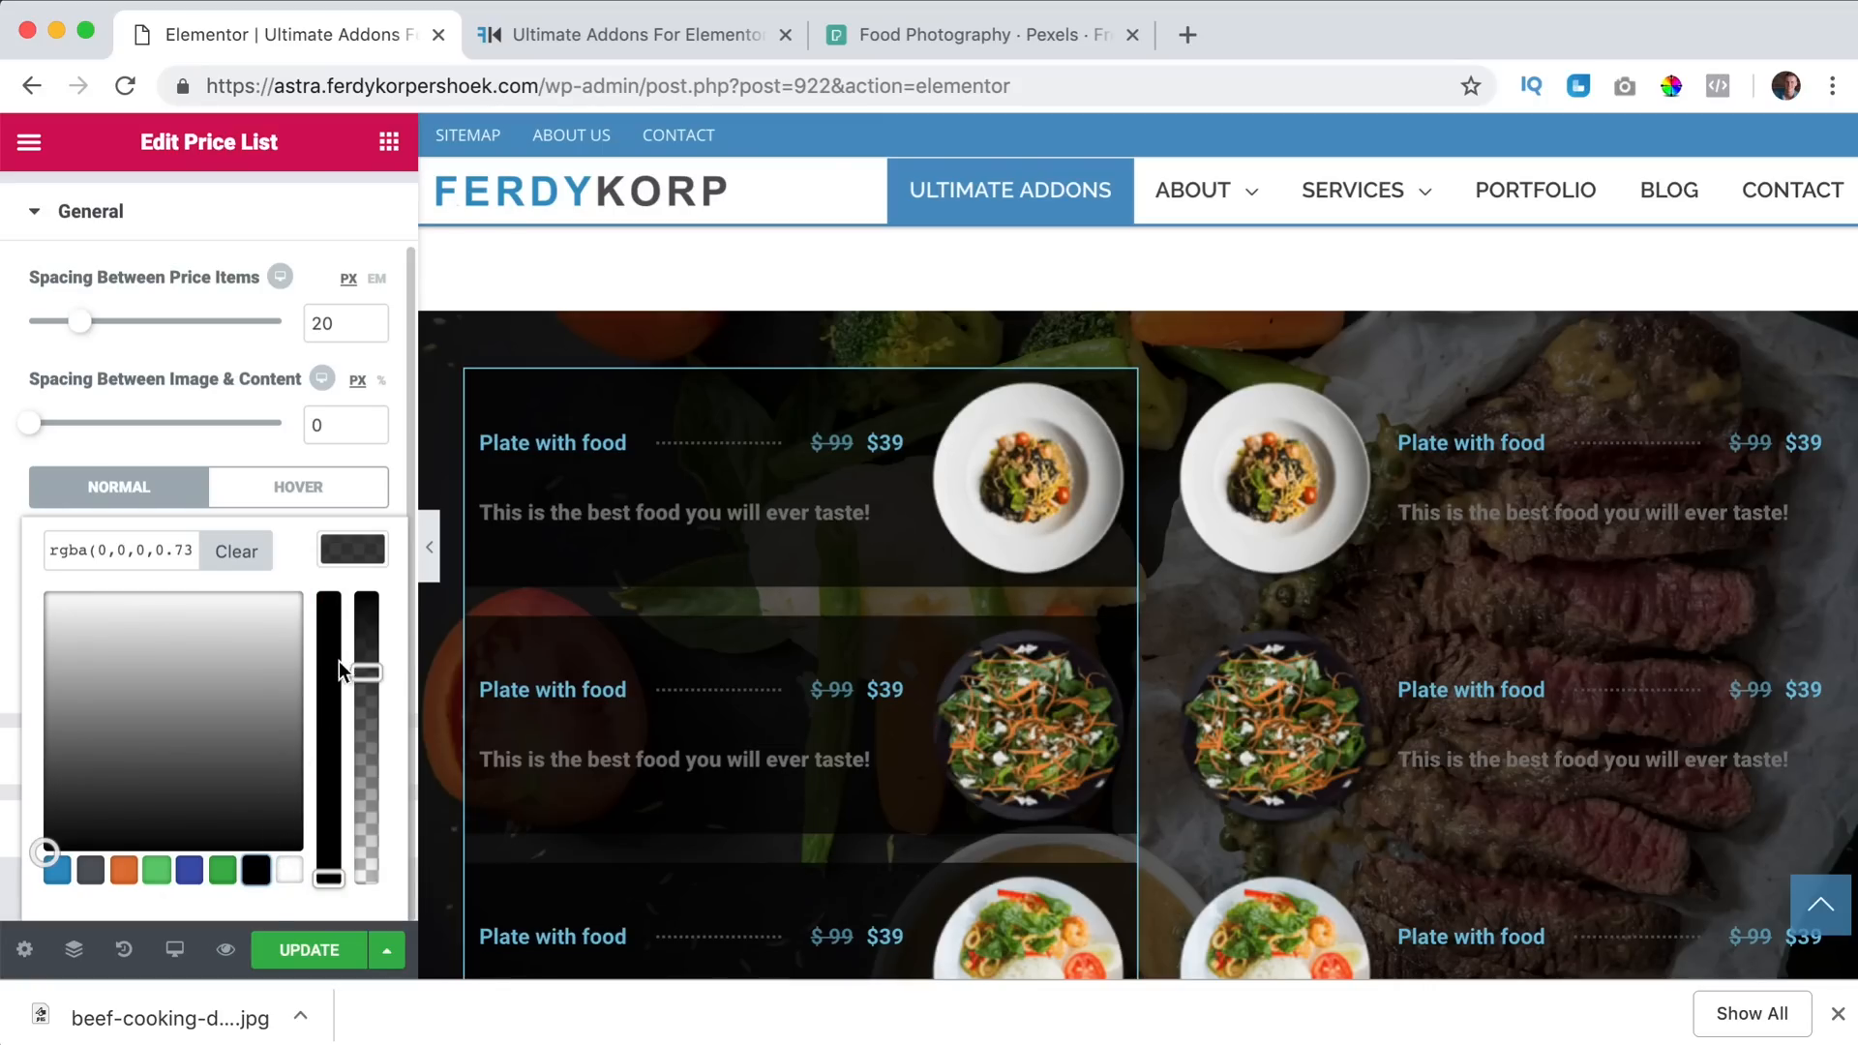
left_click_drag(365, 670, 366, 747)
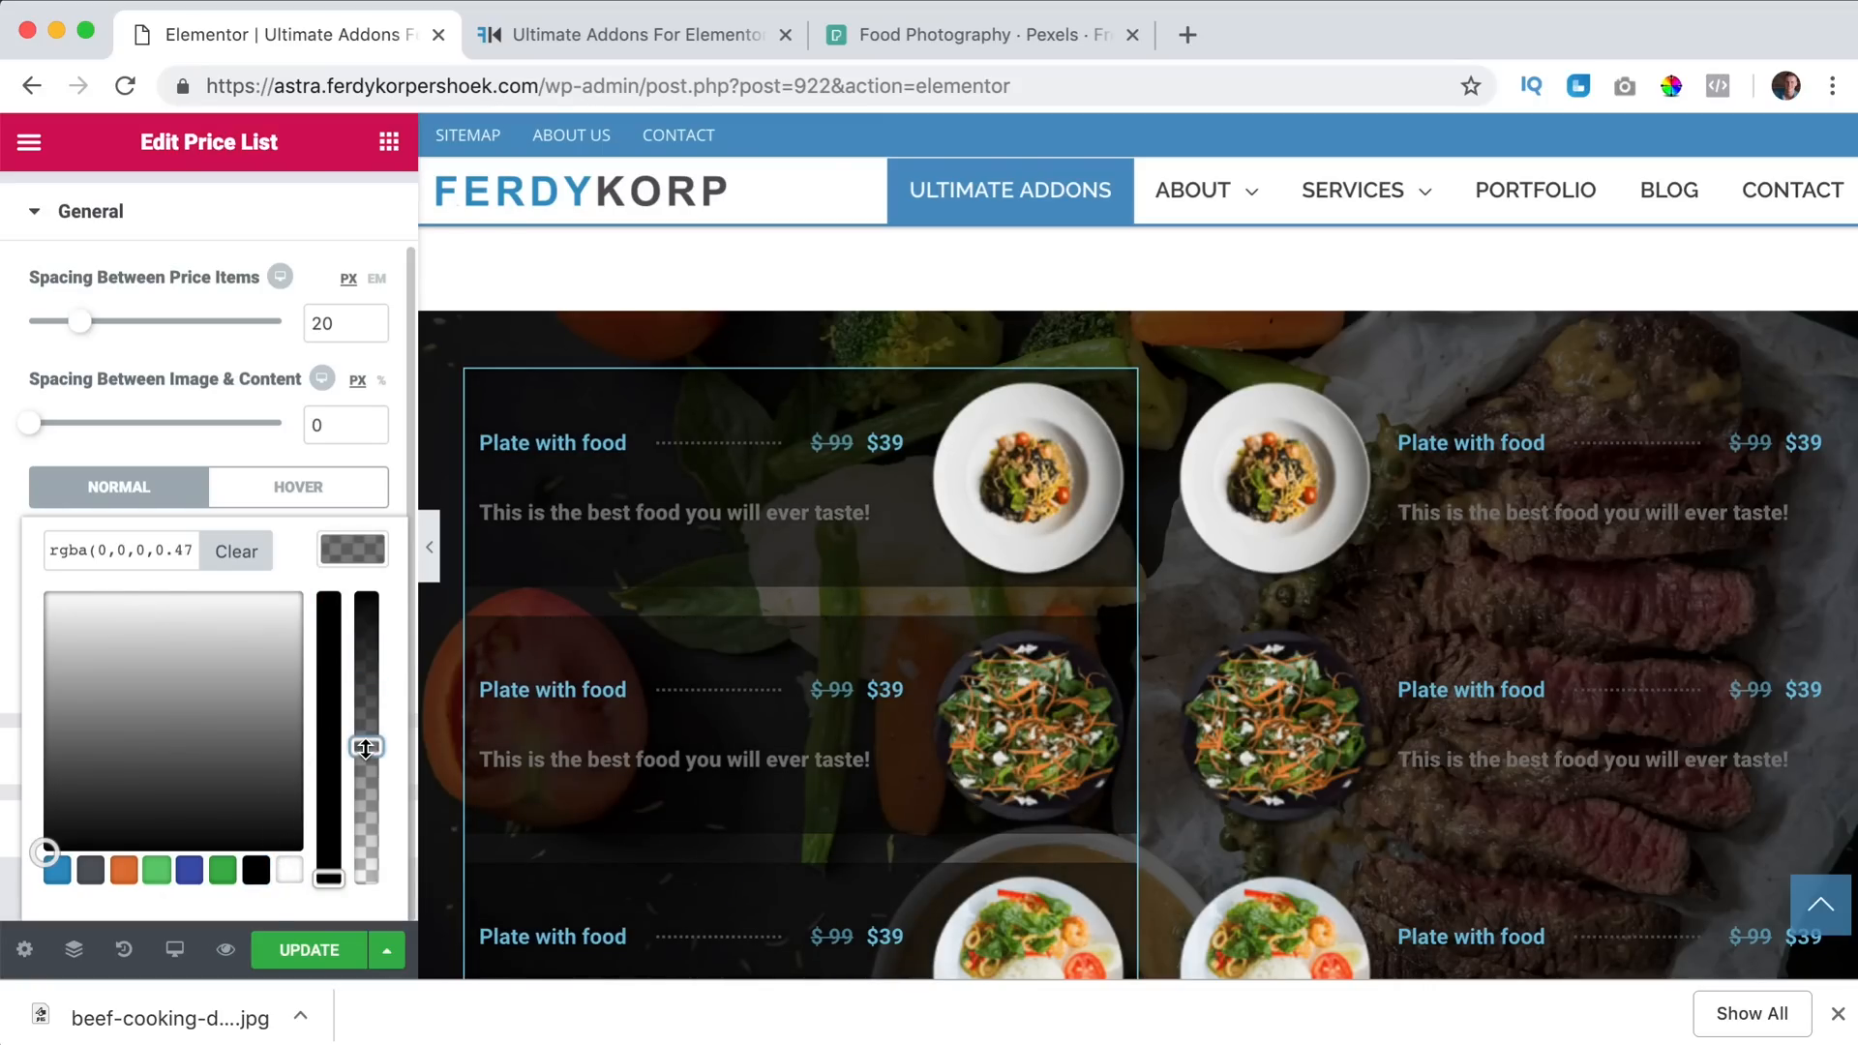
left_click(352, 548)
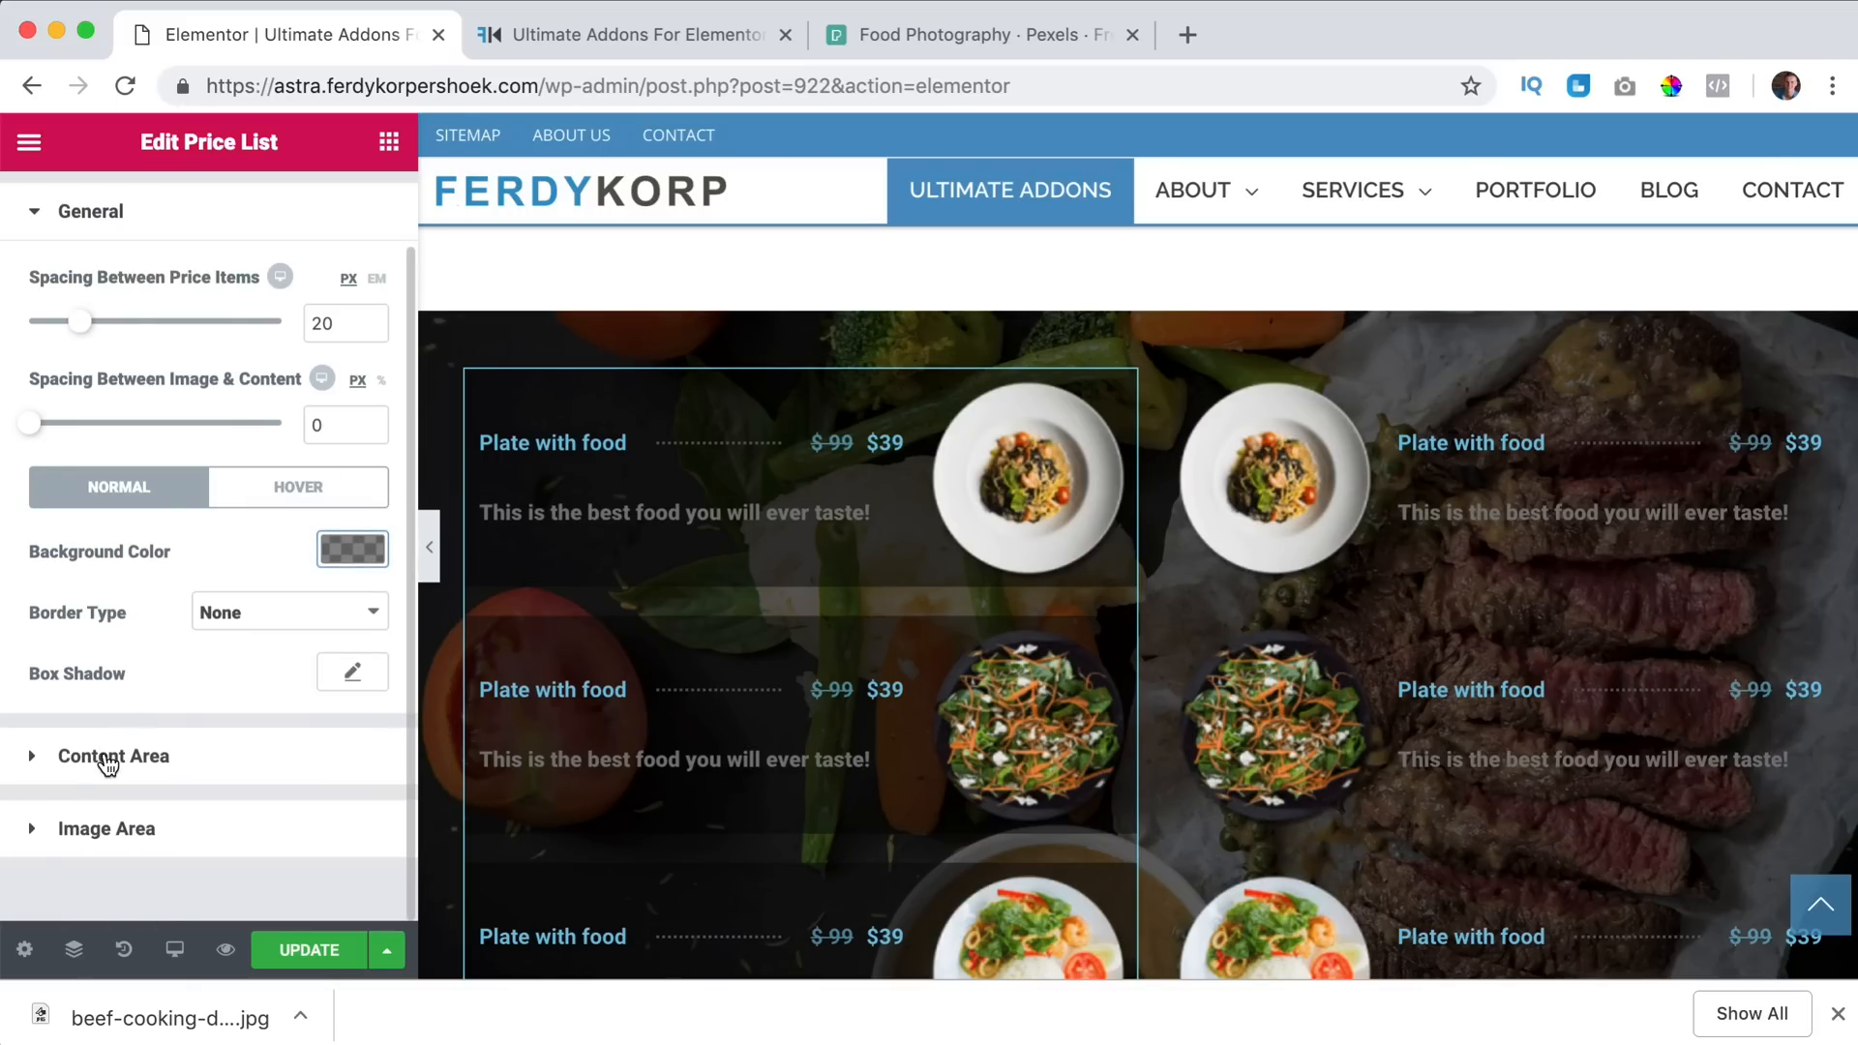
In Content Area, make the item titles white with 18 px typography.
left_click(114, 757)
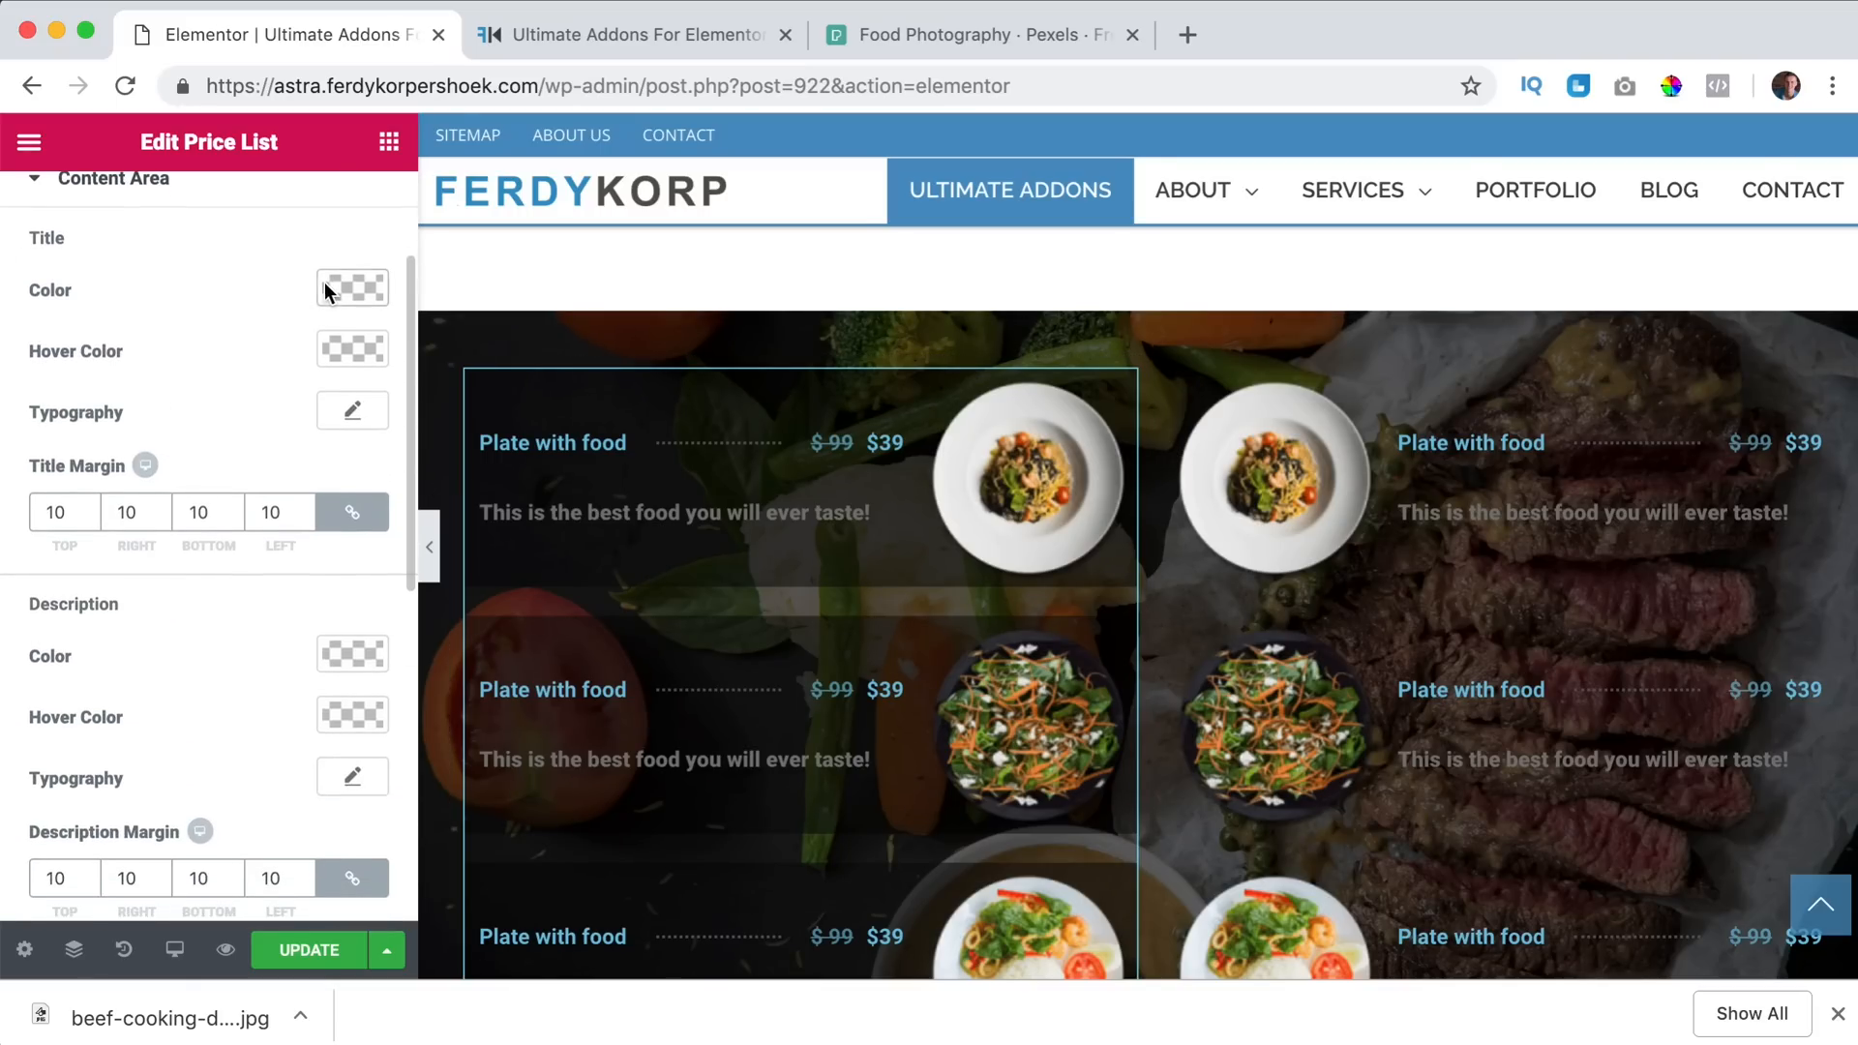
left_click(352, 287)
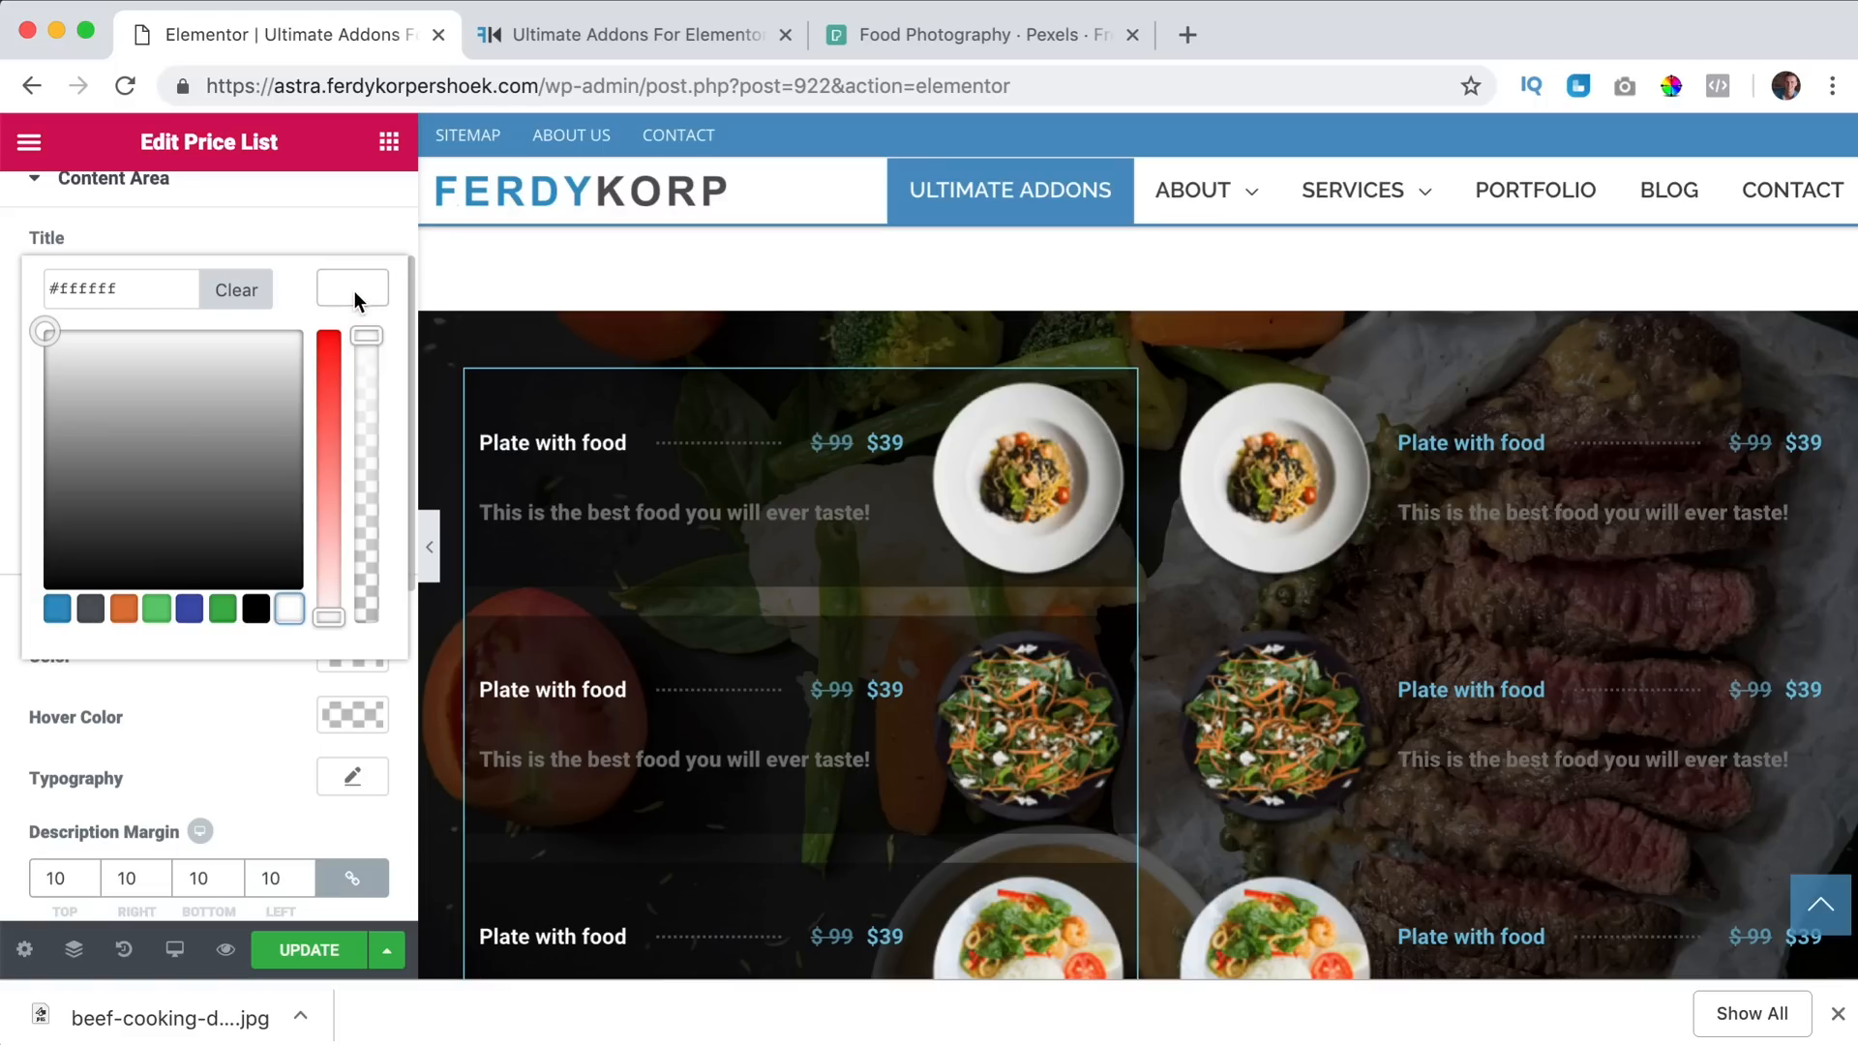
left_click(352, 410)
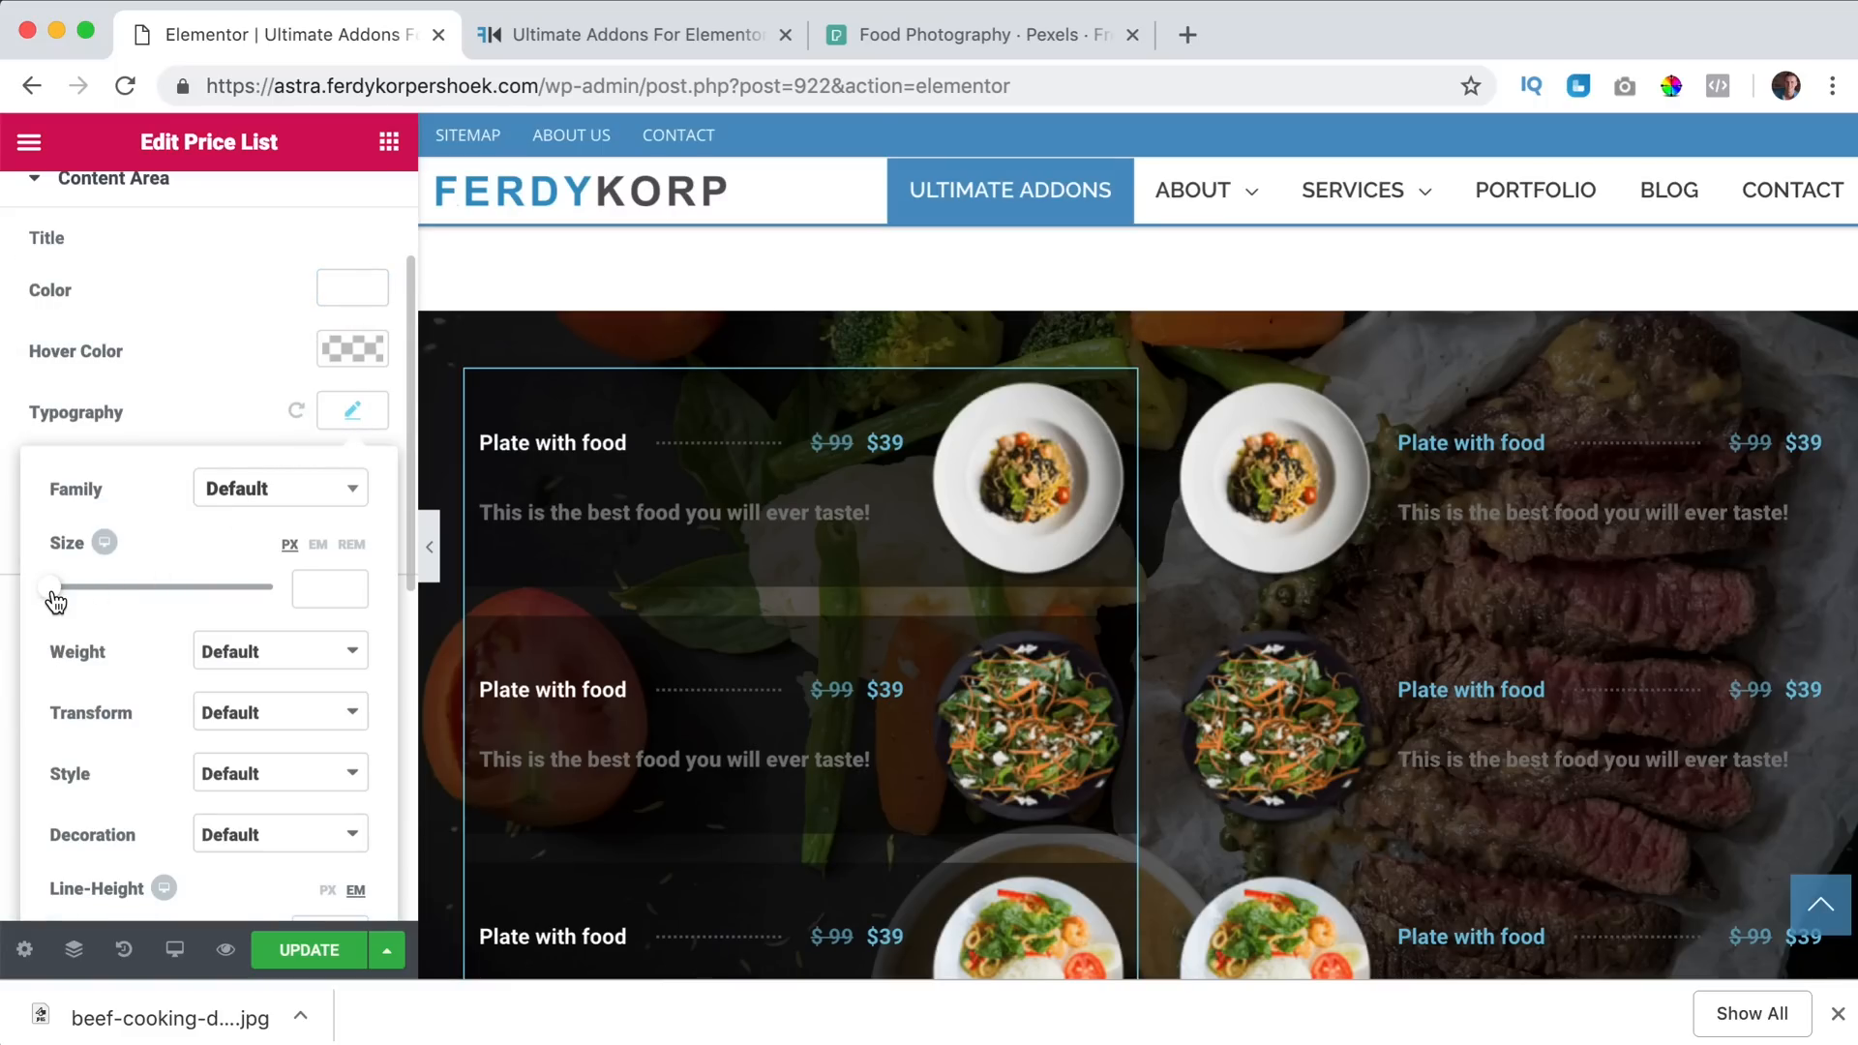
left_click_drag(50, 585, 75, 585)
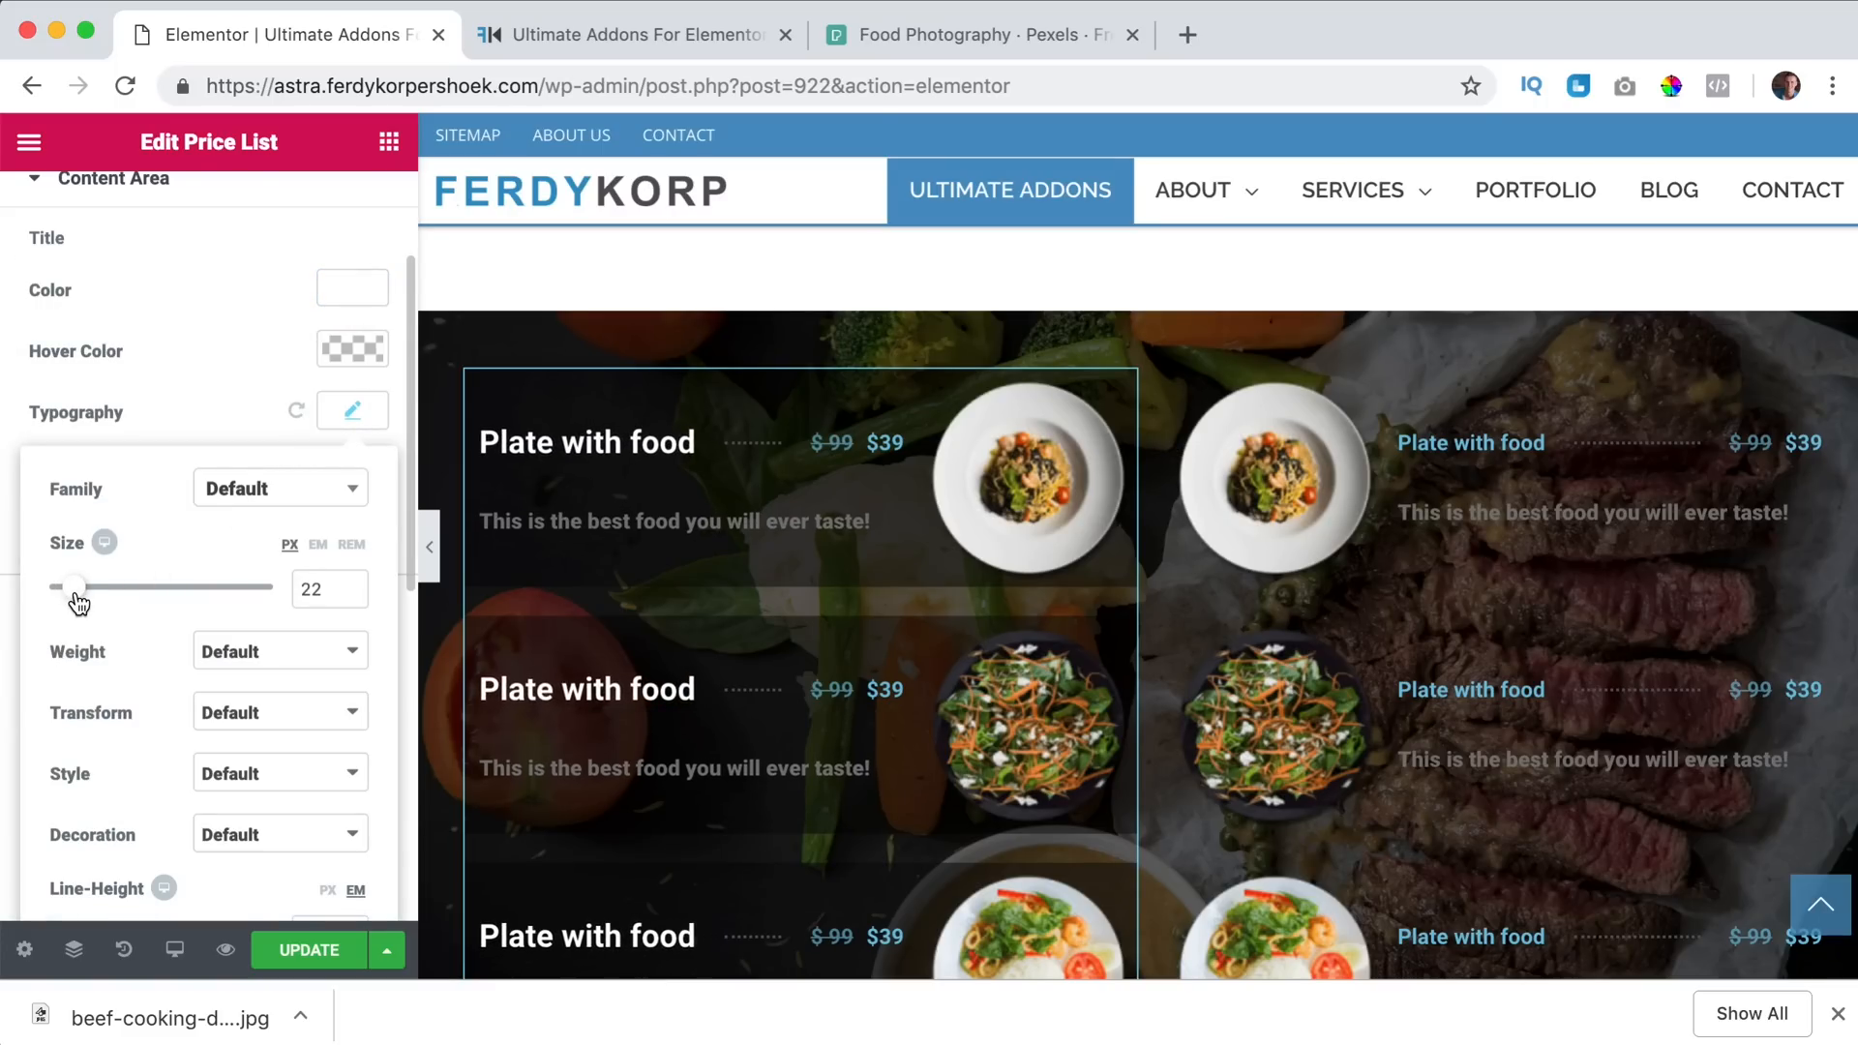
left_click_drag(75, 584, 70, 585)
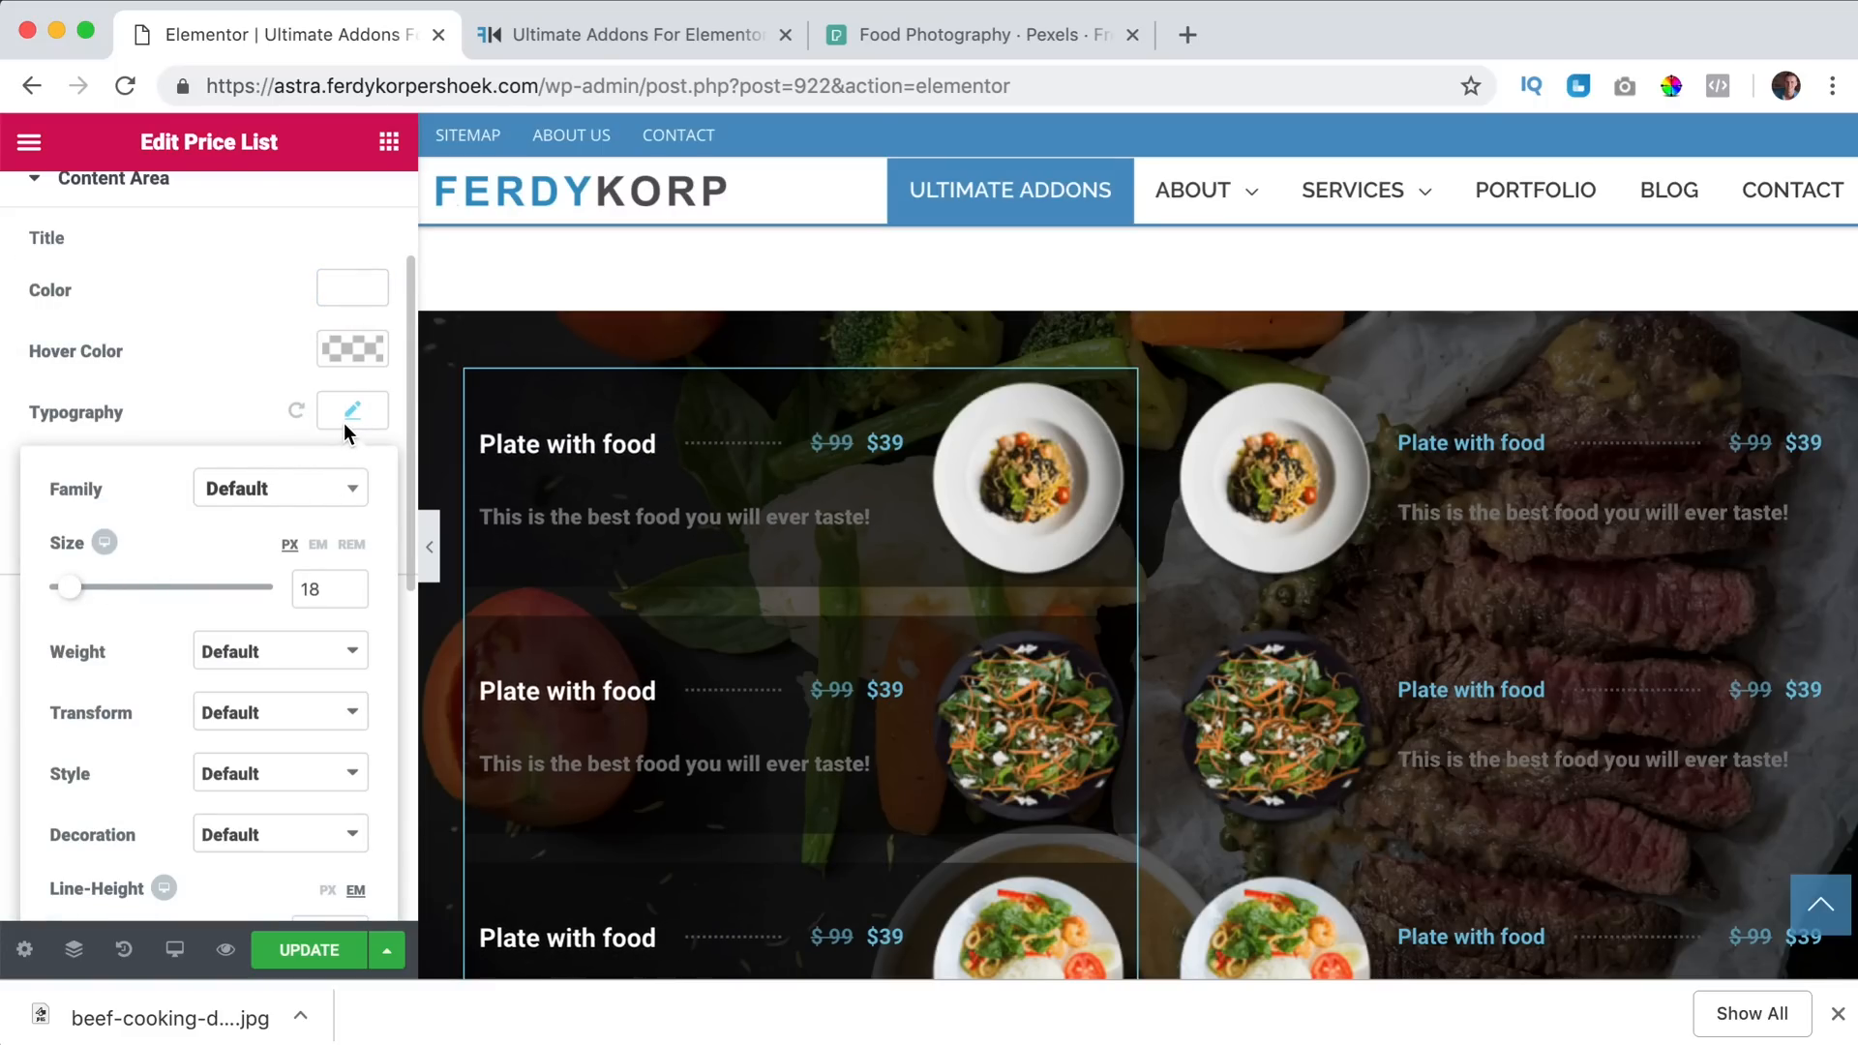
left_click(352, 410)
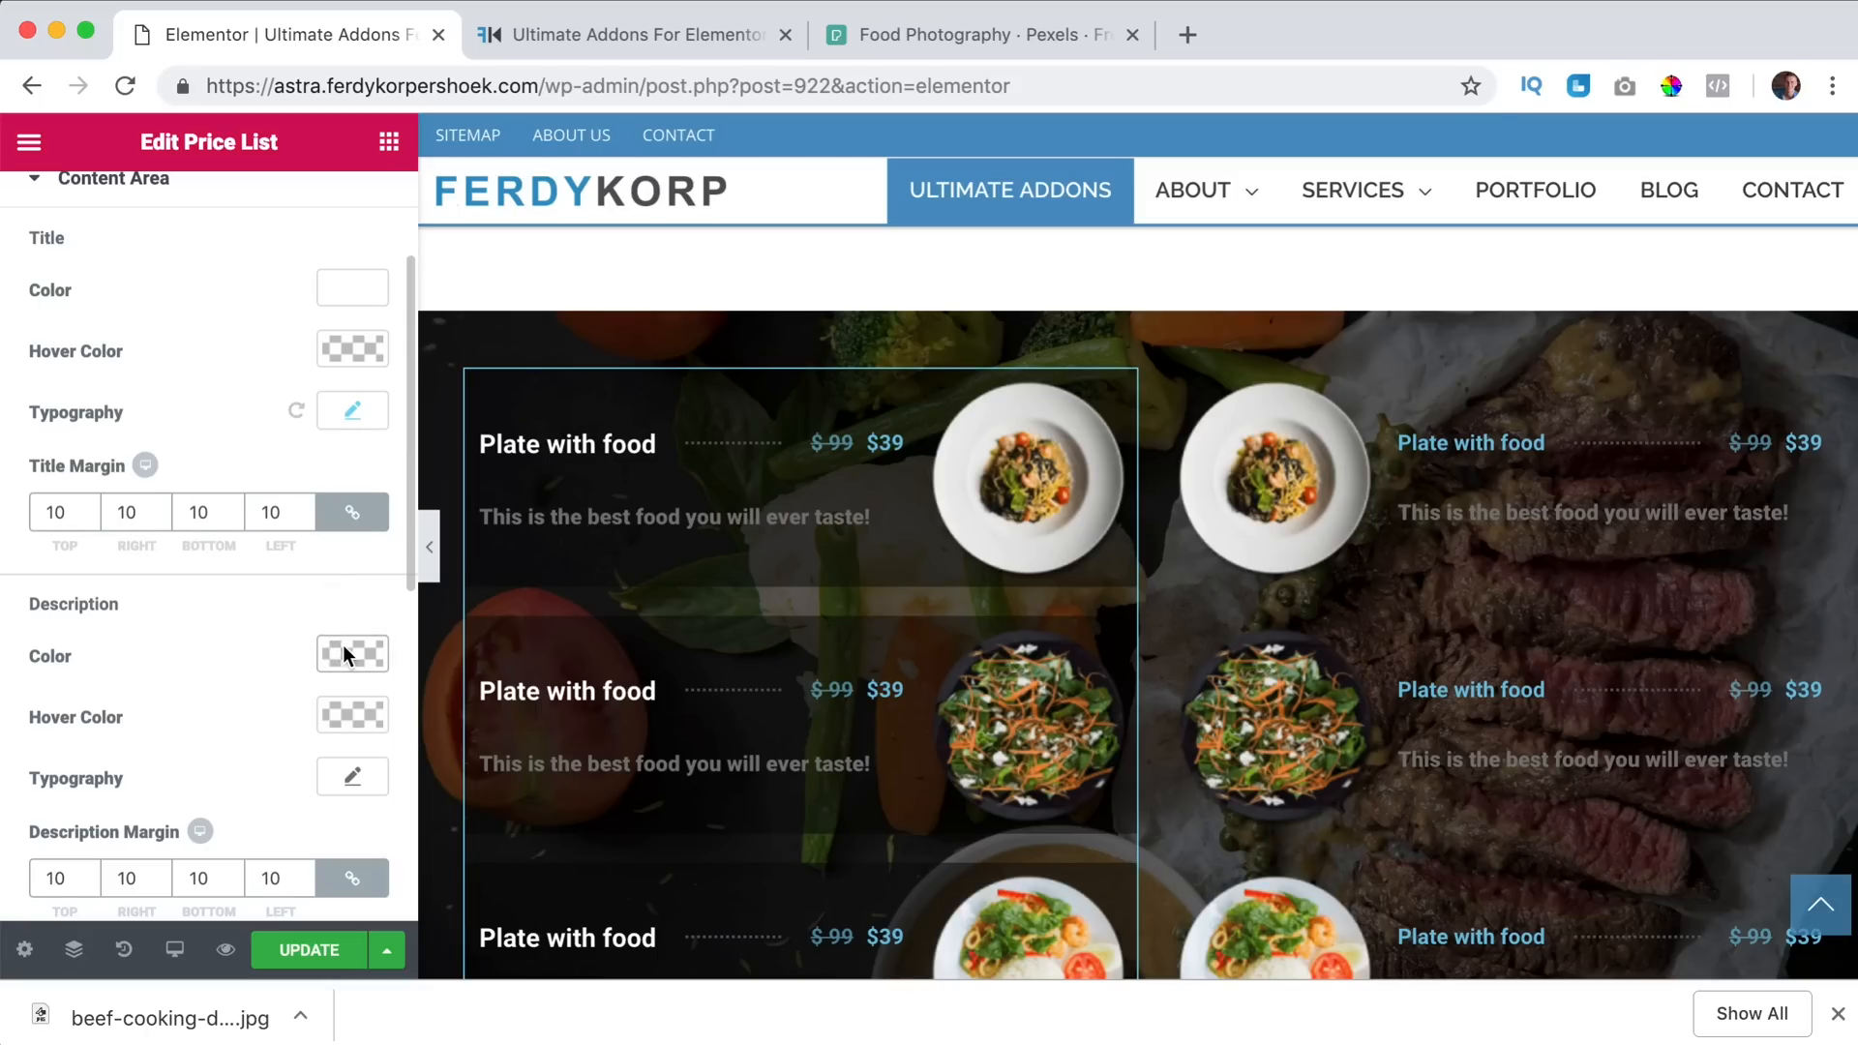
Make the item descriptions white and slightly translucent.
scroll("down", 3)
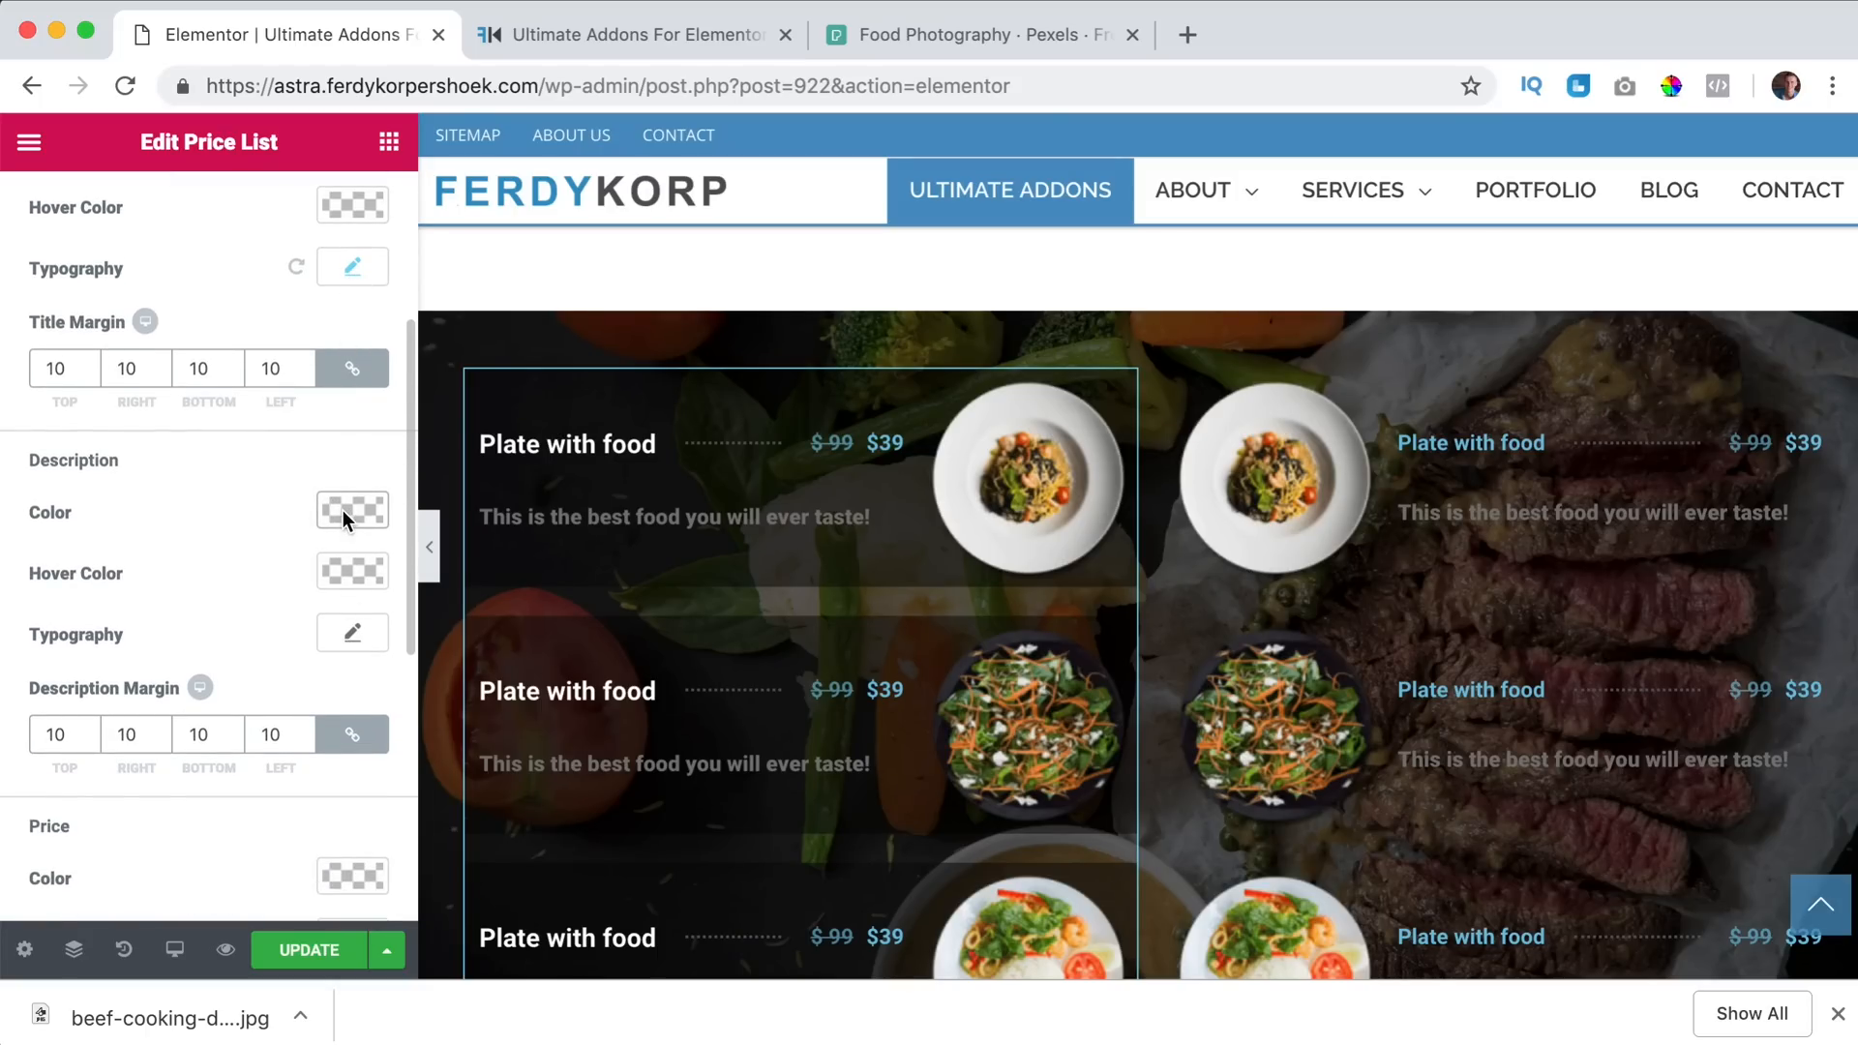
left_click(352, 511)
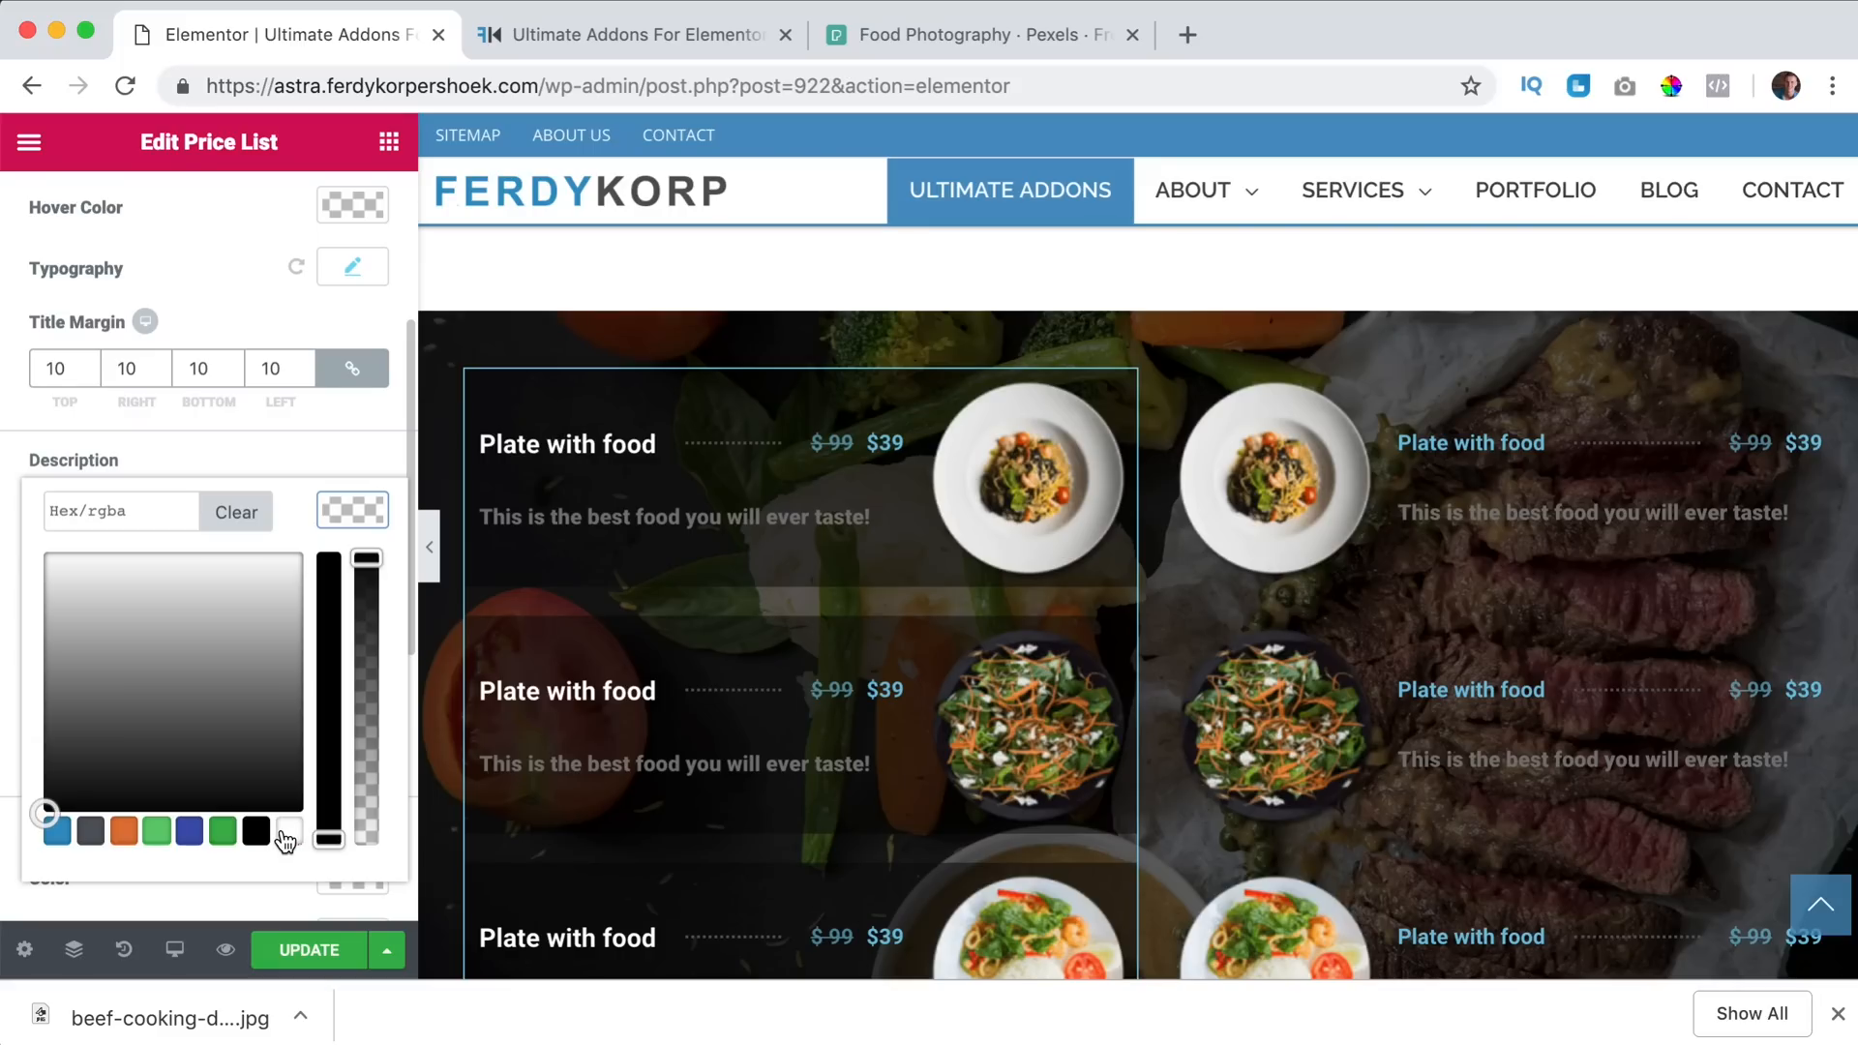
left_click(288, 830)
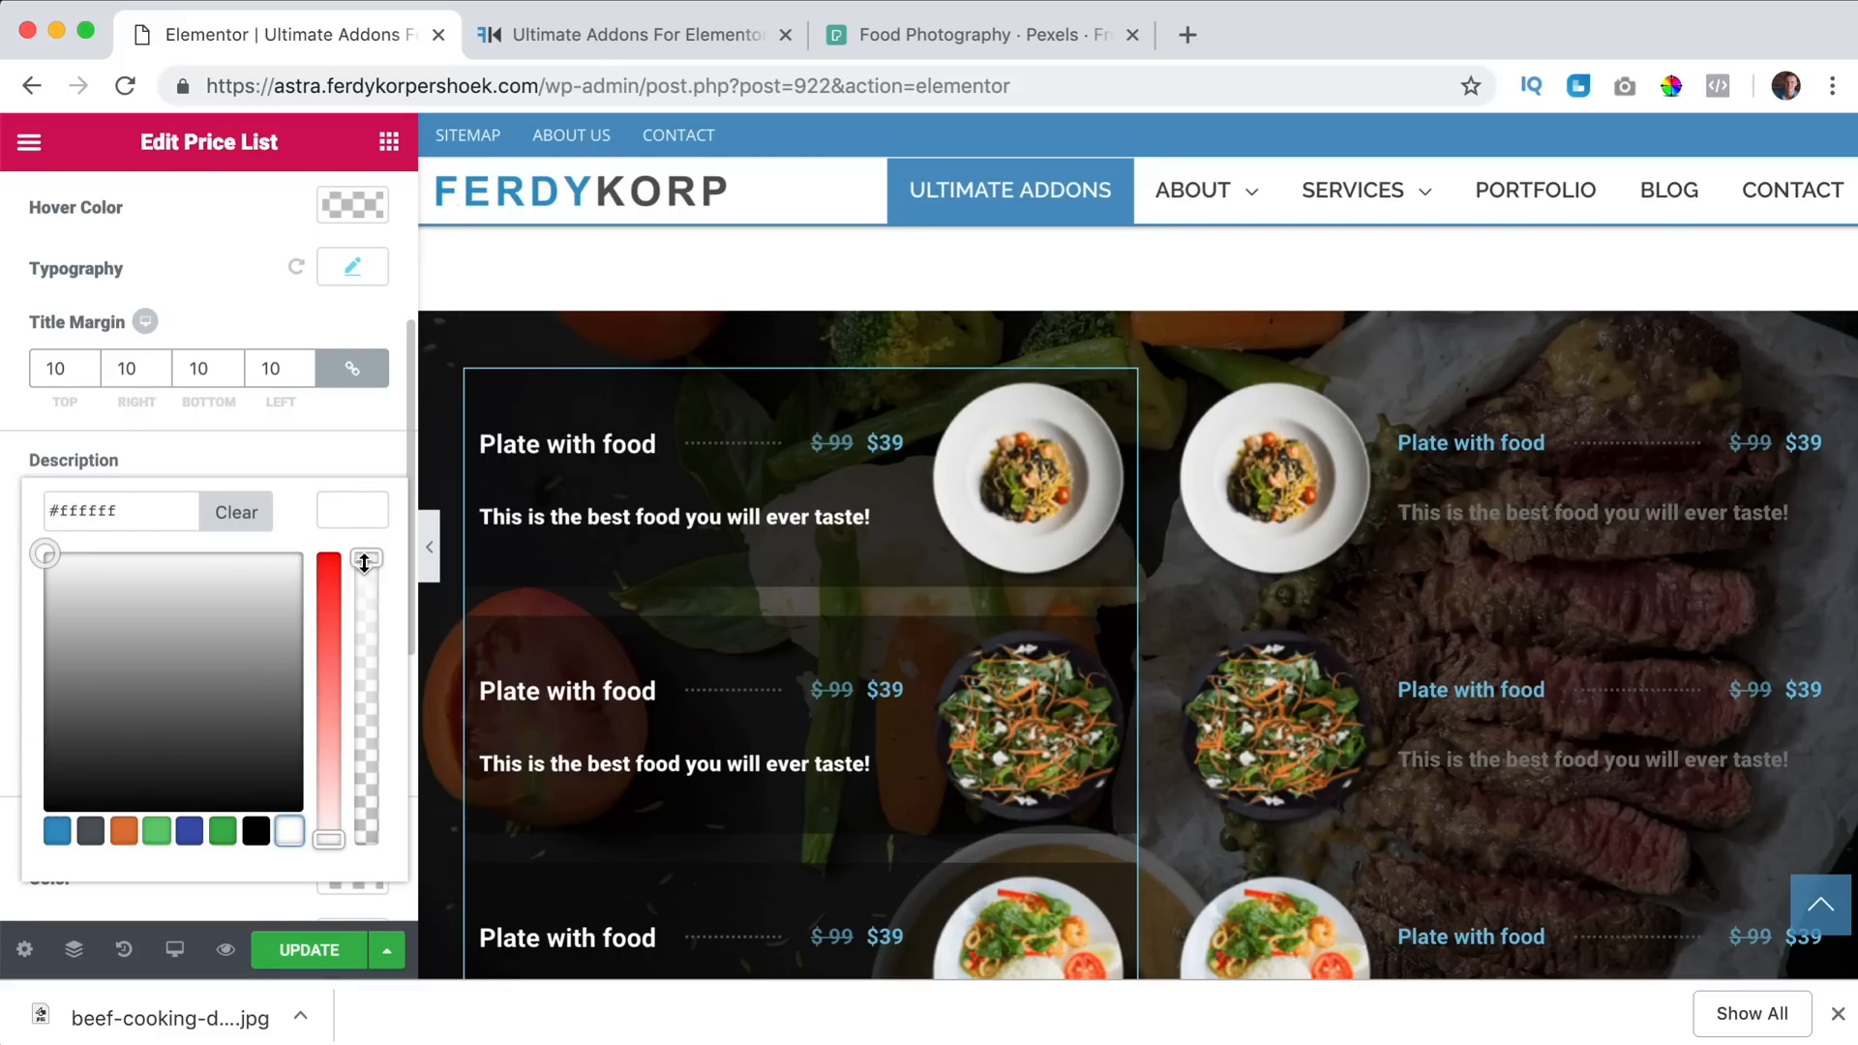
left_click_drag(366, 559, 365, 625)
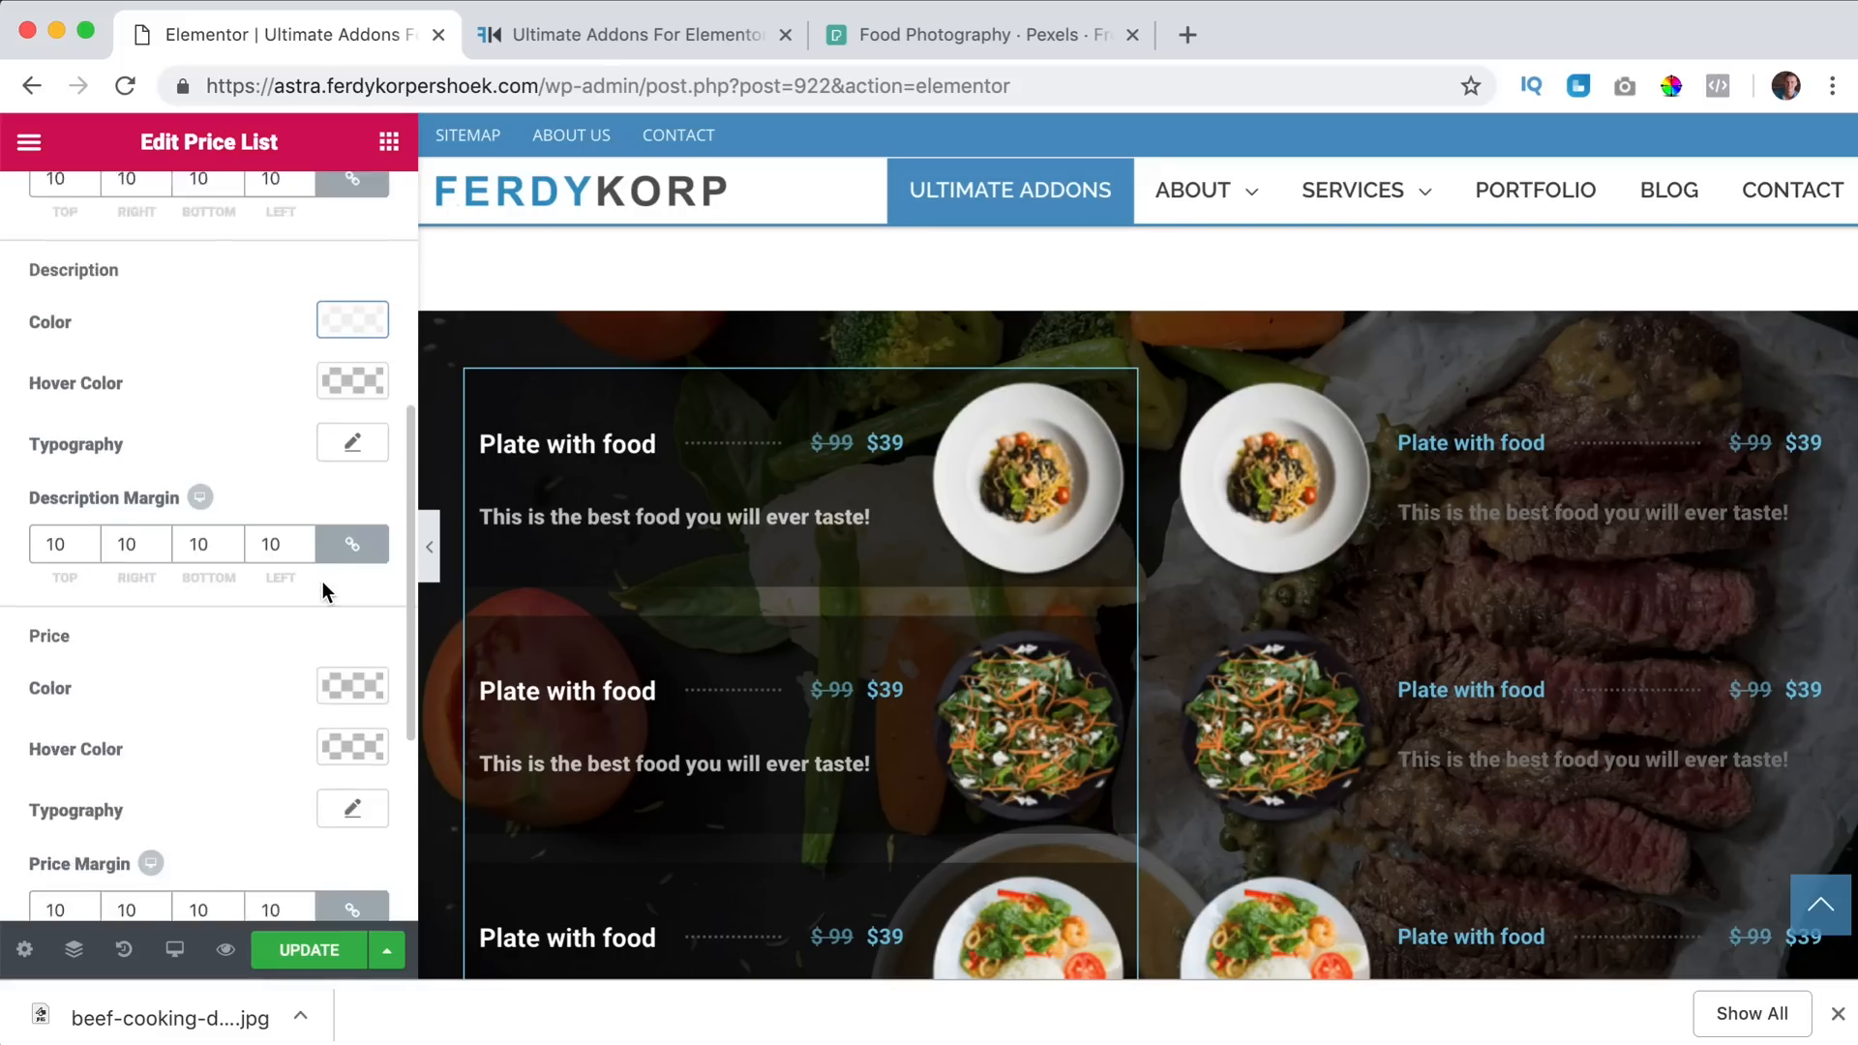
Colour the item prices red (#ff3d3d).
left_click(353, 685)
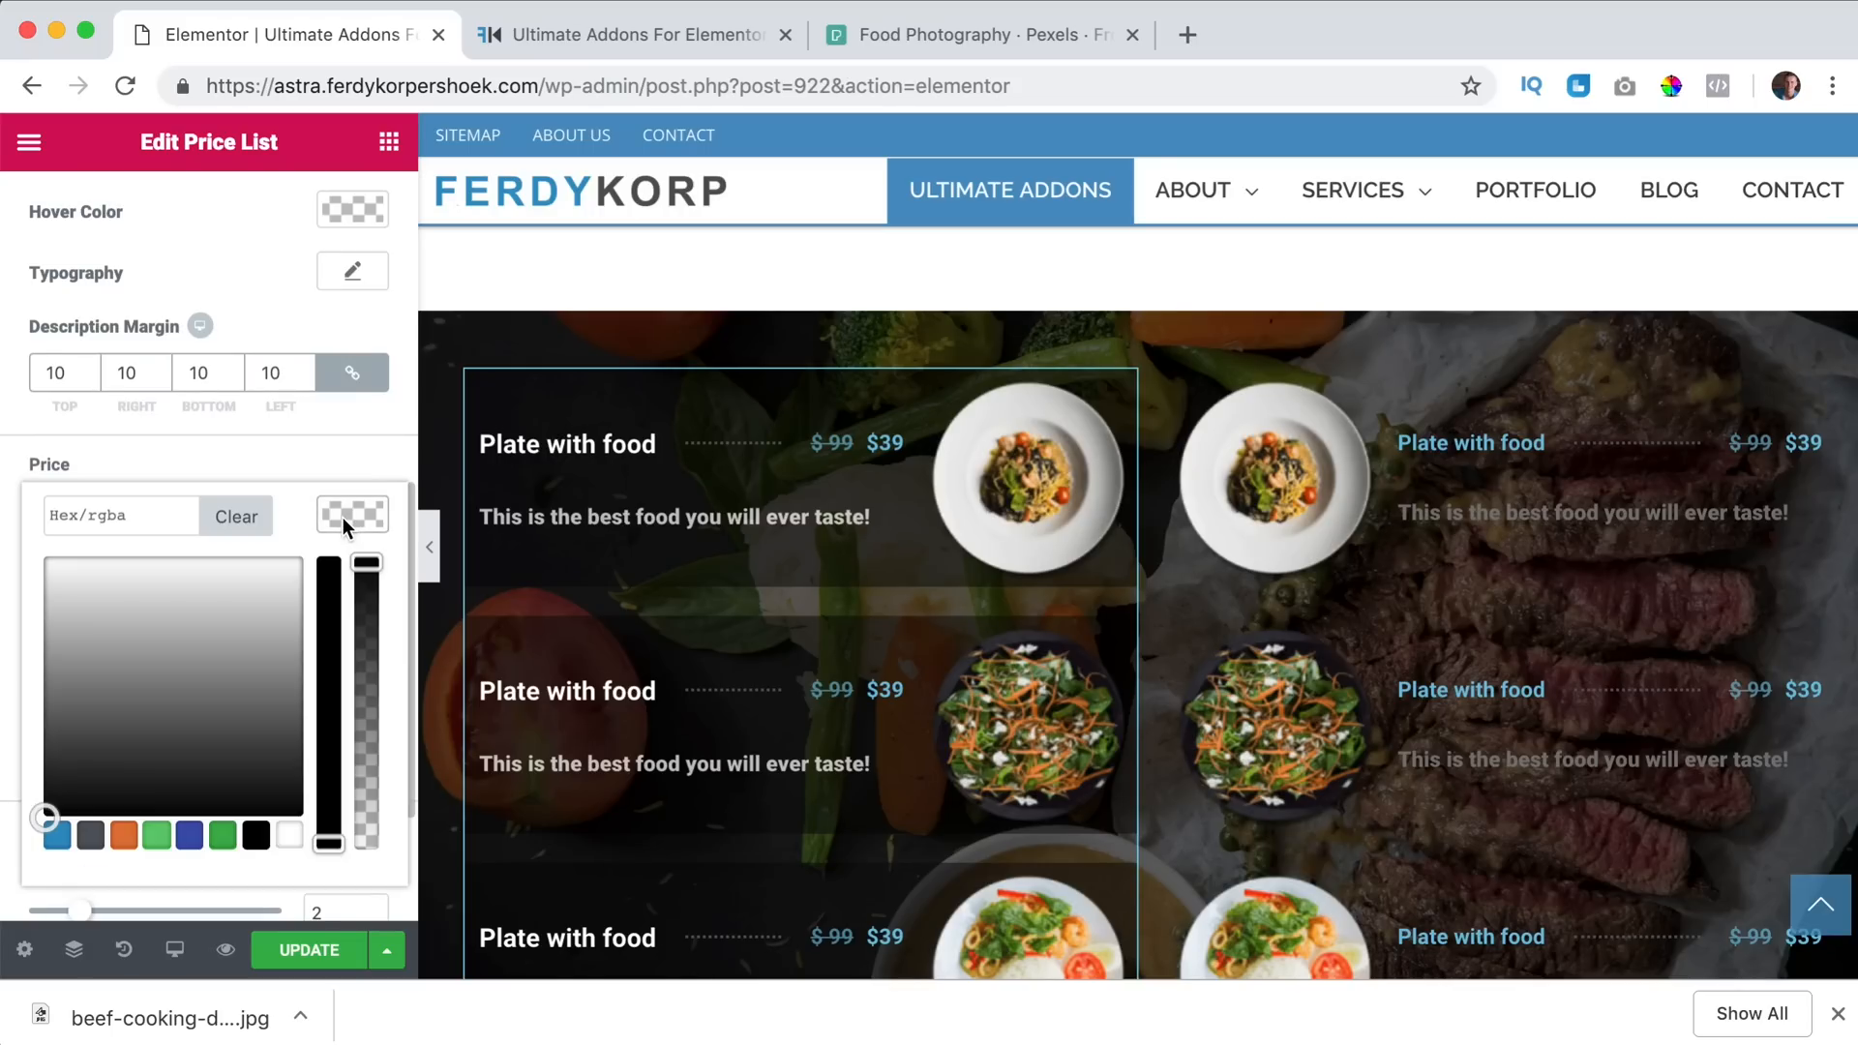
left_click(114, 815)
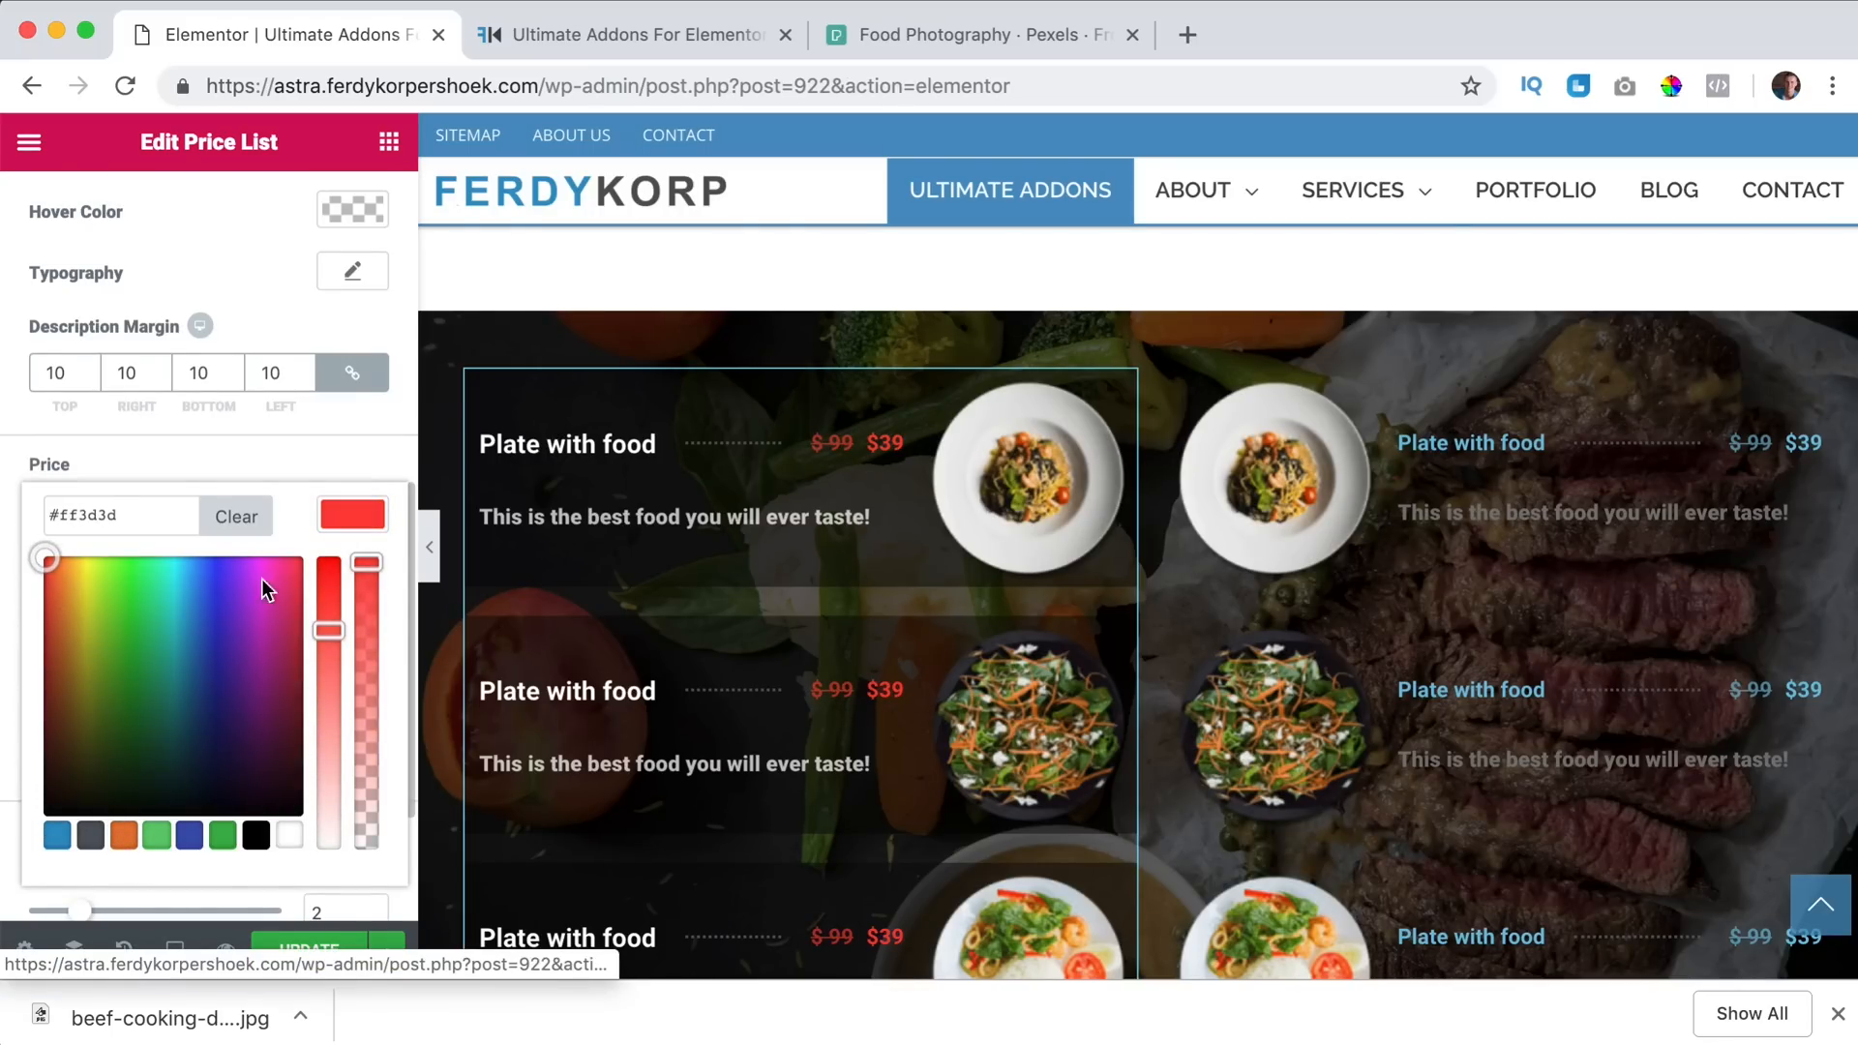
right_click(792, 468)
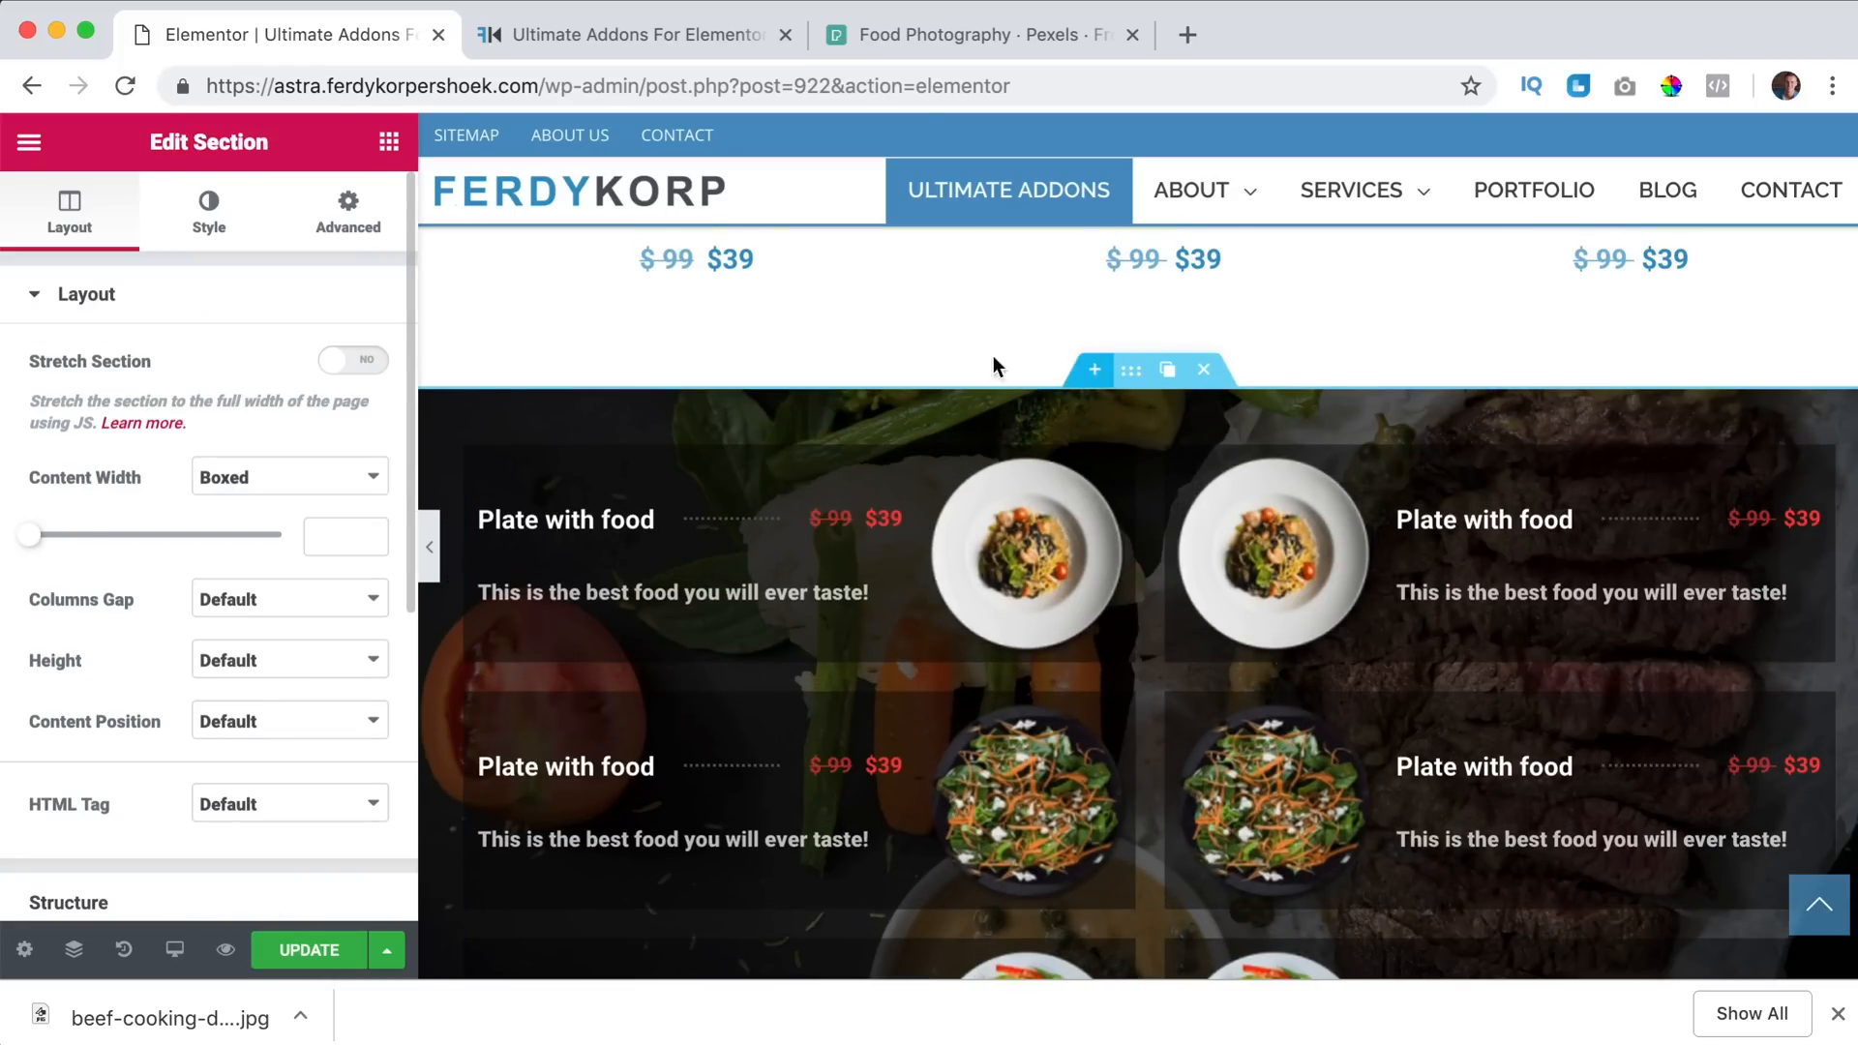
Set the section padding to 60 px, then unlink and reduce the right side to 20.
left_click(346, 211)
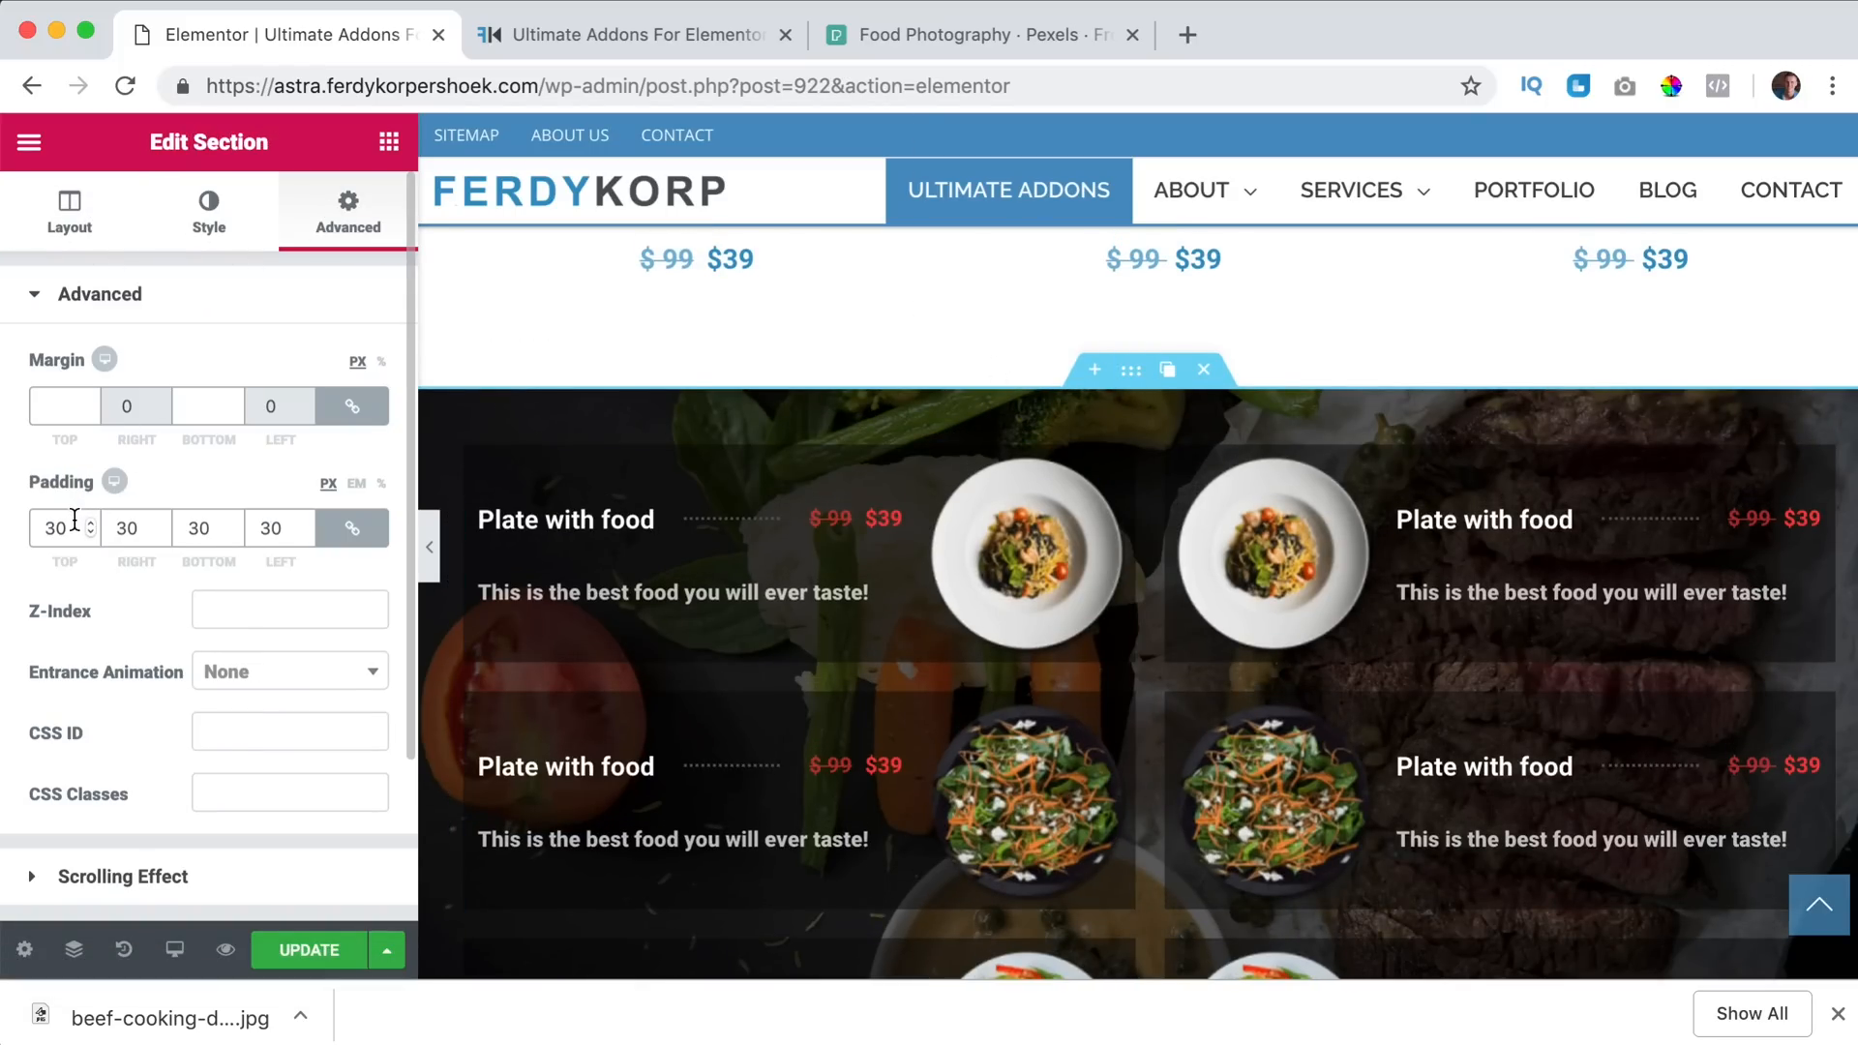
type("60")
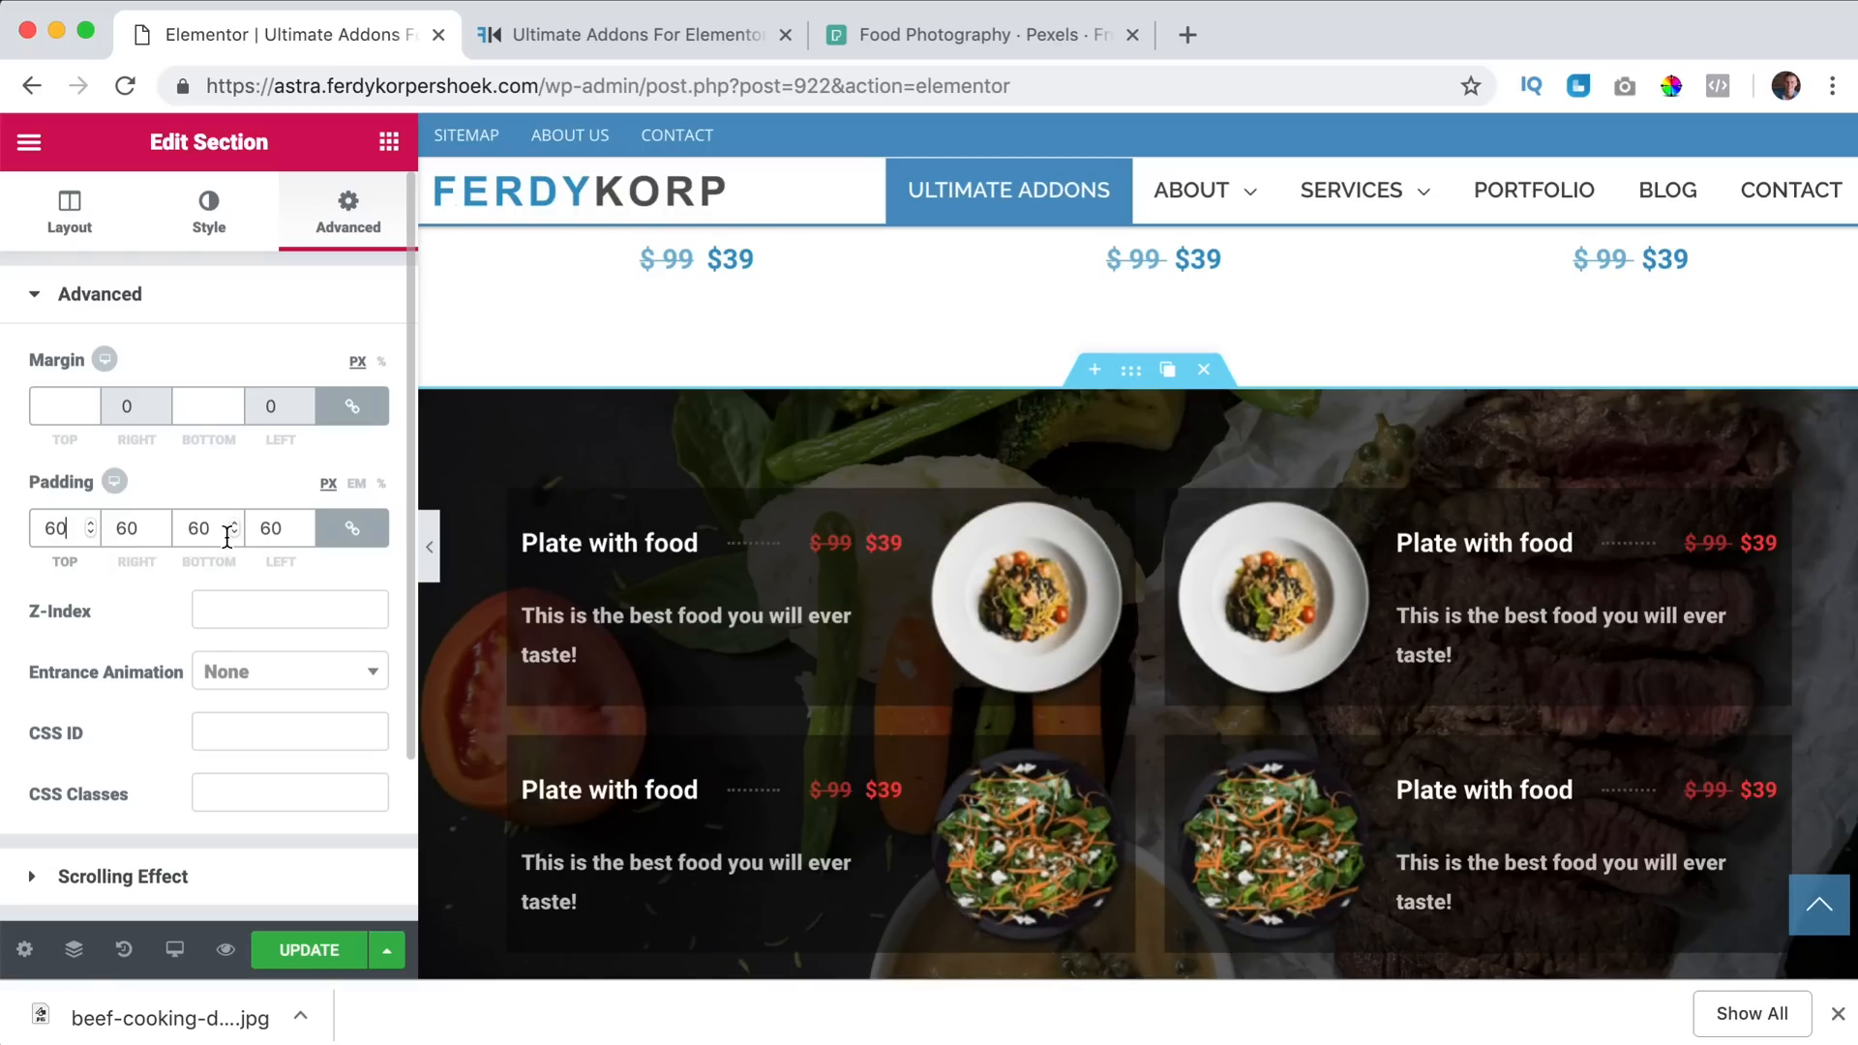
left_click(126, 526)
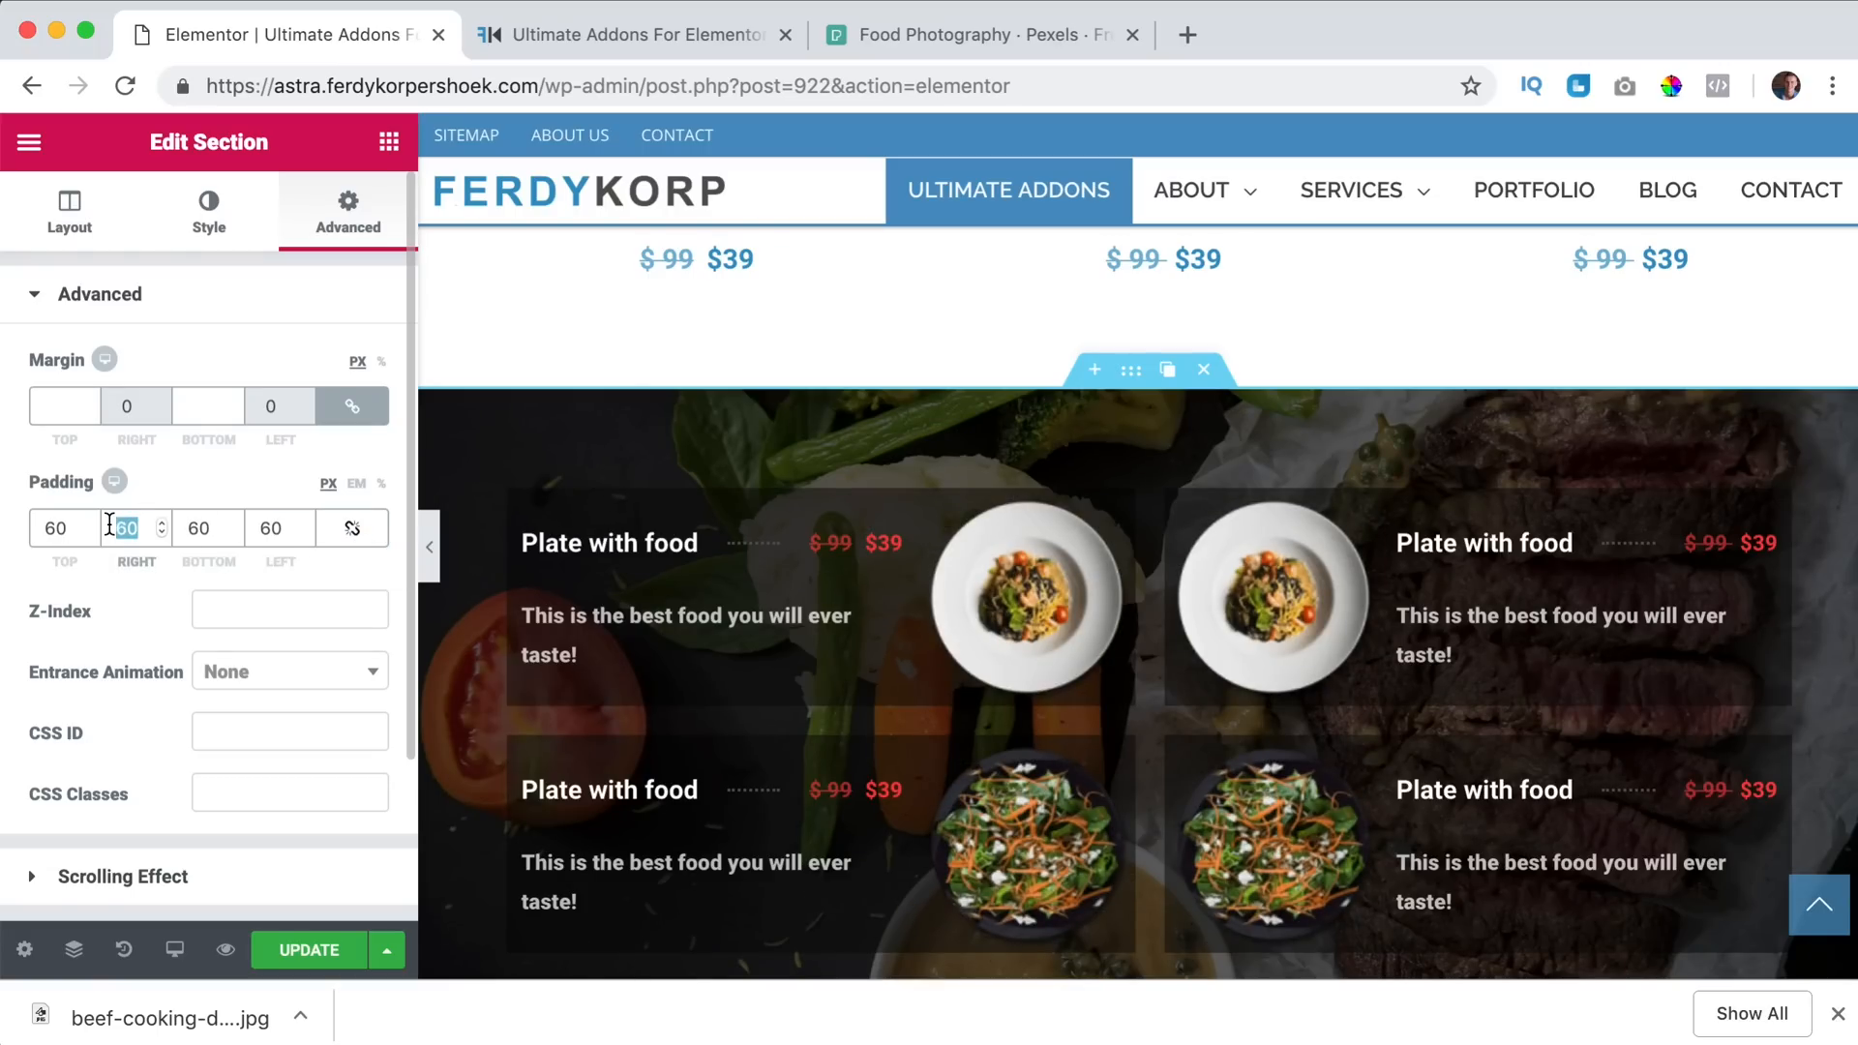
type("20")
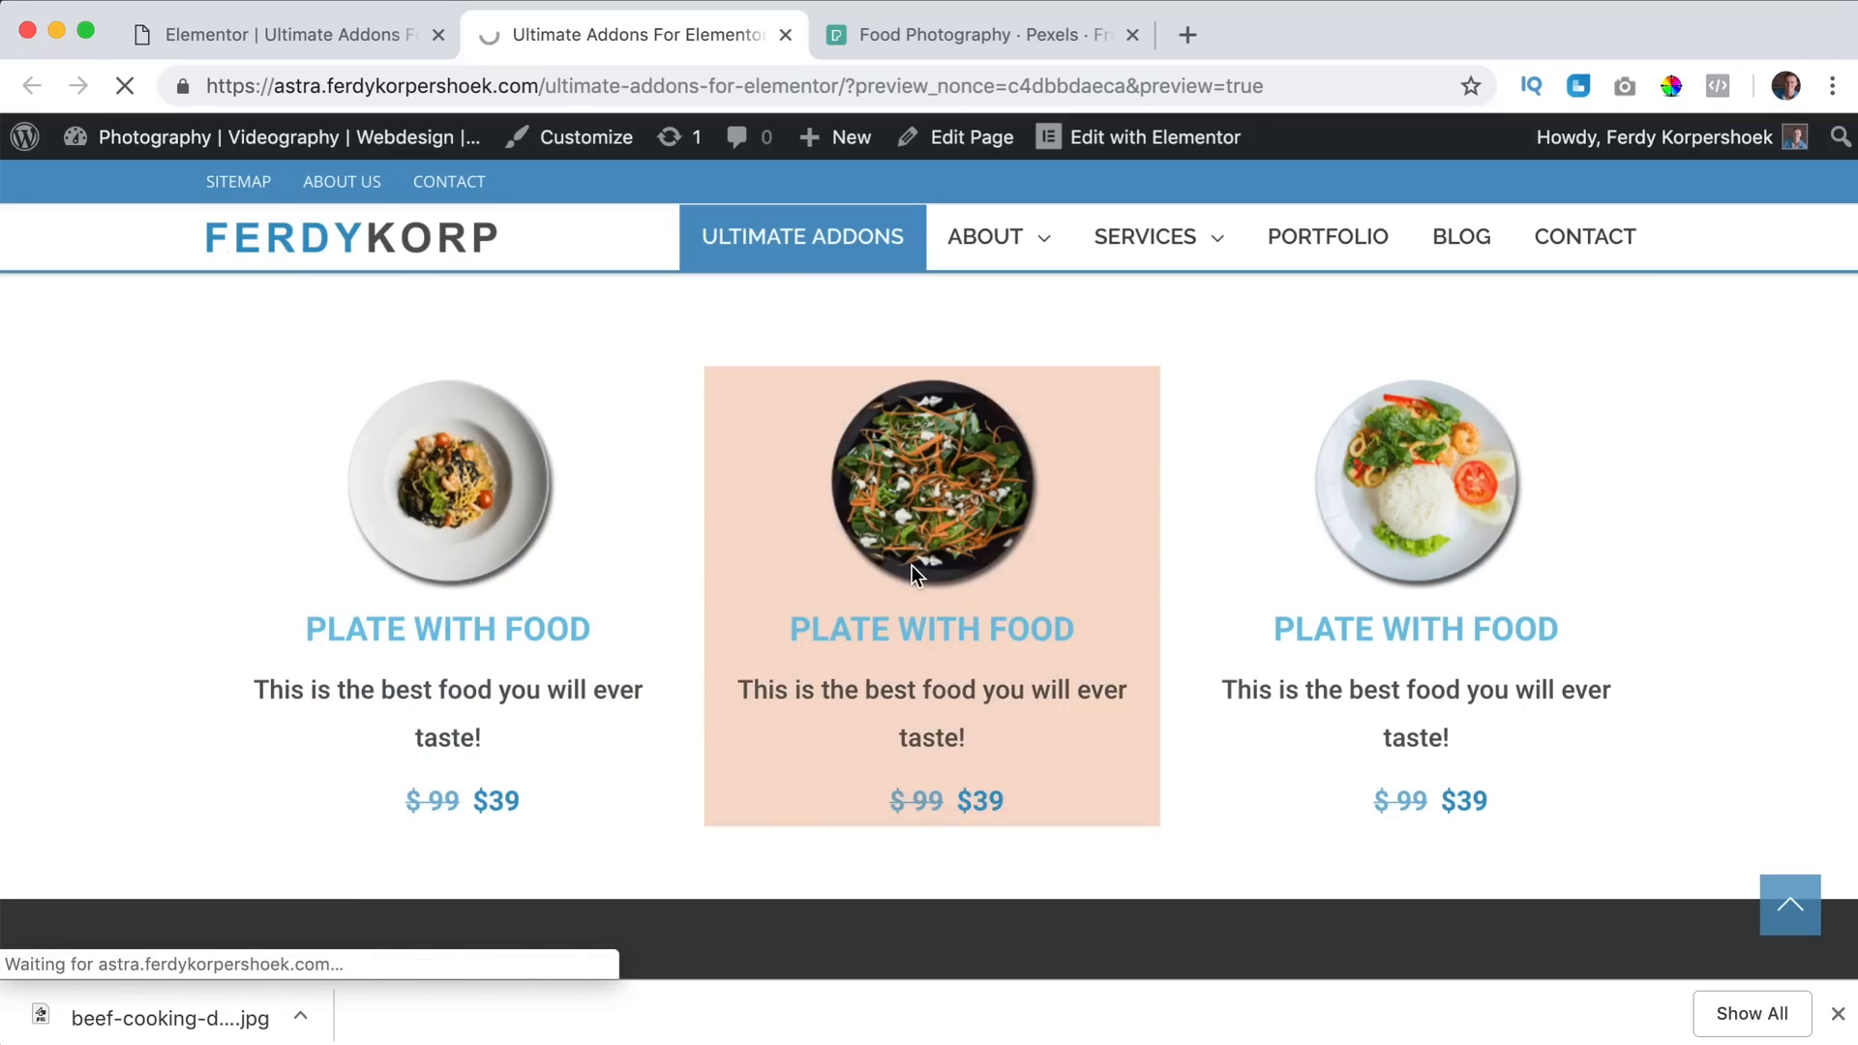
Scroll down the live preview through the dark steak-photo price list section and its items.
scroll("down", 3)
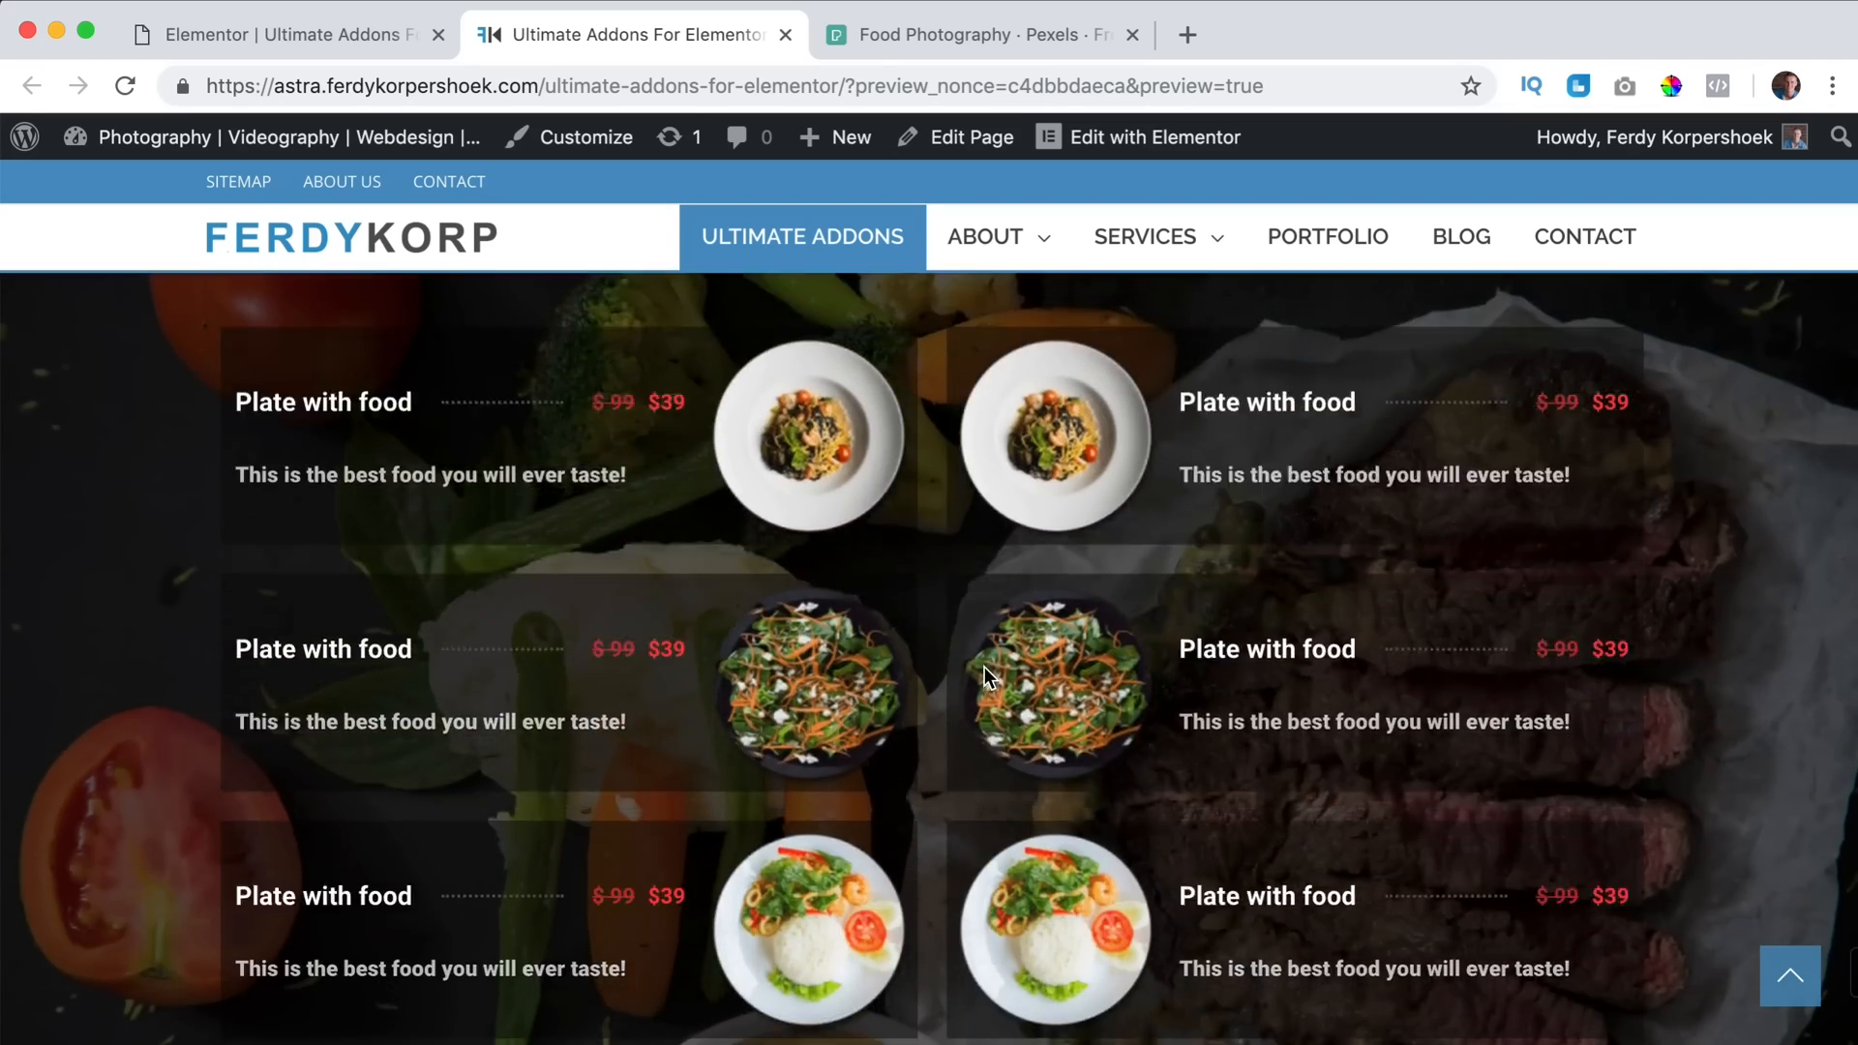
scroll("down", 3)
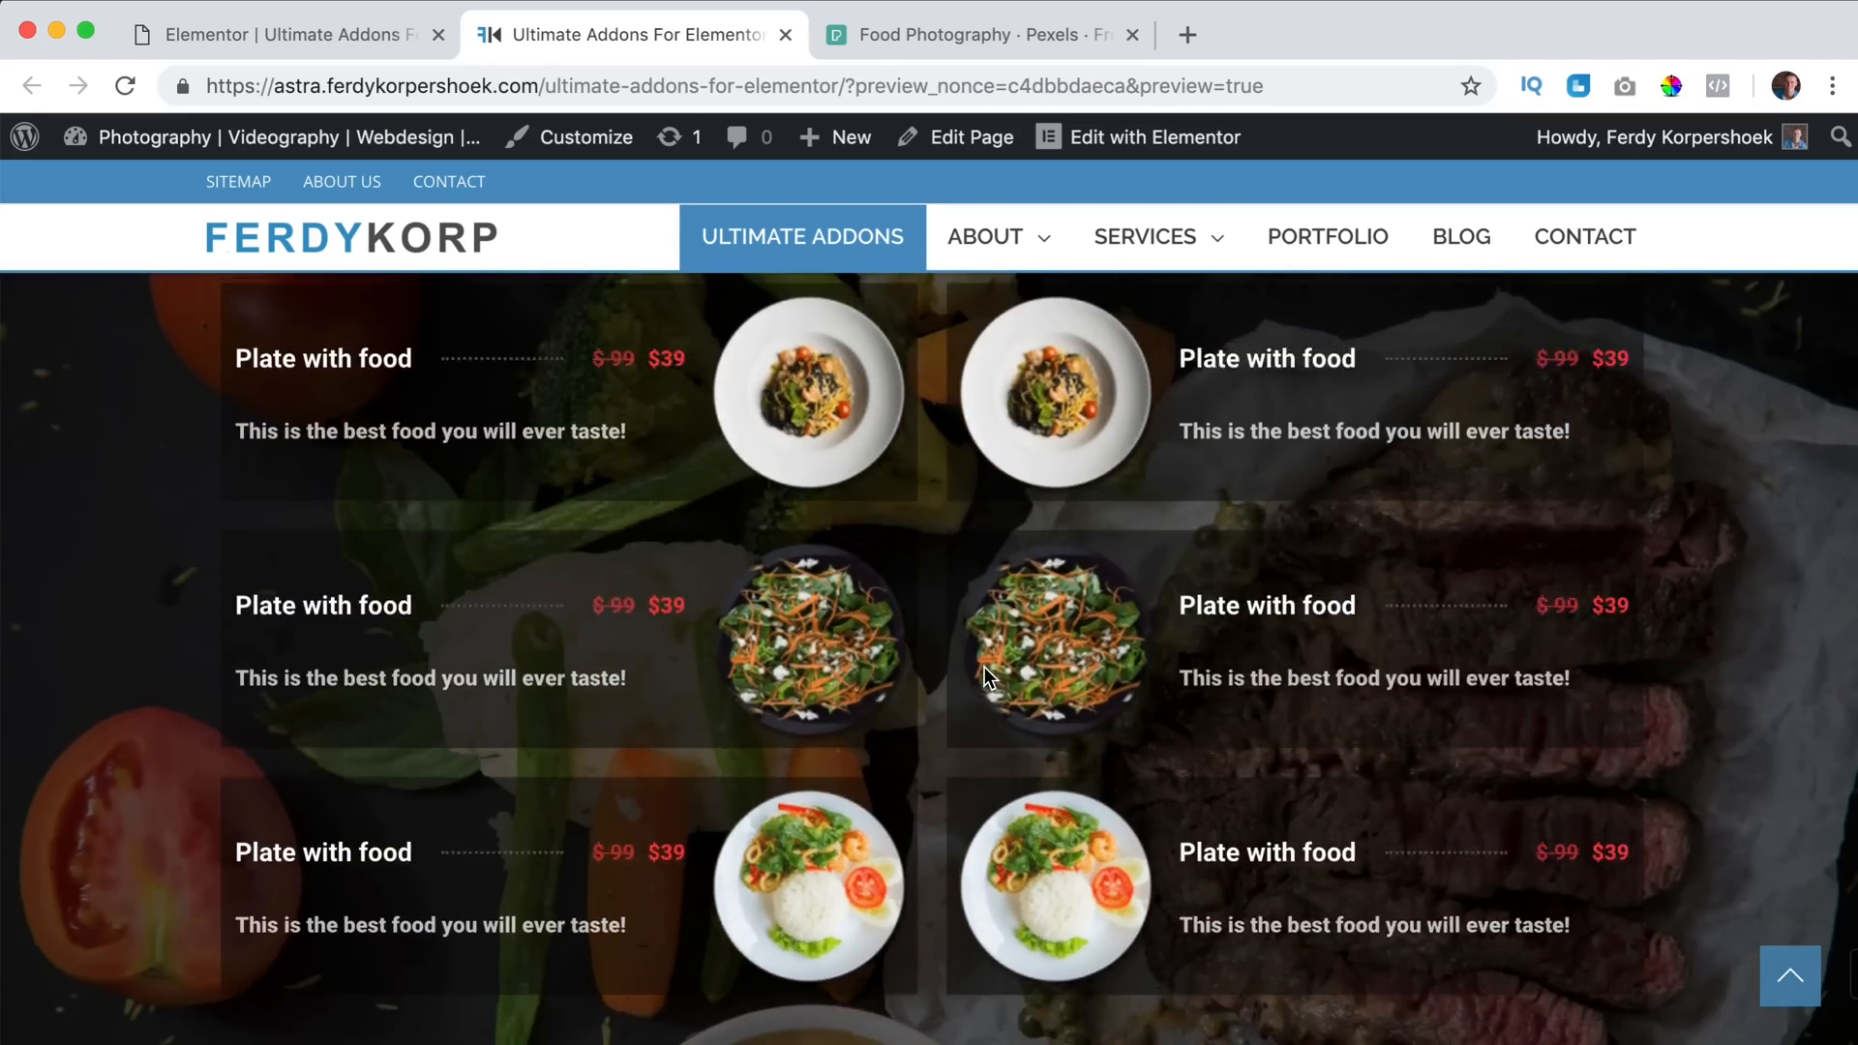
scroll("down", 3)
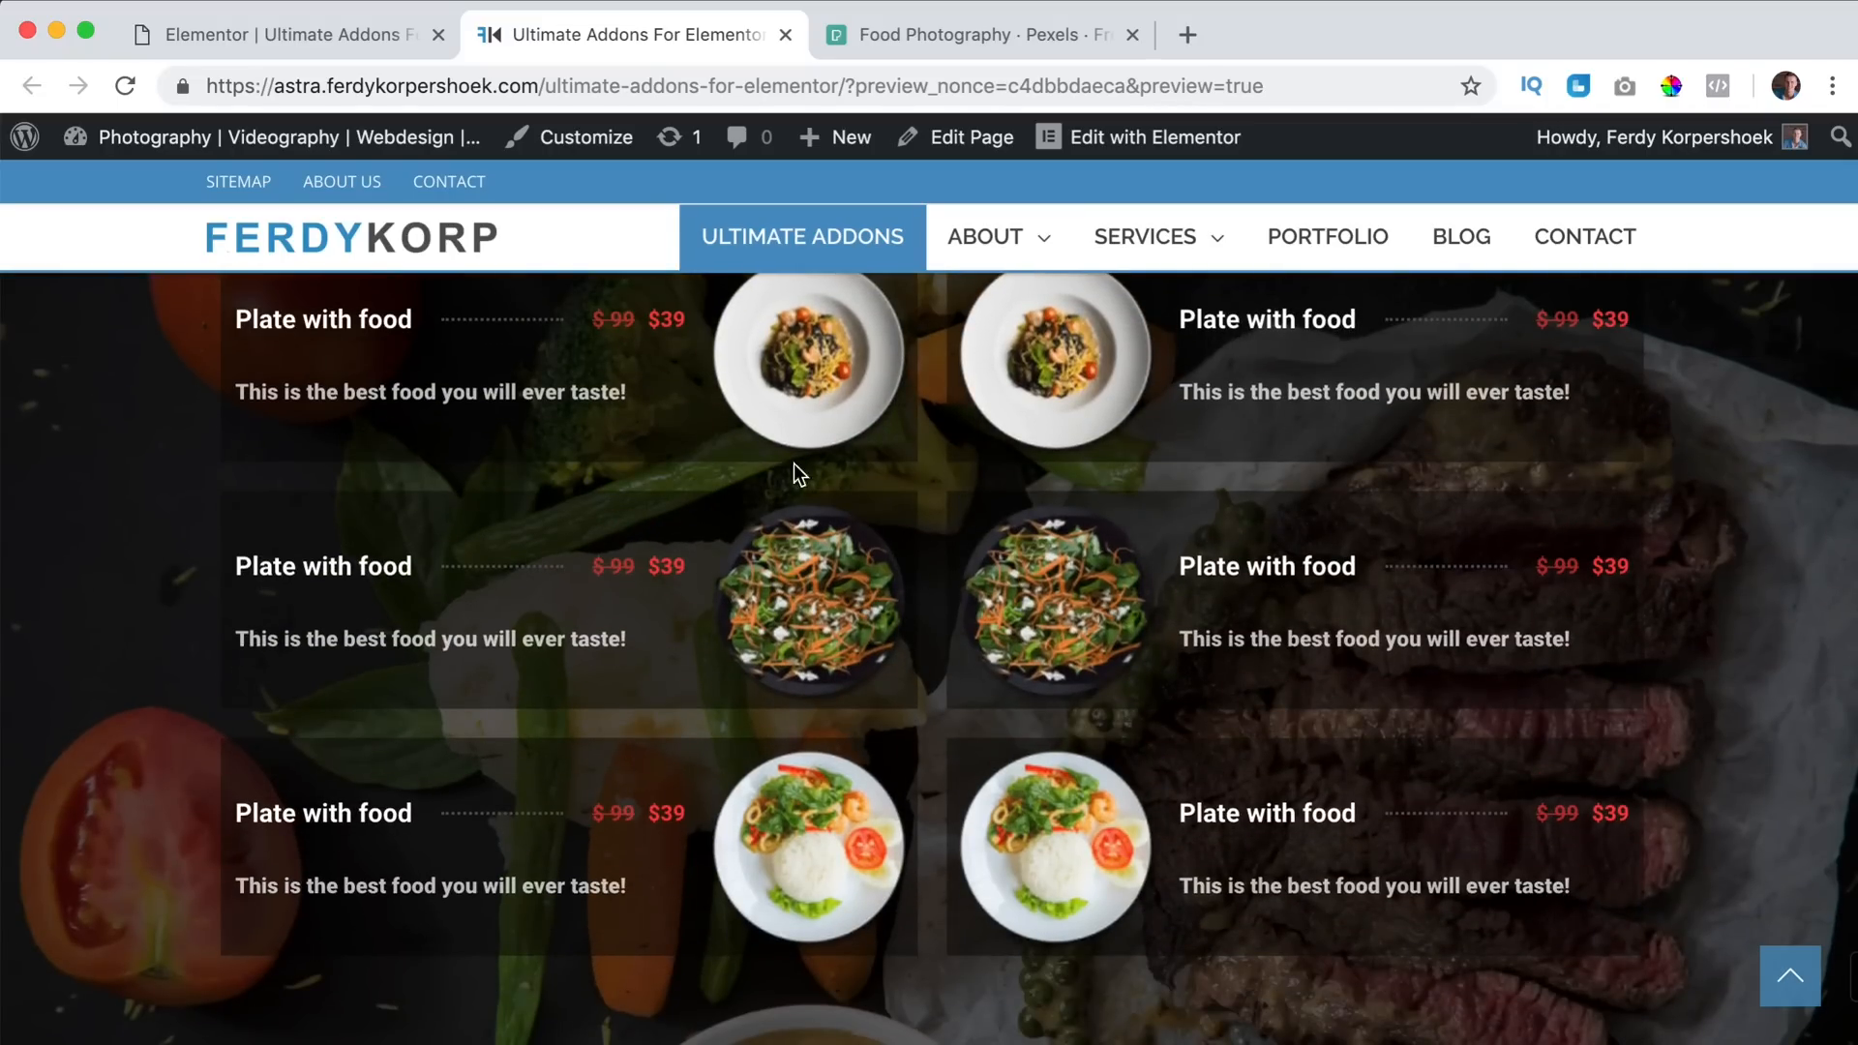
scroll("down", 3)
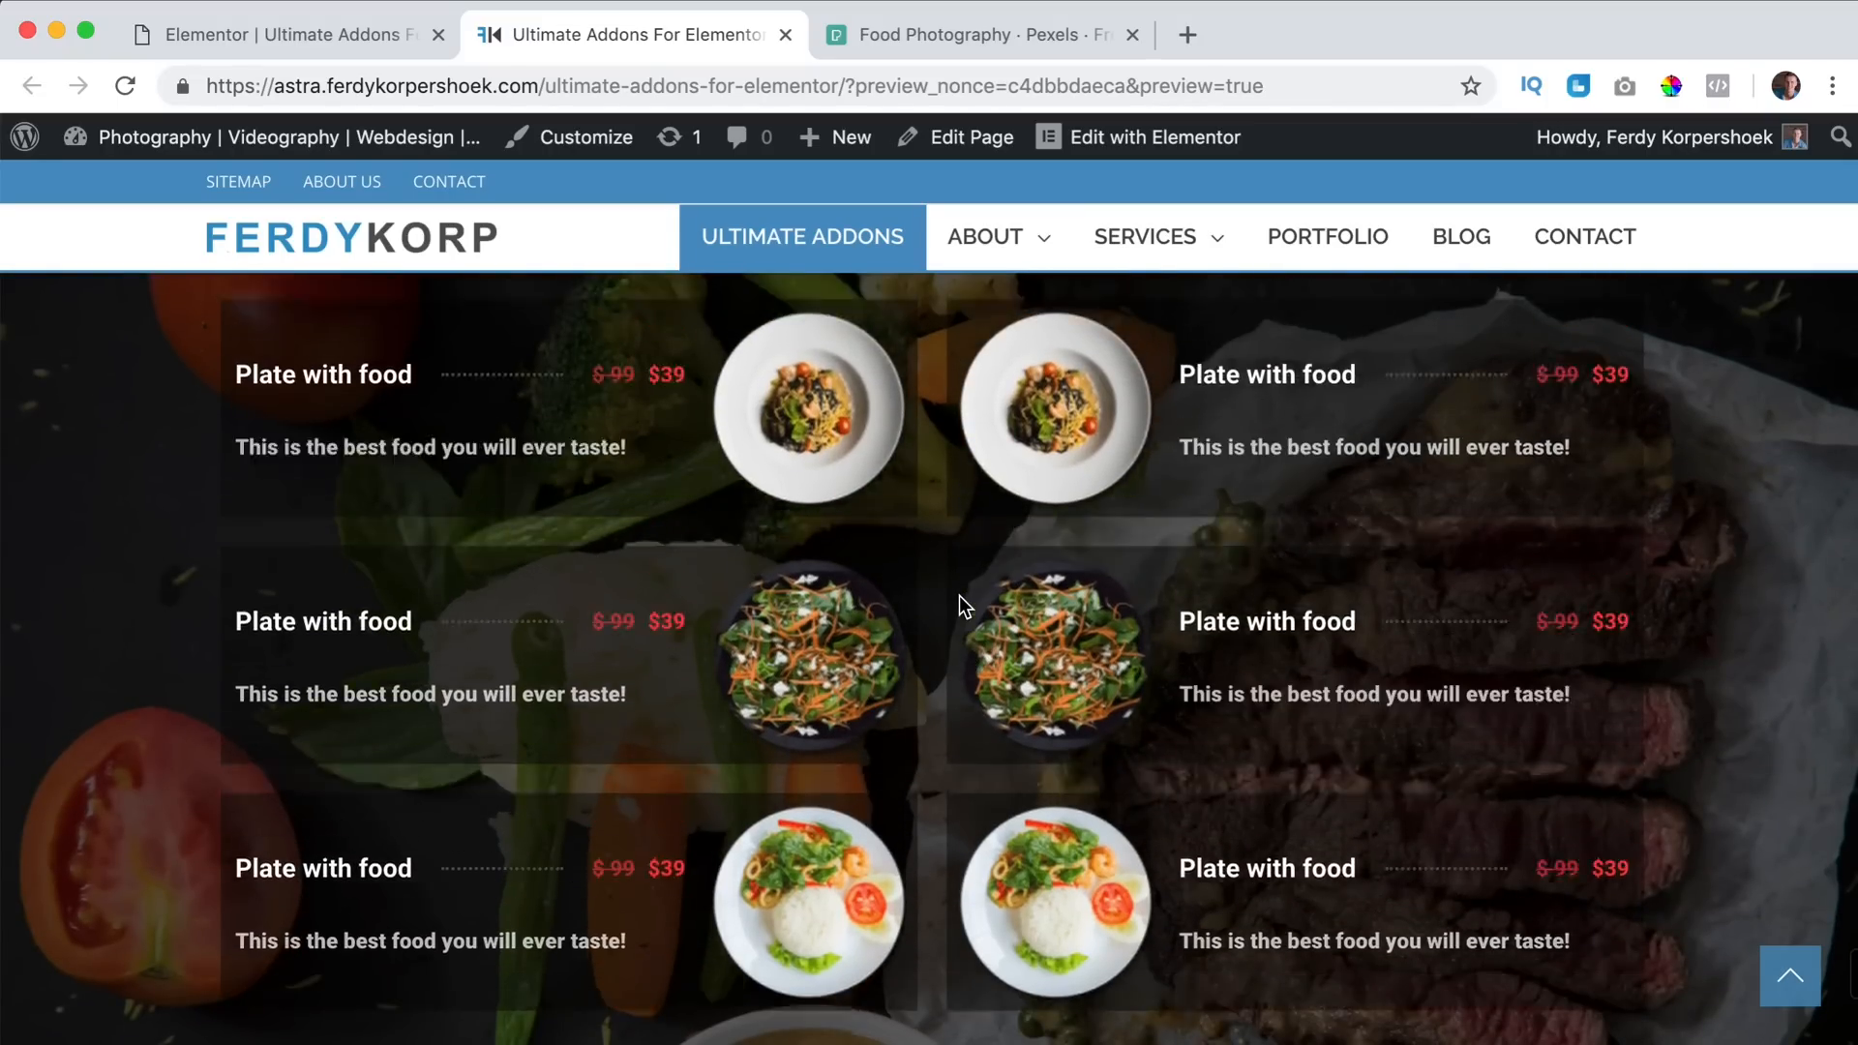